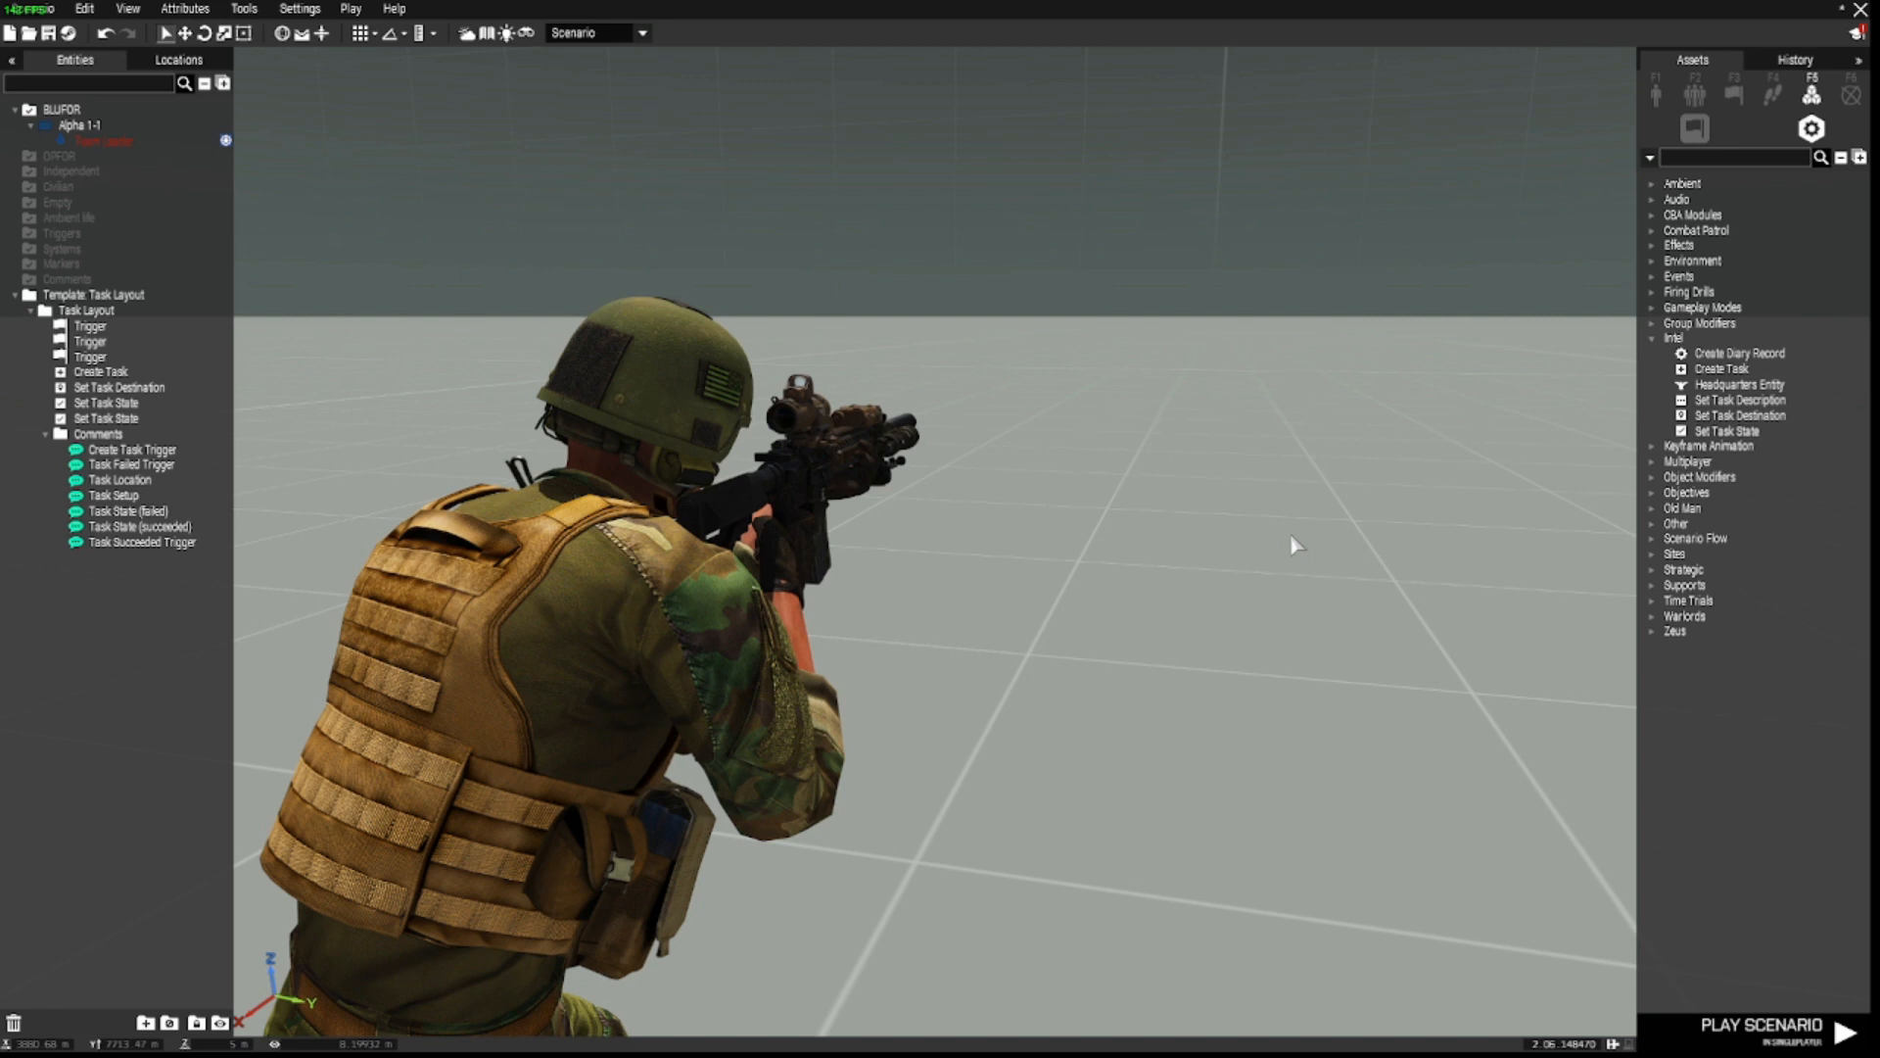
mouse_move(1175, 539)
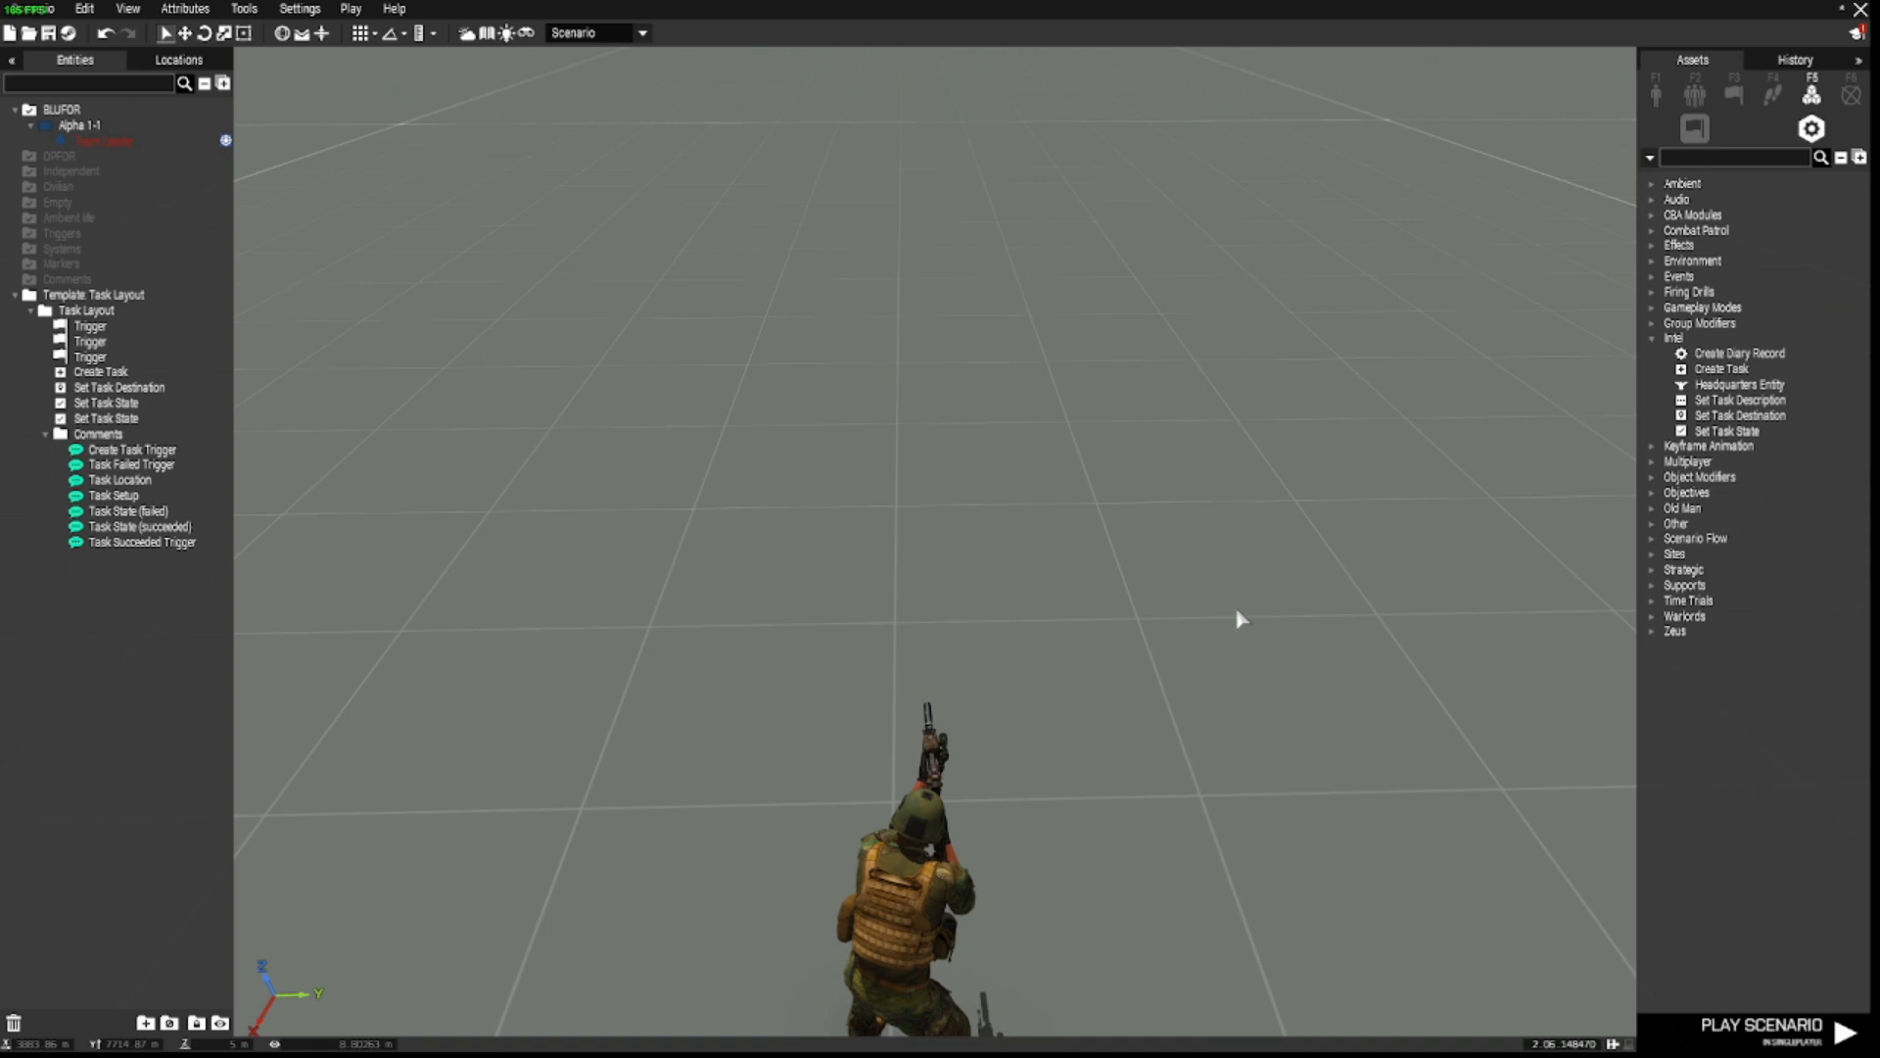
Step: Place a Create Task module near the grid centre and a second Set Task State module beside it
left_click(1722, 368)
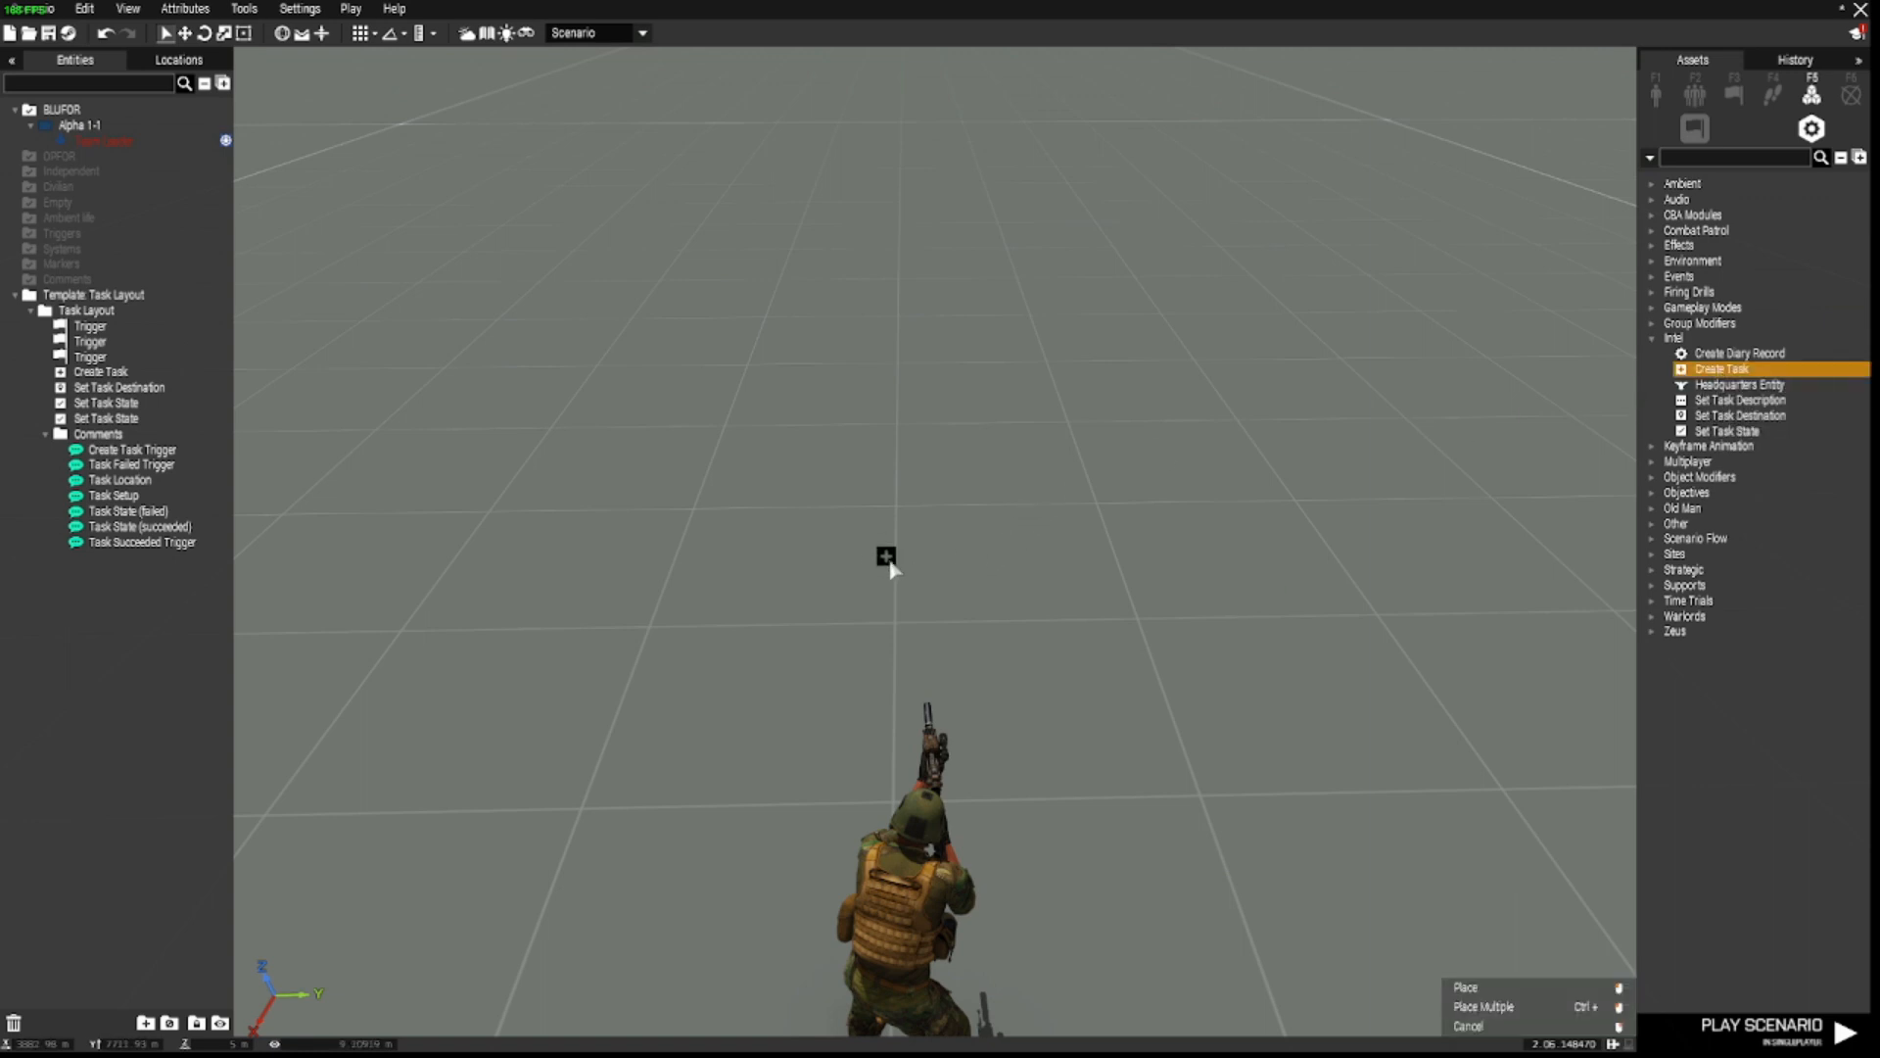
left_click(886, 554)
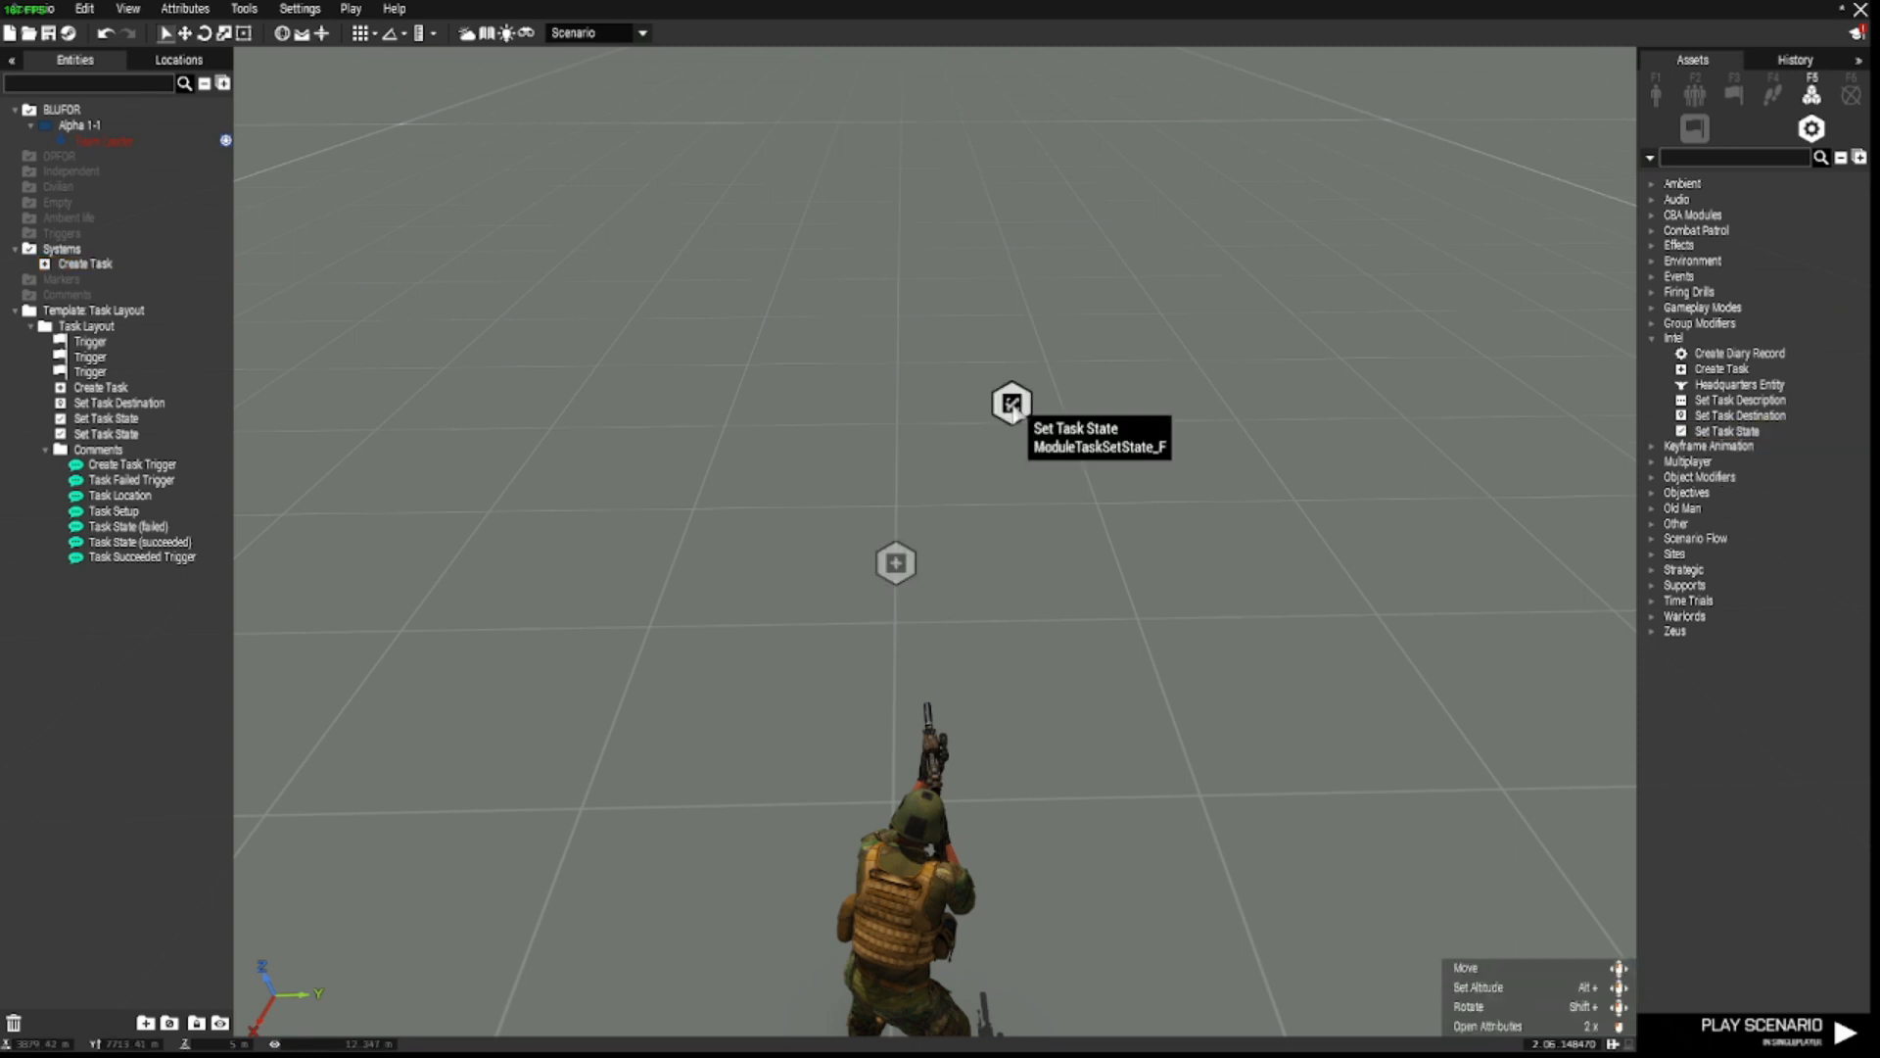
left_click(1010, 402)
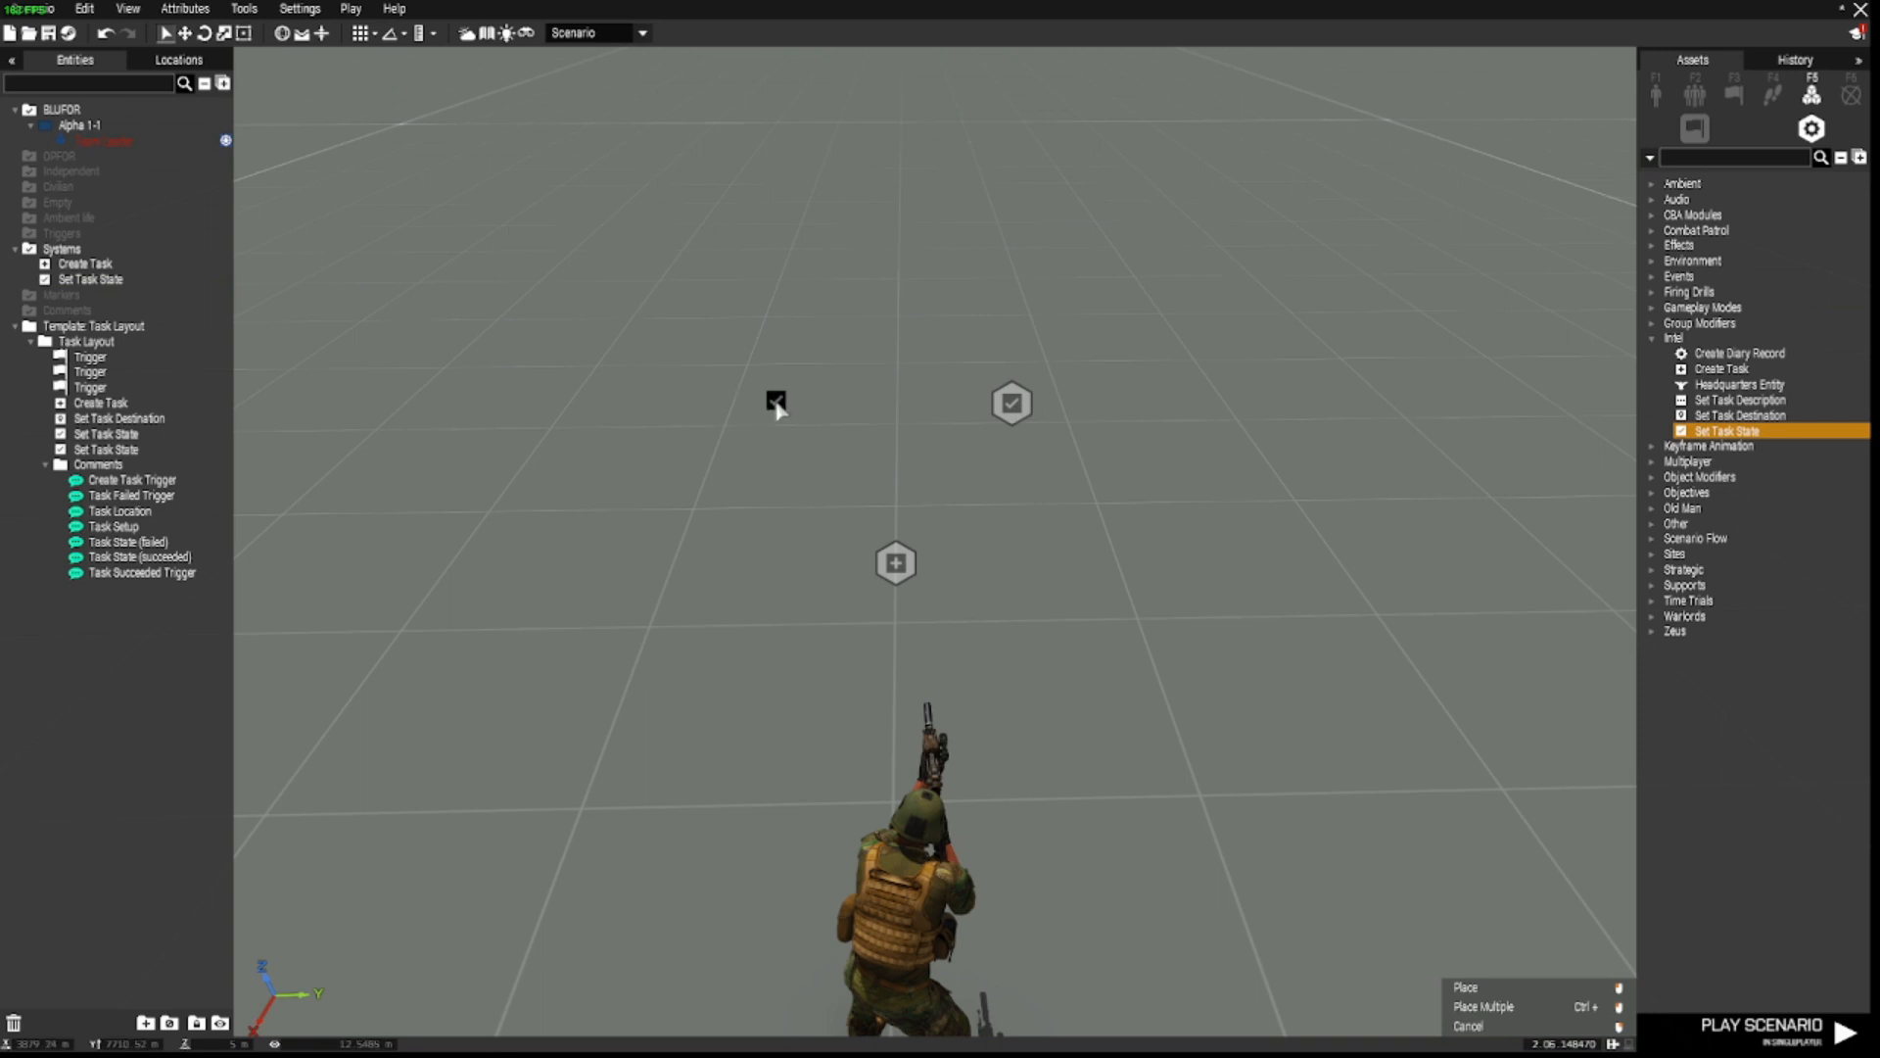
left_click(776, 399)
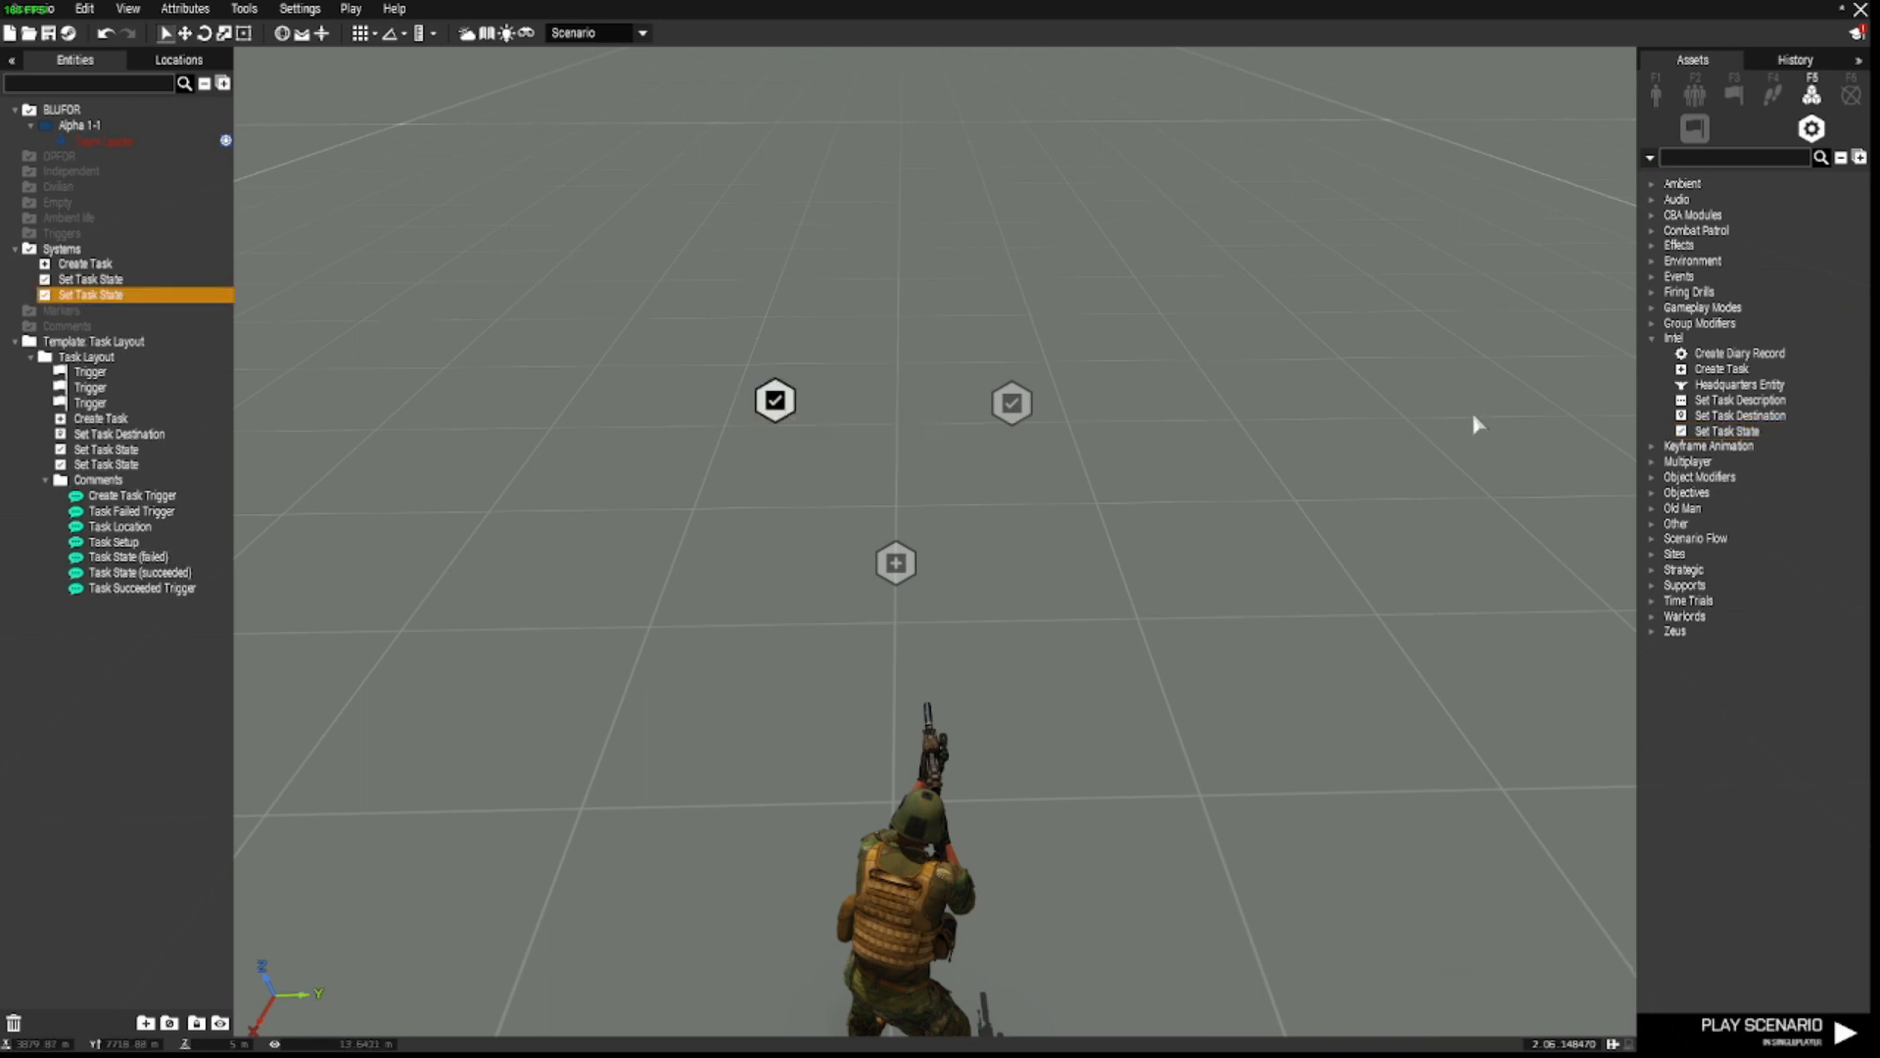
mouse_move(1737, 415)
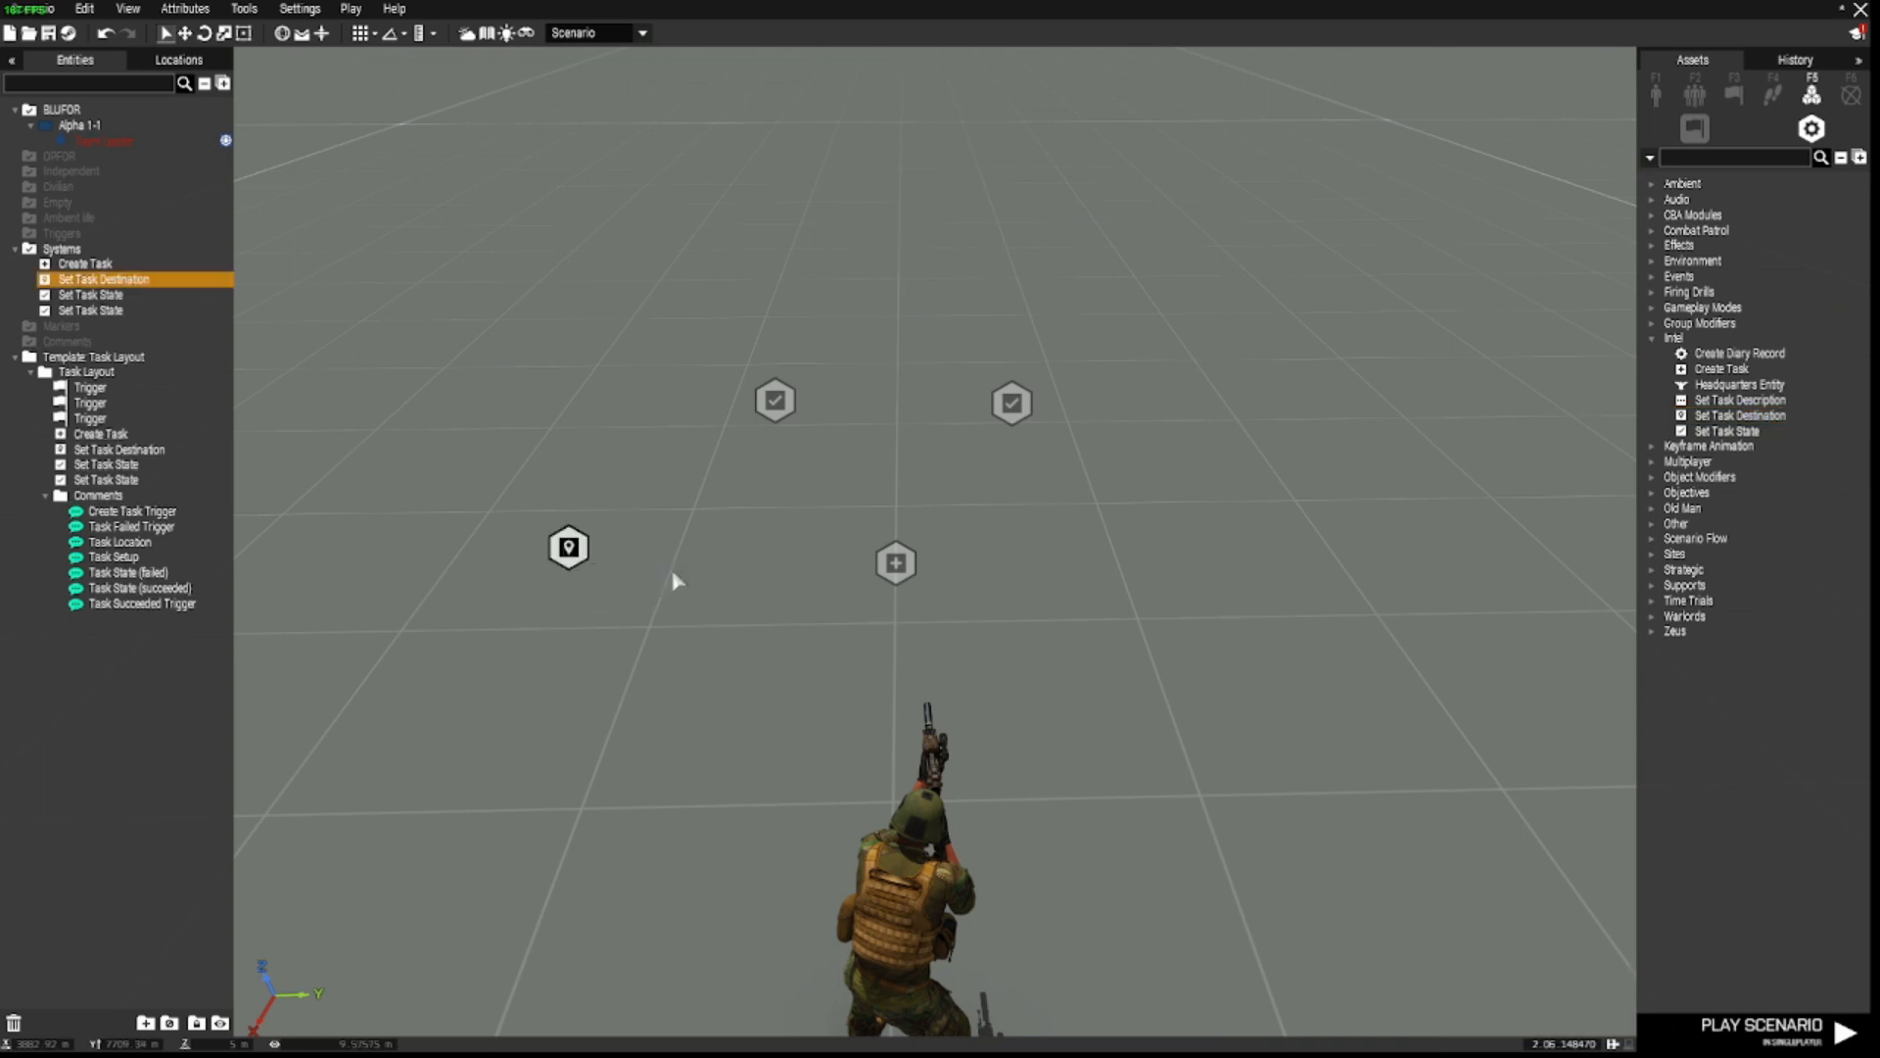
mouse_move(1548, 445)
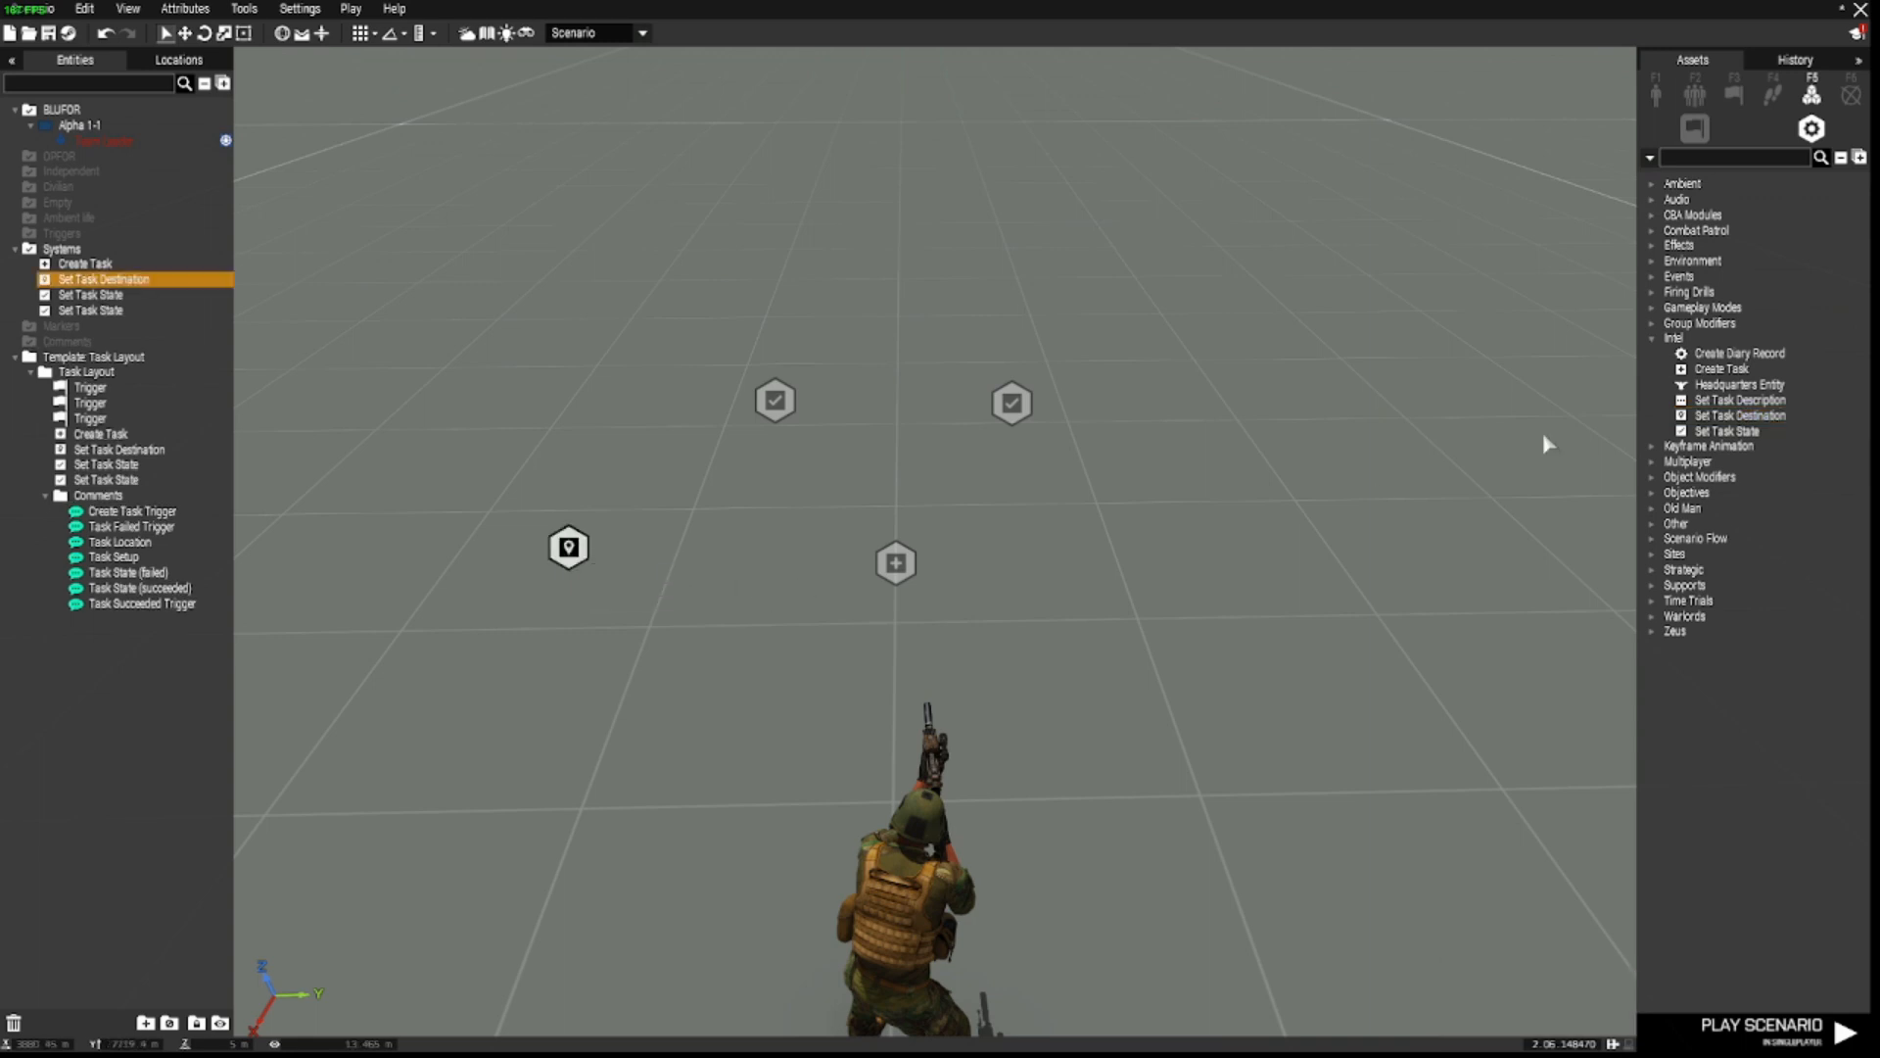
Step: From the Triggers assets, place a plain trigger beyond the left task-state module
left_click(1732, 94)
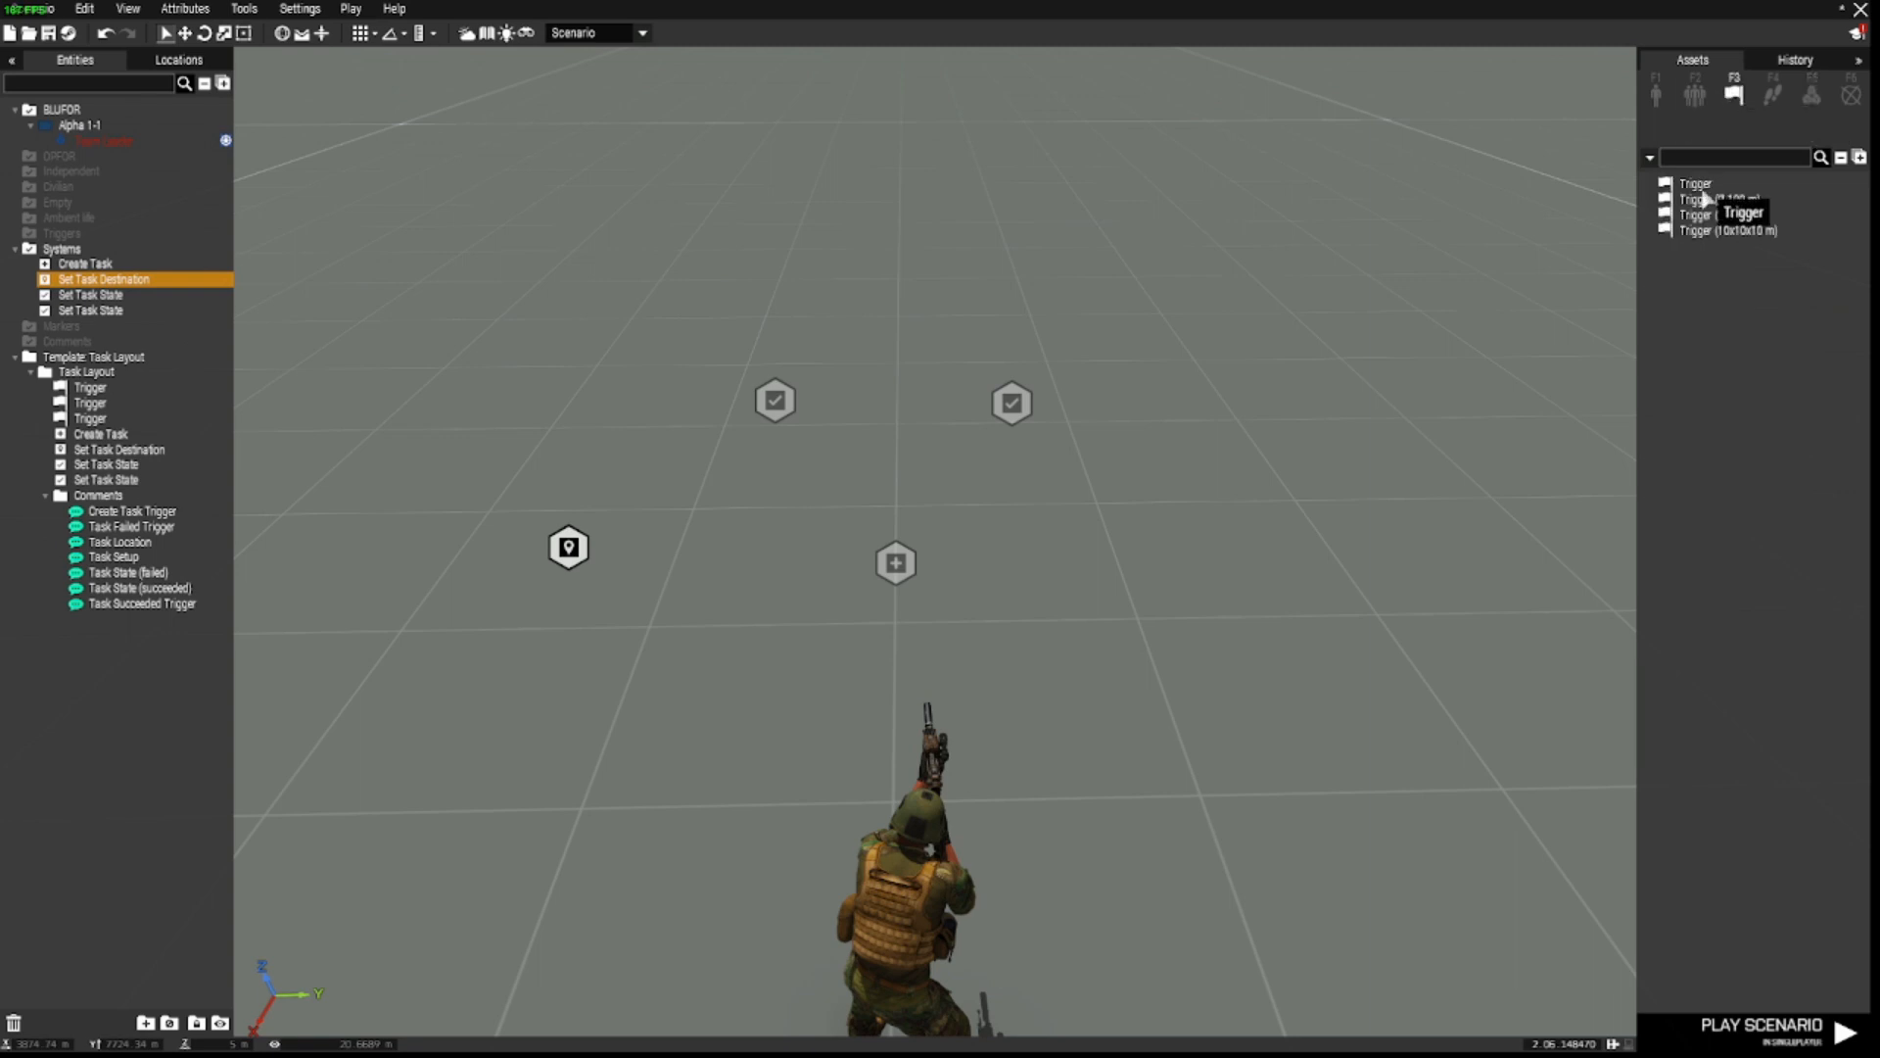
left_click(1694, 184)
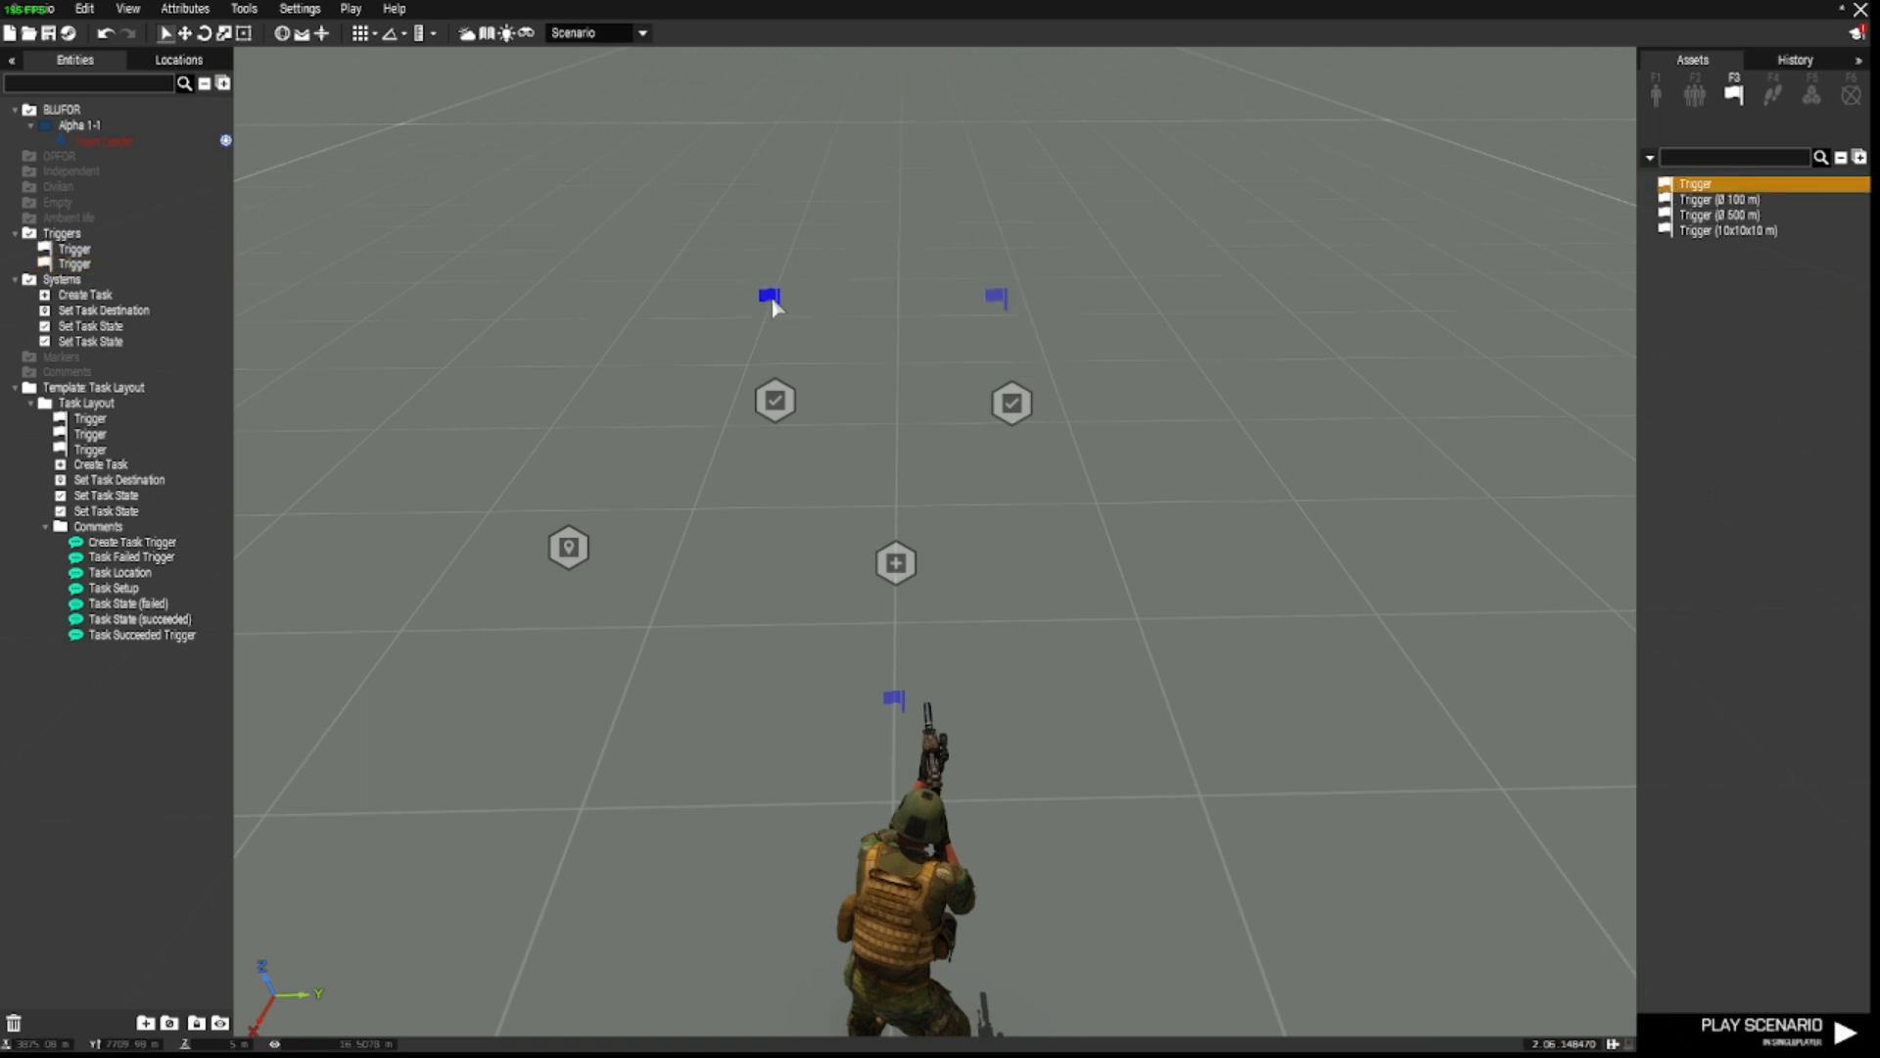
left_click(773, 298)
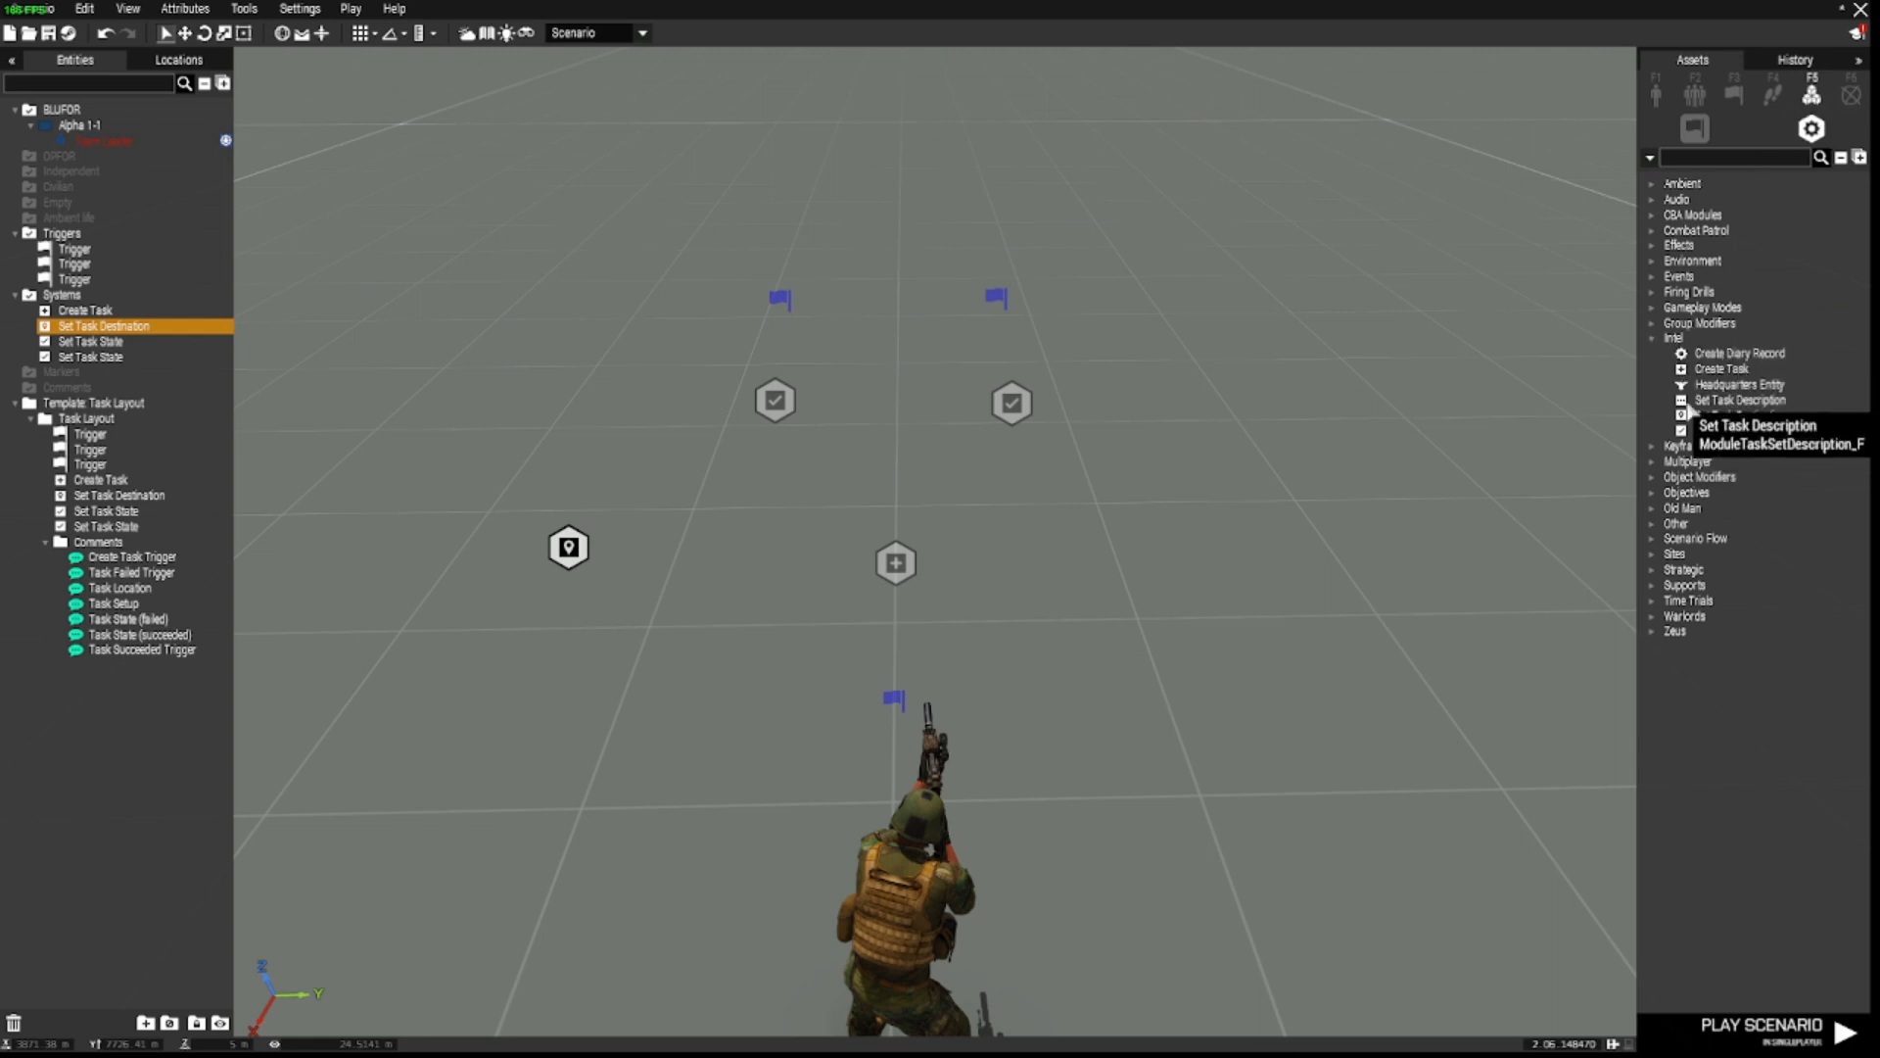
mouse_move(1730, 429)
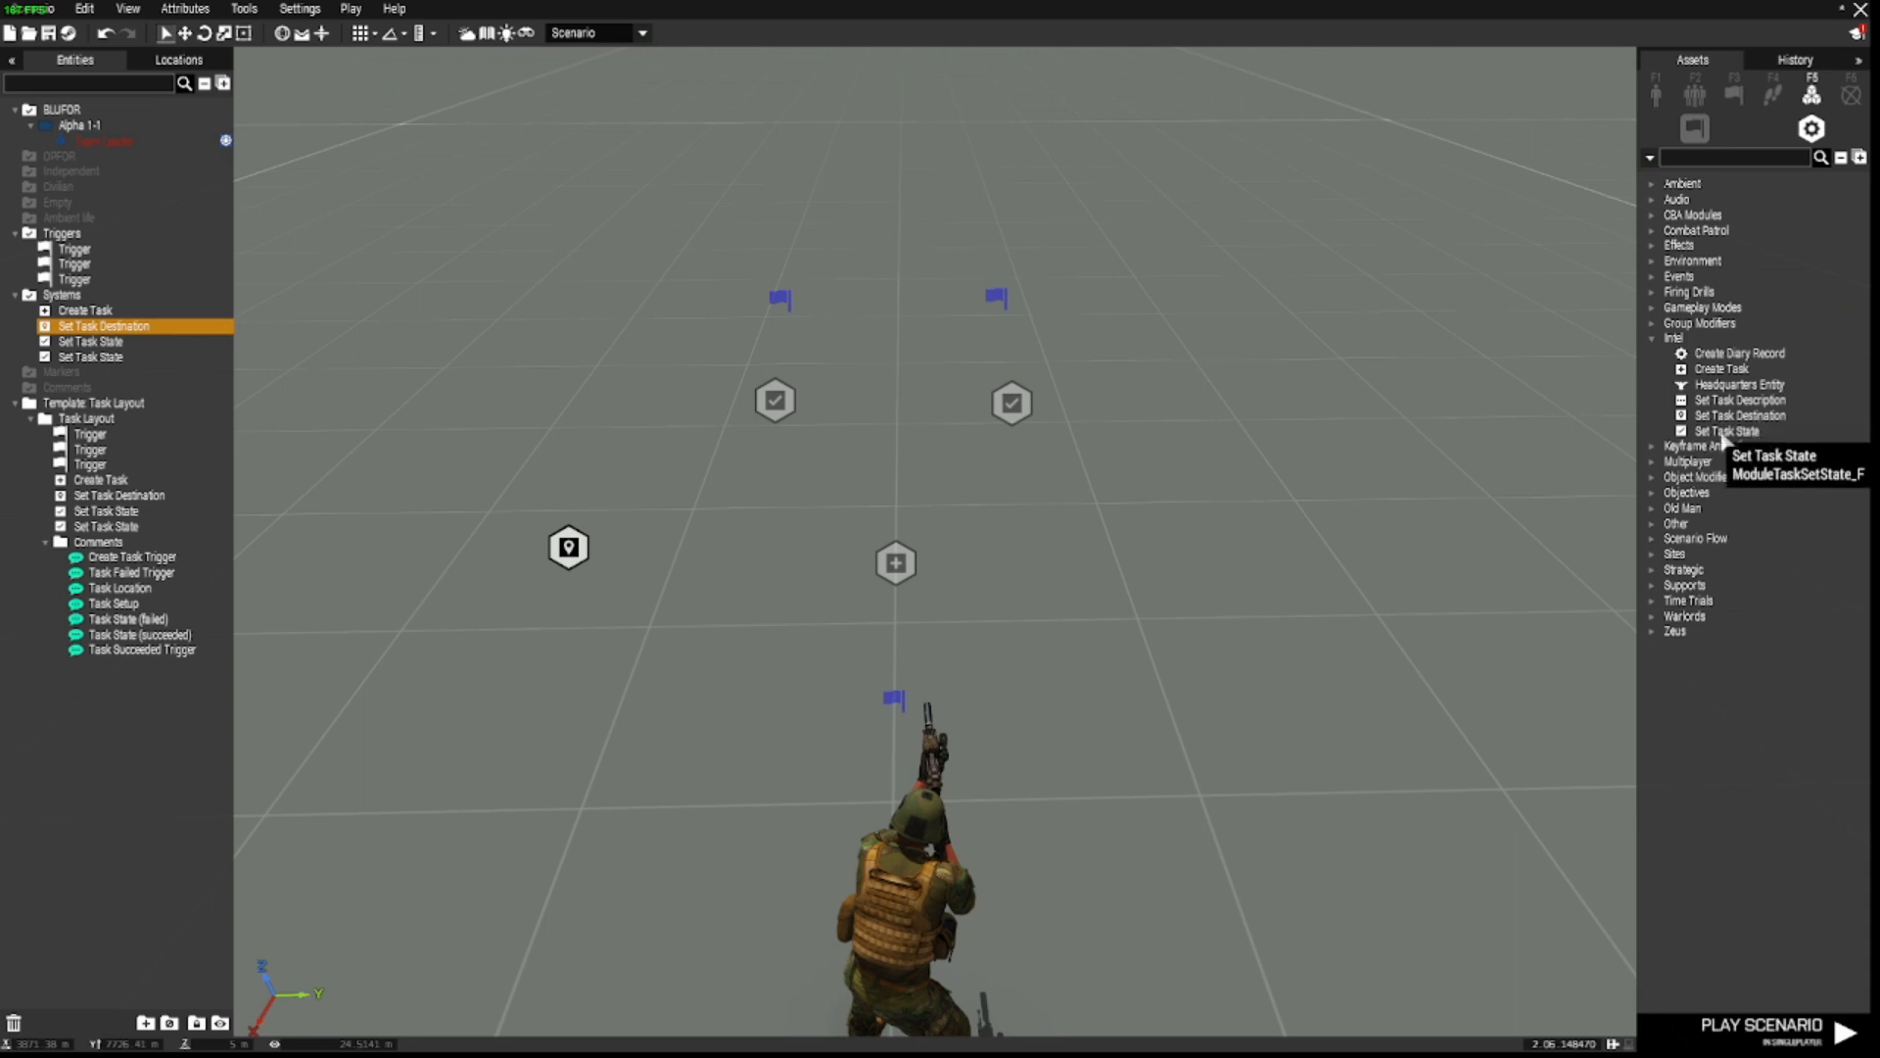
mouse_move(1214, 511)
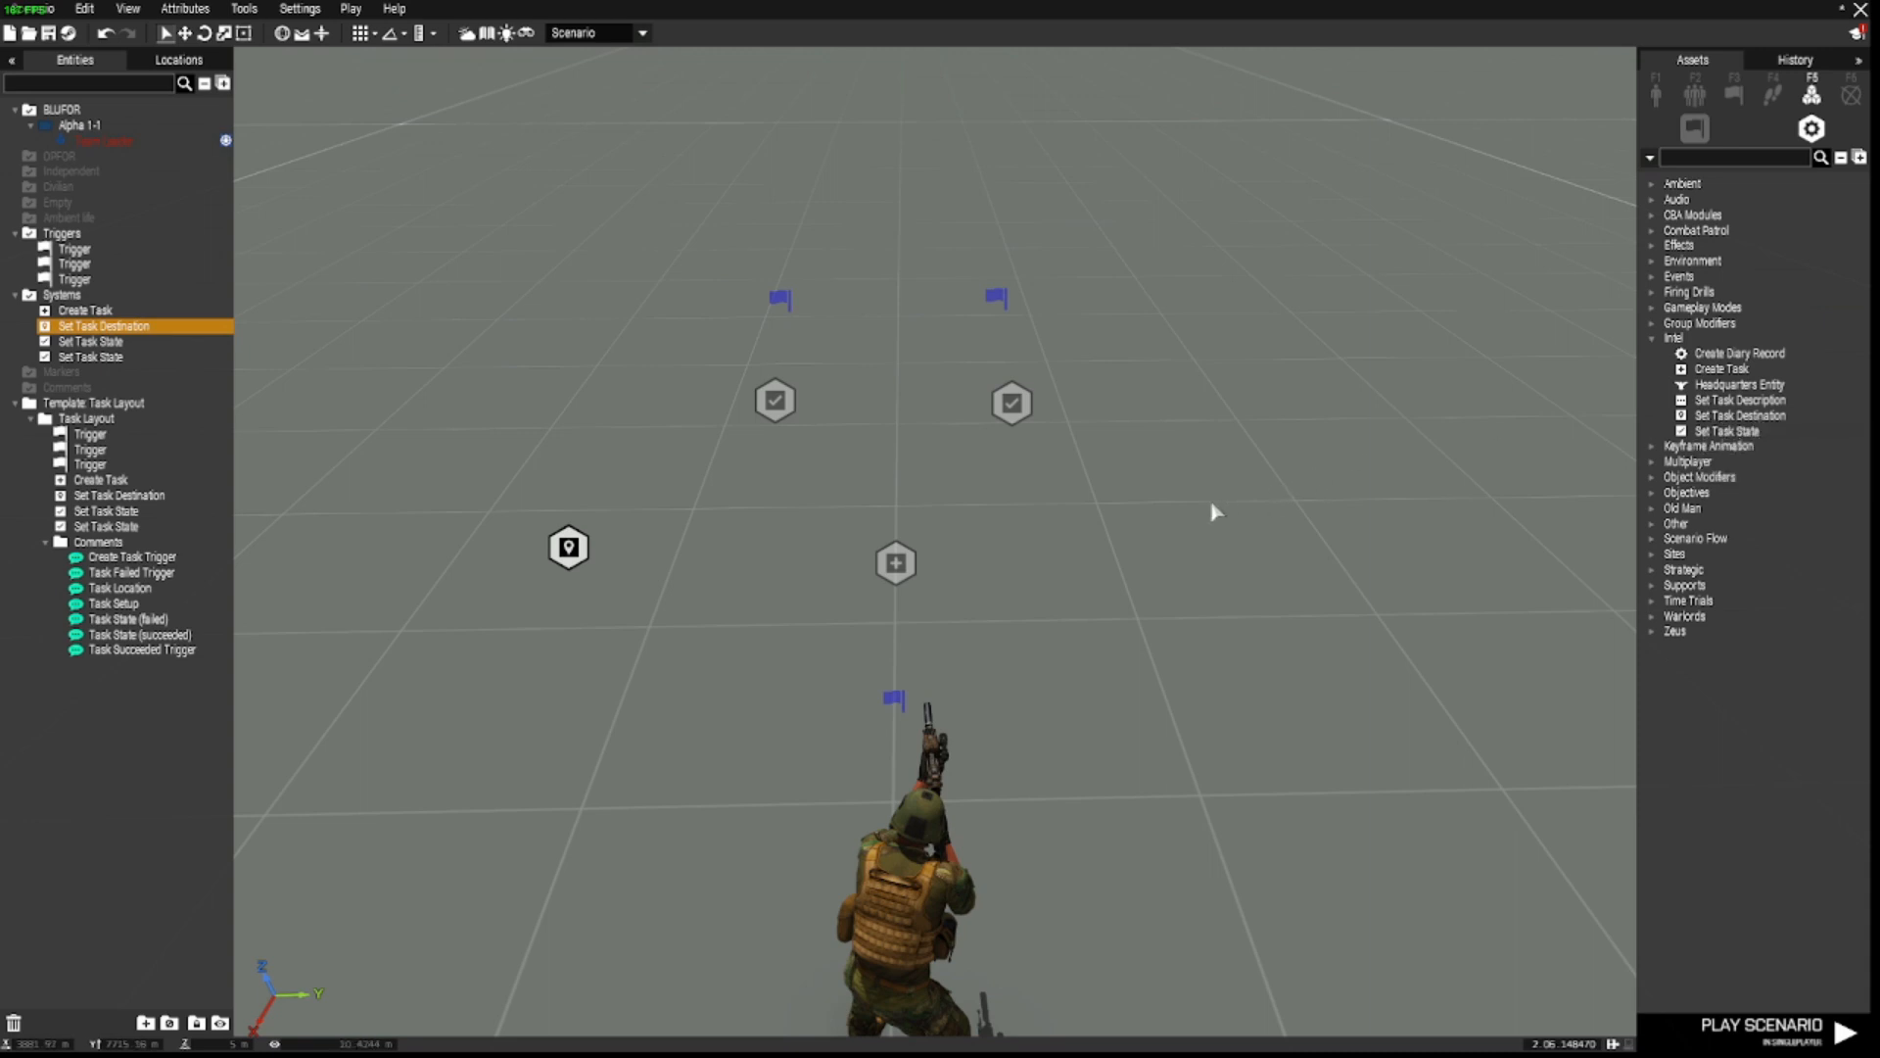
mouse_move(807, 431)
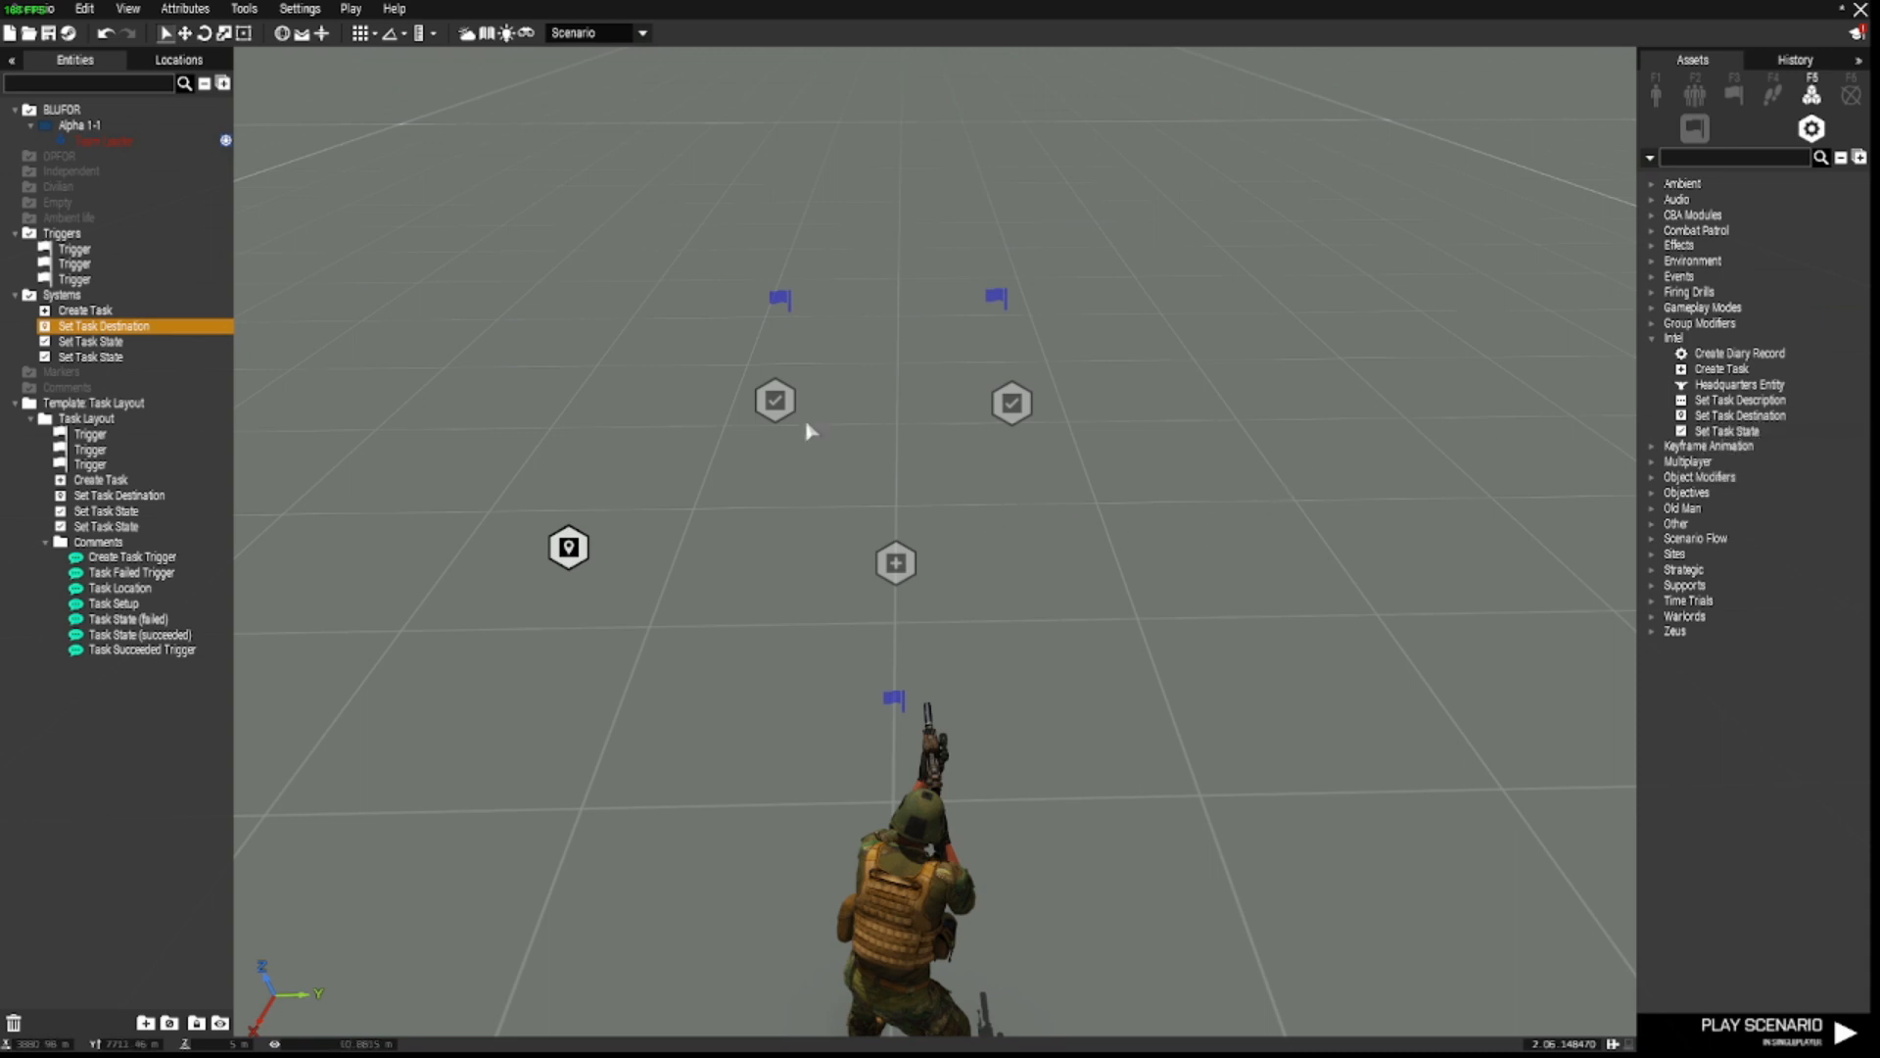
Step: Sync the Create Task module to the Set Task Destination and both Set Task State modules
left_click(895, 562)
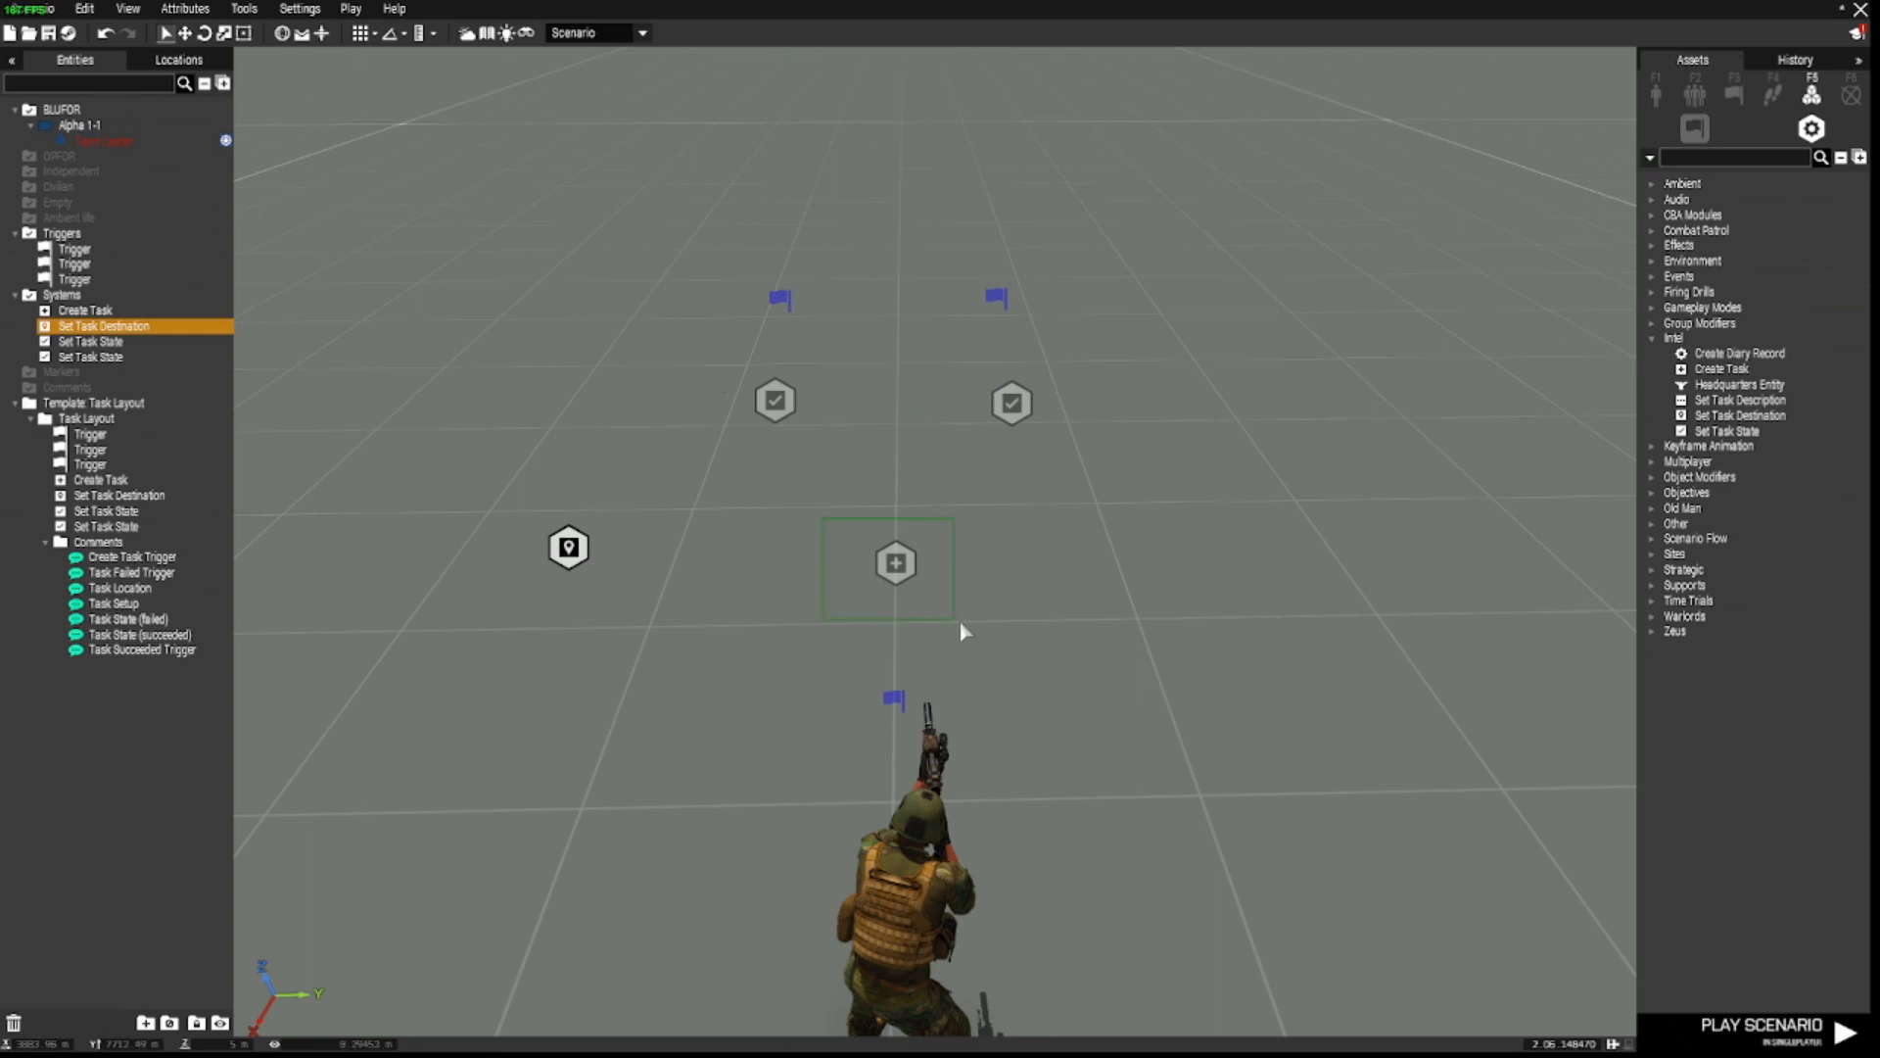
right_click(895, 564)
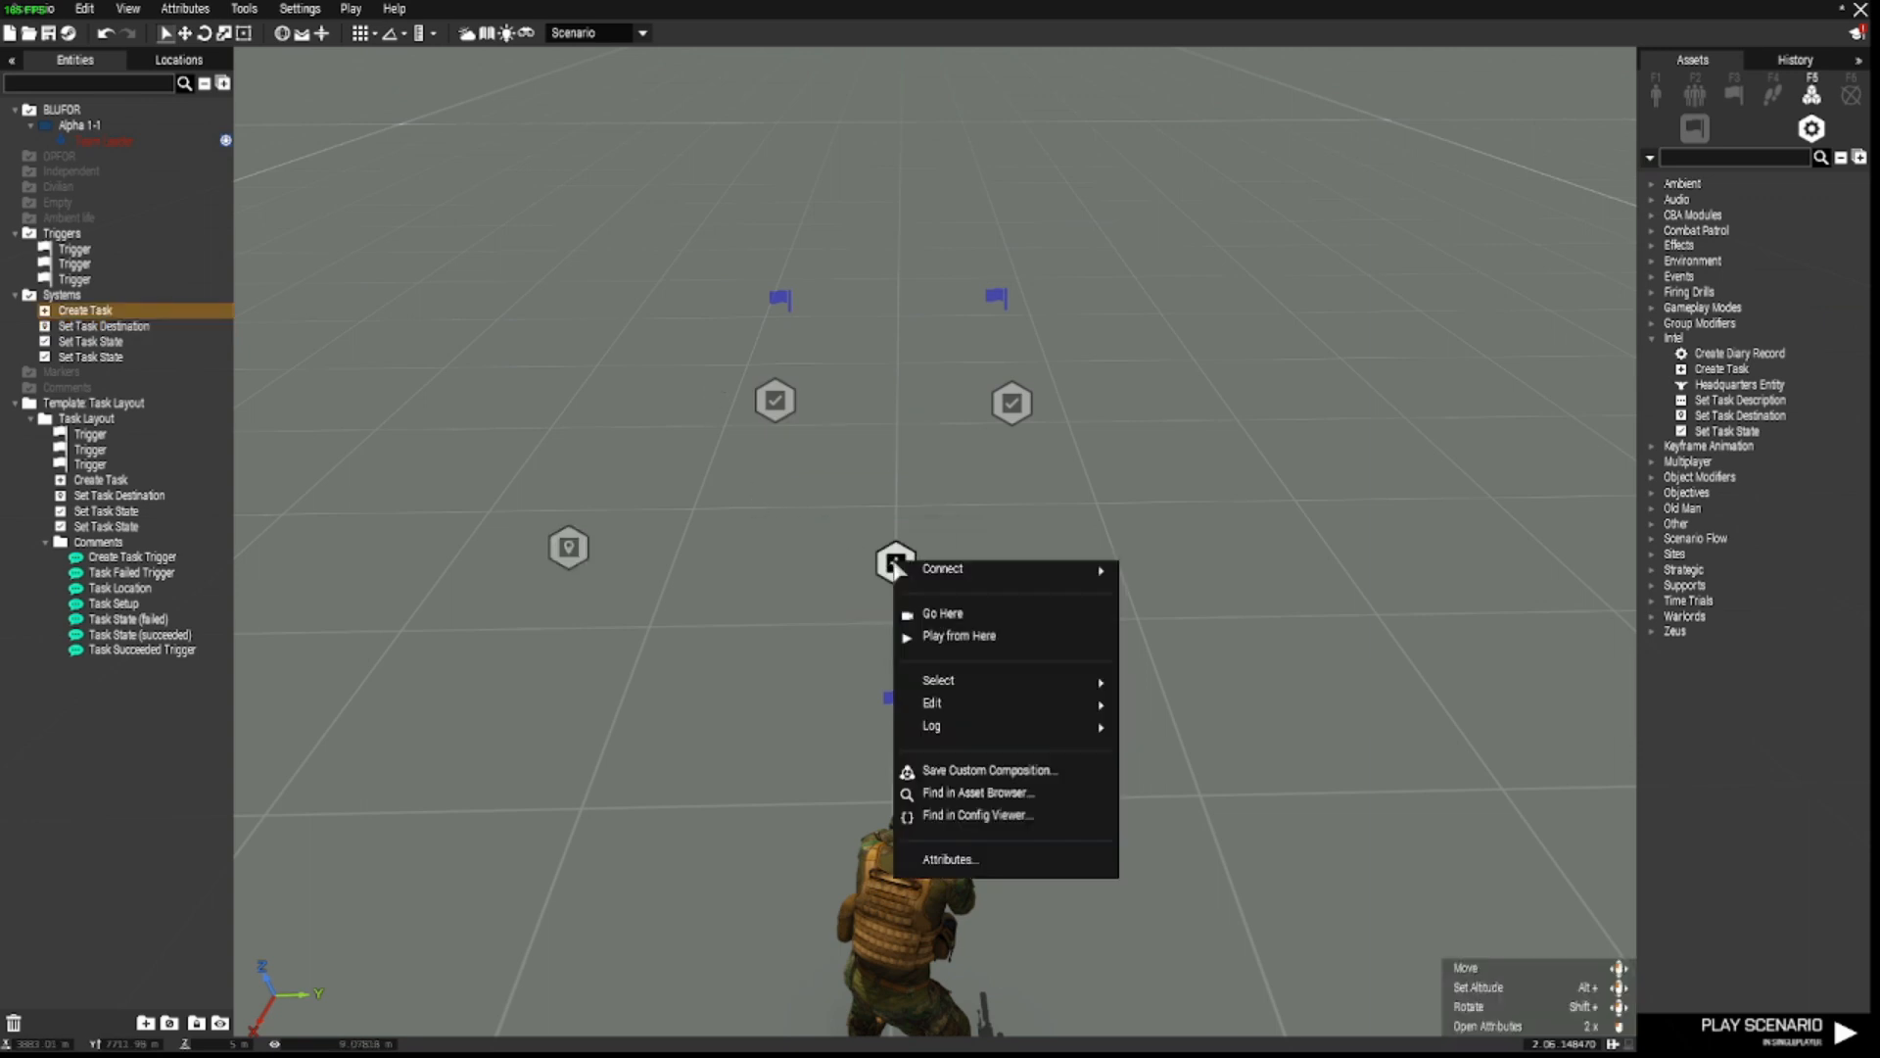
mouse_move(942, 568)
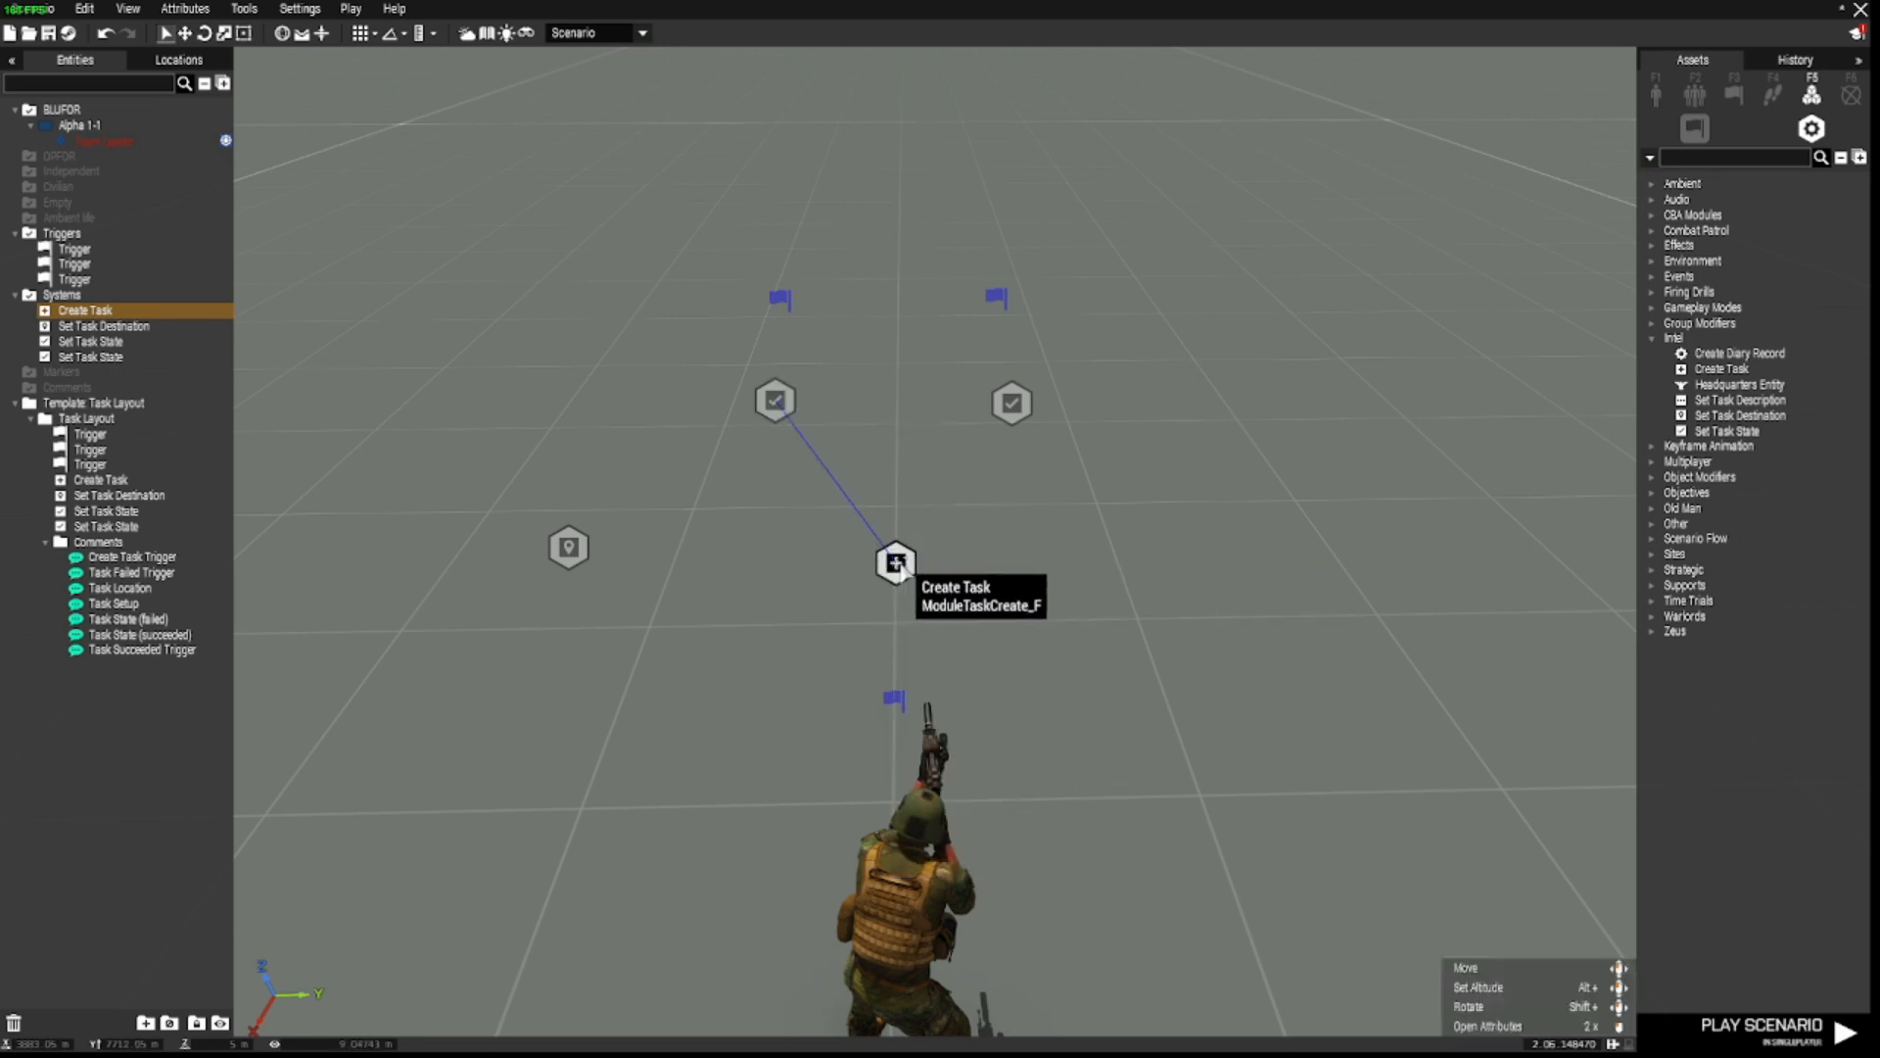
right_click(898, 565)
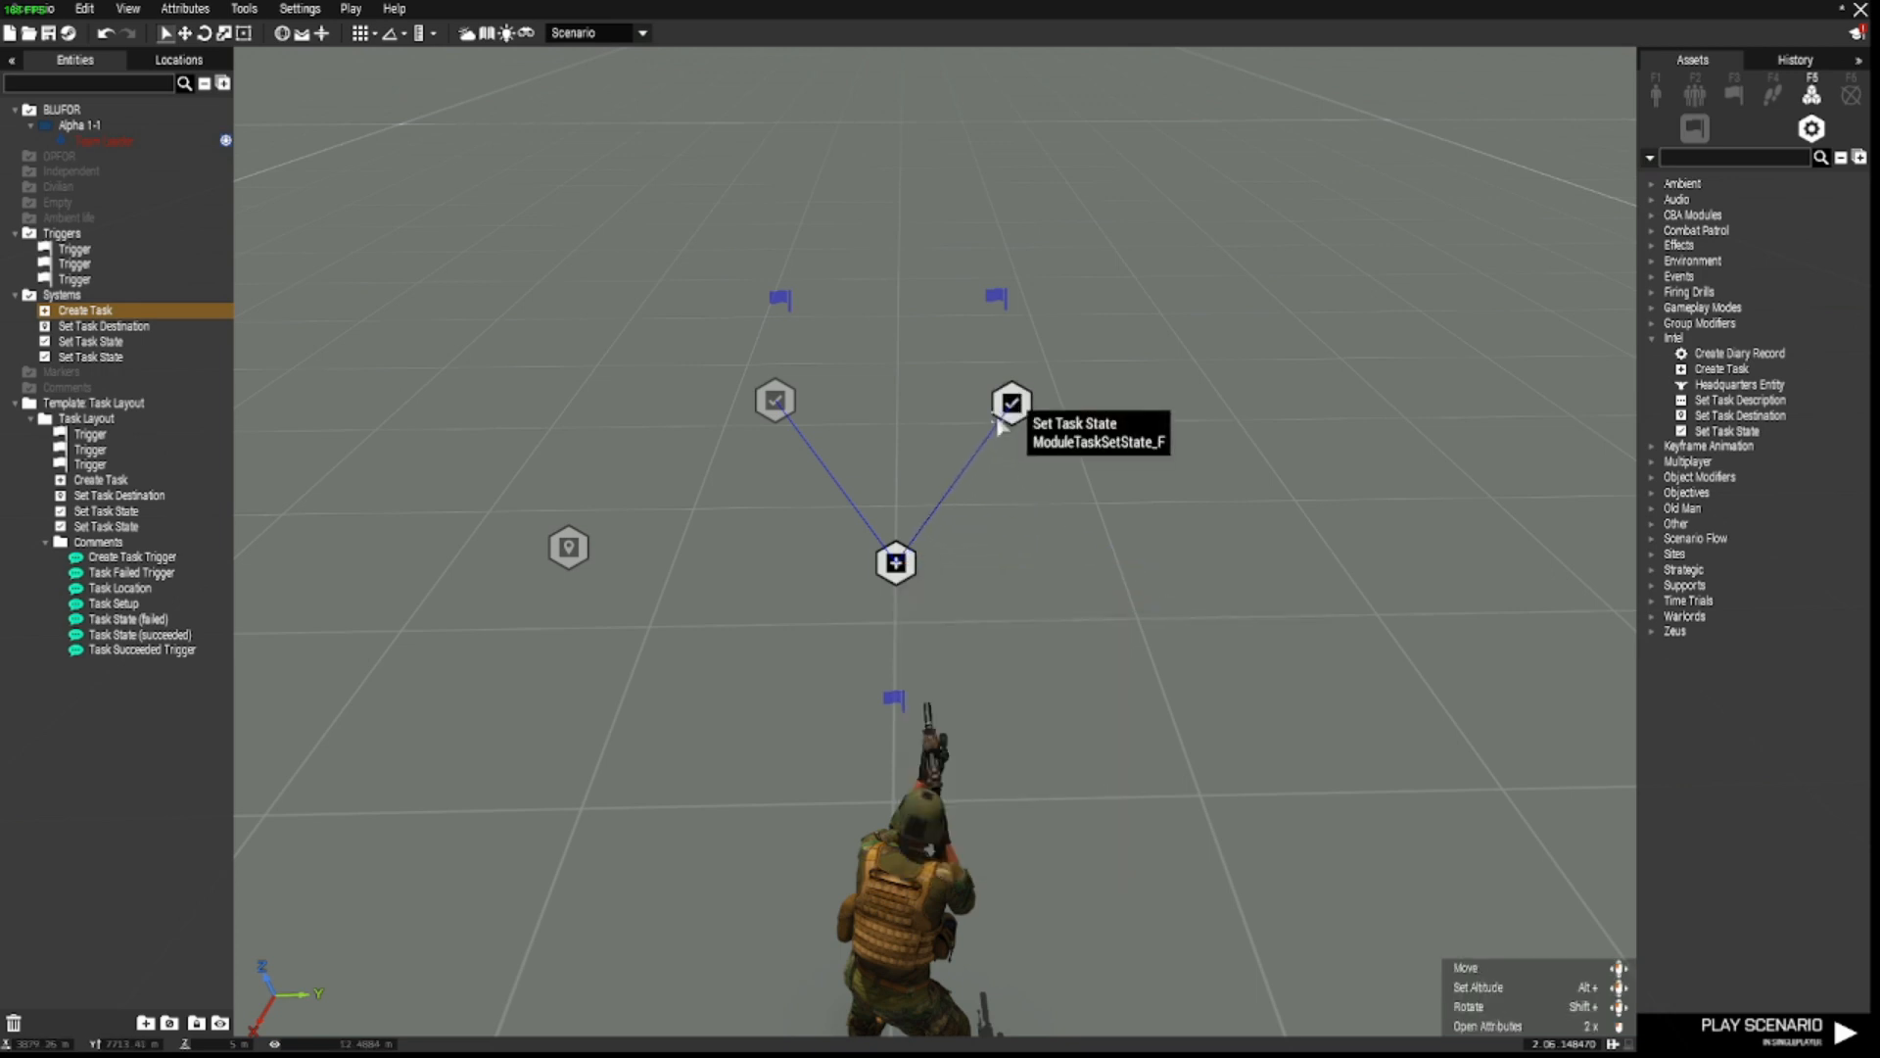
right_click(895, 564)
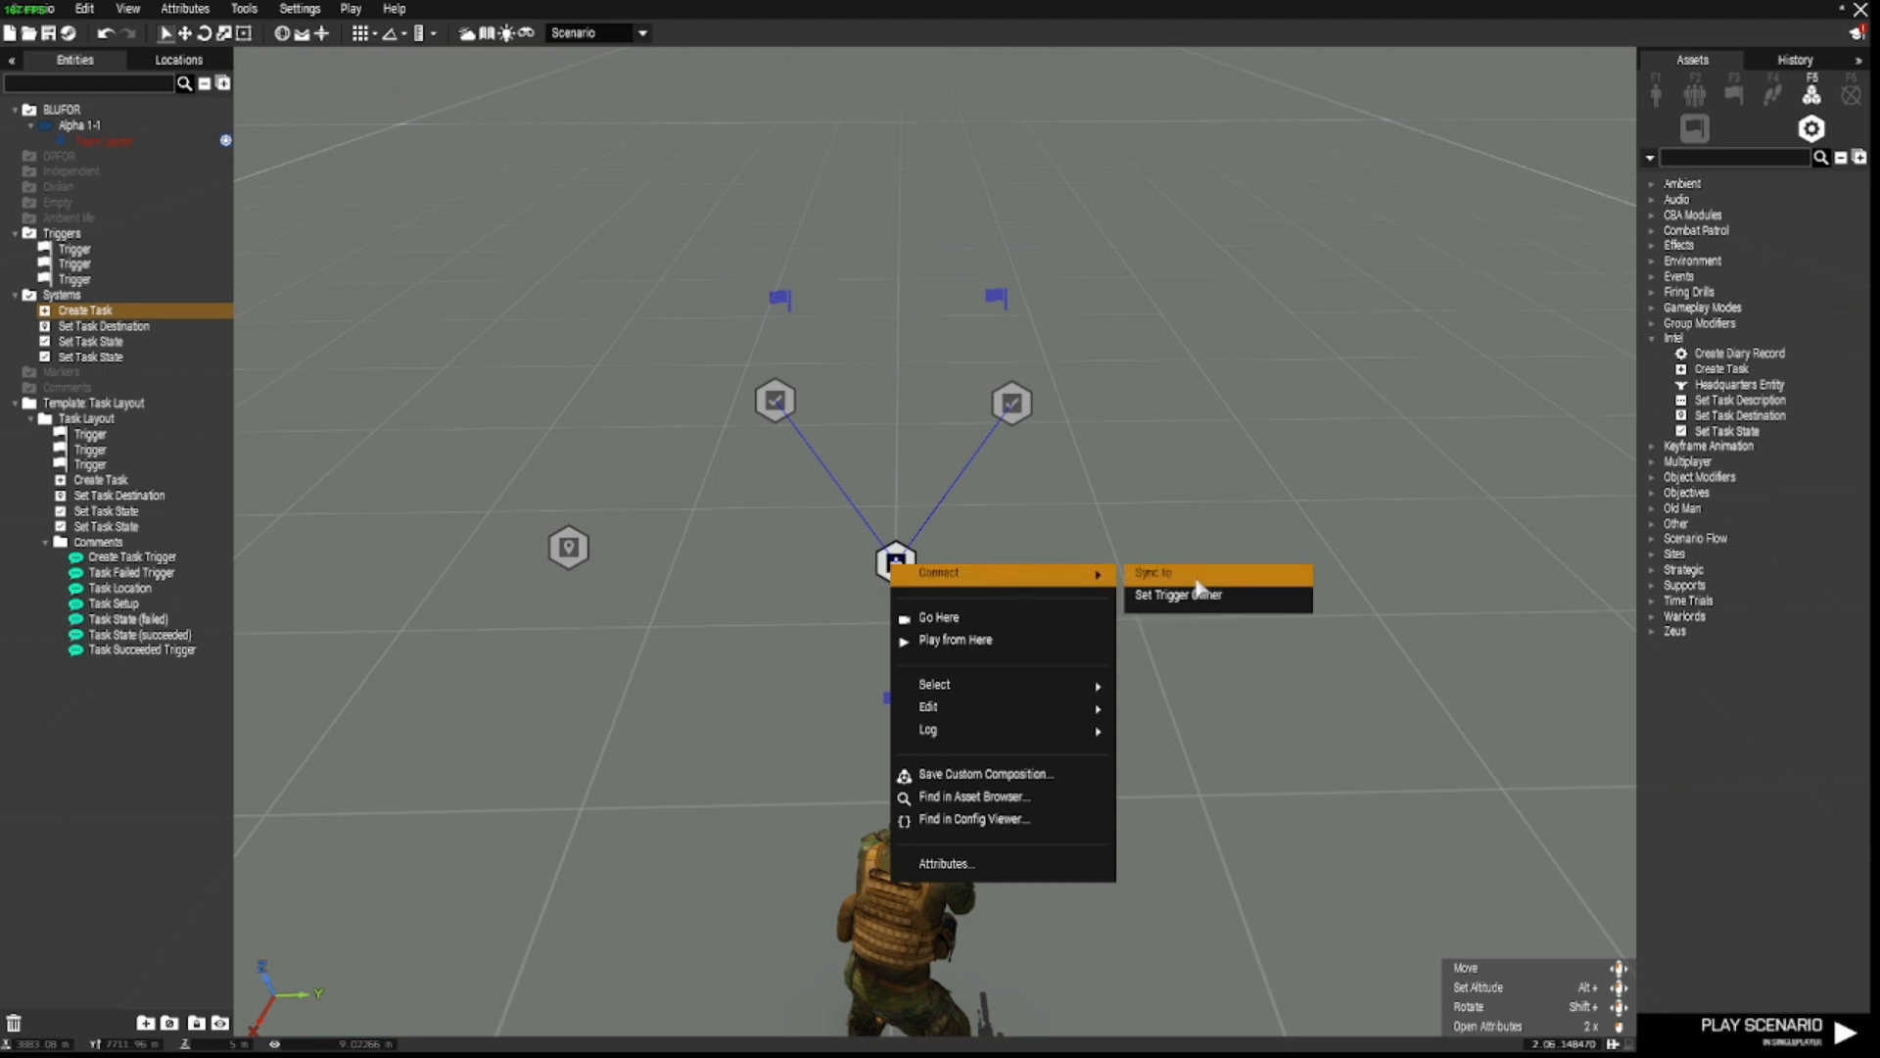
left_click(1150, 572)
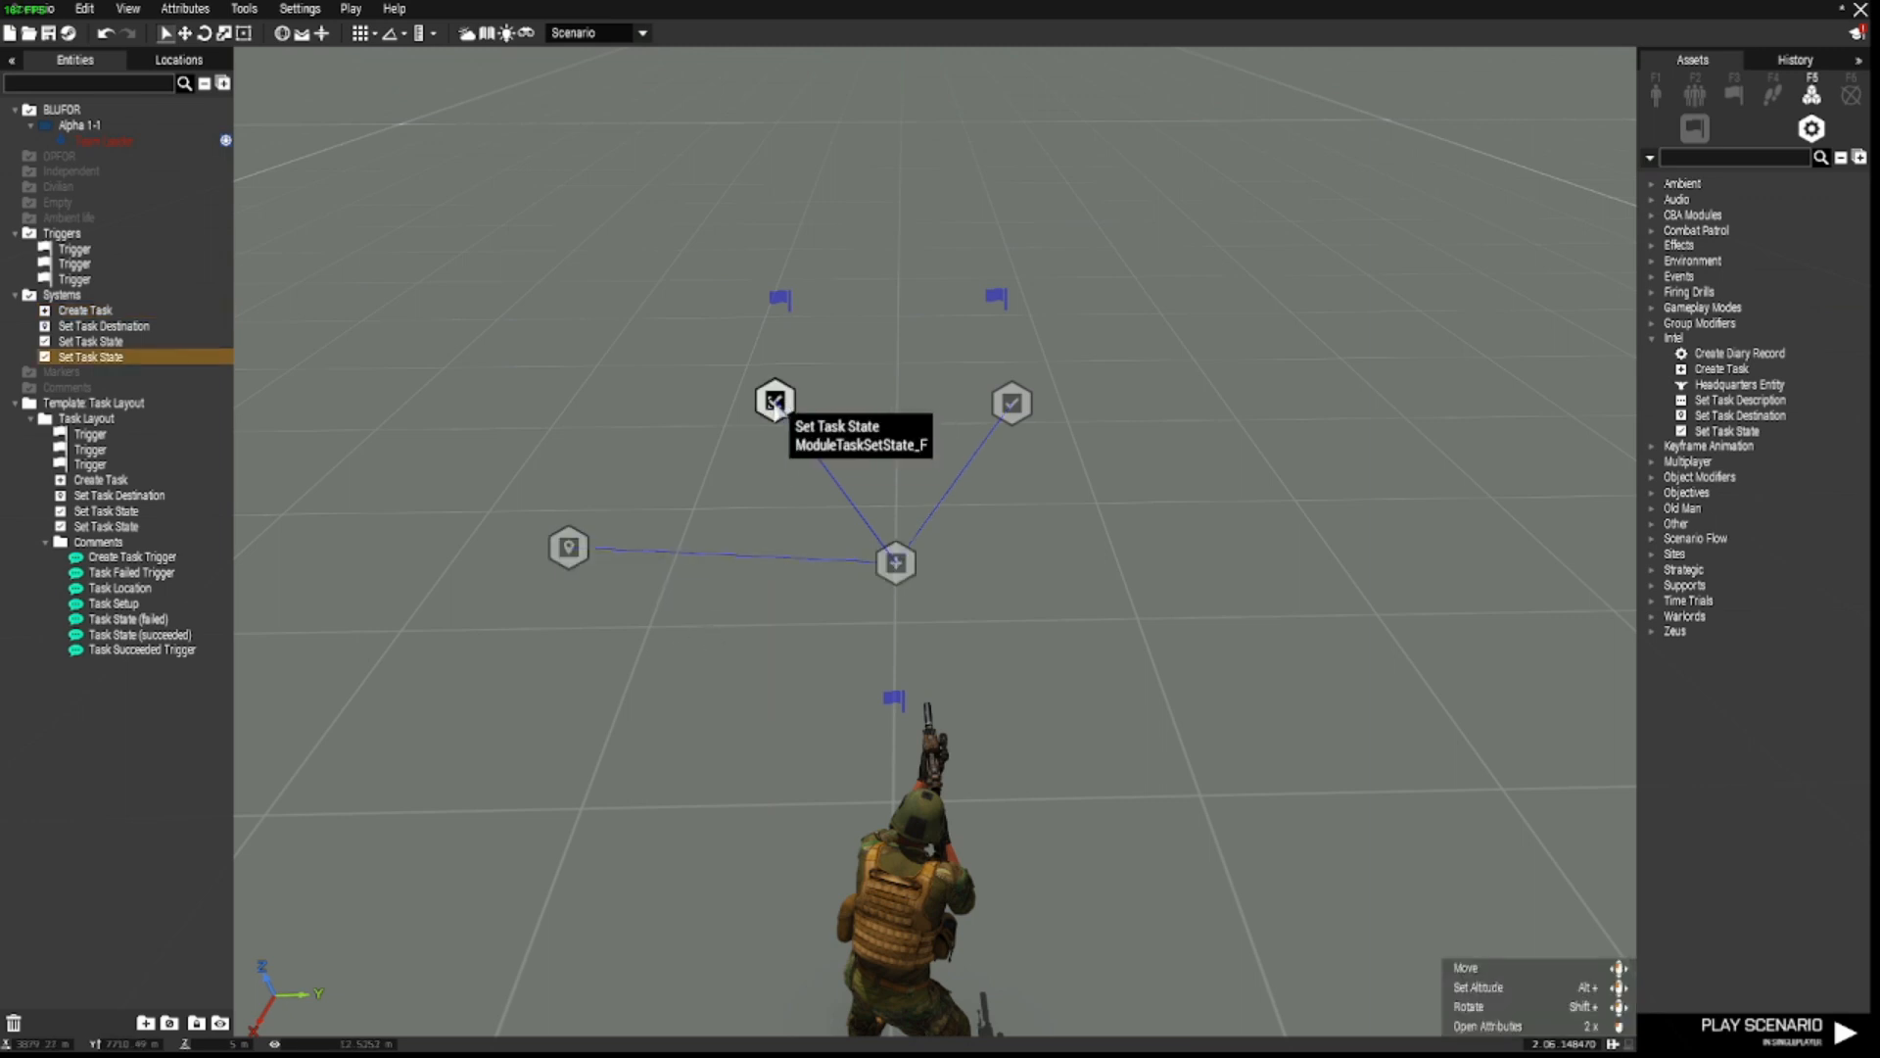
Step: Link each Set Task State module to its trigger and the soldier's trigger to Create Task
right_click(774, 399)
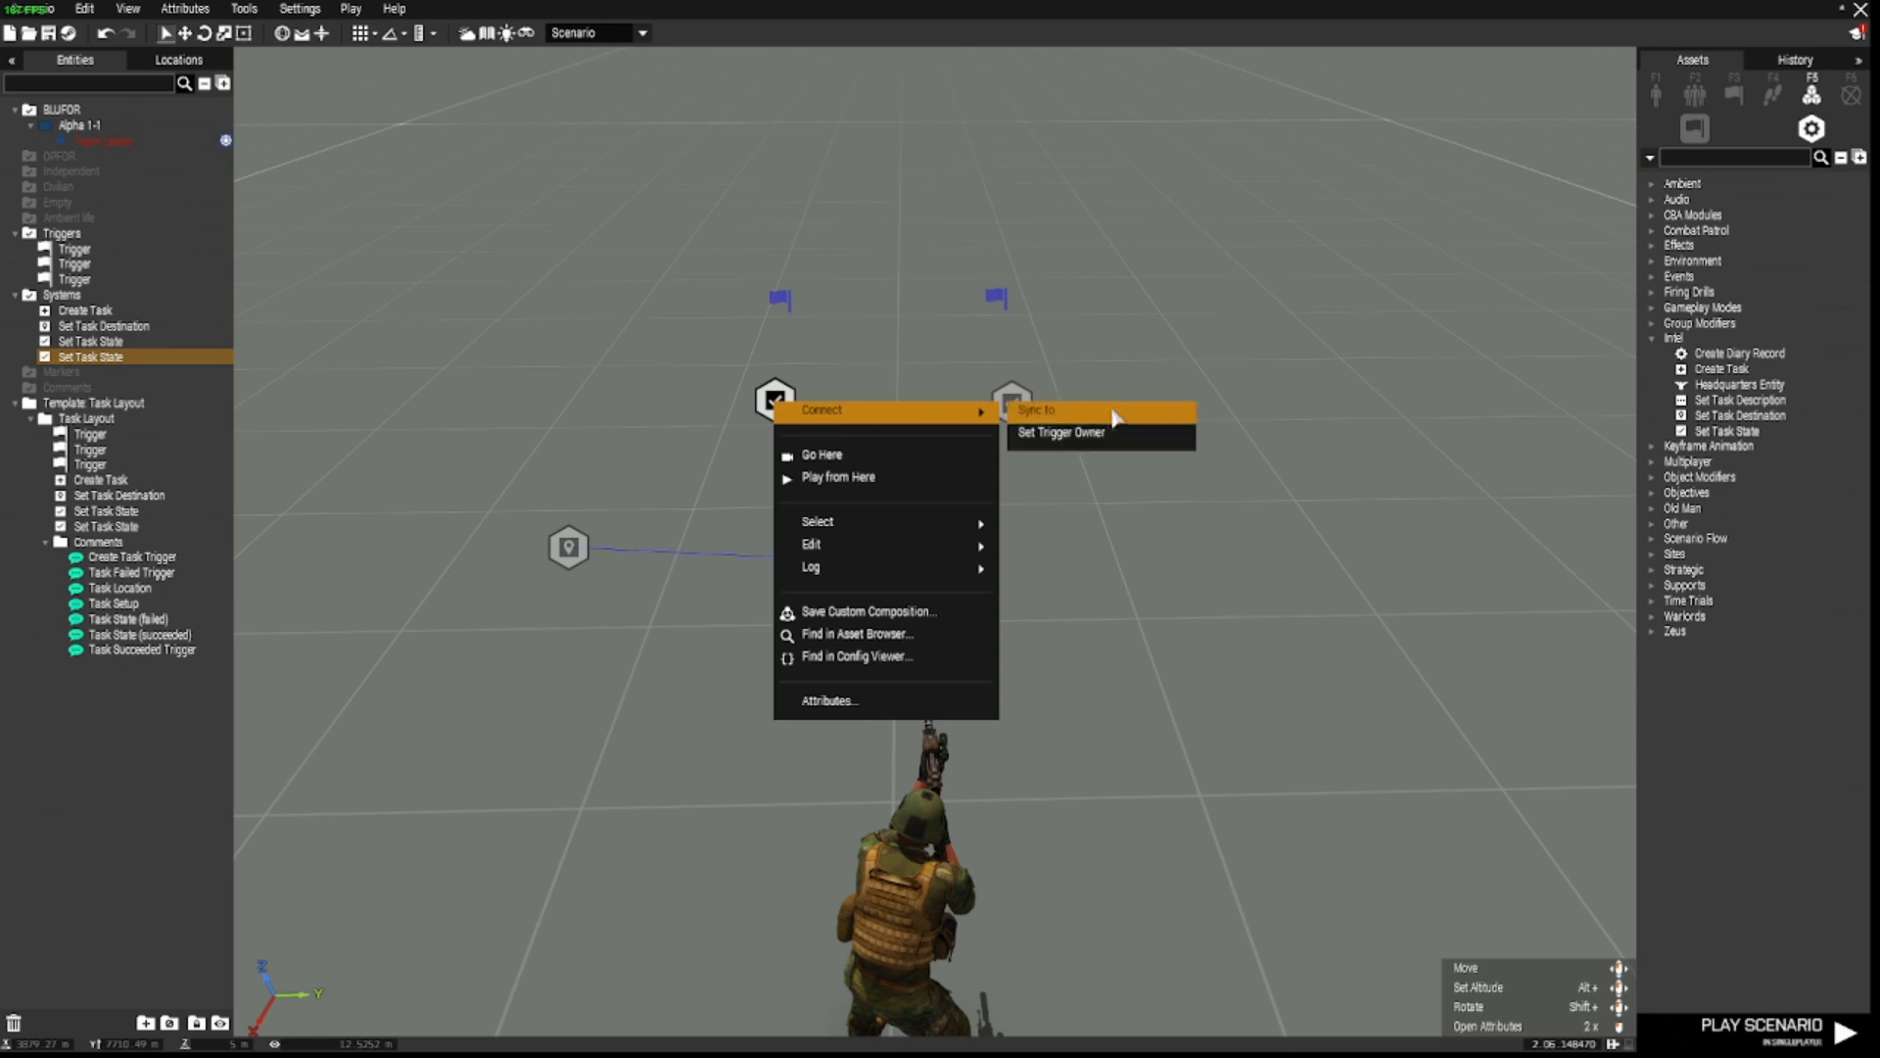
left_click(1036, 409)
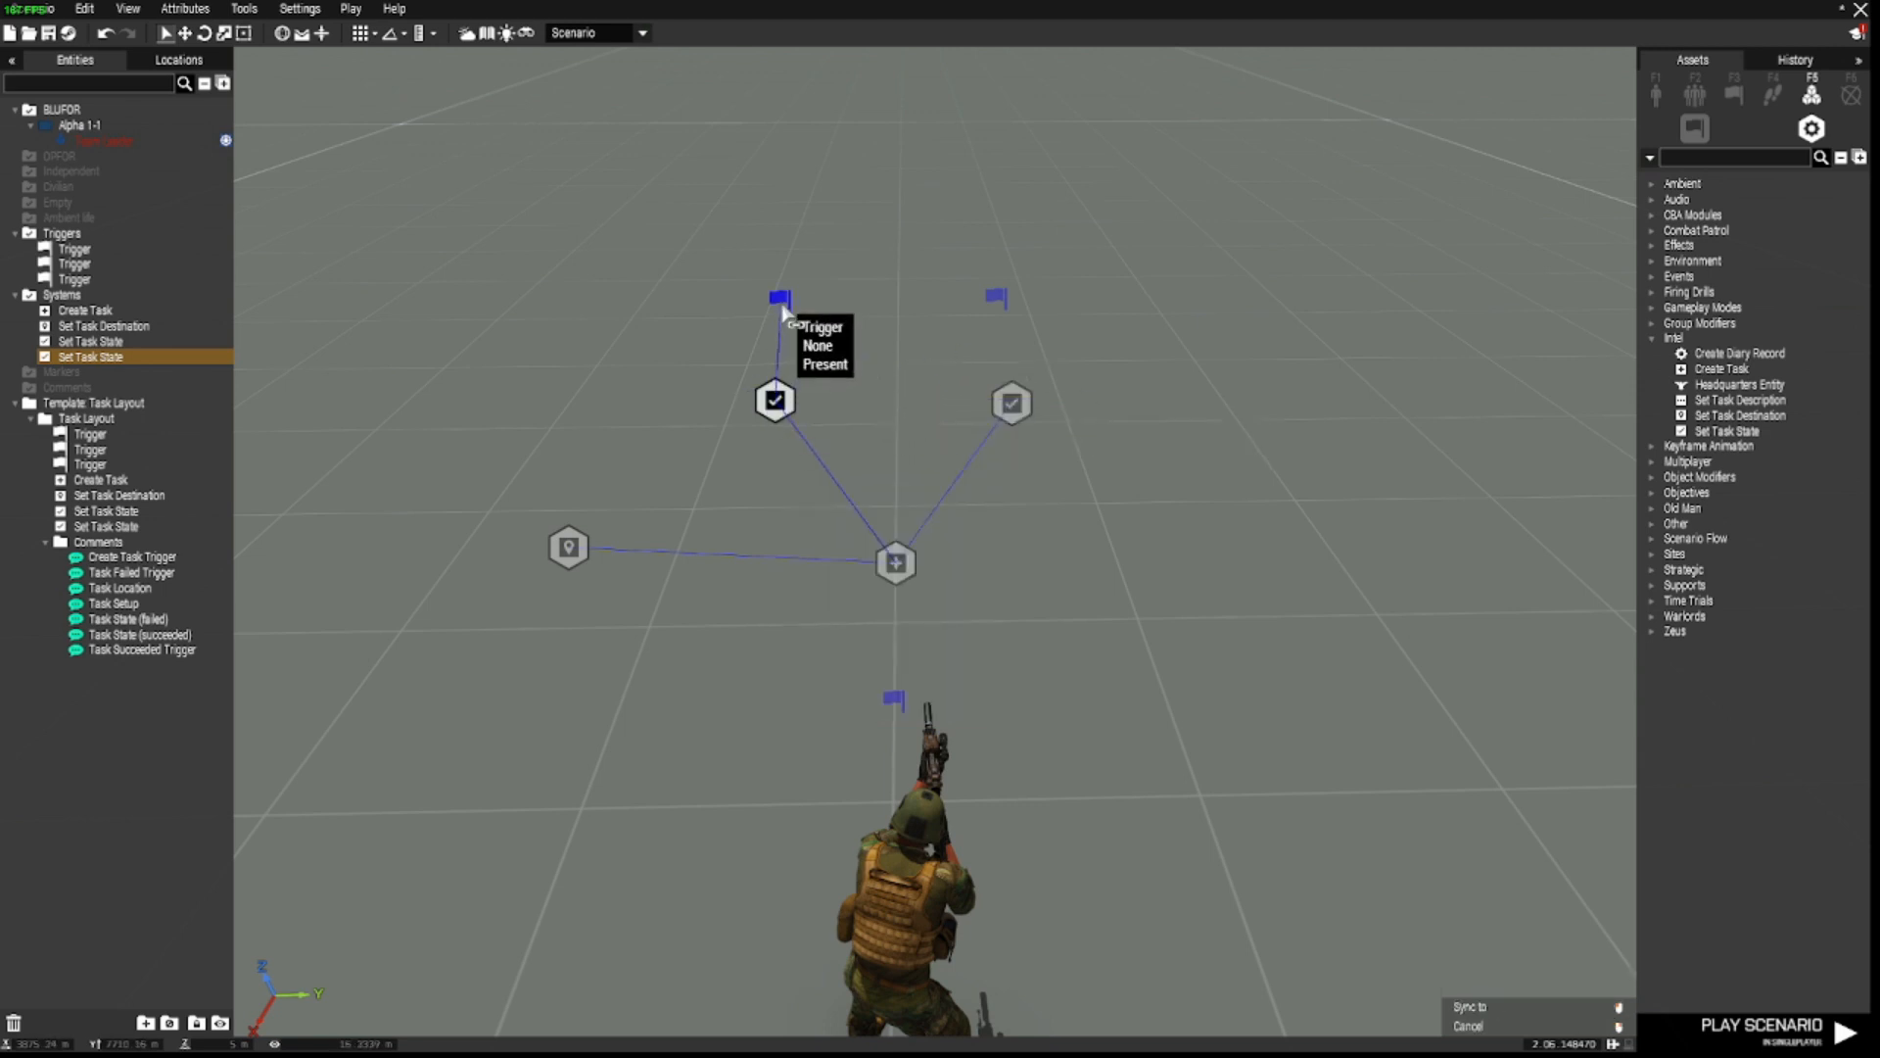
mouse_move(1013, 404)
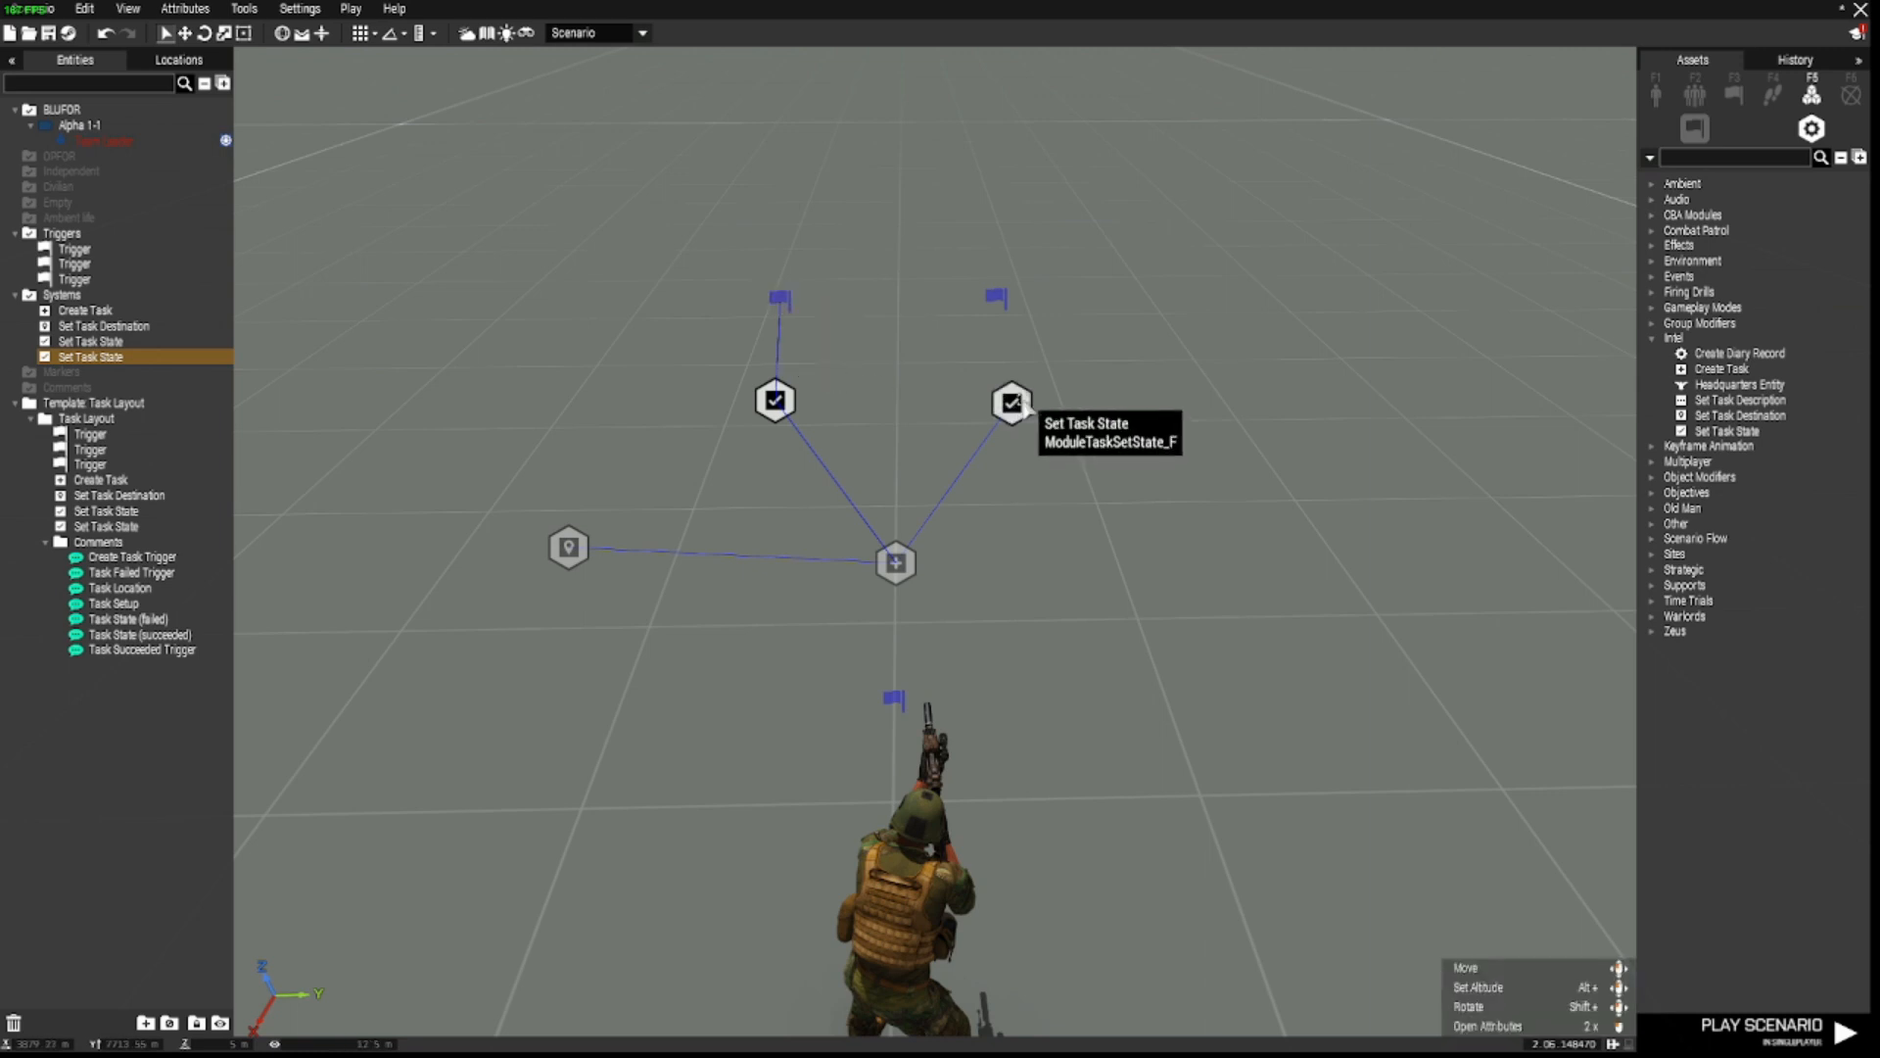
right_click(1011, 402)
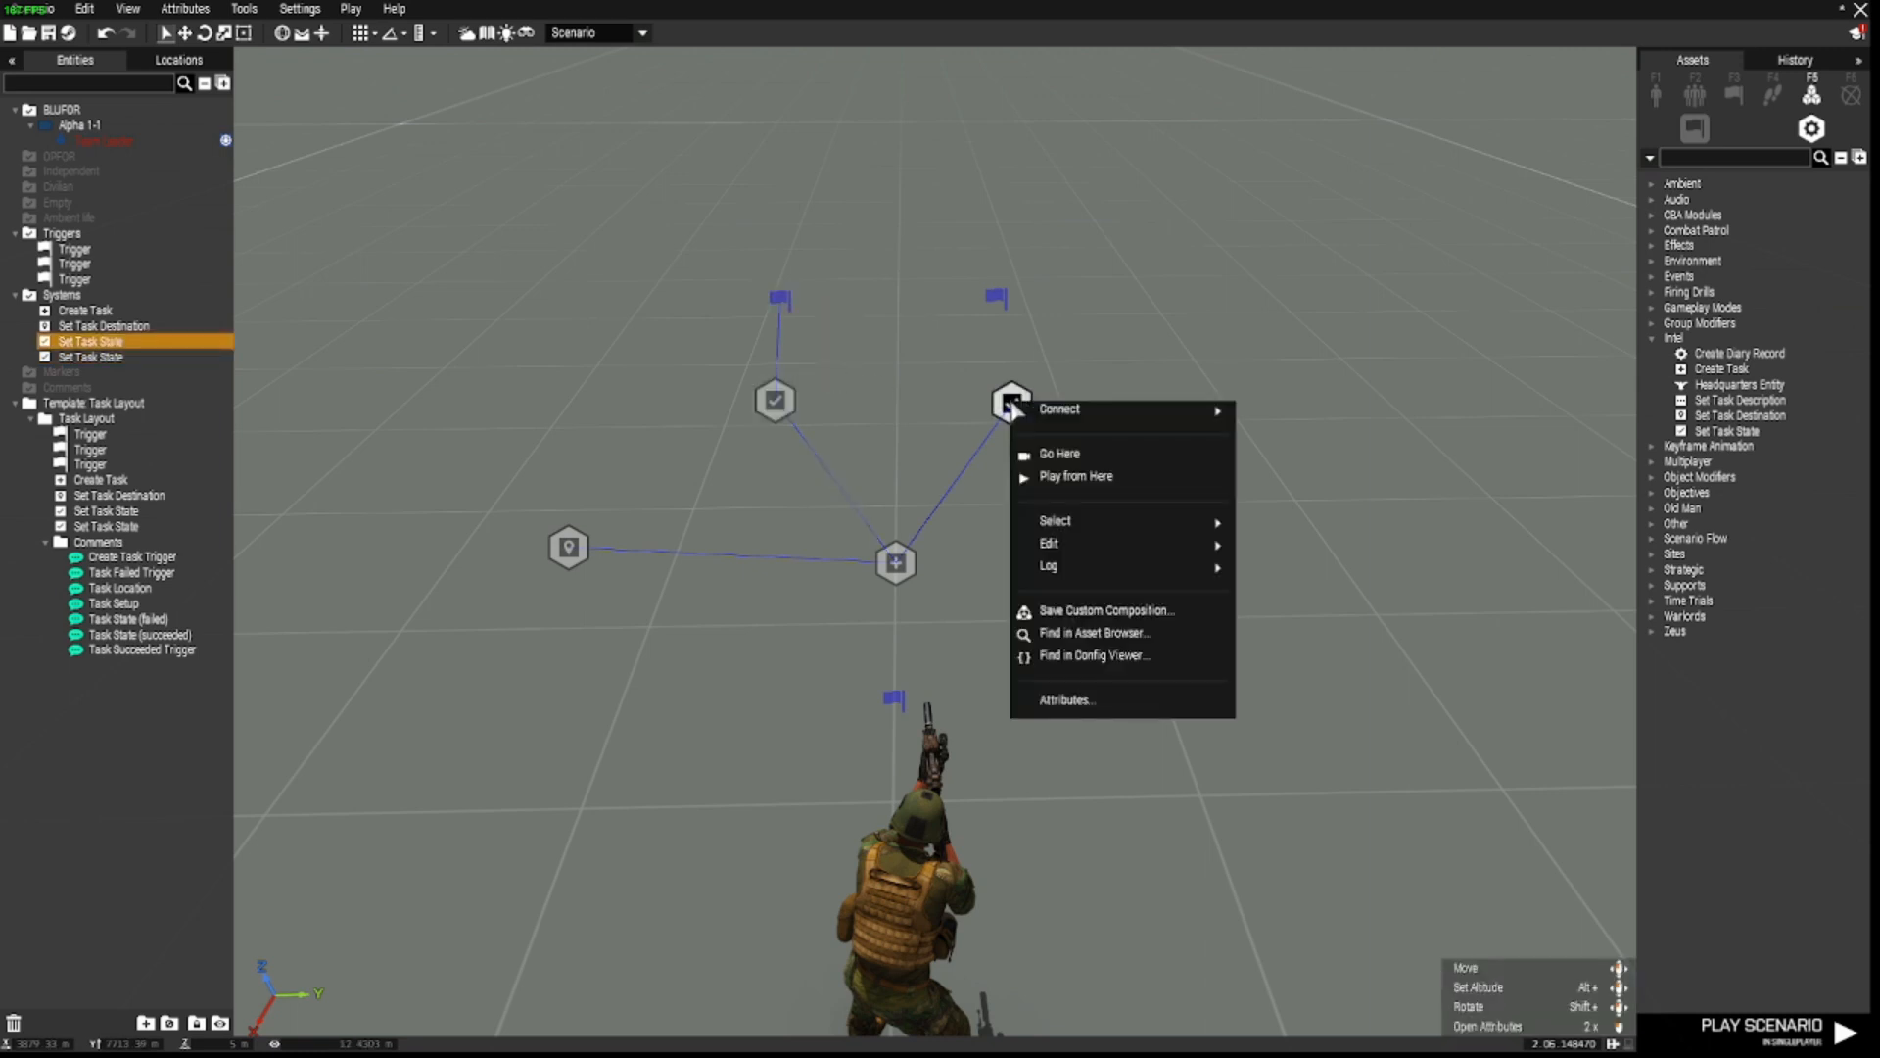
mouse_move(1060, 410)
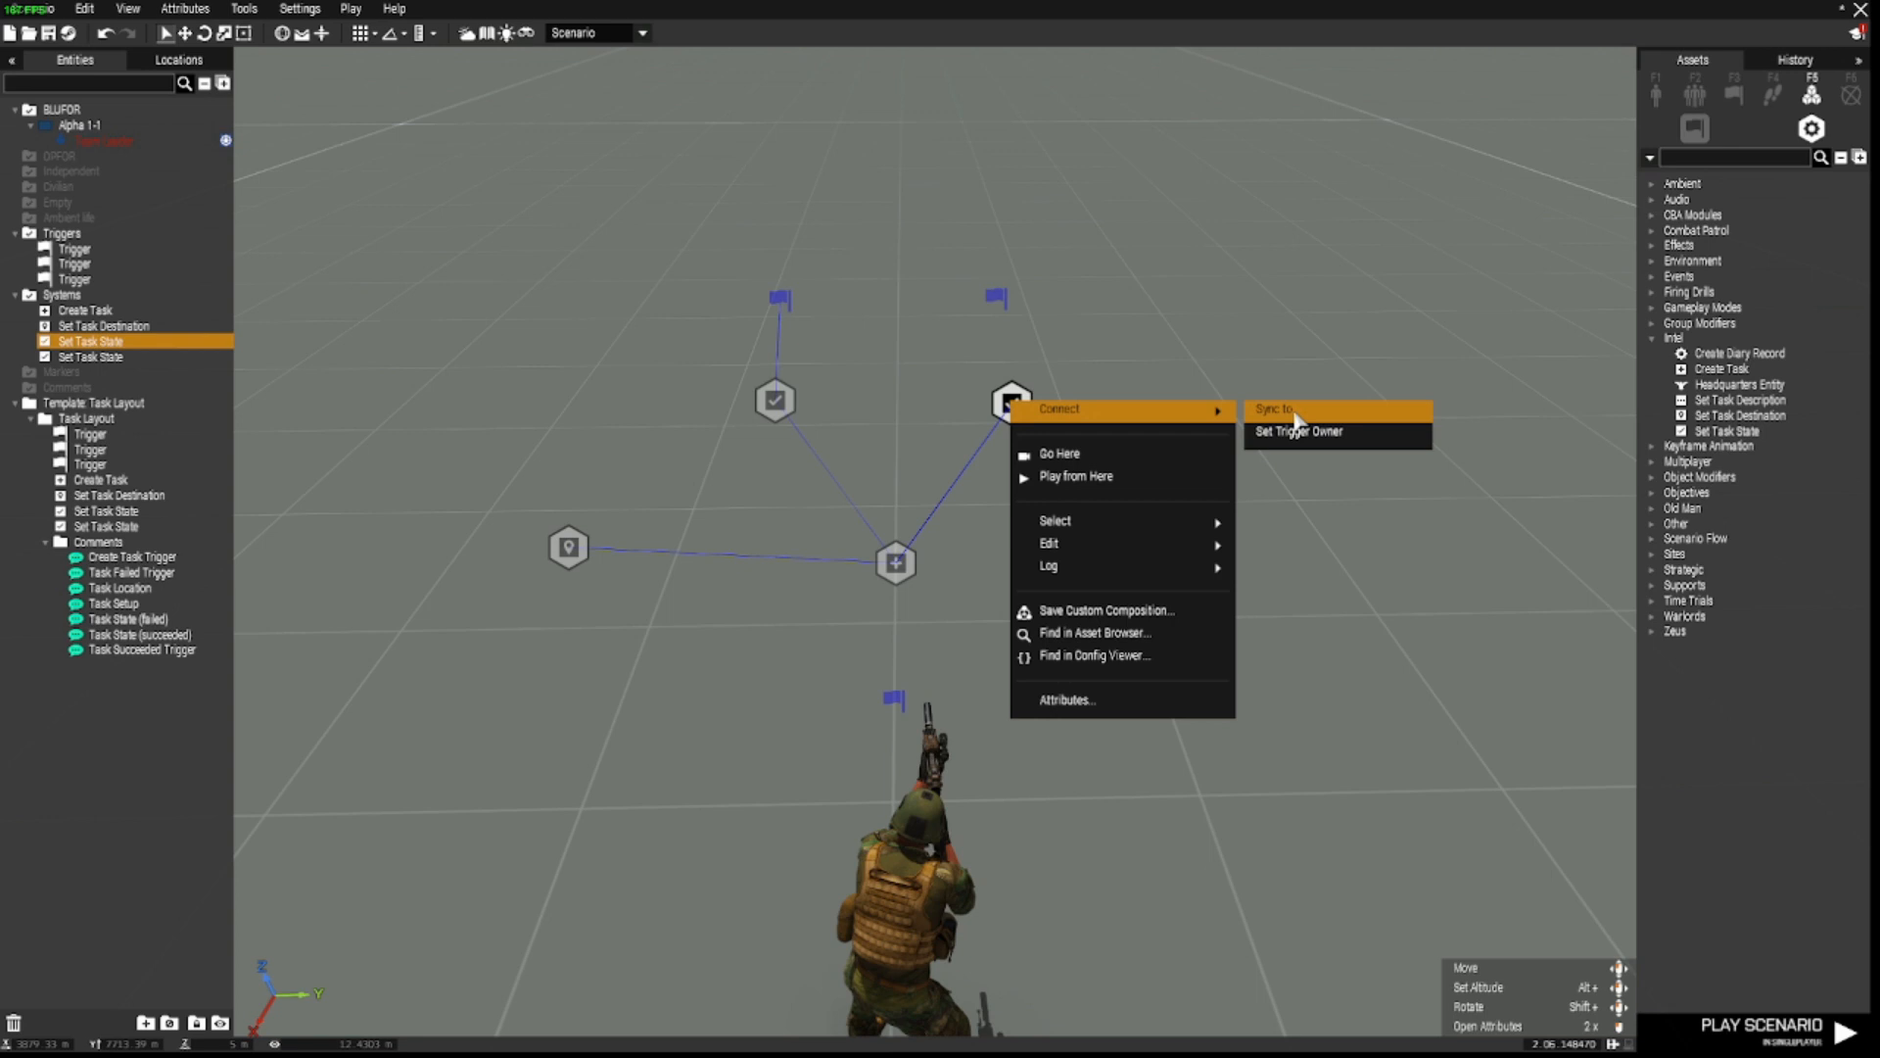
left_click(1273, 409)
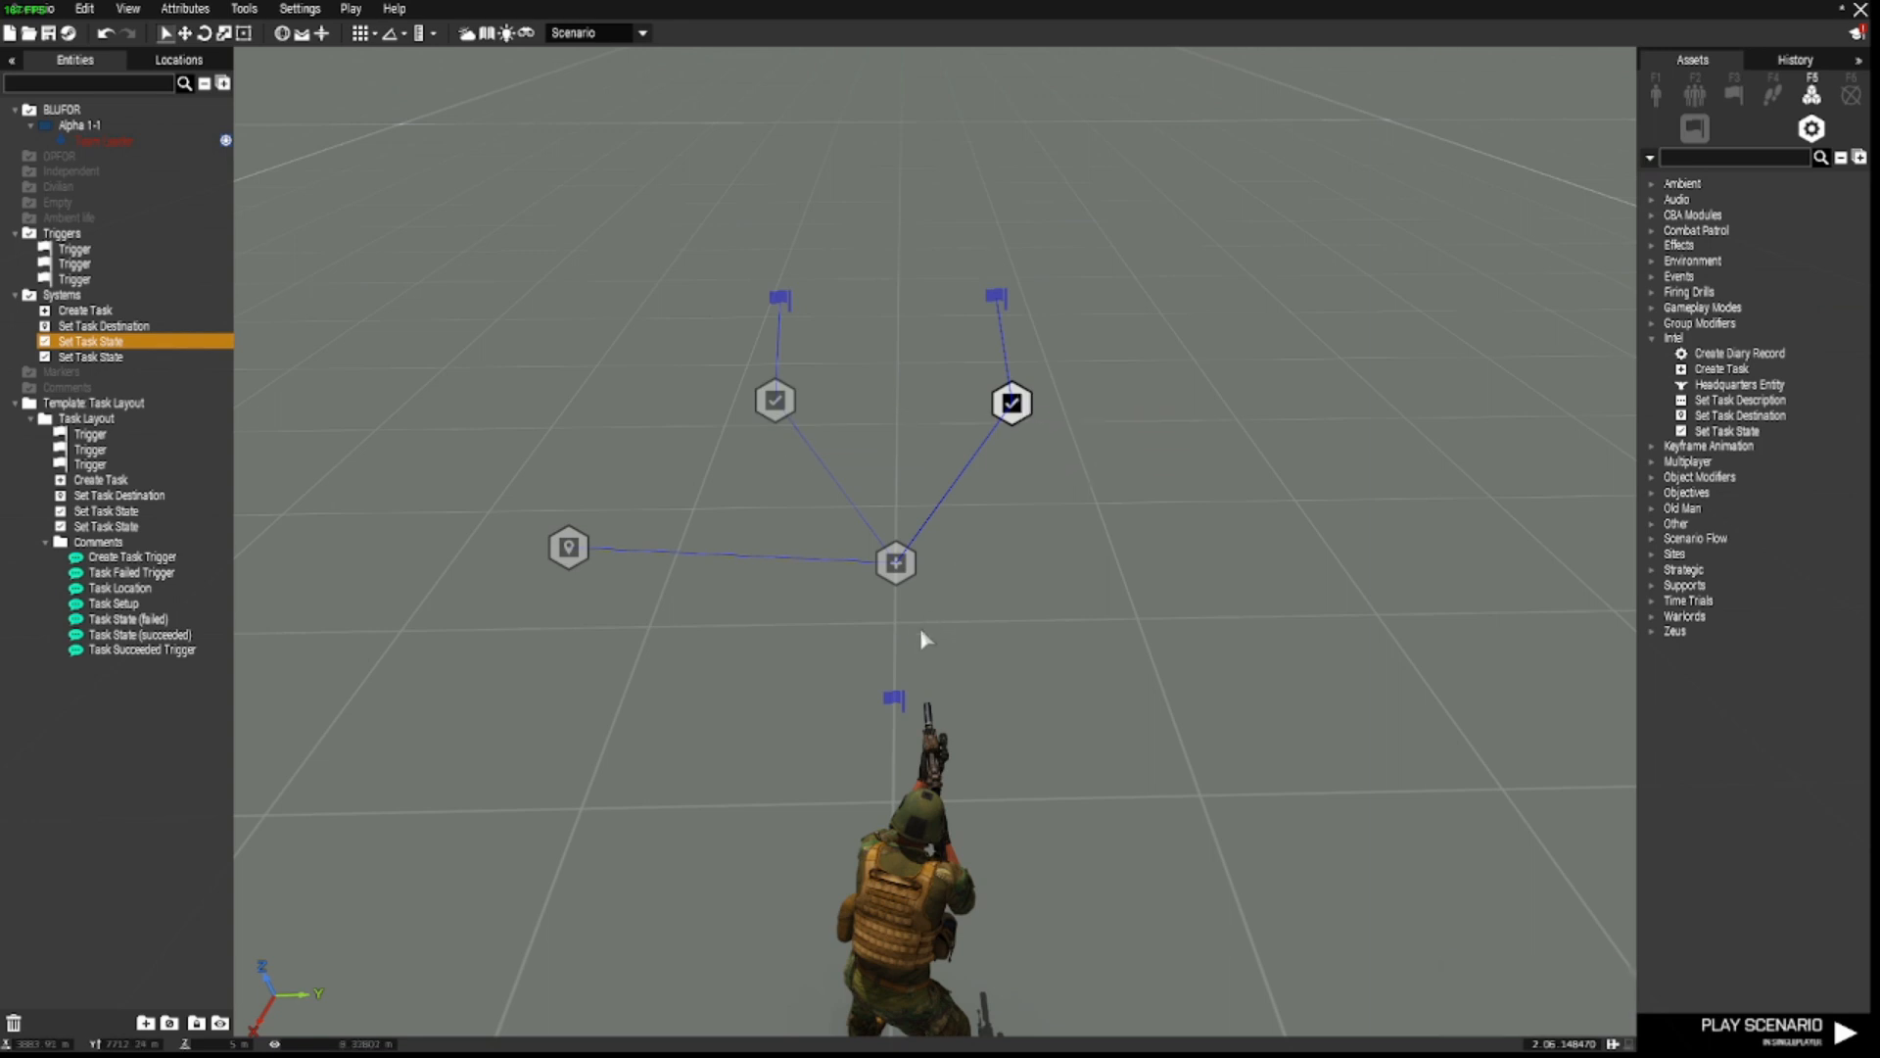
left_click(893, 697)
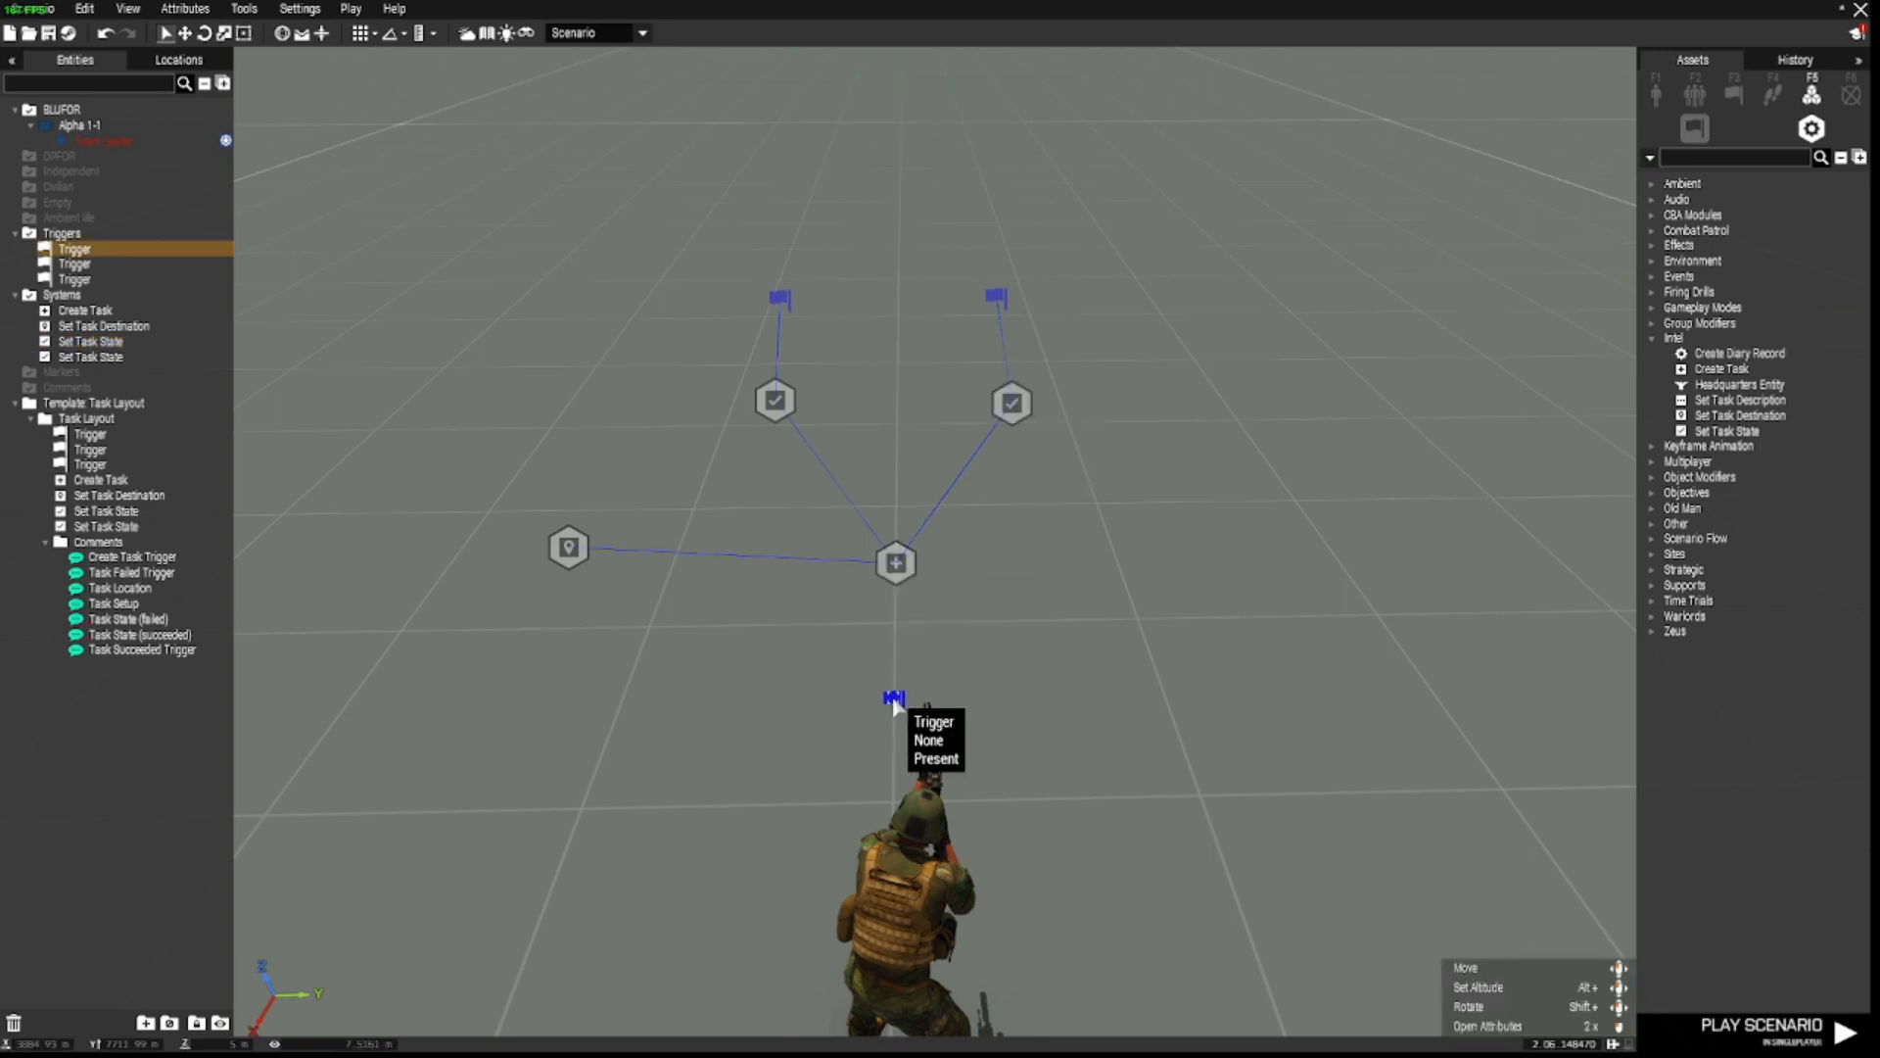
right_click(893, 698)
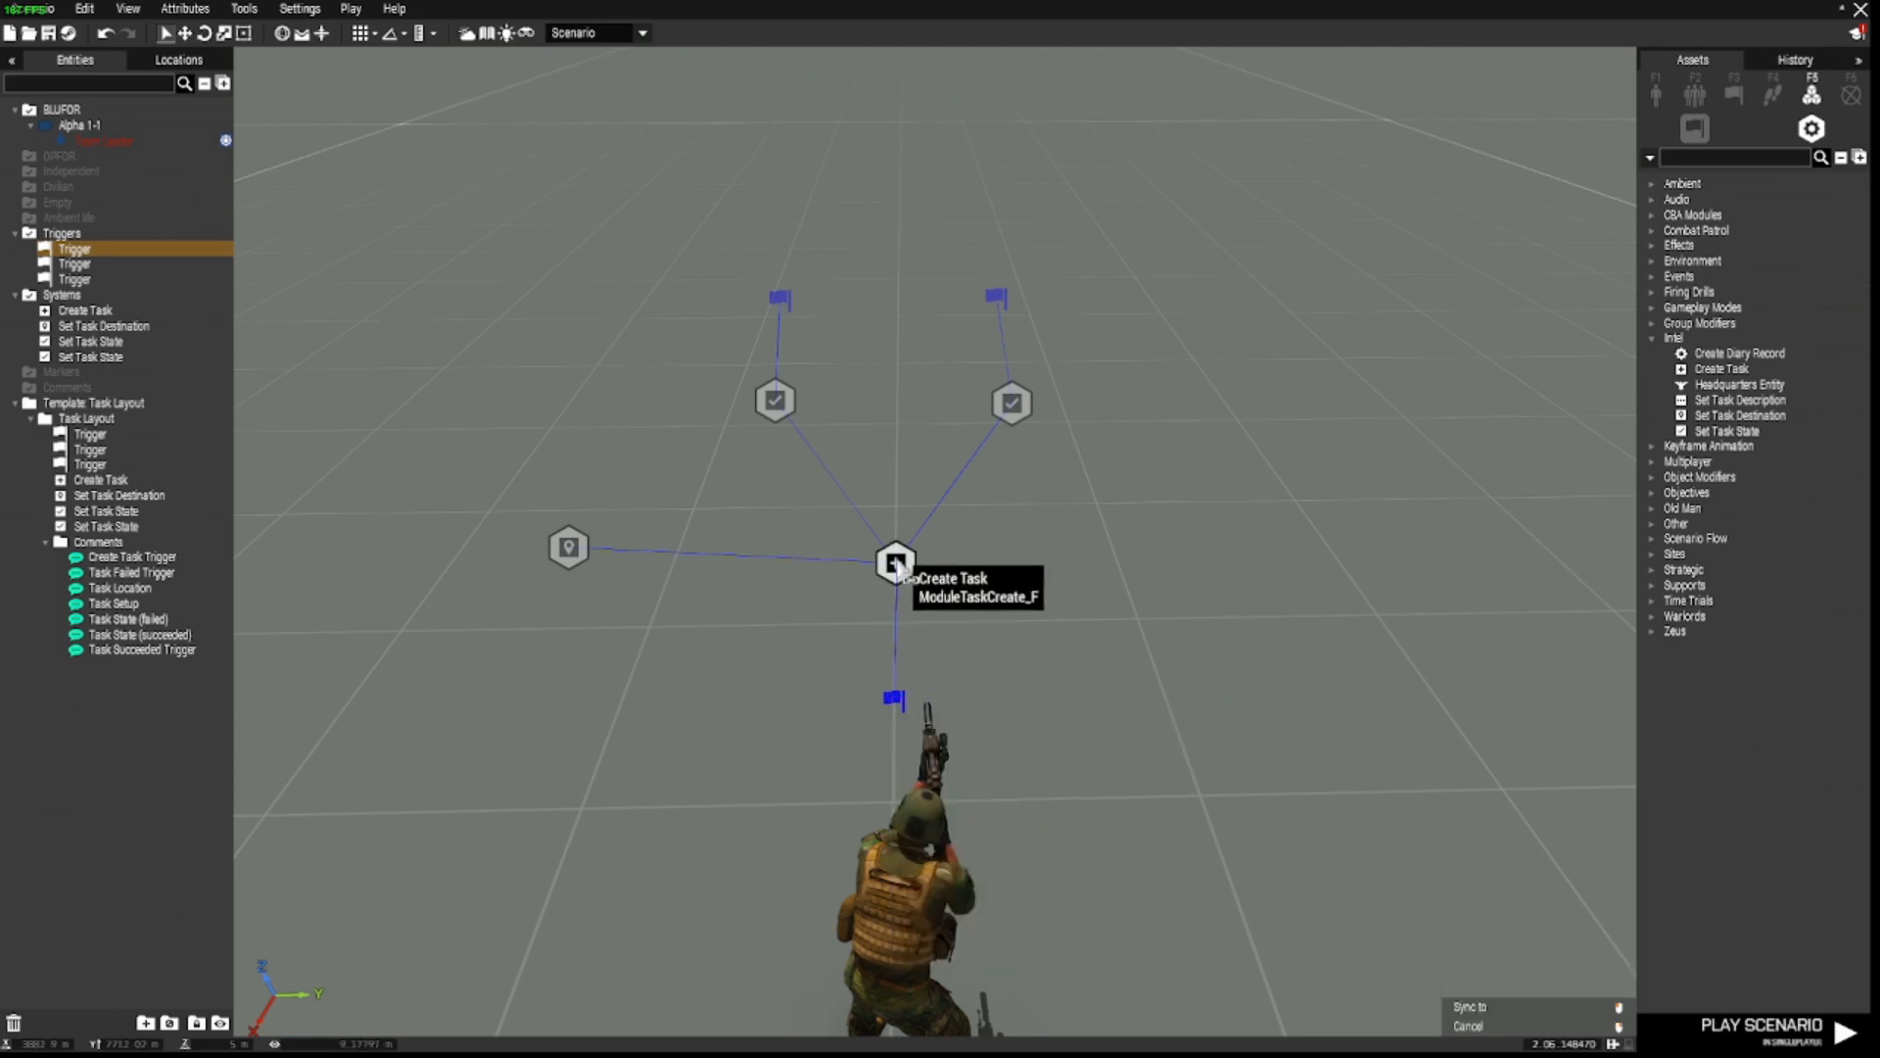
mouse_move(1034, 513)
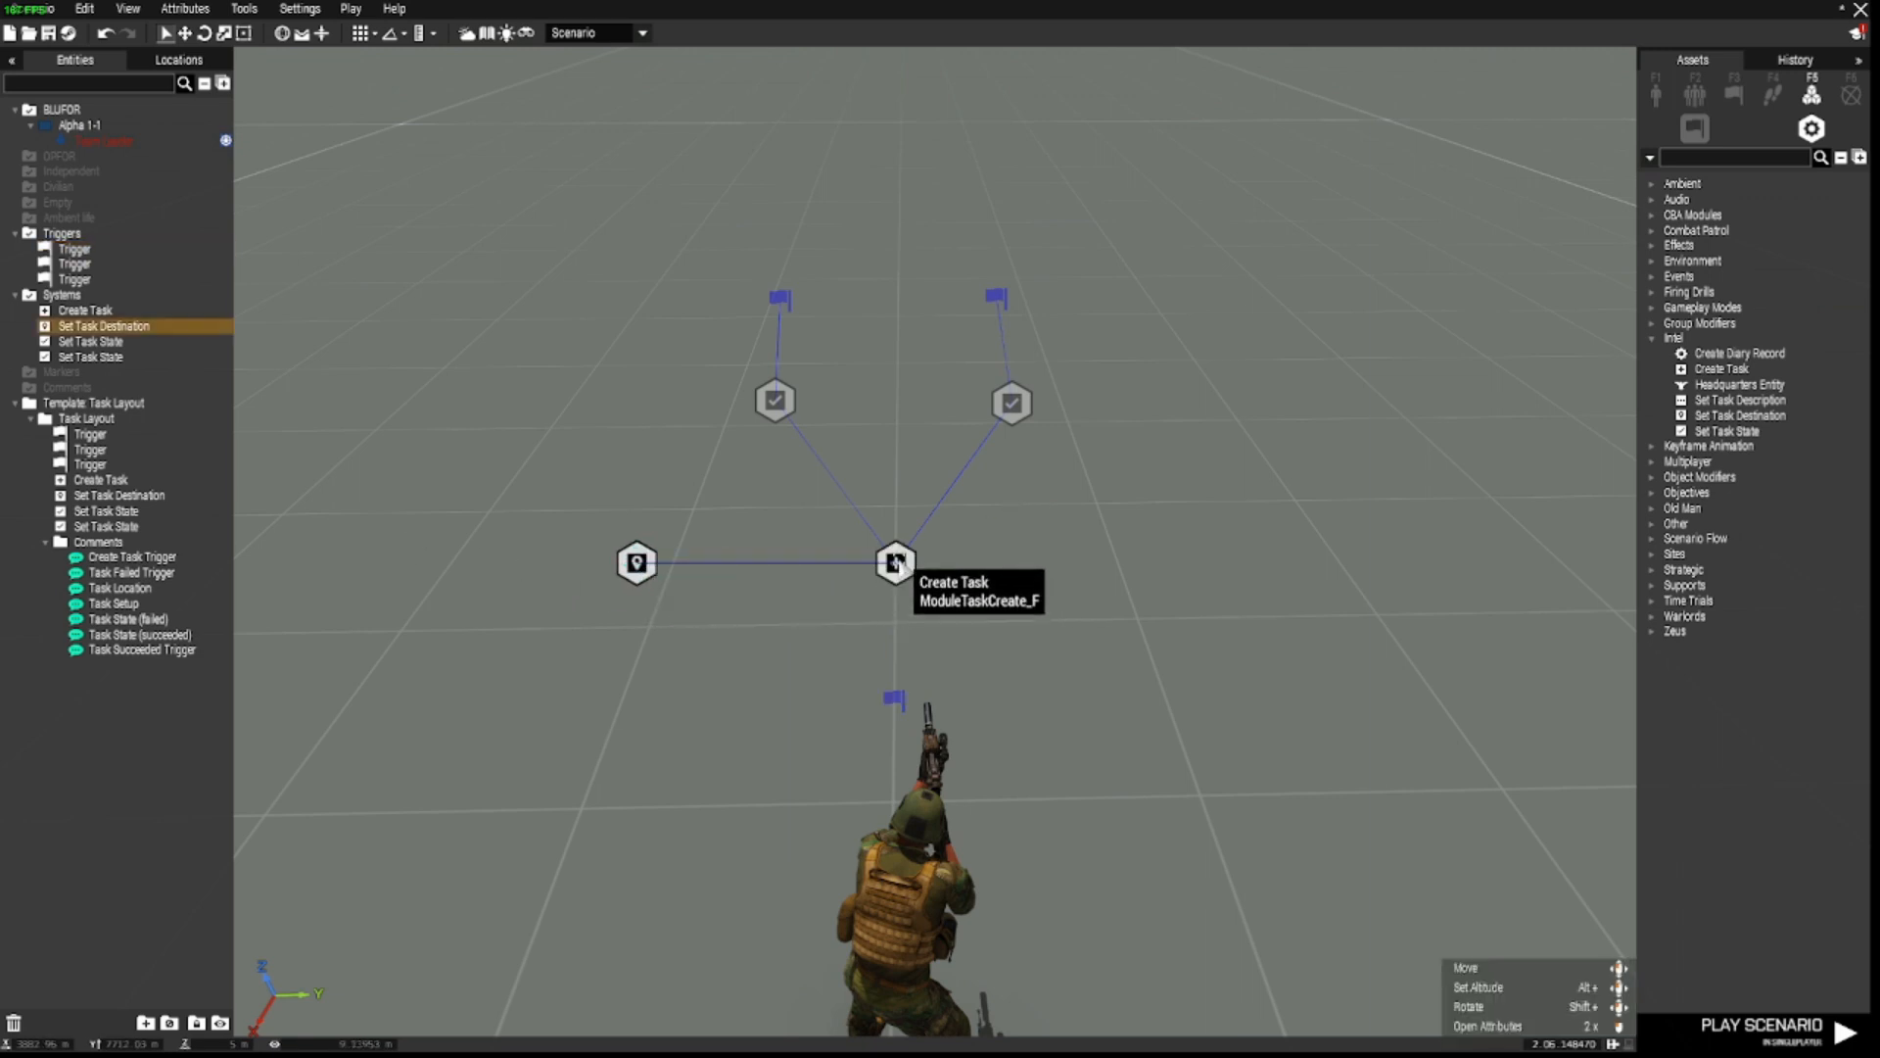
Step: Add comments 'Task Module', 'Task Succeeded Module' and 'Task Failed Module' beside the three modules
left_click(895, 562)
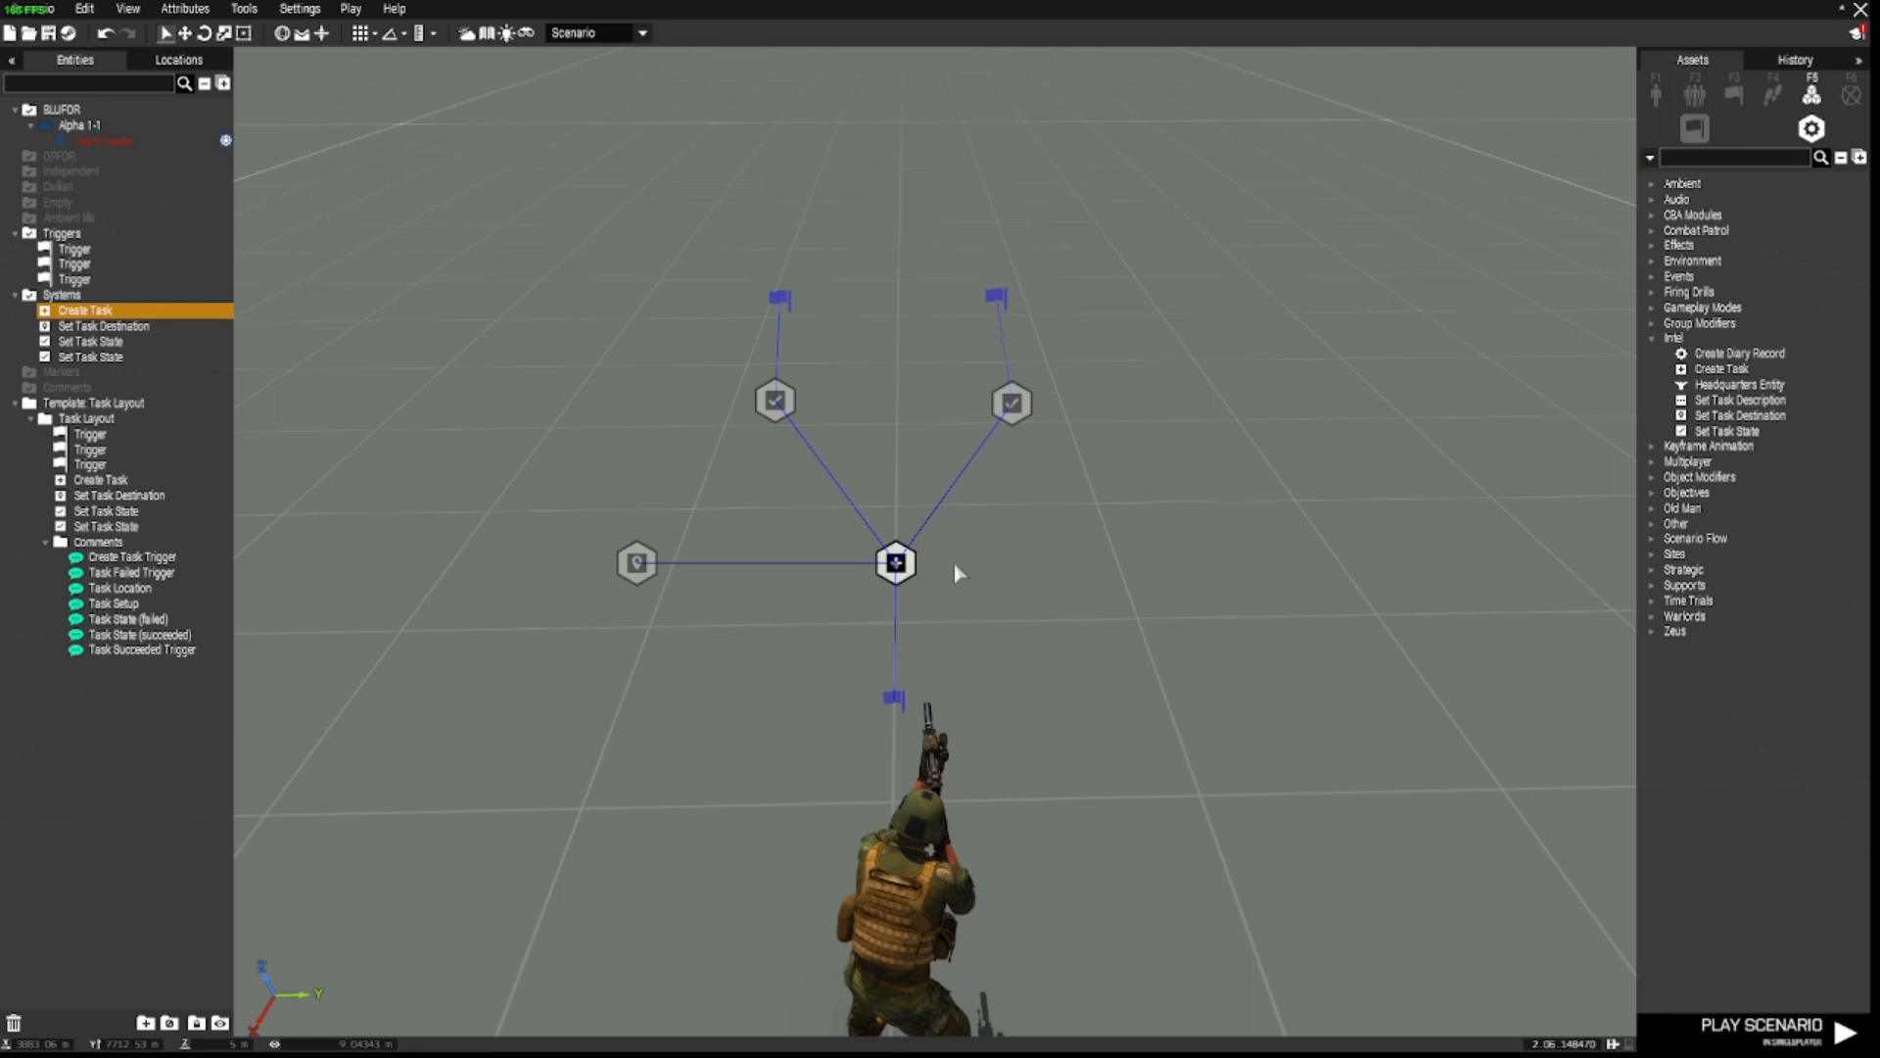
right_click(896, 562)
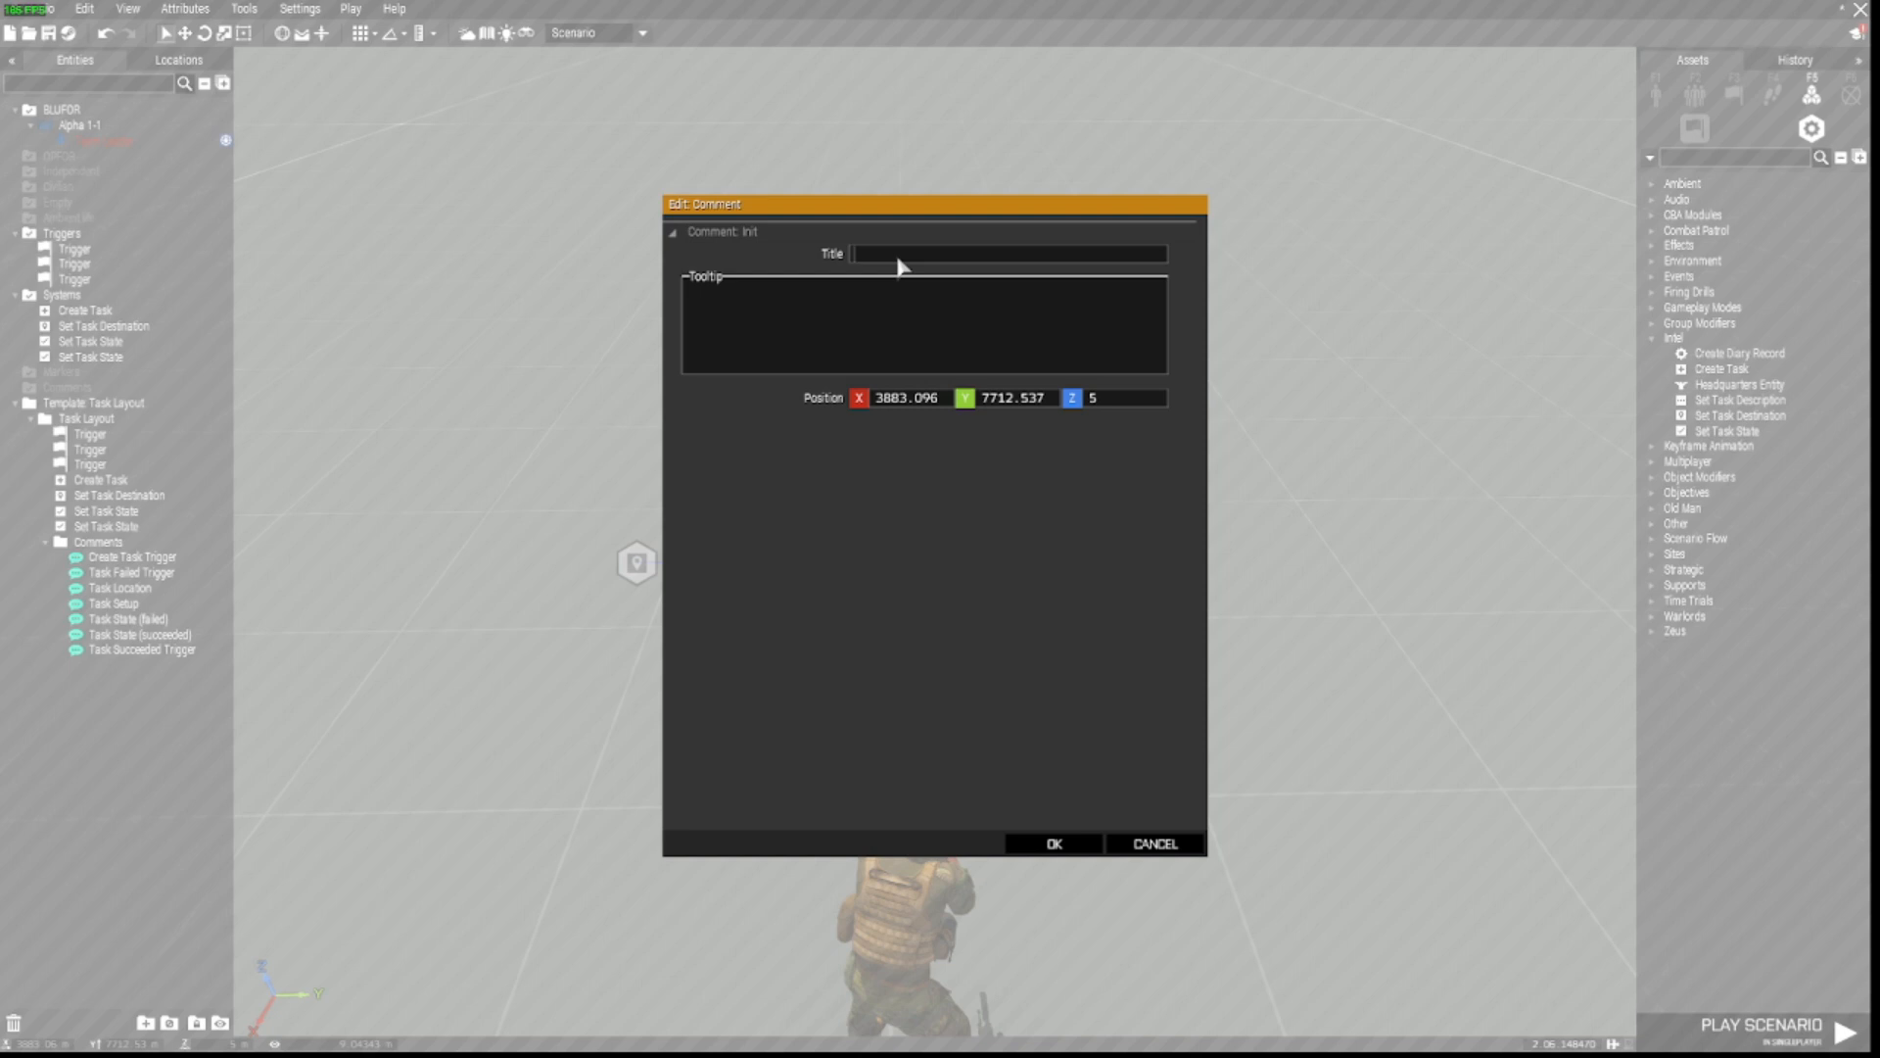
type("Task Modu")
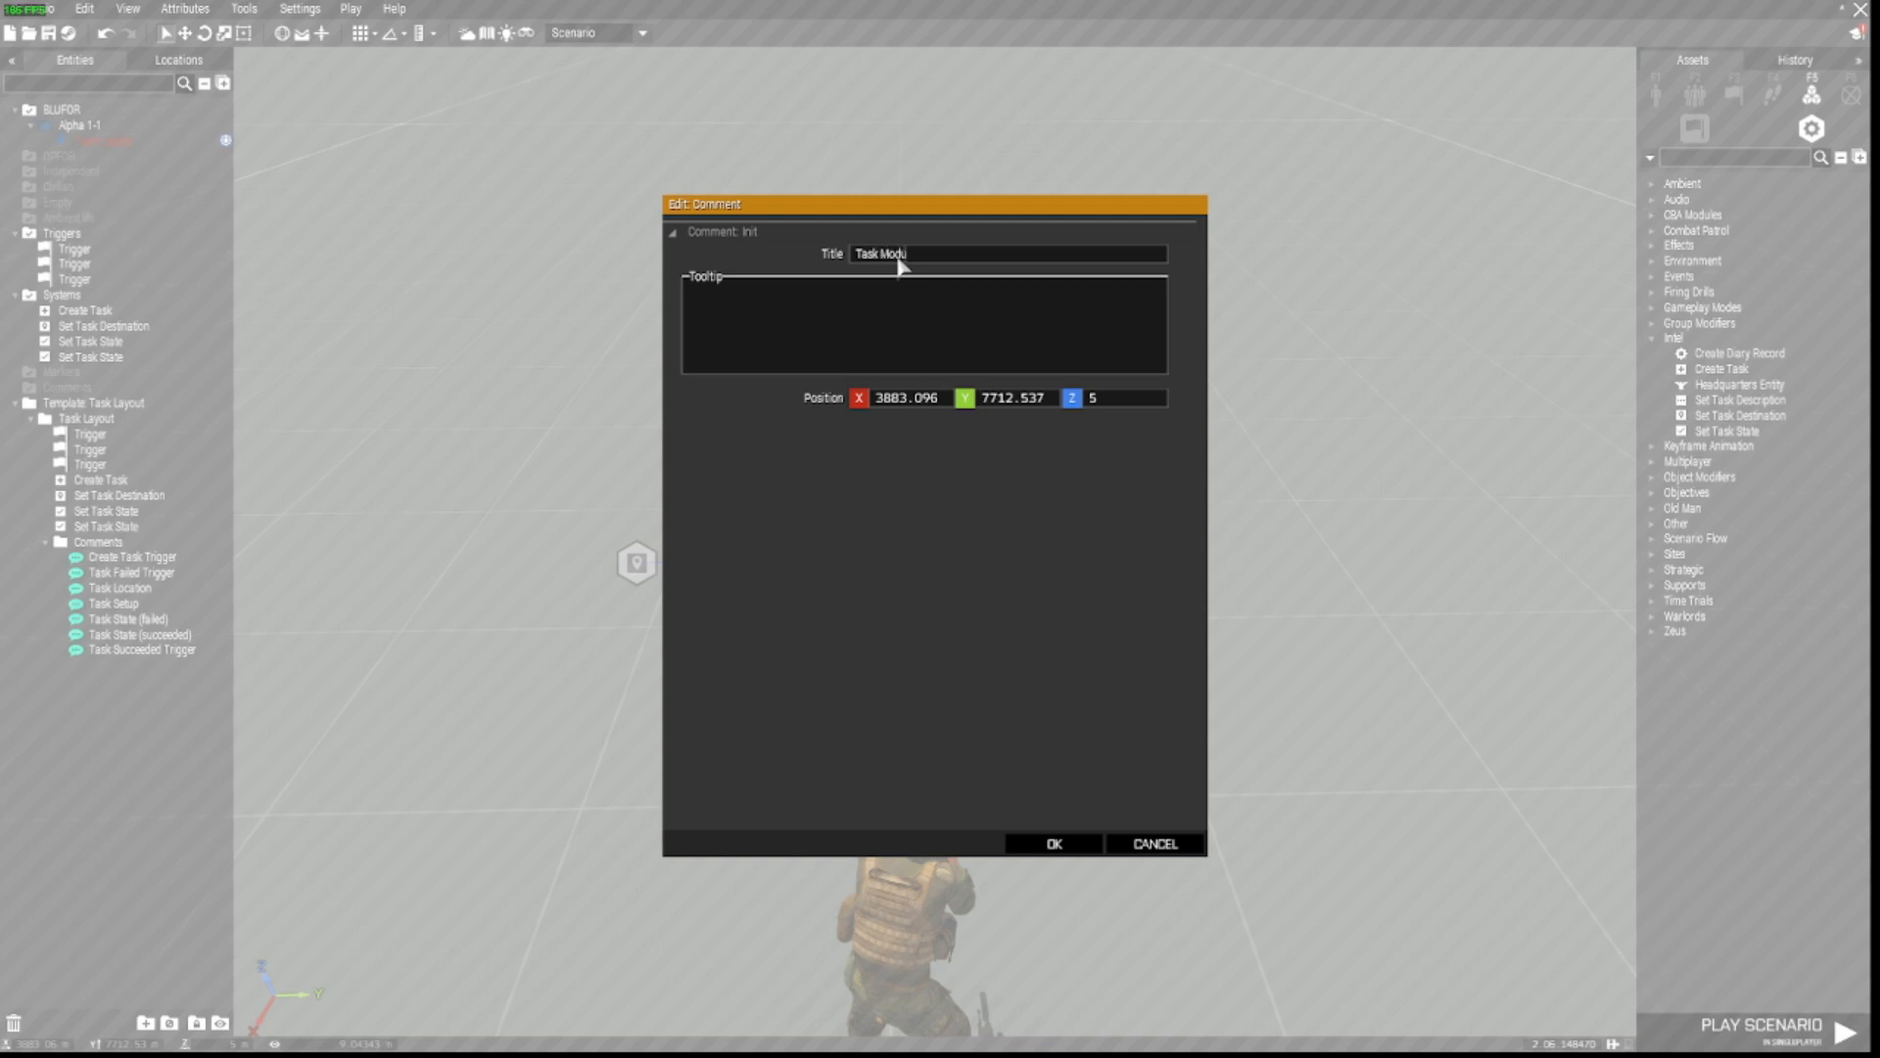
left_click(1052, 842)
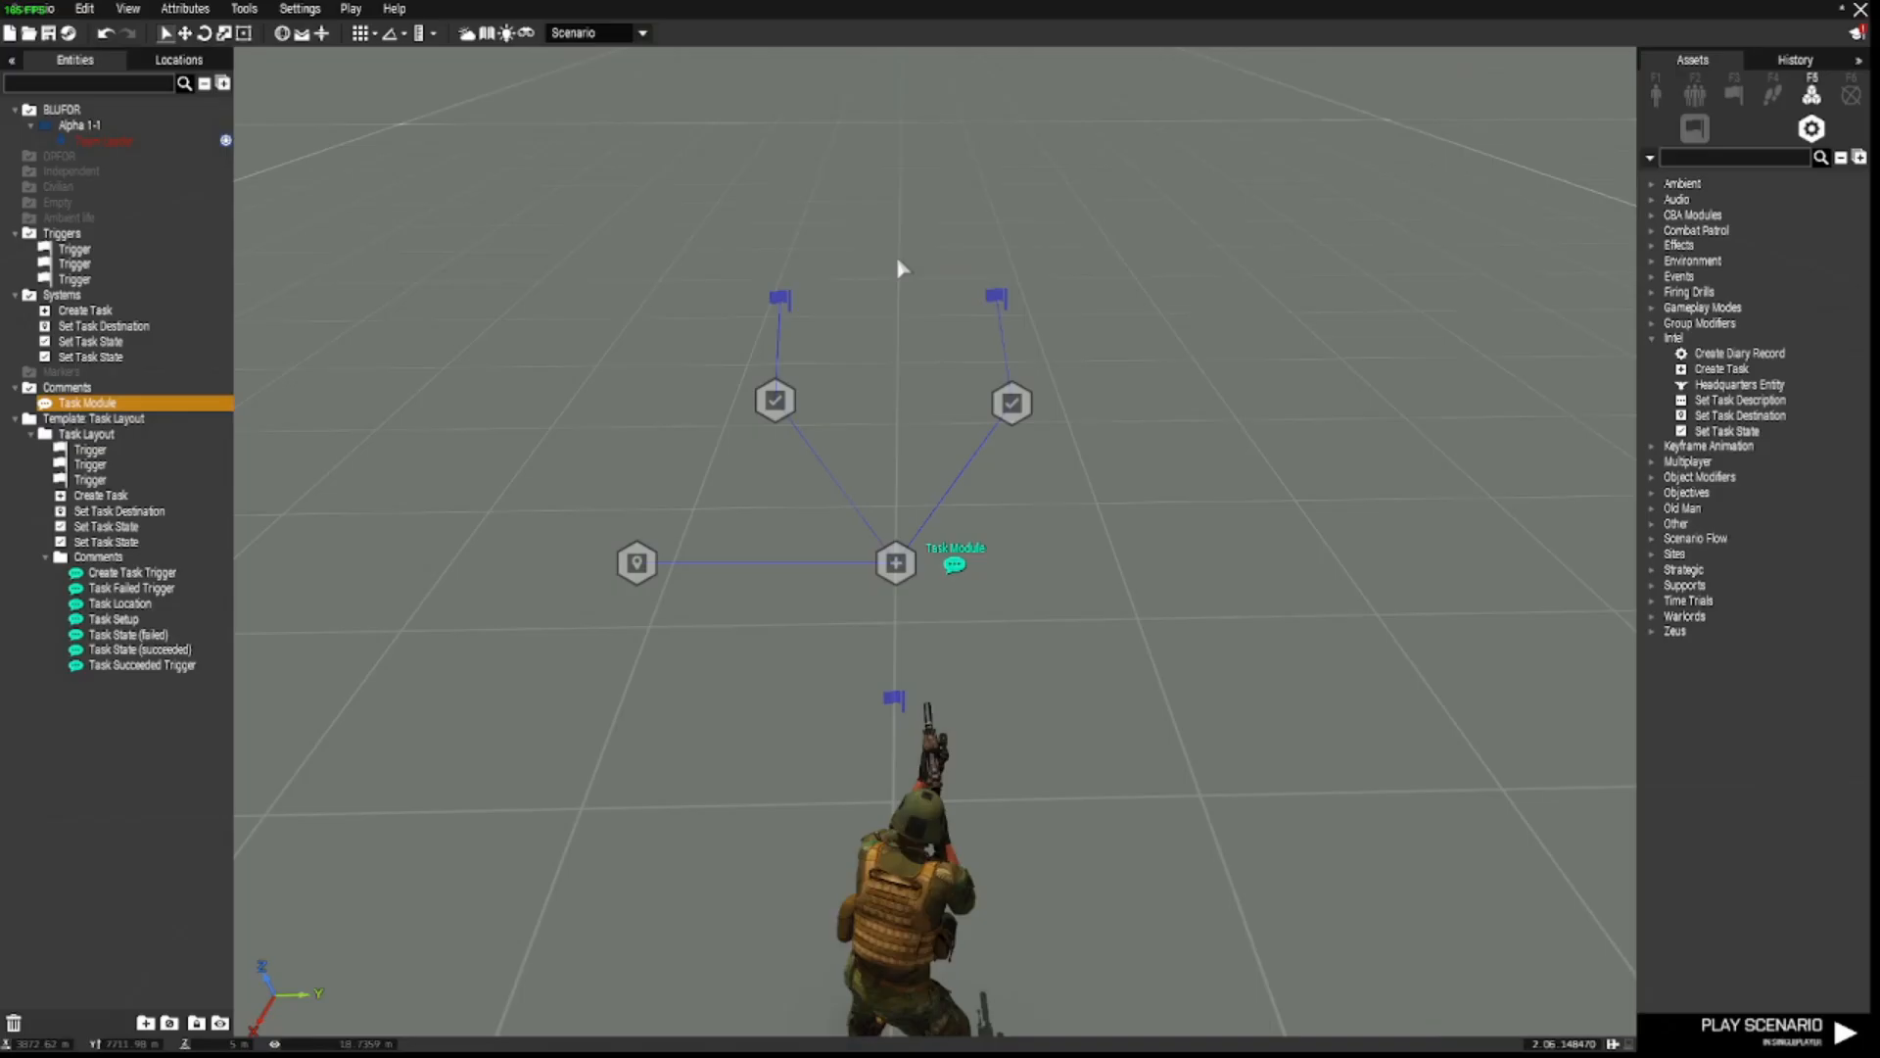
left_click(1011, 402)
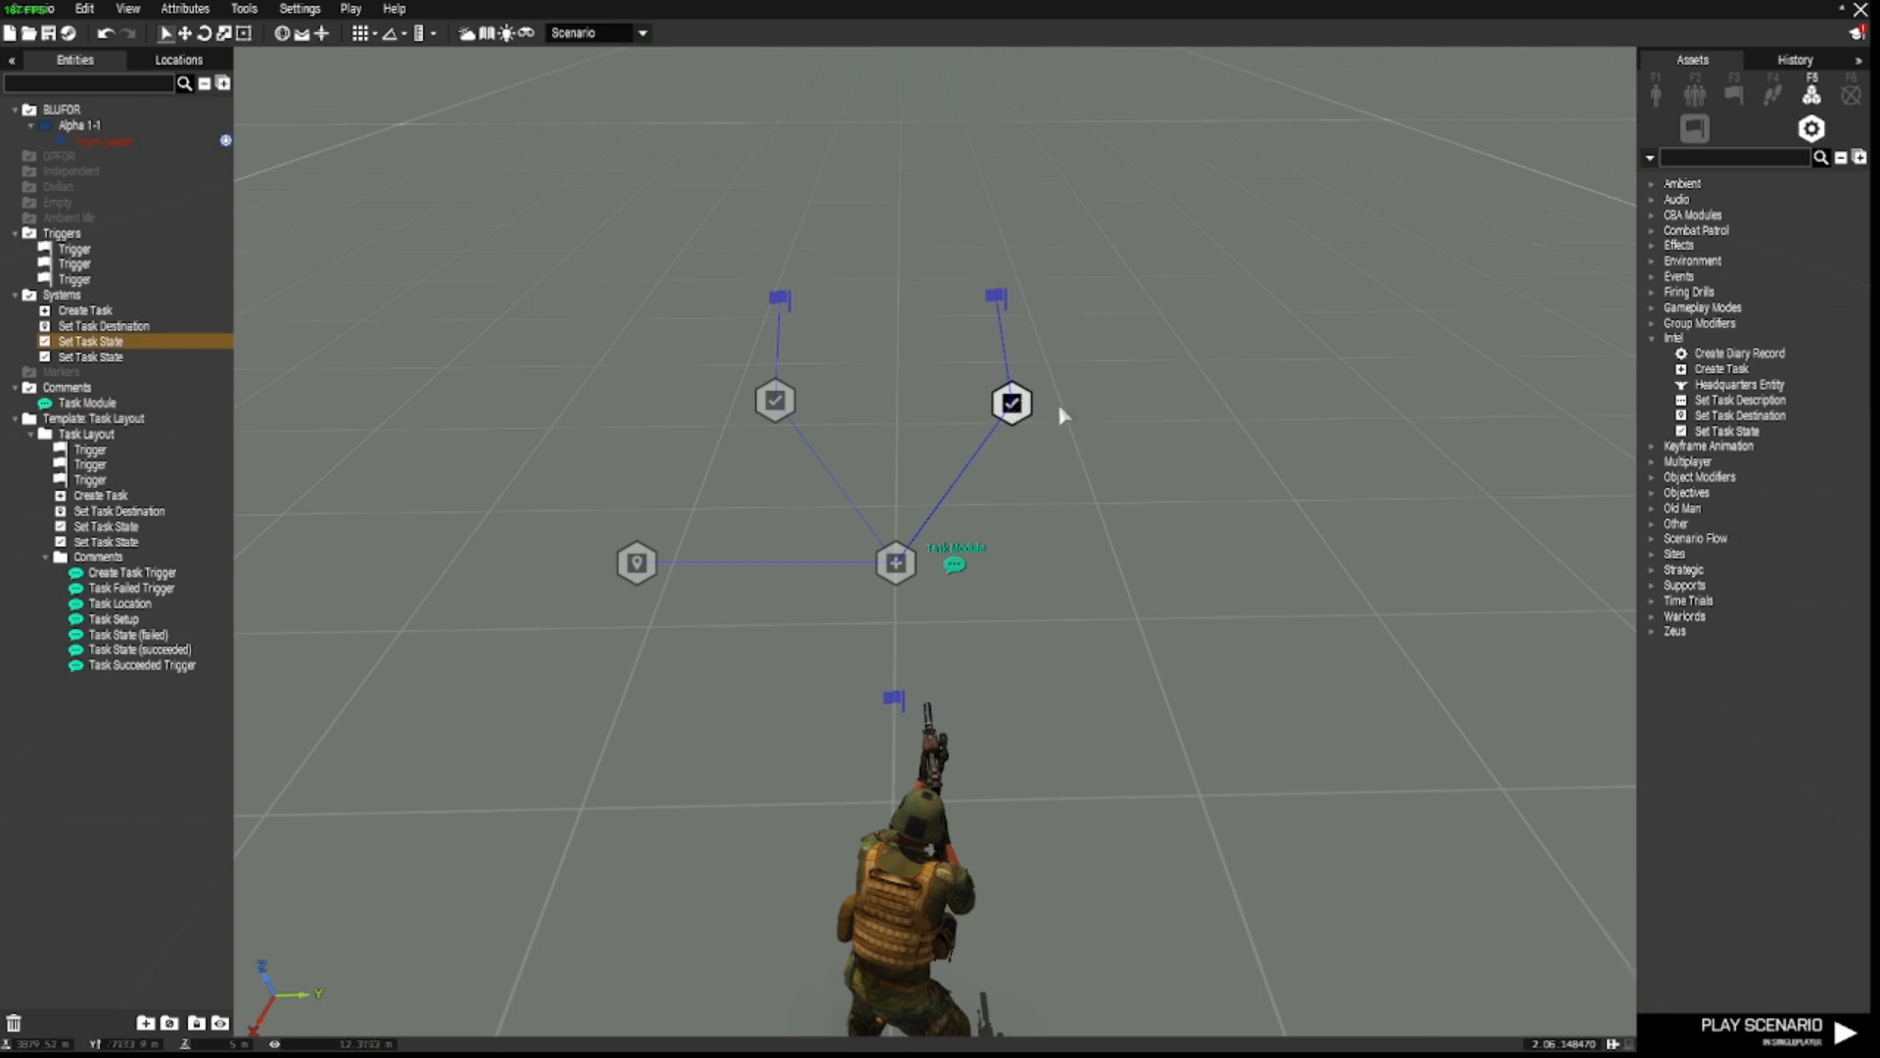
right_click(1060, 415)
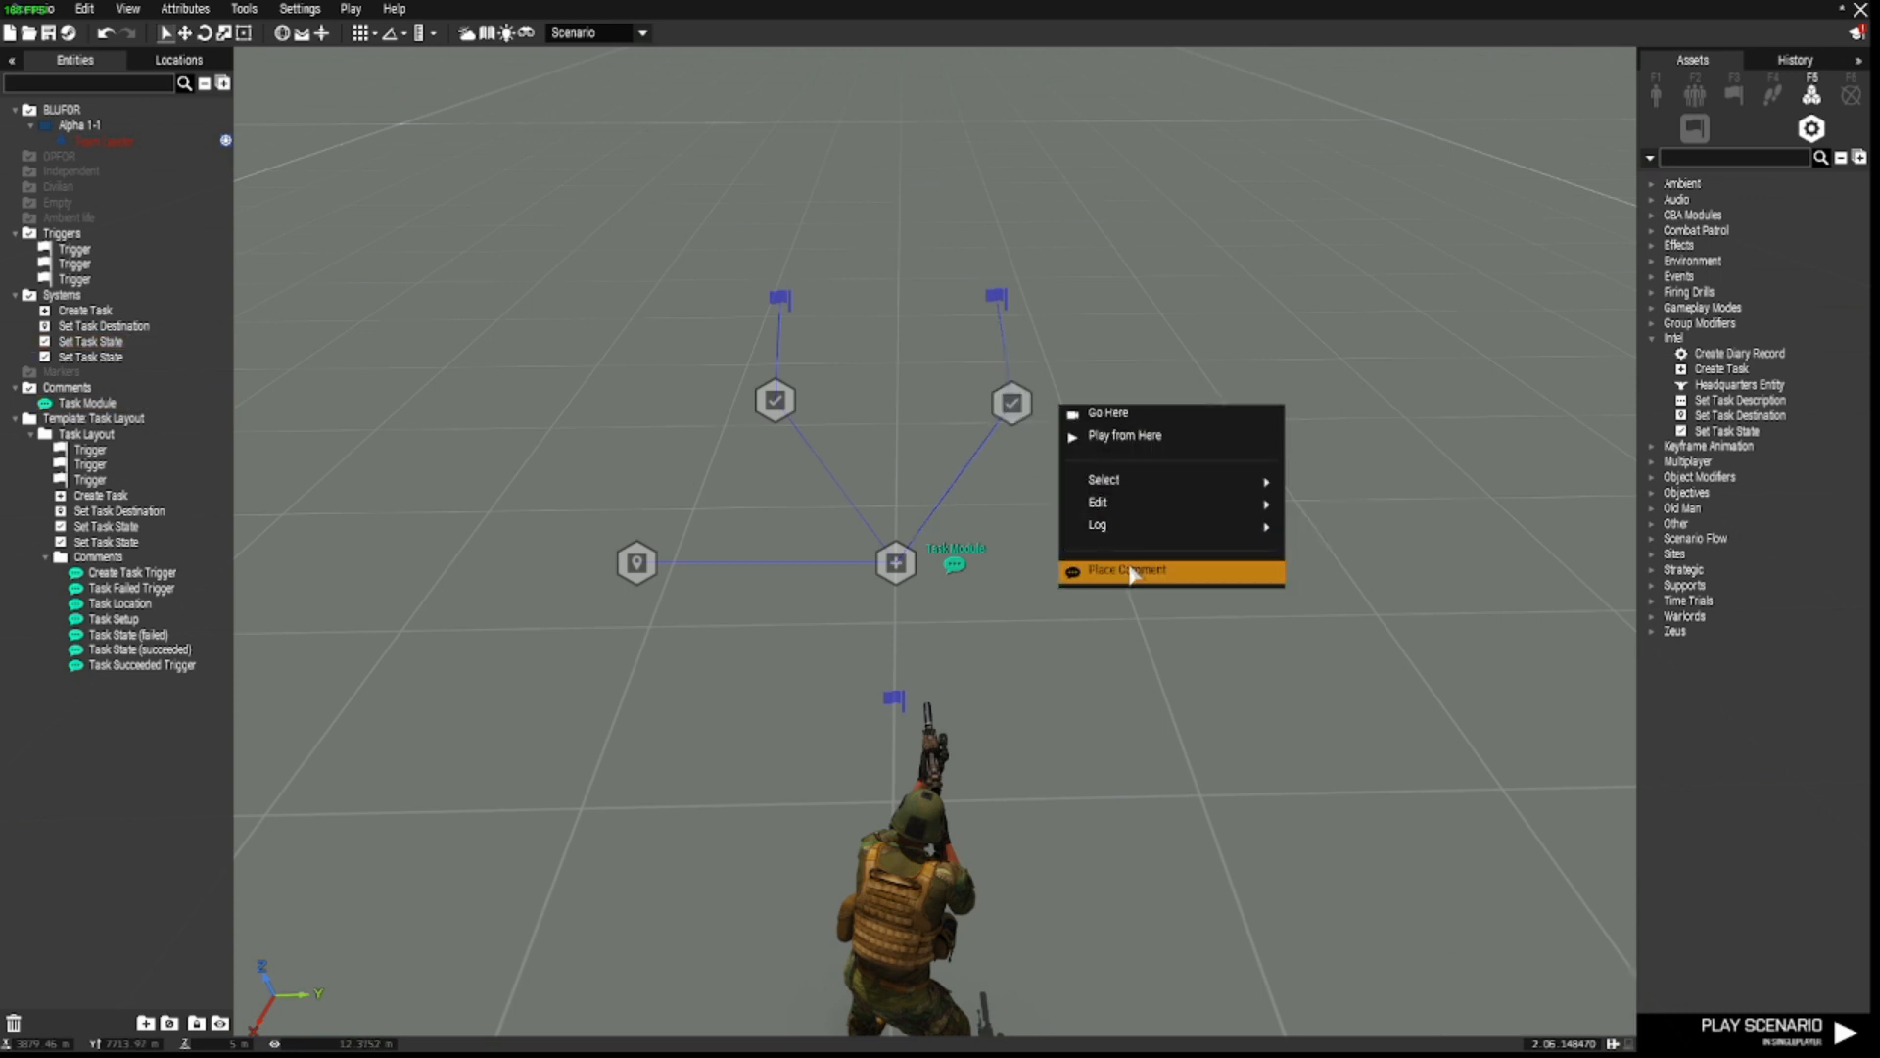
left_click(1125, 570)
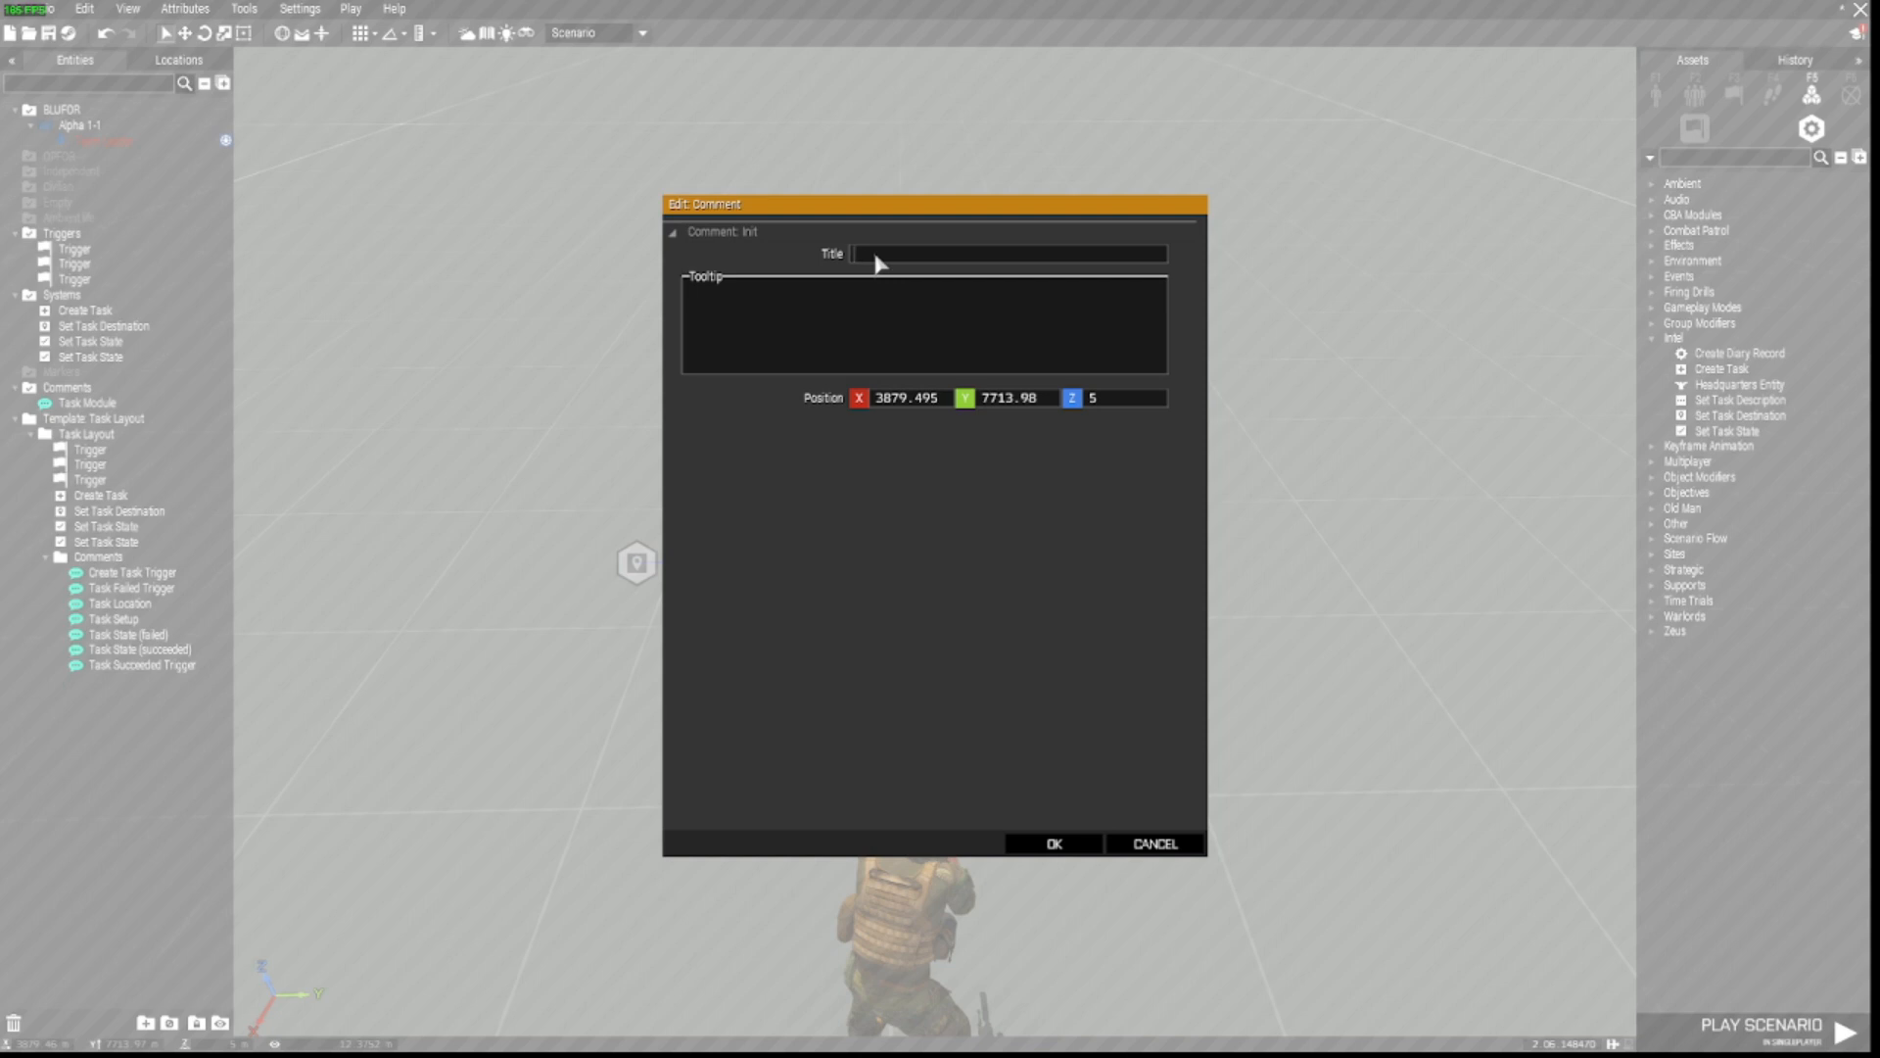
type("Task Succeeded Mo")
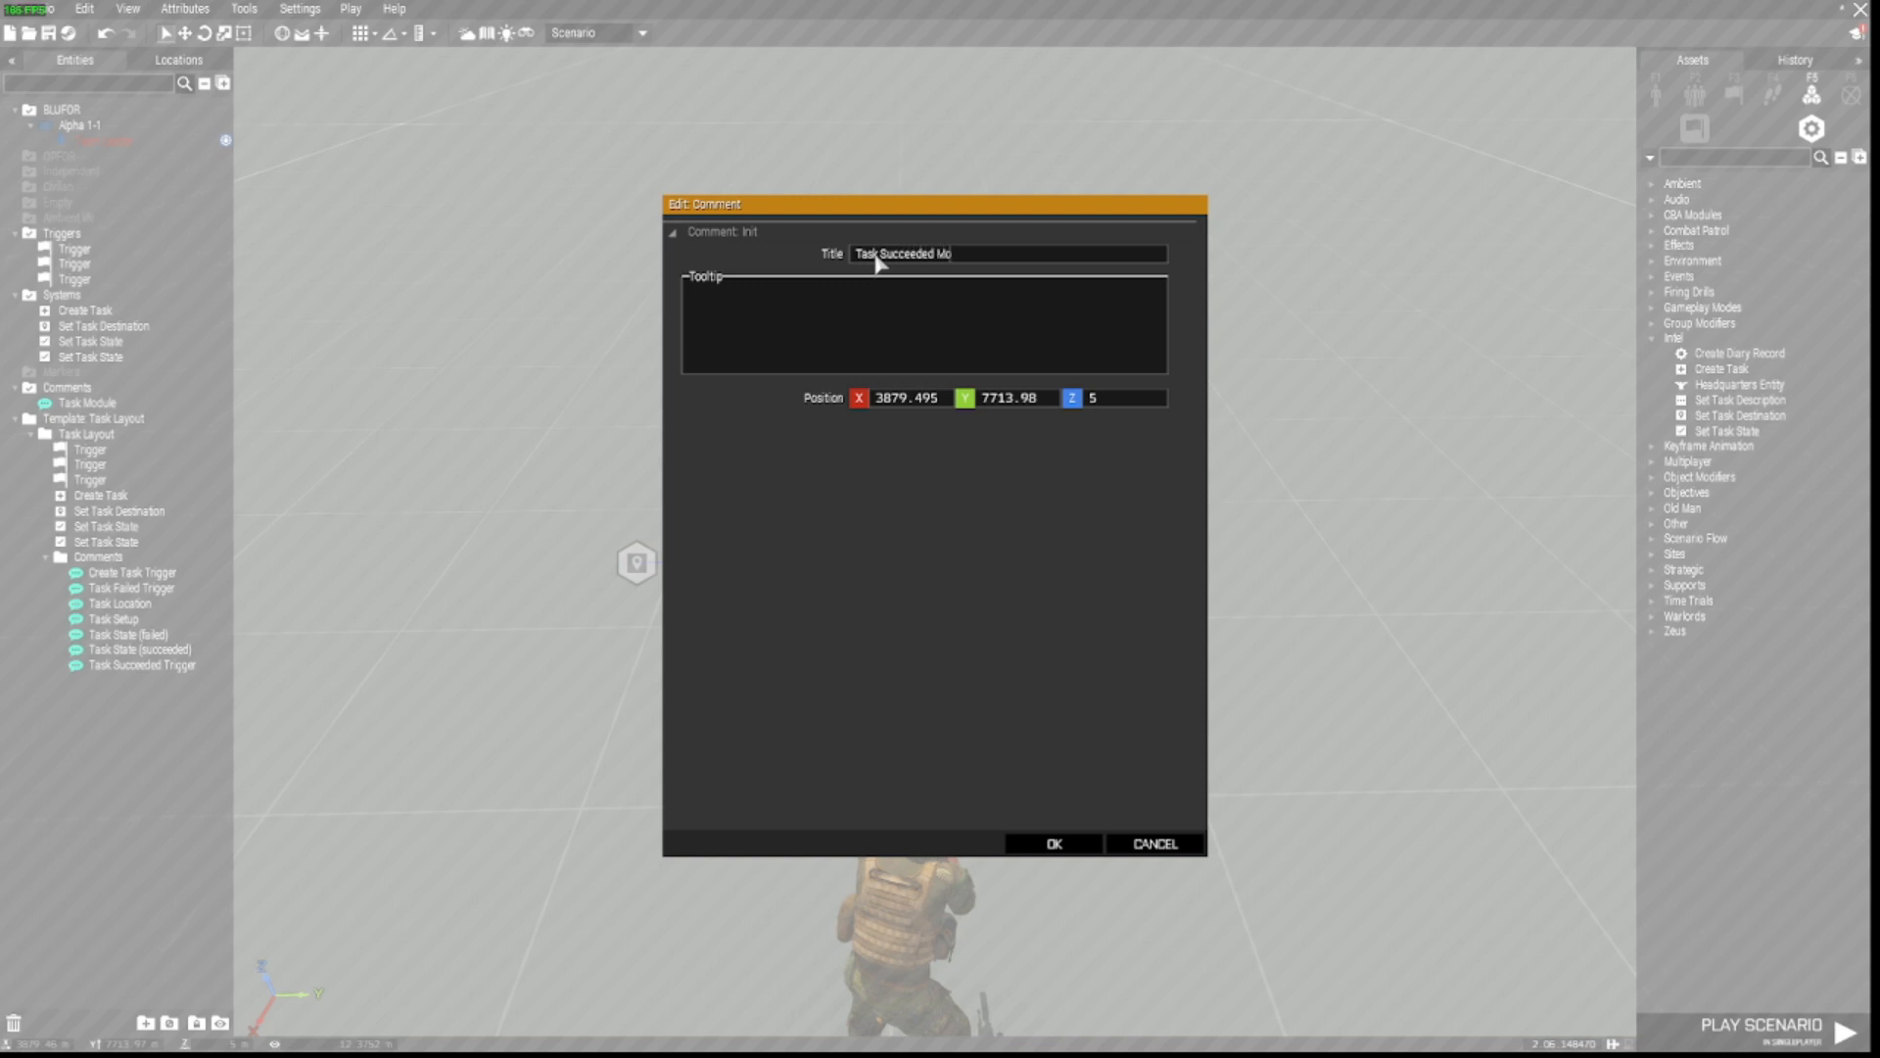
left_click(1052, 842)
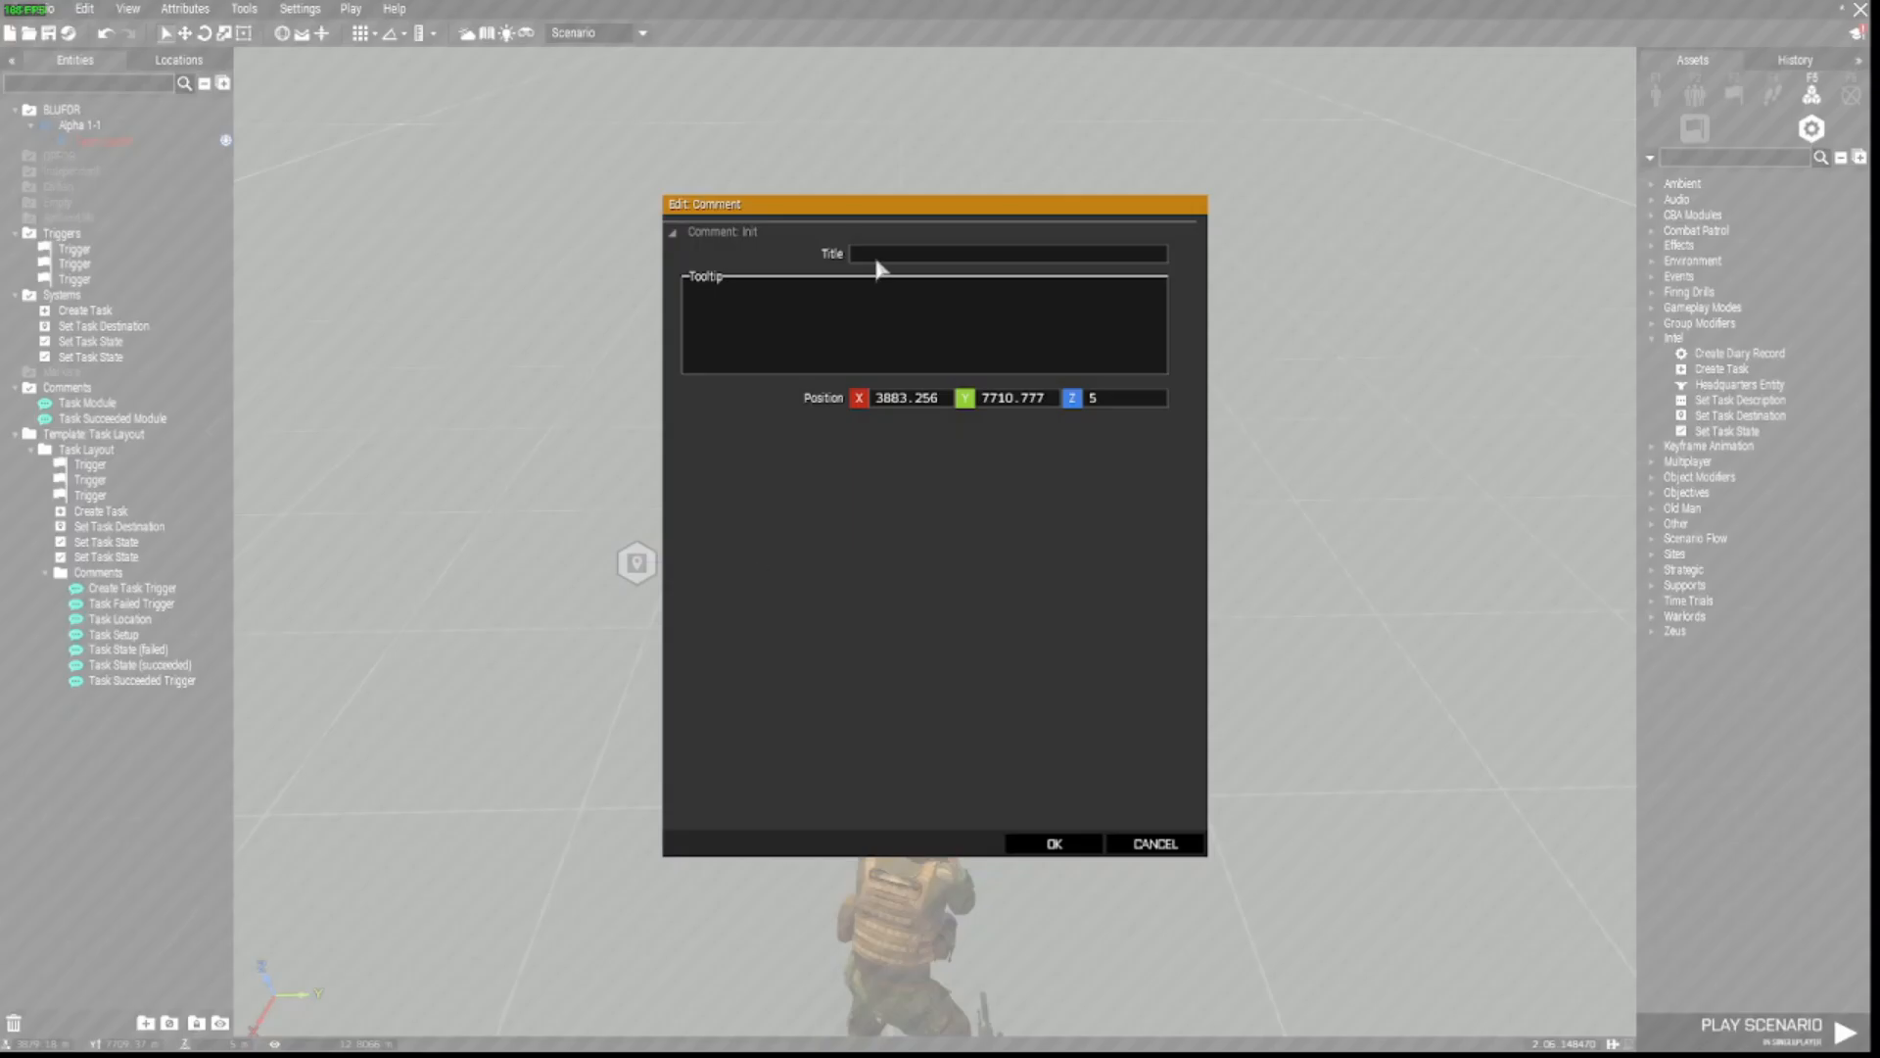
type("Task Failed Module")
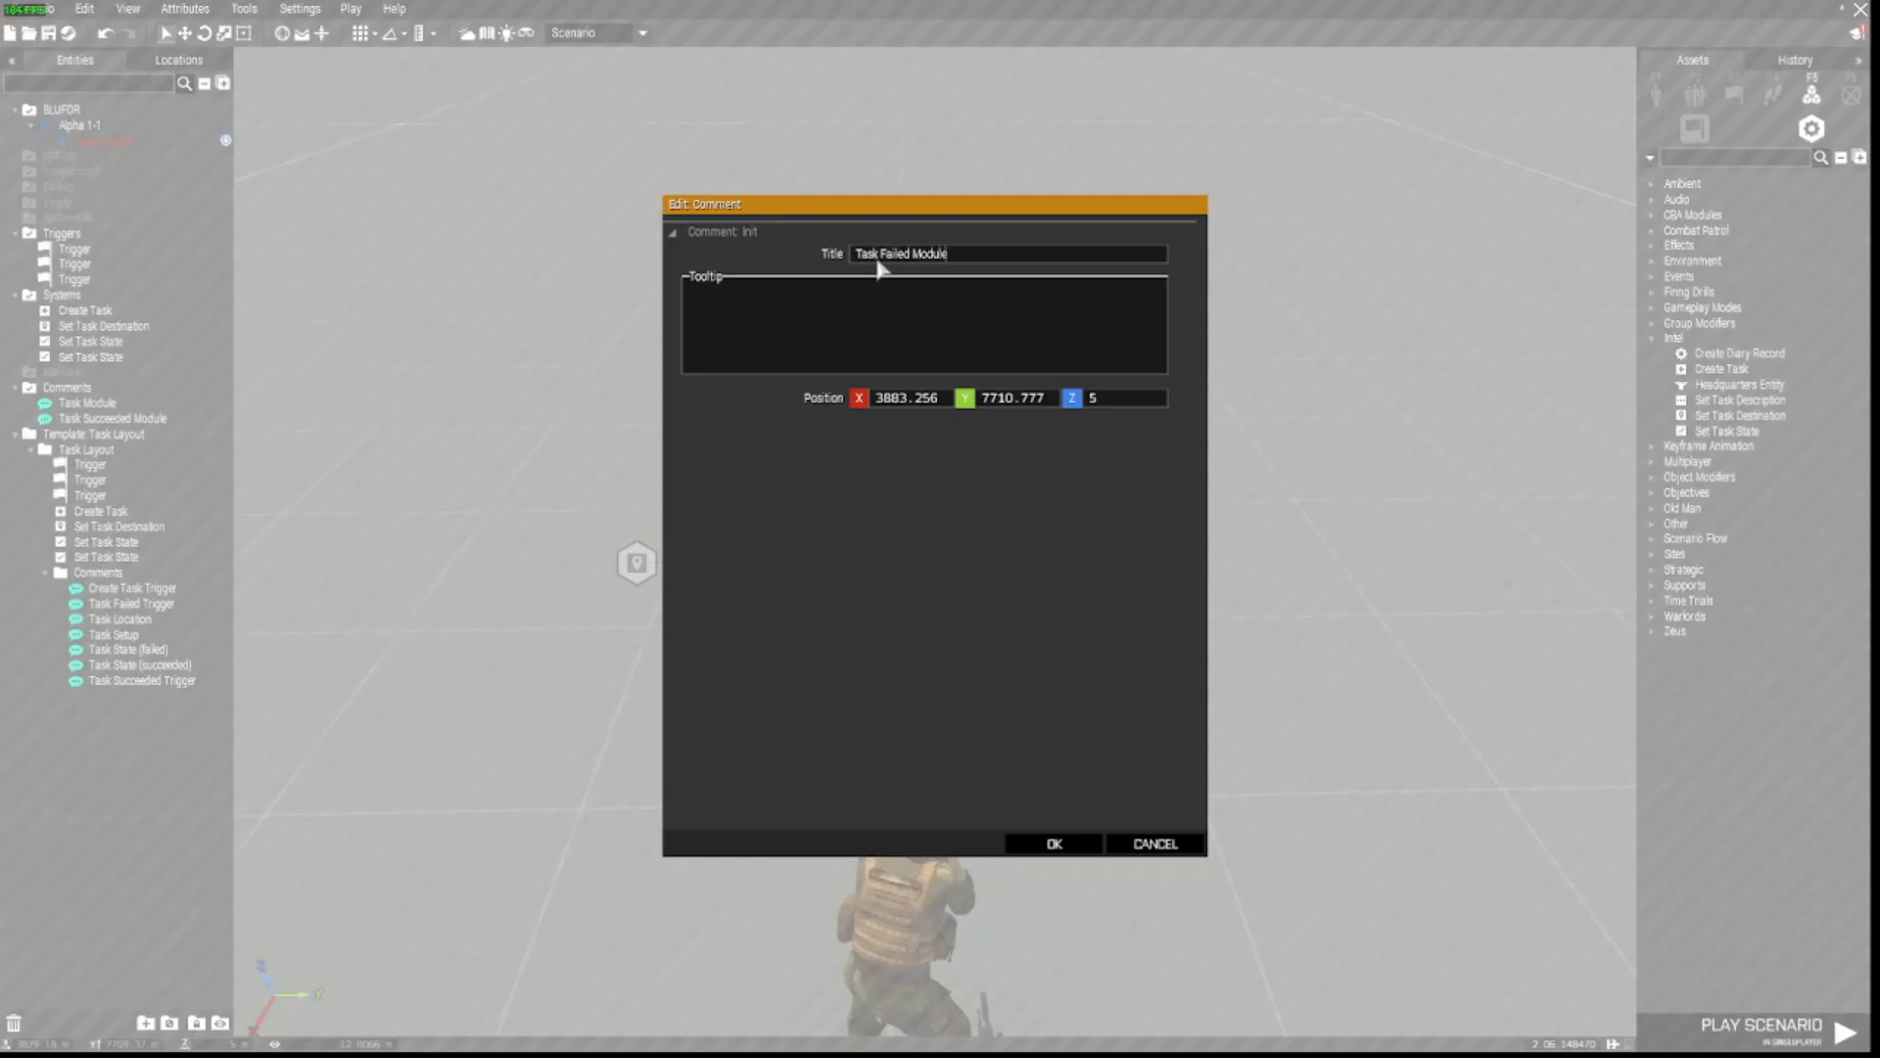
left_click(1052, 842)
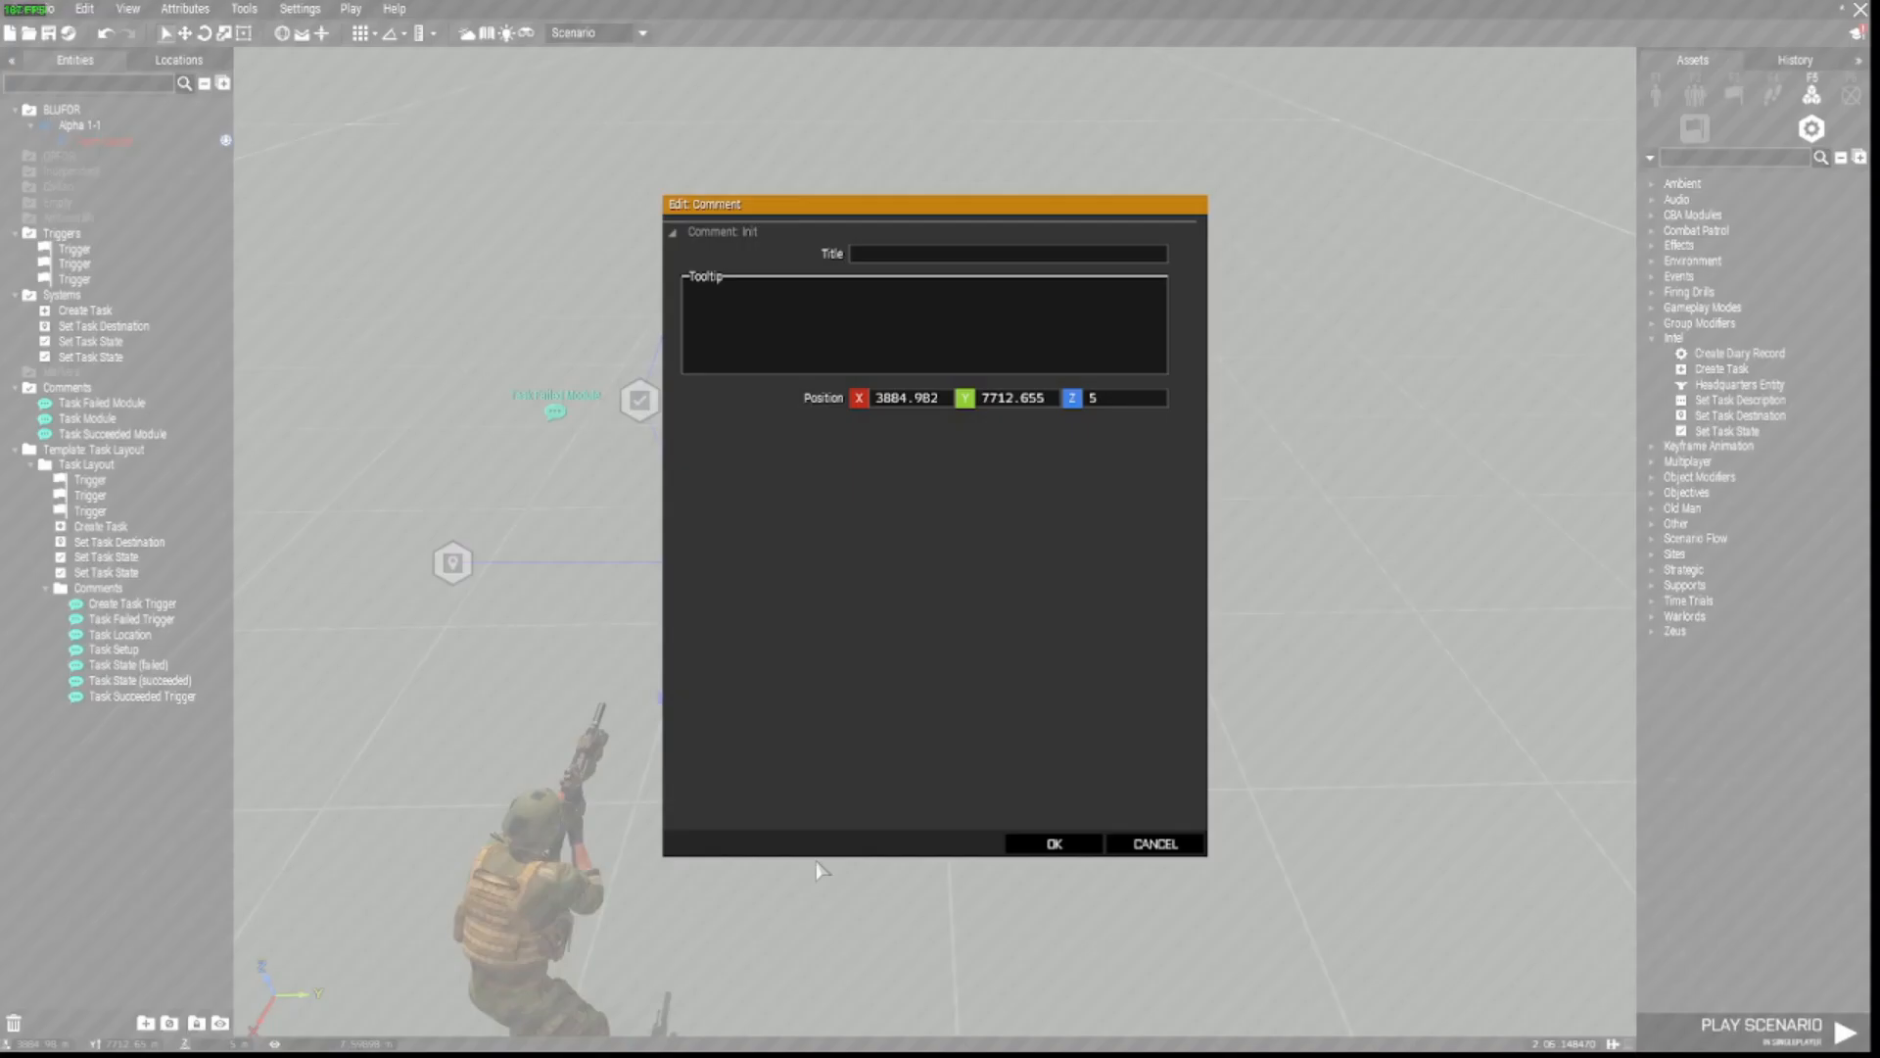
mouse_move(873, 260)
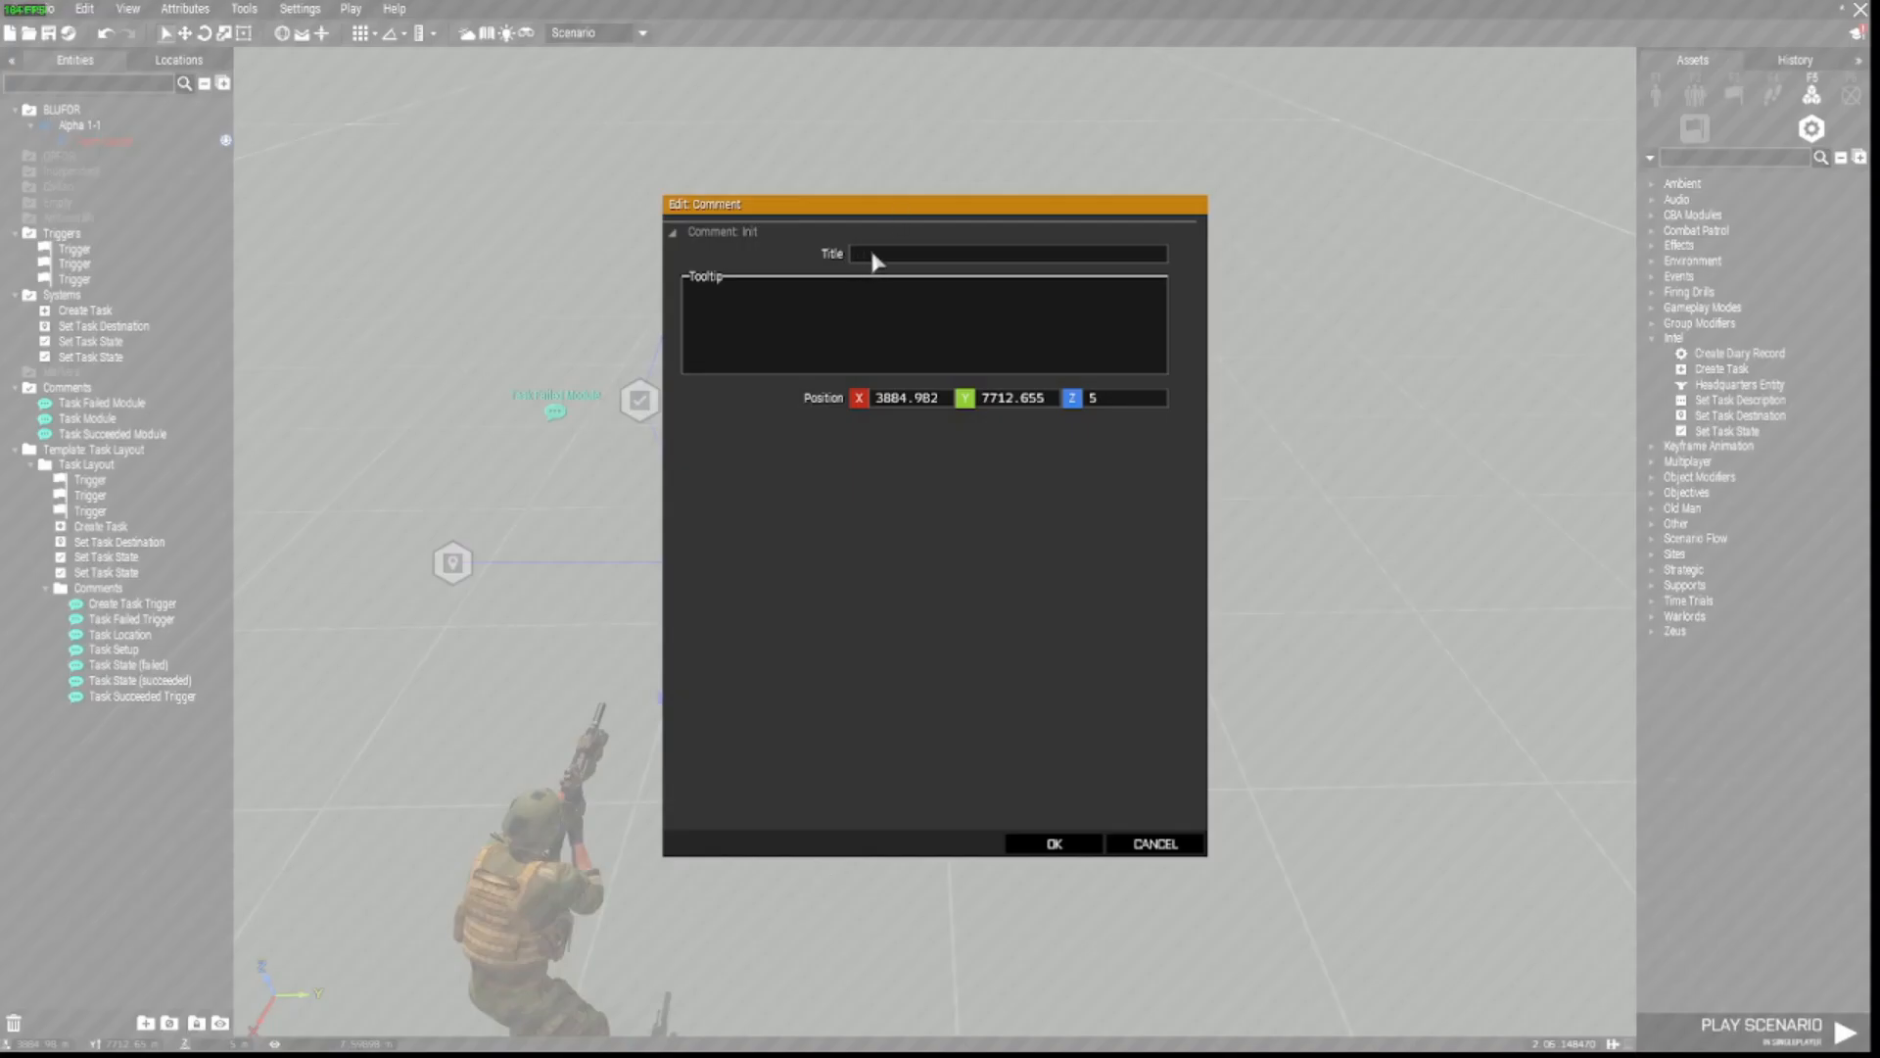
Step: Add comments 'Activate Task Trigger' near the soldier's trigger and 'Task Location' beside the destination module
type("Activate Task")
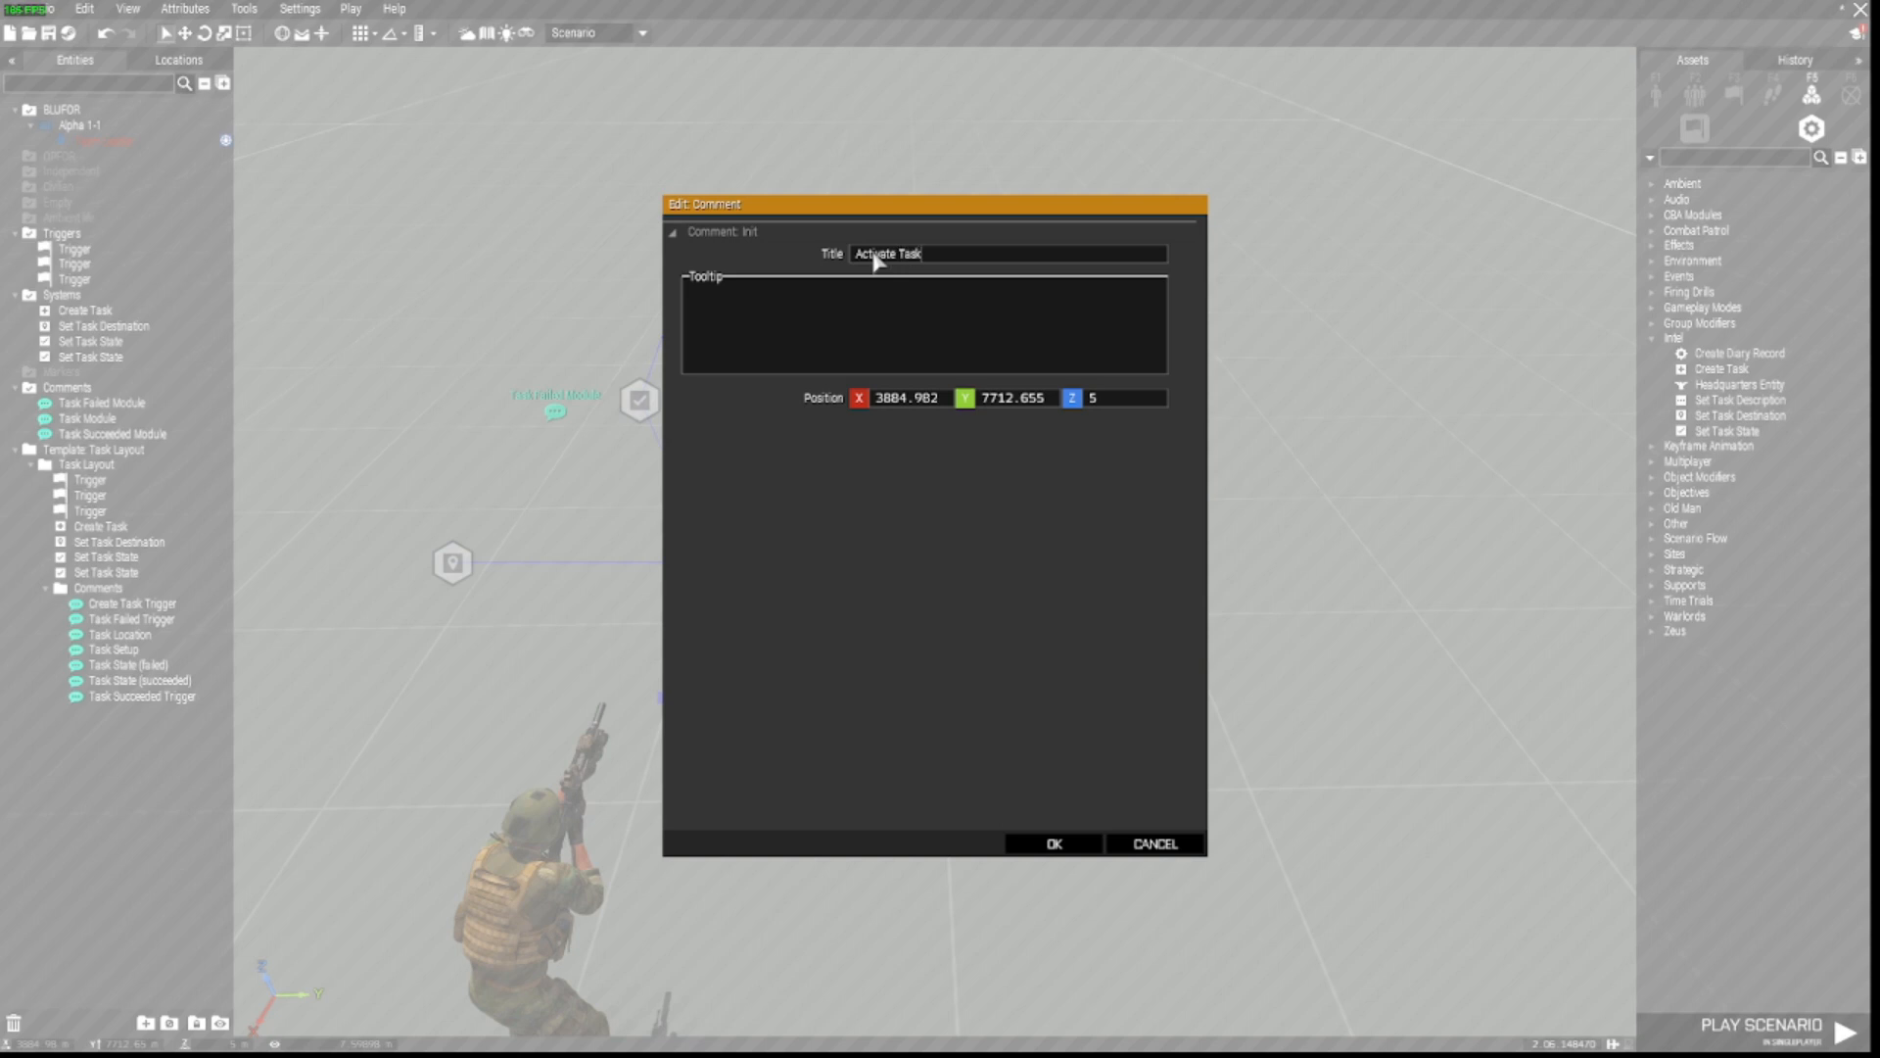
type("Trigger")
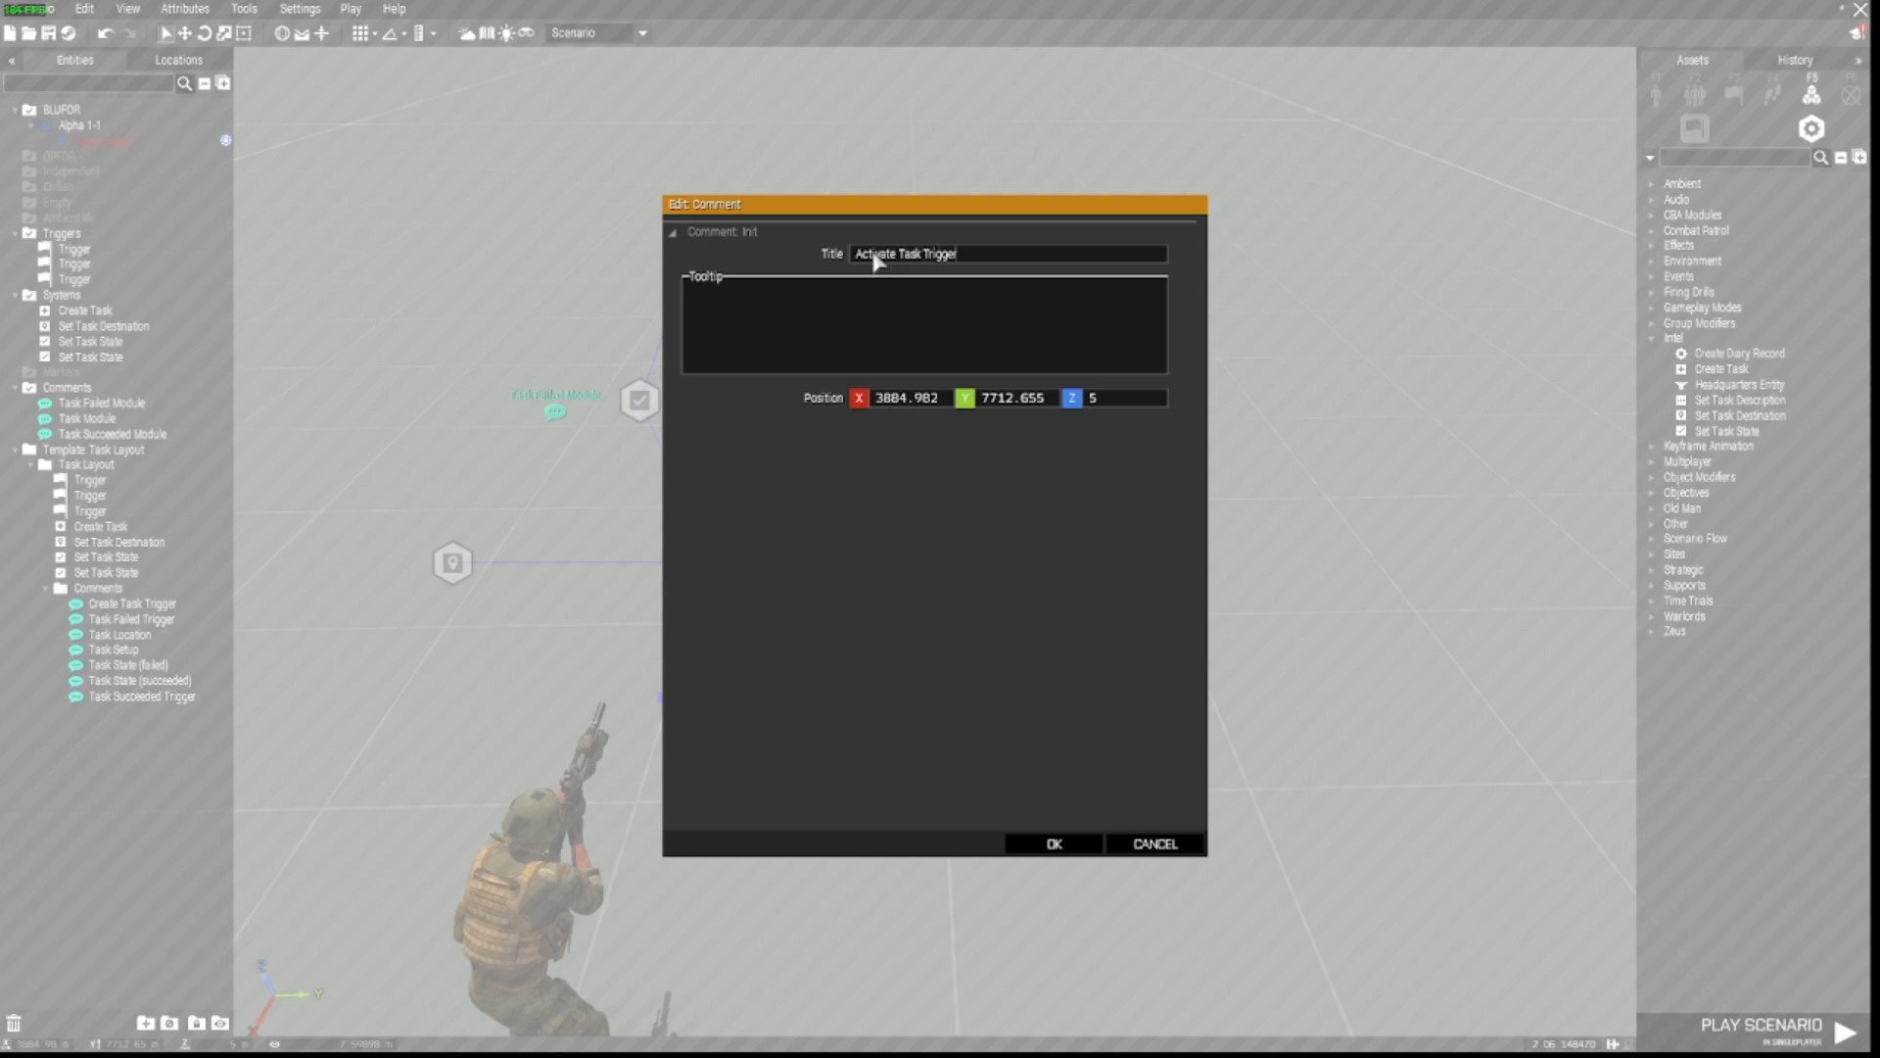
left_click(1051, 843)
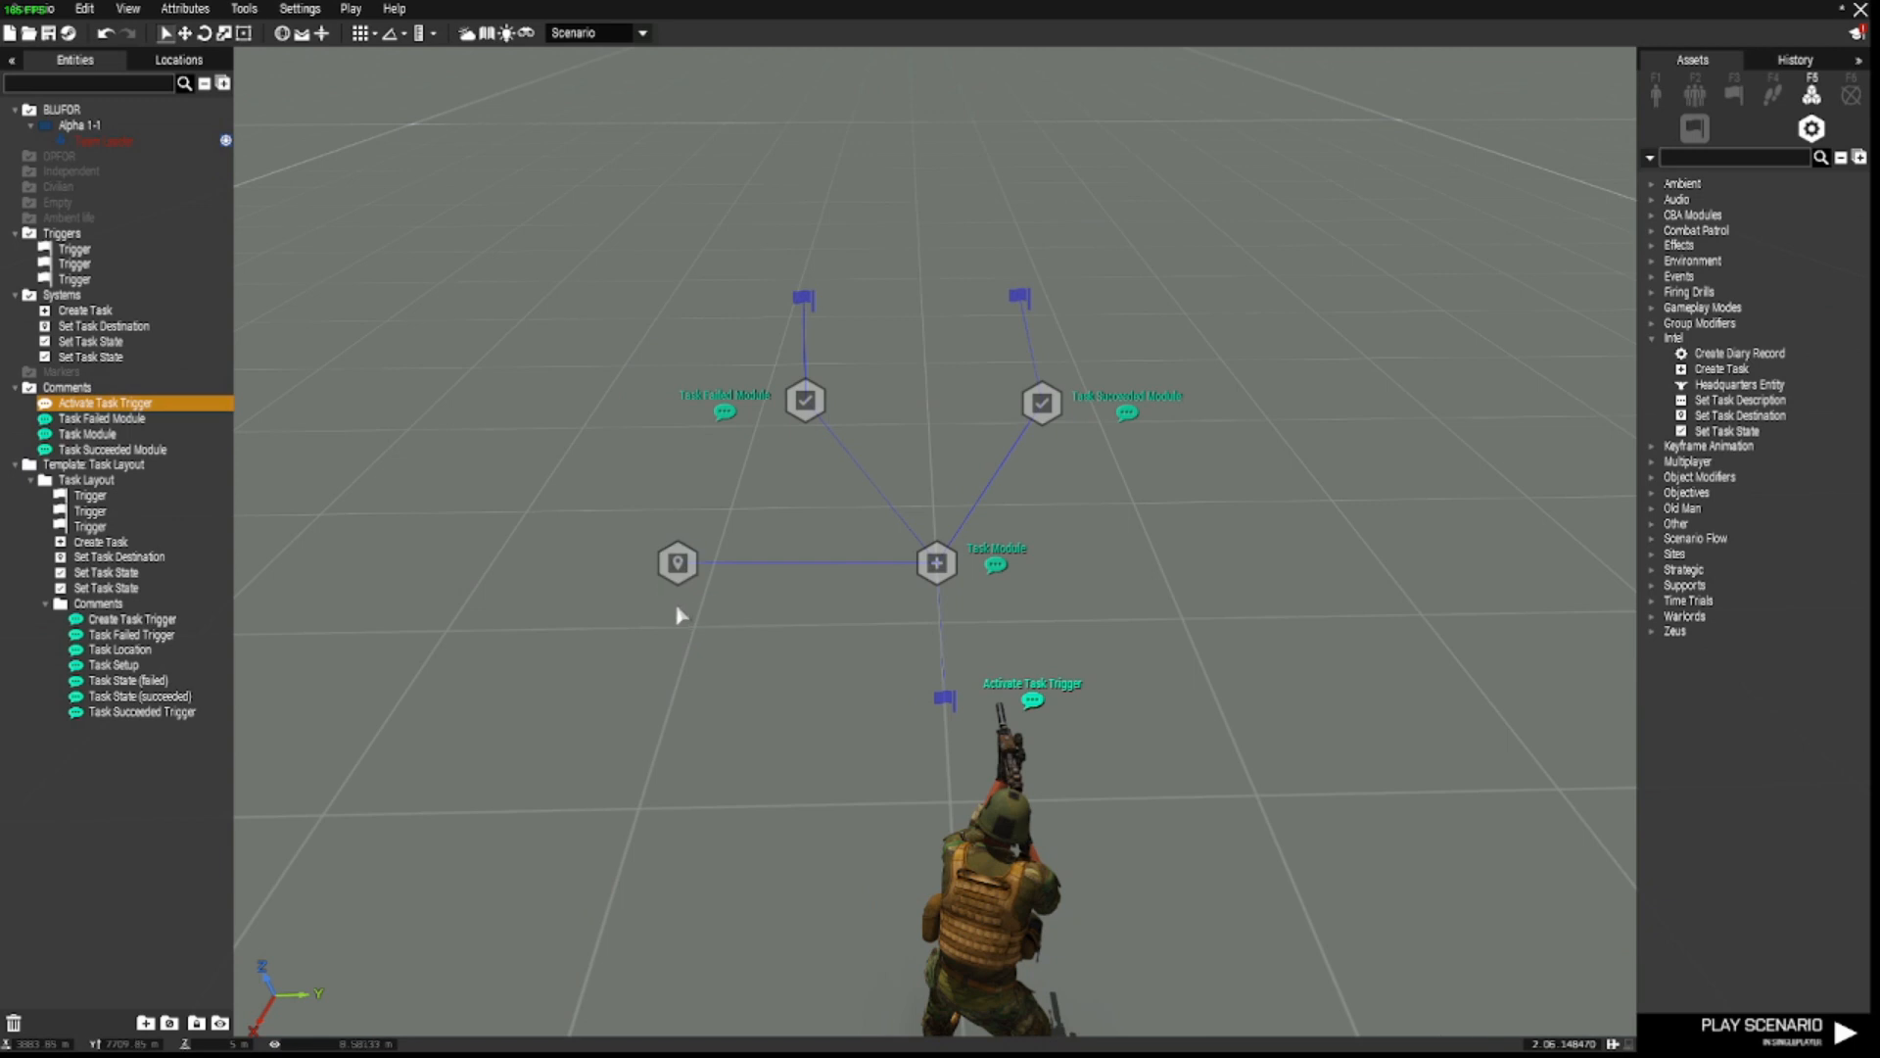
double_click(102, 402)
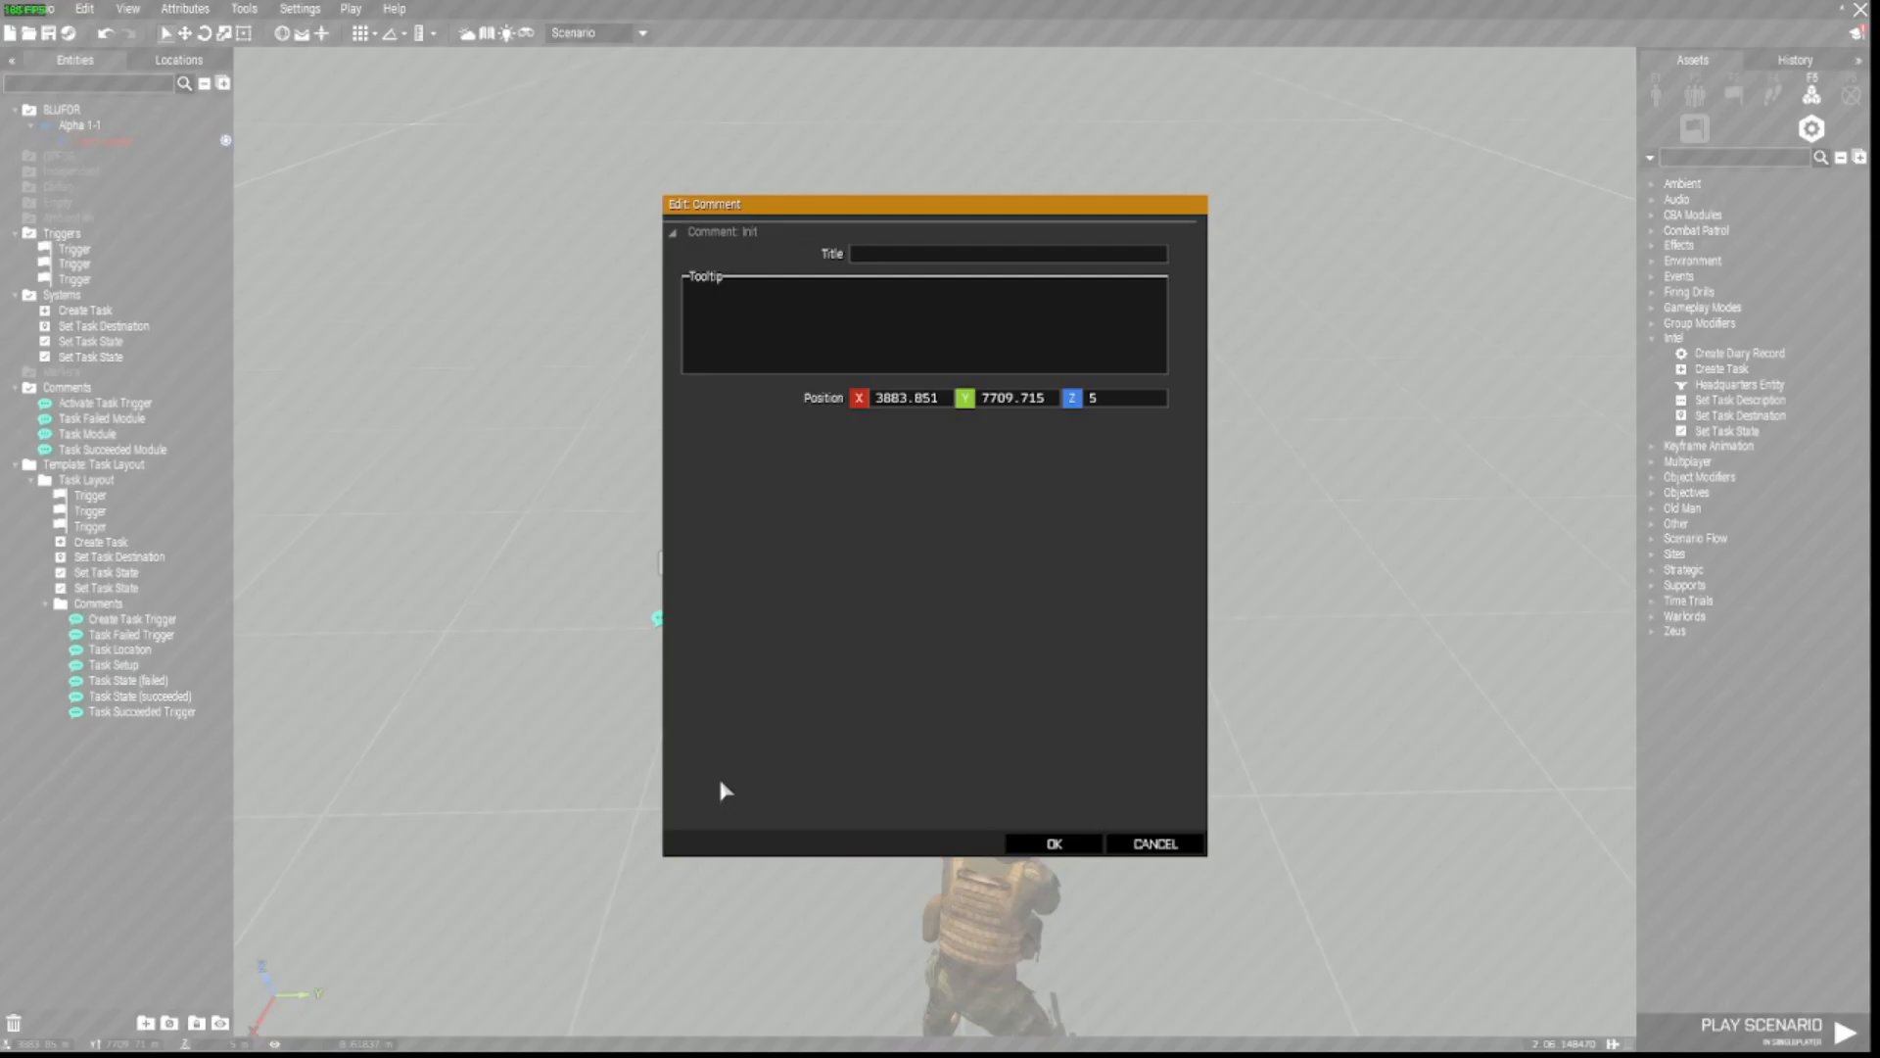
type("Task Location")
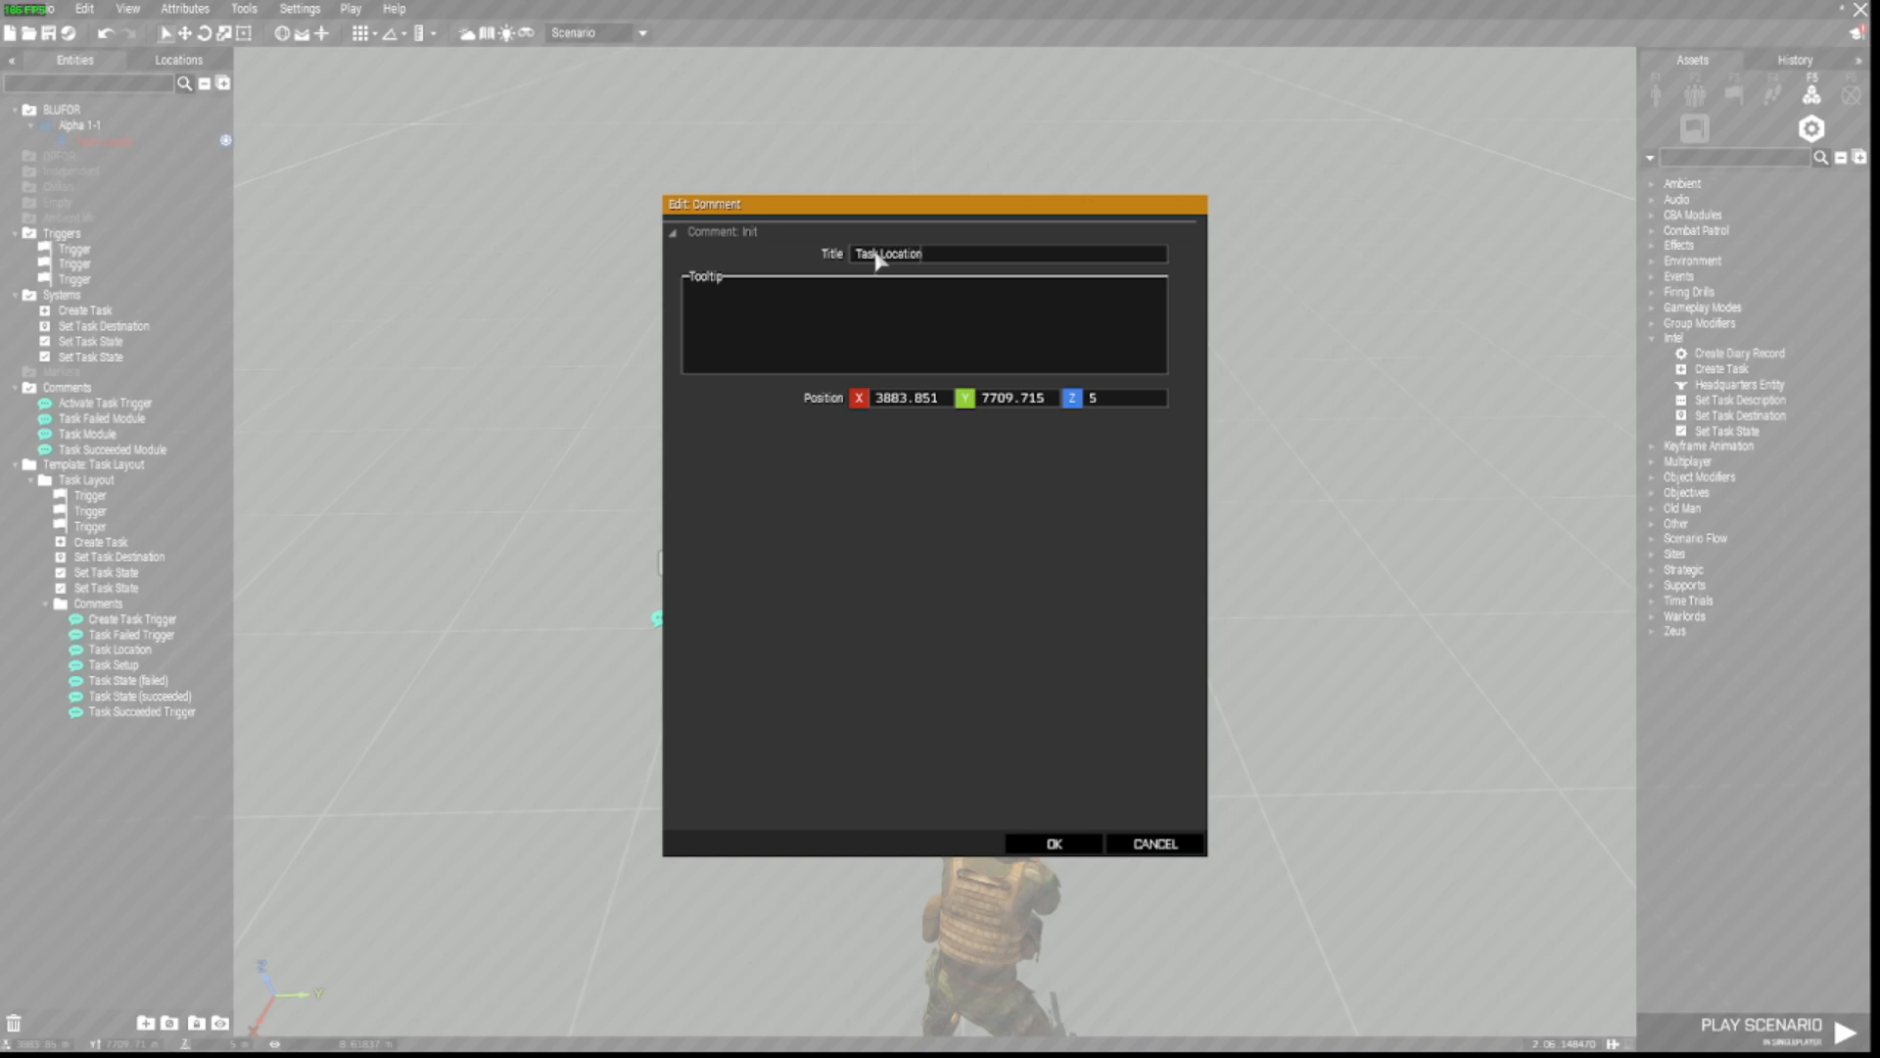
left_click(1051, 844)
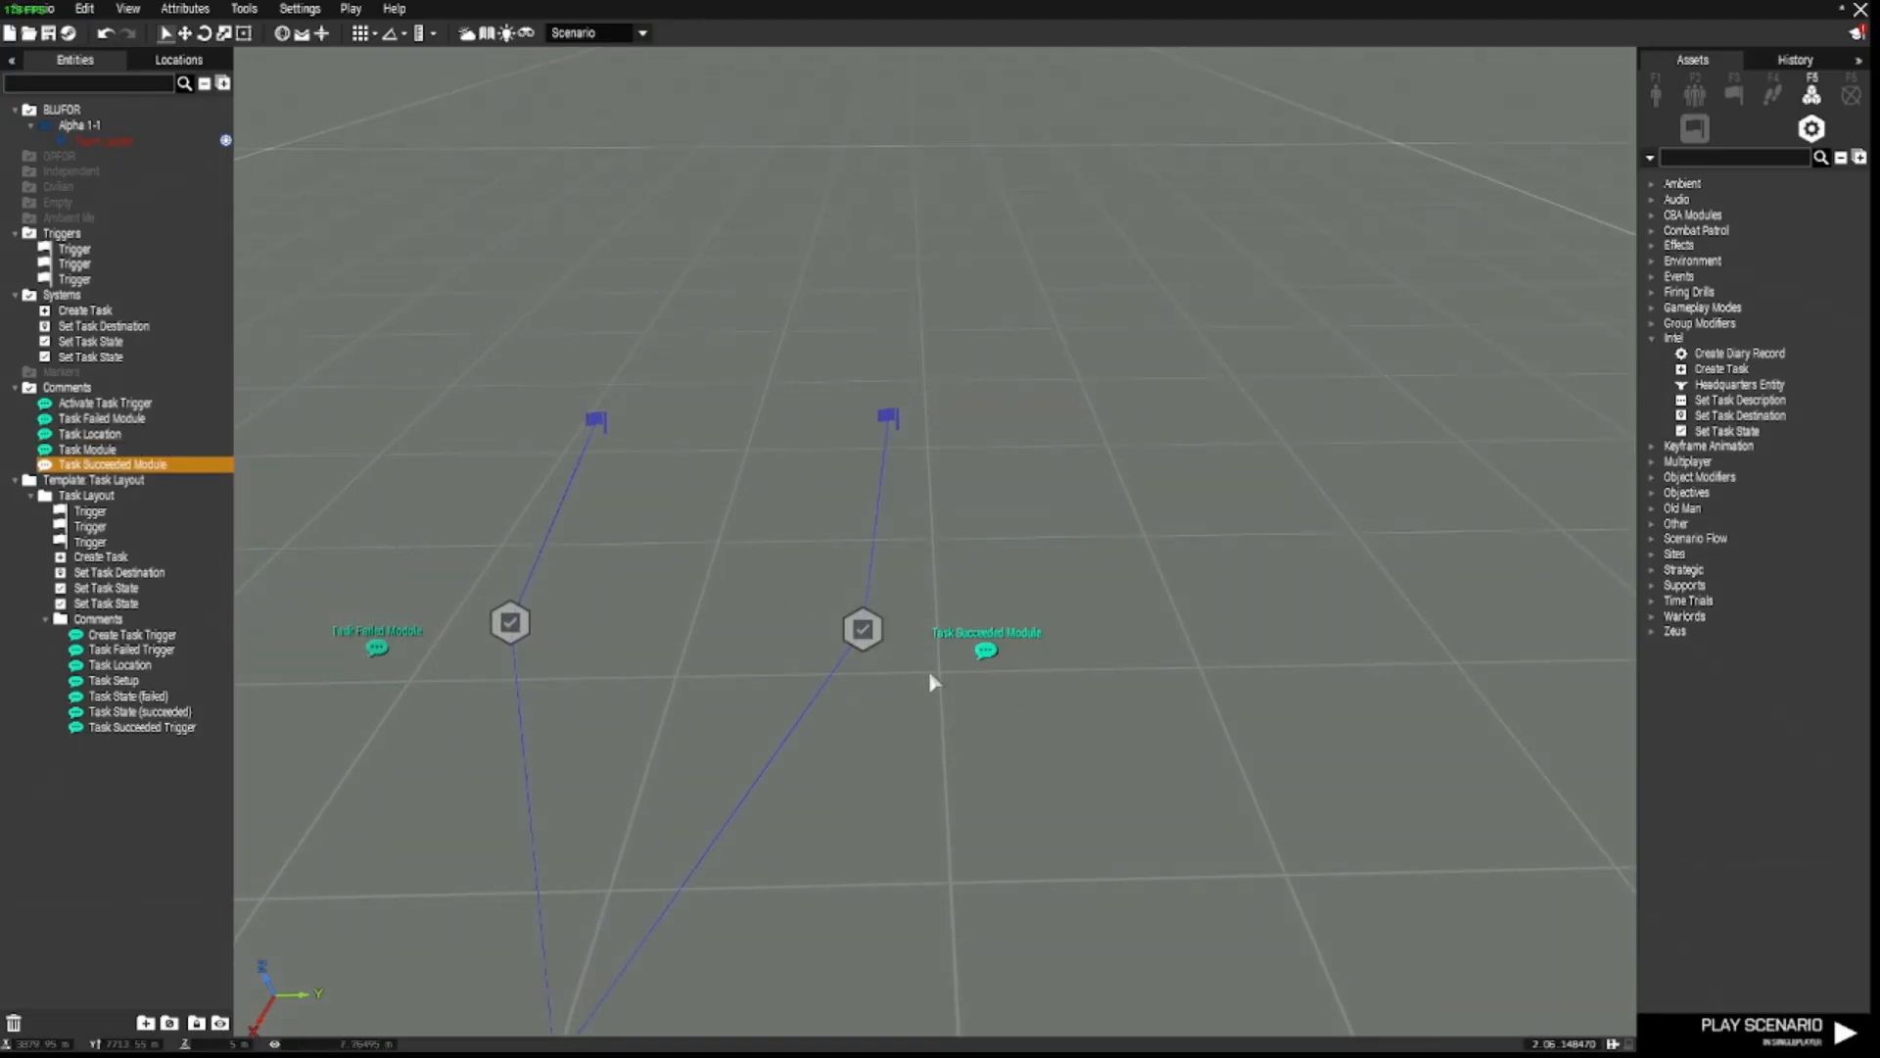
mouse_move(858, 691)
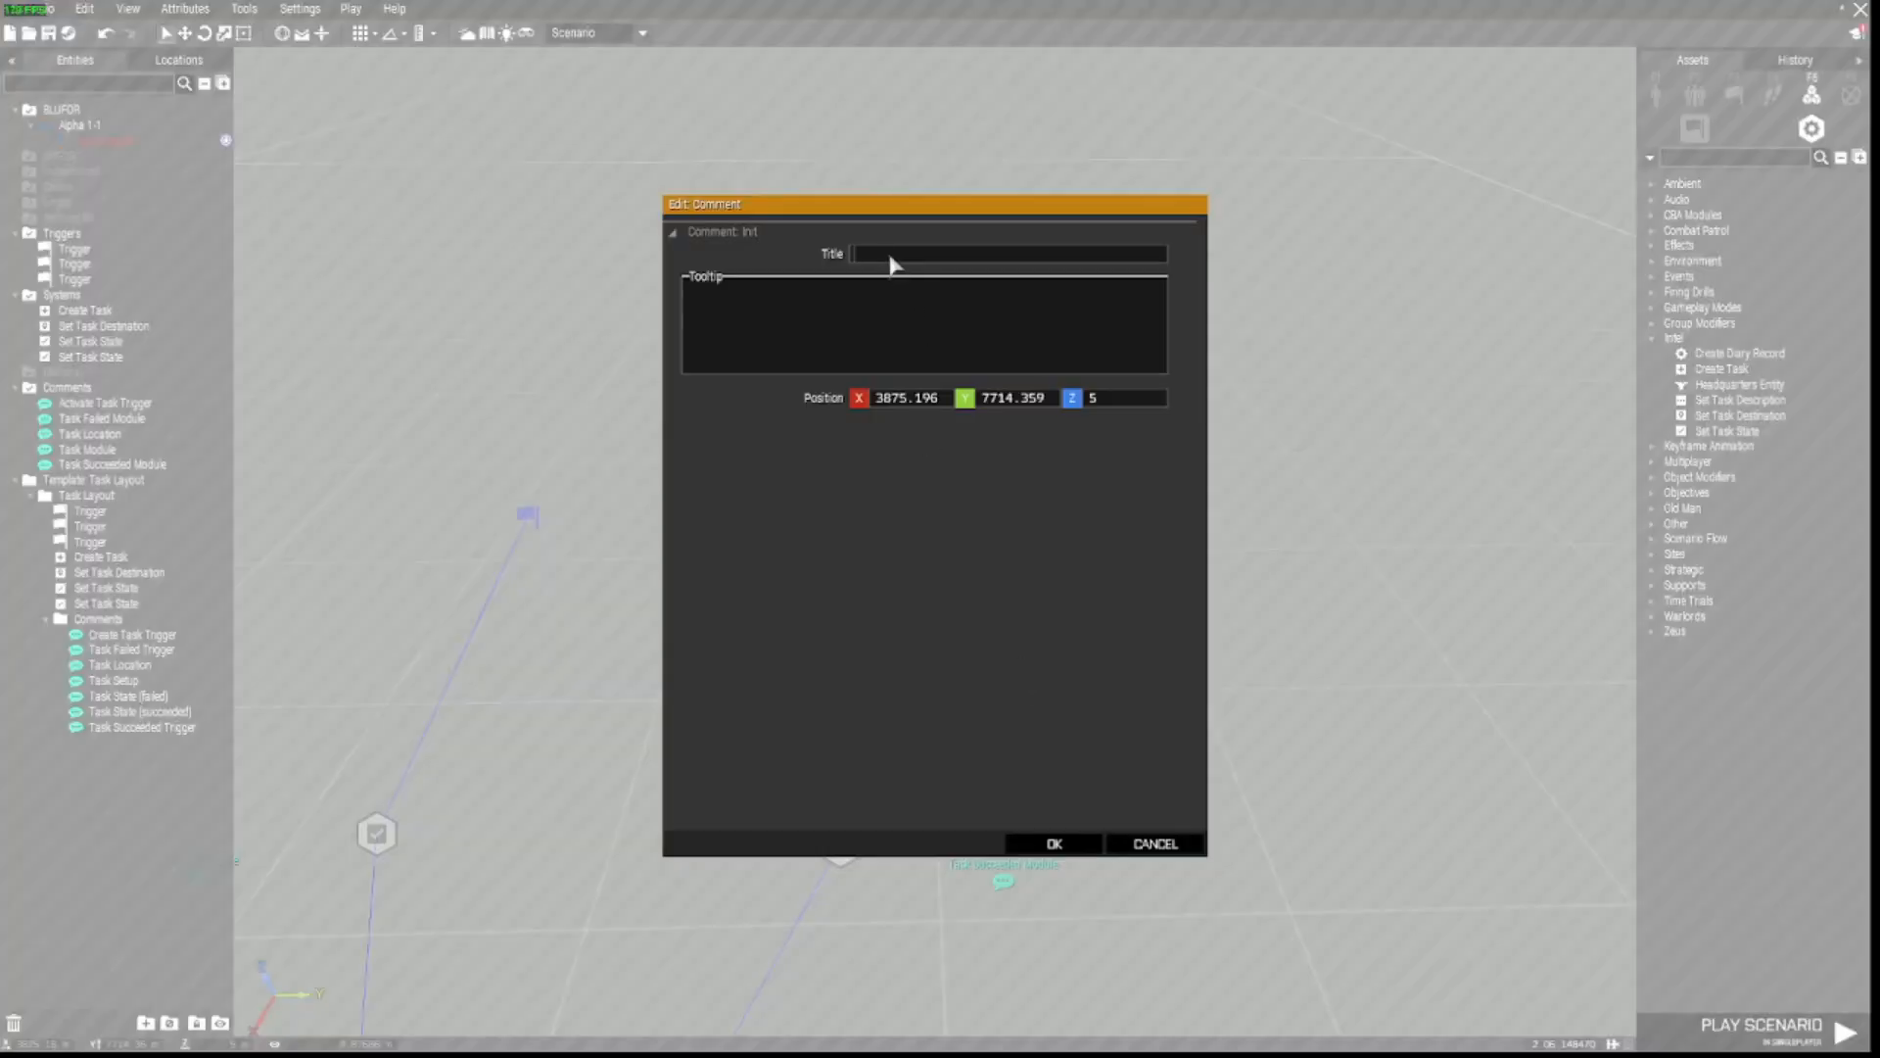
Step: Add comments 'Succeeded Task Trigger' and 'Failed Task Trigger' beside the two state triggers
type("Suce")
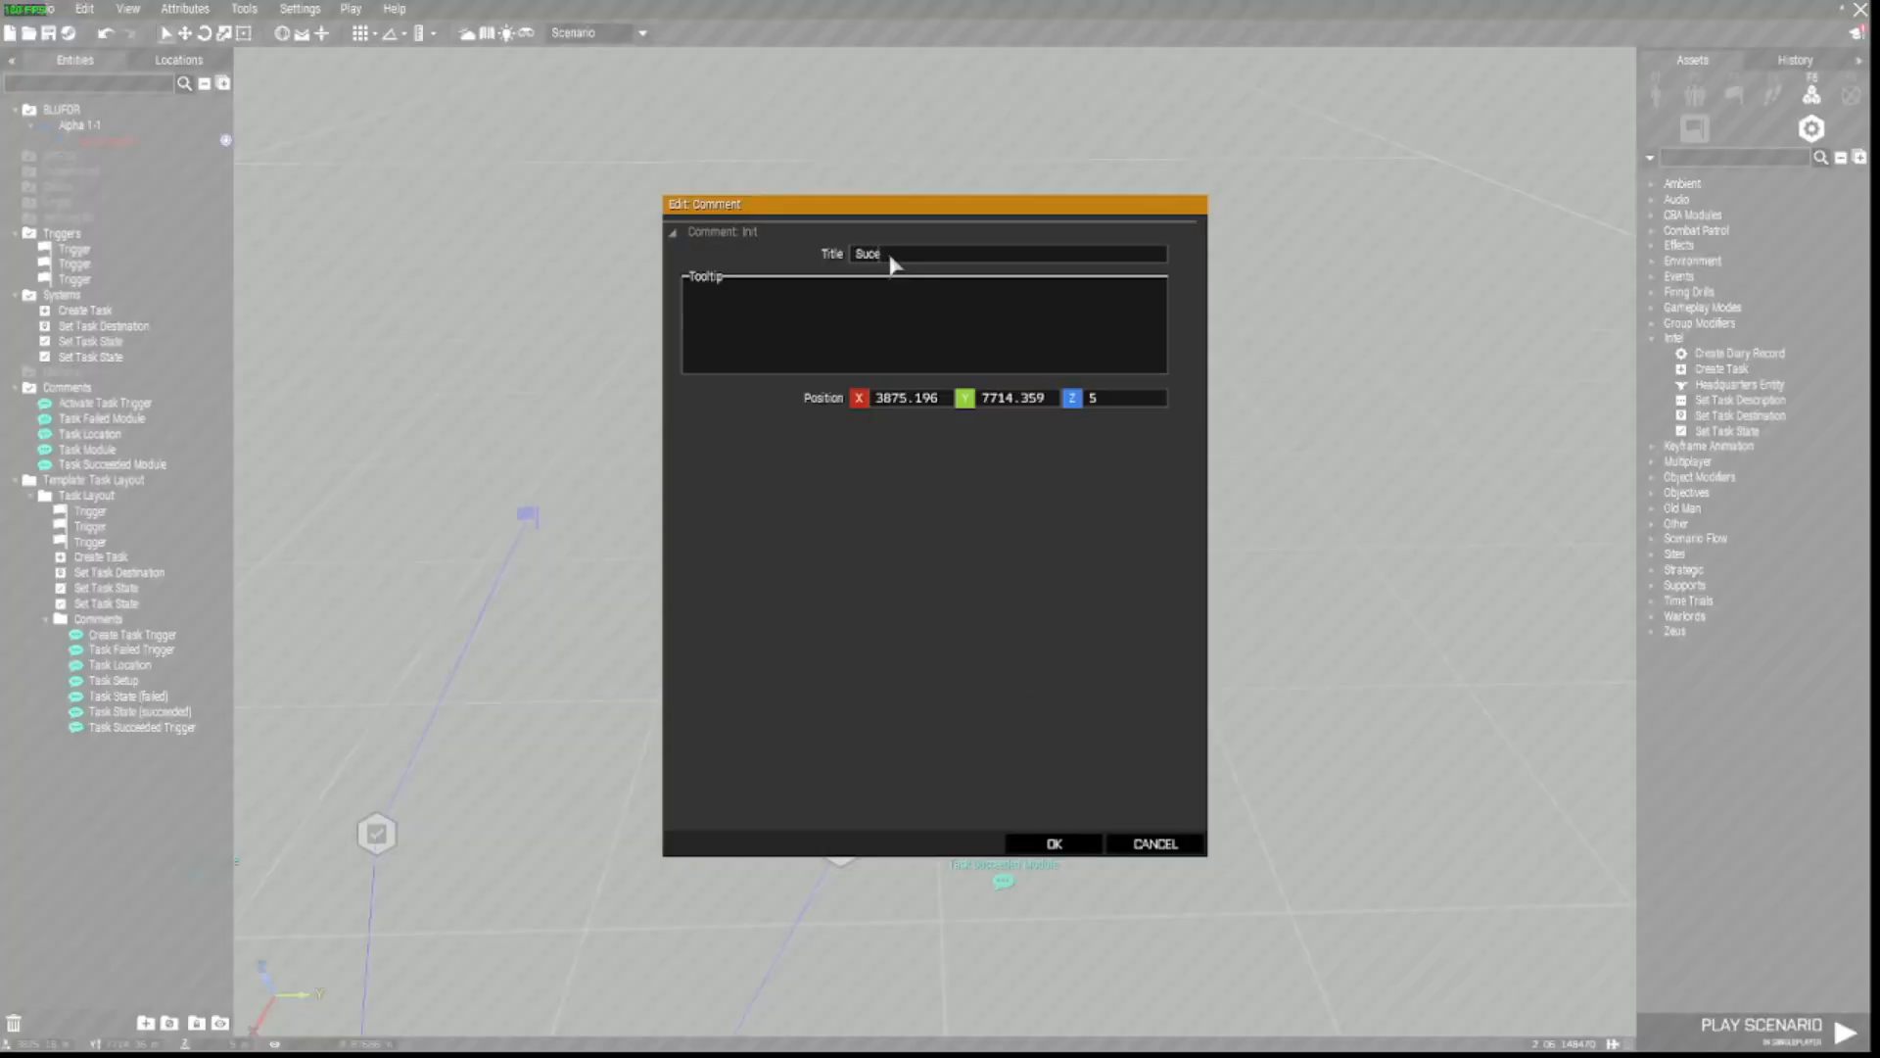
type("é")
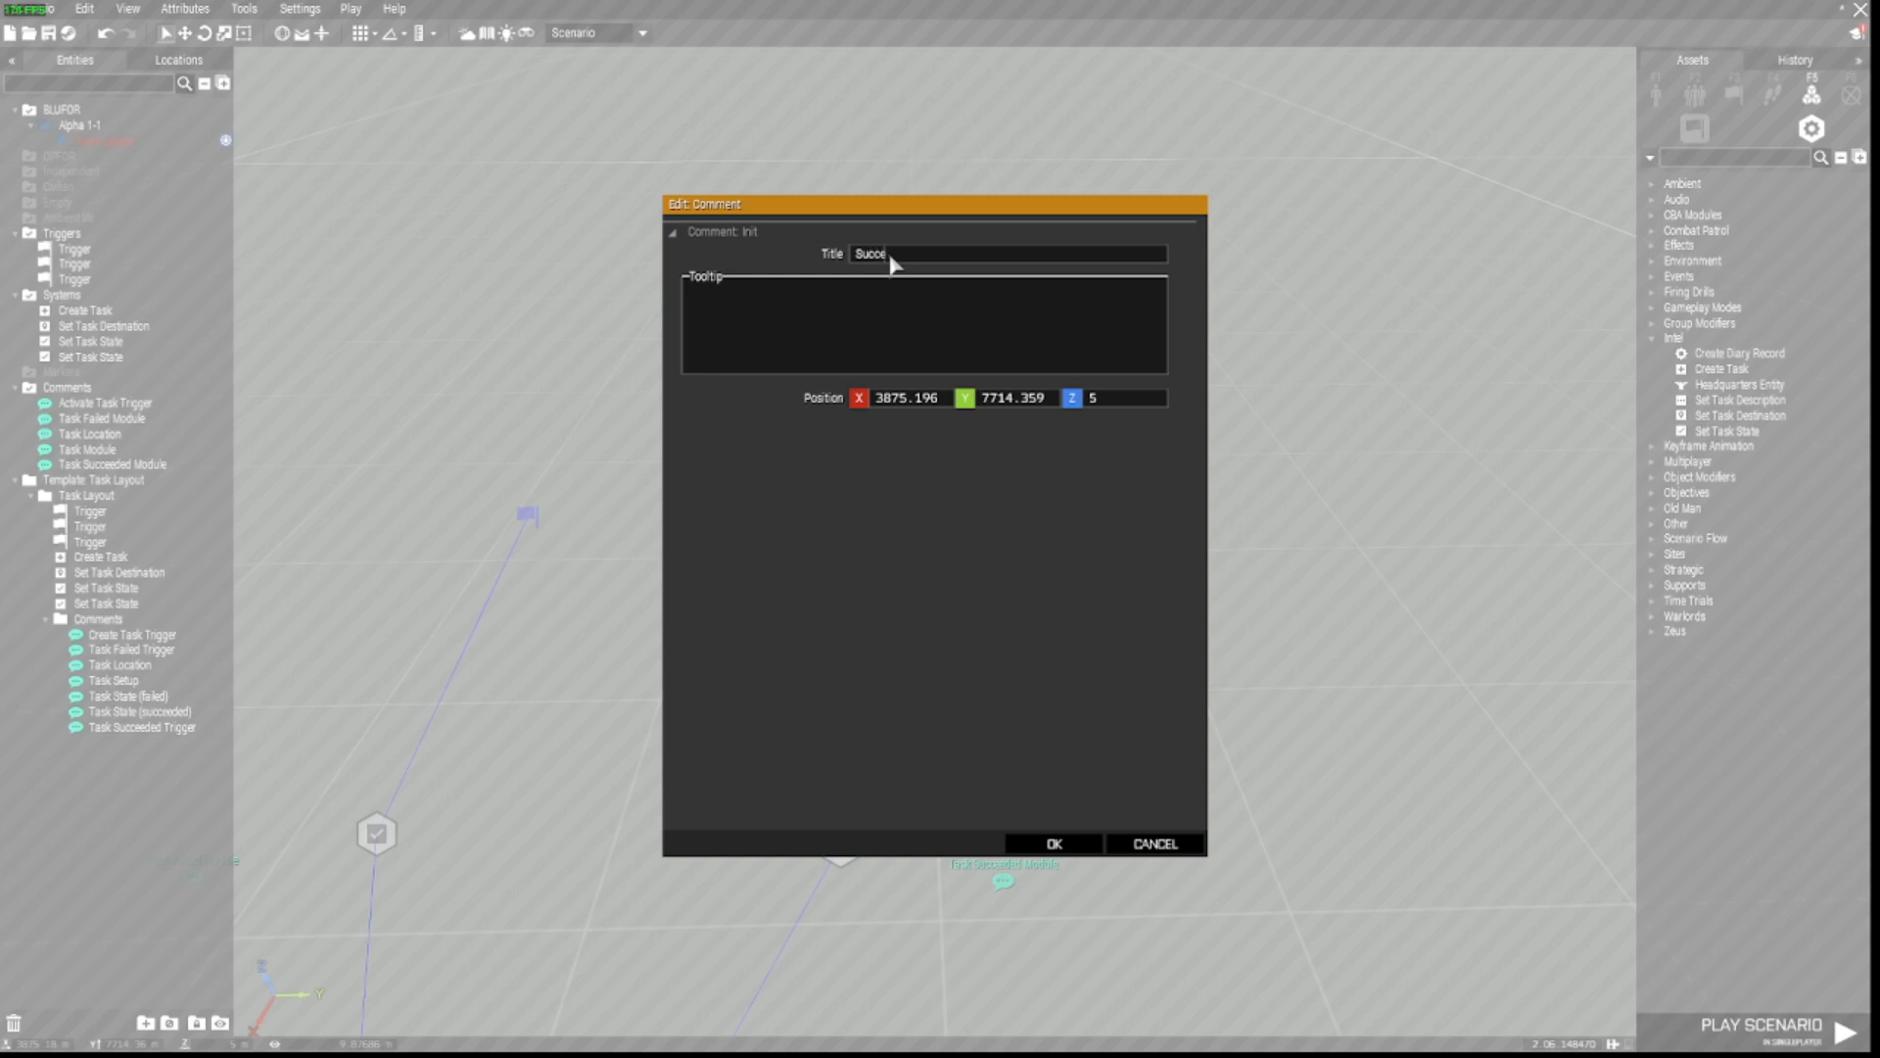
type("eded")
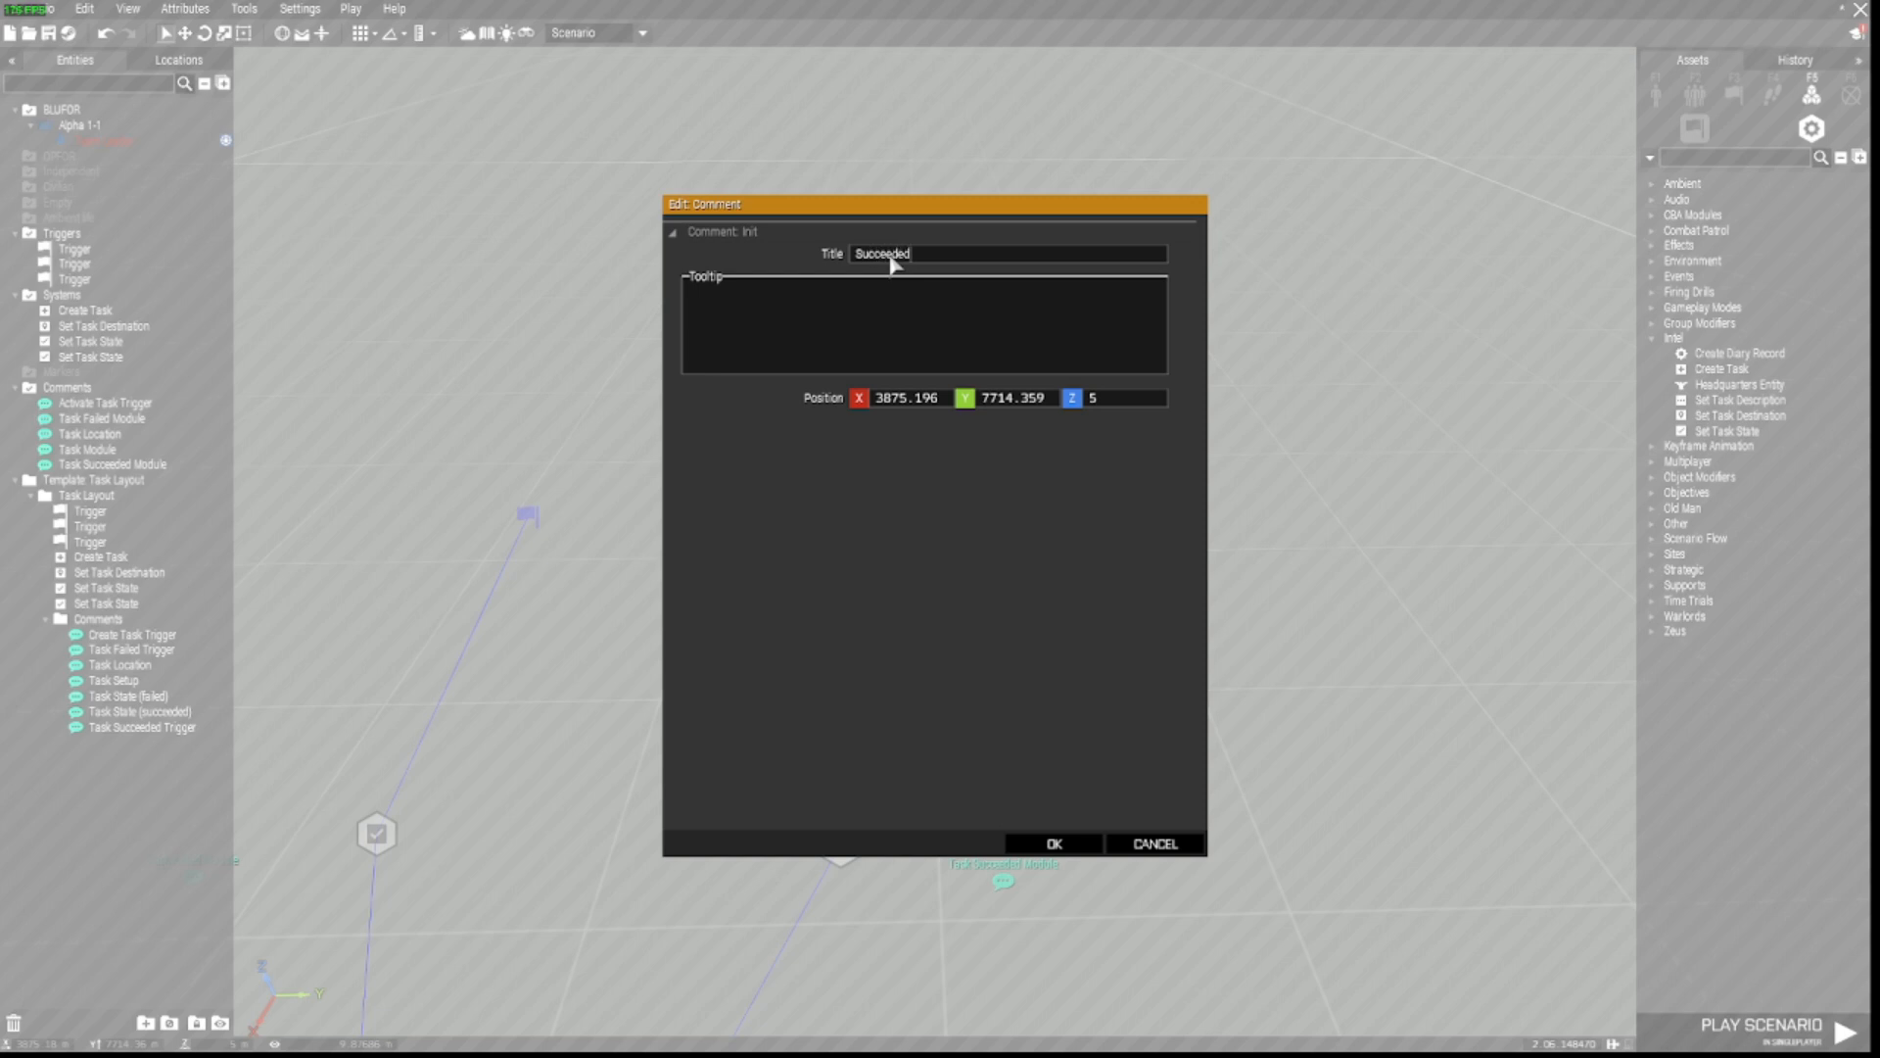
type("Task T")
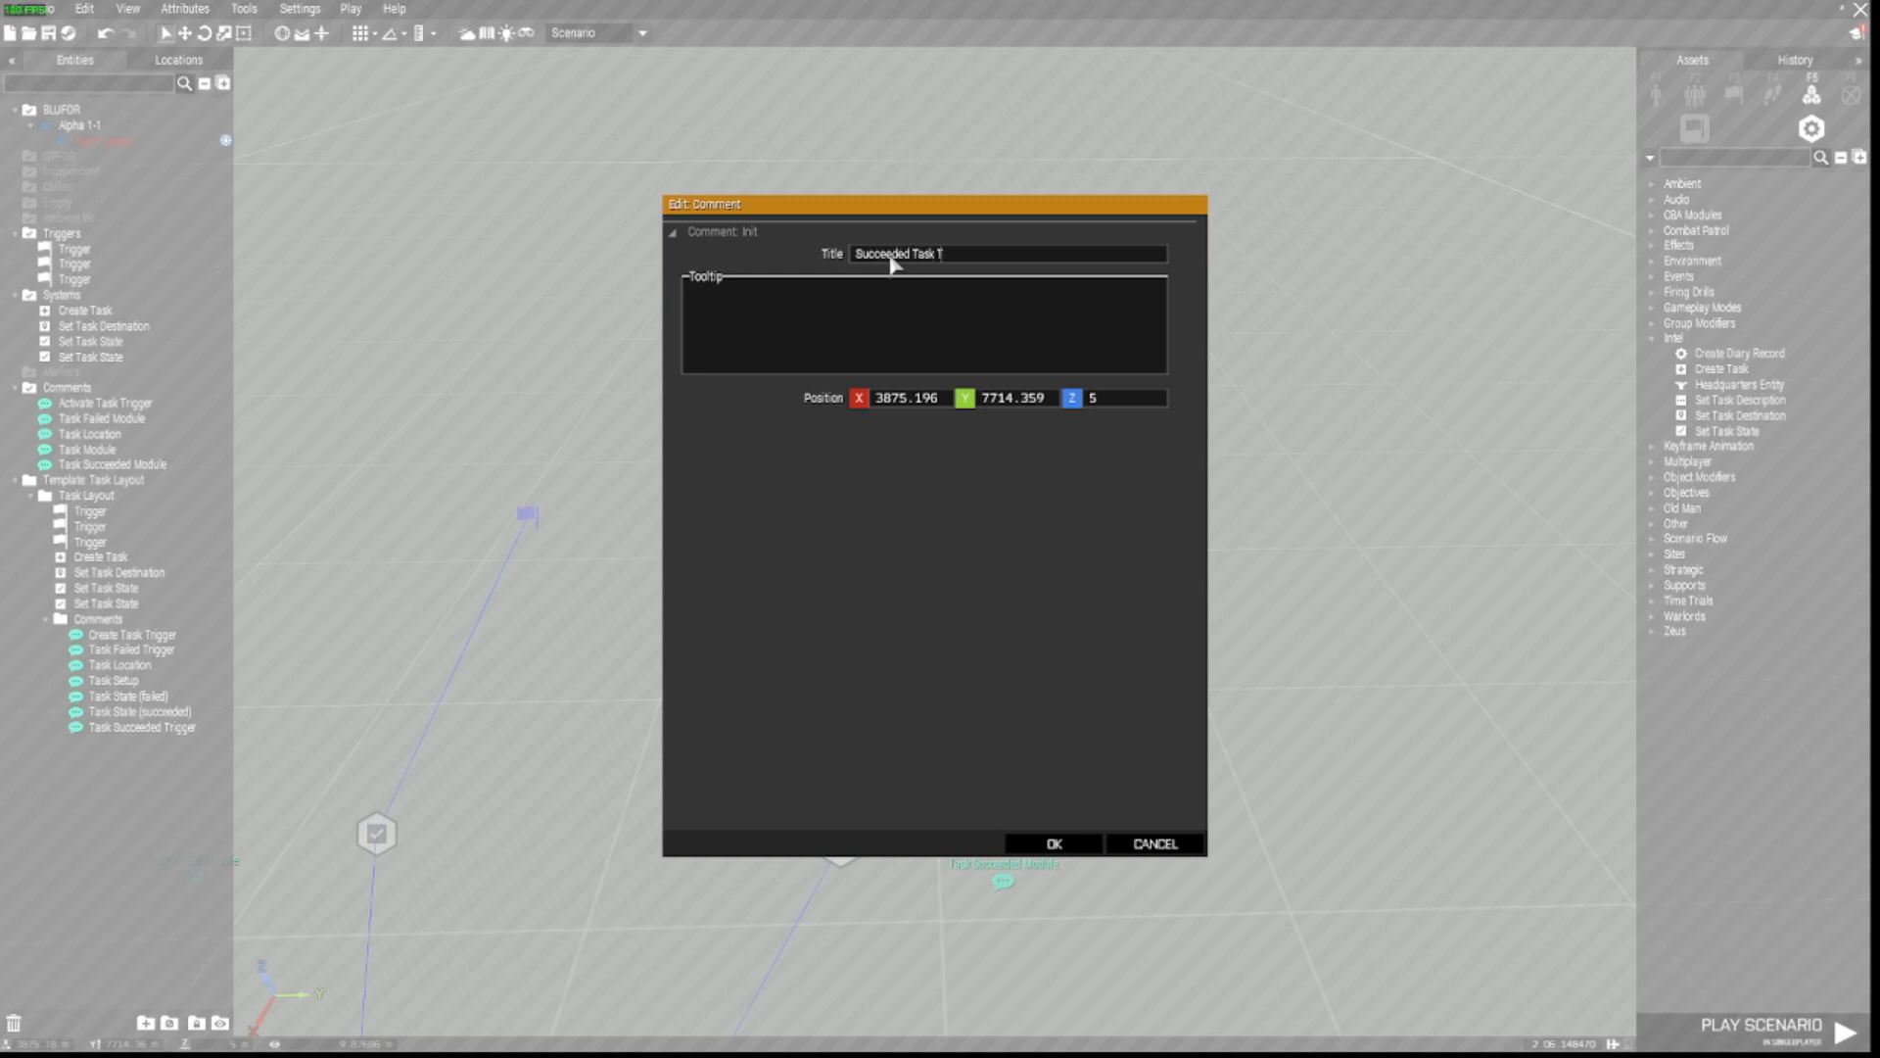
left_click(1051, 842)
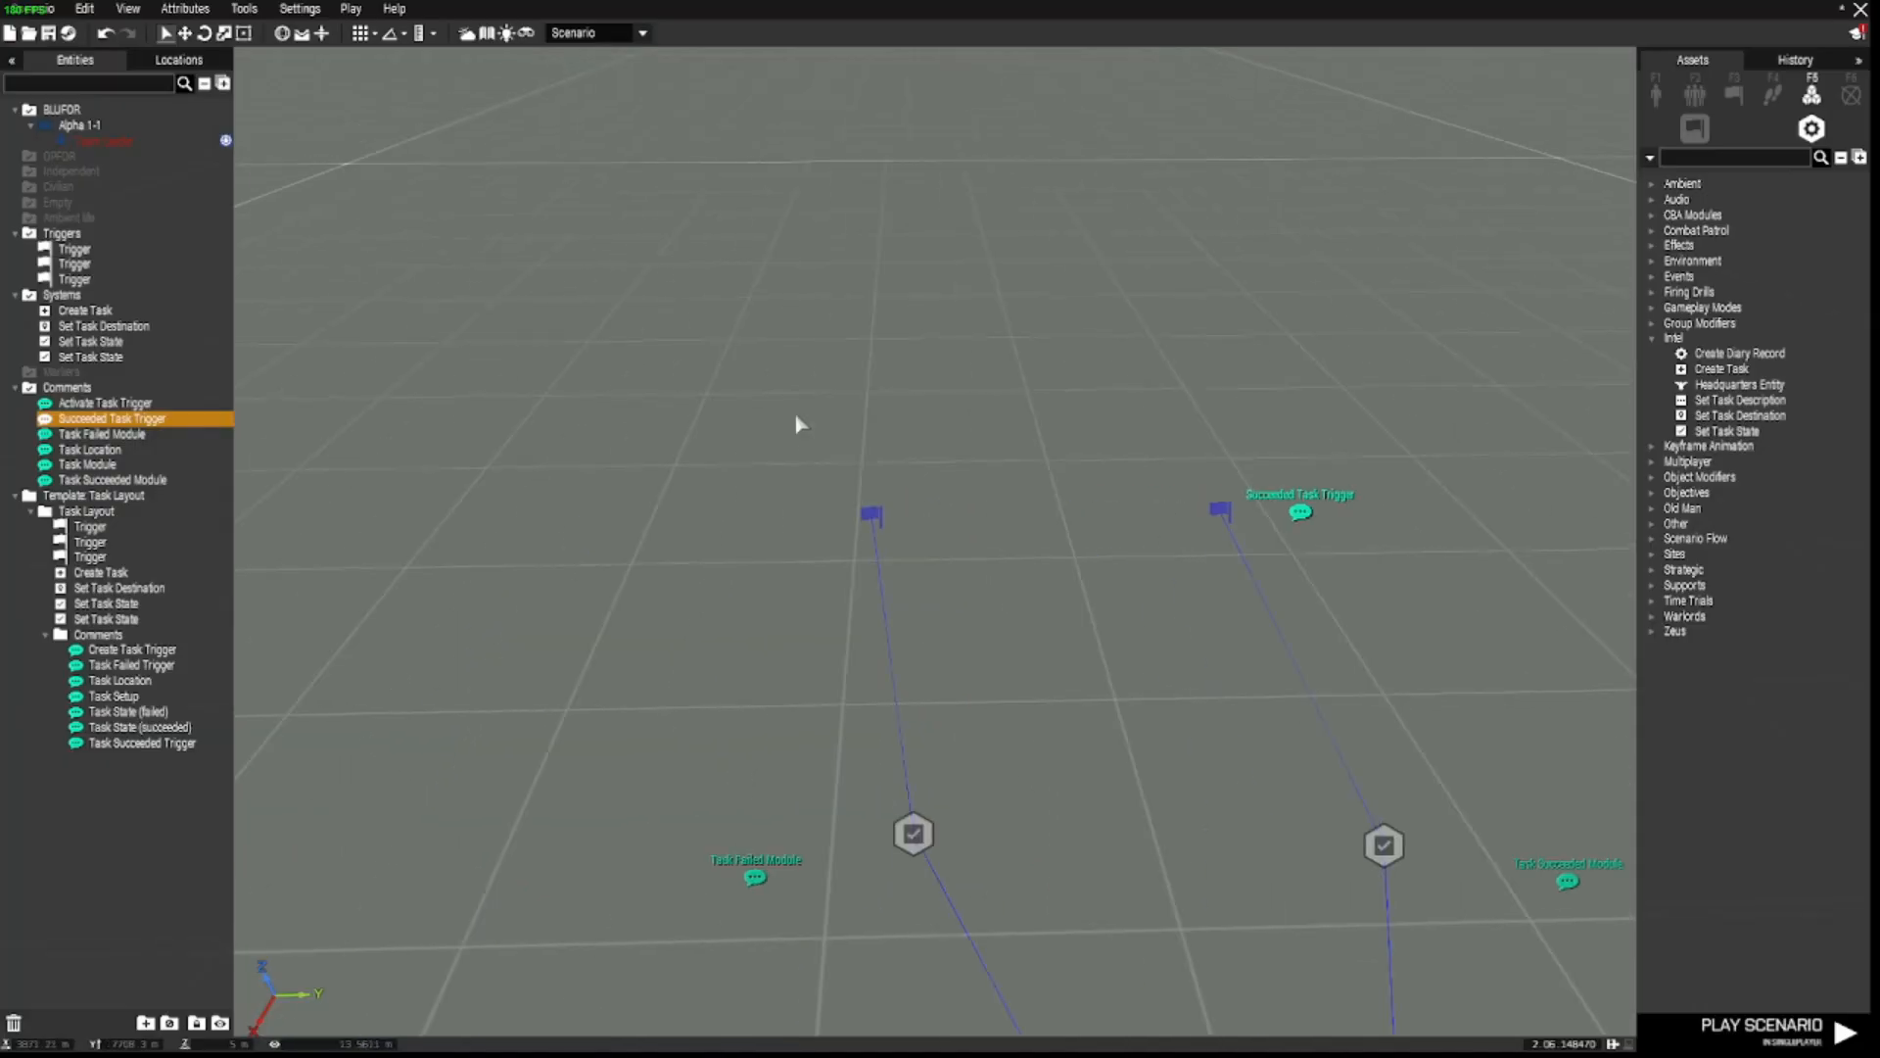
double_click(112, 417)
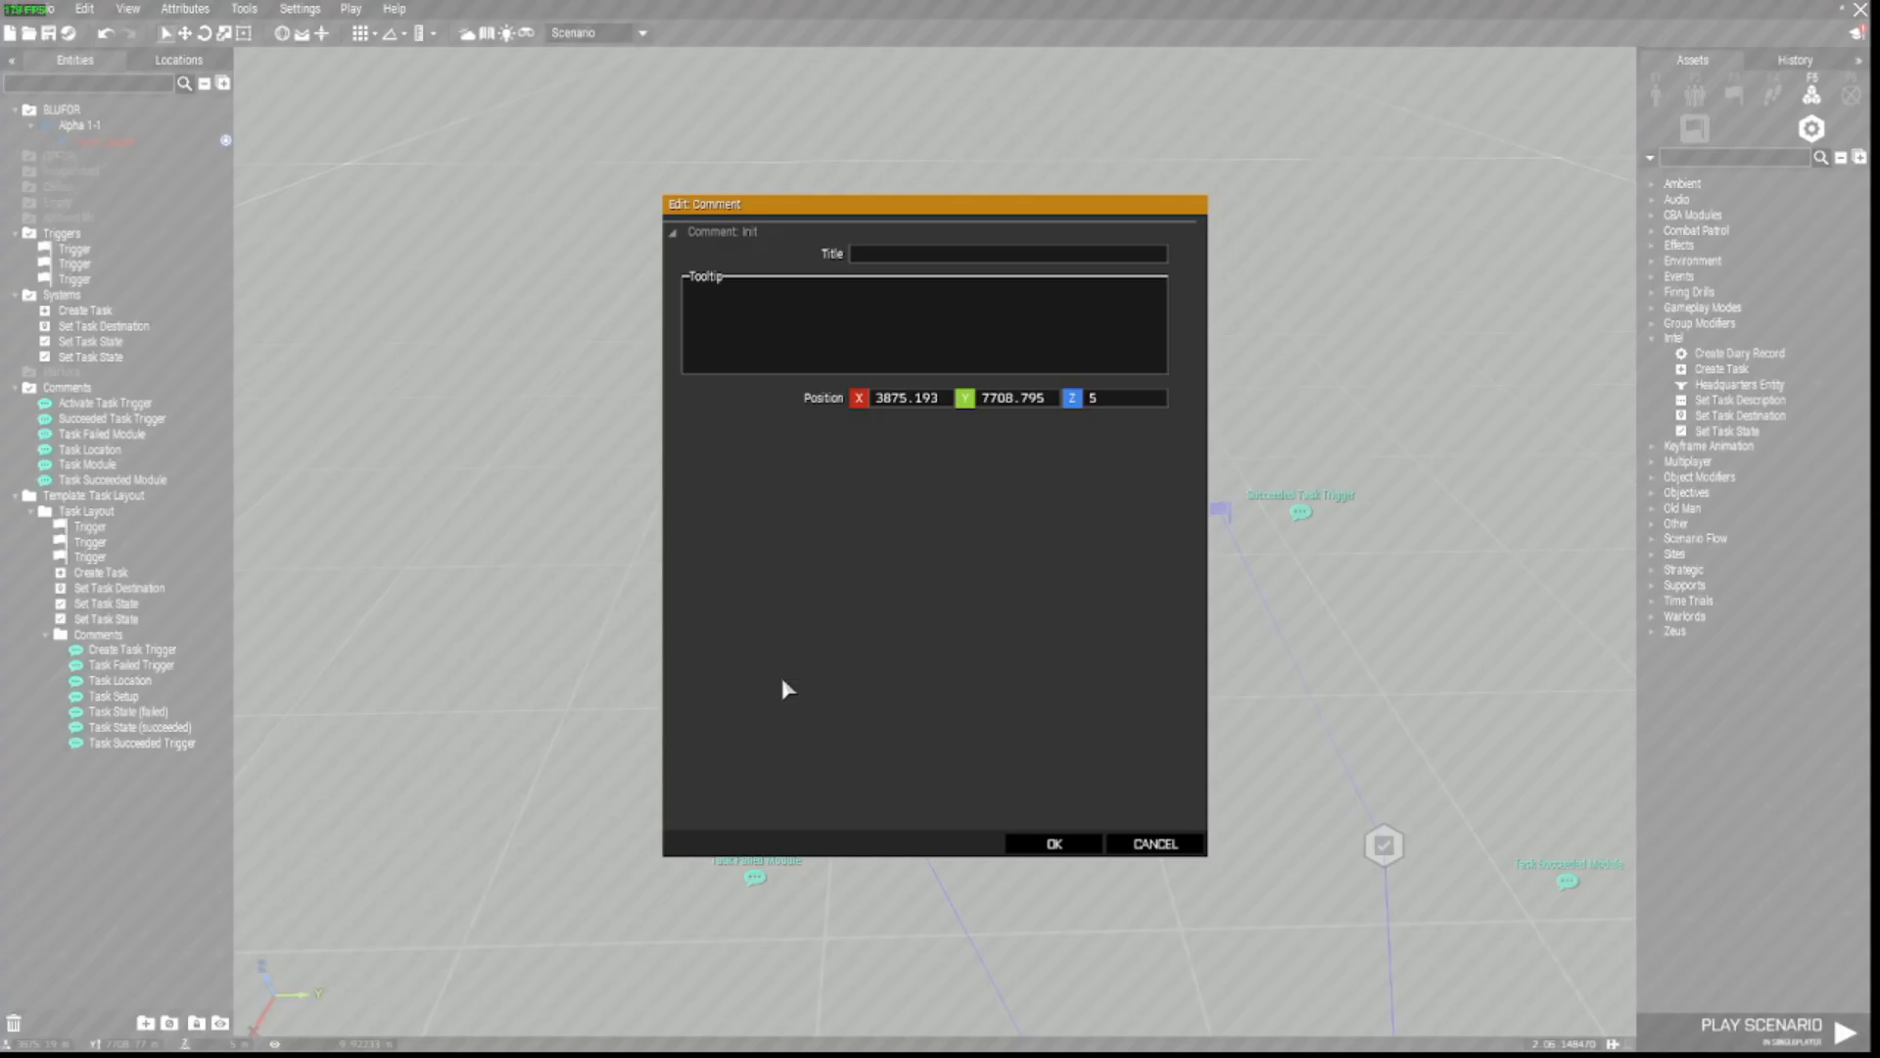
type("Fai")
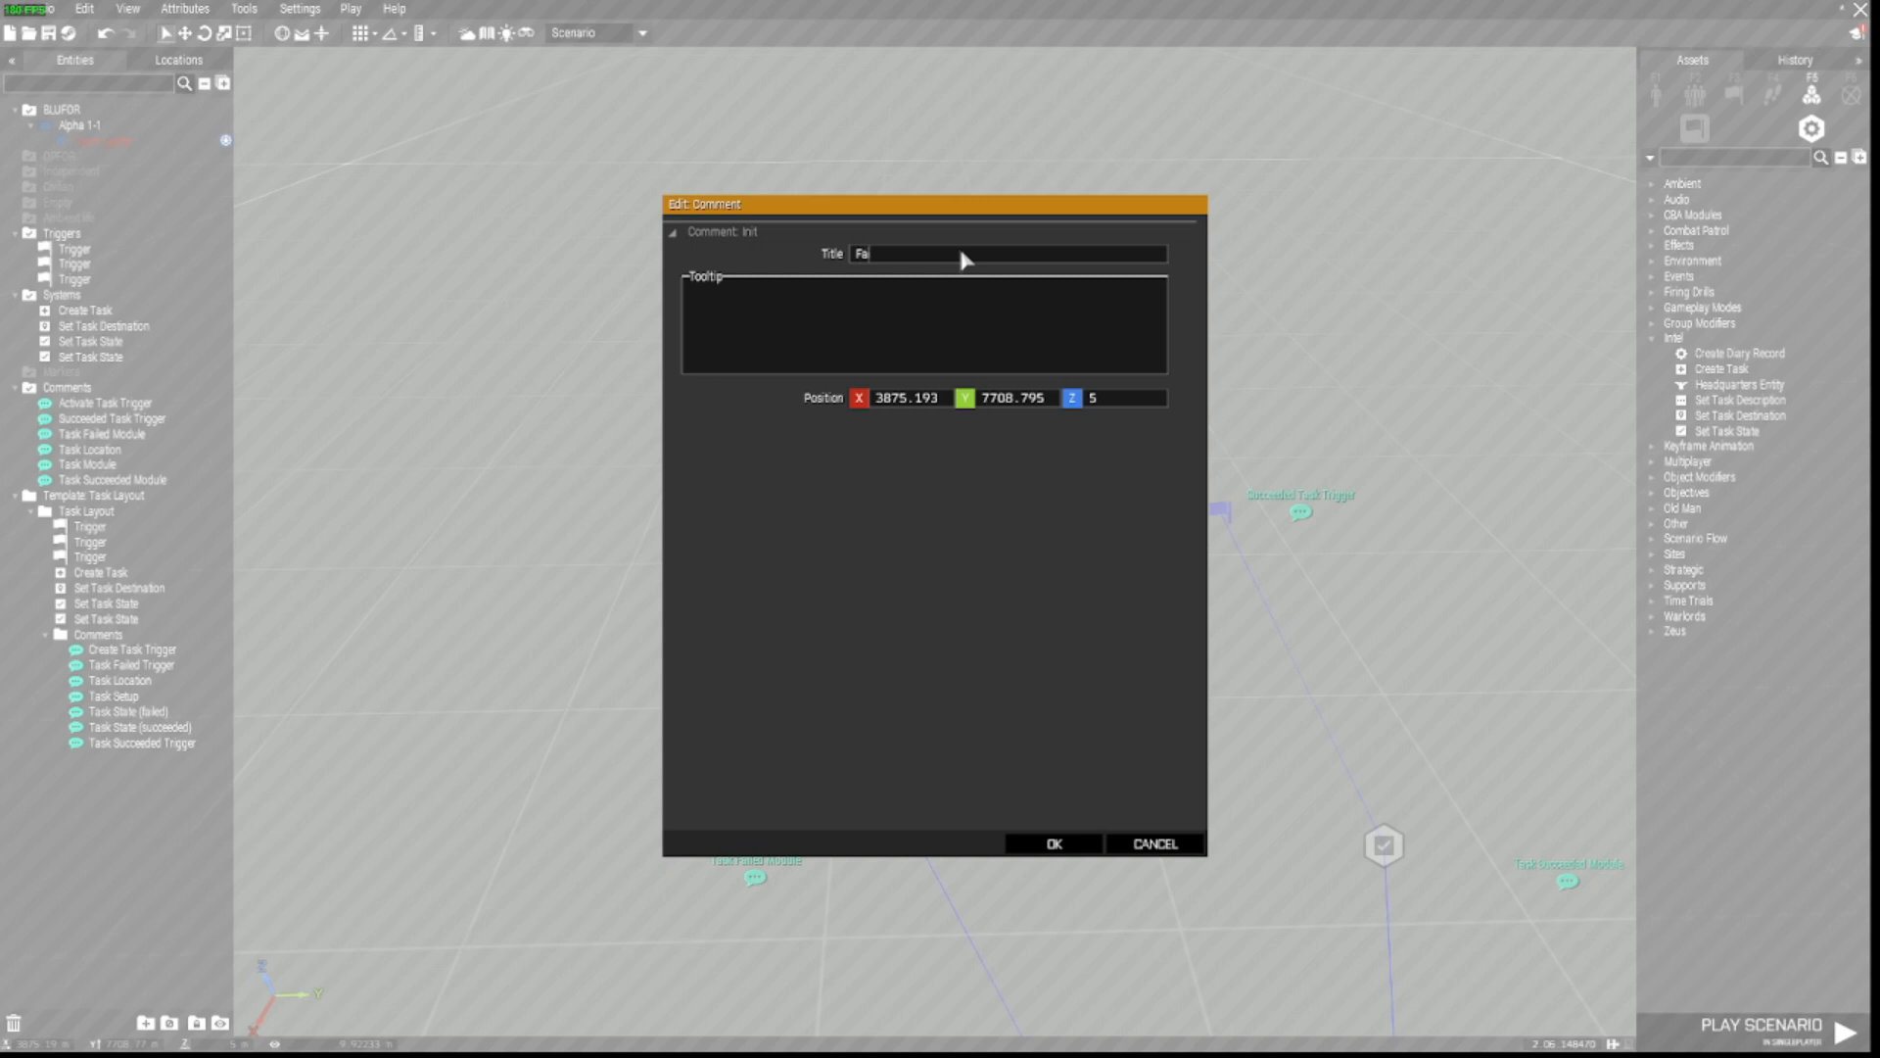
type("Failed Task Tr")
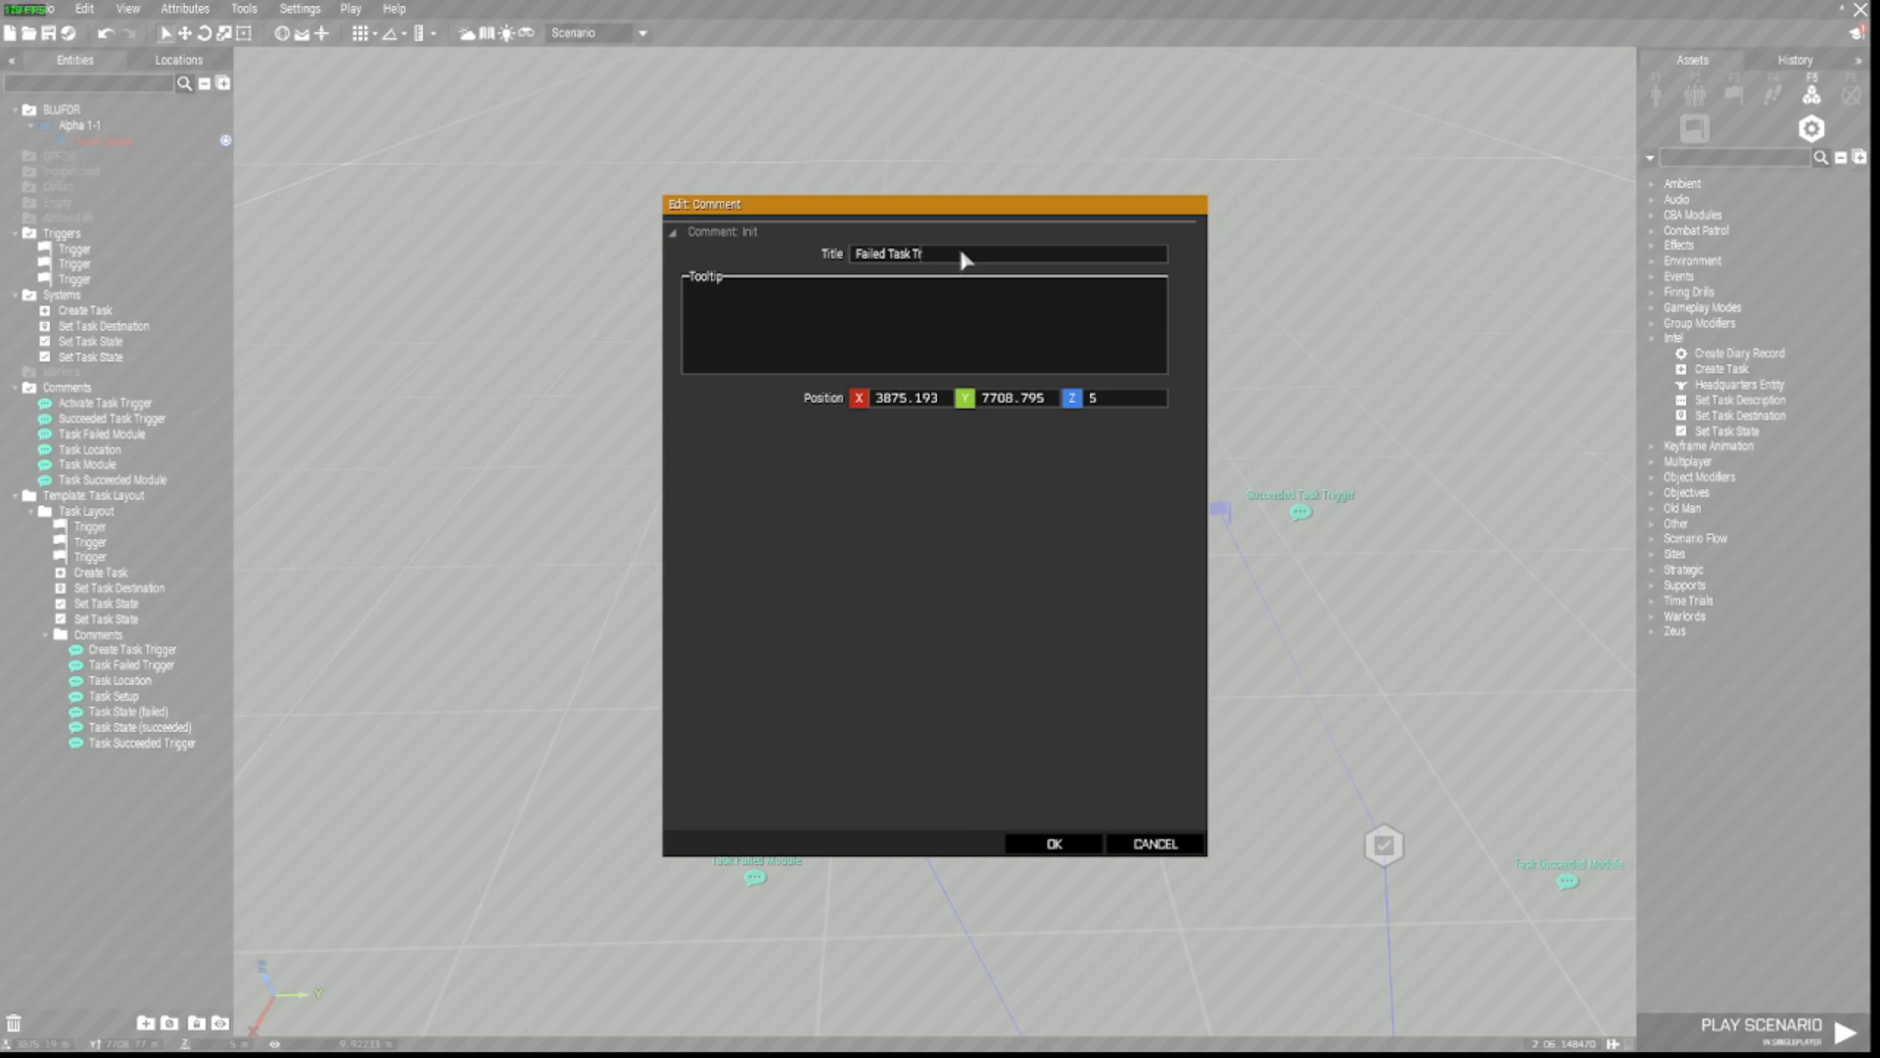
left_click(1052, 842)
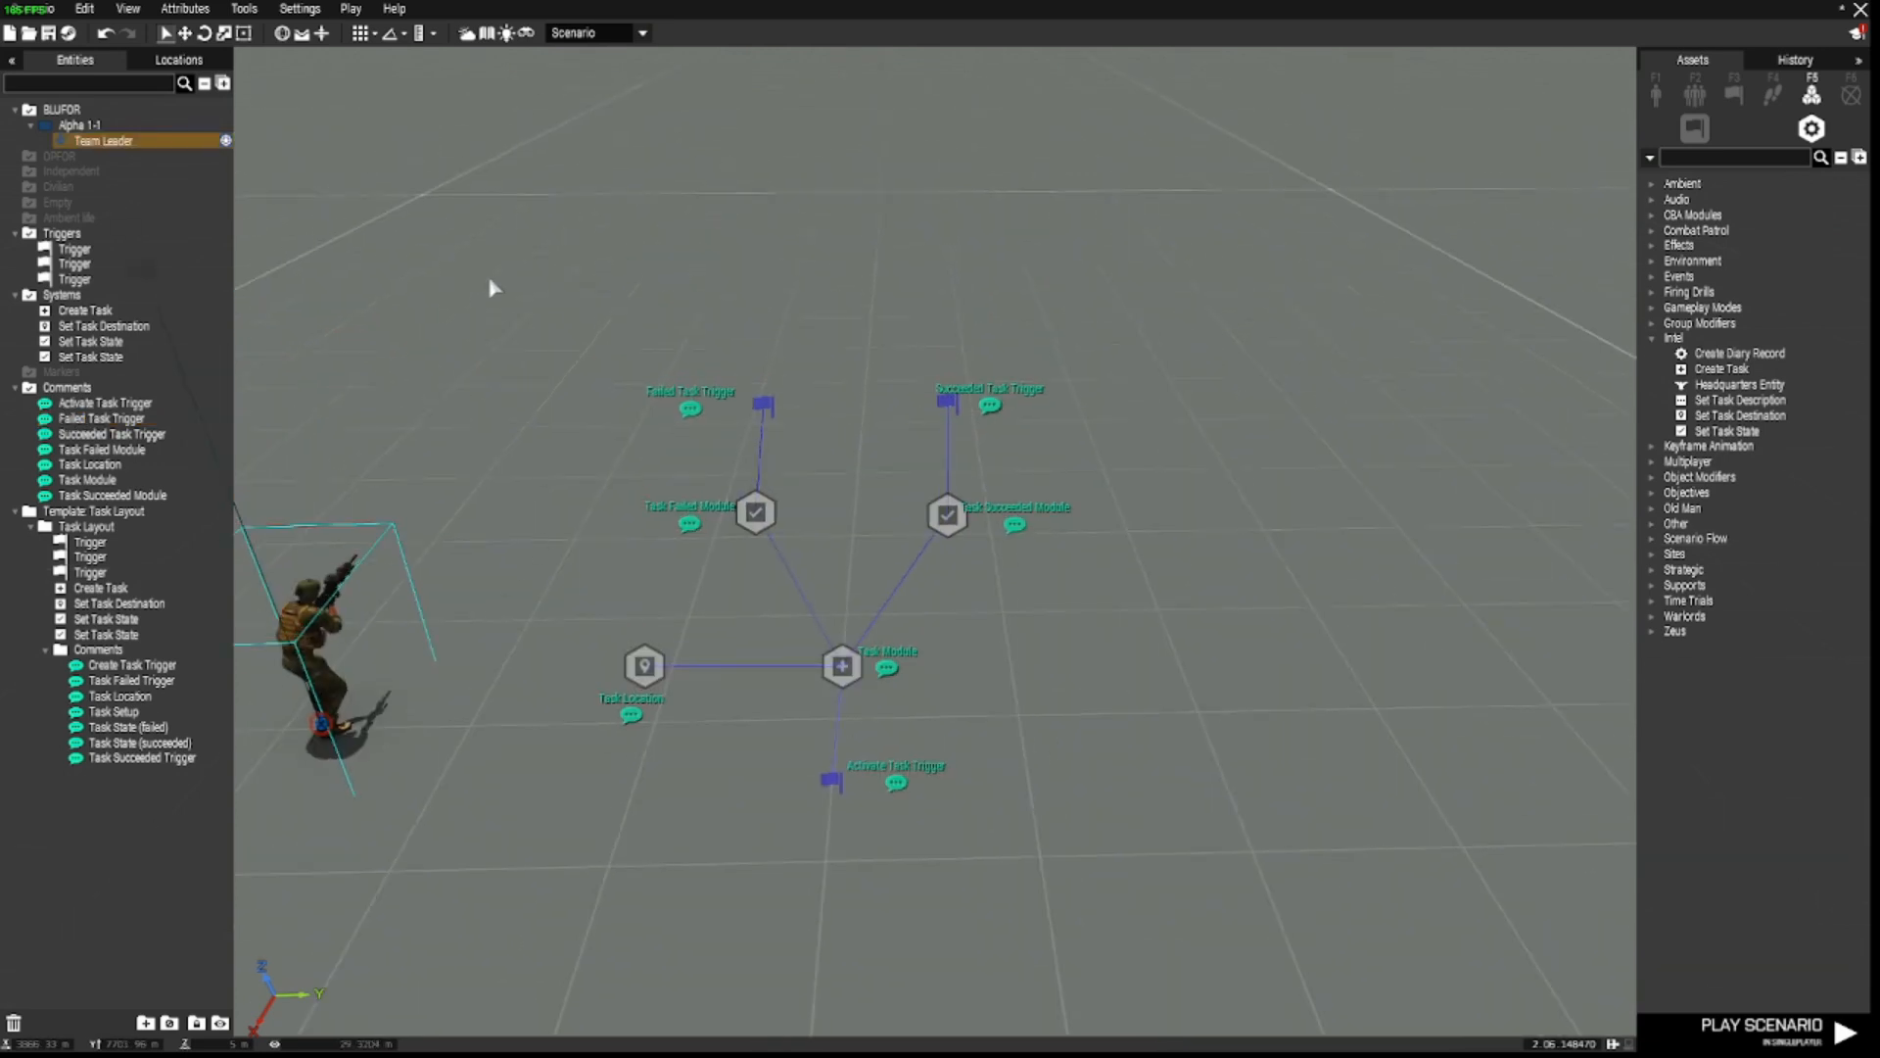
Step: Box-select the whole task layout and save it as a custom composition titled AAA
left_click_drag(490, 284, 1172, 905)
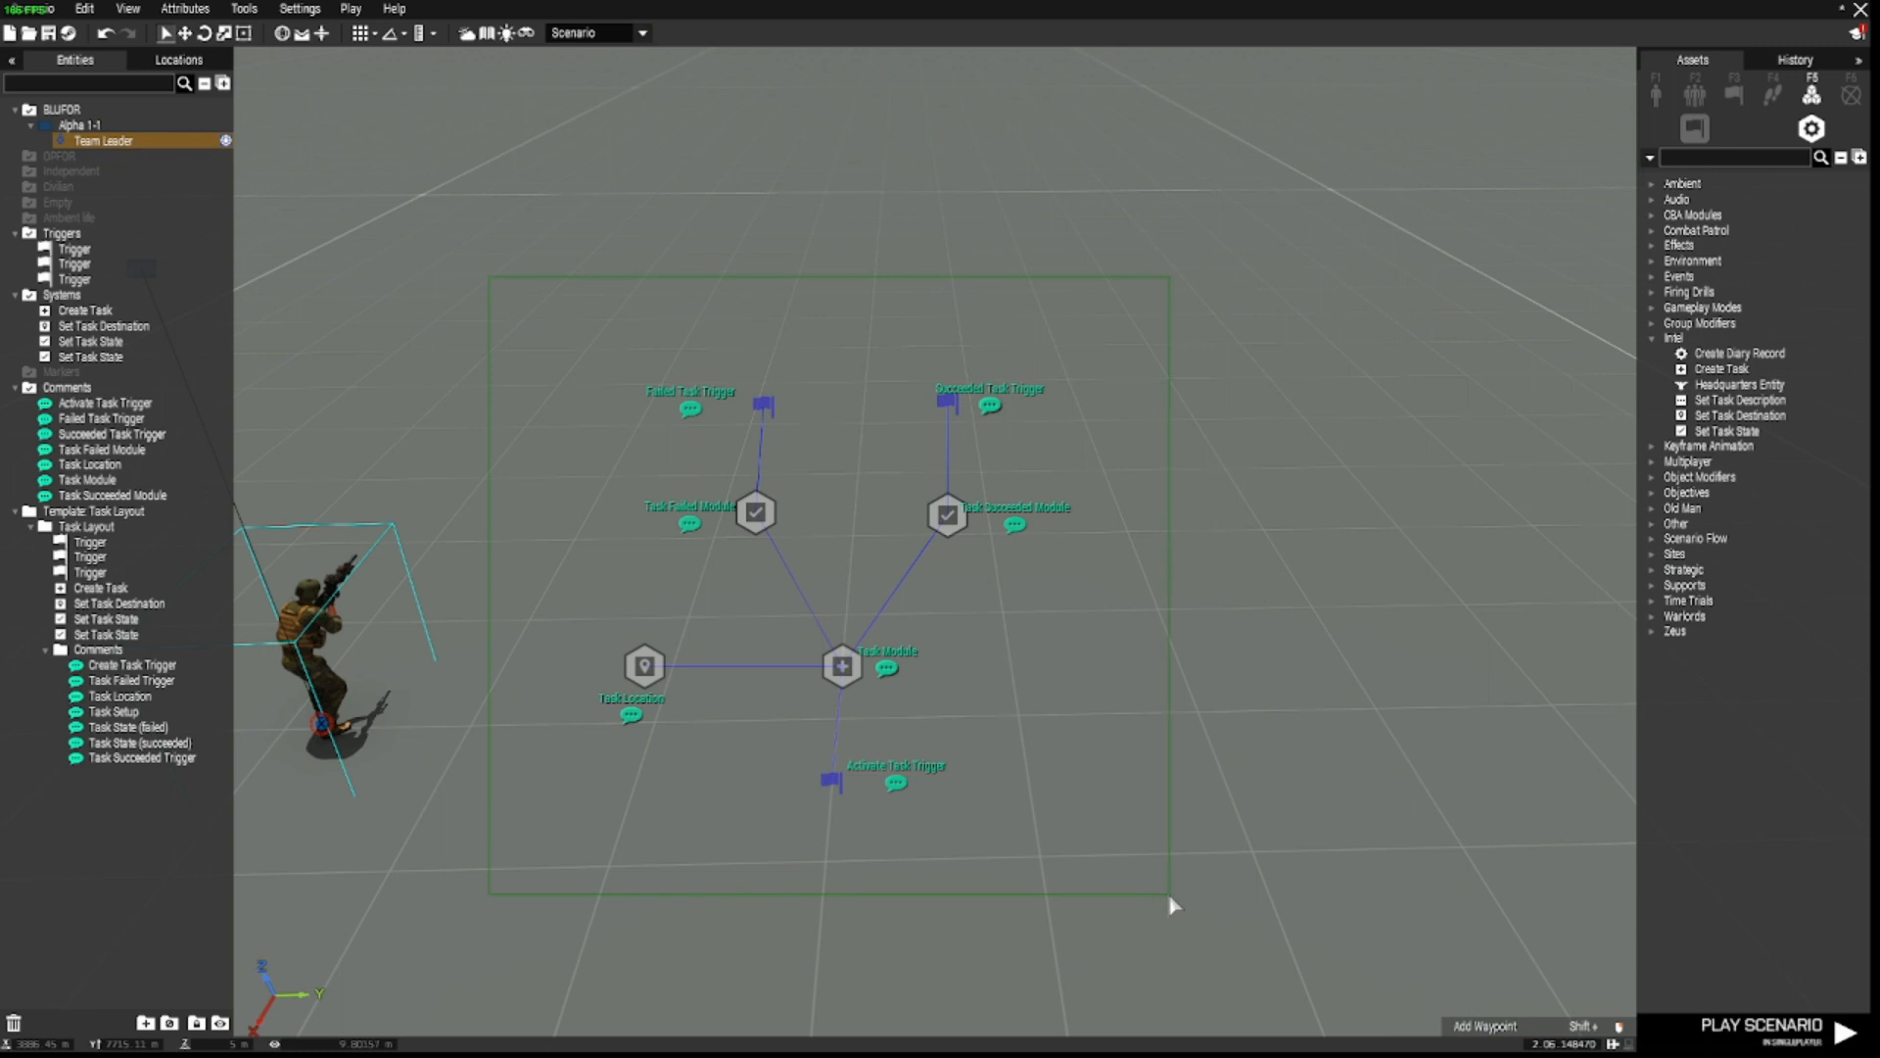
right_click(840, 666)
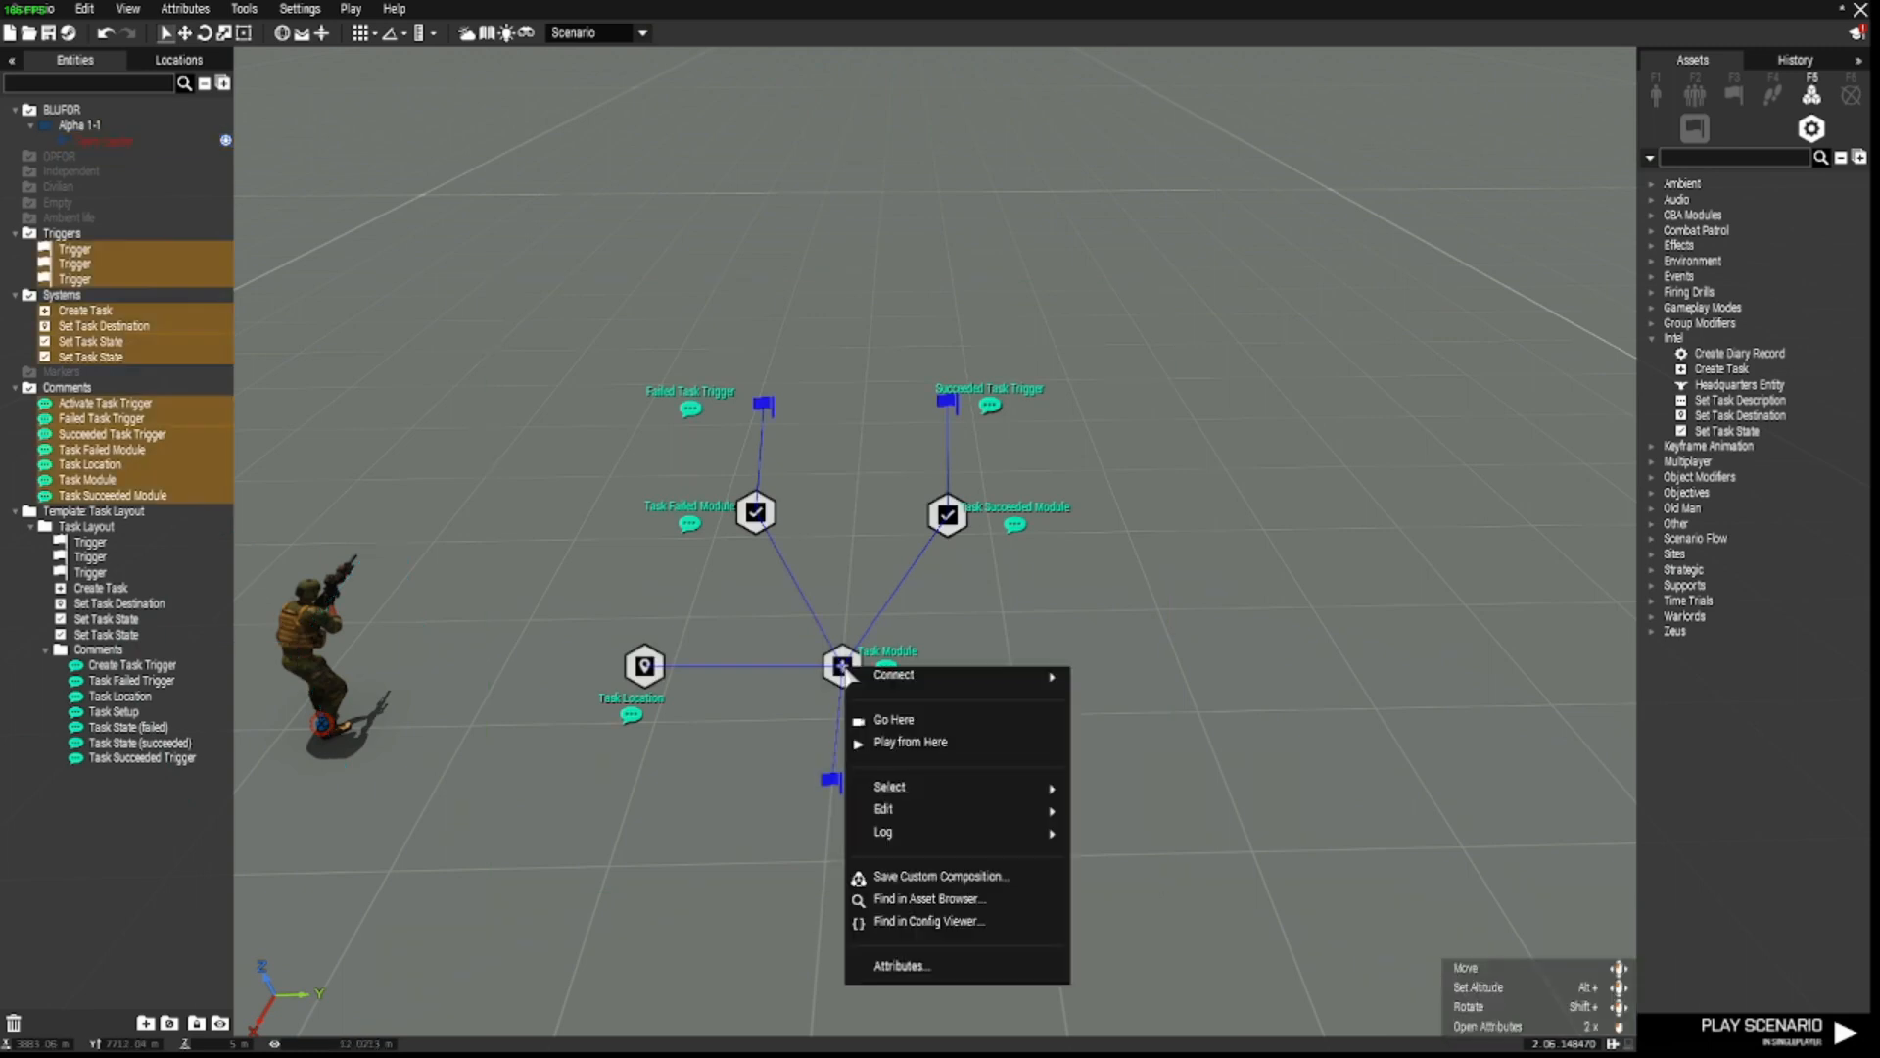
mouse_move(911, 740)
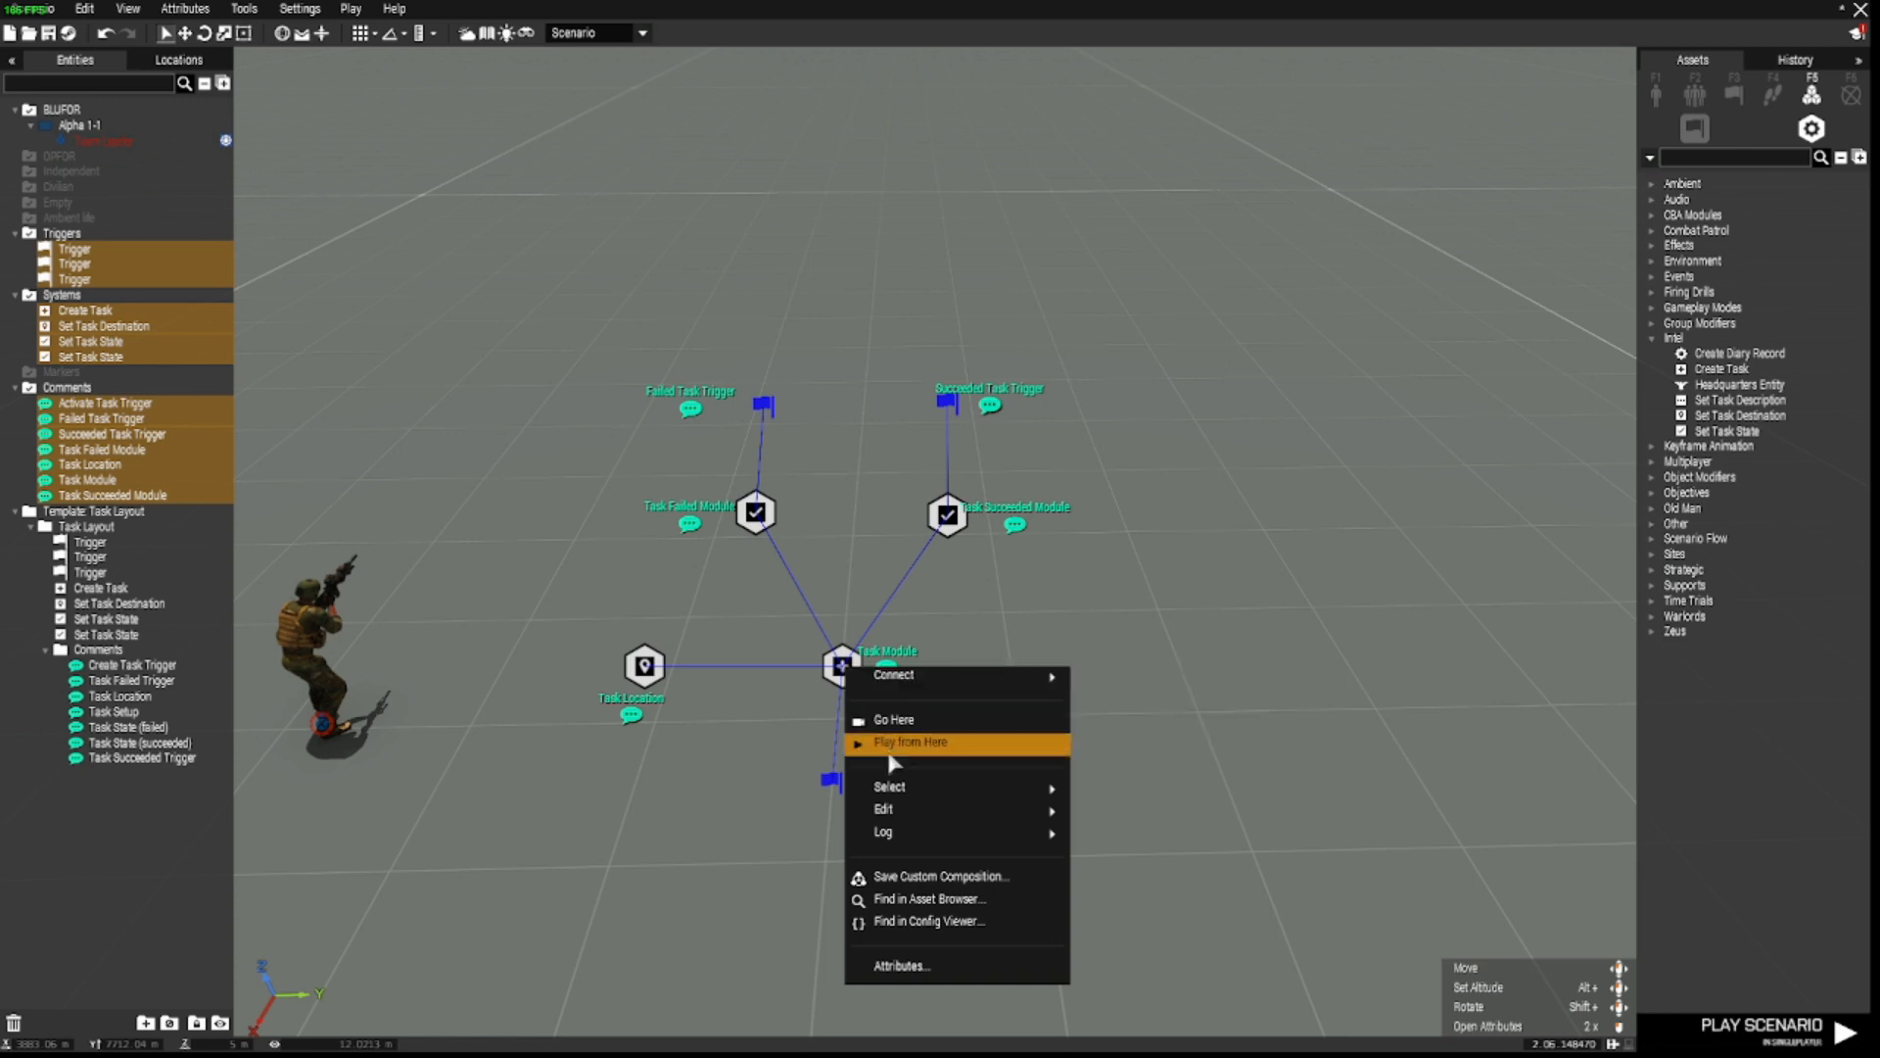
mouse_move(939, 876)
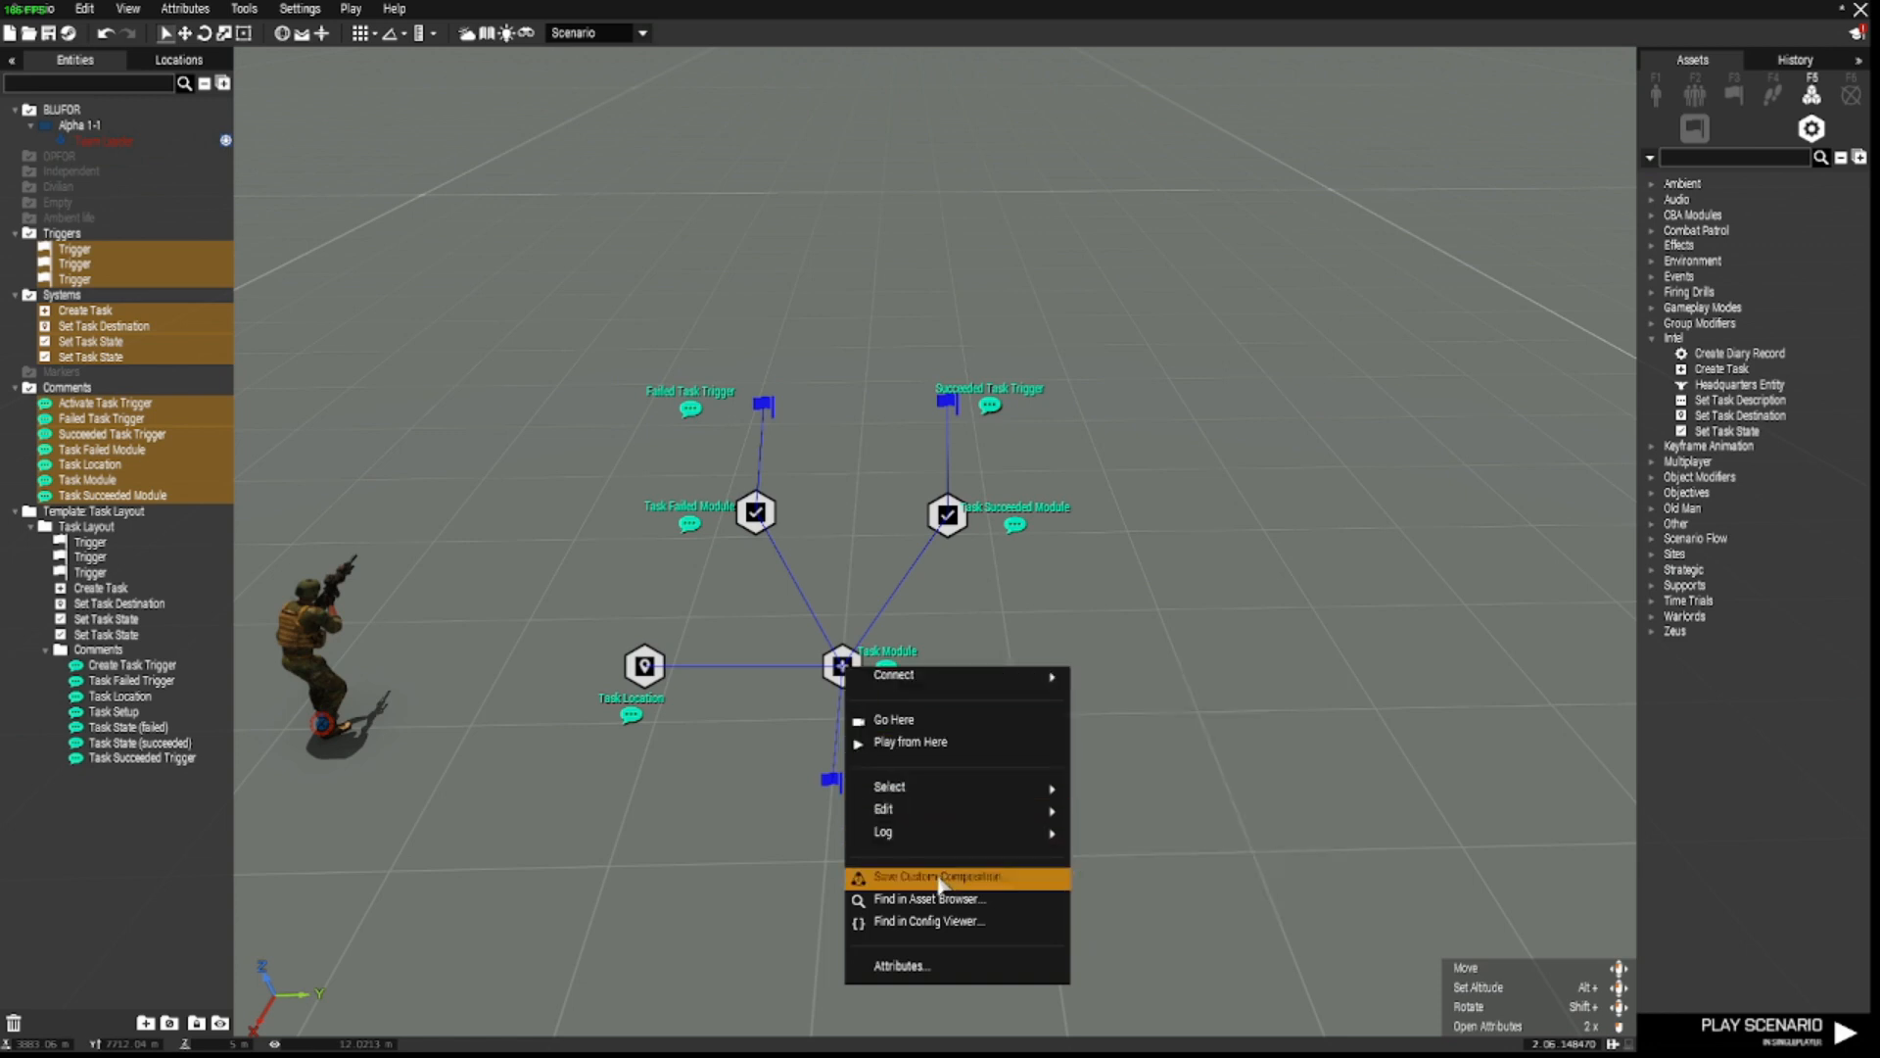
left_click(938, 875)
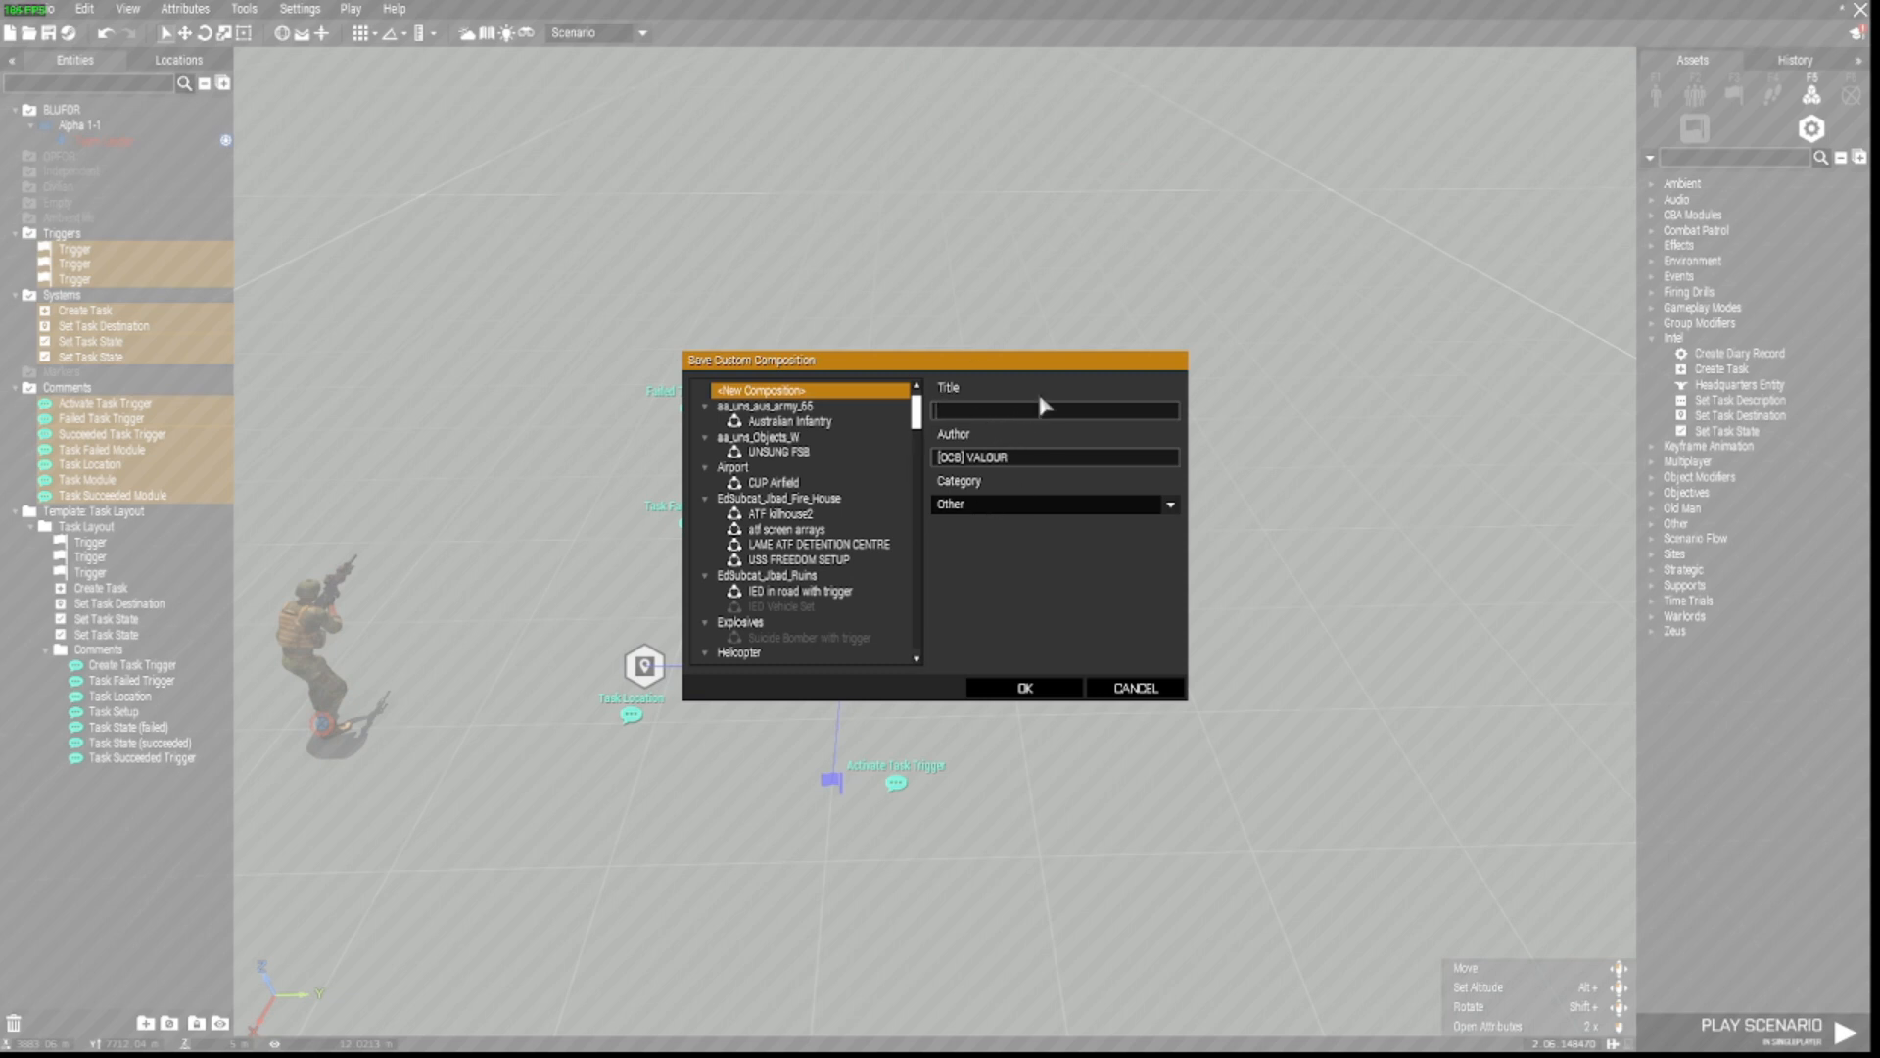
mouse_move(1097, 562)
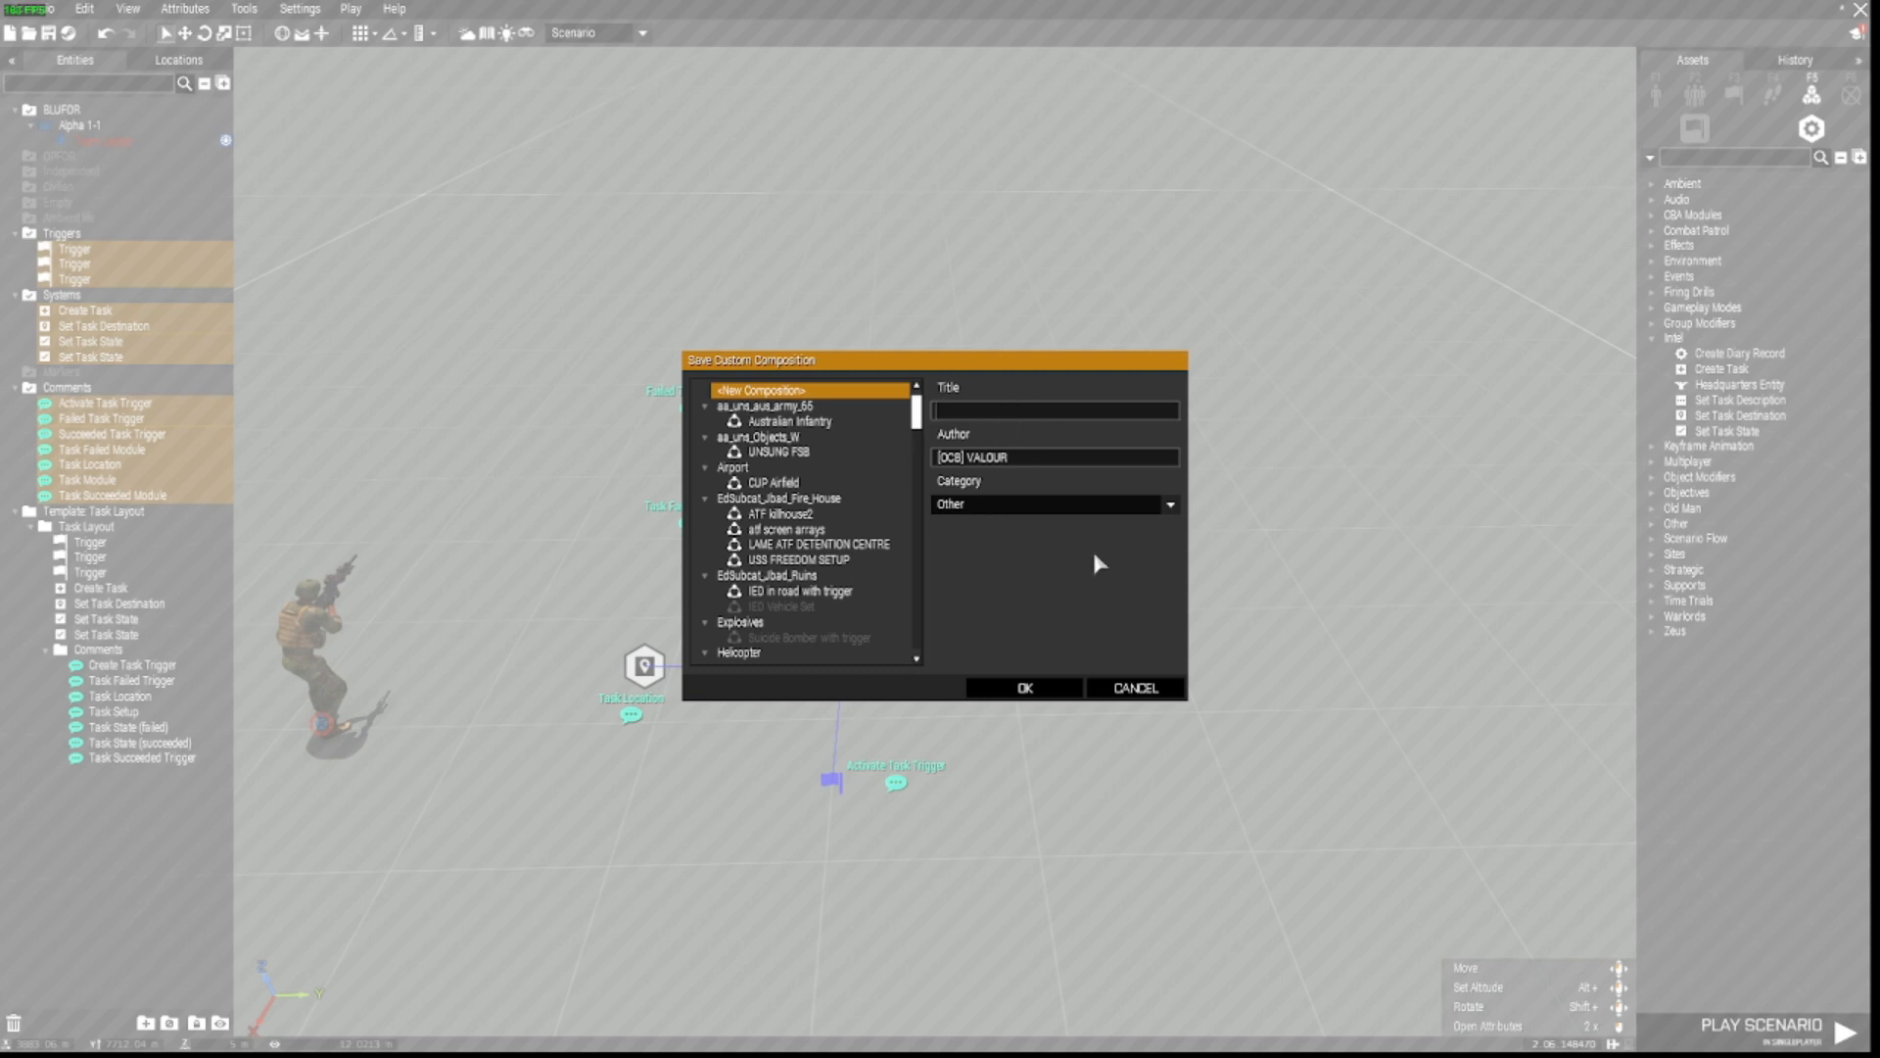
type("AAA")
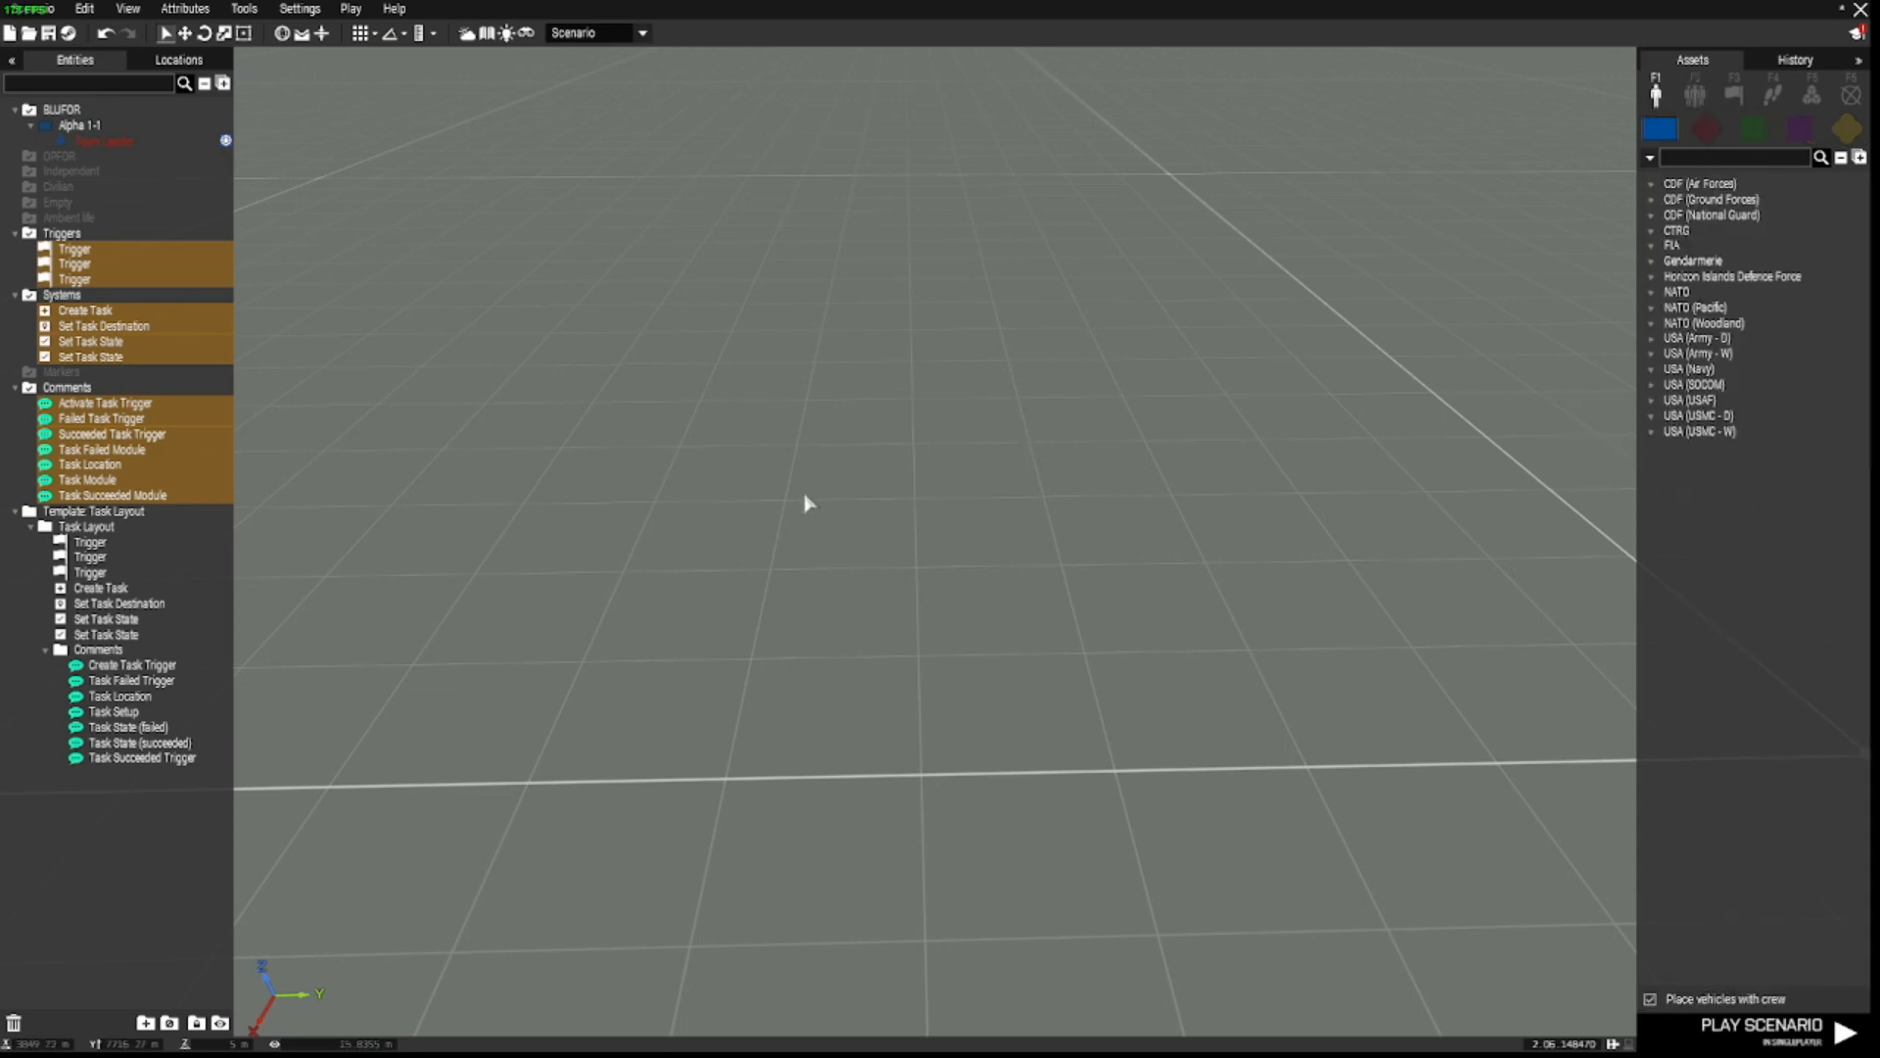
Step: From the Compositions assets, find the custom AAA Task Set and drop it into the scenario
left_click(1694, 94)
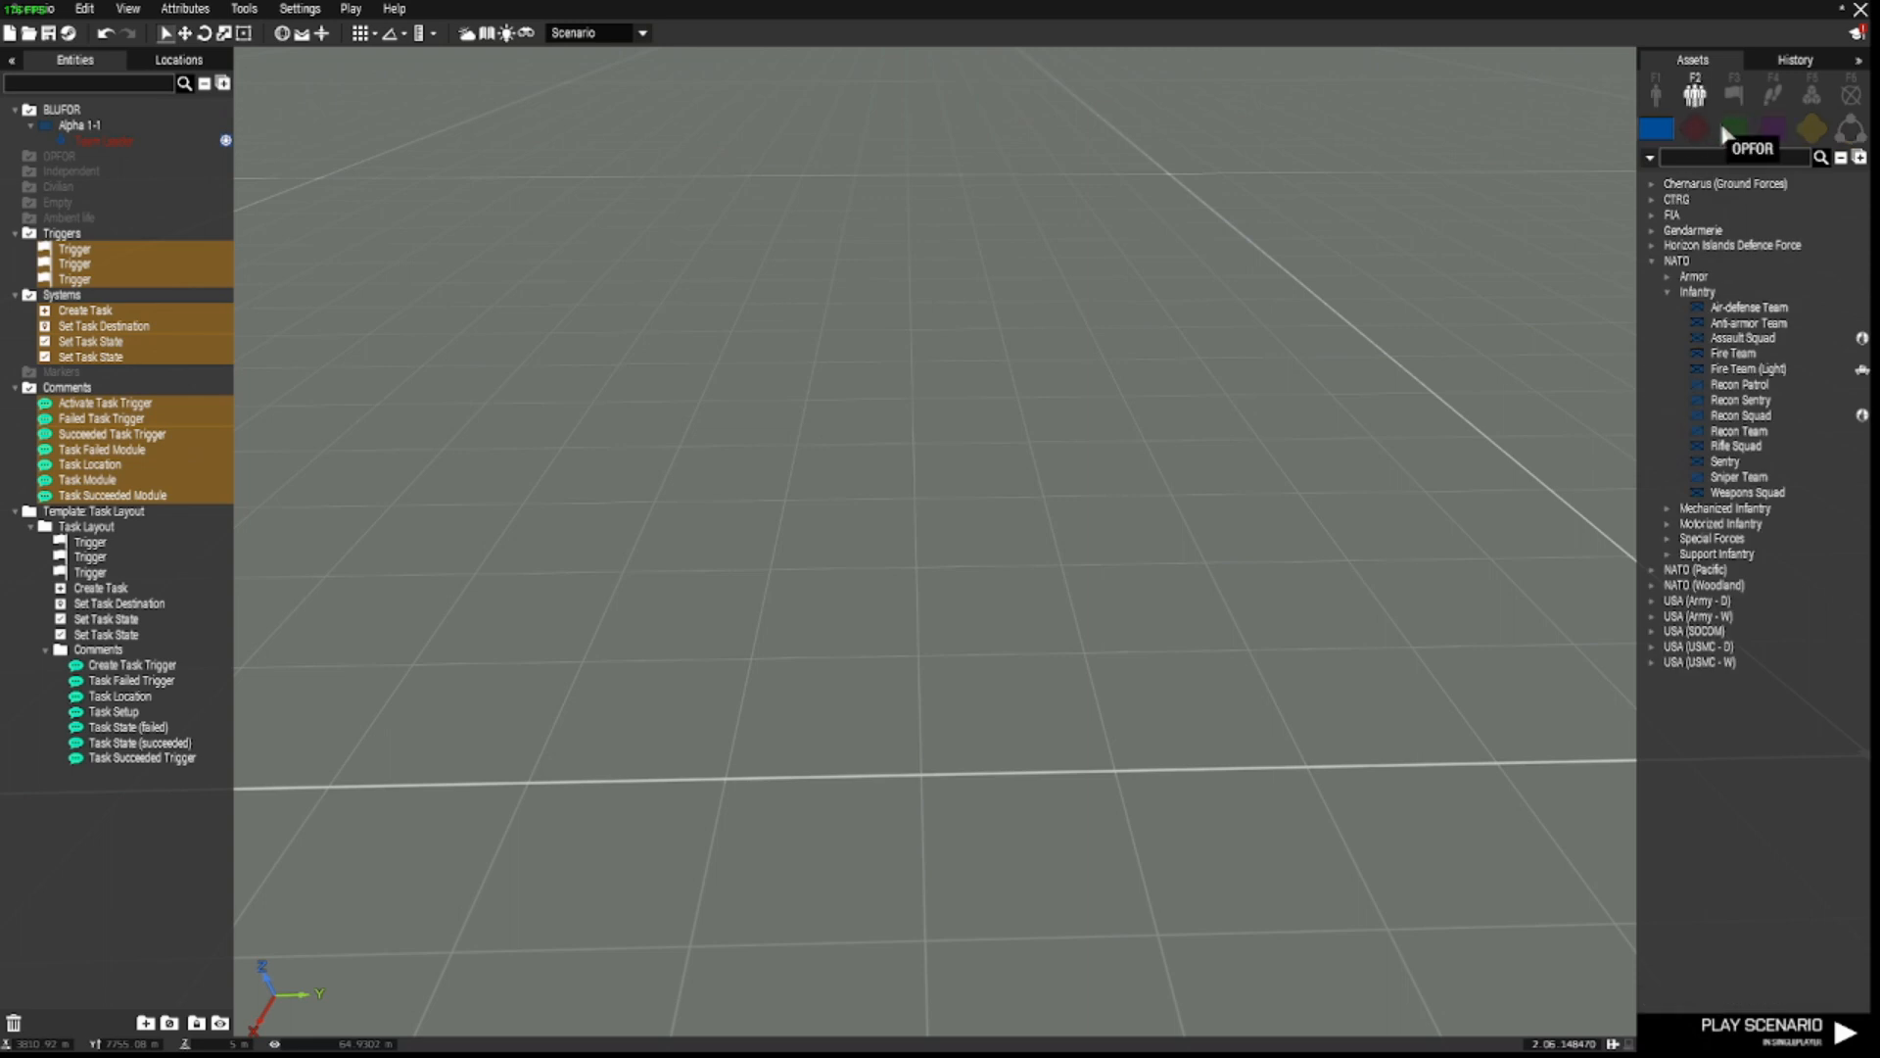
mouse_move(1851, 129)
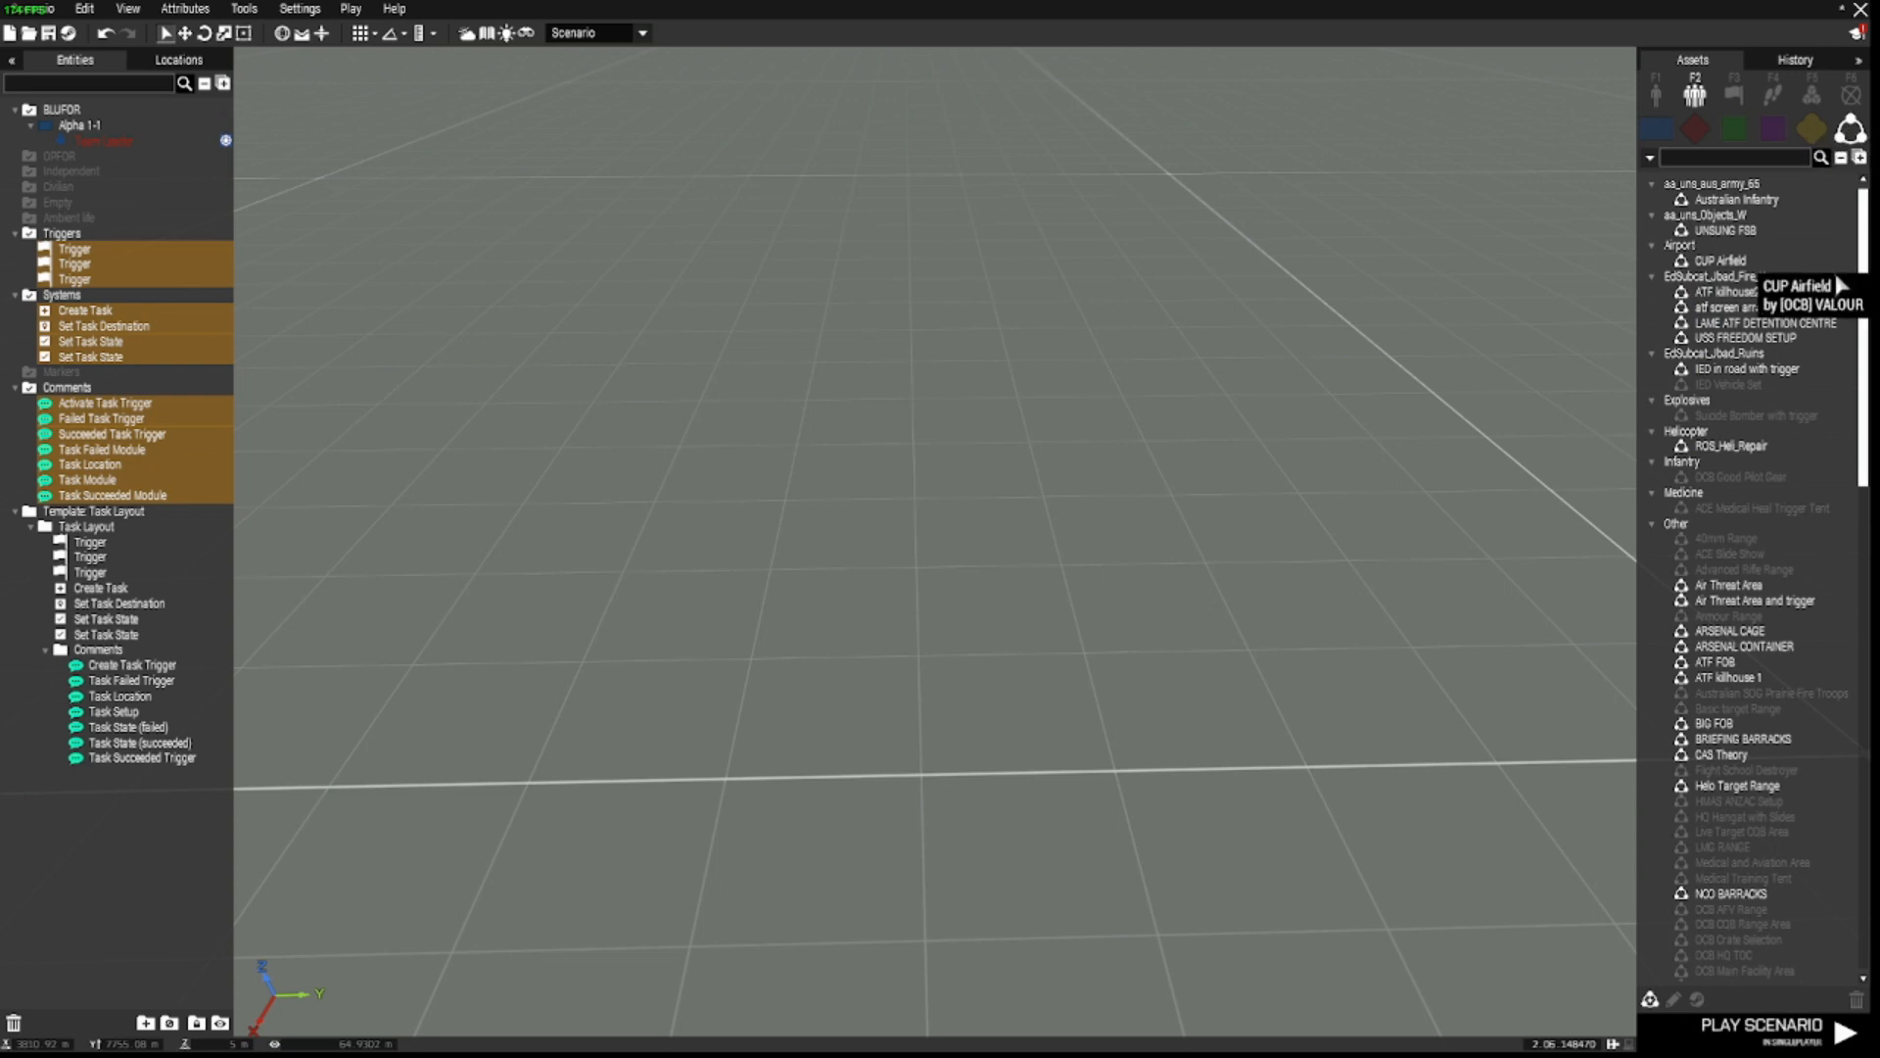
scroll("down", 3)
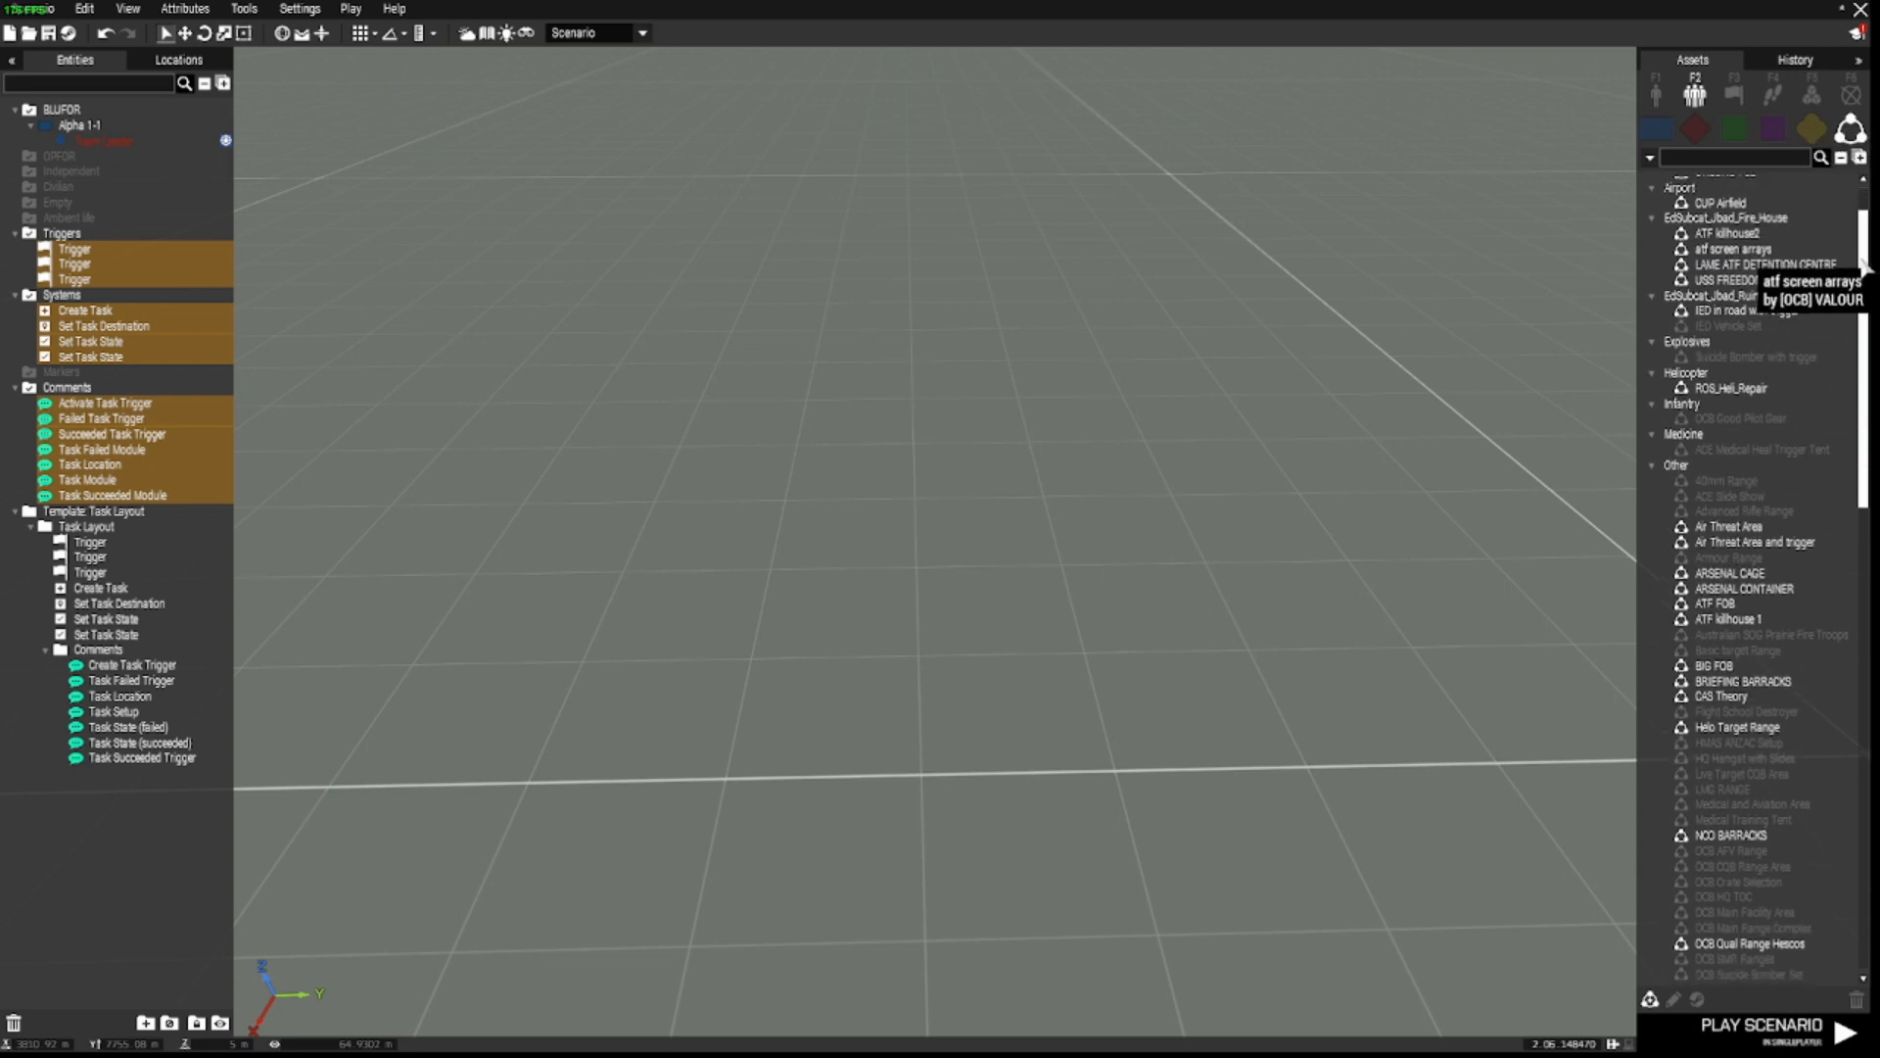
scroll("down", 3)
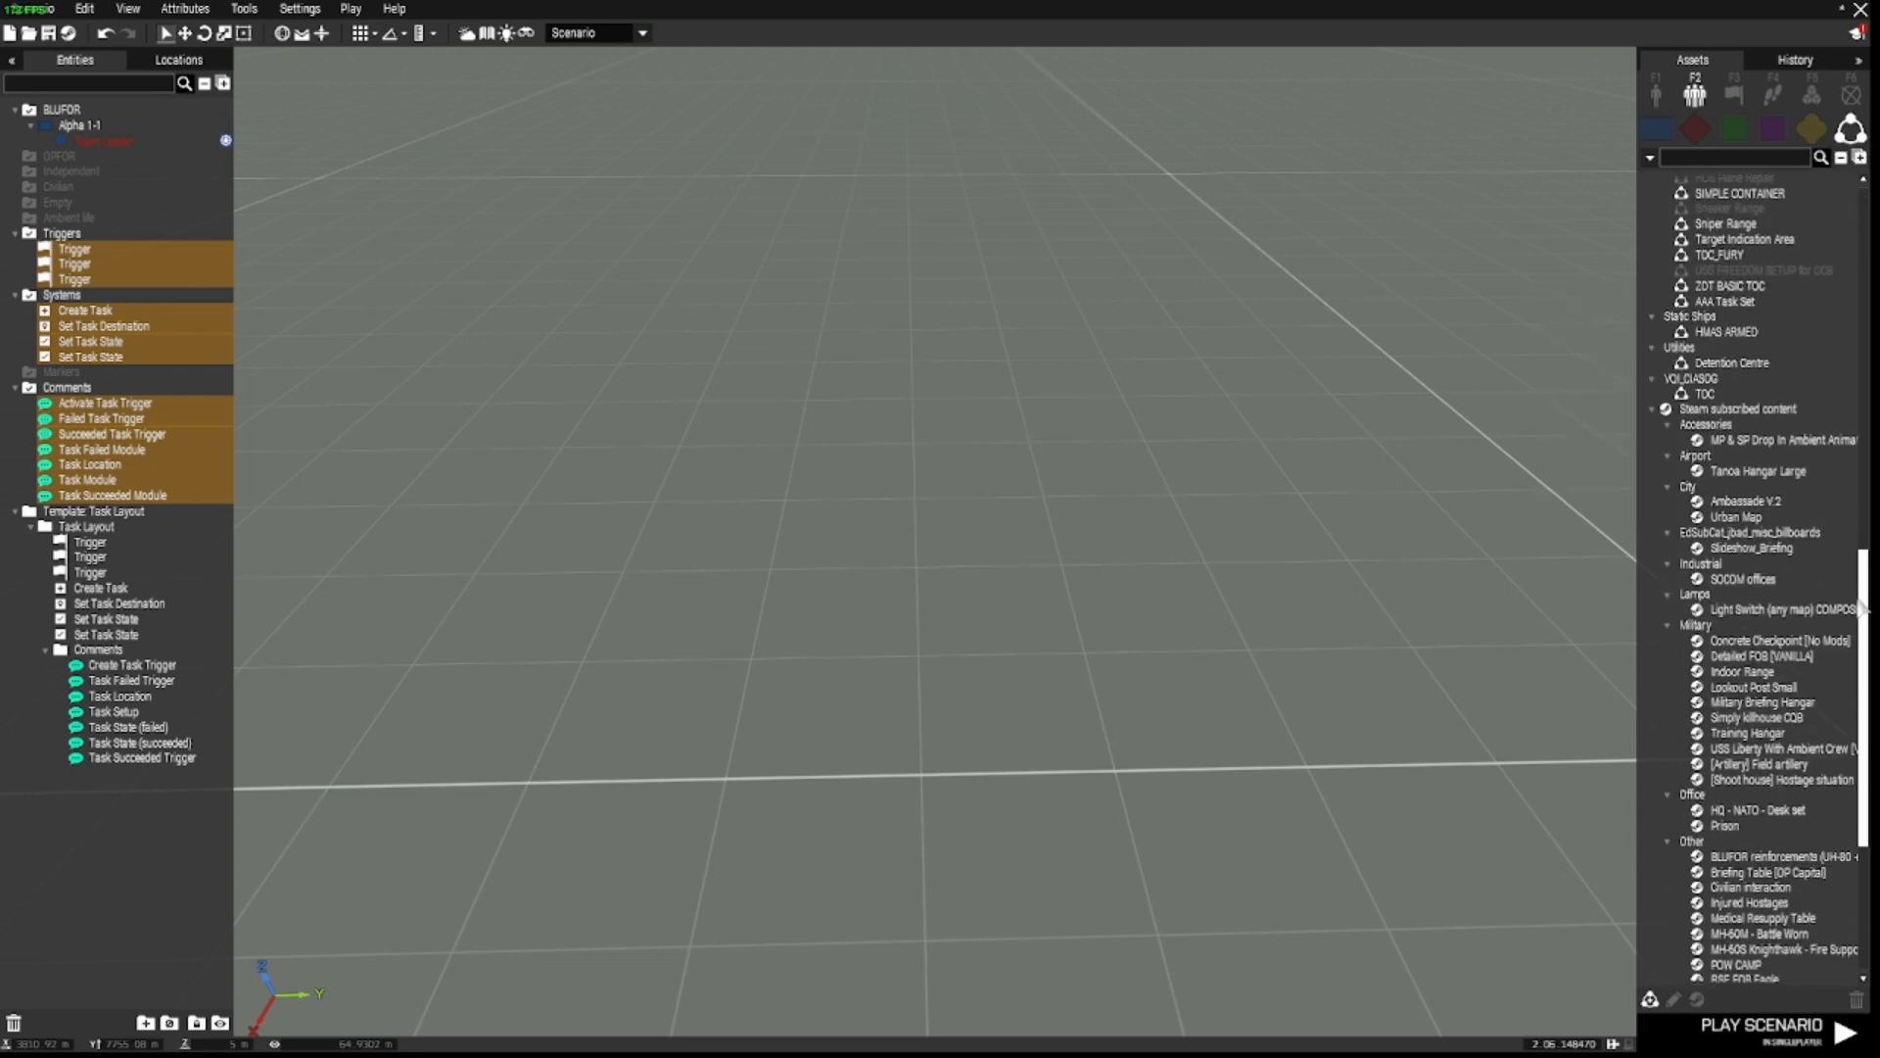
scroll("down", 3)
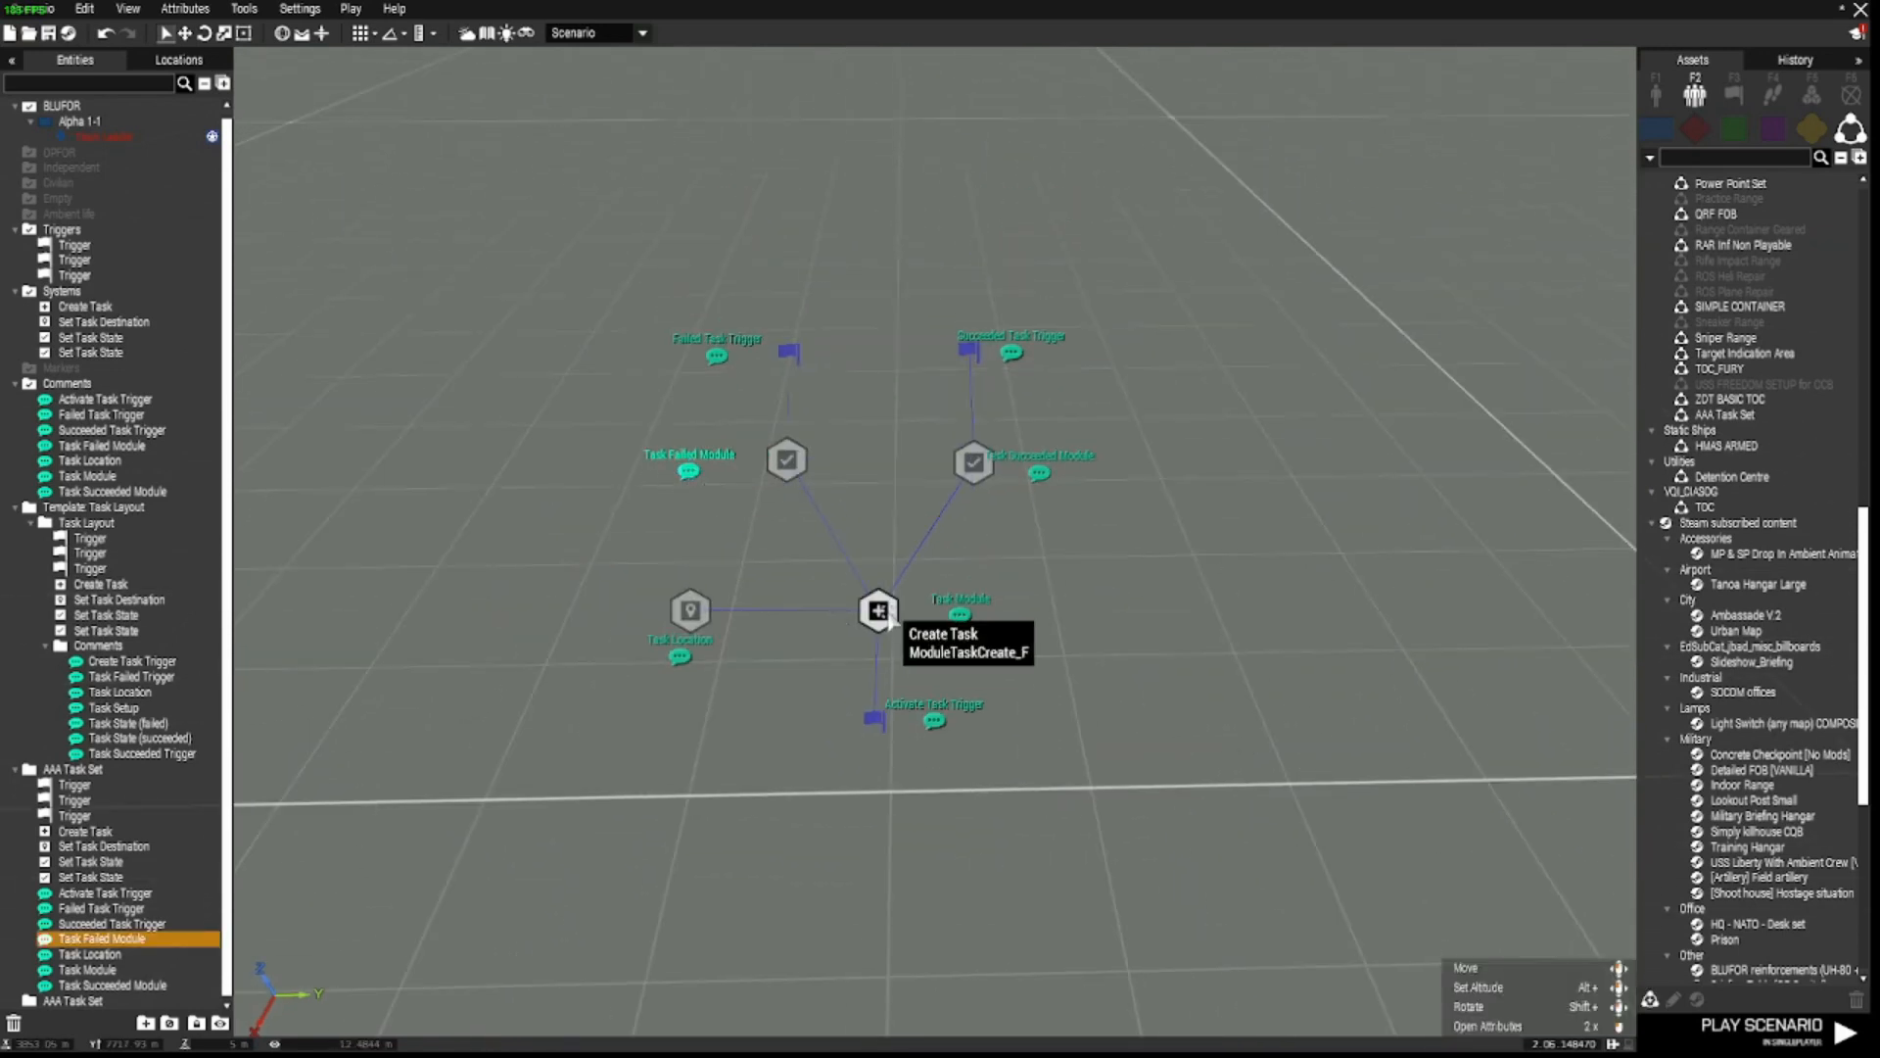
left_click(974, 464)
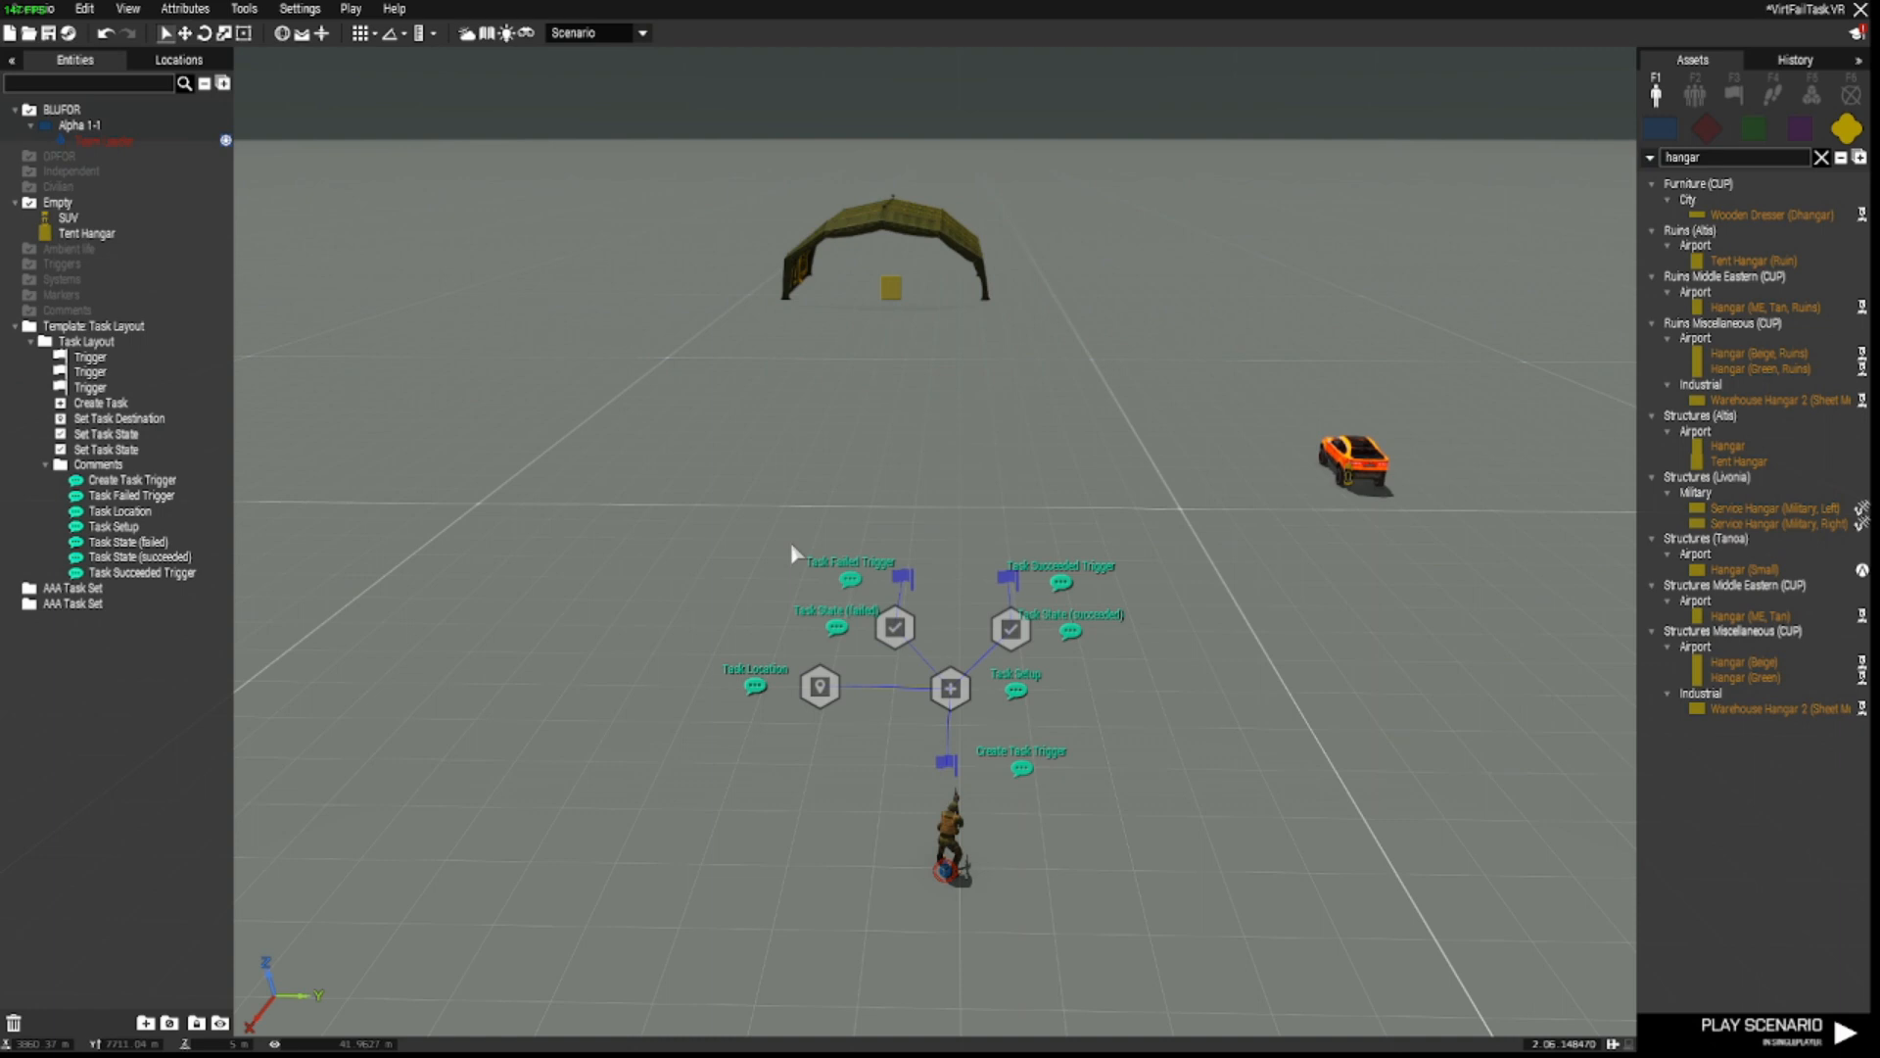
mouse_move(1187, 790)
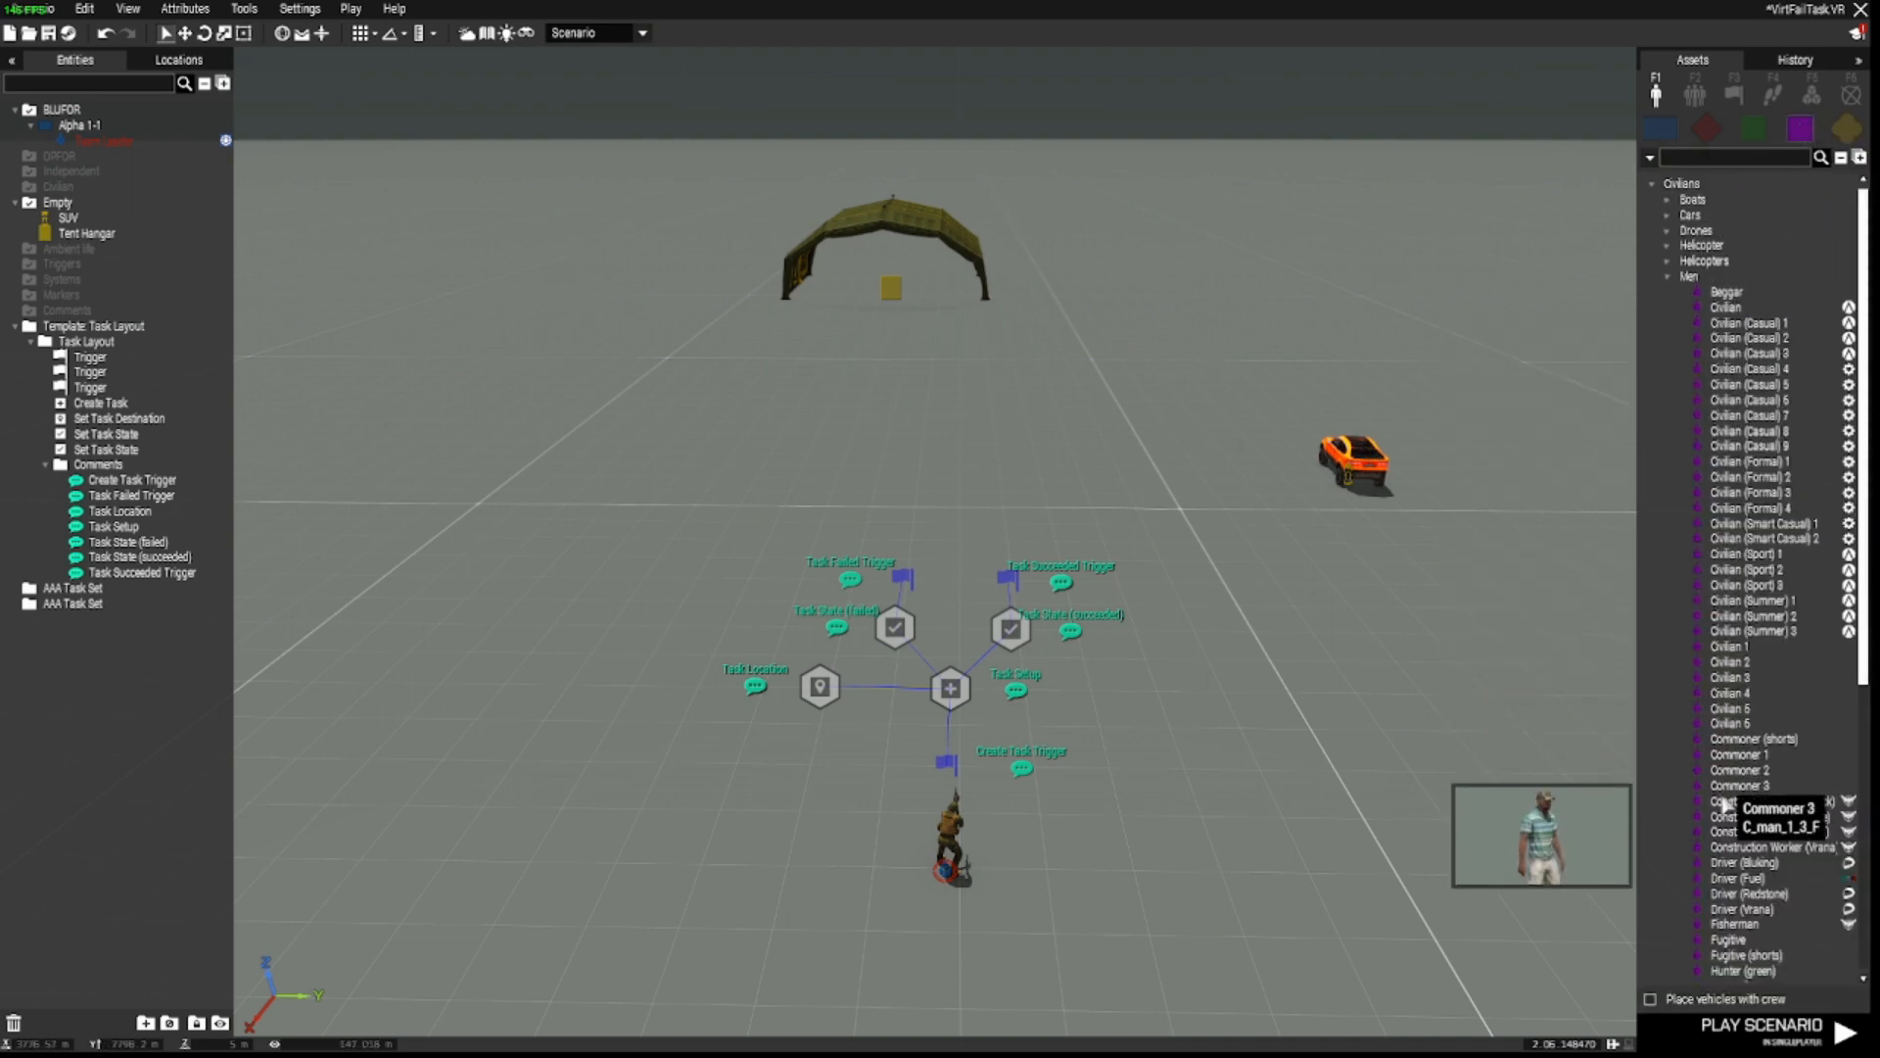
mouse_move(1755, 476)
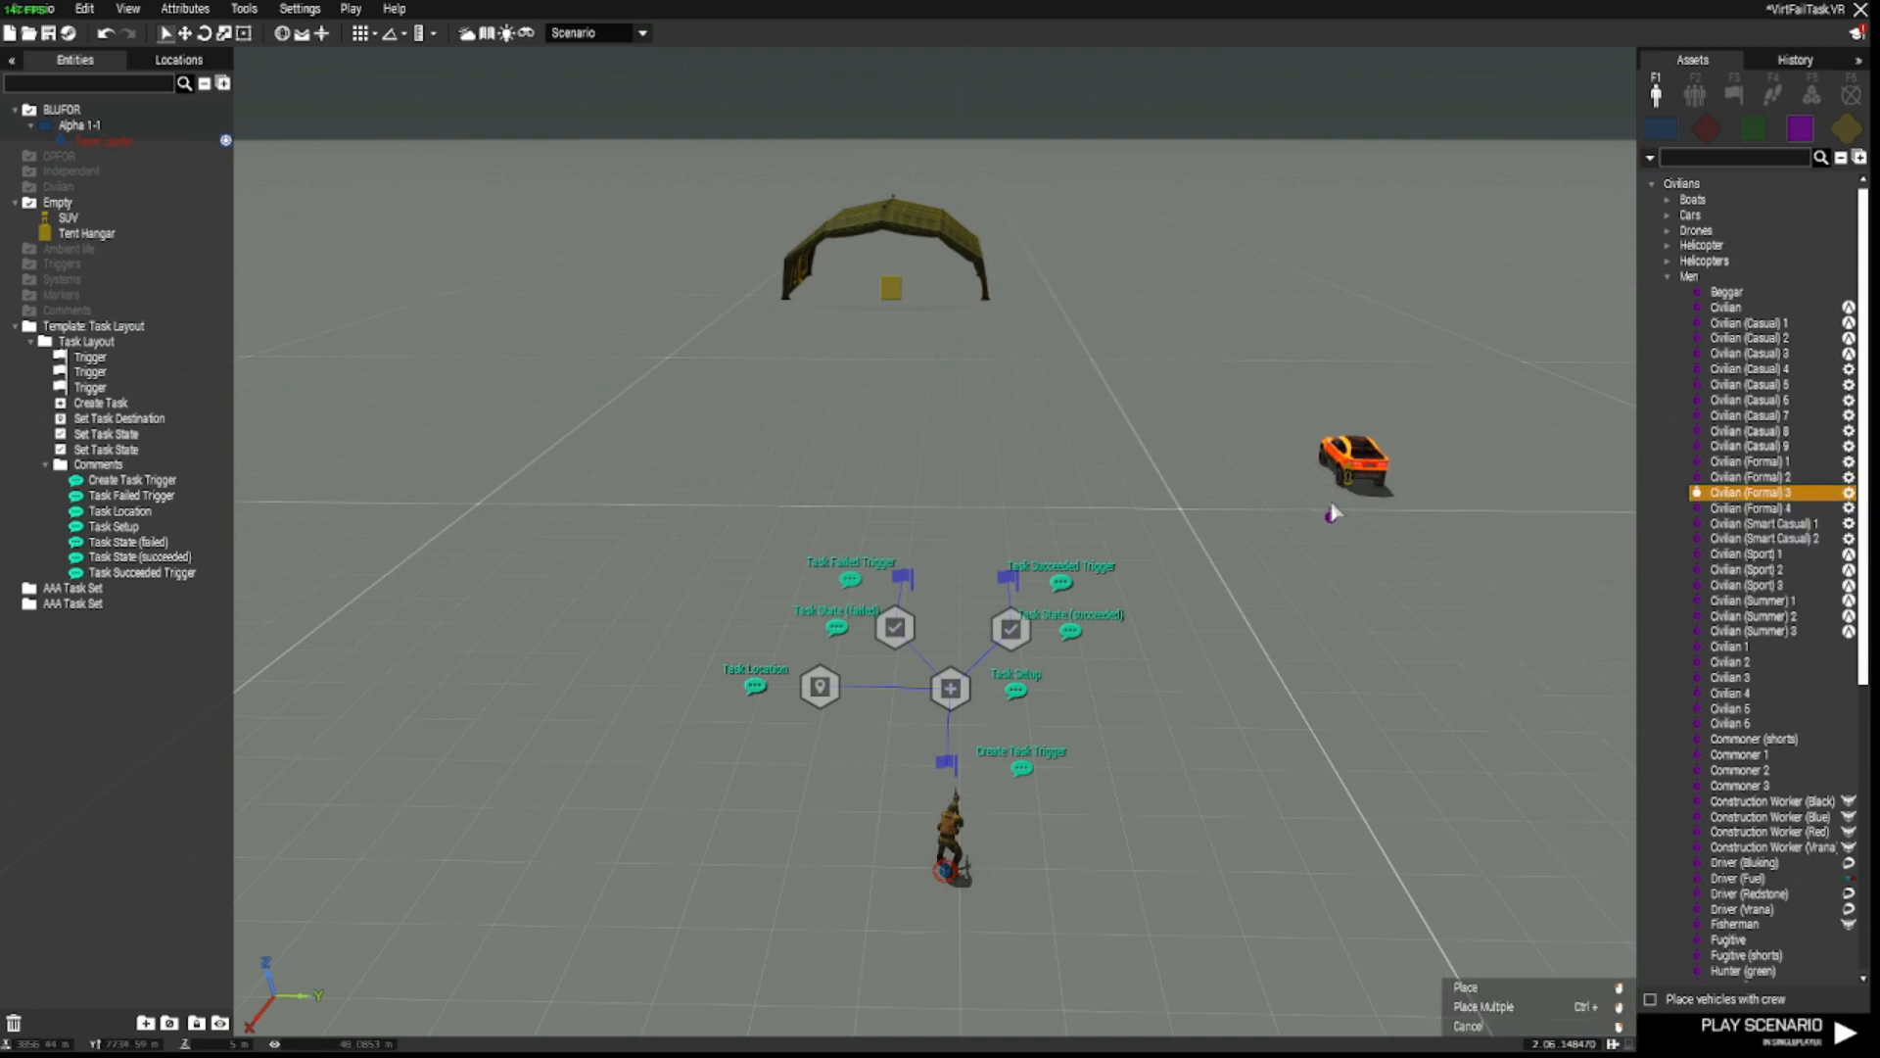
Step: Place a Civilian (Formal) 3 unit next to the orange SUV
left_click(1330, 468)
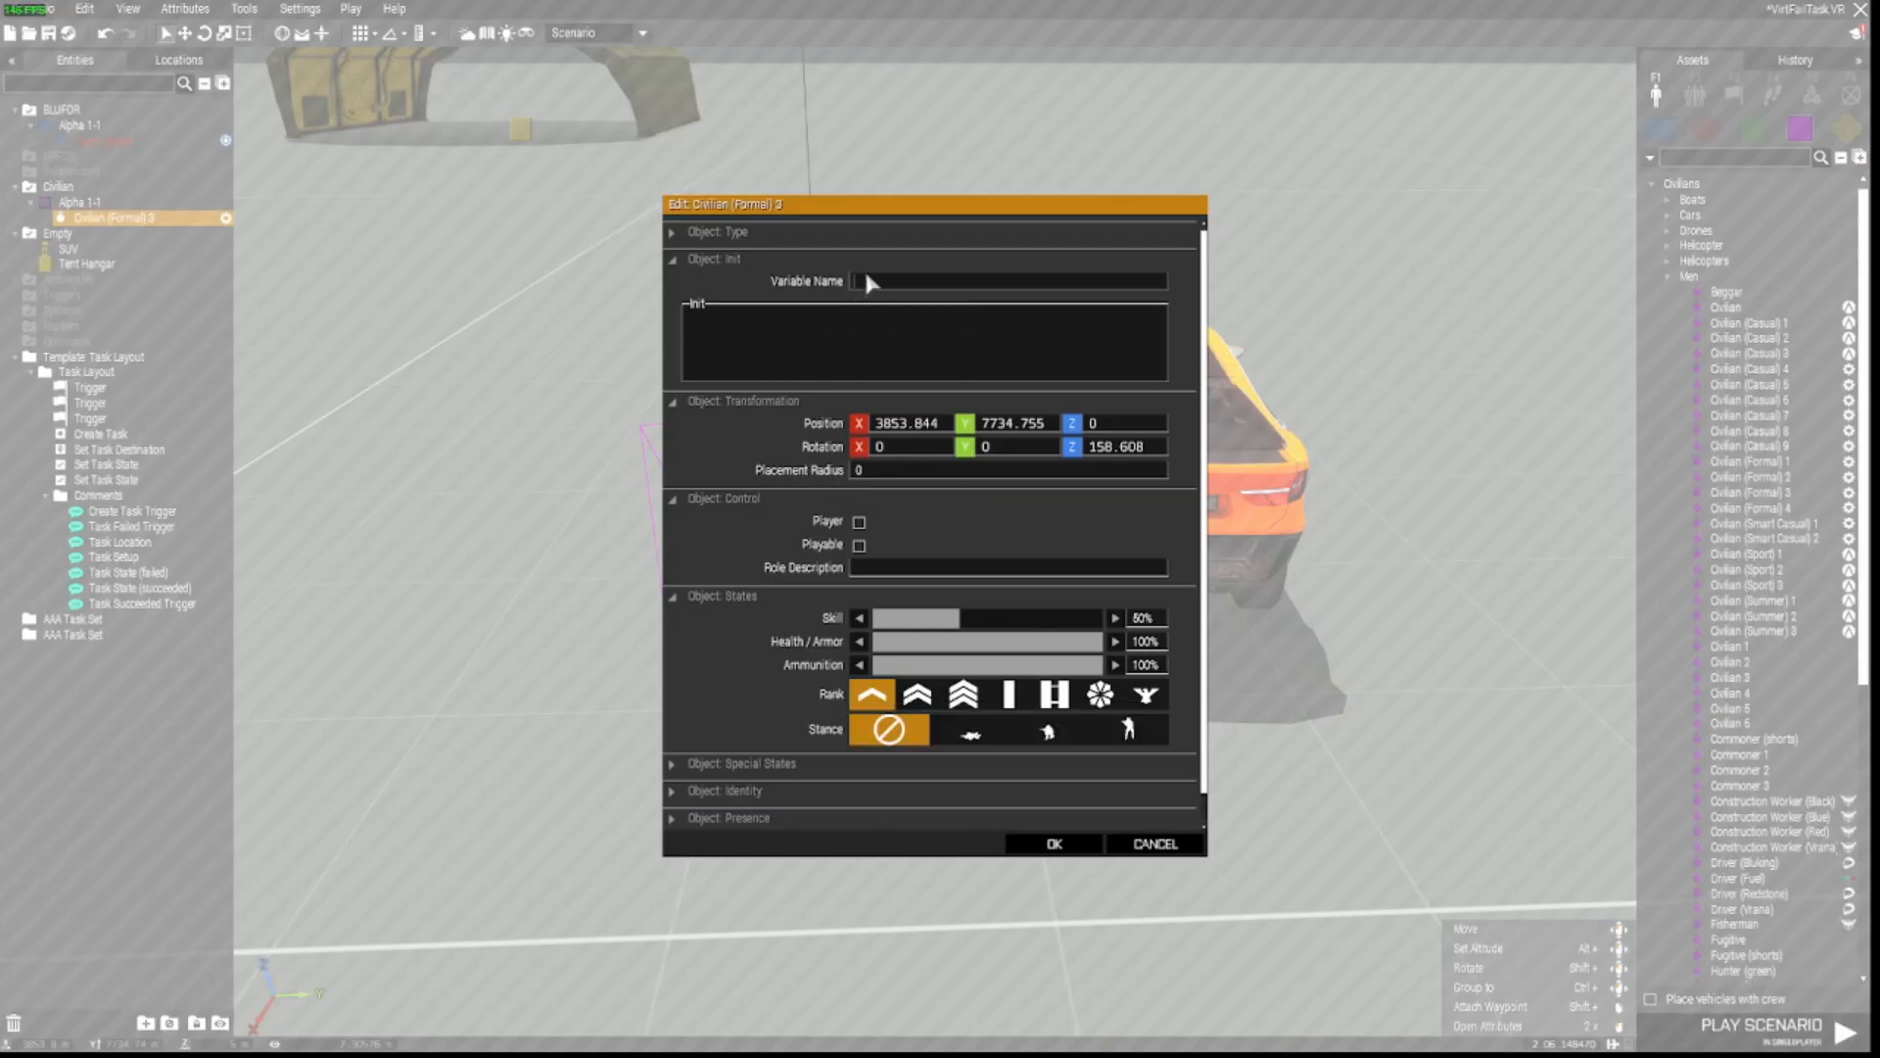
mouse_move(852, 280)
type("bob")
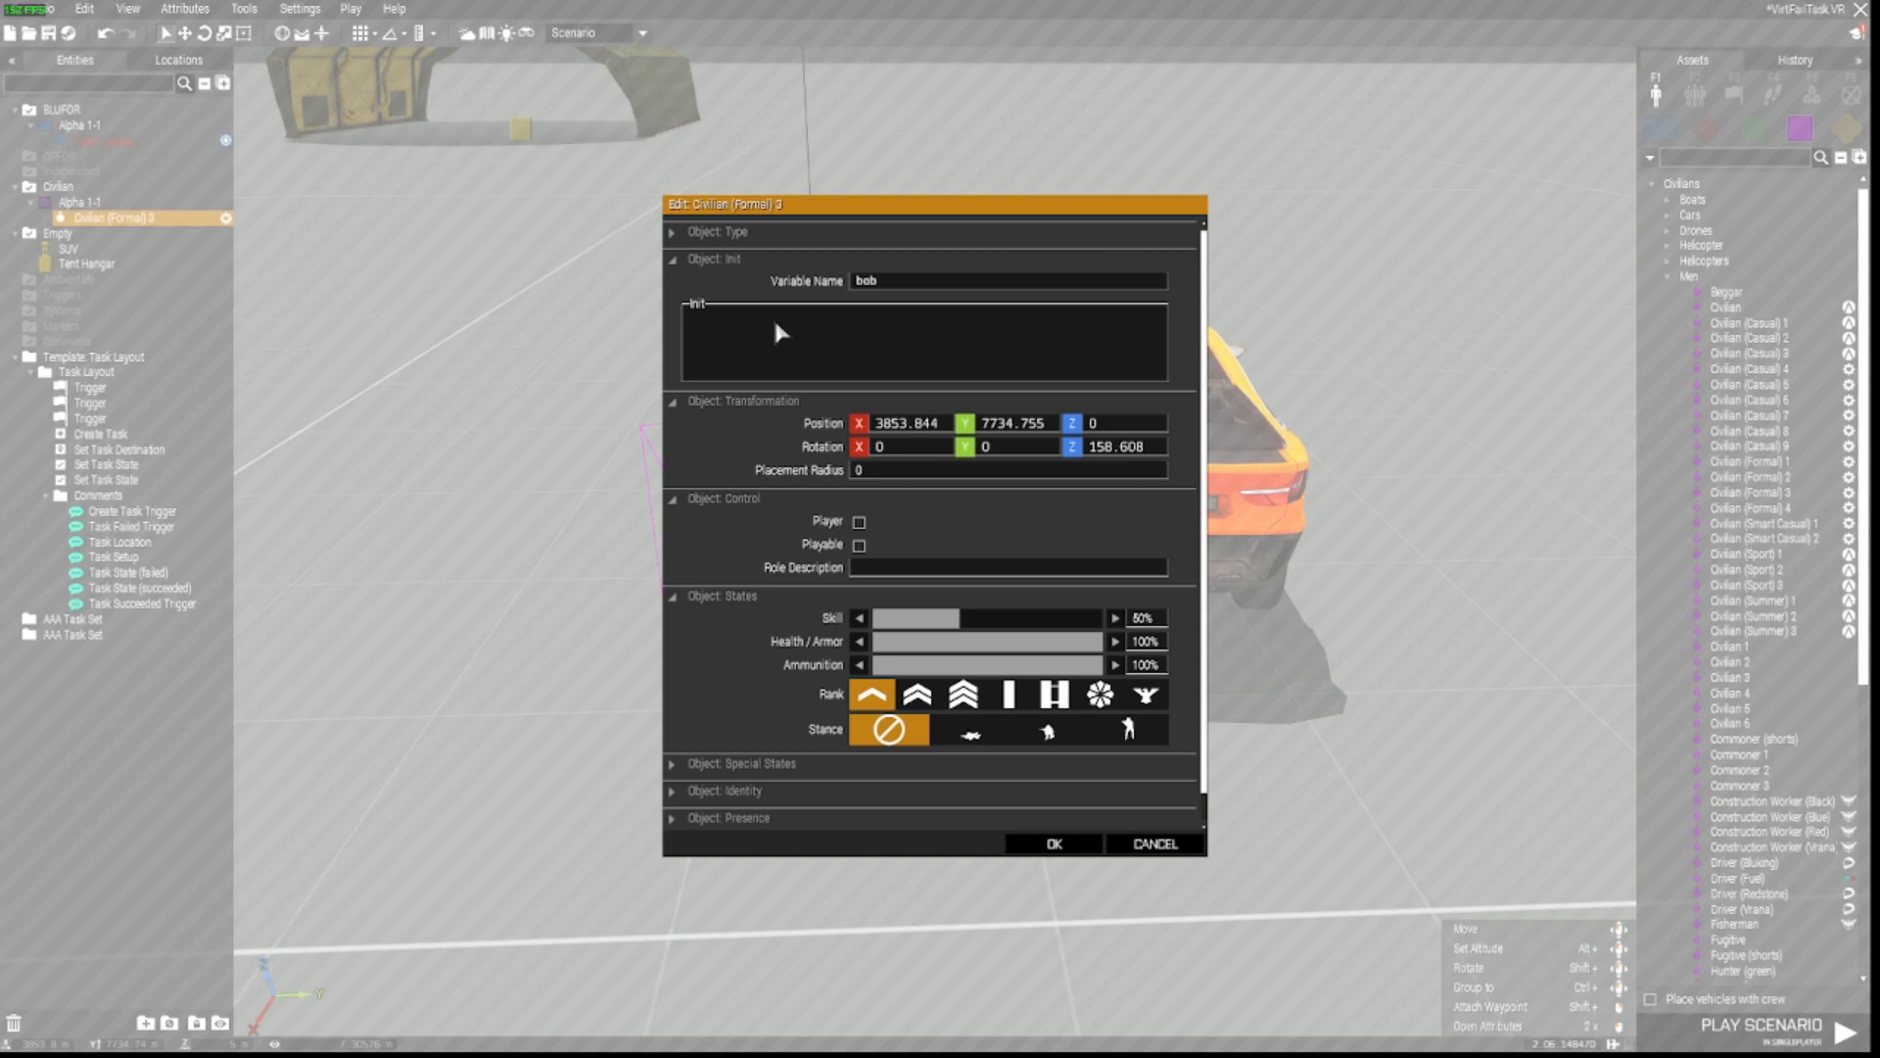
Step: Name the civilian bob with init 'this disableAI "MOVE"; this setcaptive true;' and confirm
type("this")
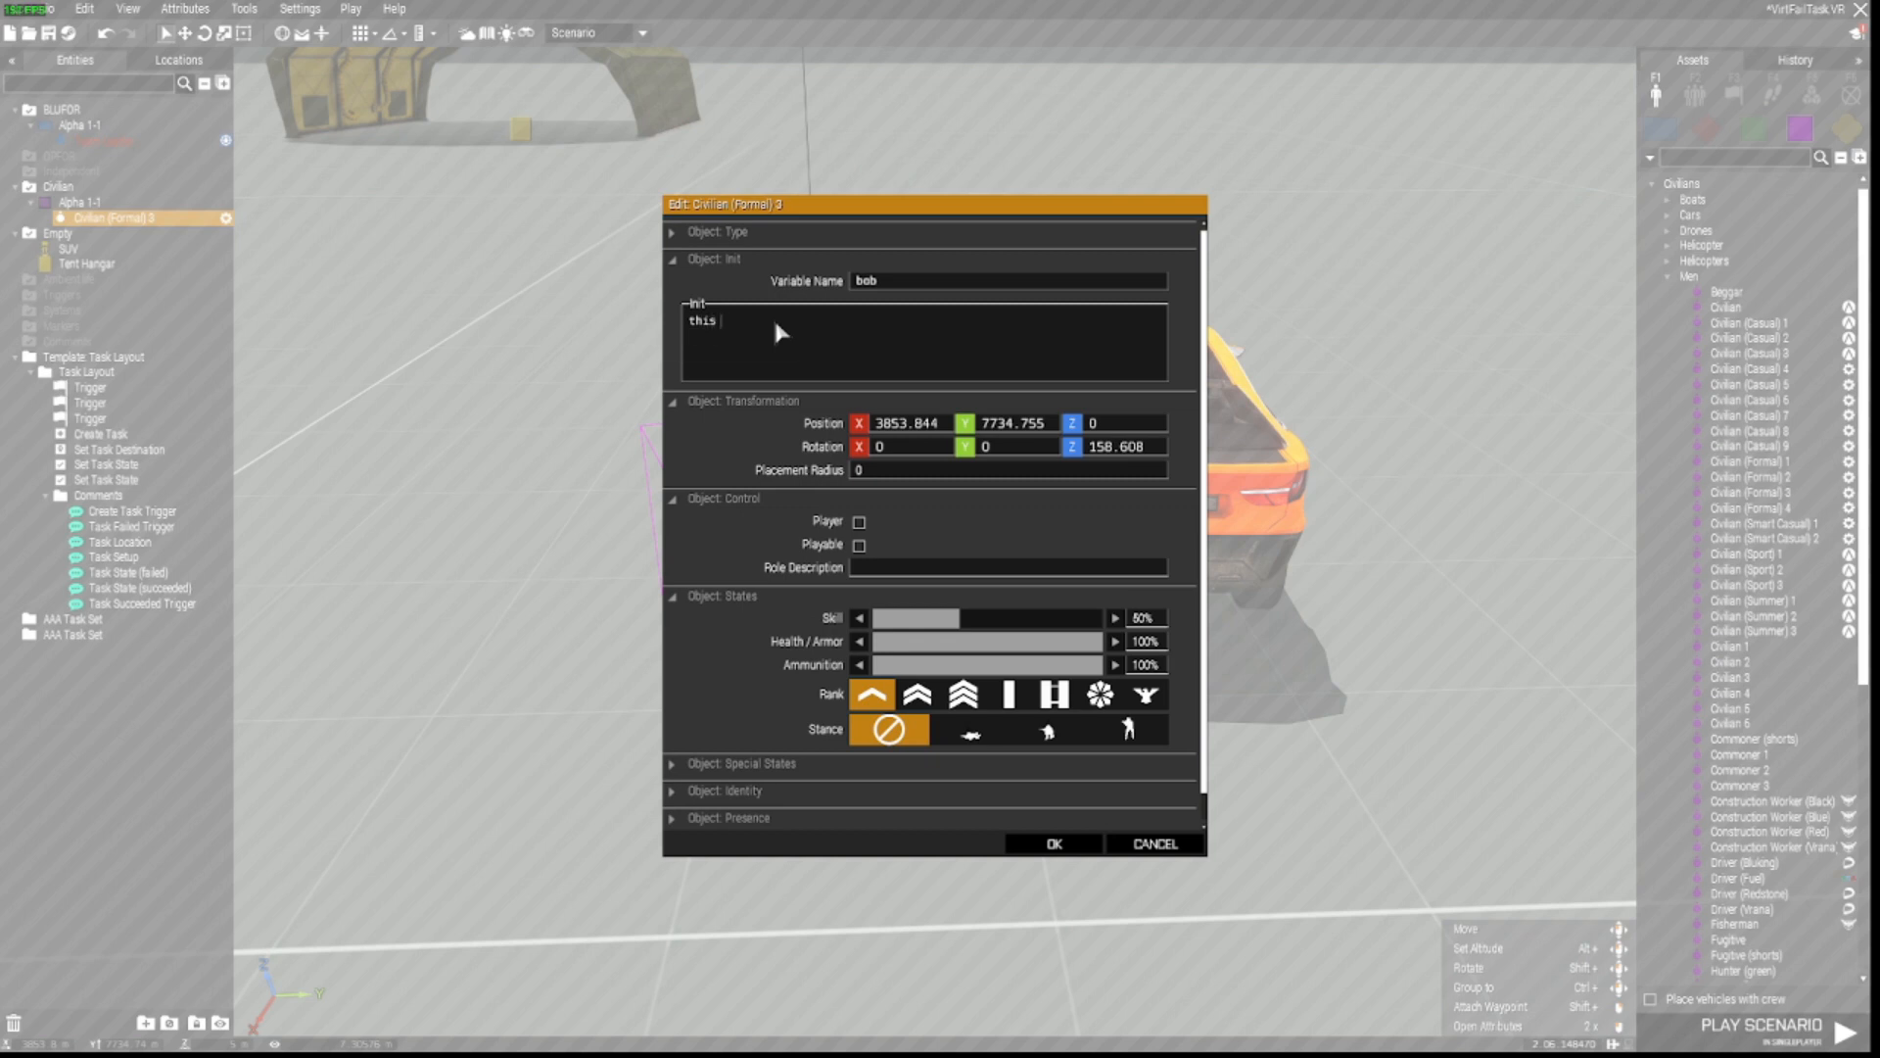
type("disableAI \"MOVE\";")
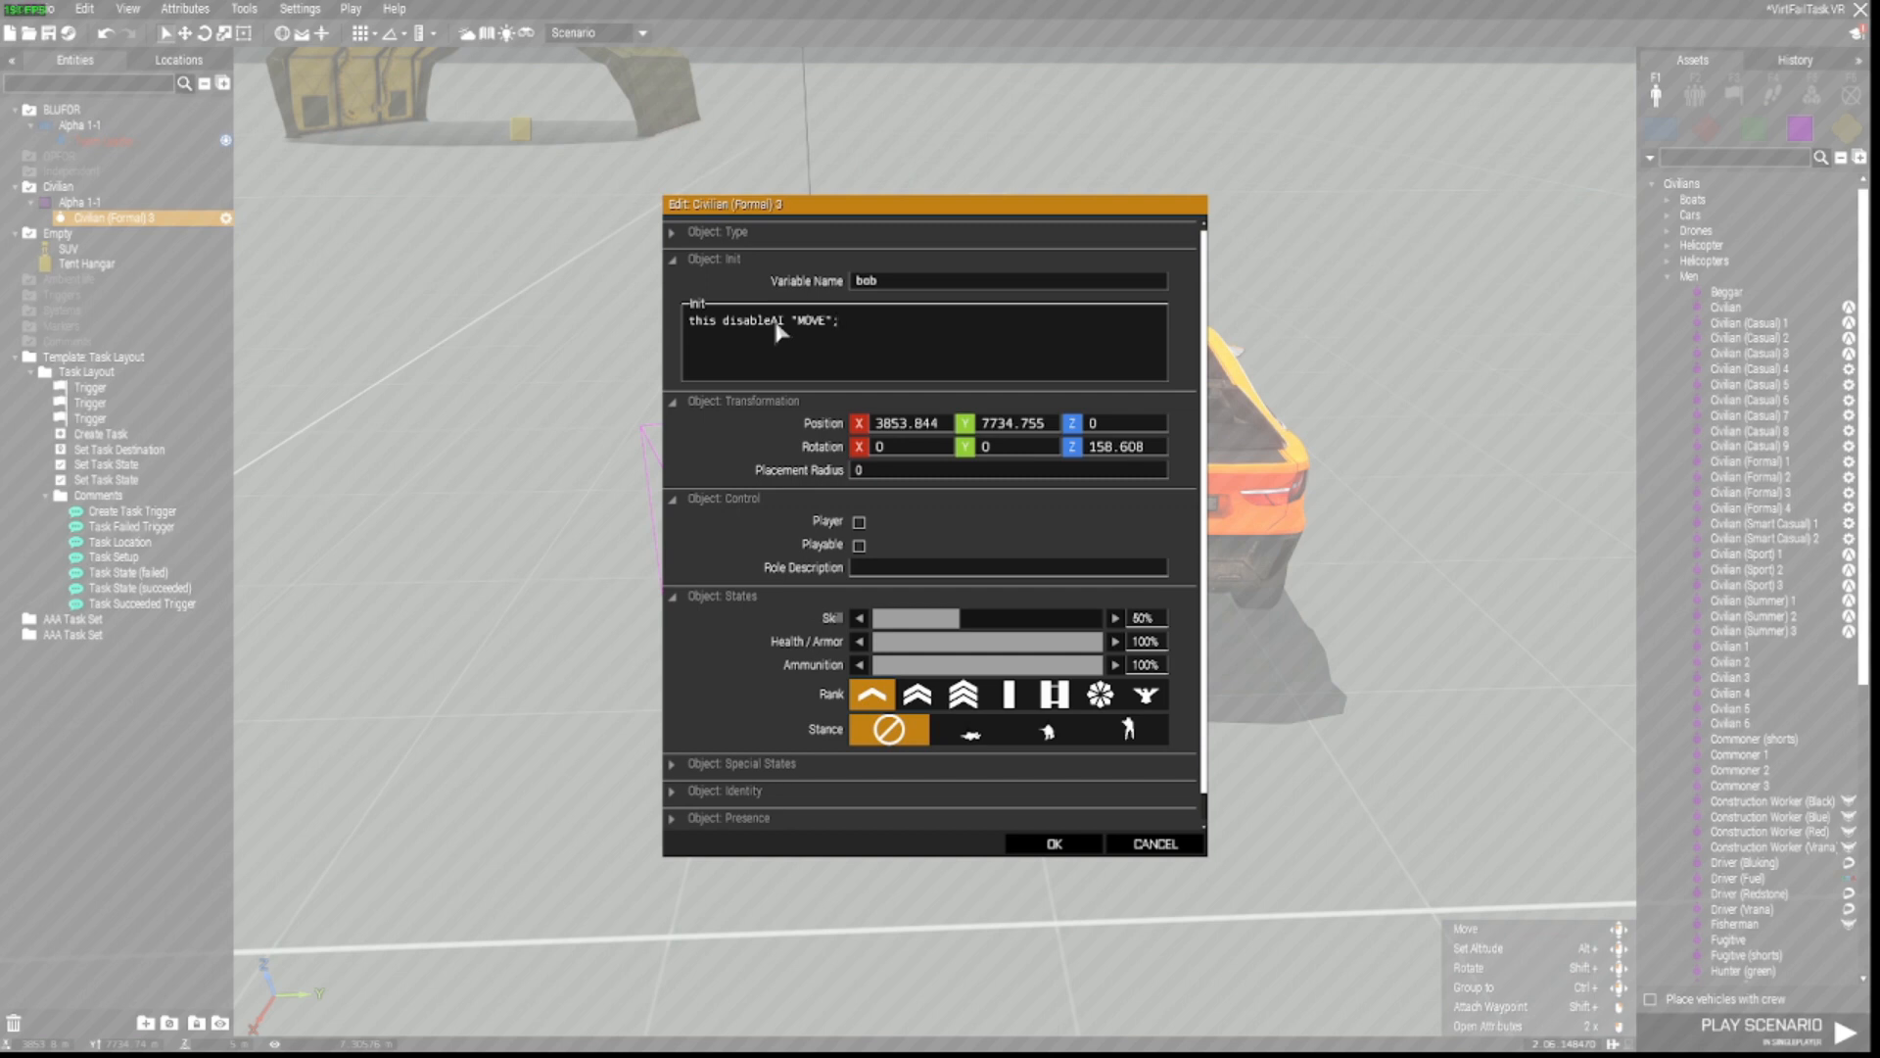
type("this setcaptive true;")
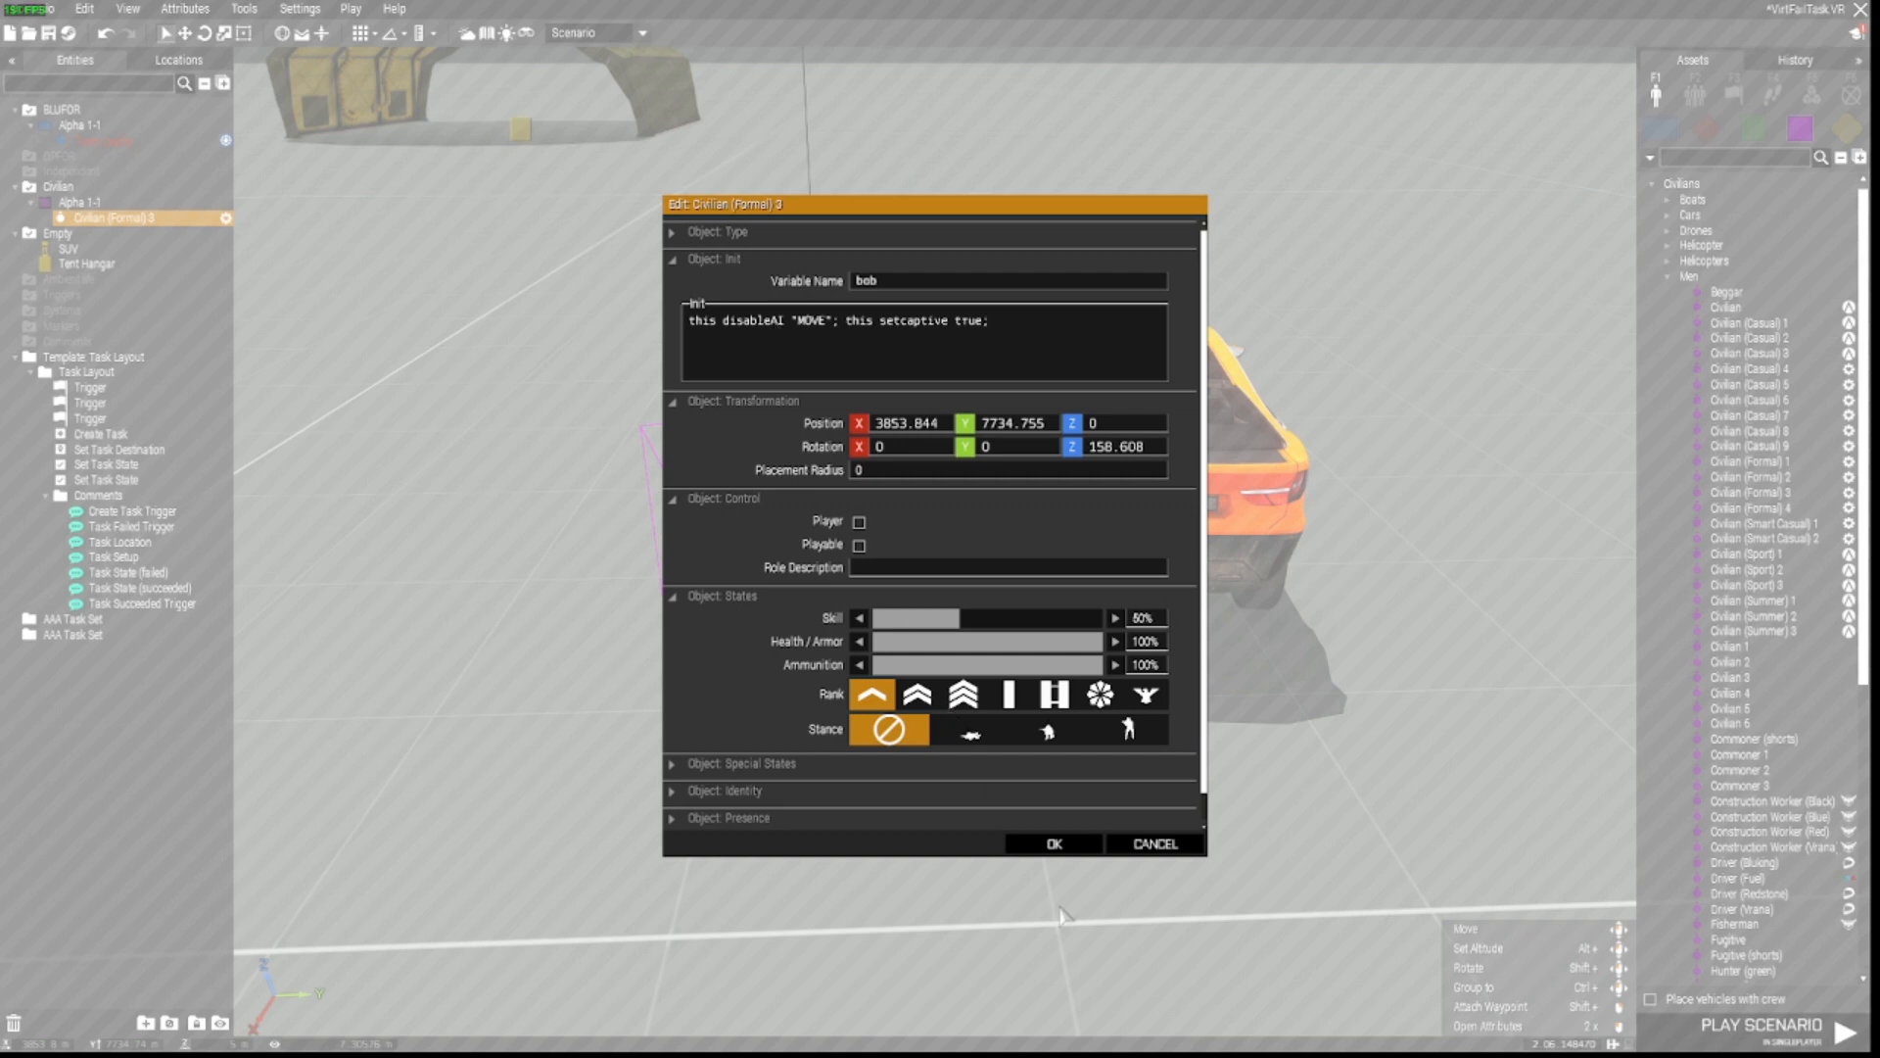
left_click(1052, 842)
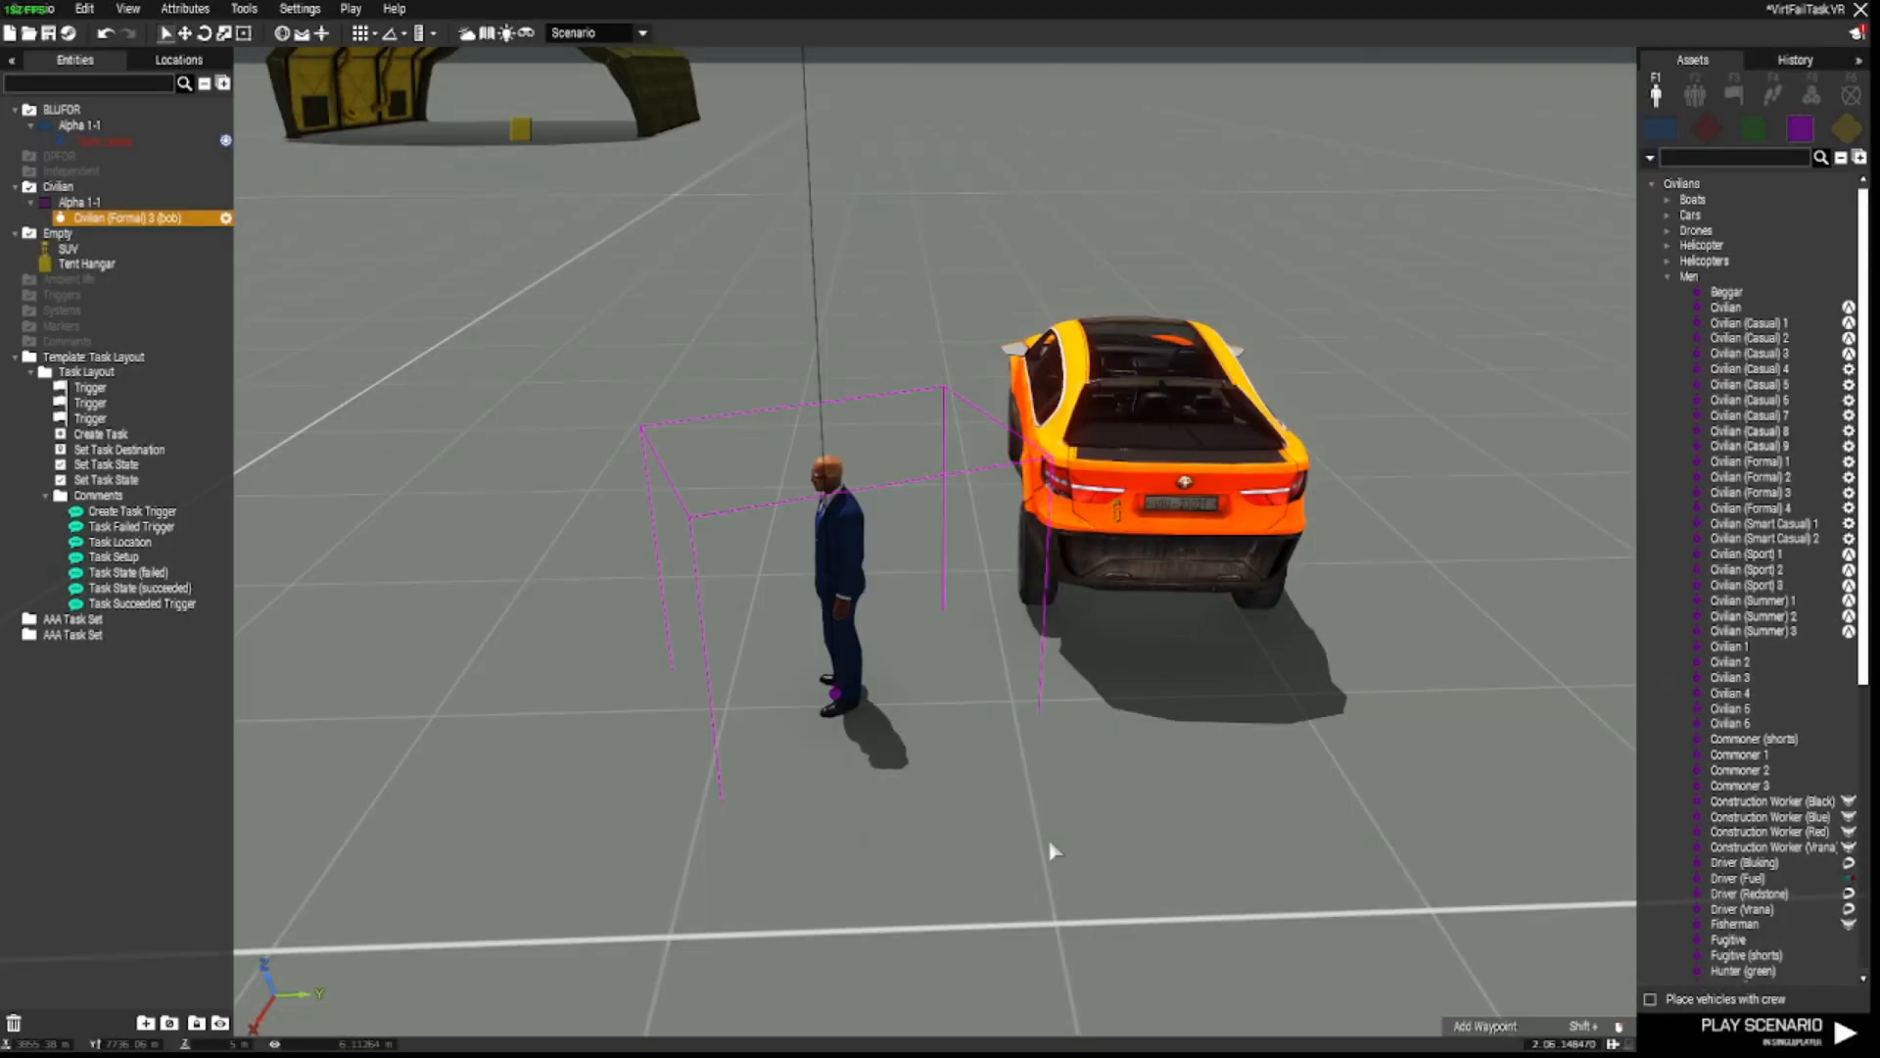
mouse_move(1124, 705)
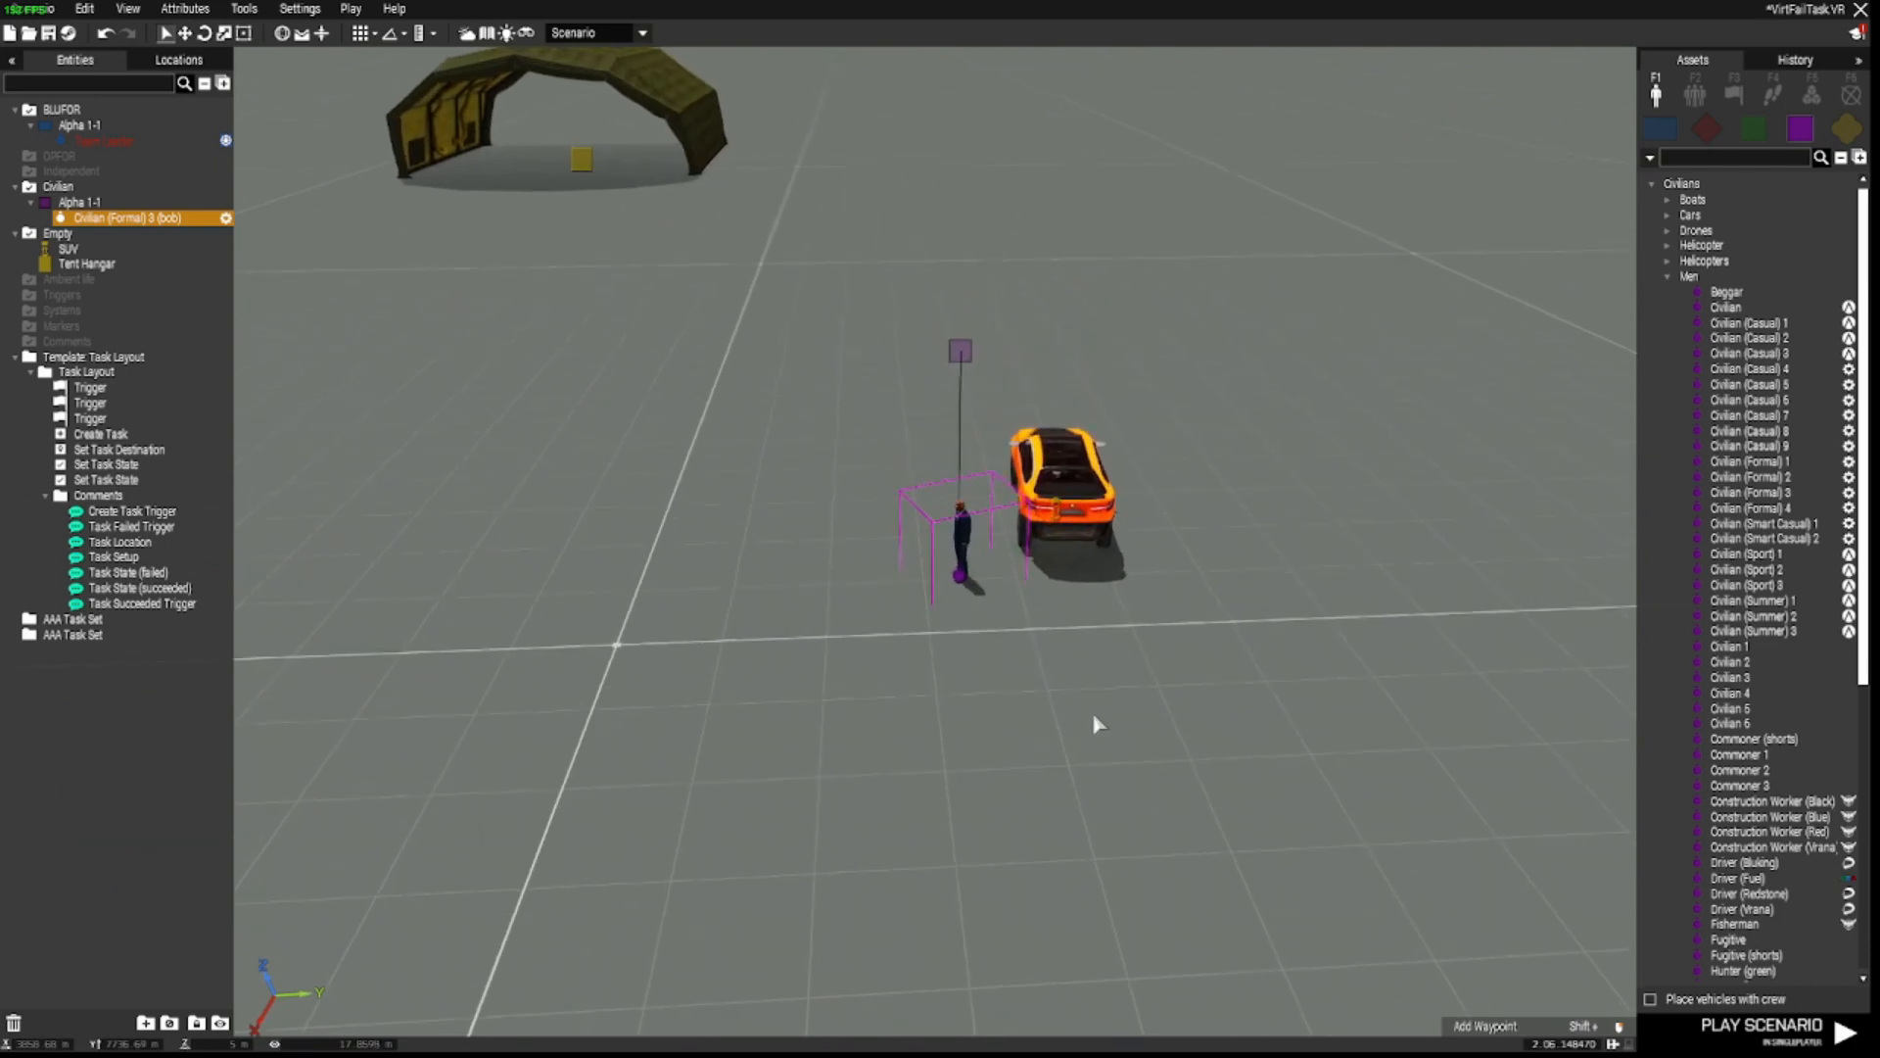
Step: Place a trigger around bob, activated by any player, with condition 'player distance bob <2;'
left_click(1734, 94)
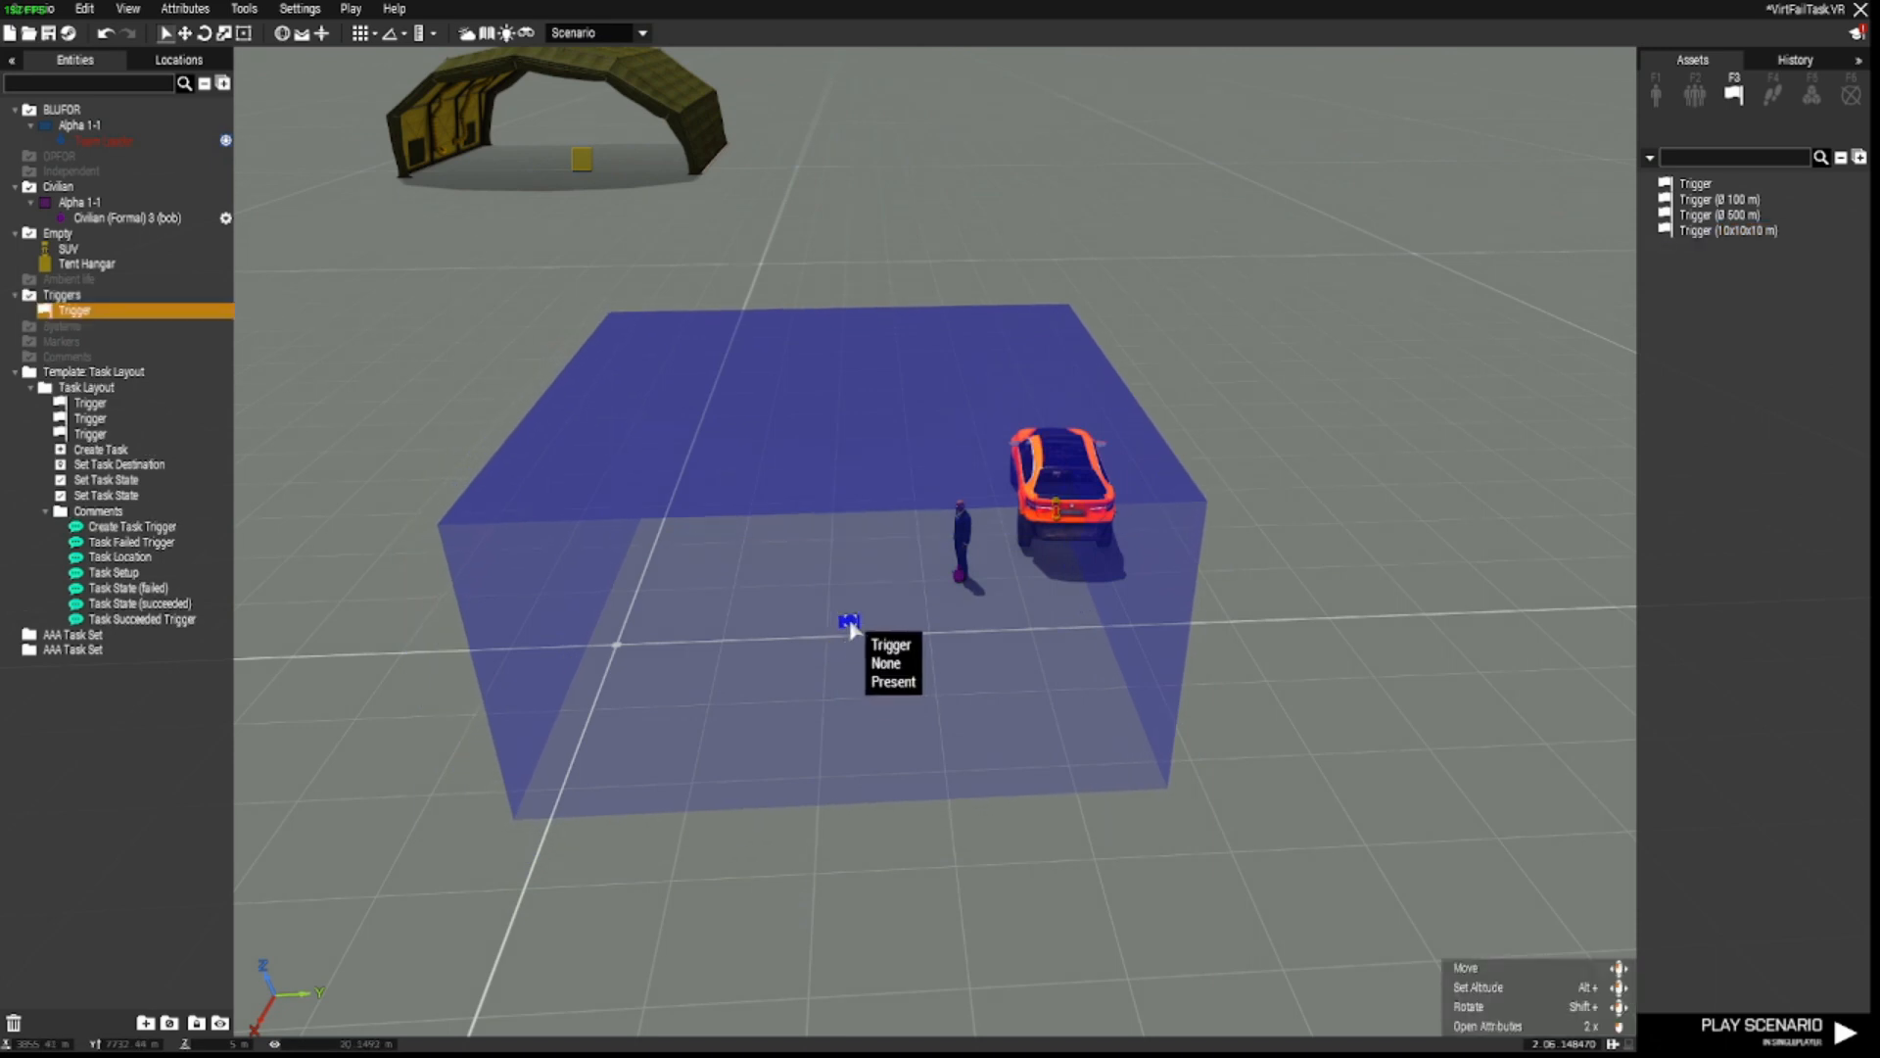
double_click(852, 622)
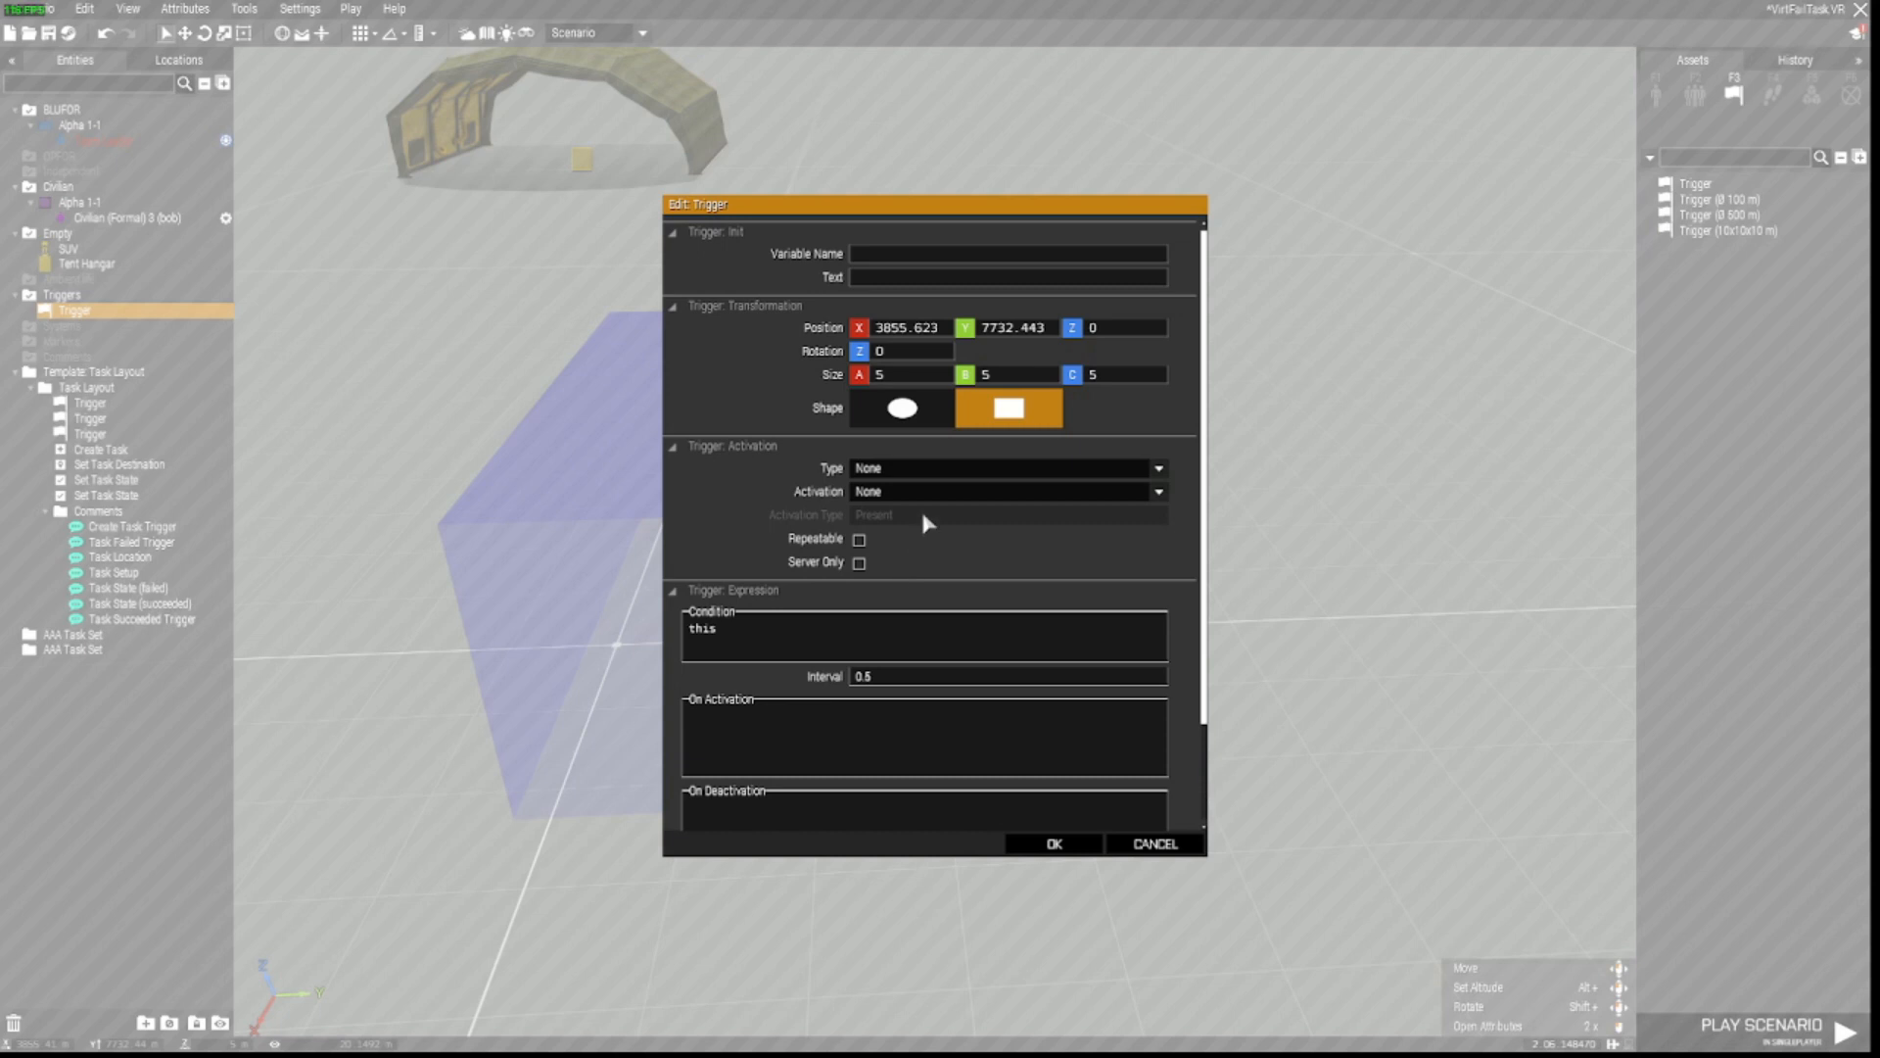
left_click(1155, 490)
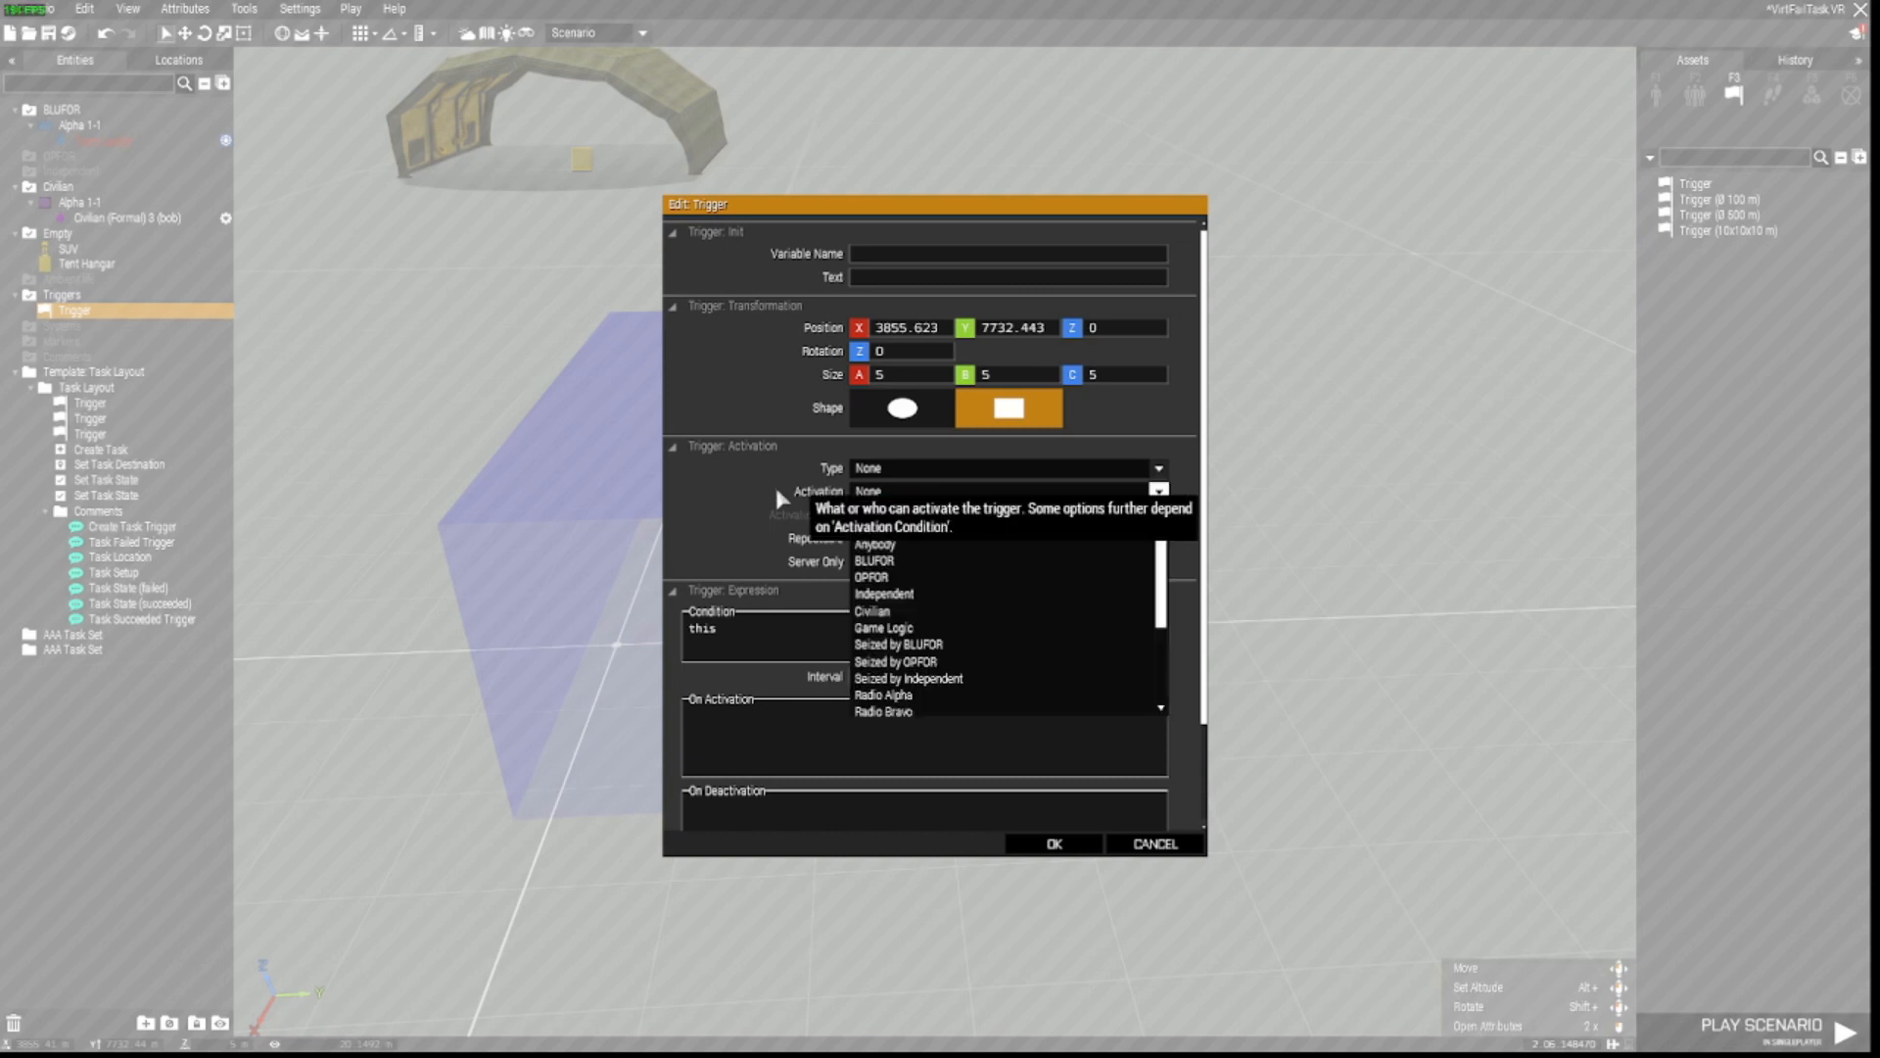
left_click(888, 543)
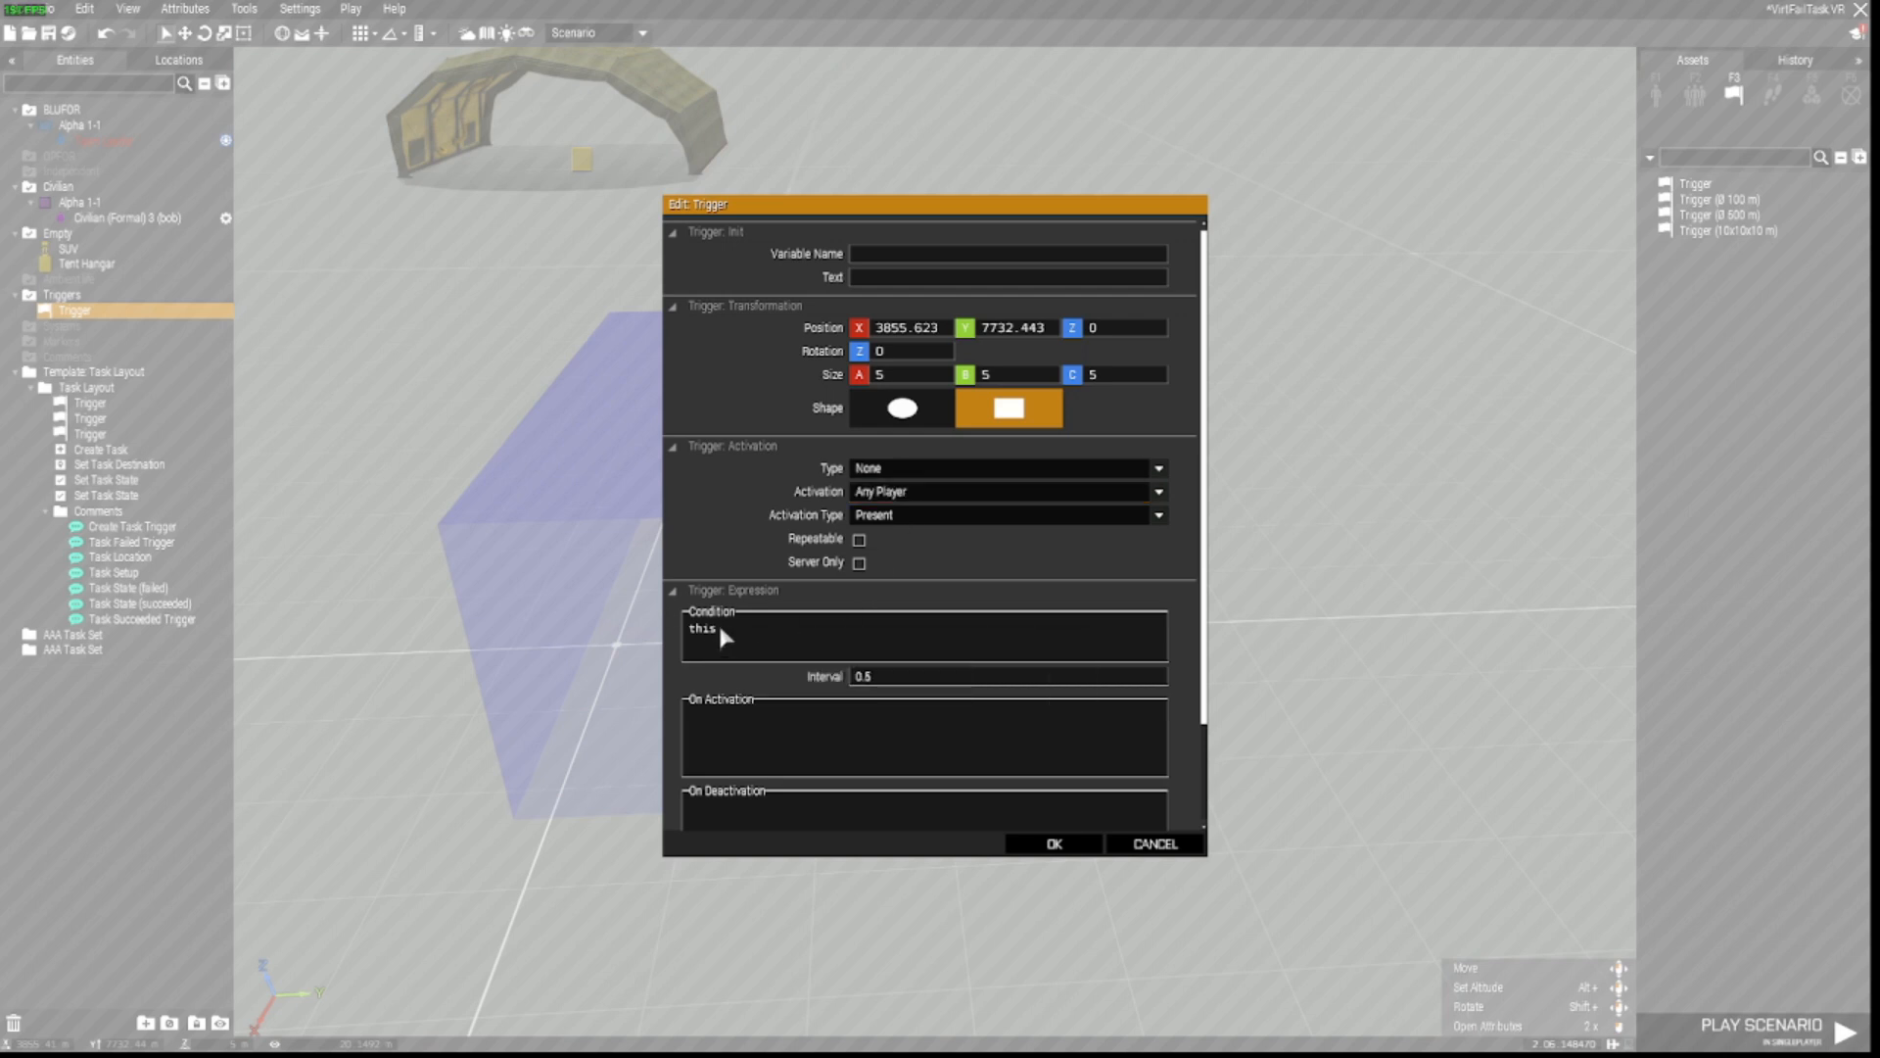
double_click(702, 627)
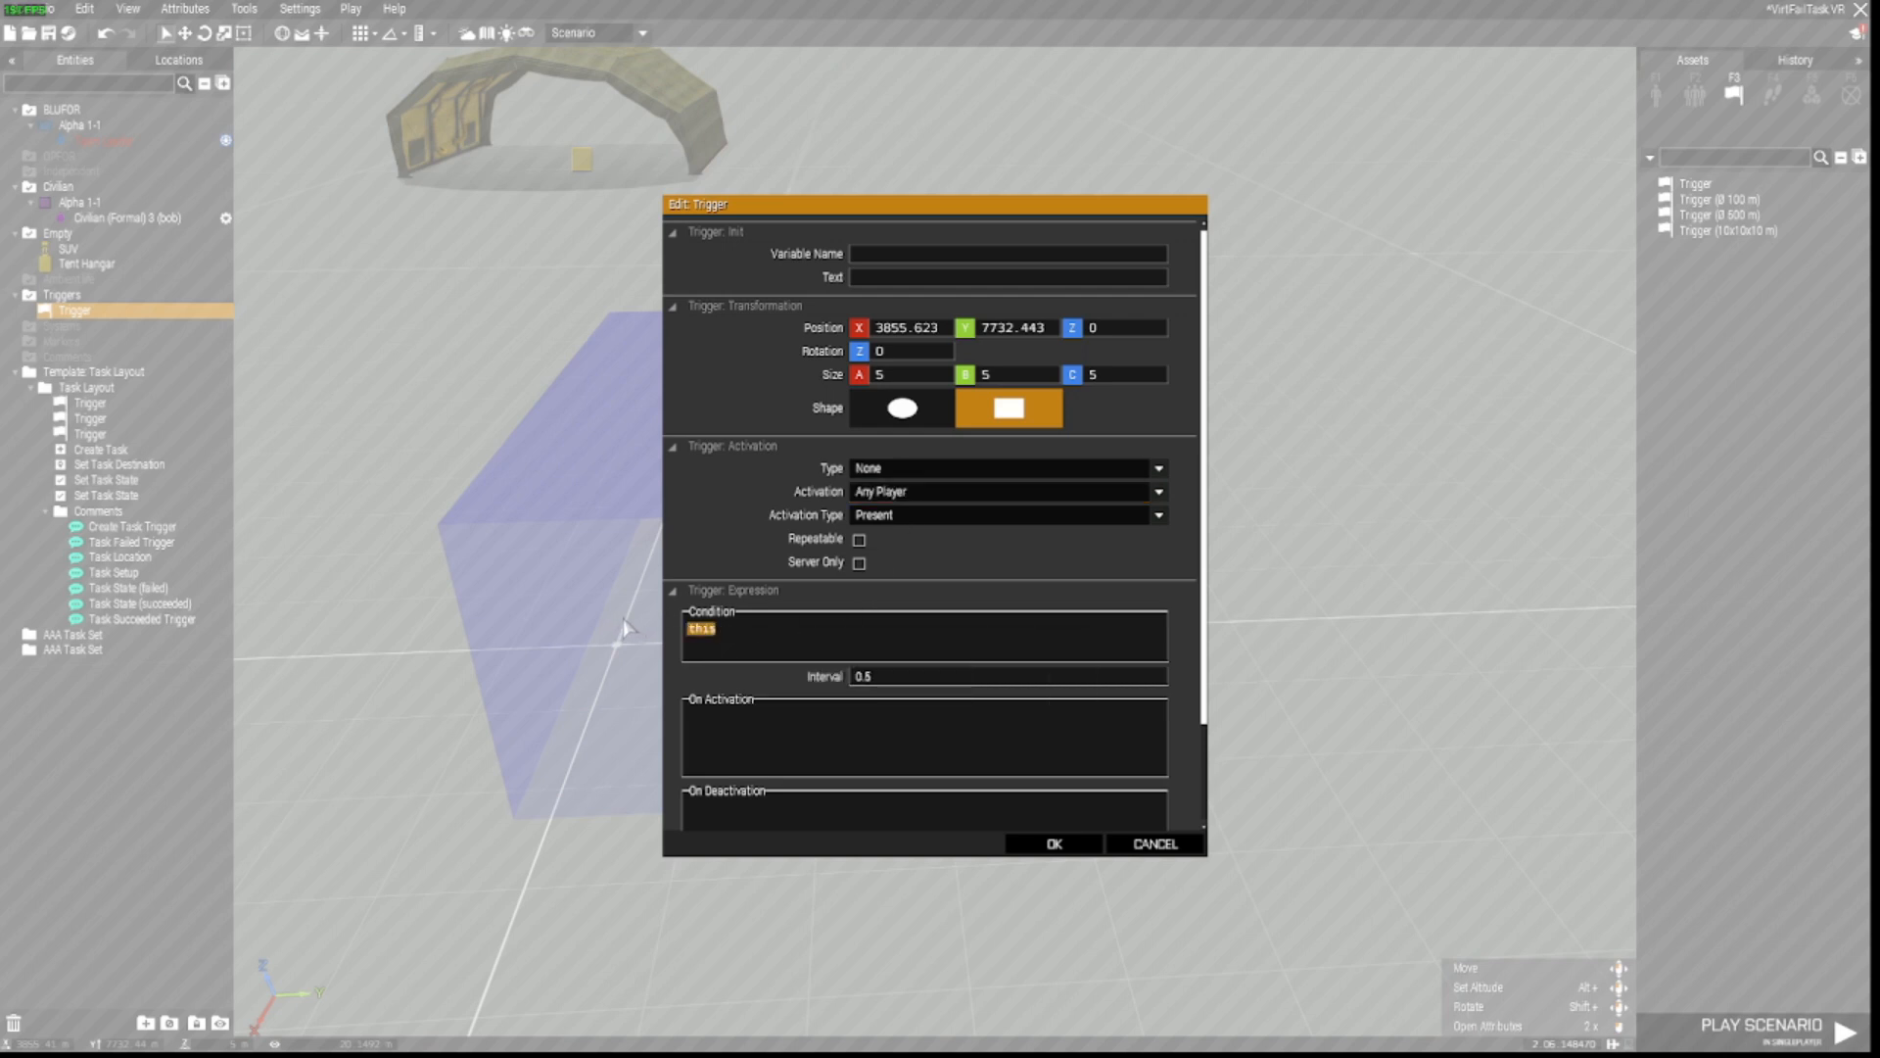
type("player distance bob")
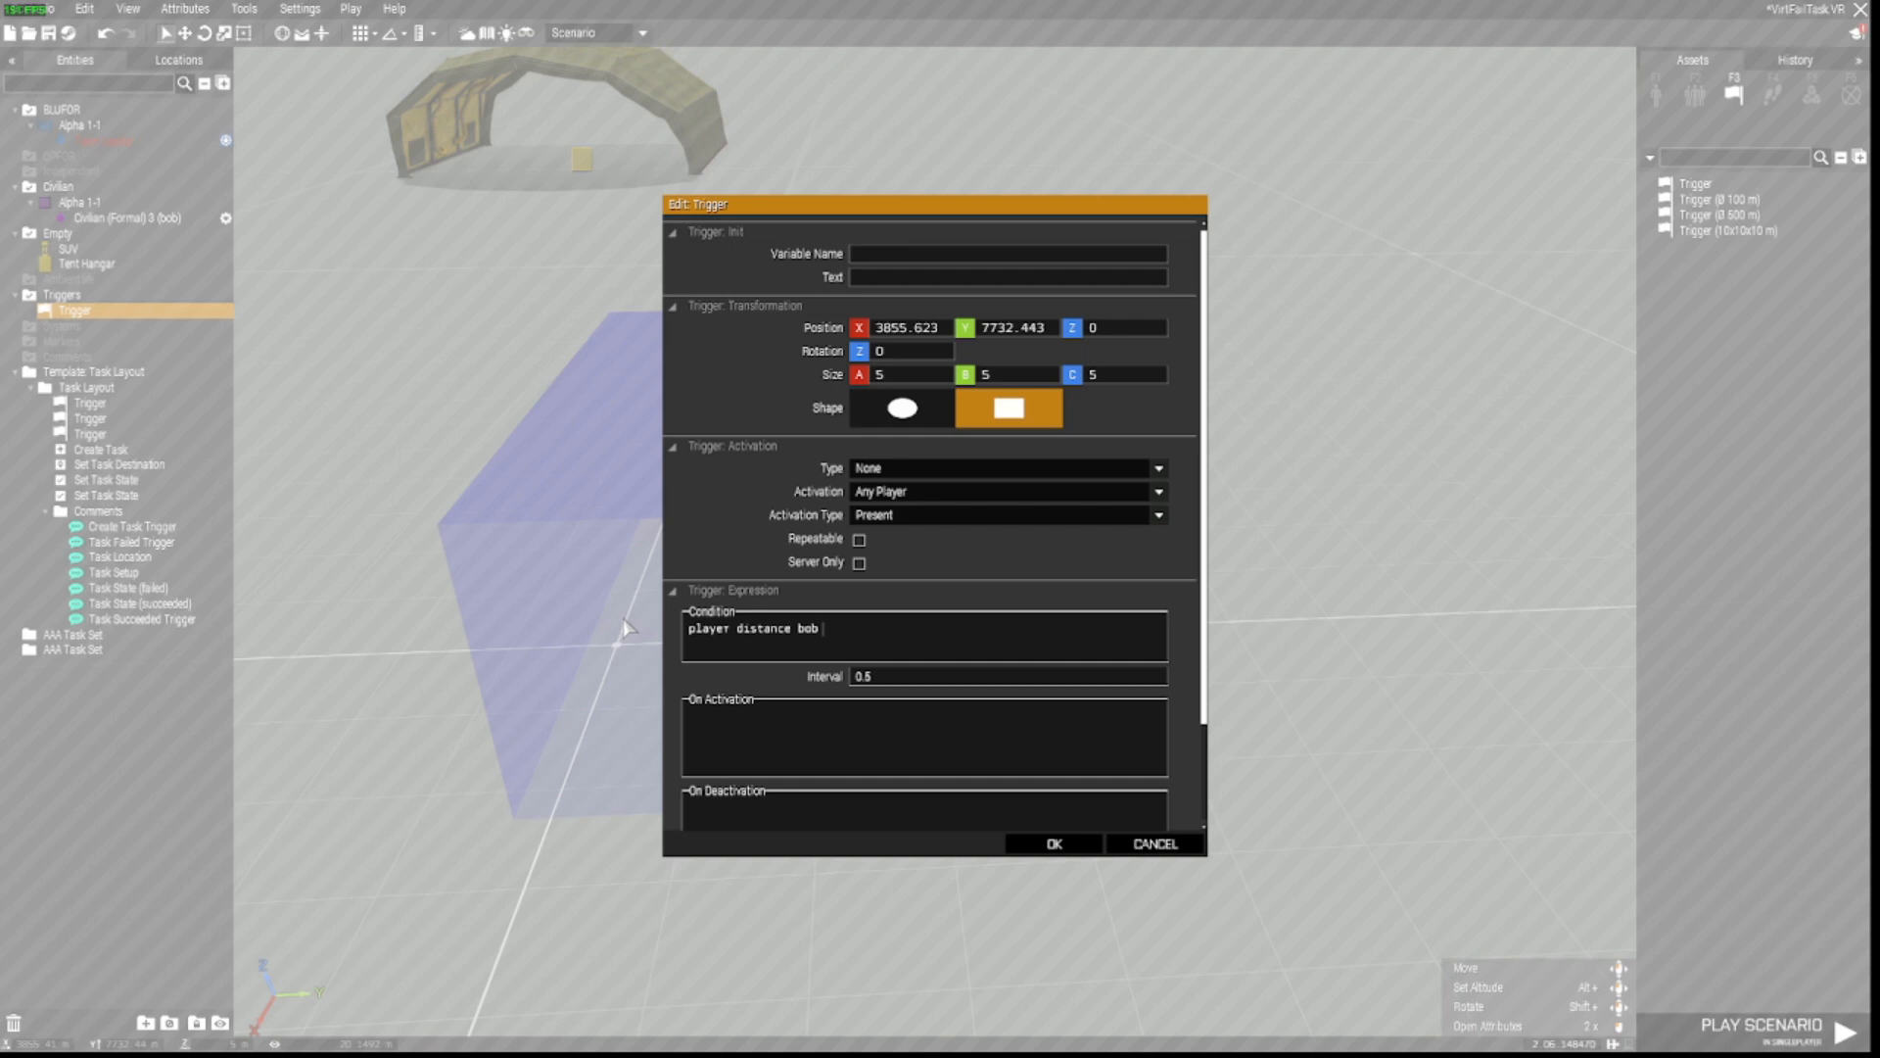
type("<2;")
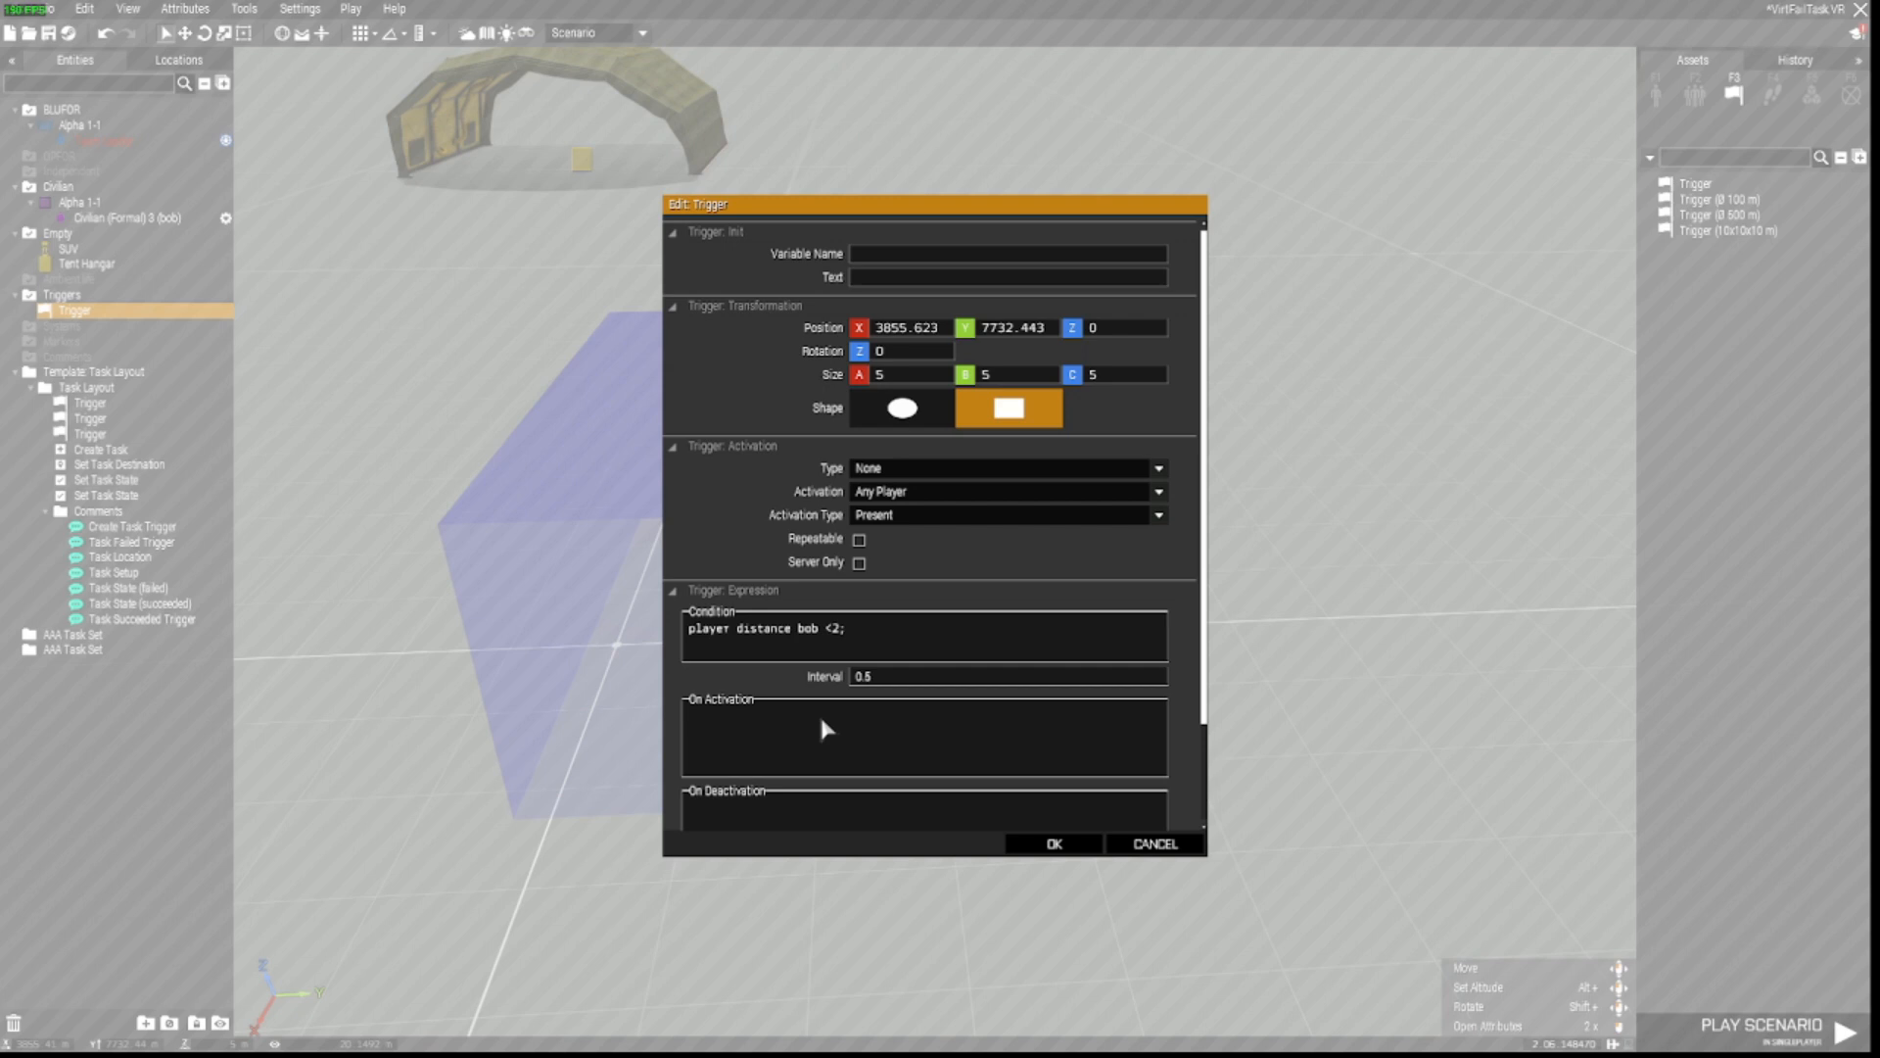
Step: Set On Activation to '[bob] join player; bob enableAI "MOVE"; bob setcaptive false;' and confirm
left_click(922, 719)
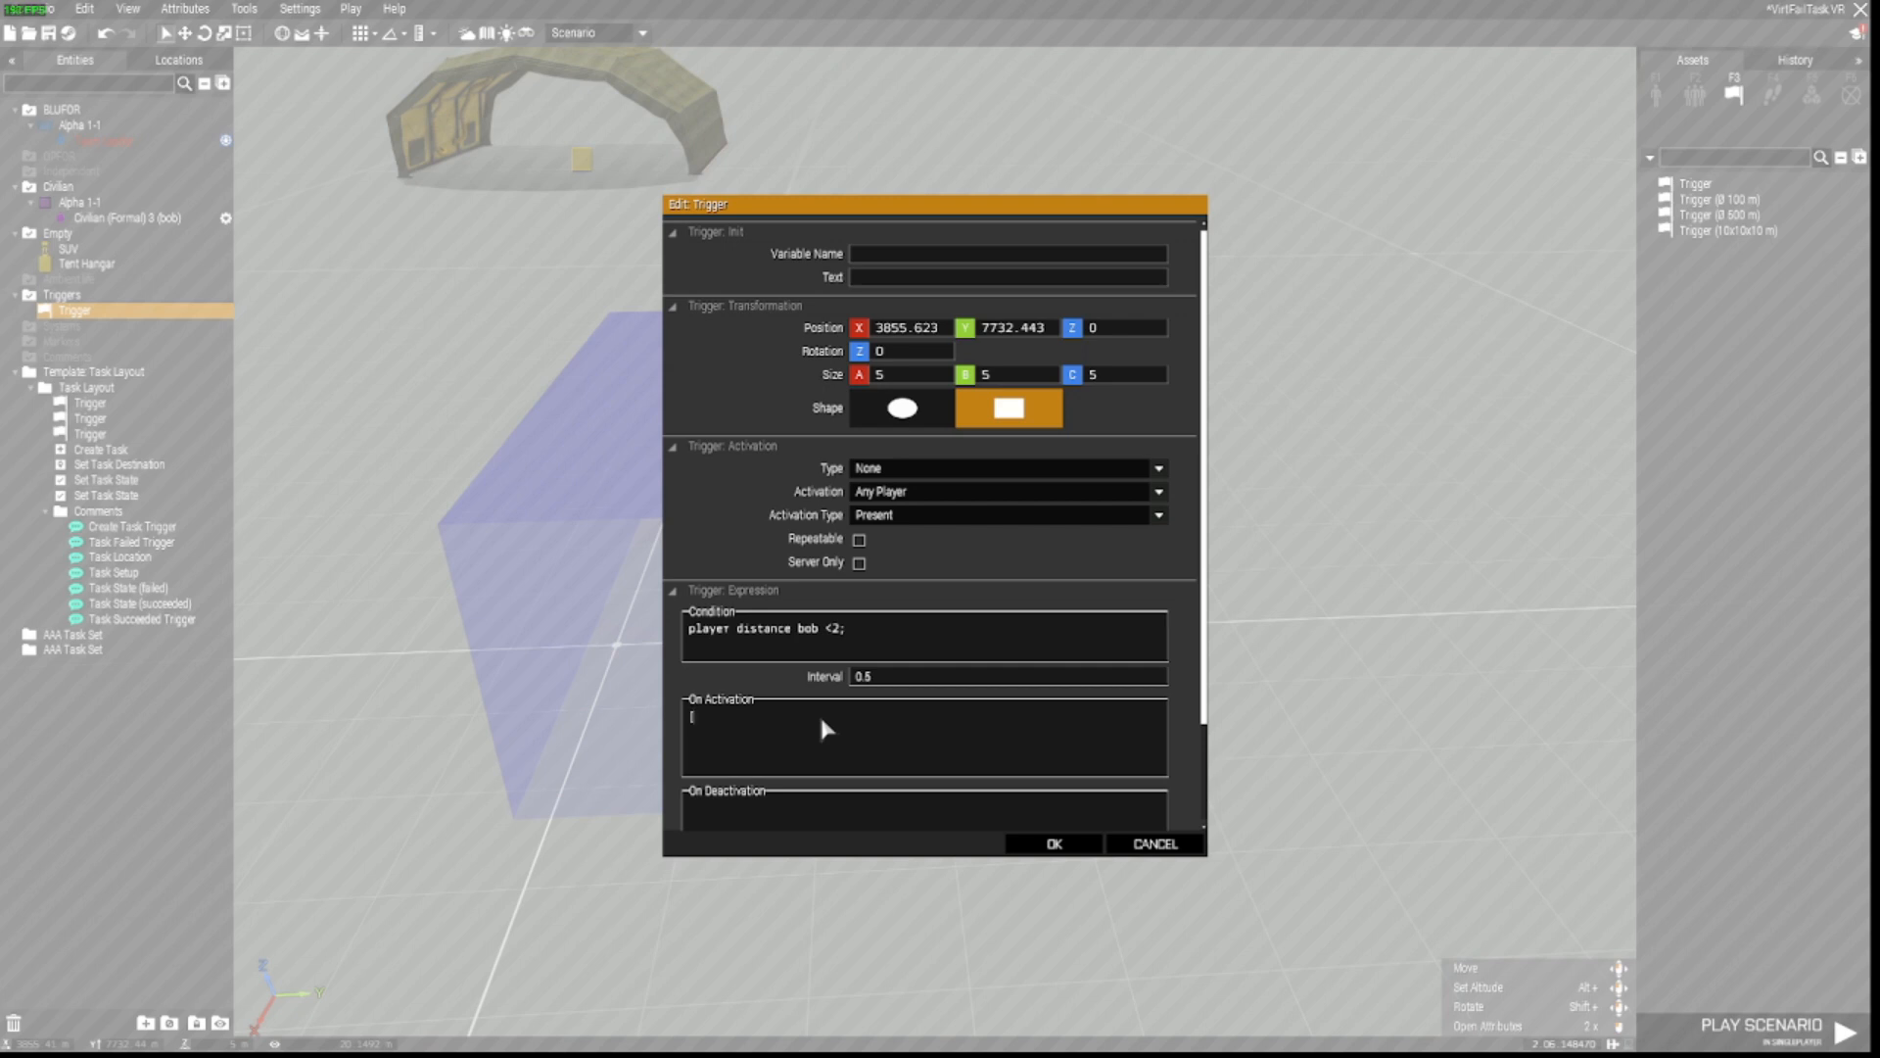
type("bob")
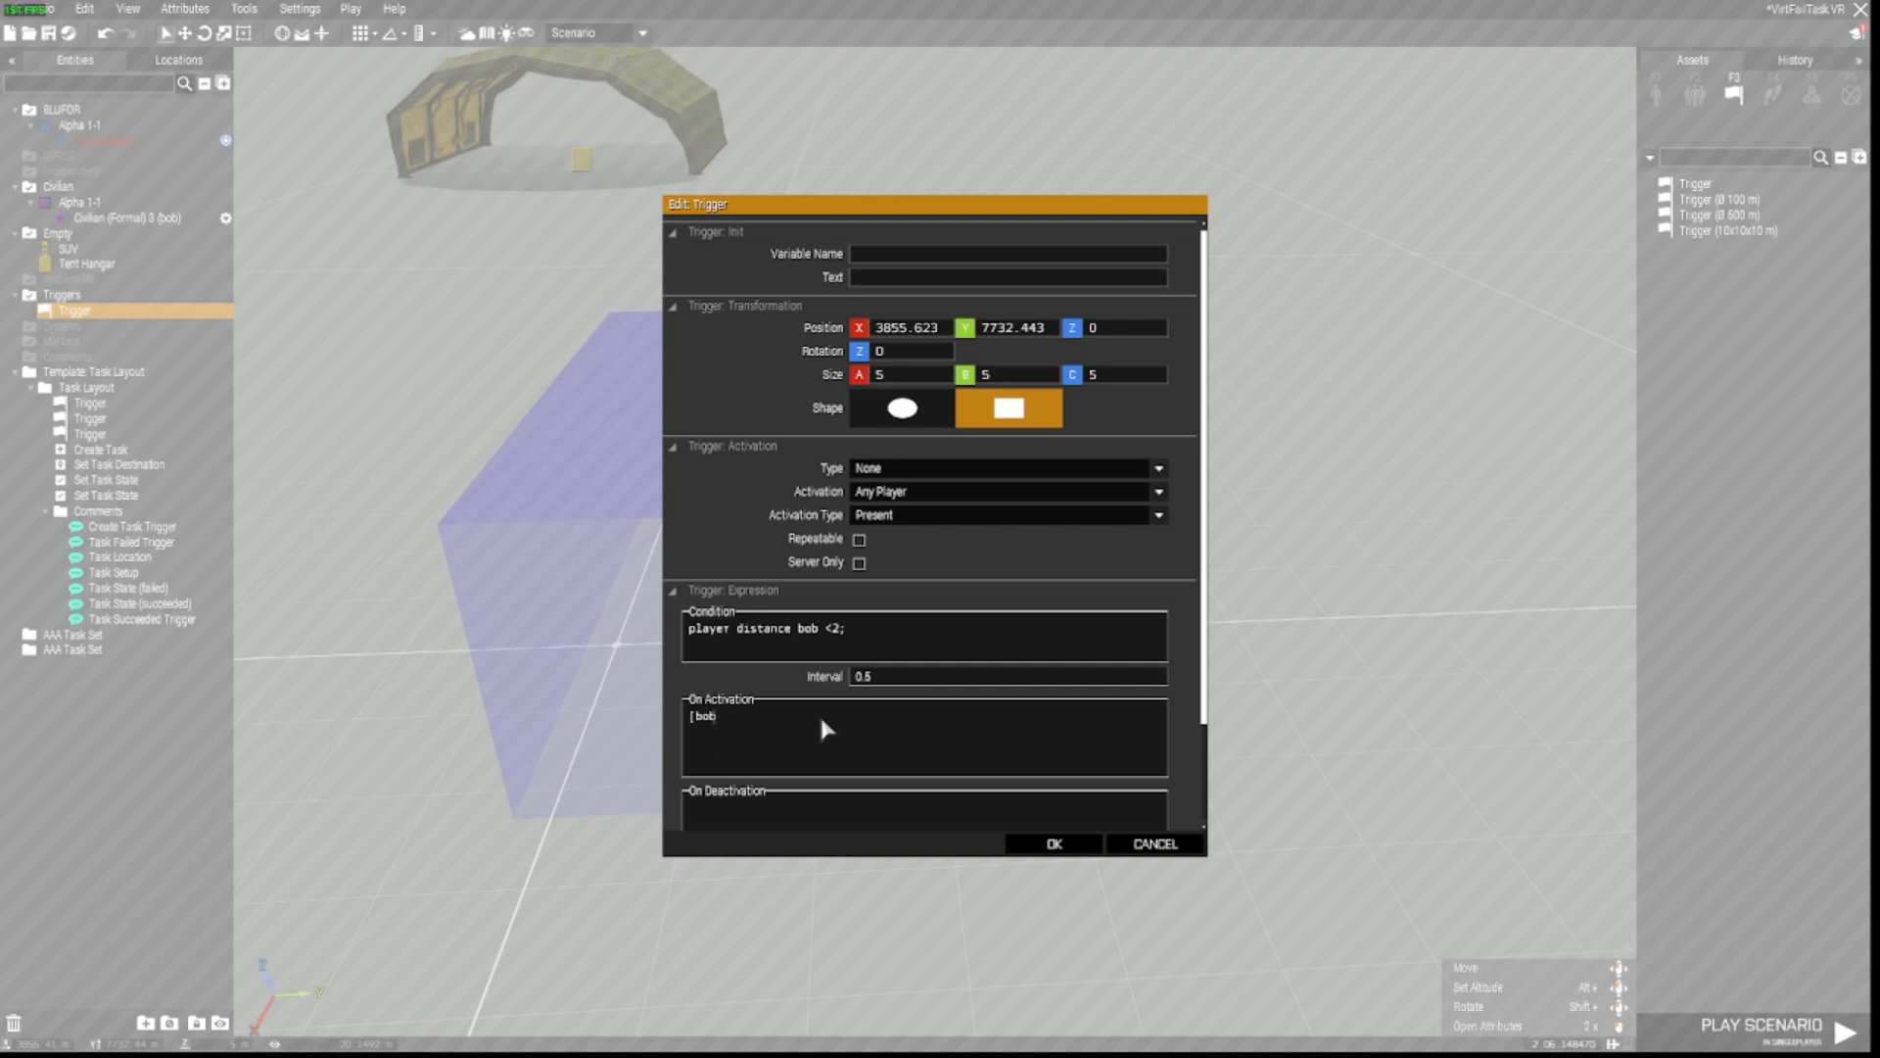
type("]")
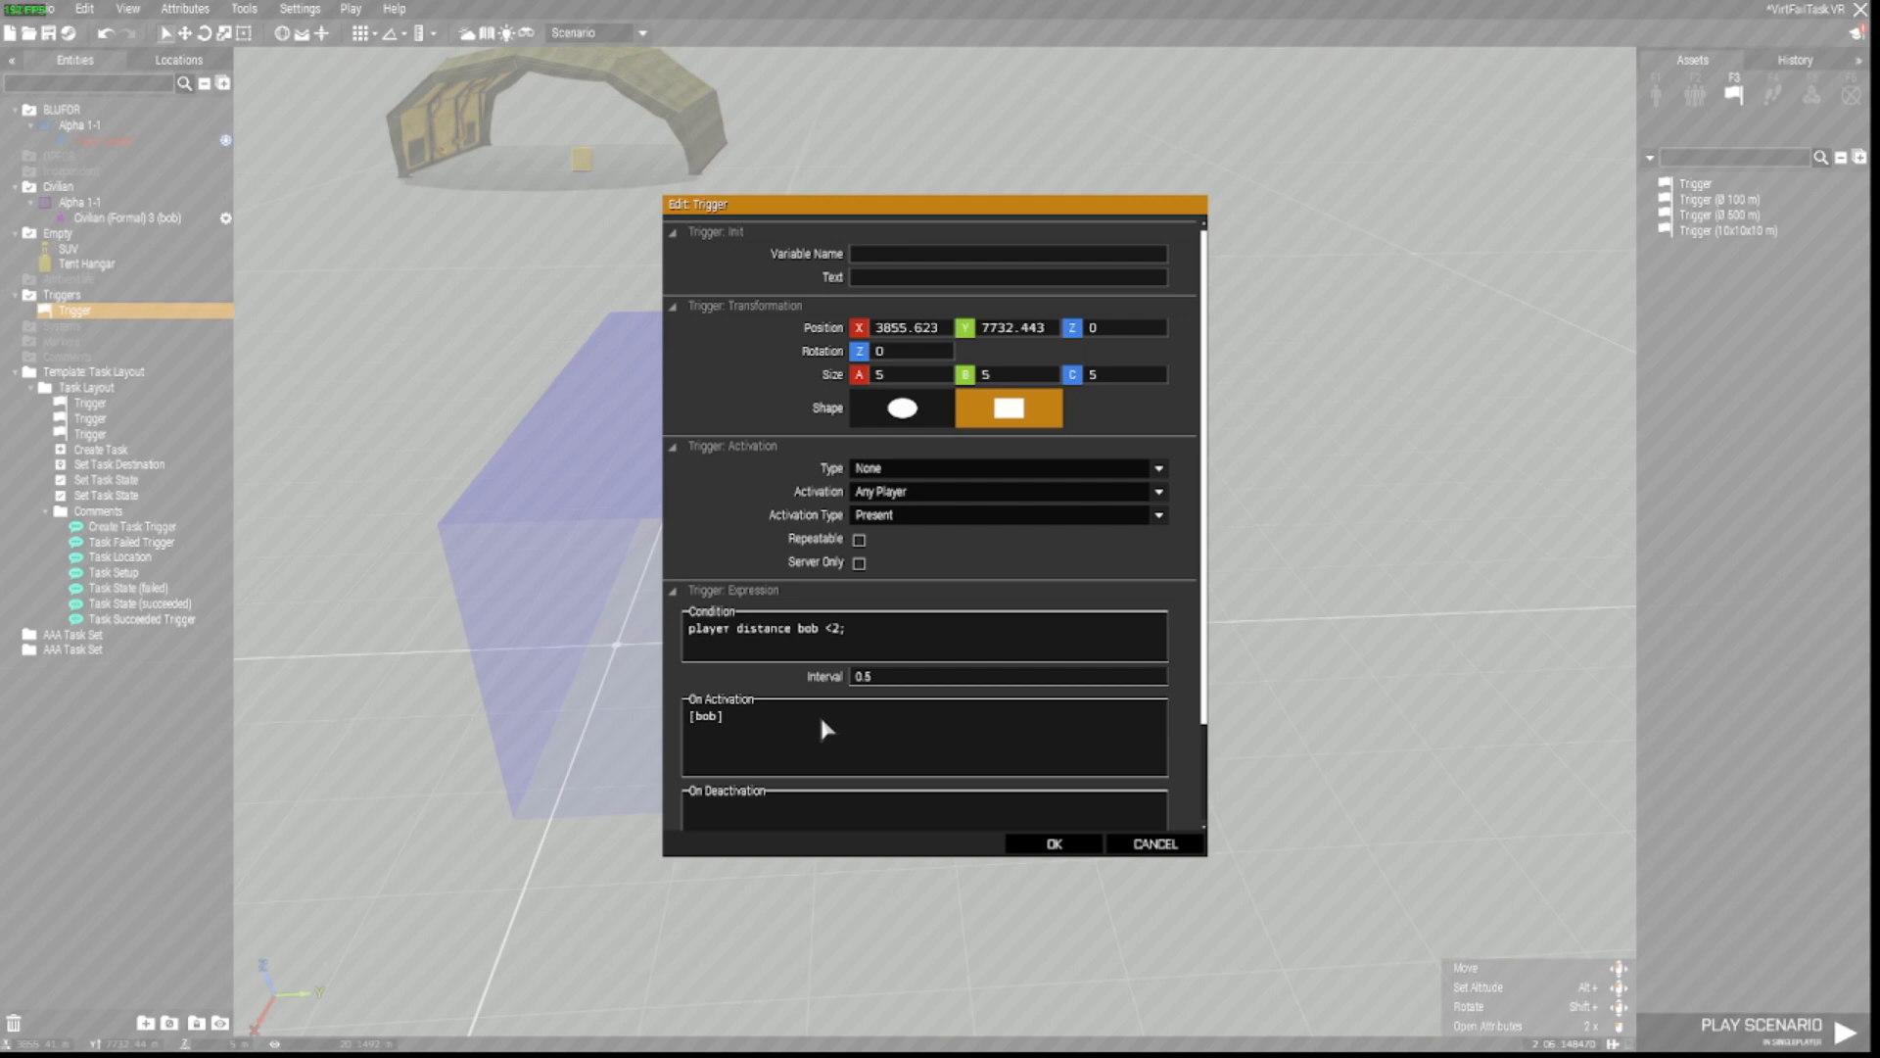
type("join player; bob enableAI")
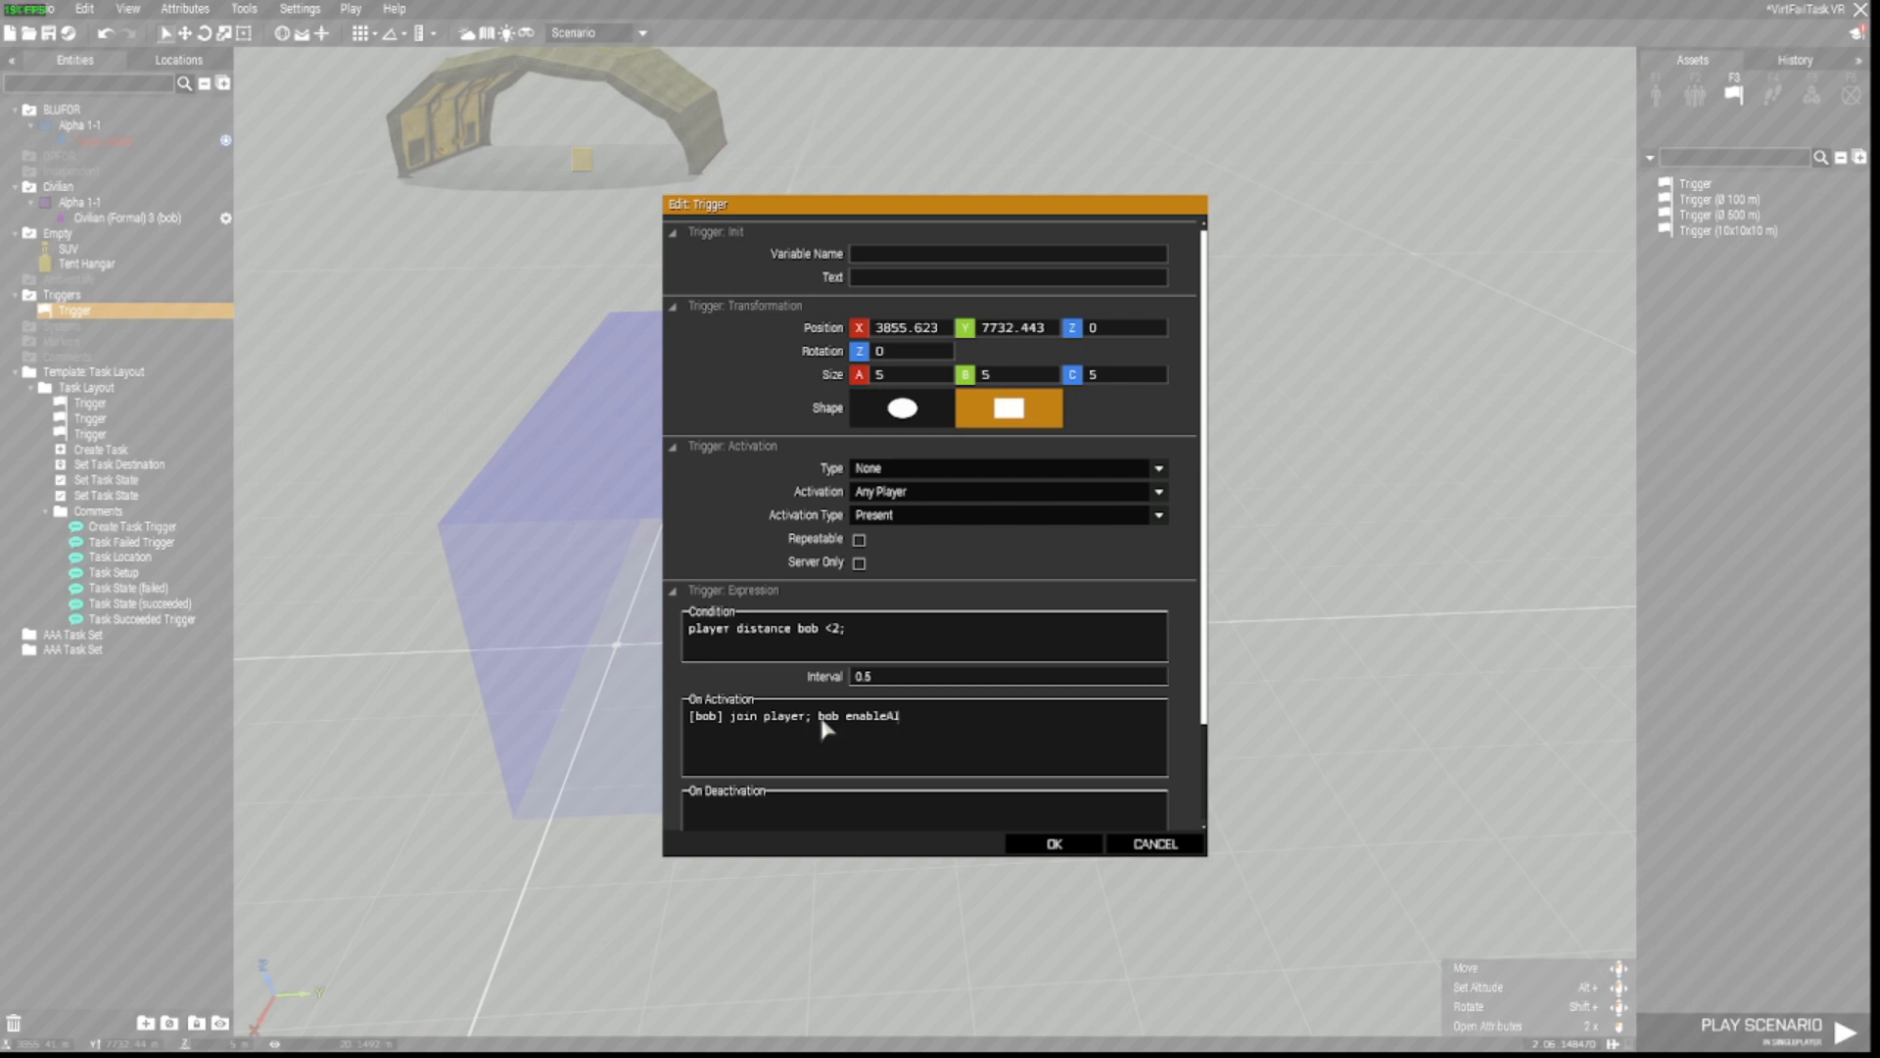
type("\"MOVE\"; bob setcapti")
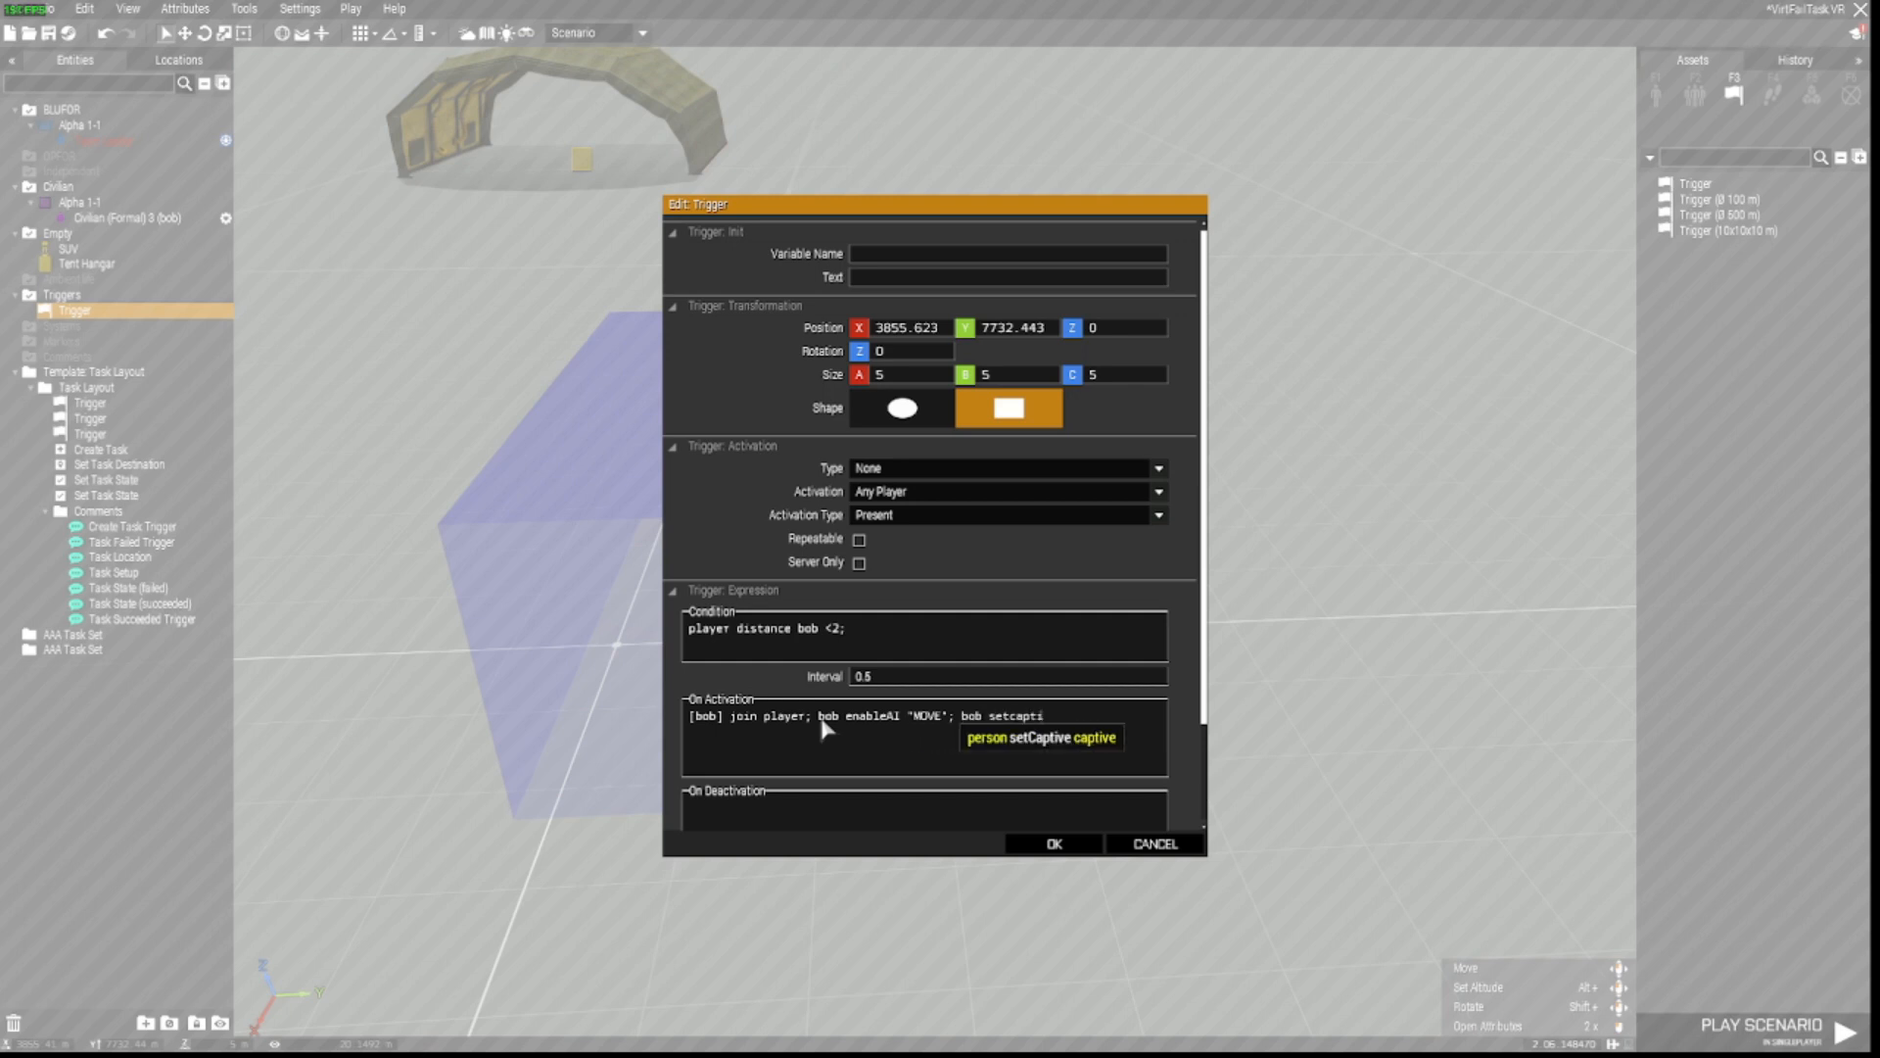
type("false;")
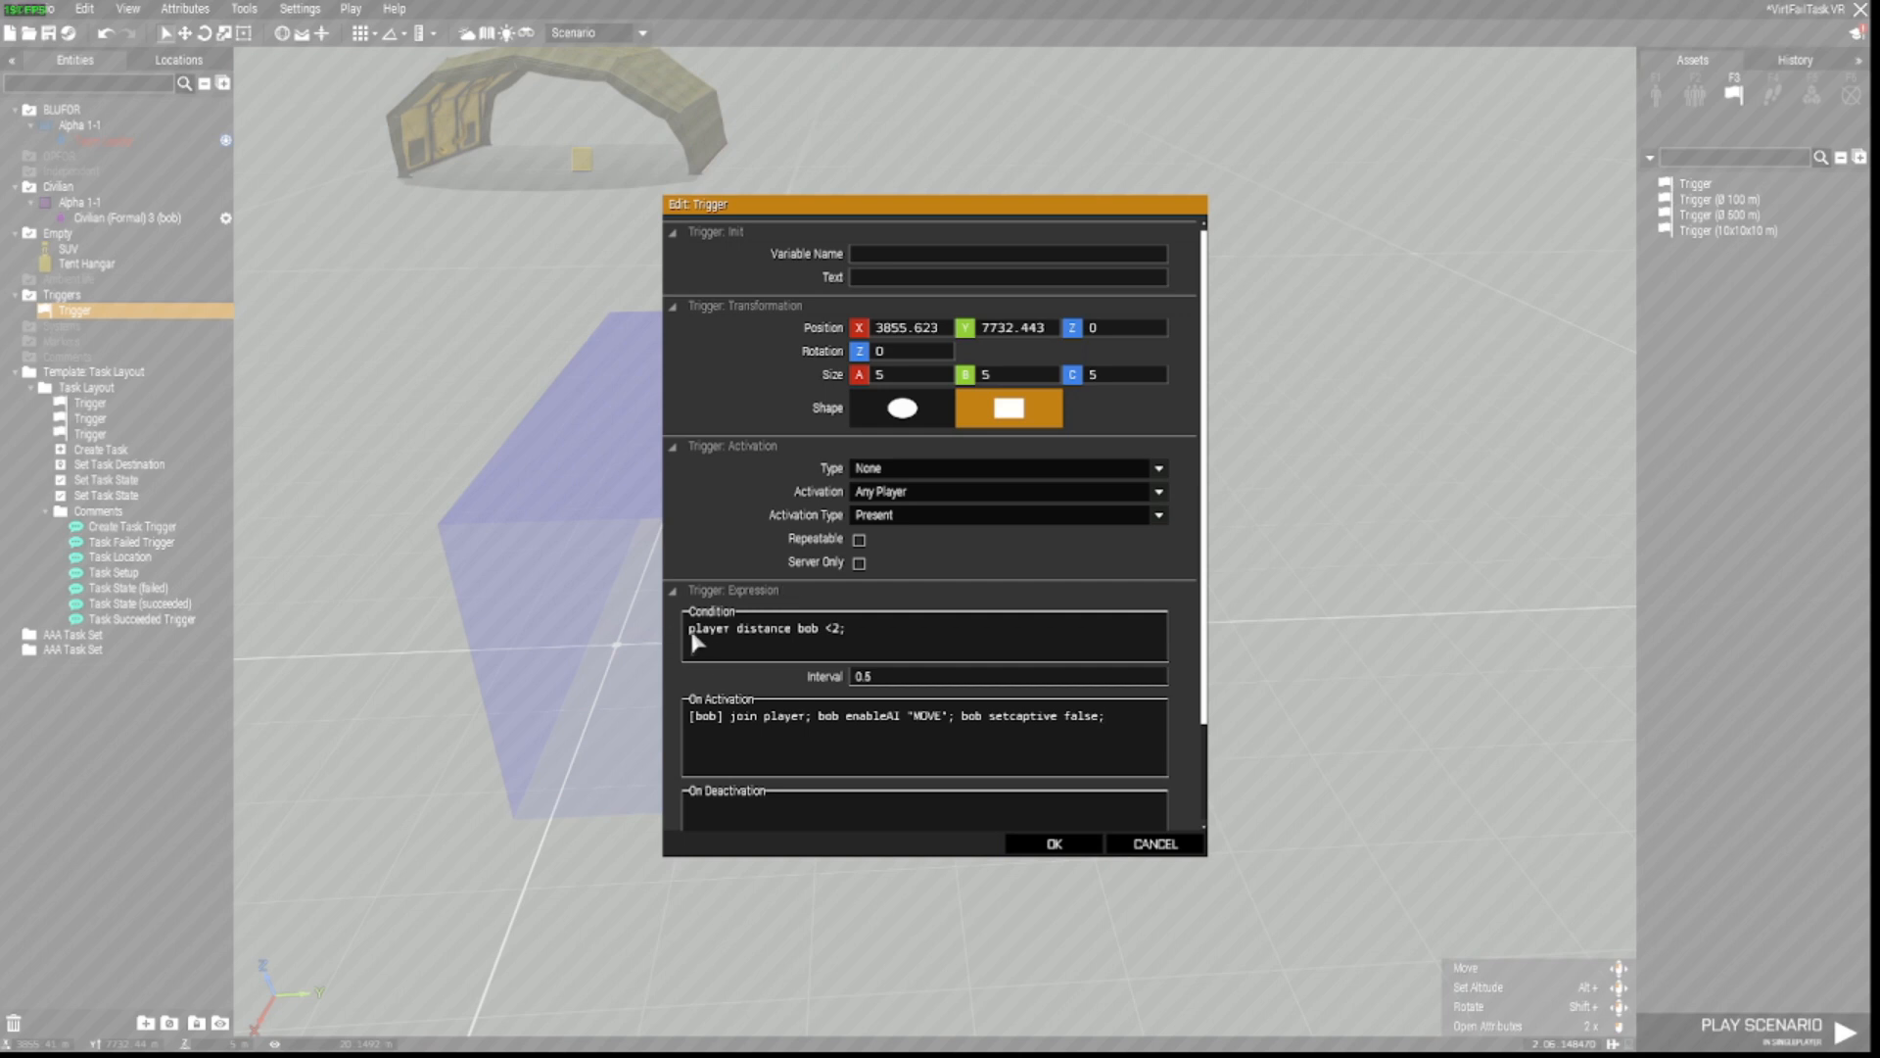
double_click(707, 627)
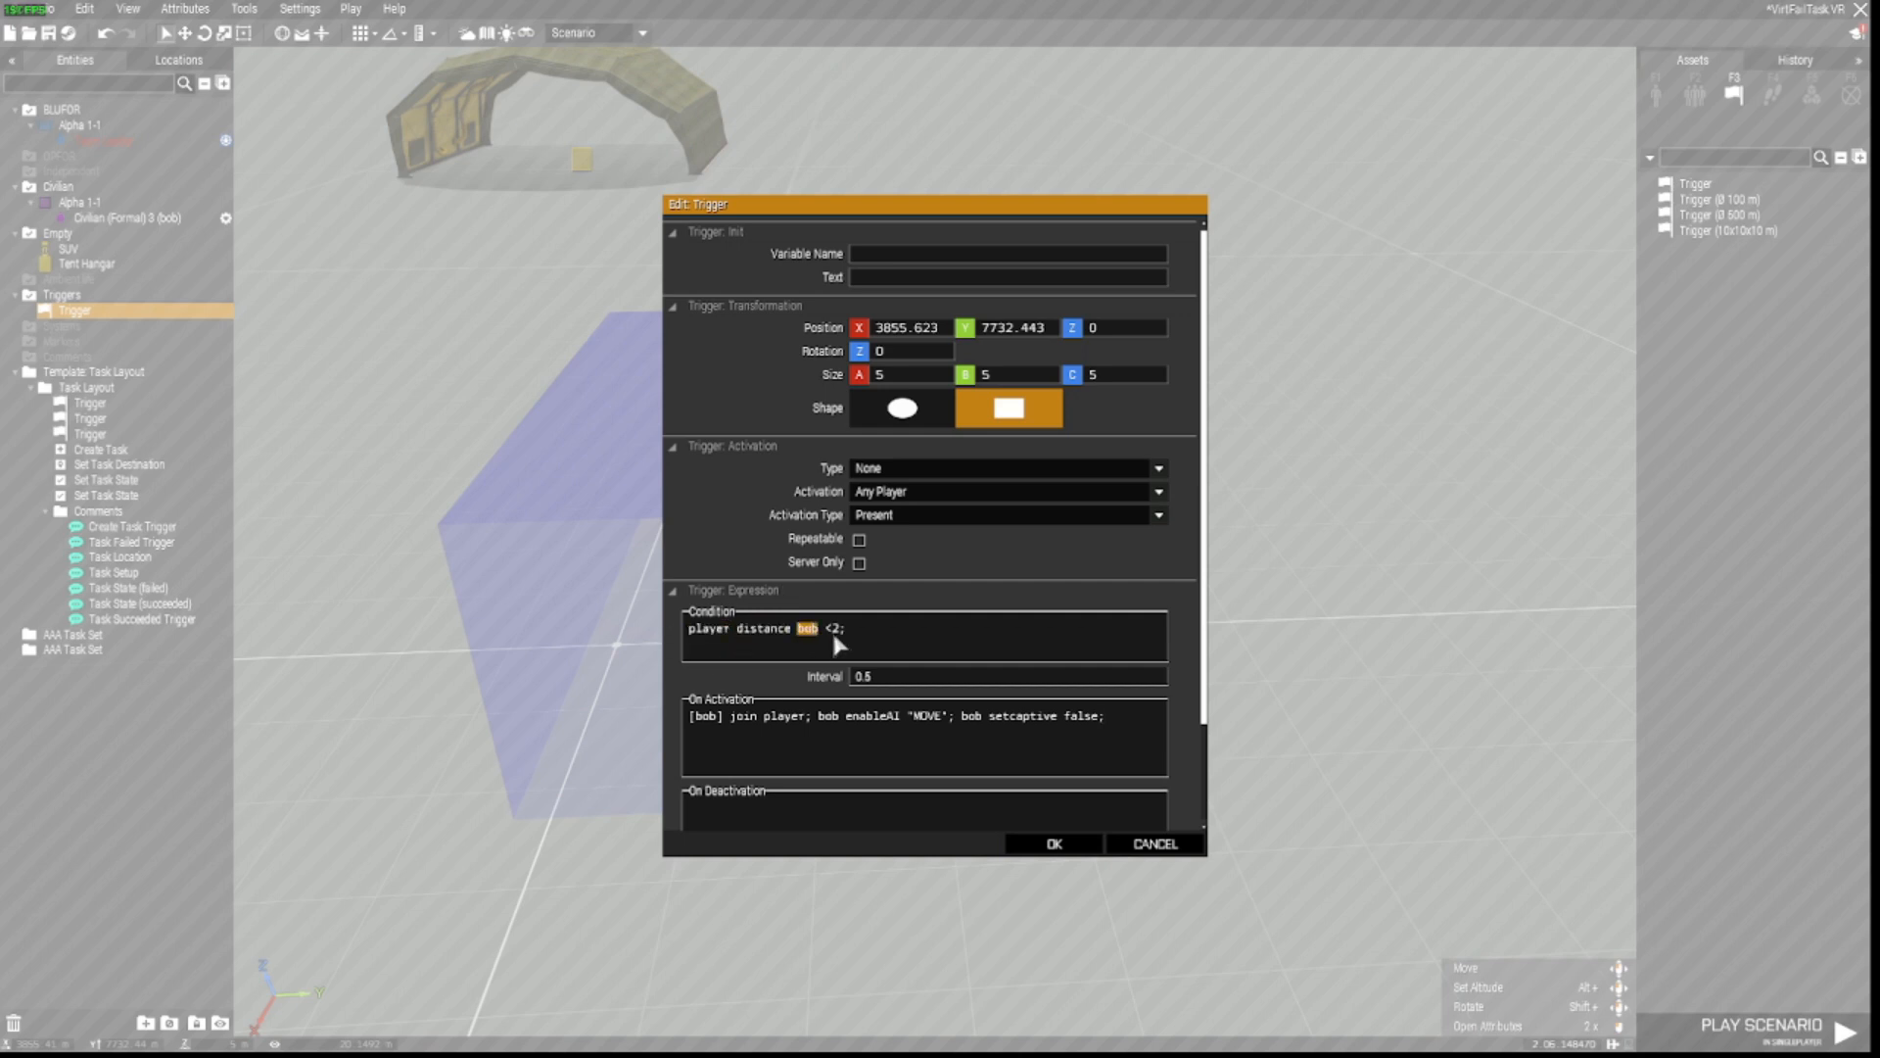
double_click(840, 629)
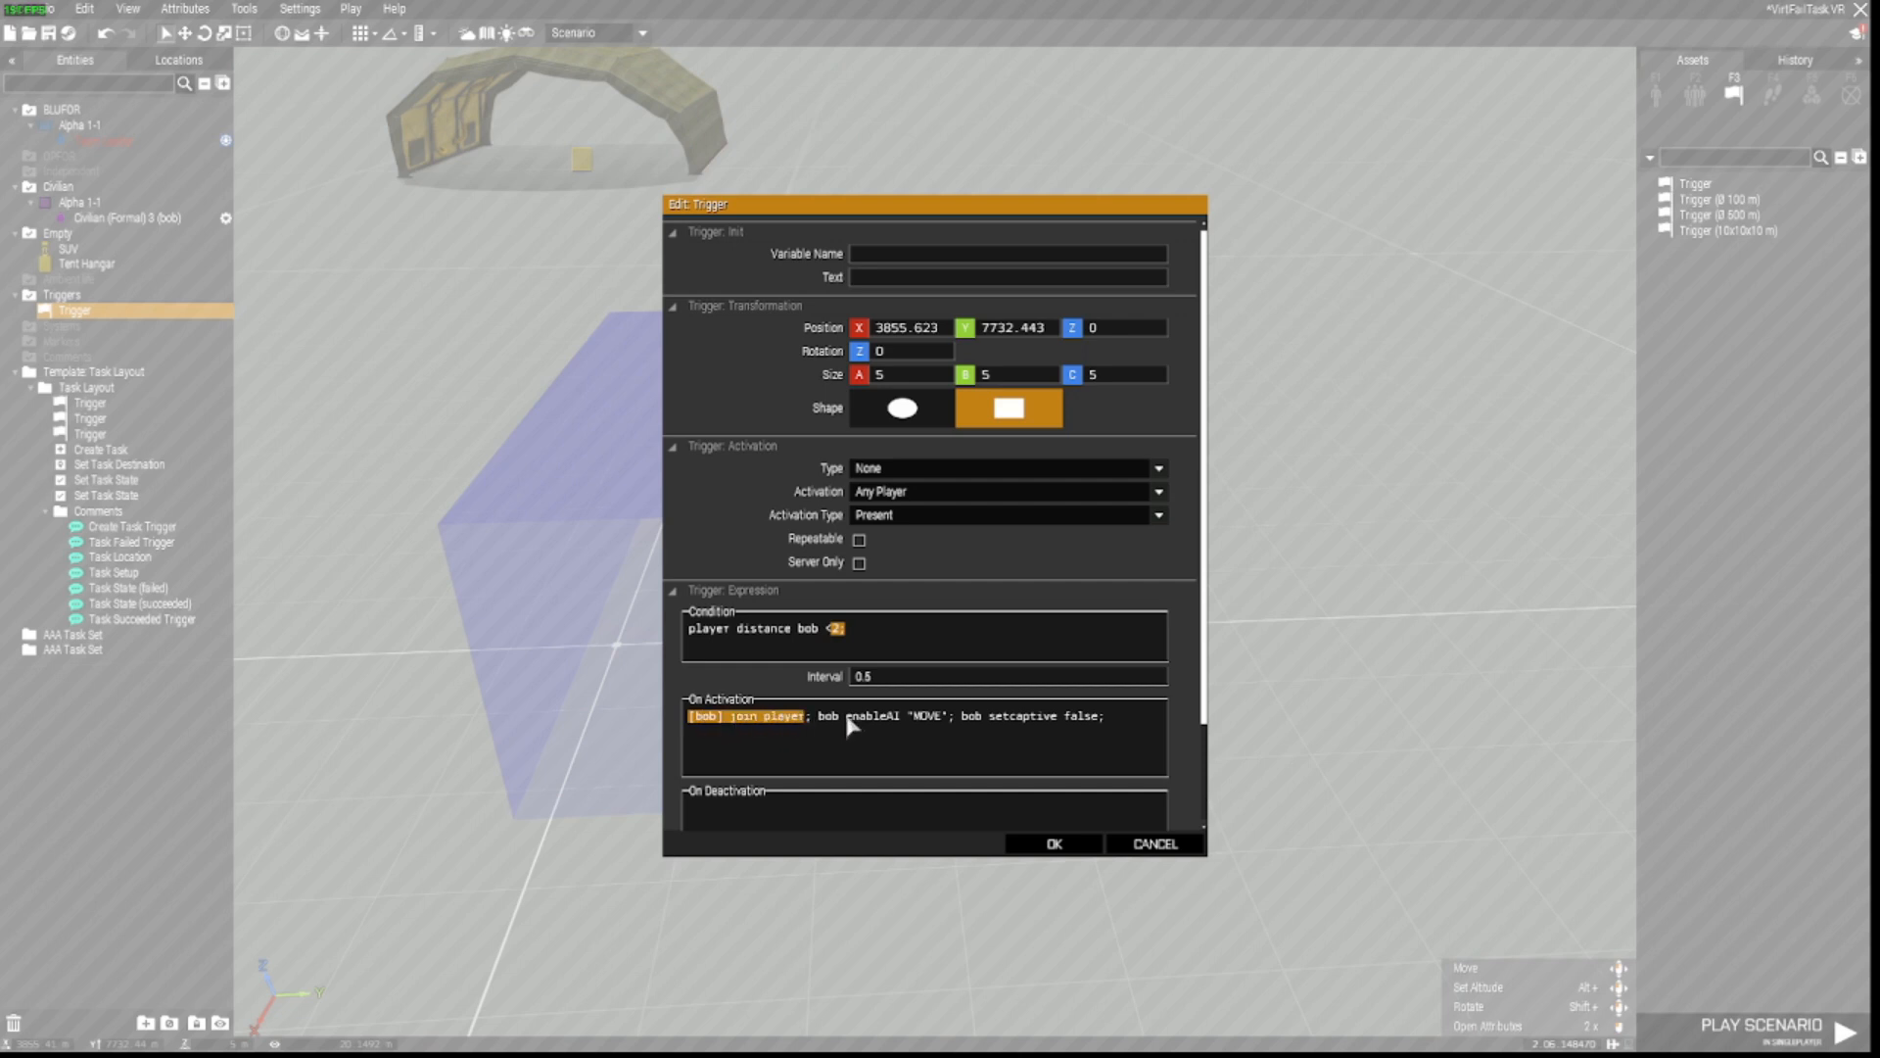
left_click_drag(848, 717, 942, 717)
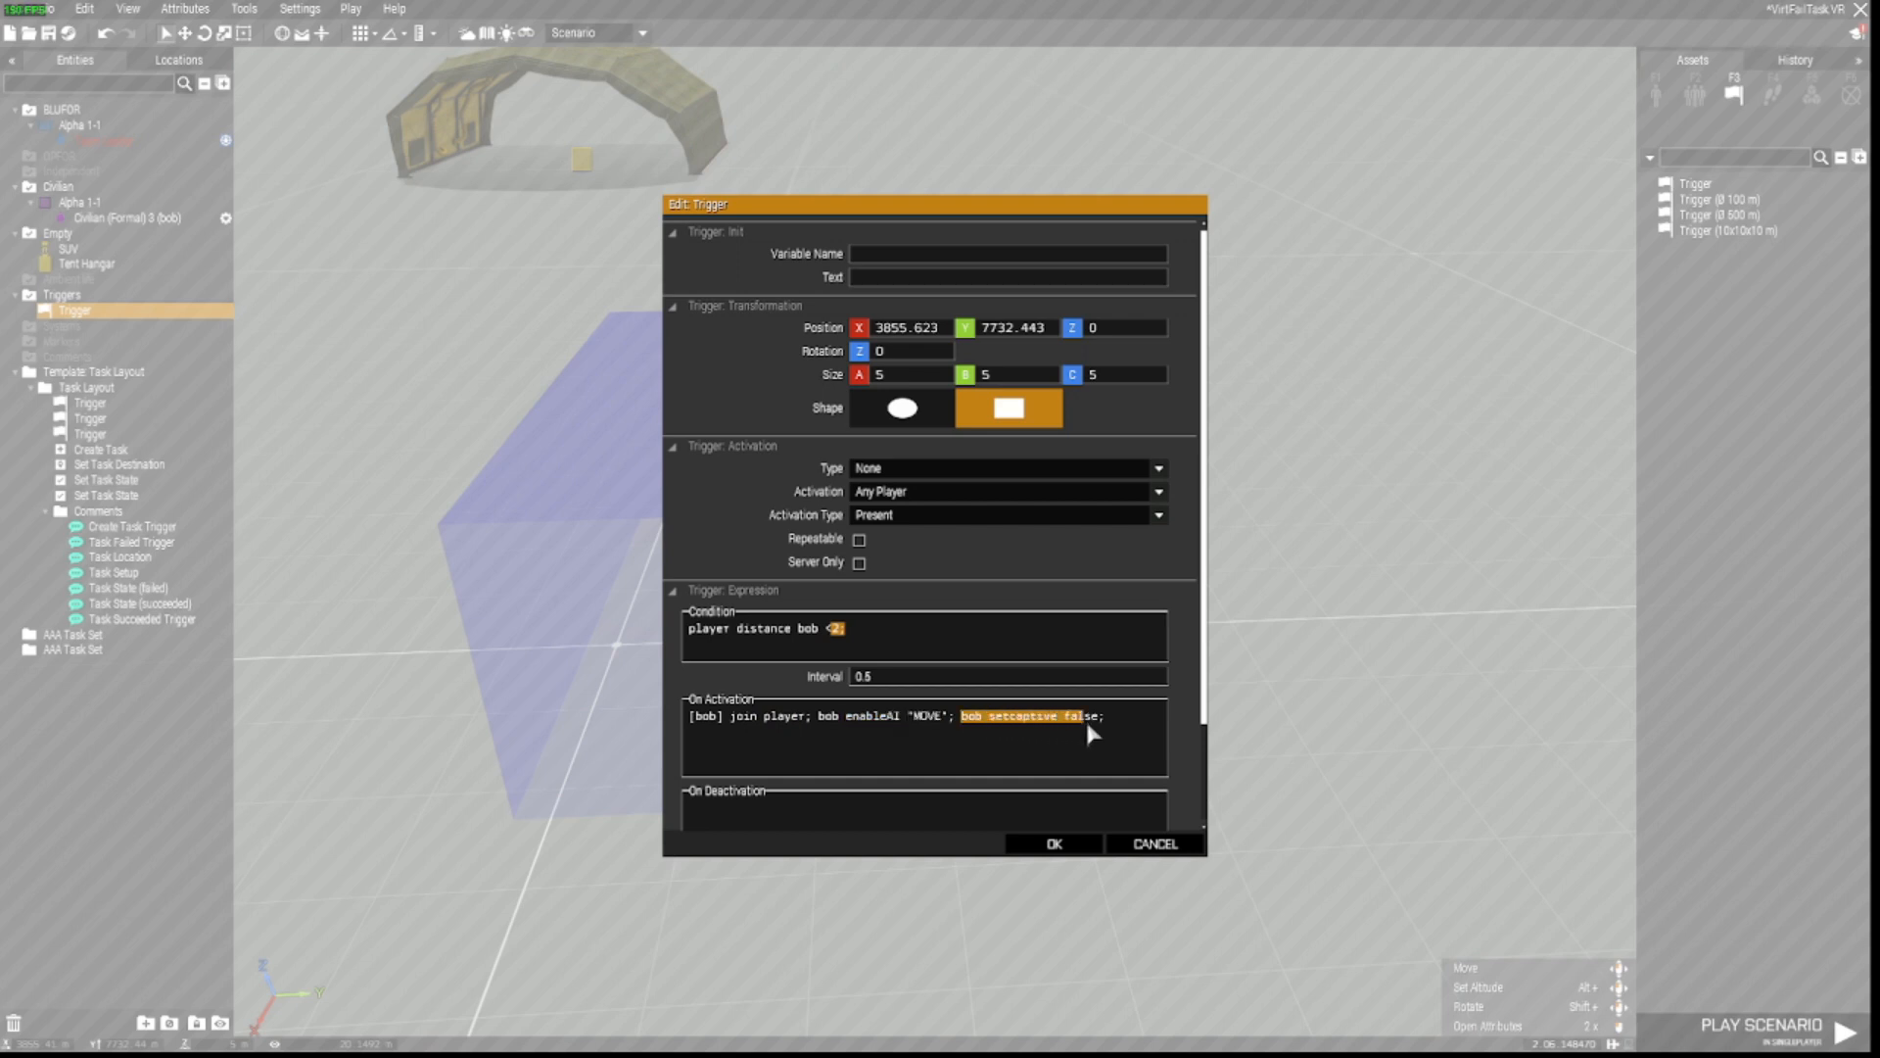
left_click(1054, 842)
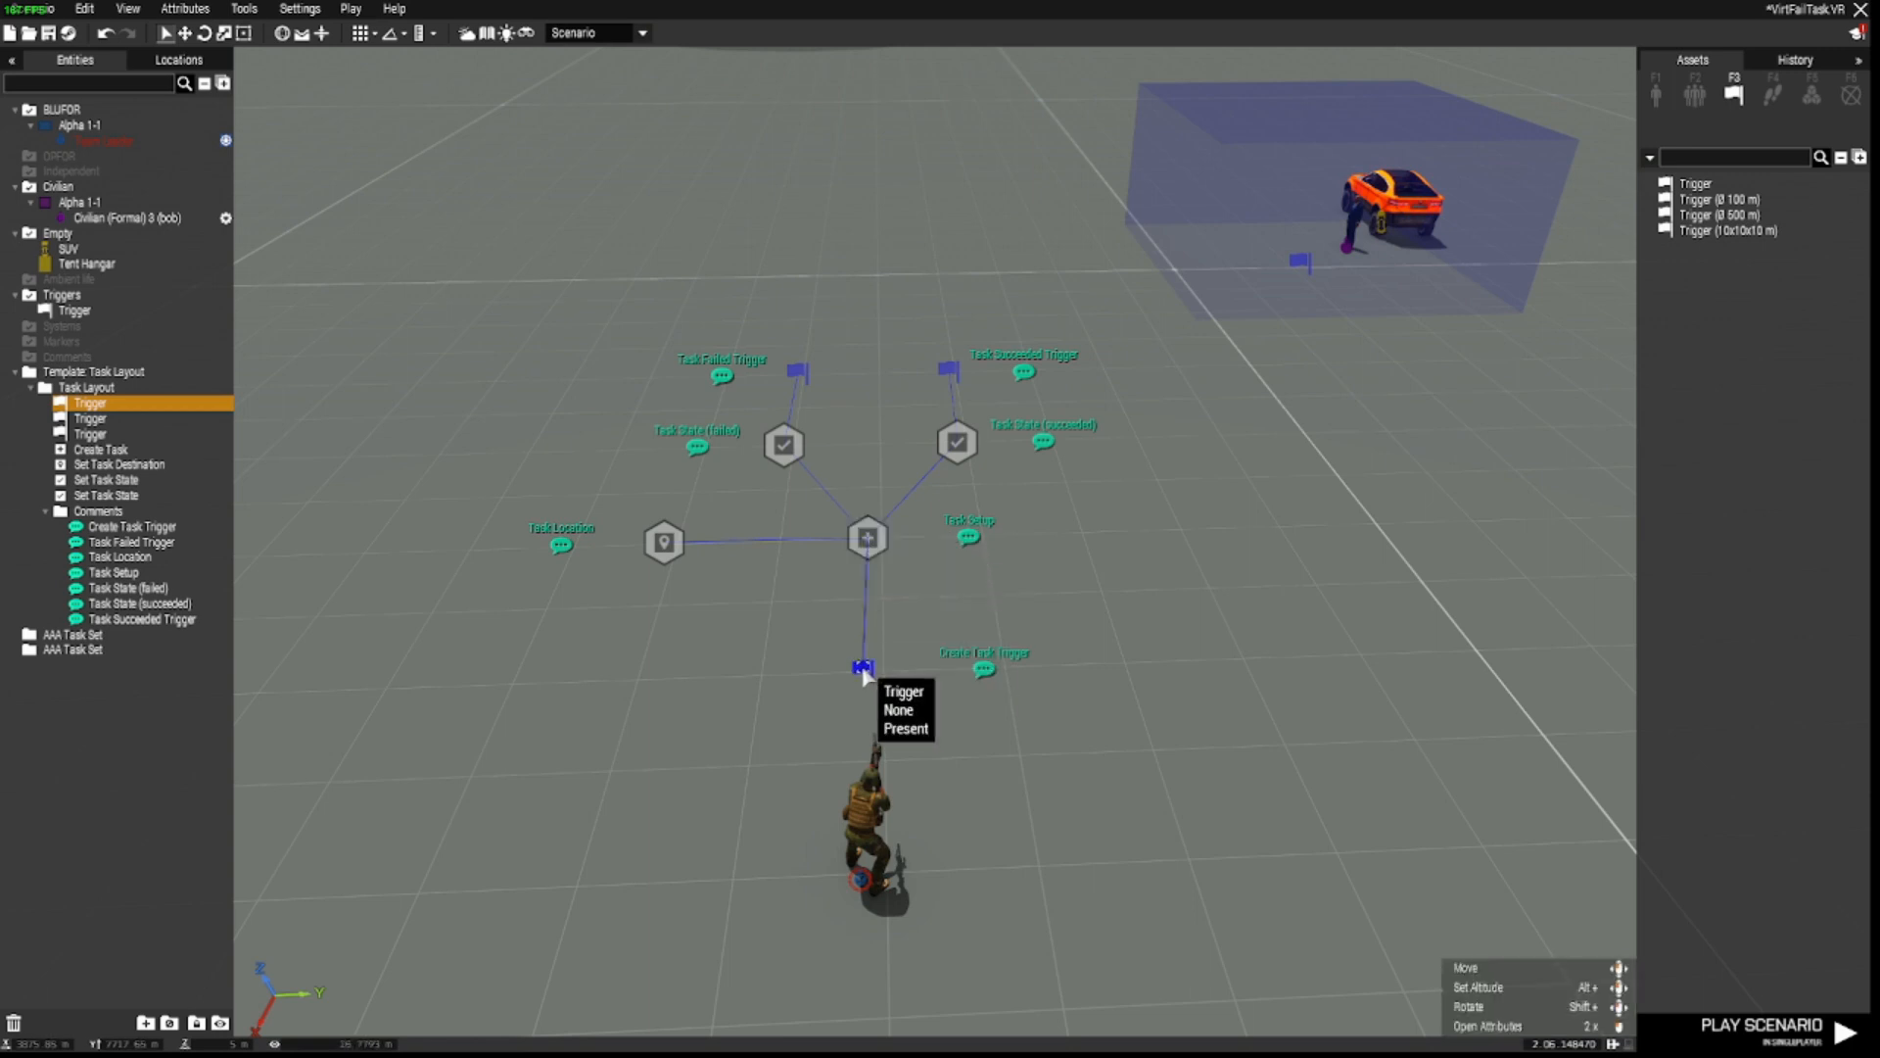
mouse_move(1066, 772)
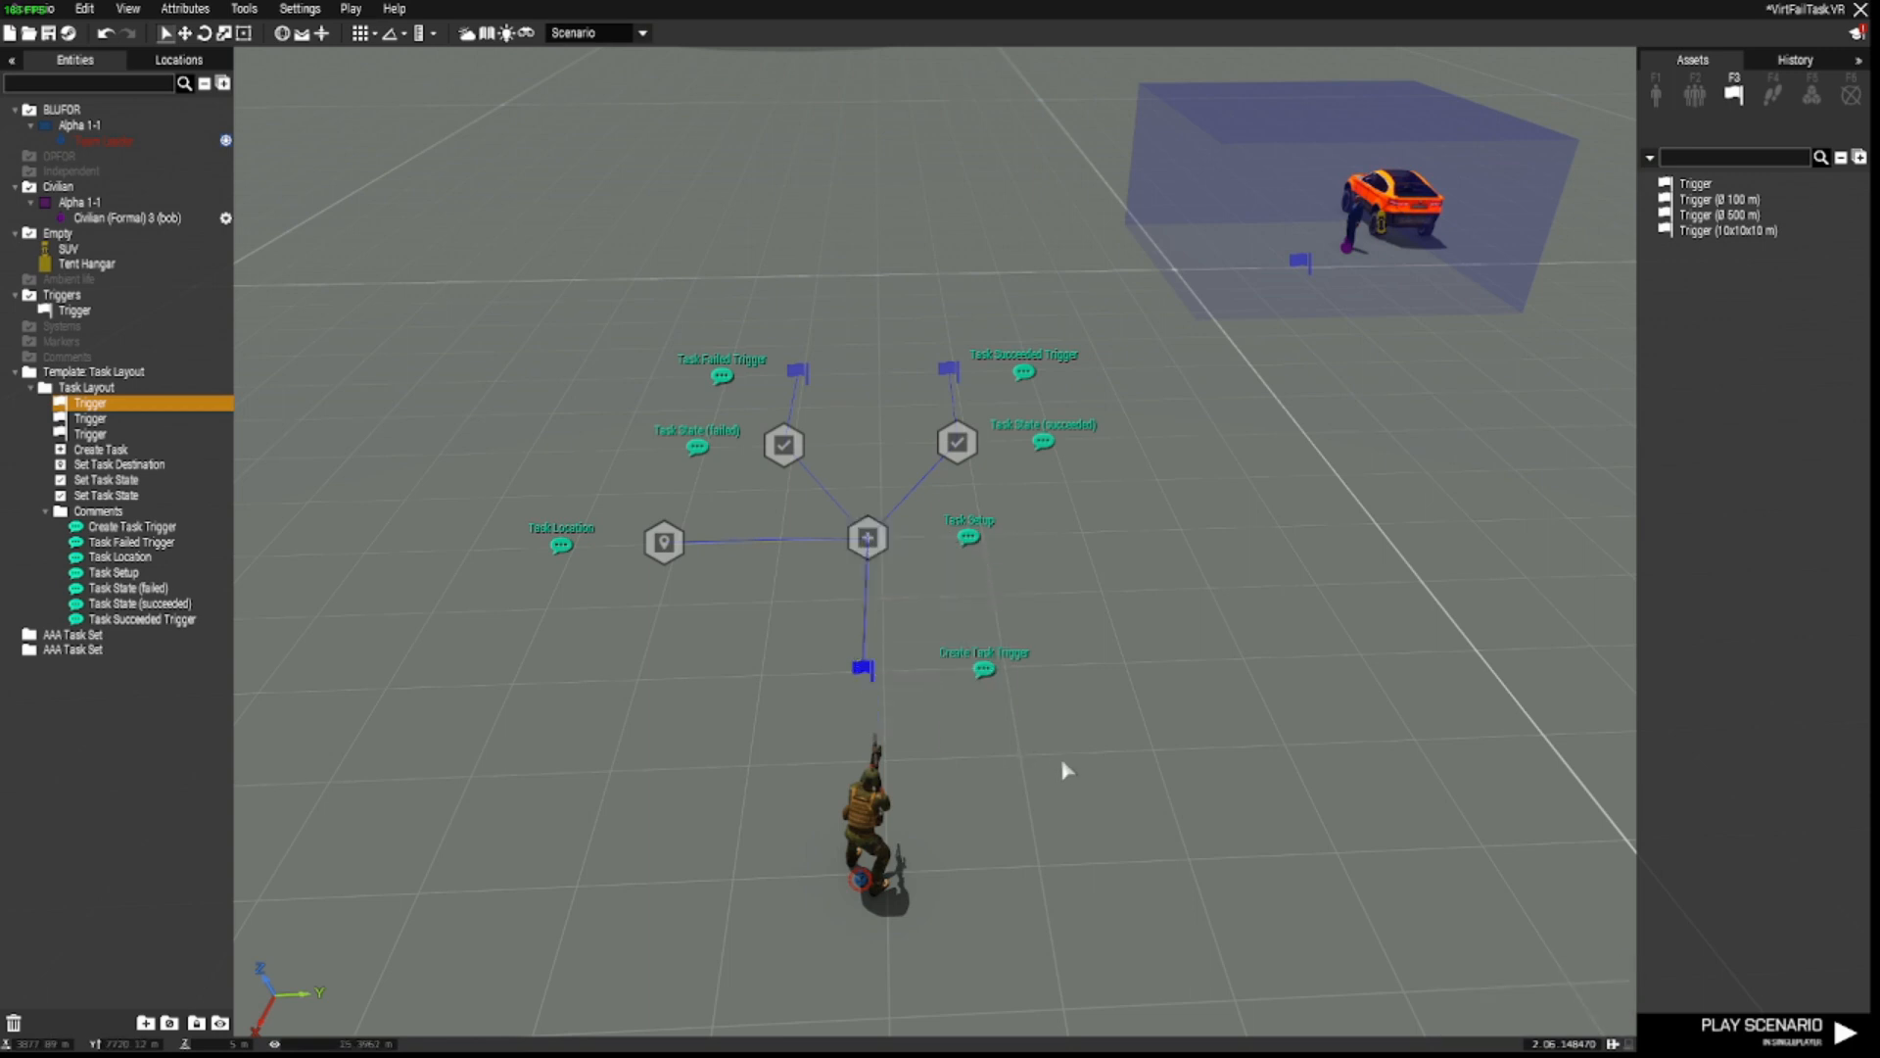
Step: Set the create-task trigger's activation to Any Player (Present) and confirm
left_click(862, 670)
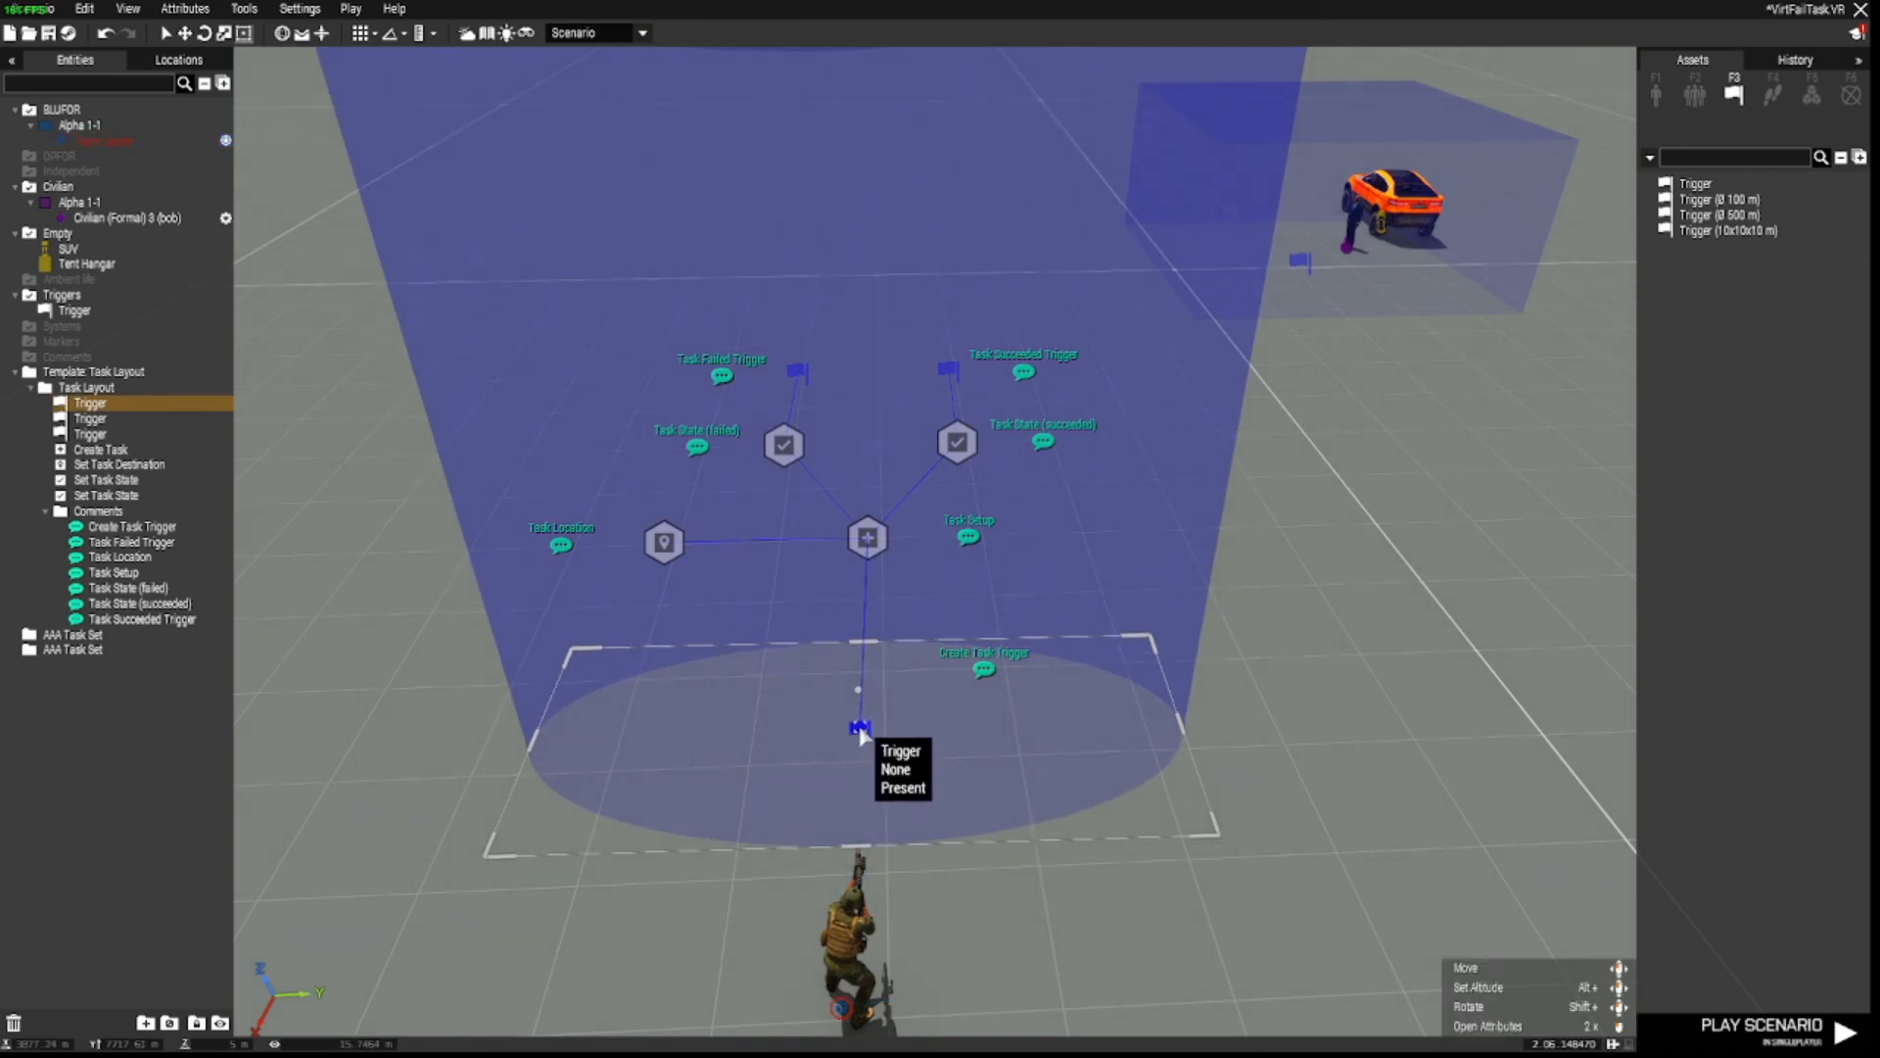
double_click(858, 731)
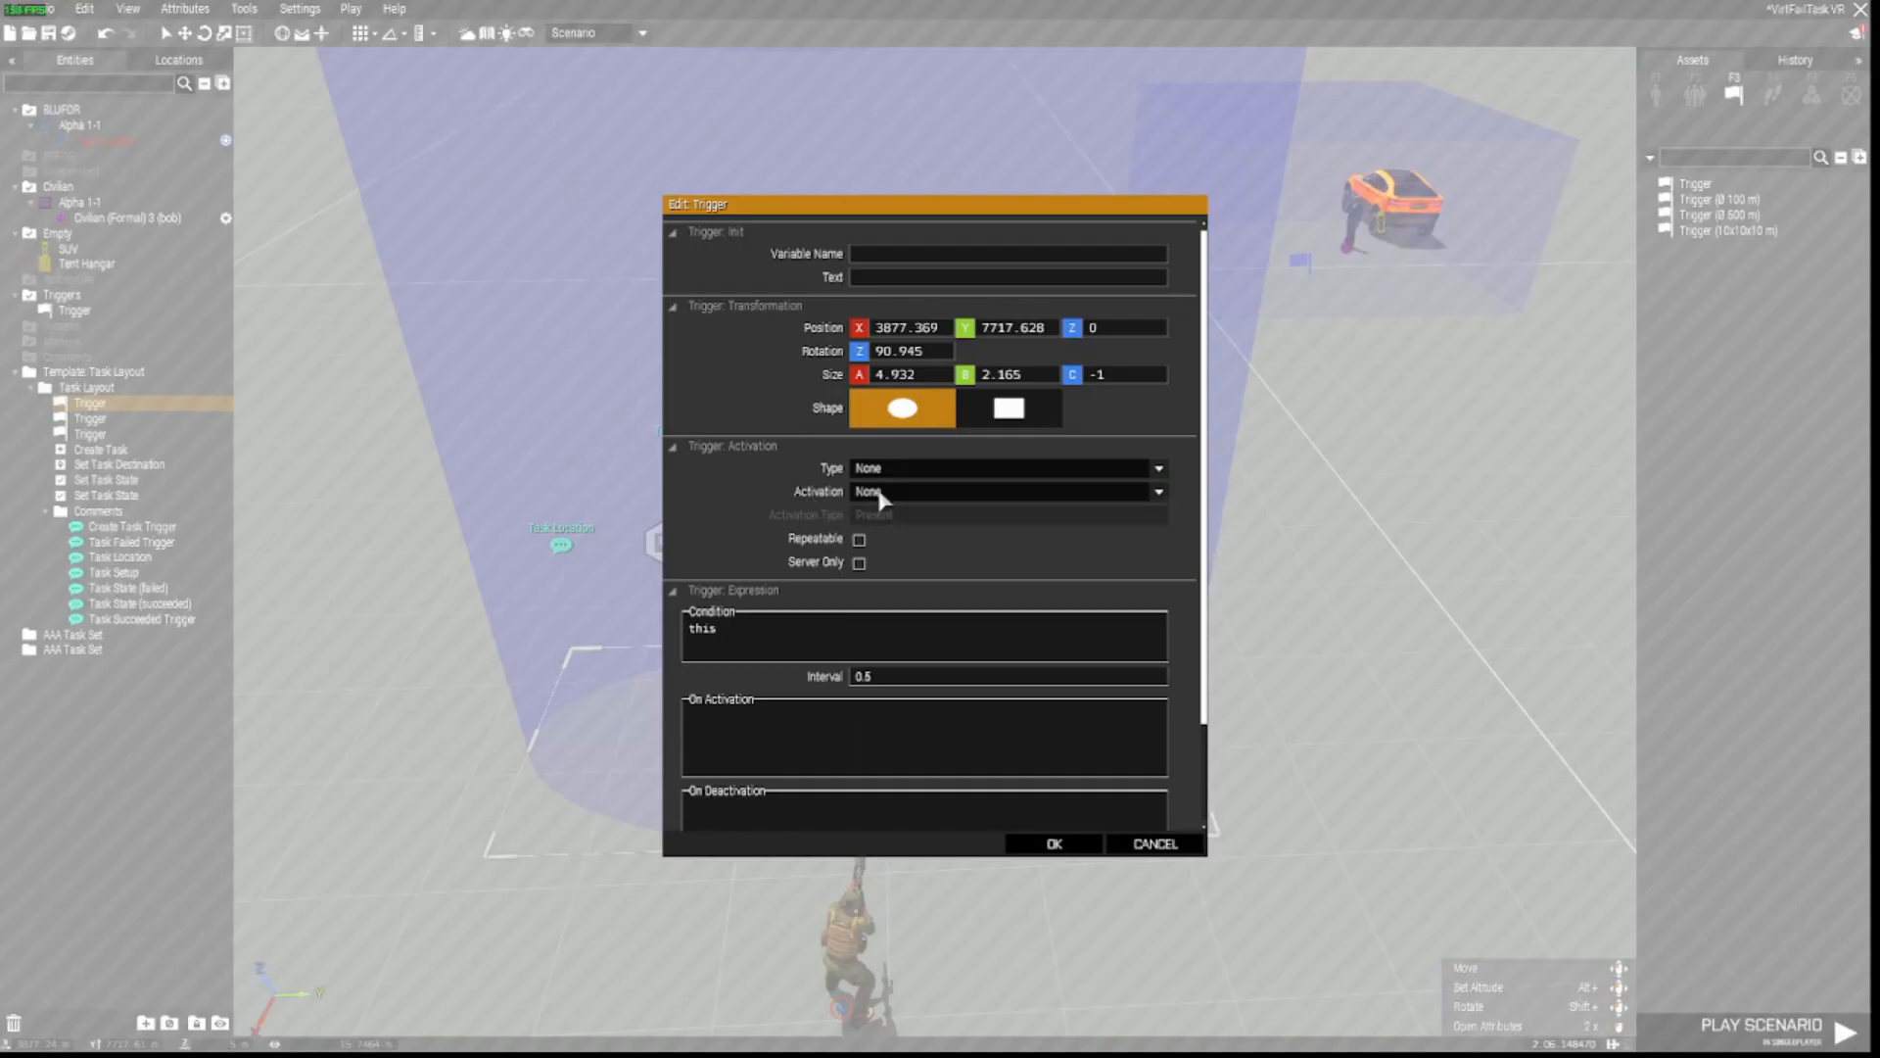
left_click(1005, 489)
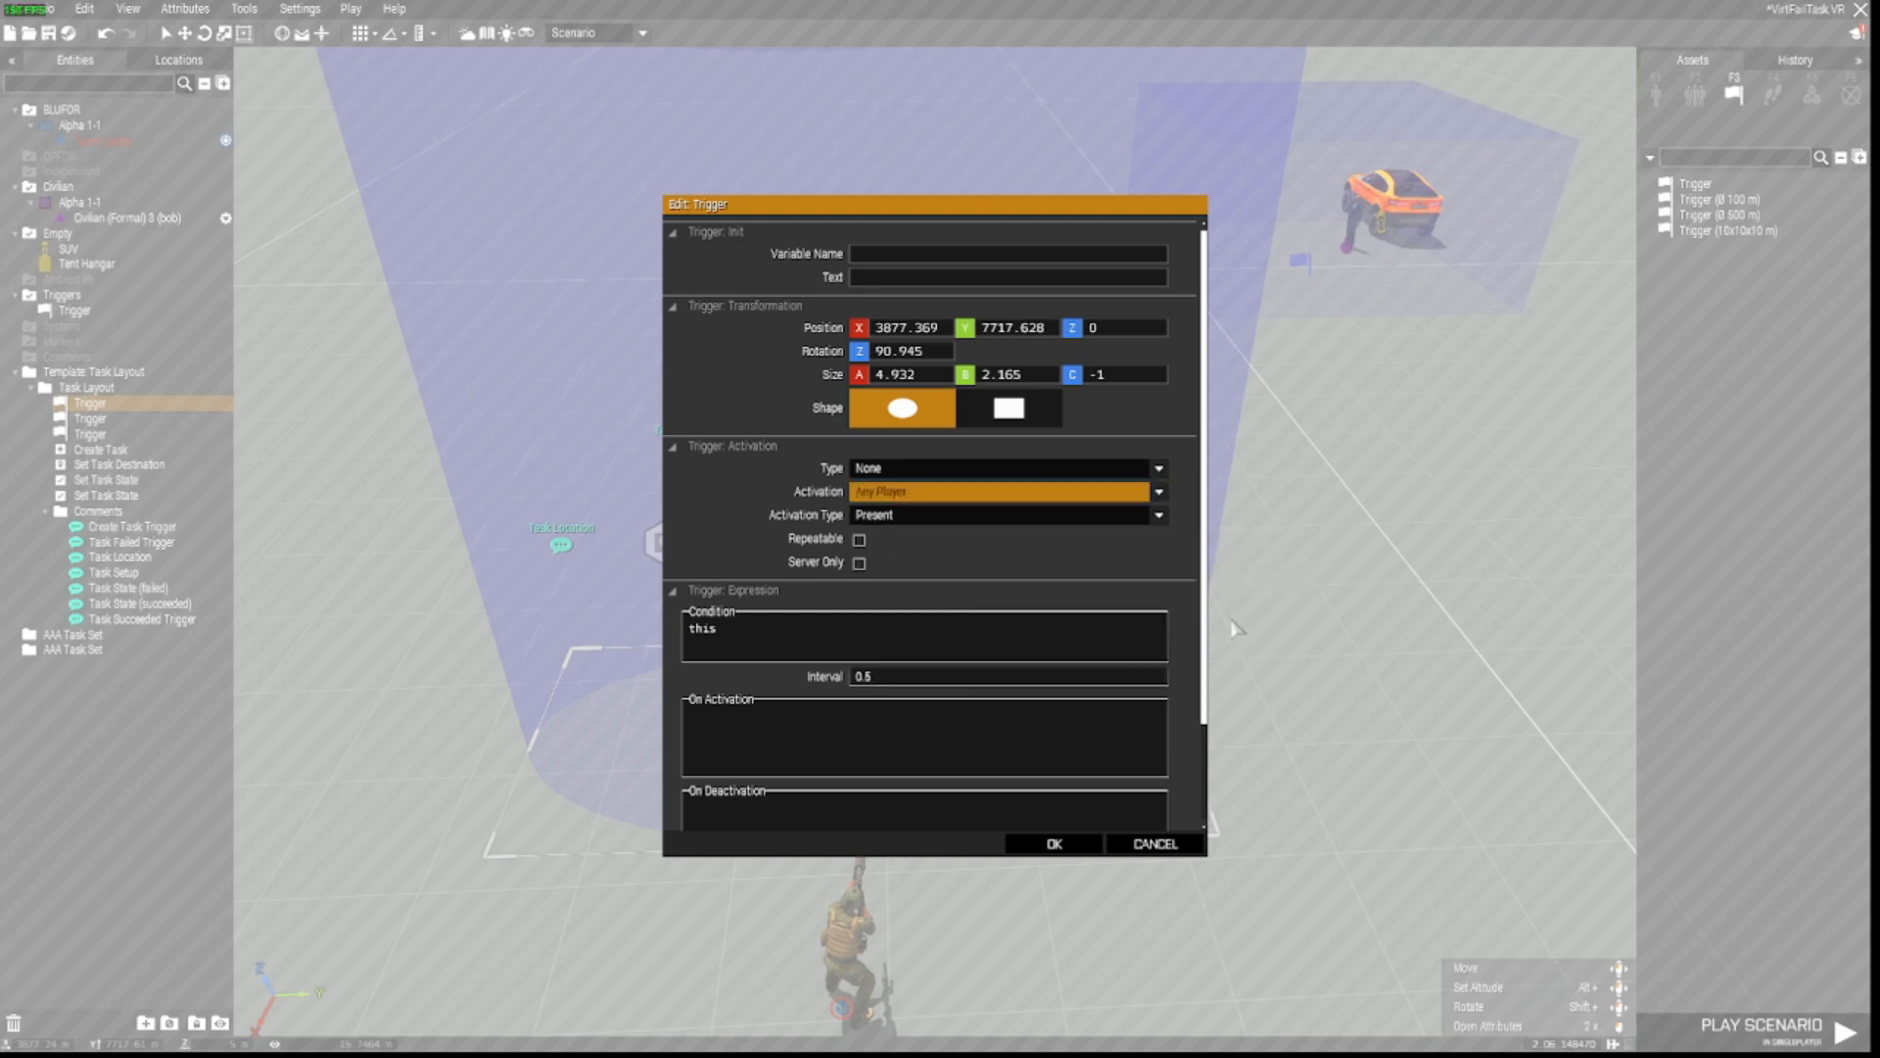
scroll("down", 3)
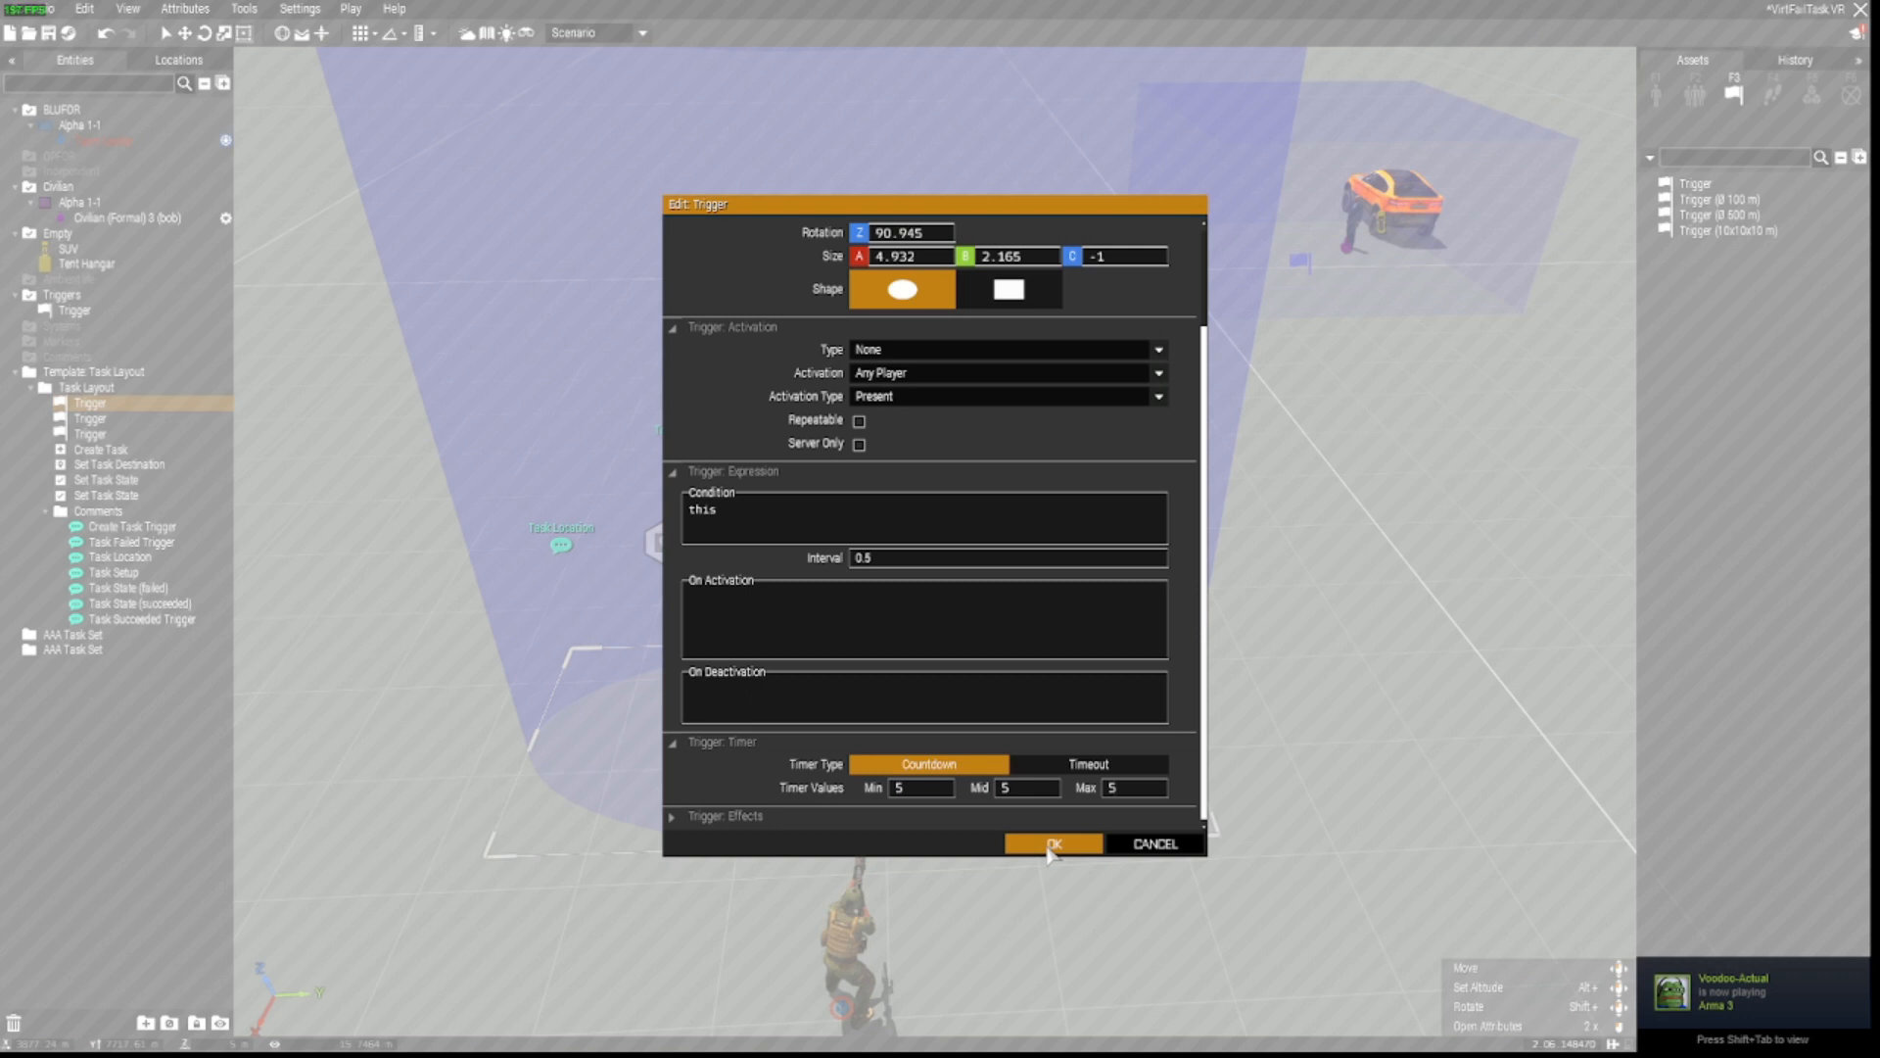
left_click(1052, 842)
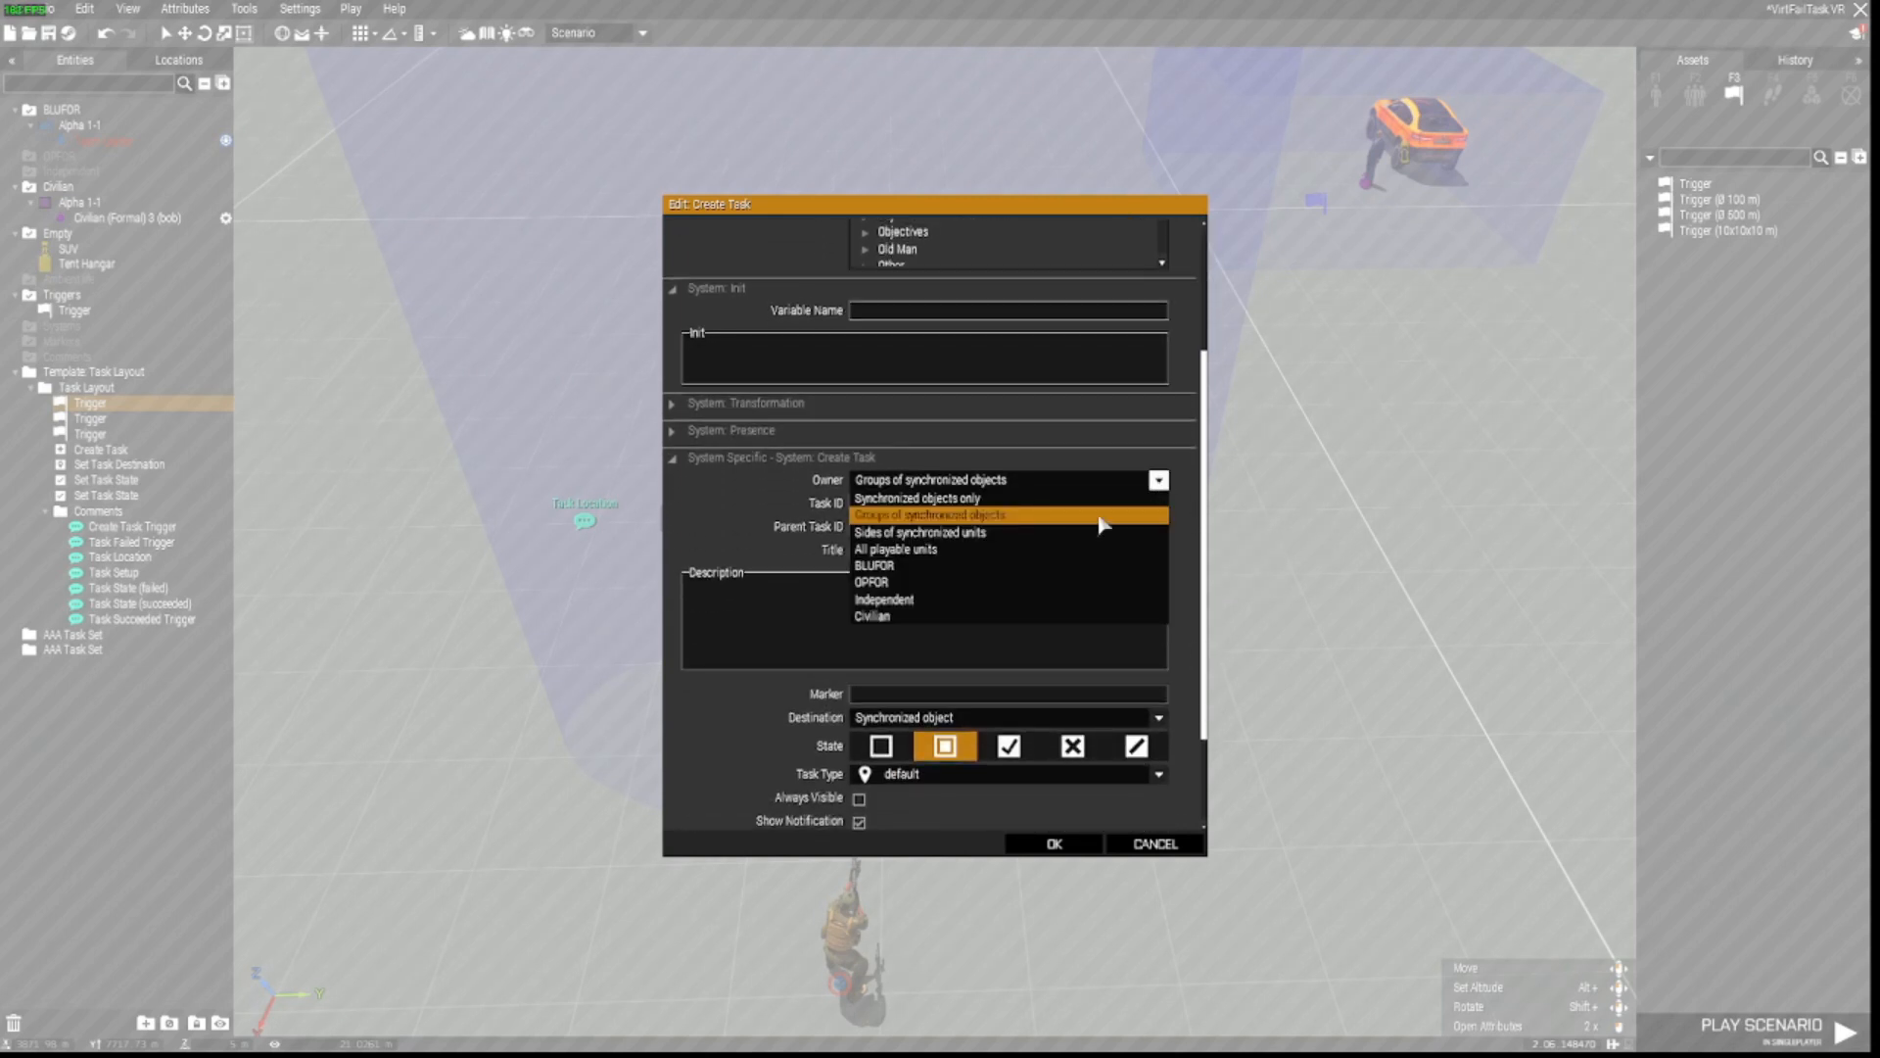
Step: Assign task1 to all playable units, titled 'Escort the VIP to the hangar' with an 'Escort VIP' description
left_click(895, 549)
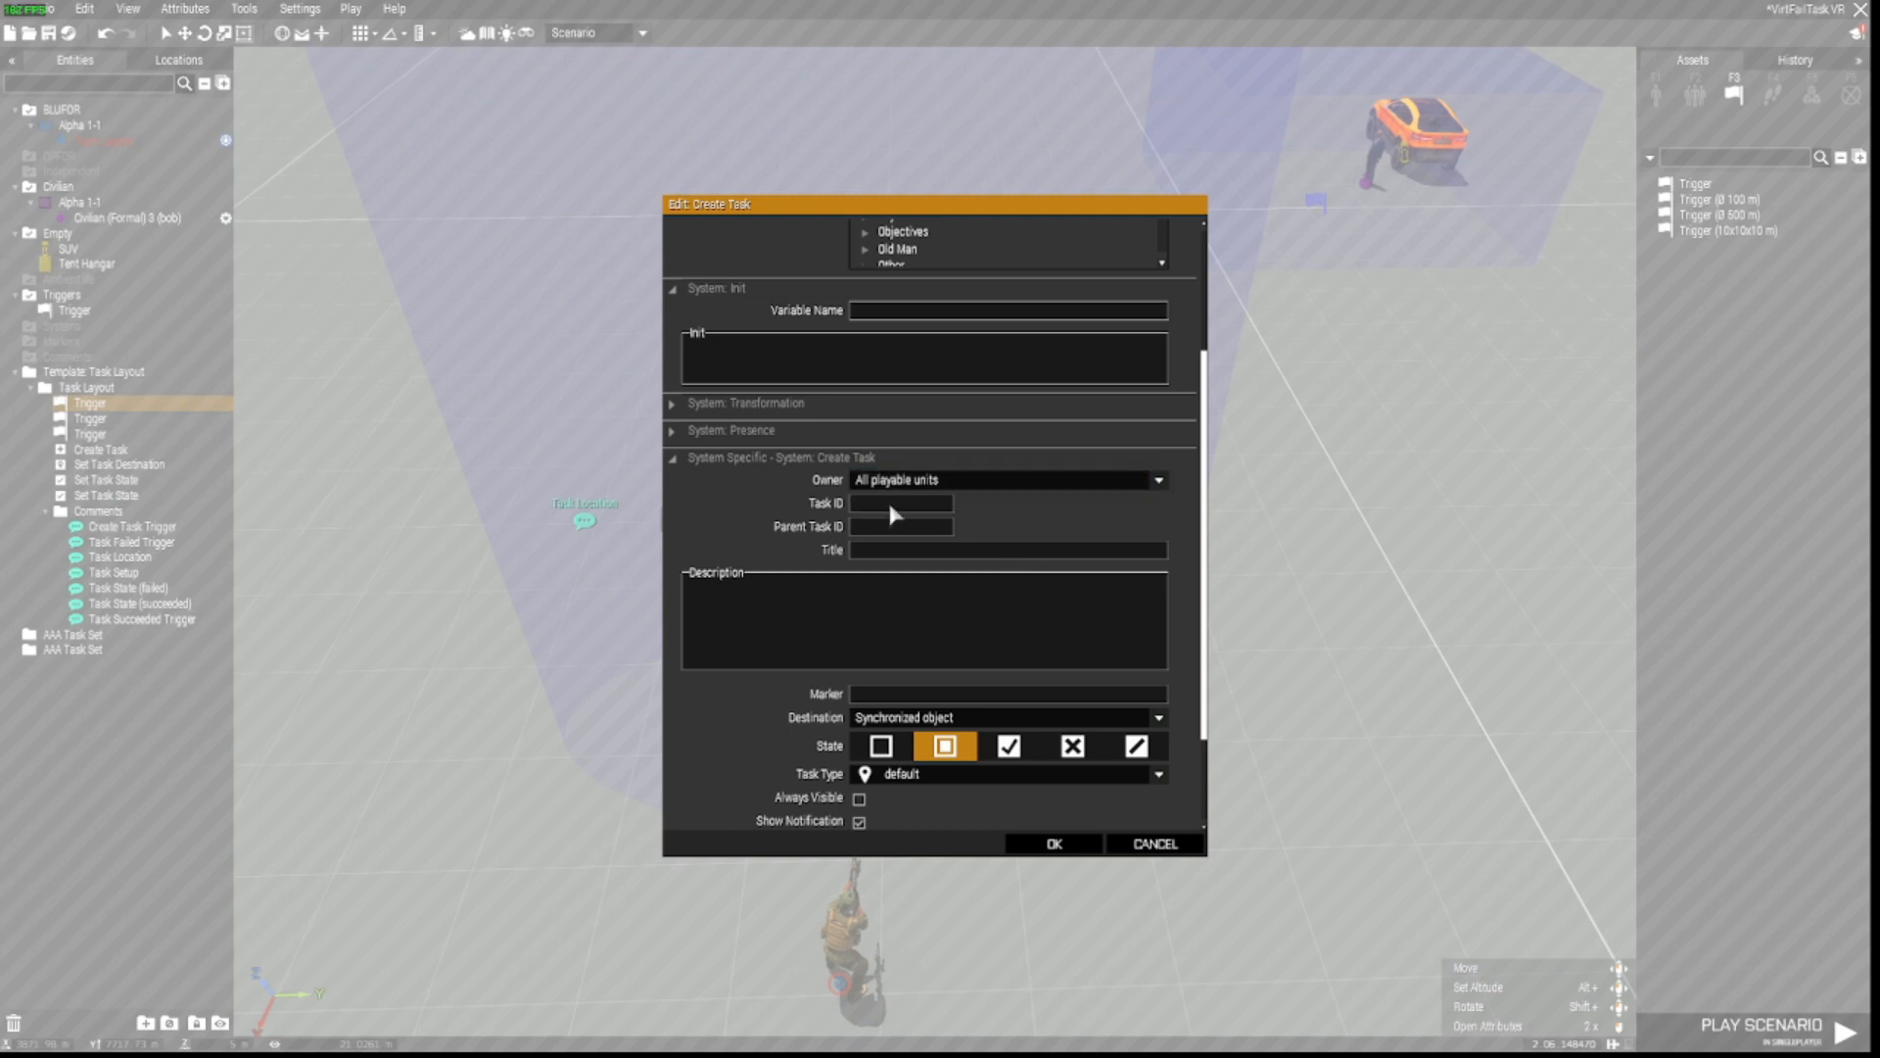
type("task1")
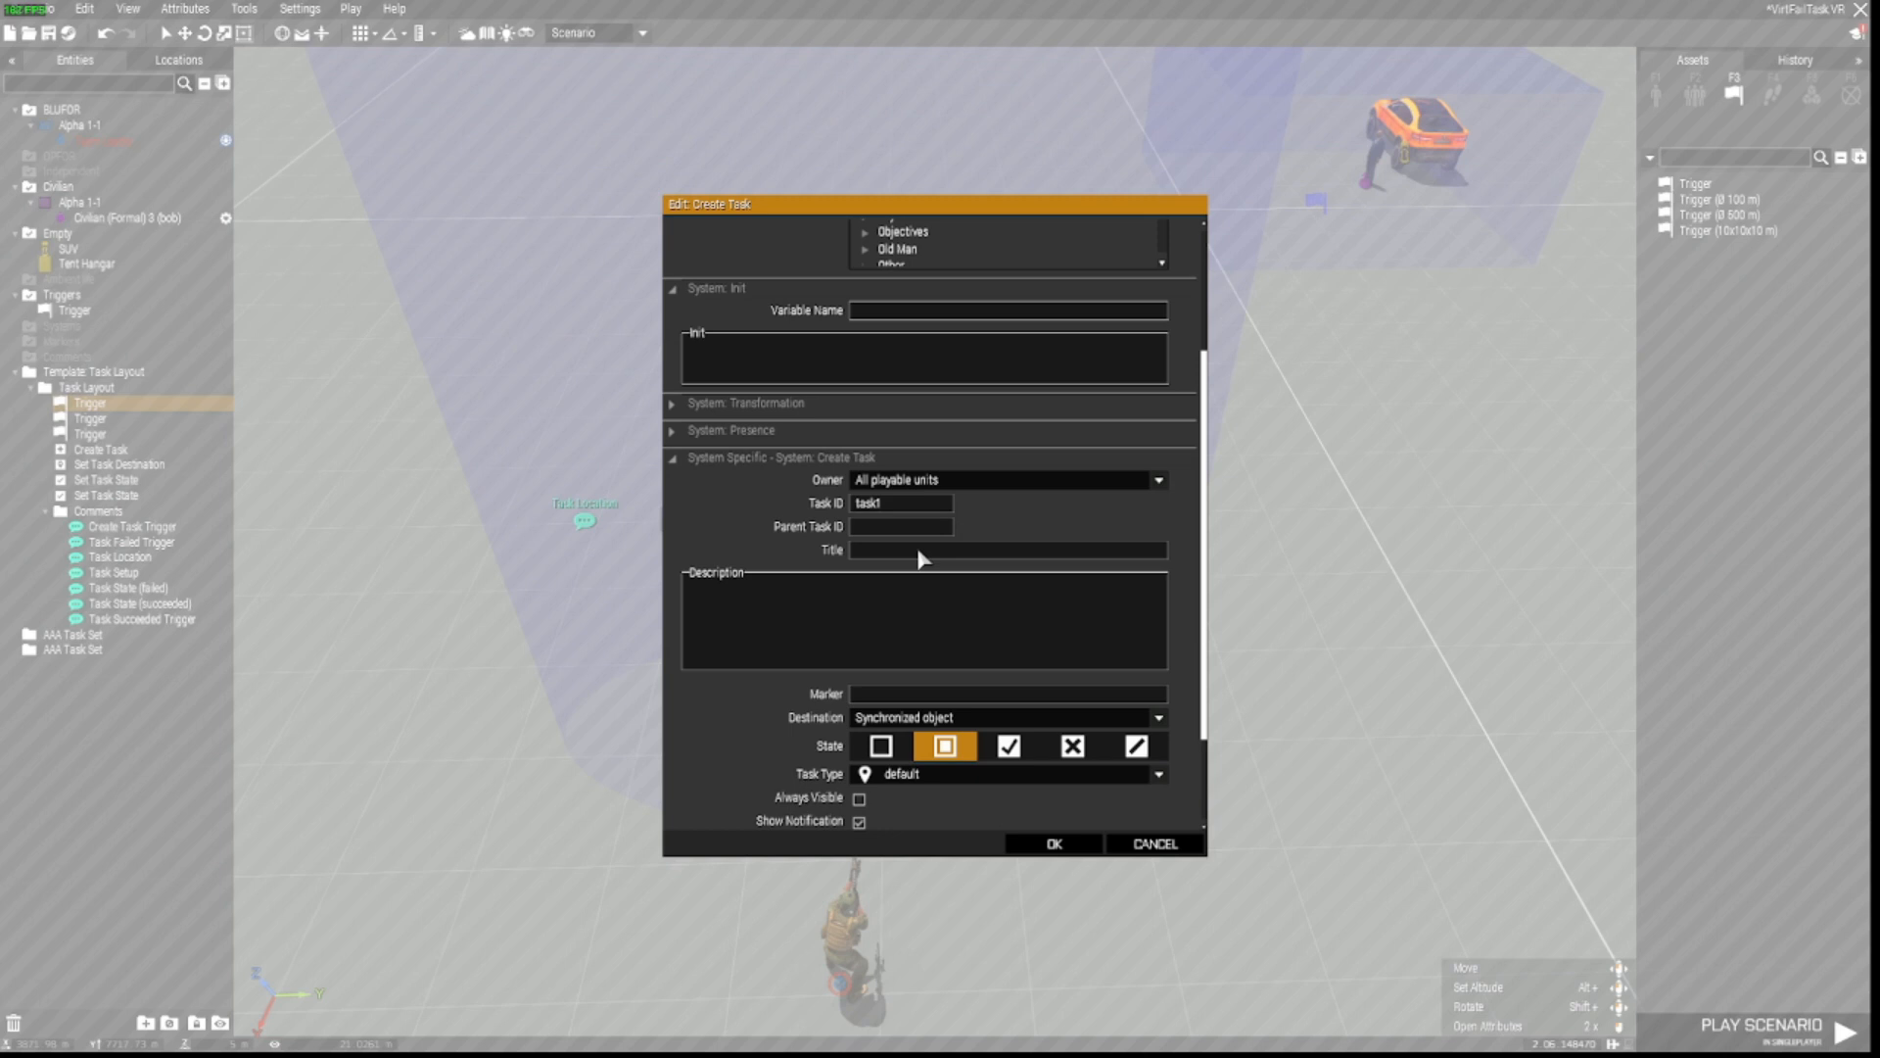
type("E")
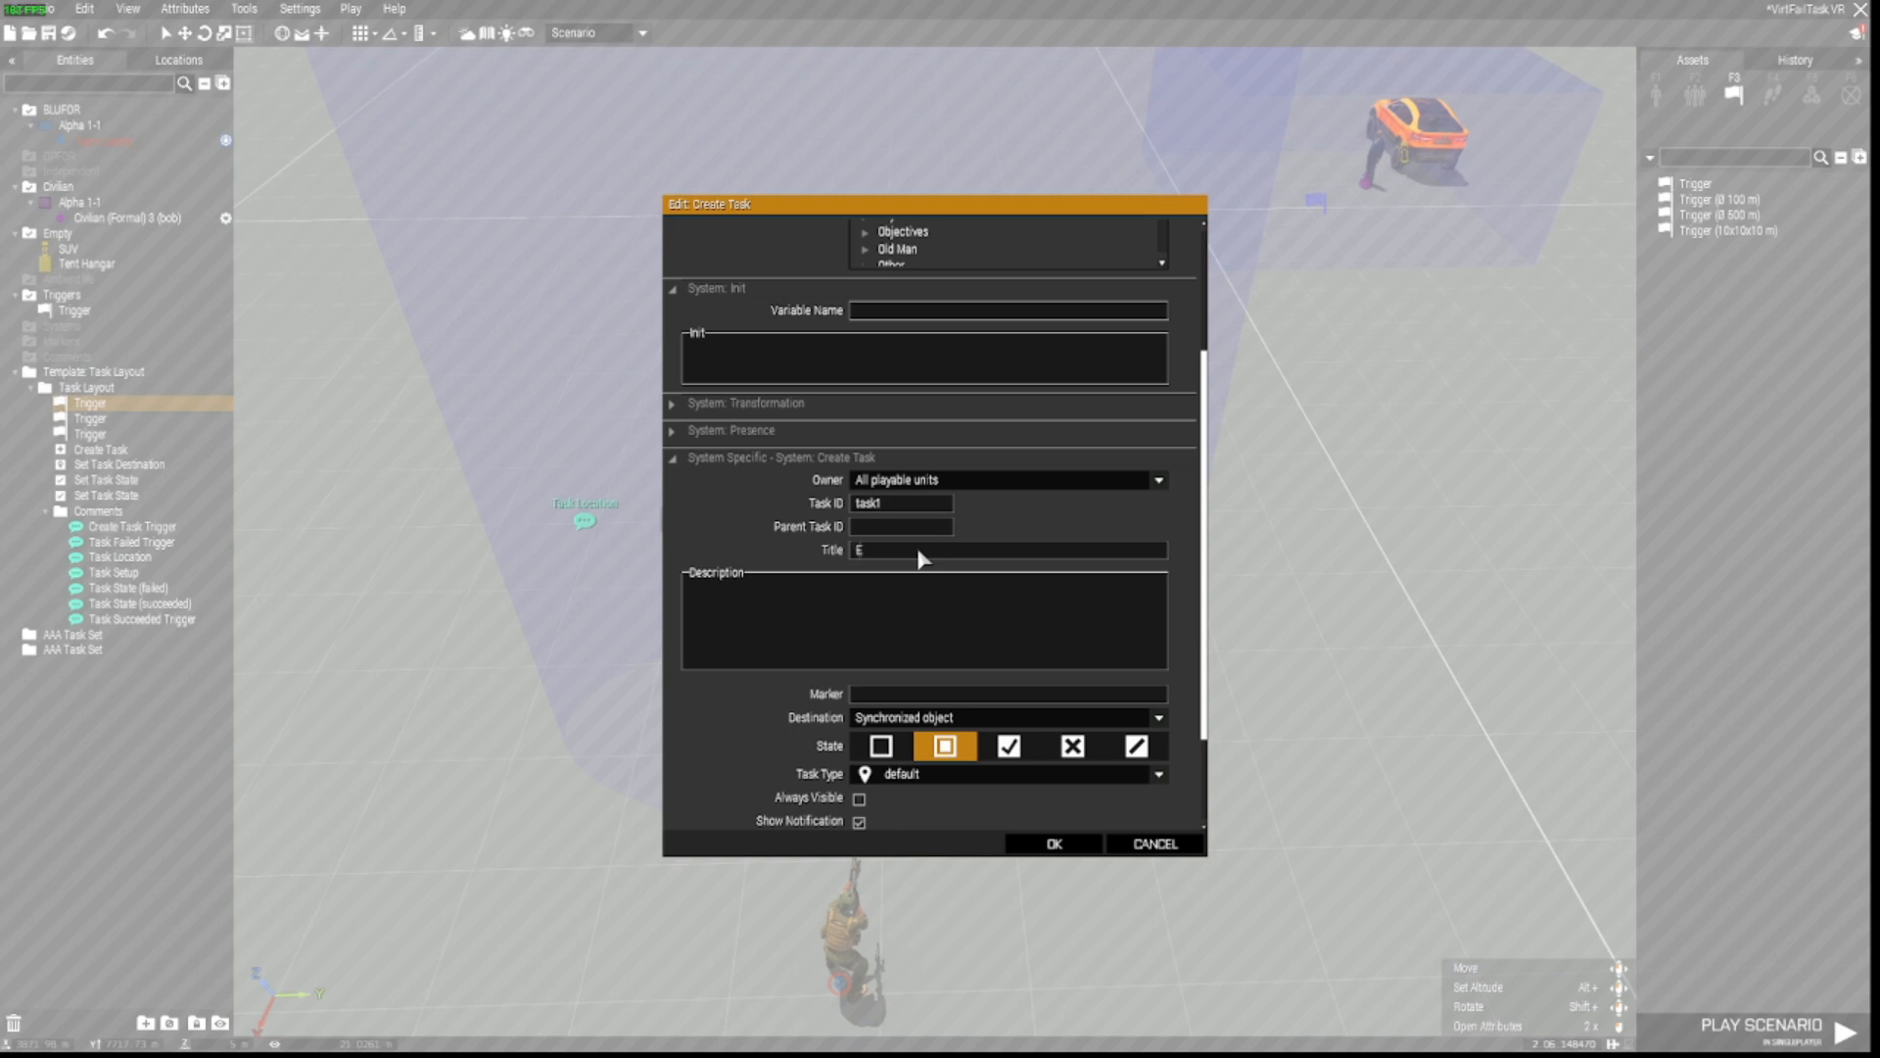
type("Escort ythi")
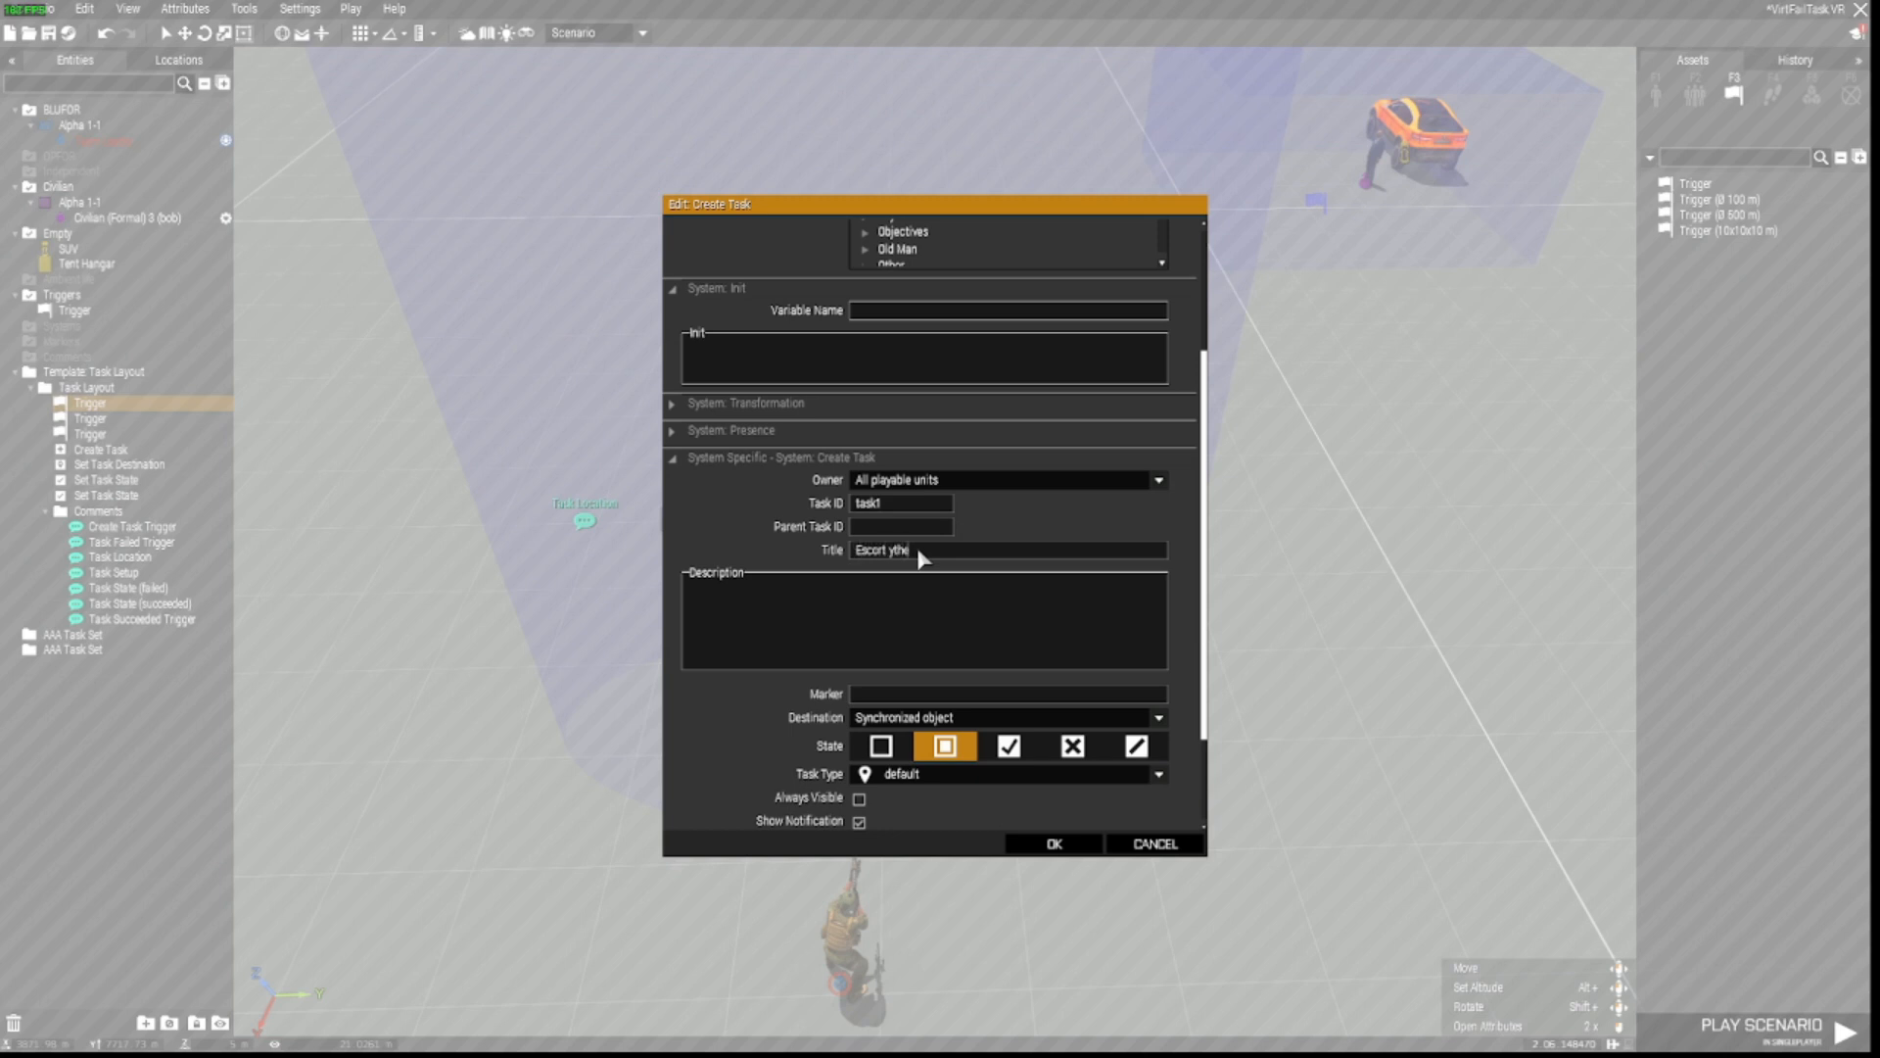
type("the")
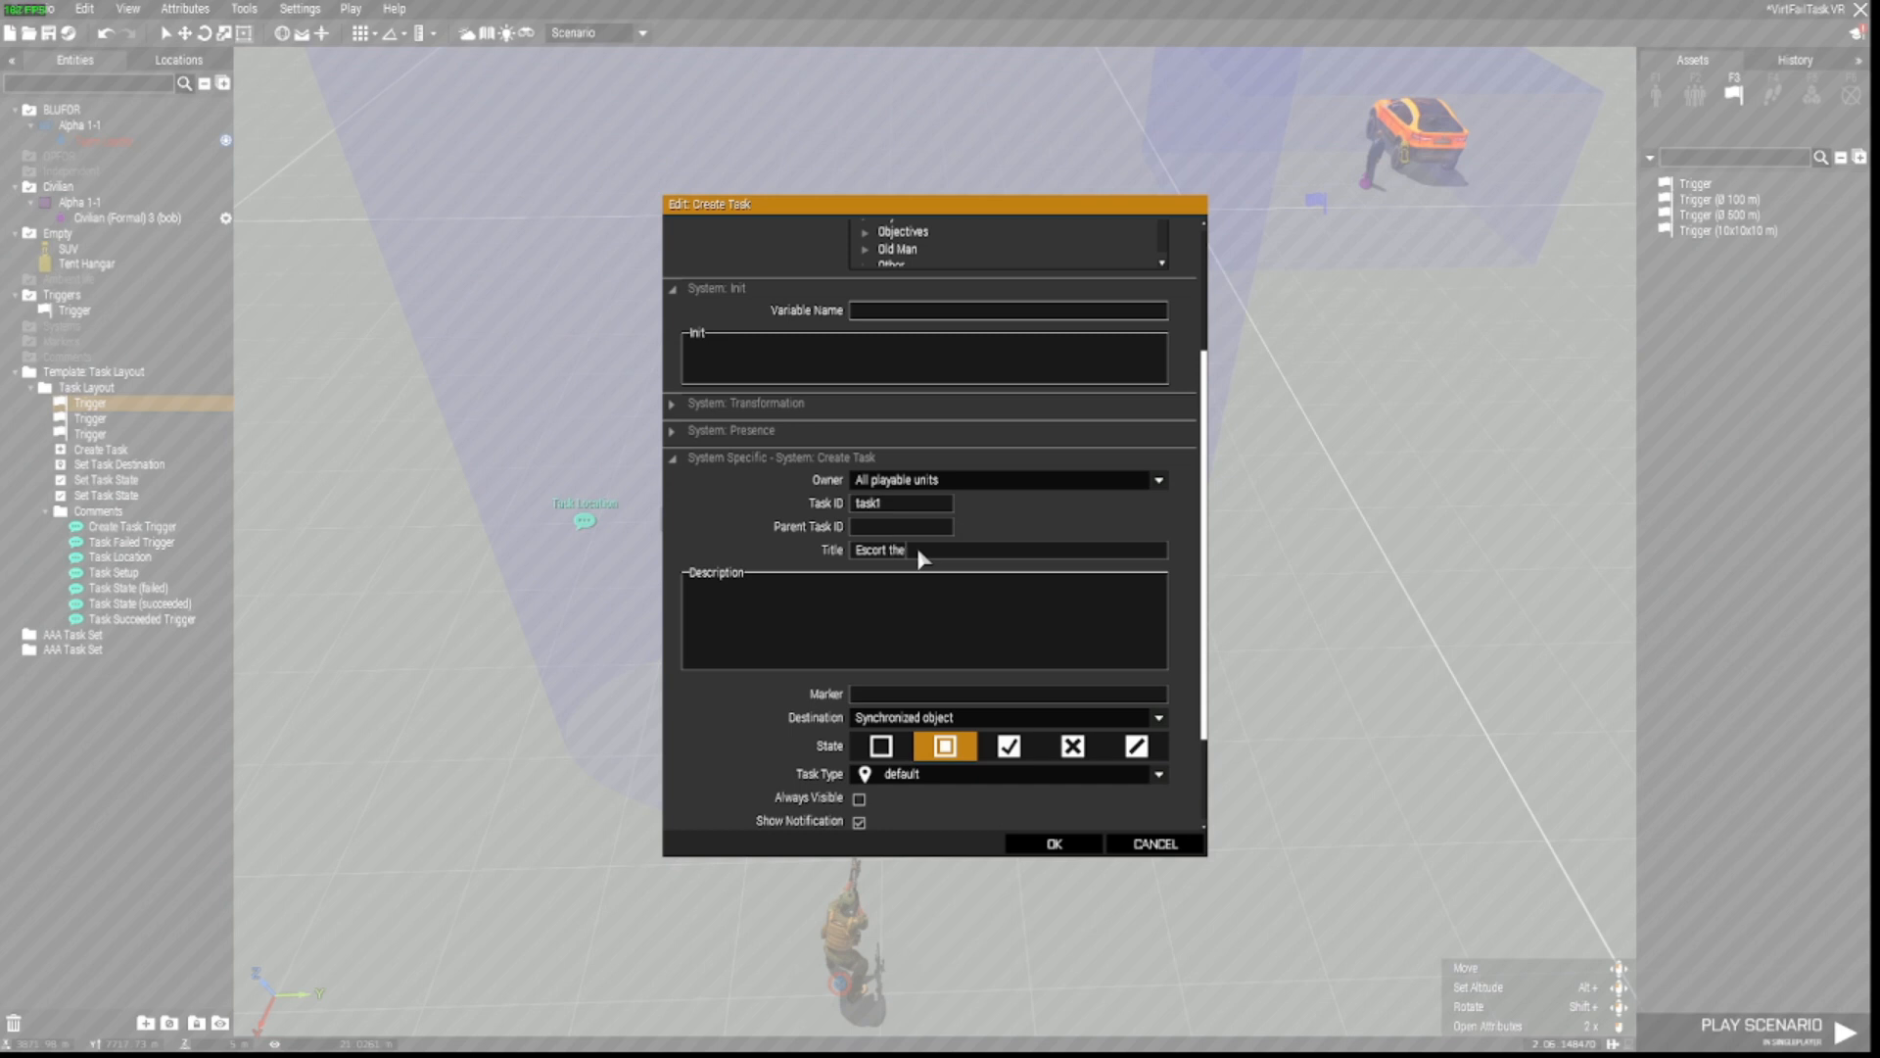
type("VIP to the")
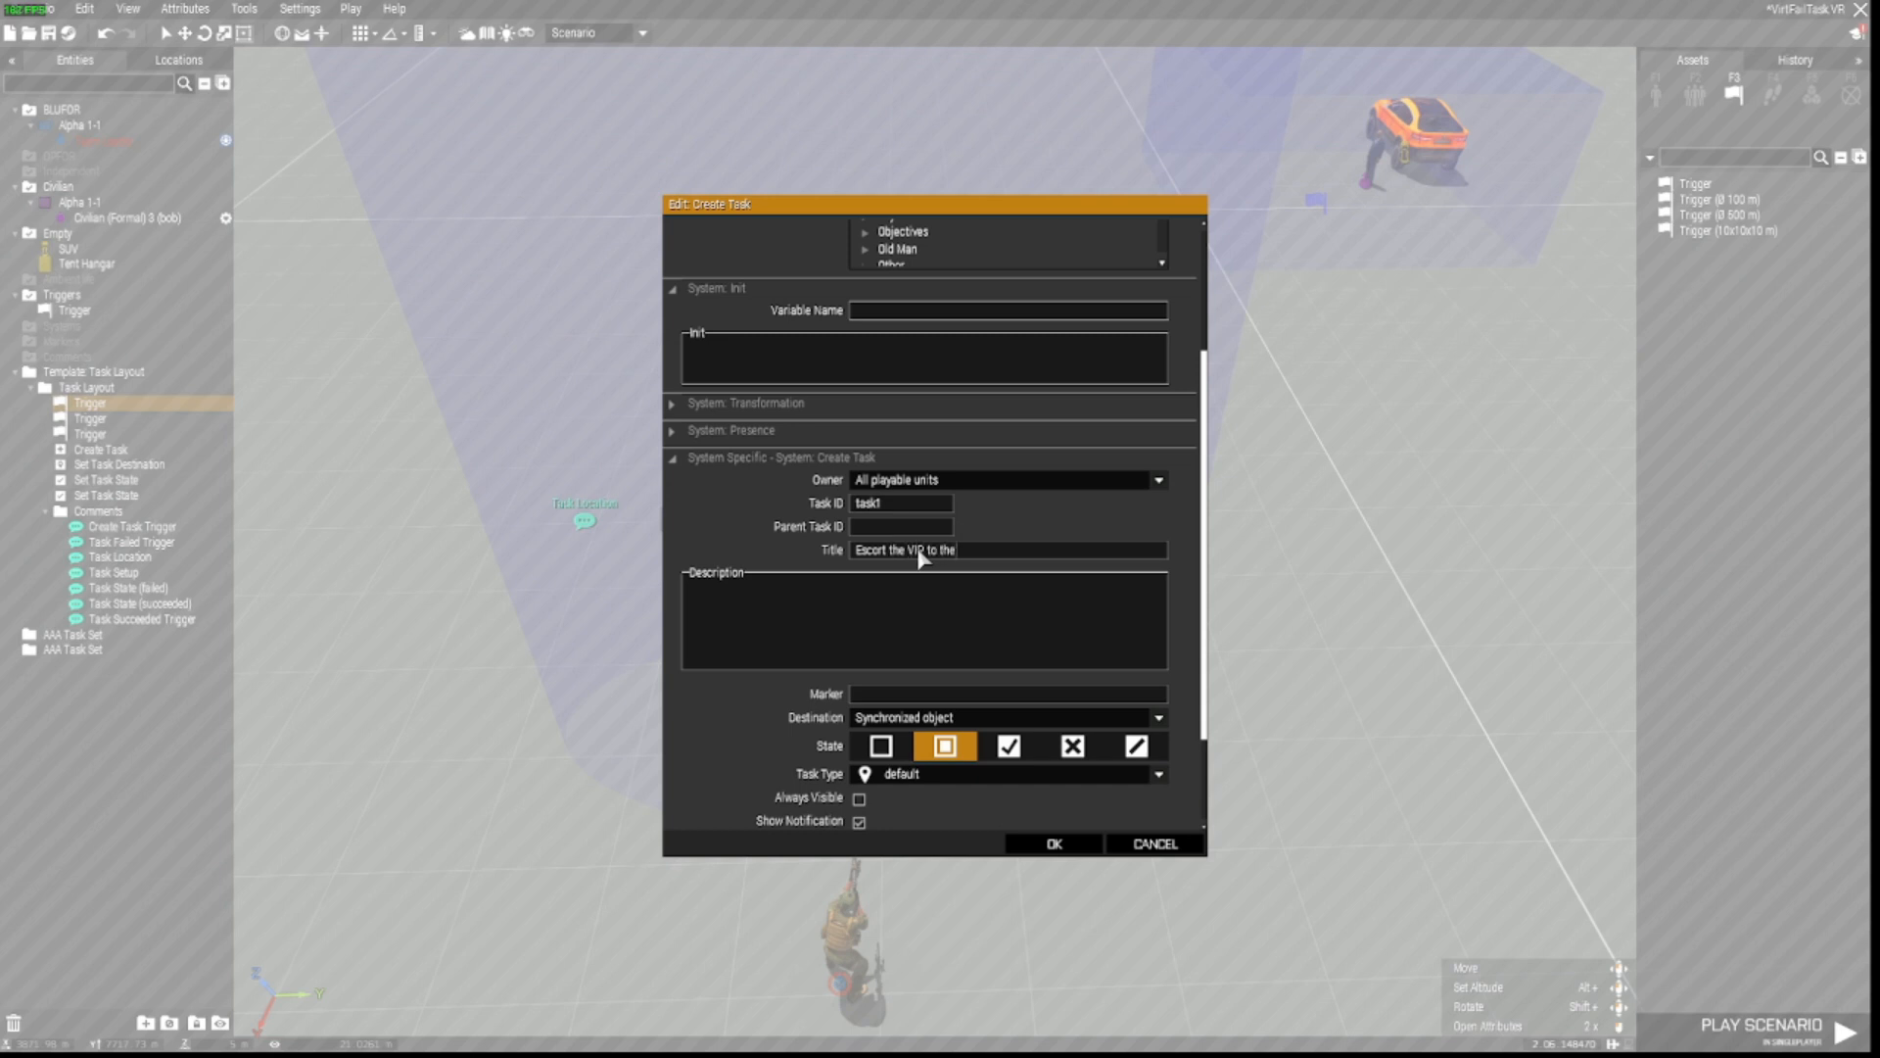
type("hangar")
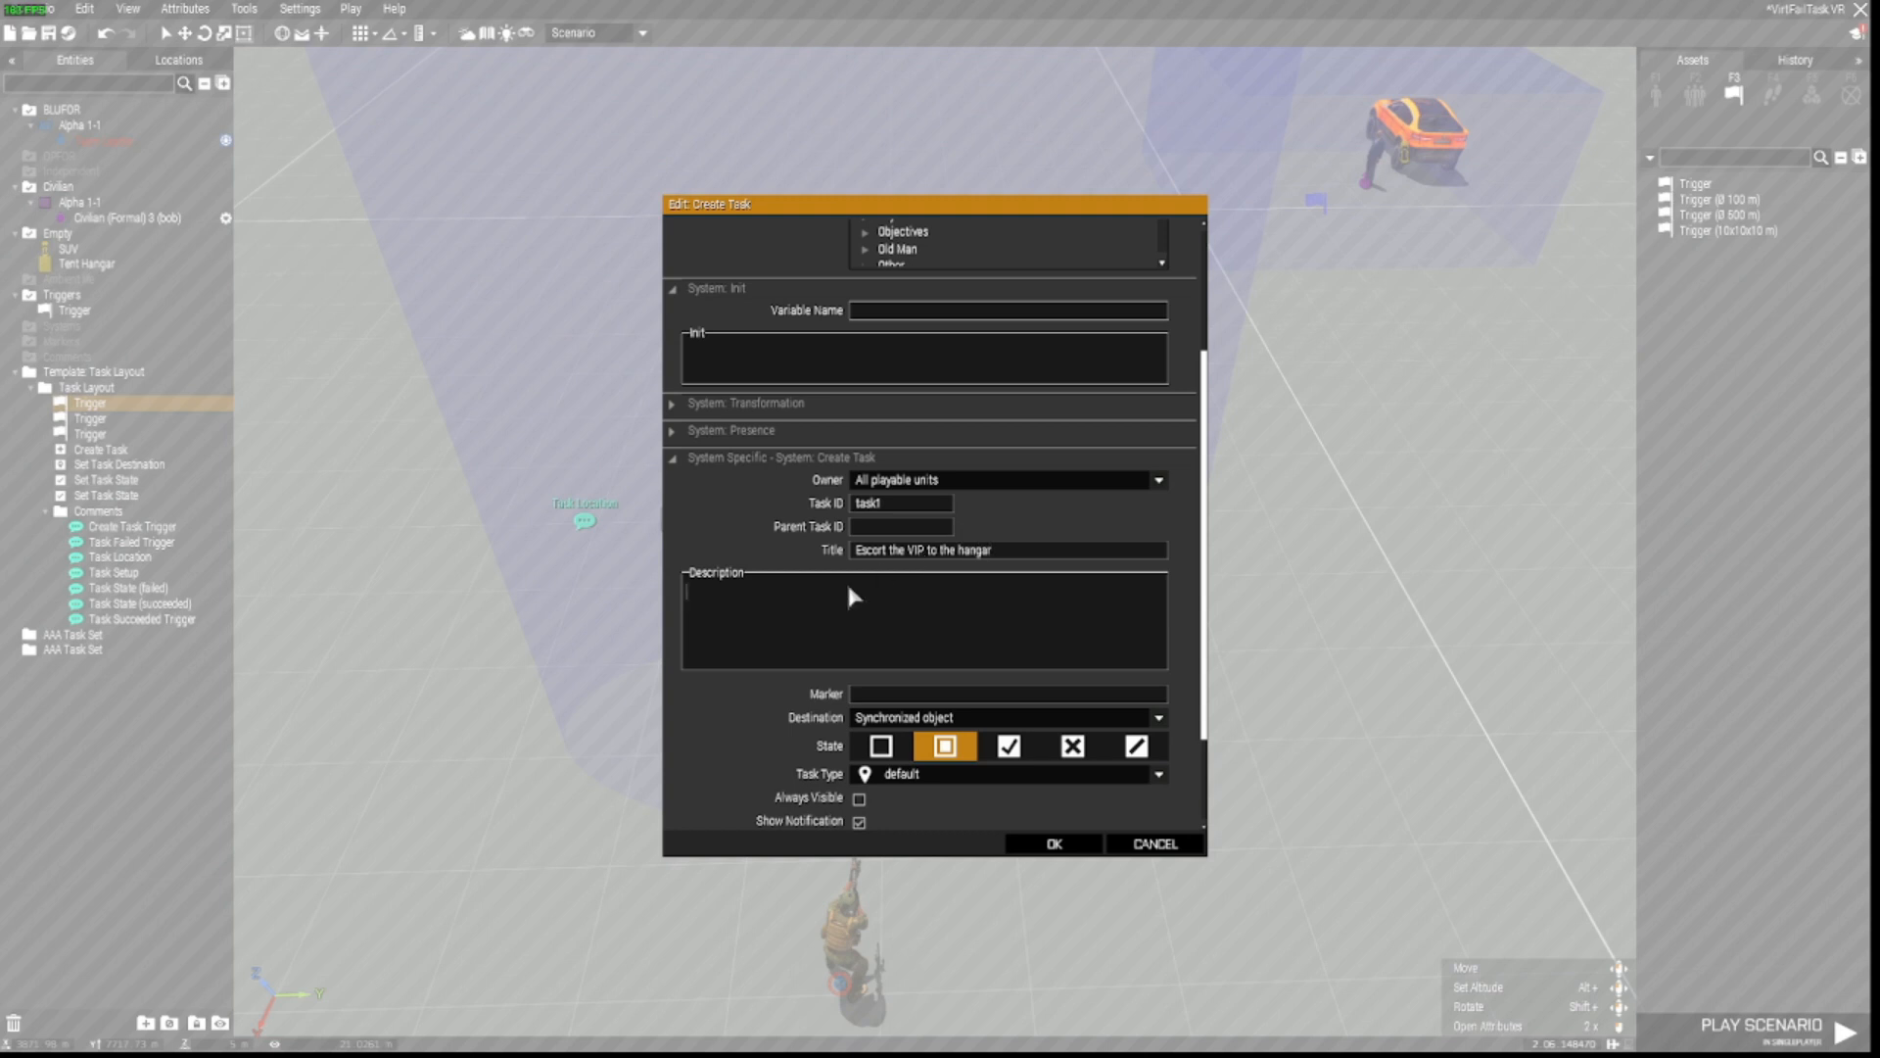
type("Escort")
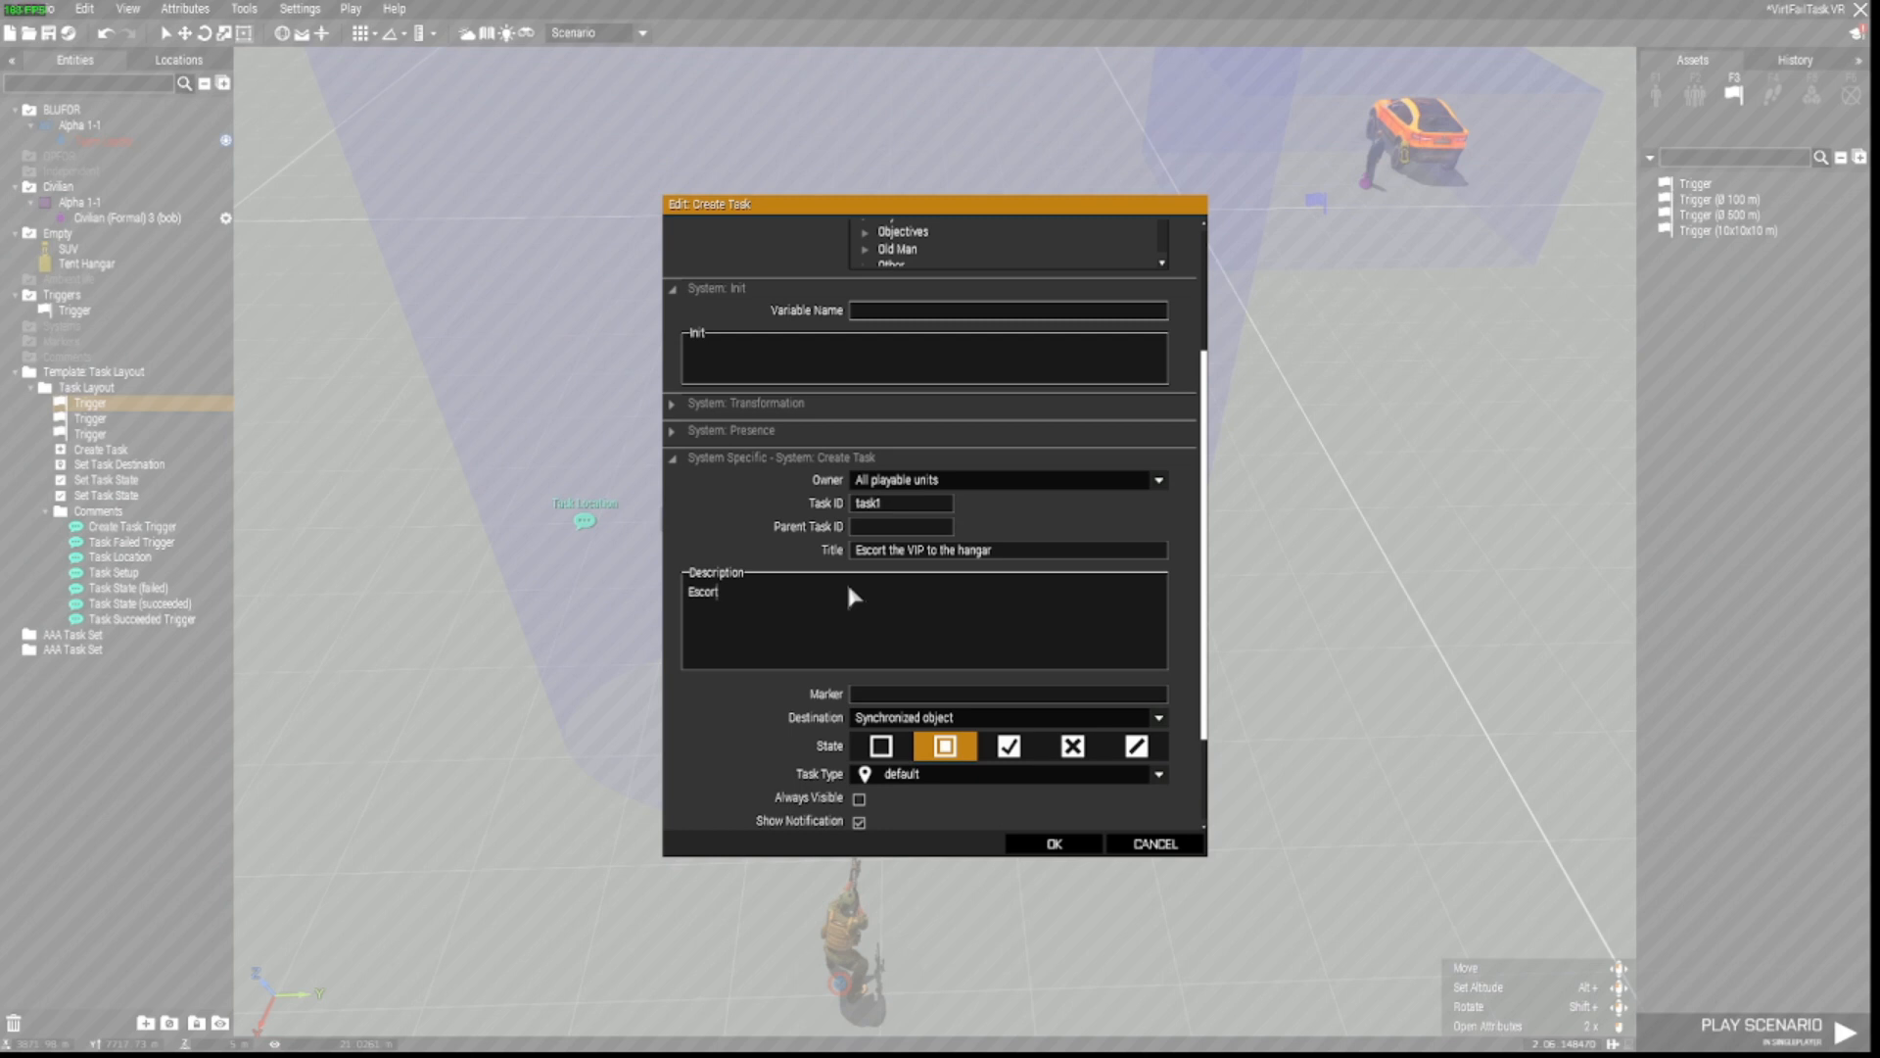
type("VIP")
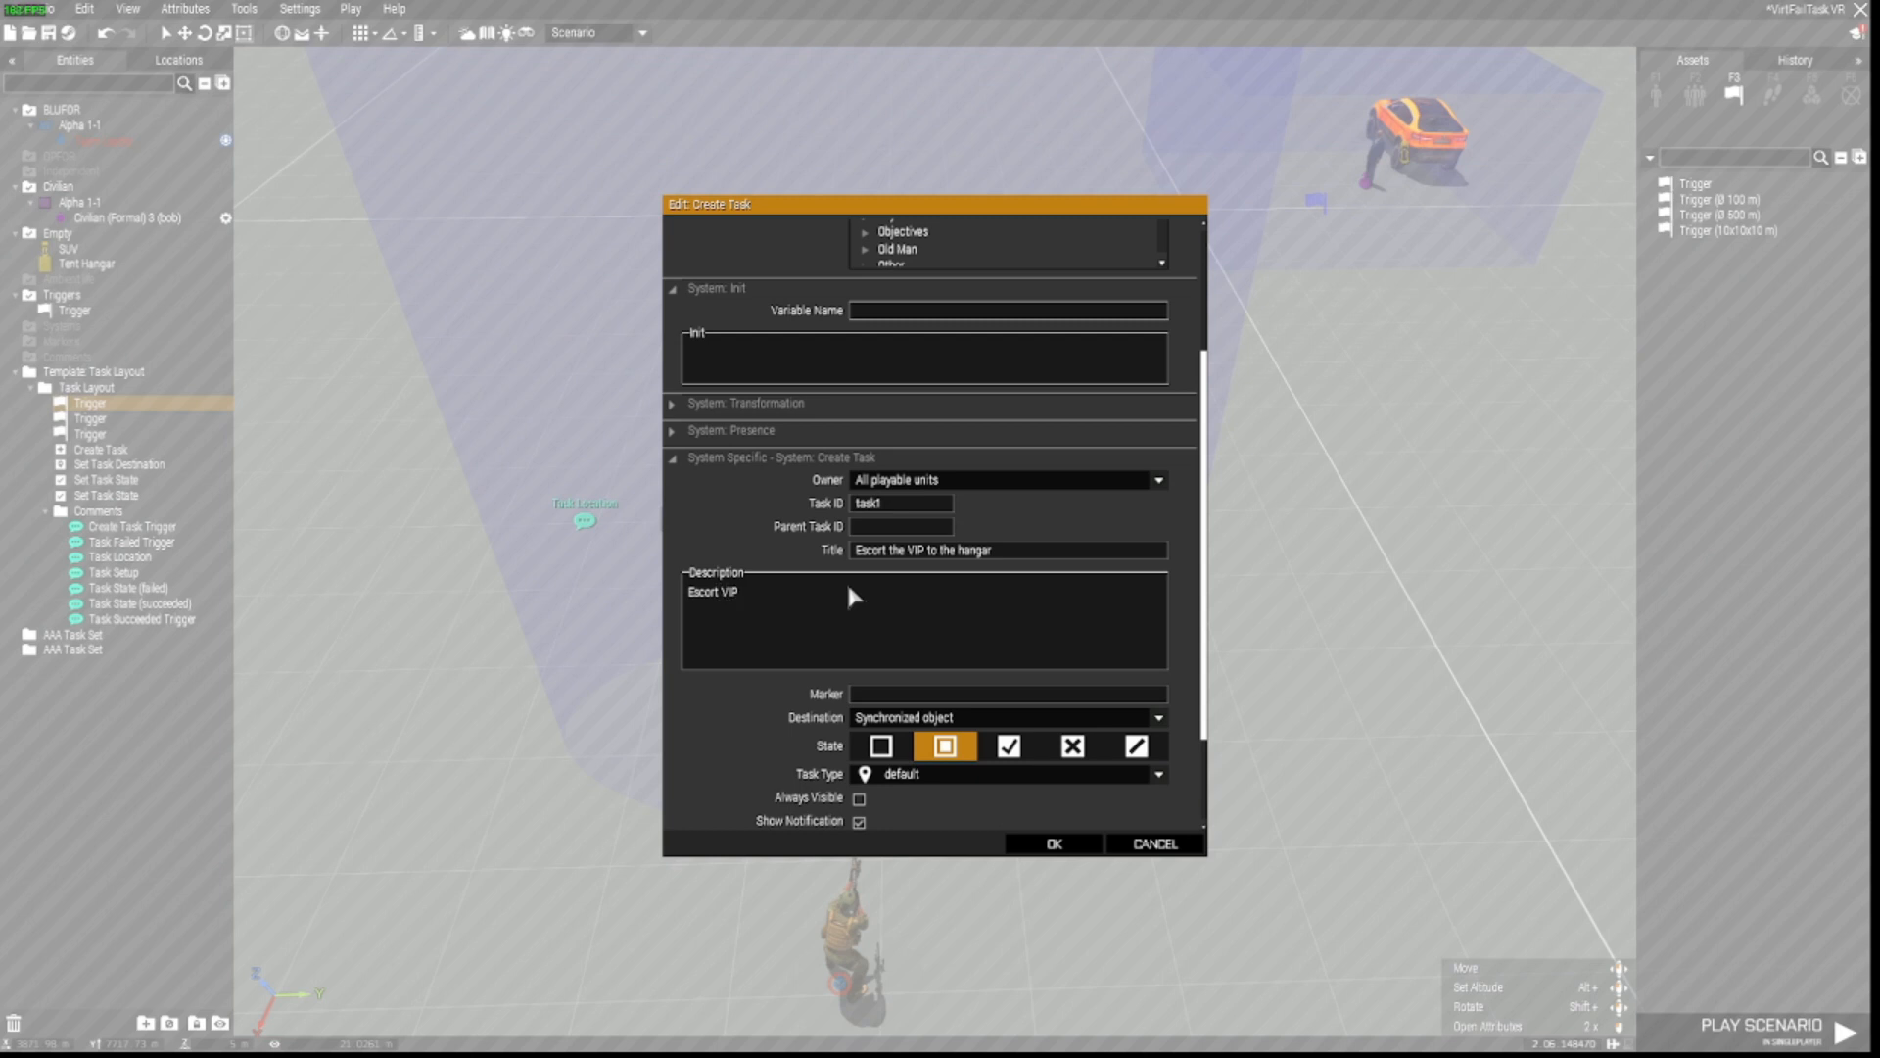
mouse_move(905, 398)
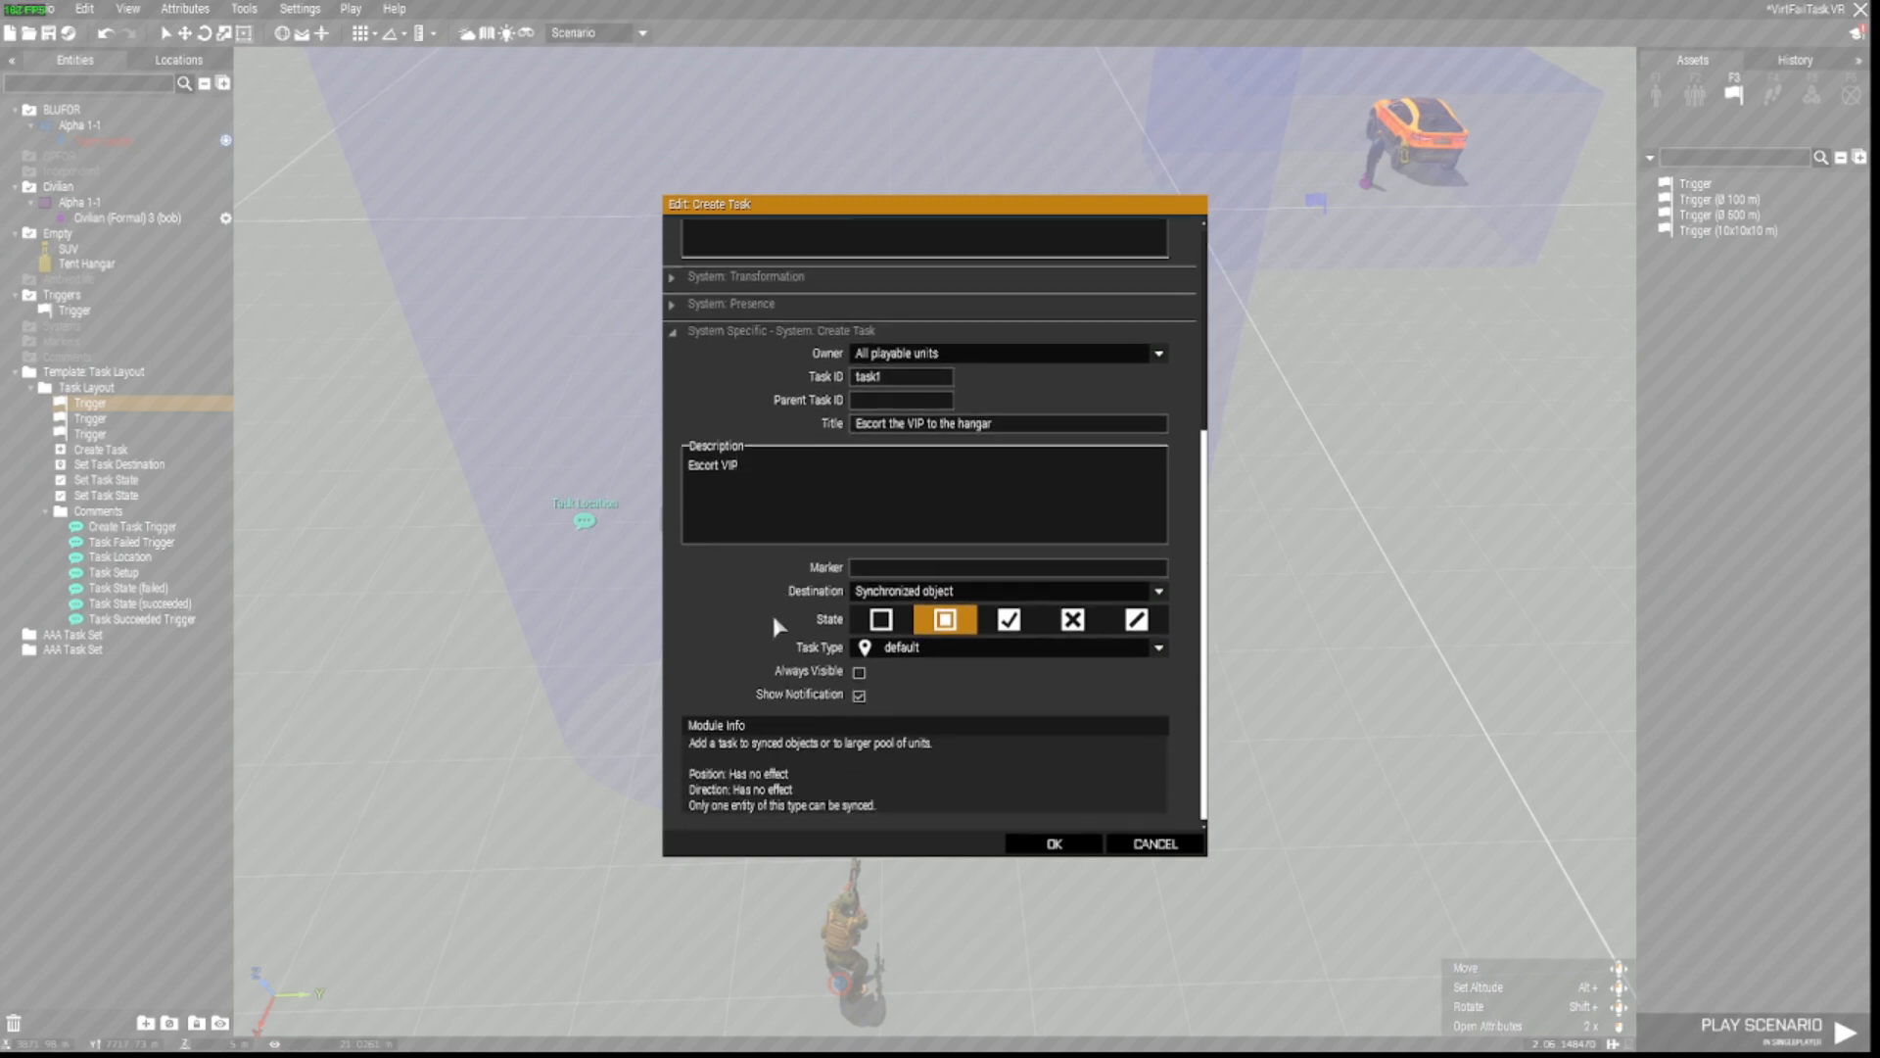
mouse_move(933, 590)
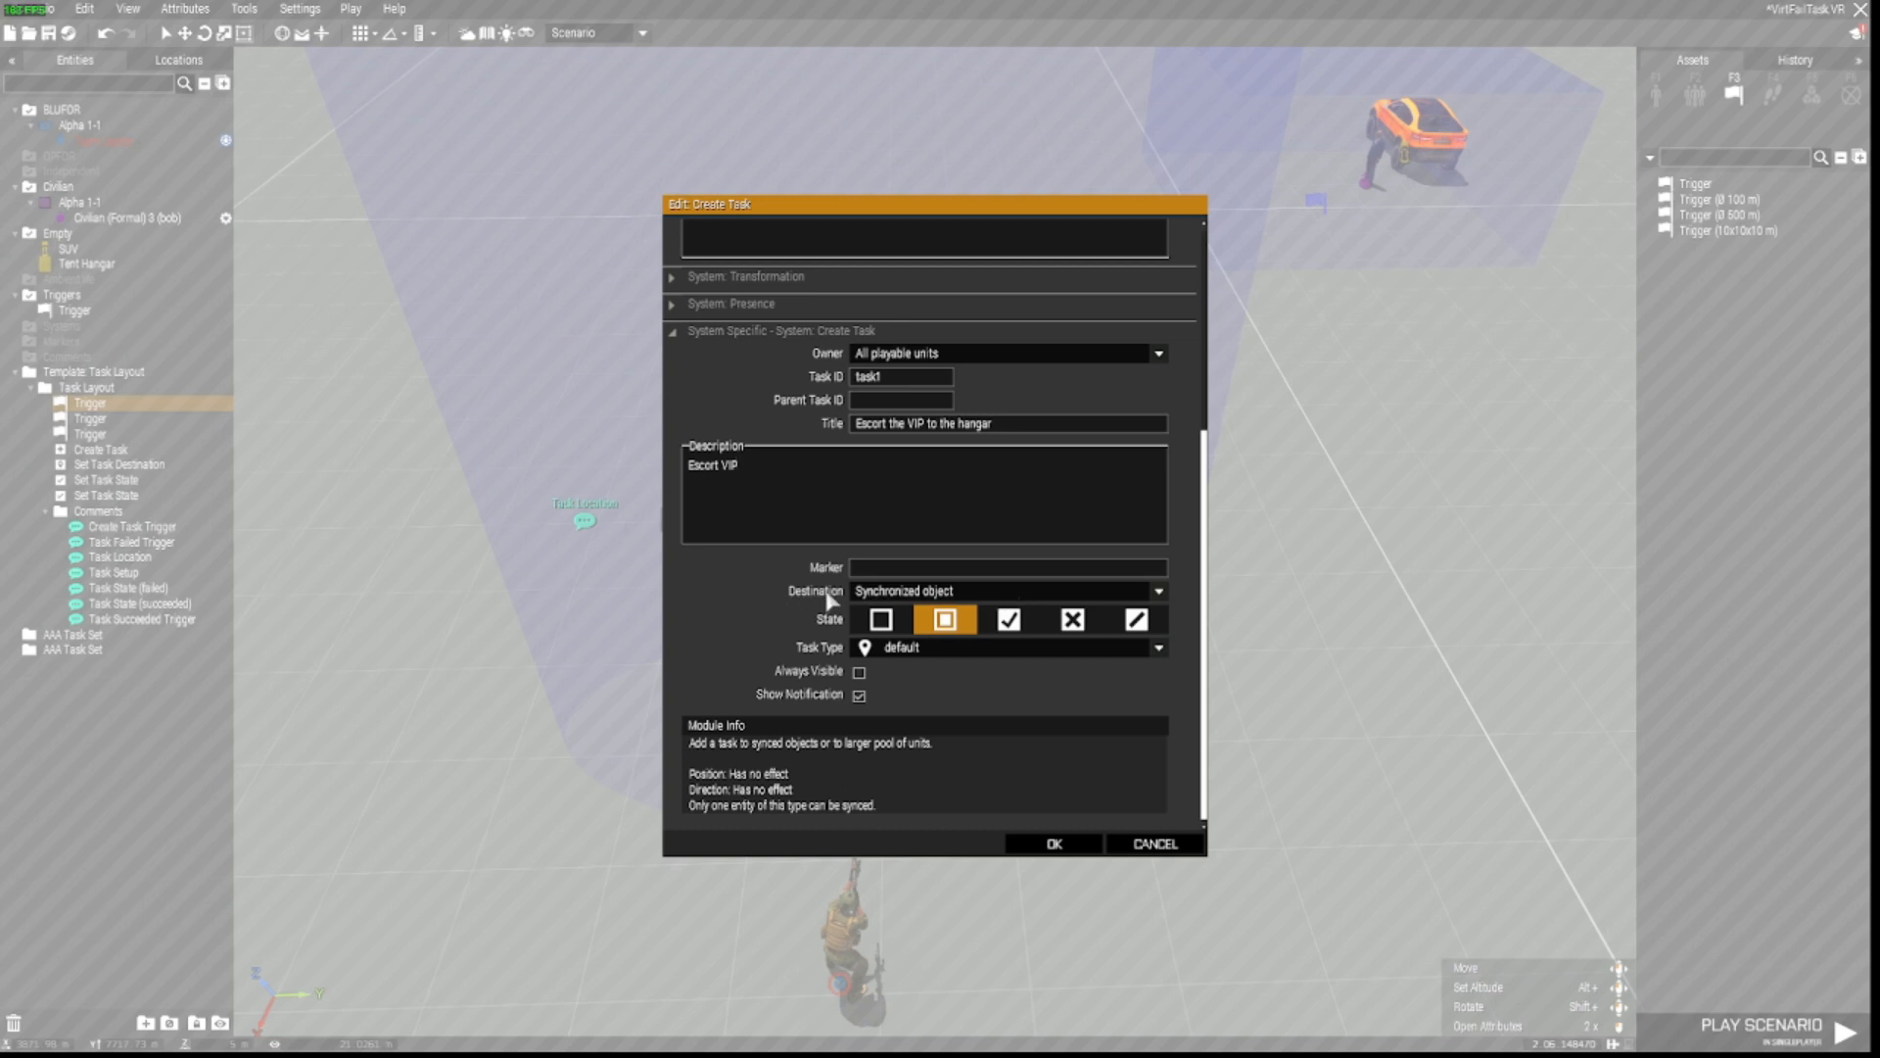
Step: Set the task destination to the synchronized object and confirm the Create Task module
left_click(1158, 590)
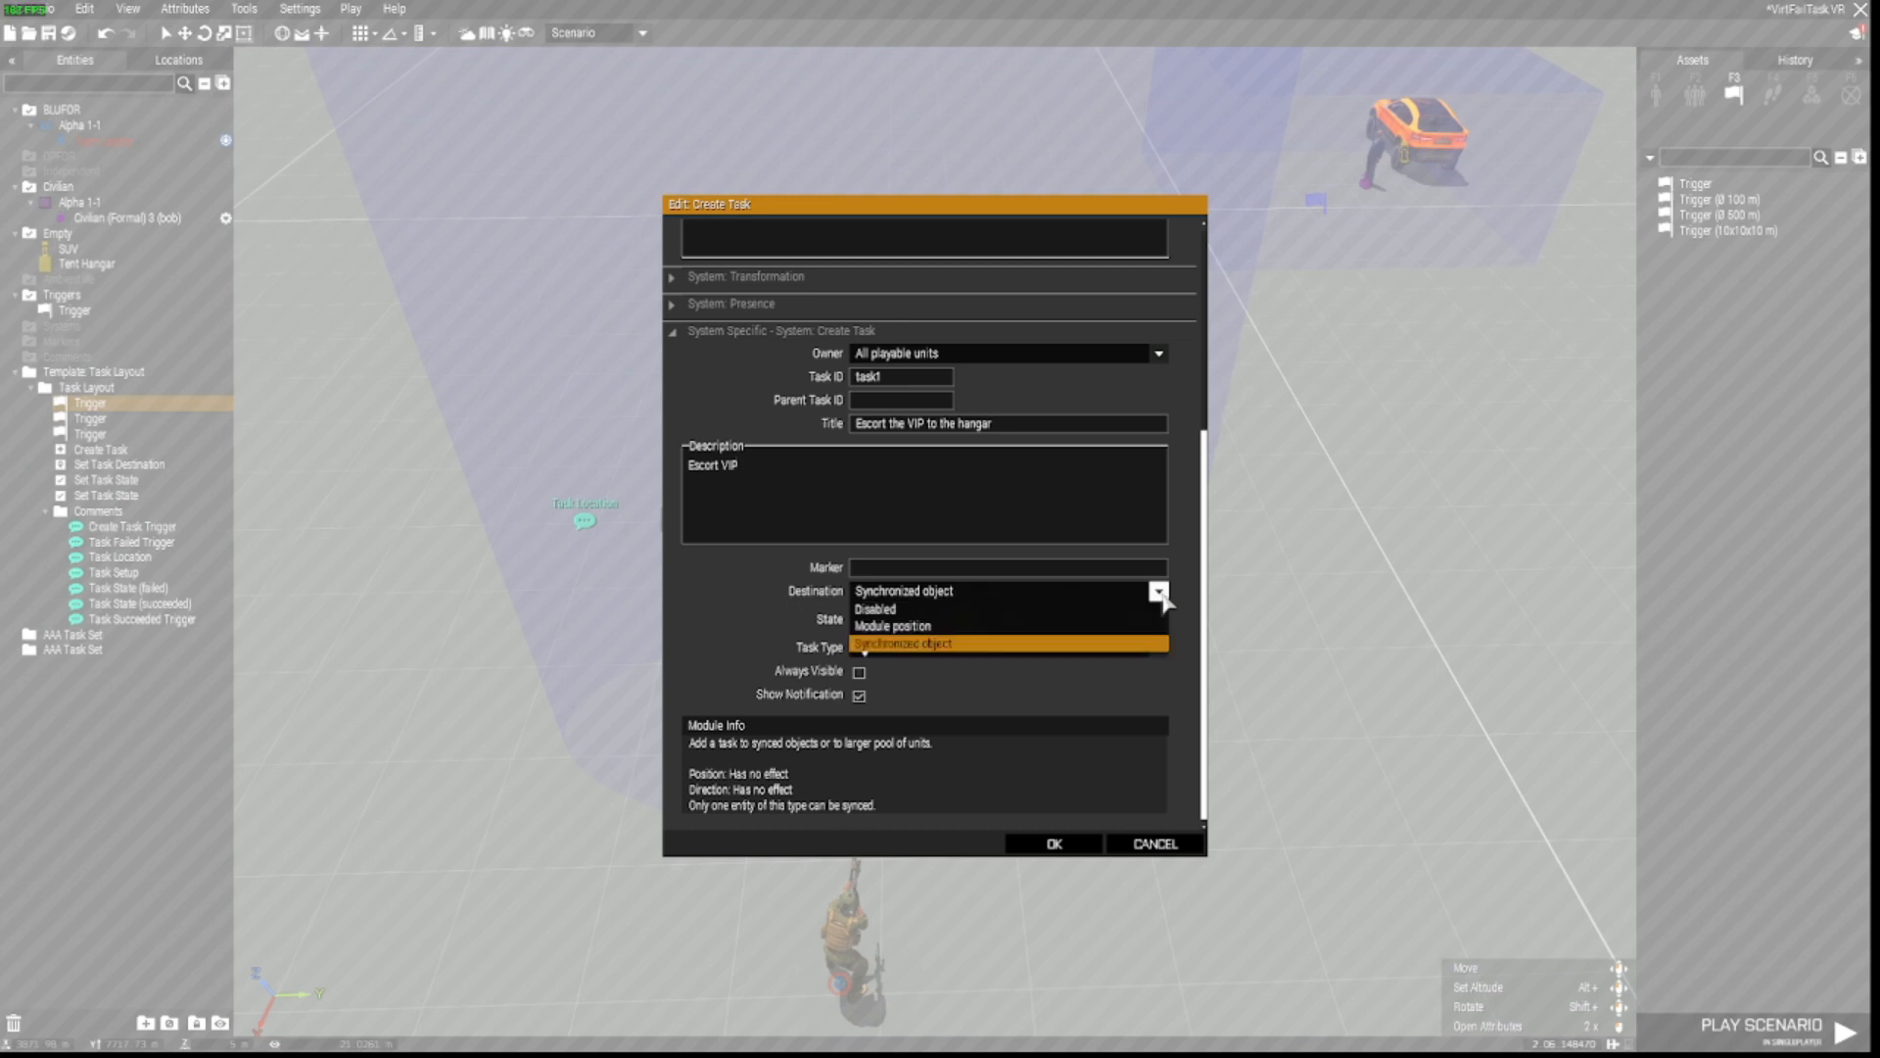
left_click(901, 645)
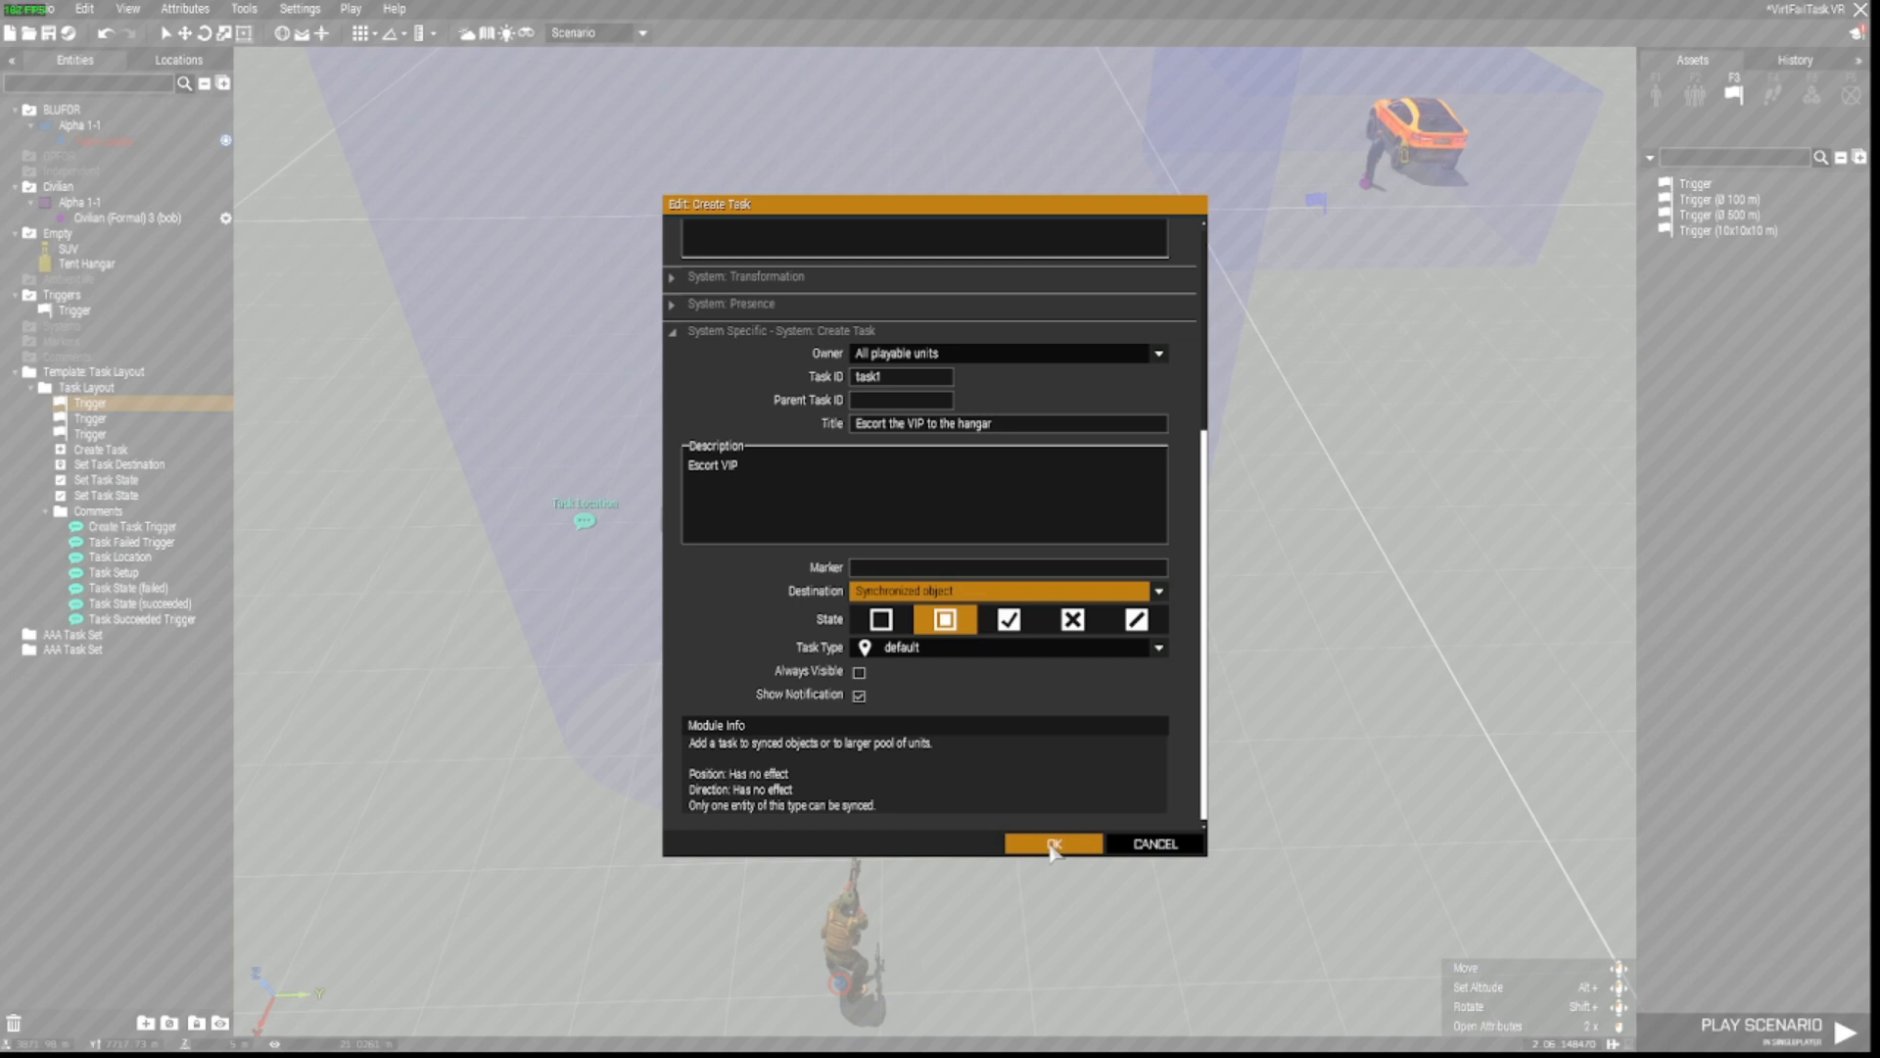
left_click(1050, 842)
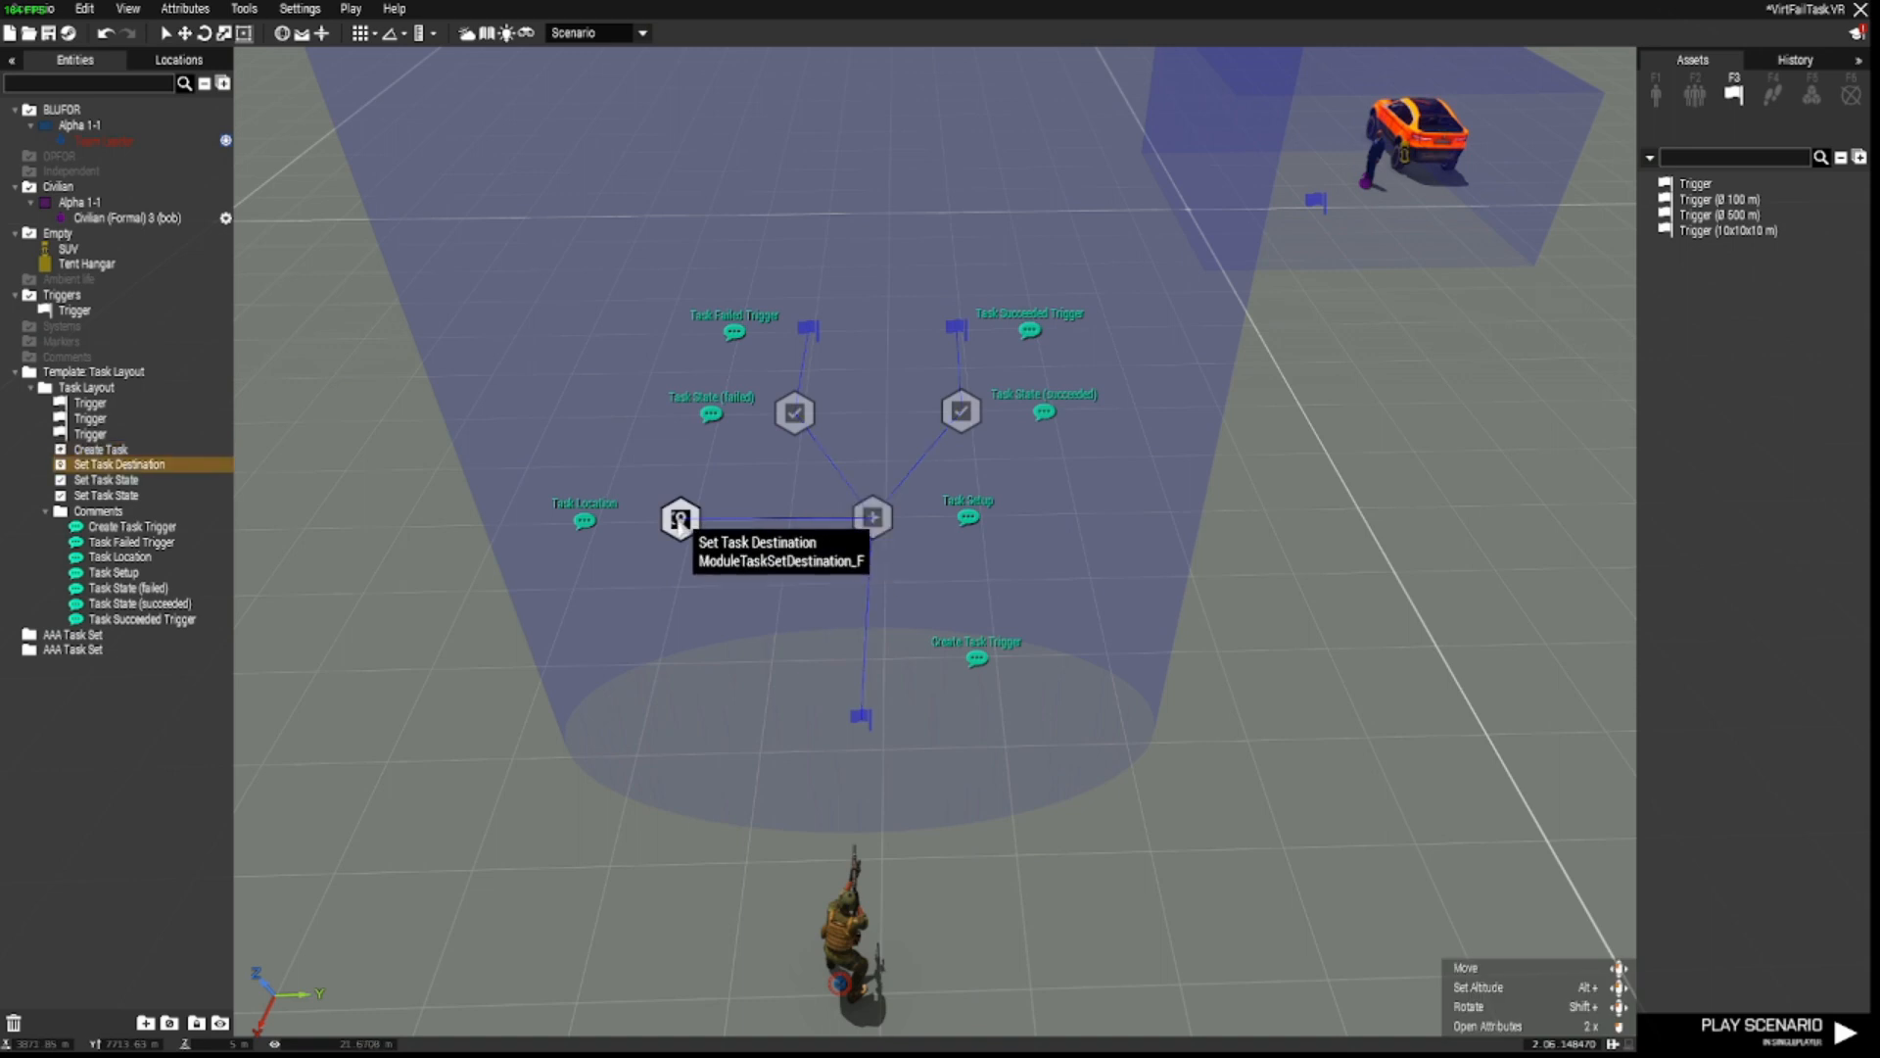
mouse_move(873, 517)
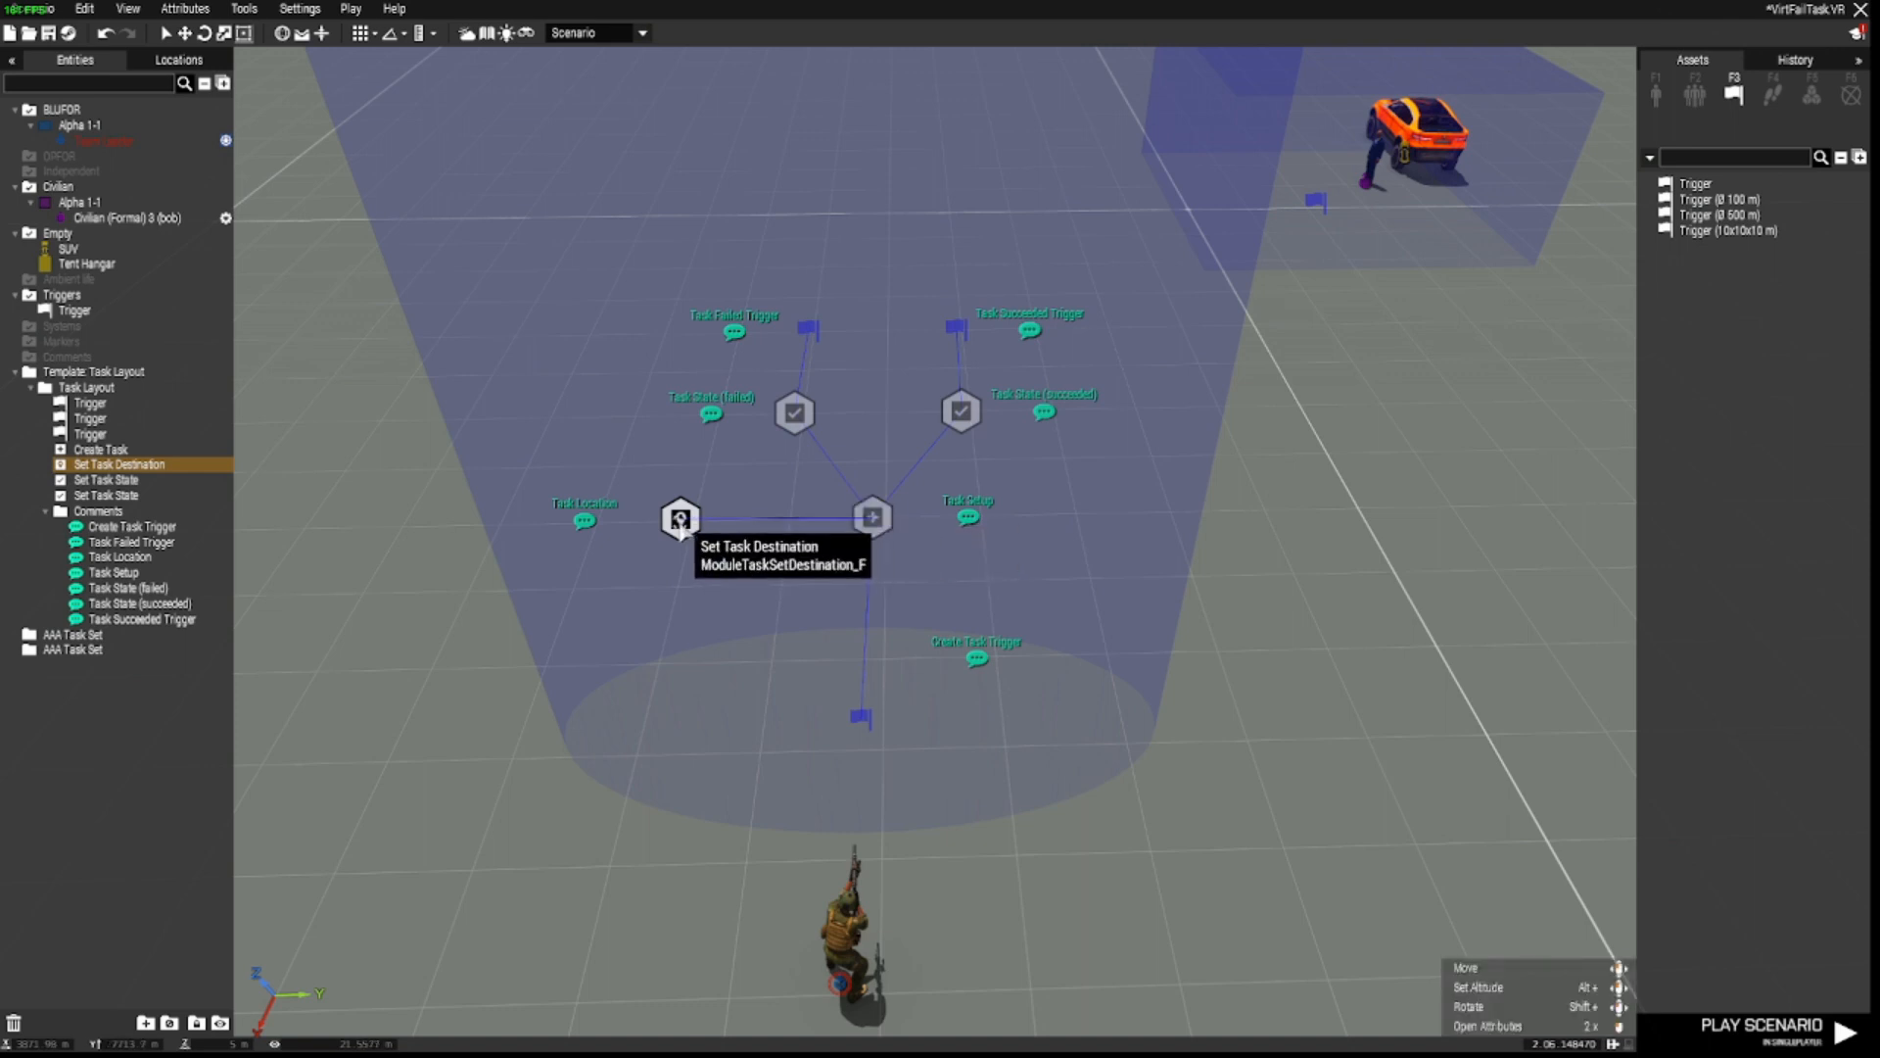
Step: Keep the Set Task Destination module on Module position and move it over to the hangar
double_click(680, 517)
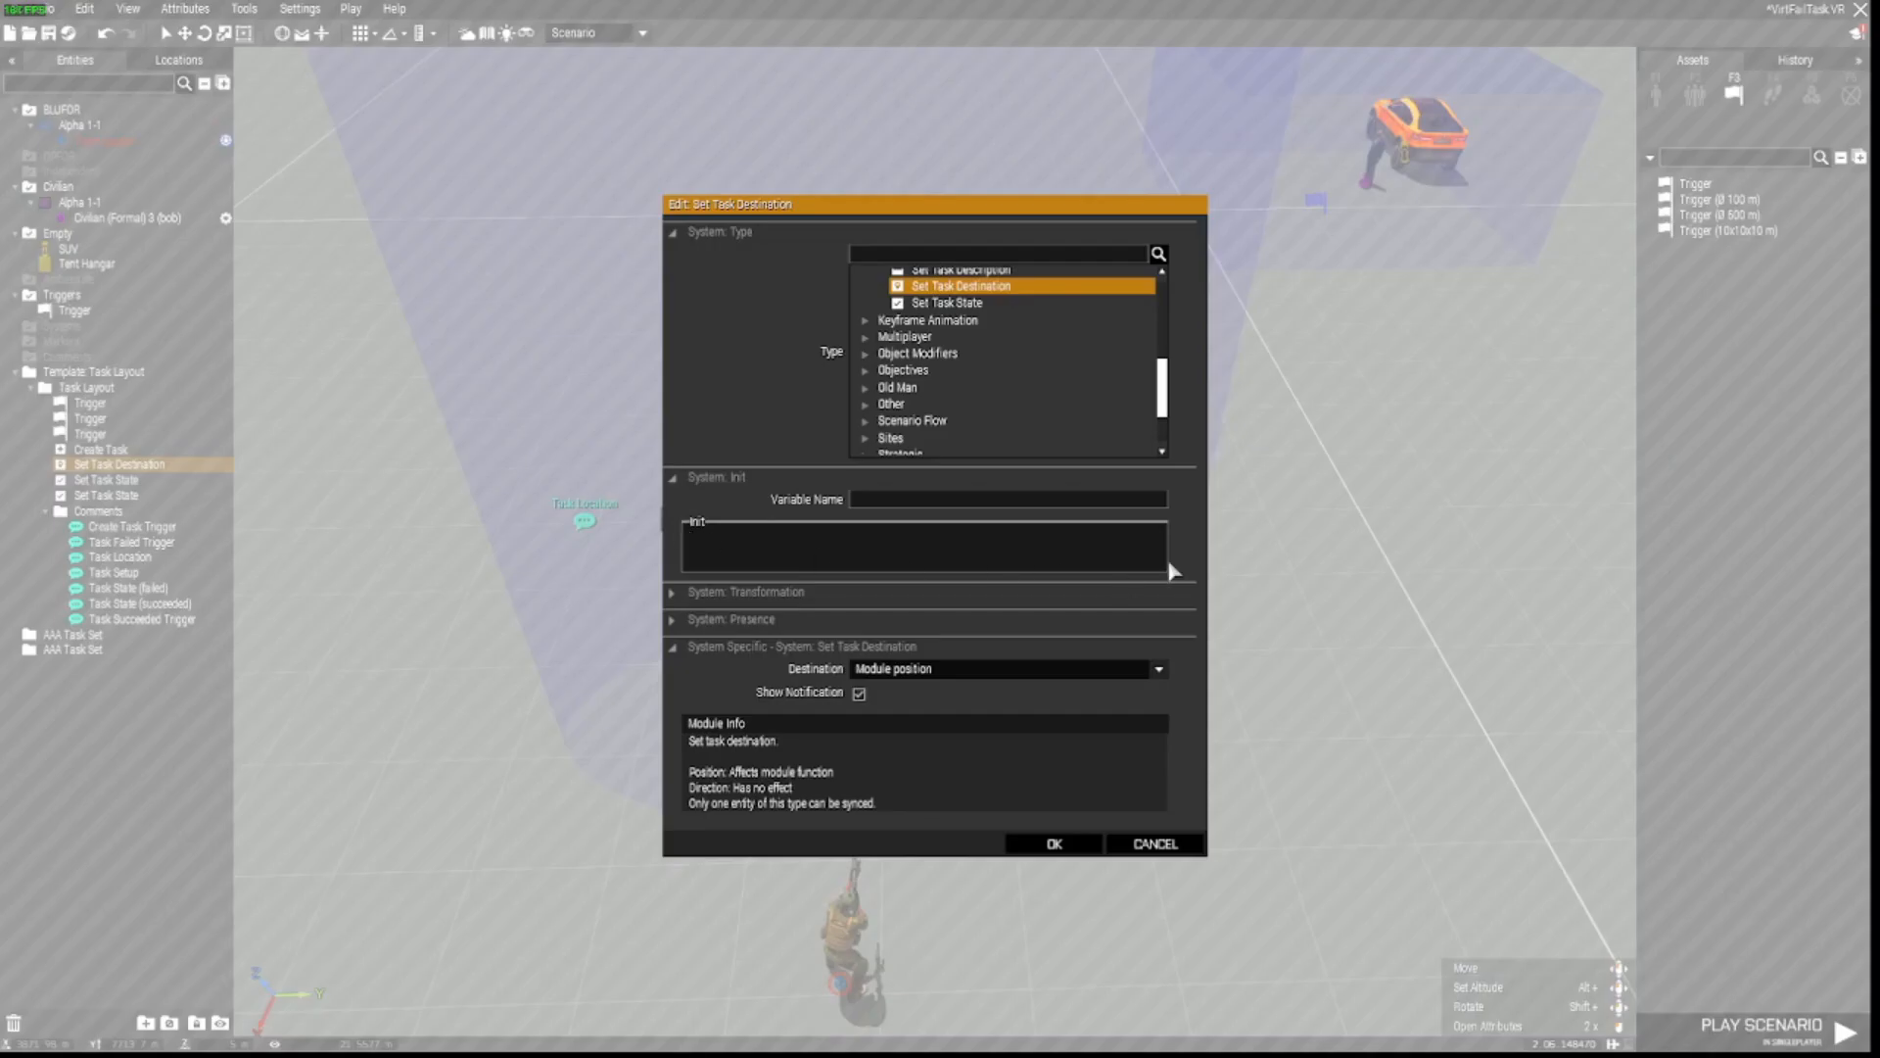
mouse_move(834, 684)
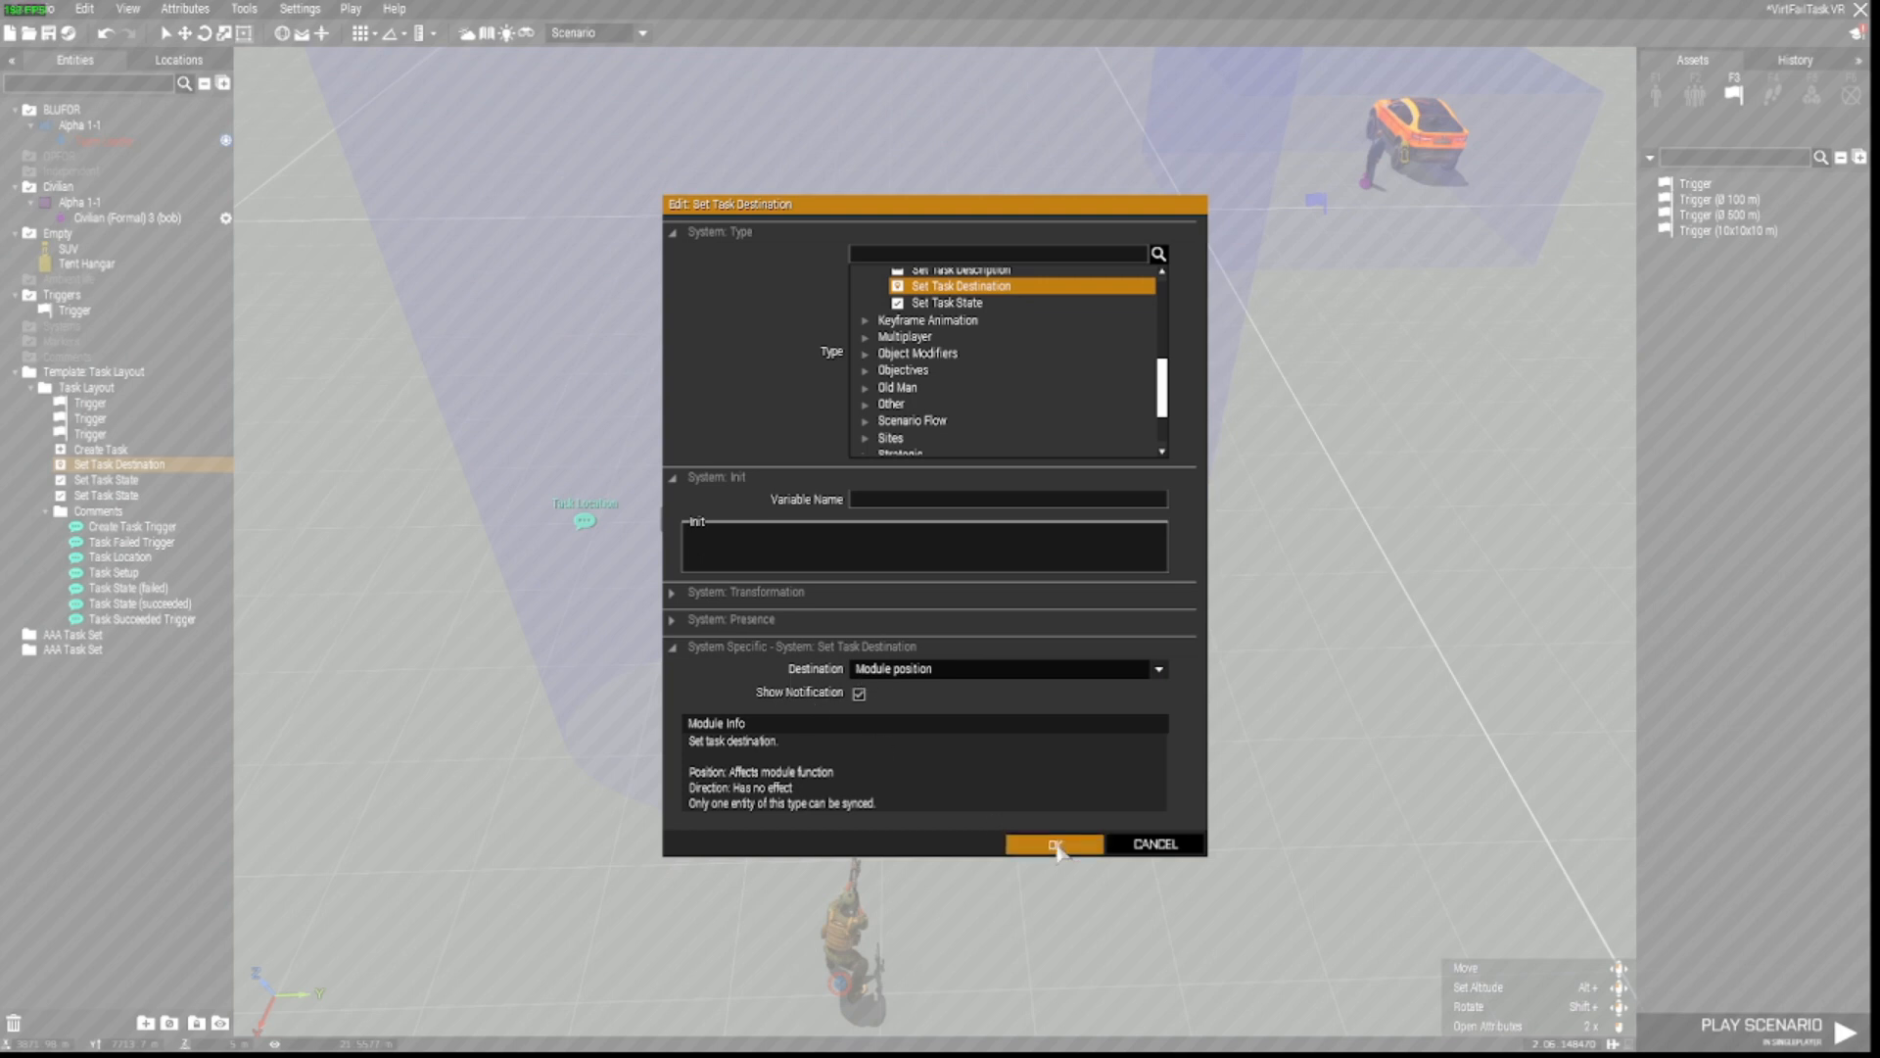
left_click(1052, 843)
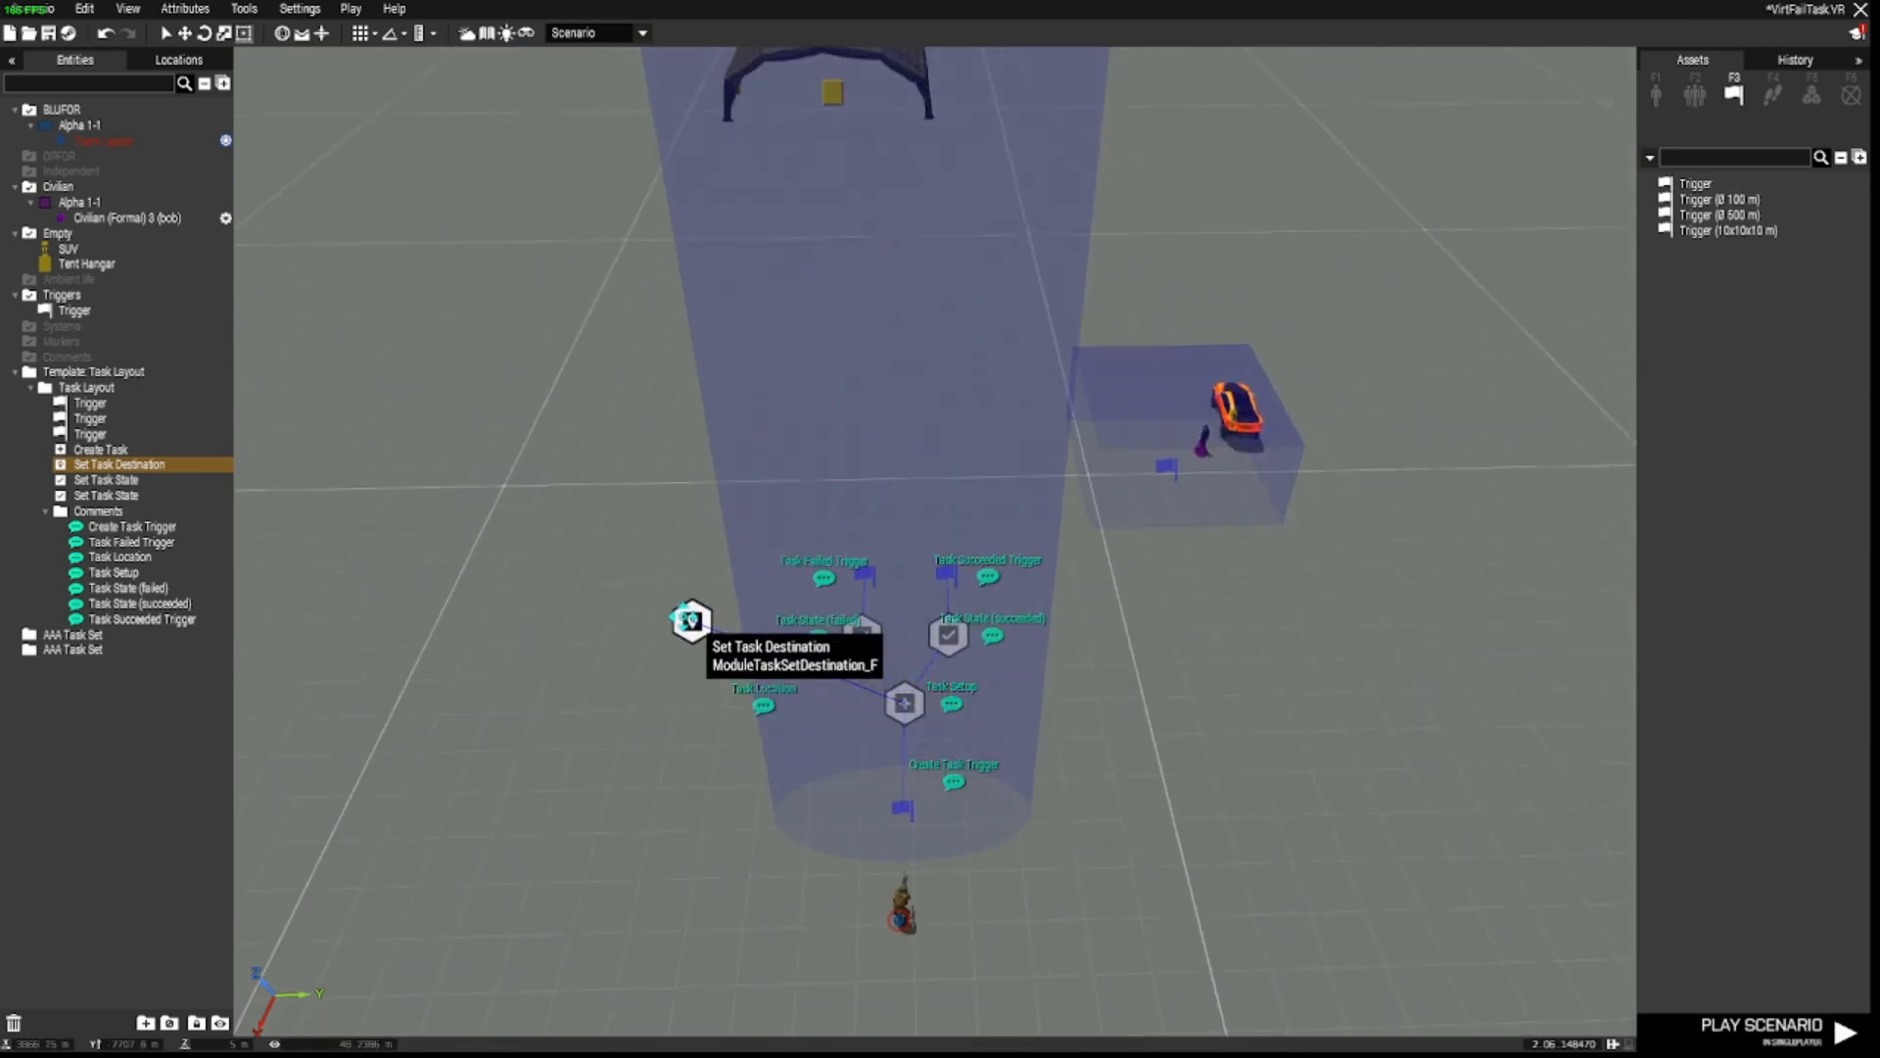
left_click_drag(692, 621, 830, 120)
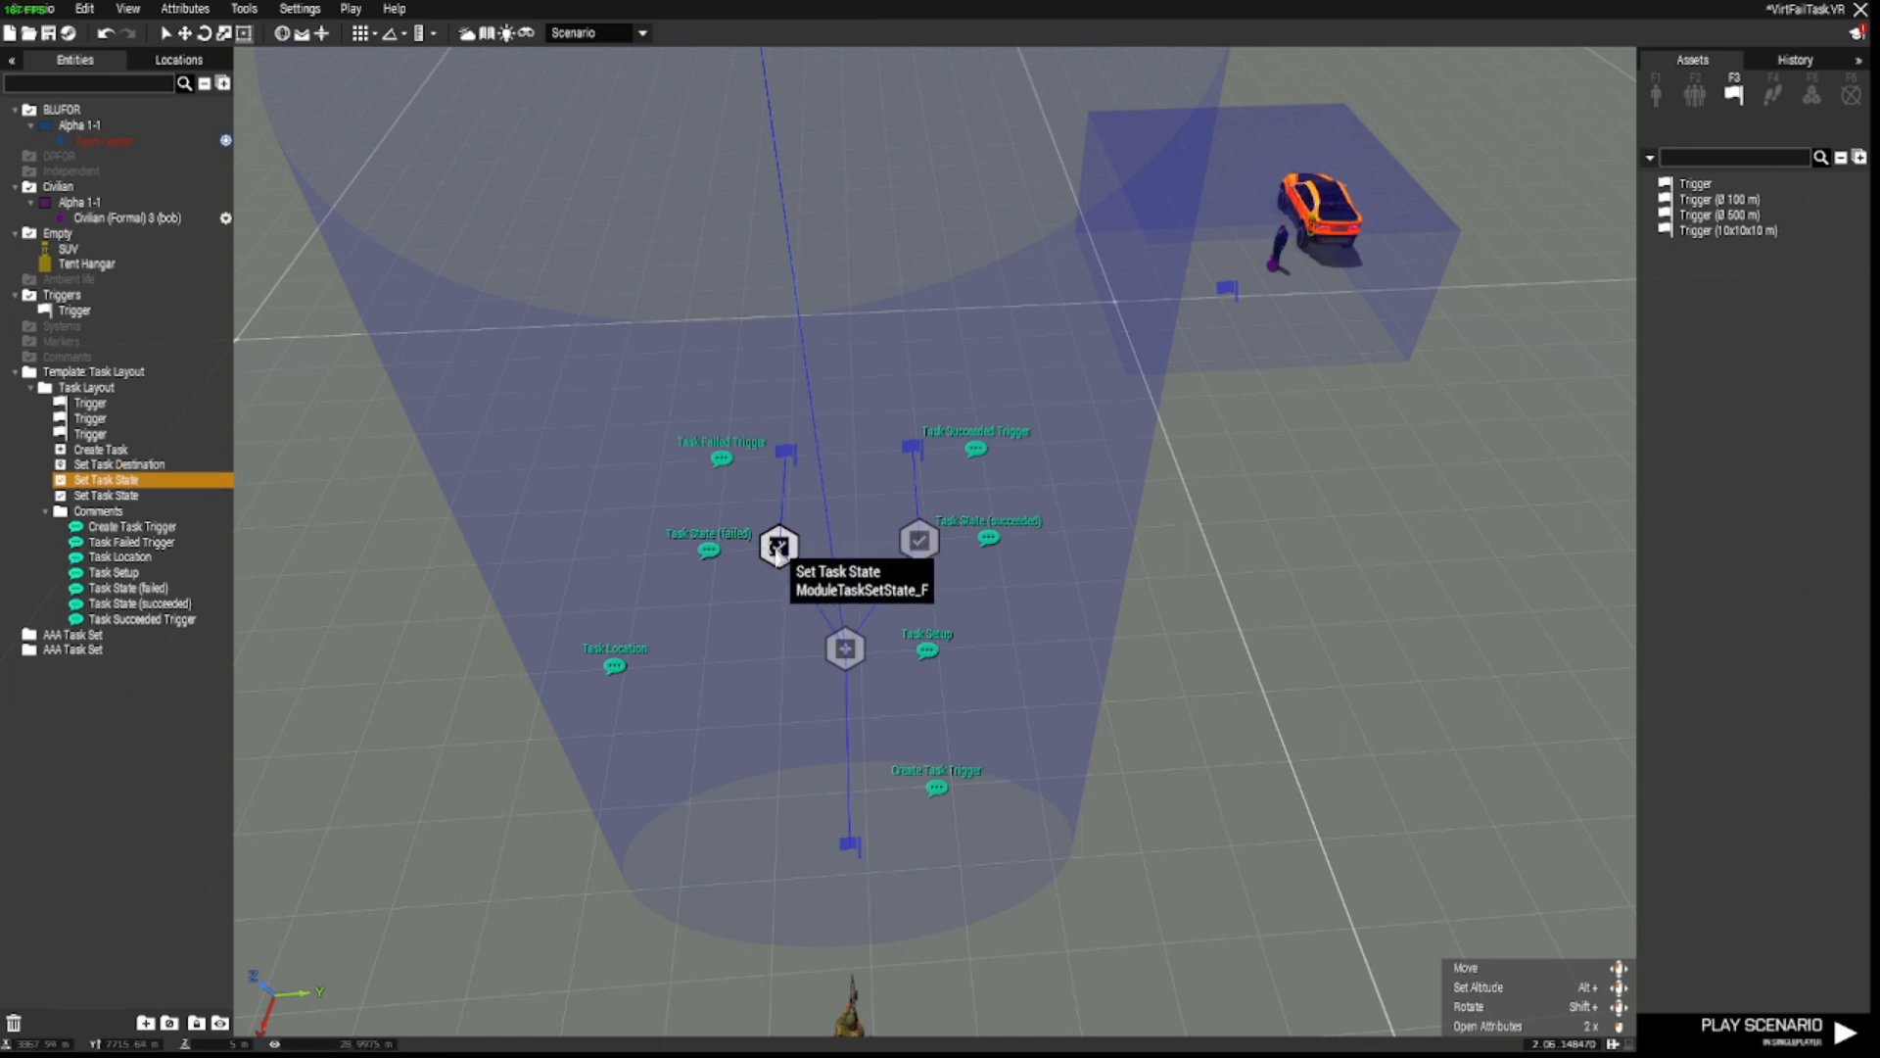
Step: Review the failure Set Task State module's Failed state, then select the Task Failed trigger
double_click(778, 544)
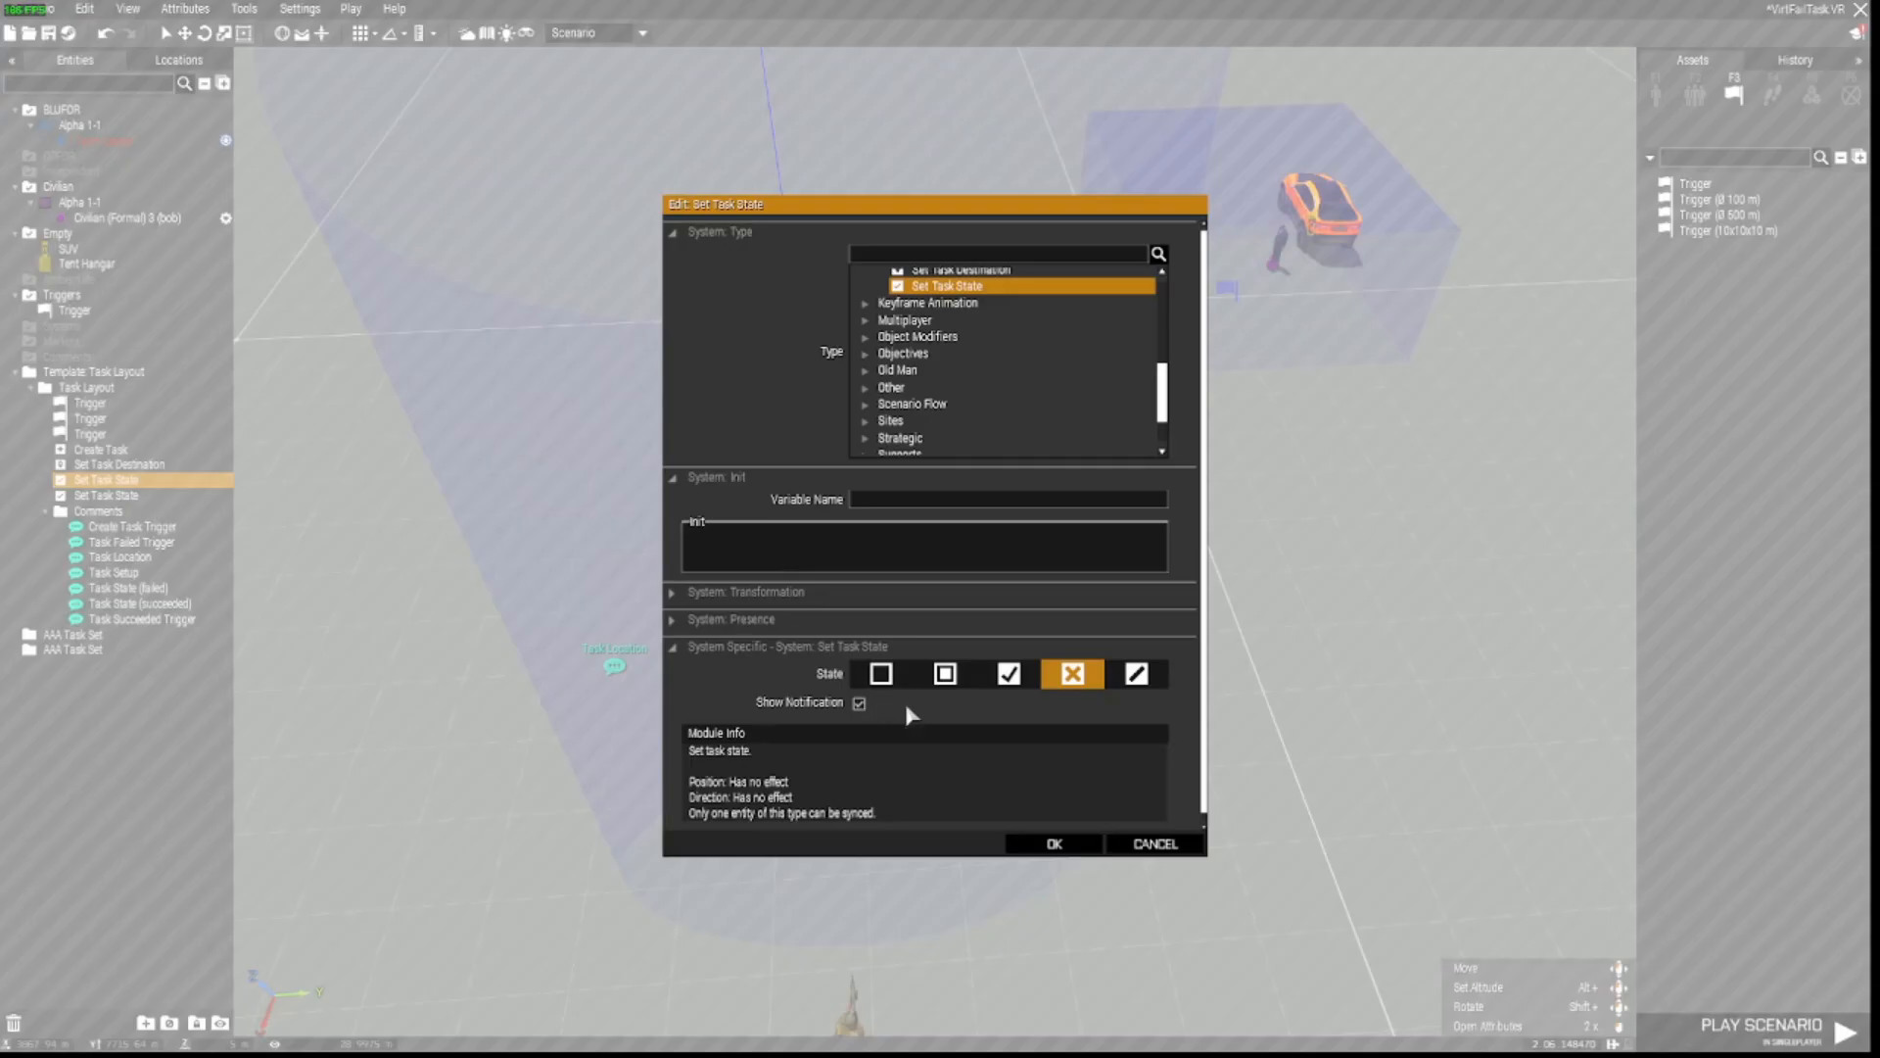
mouse_move(881, 672)
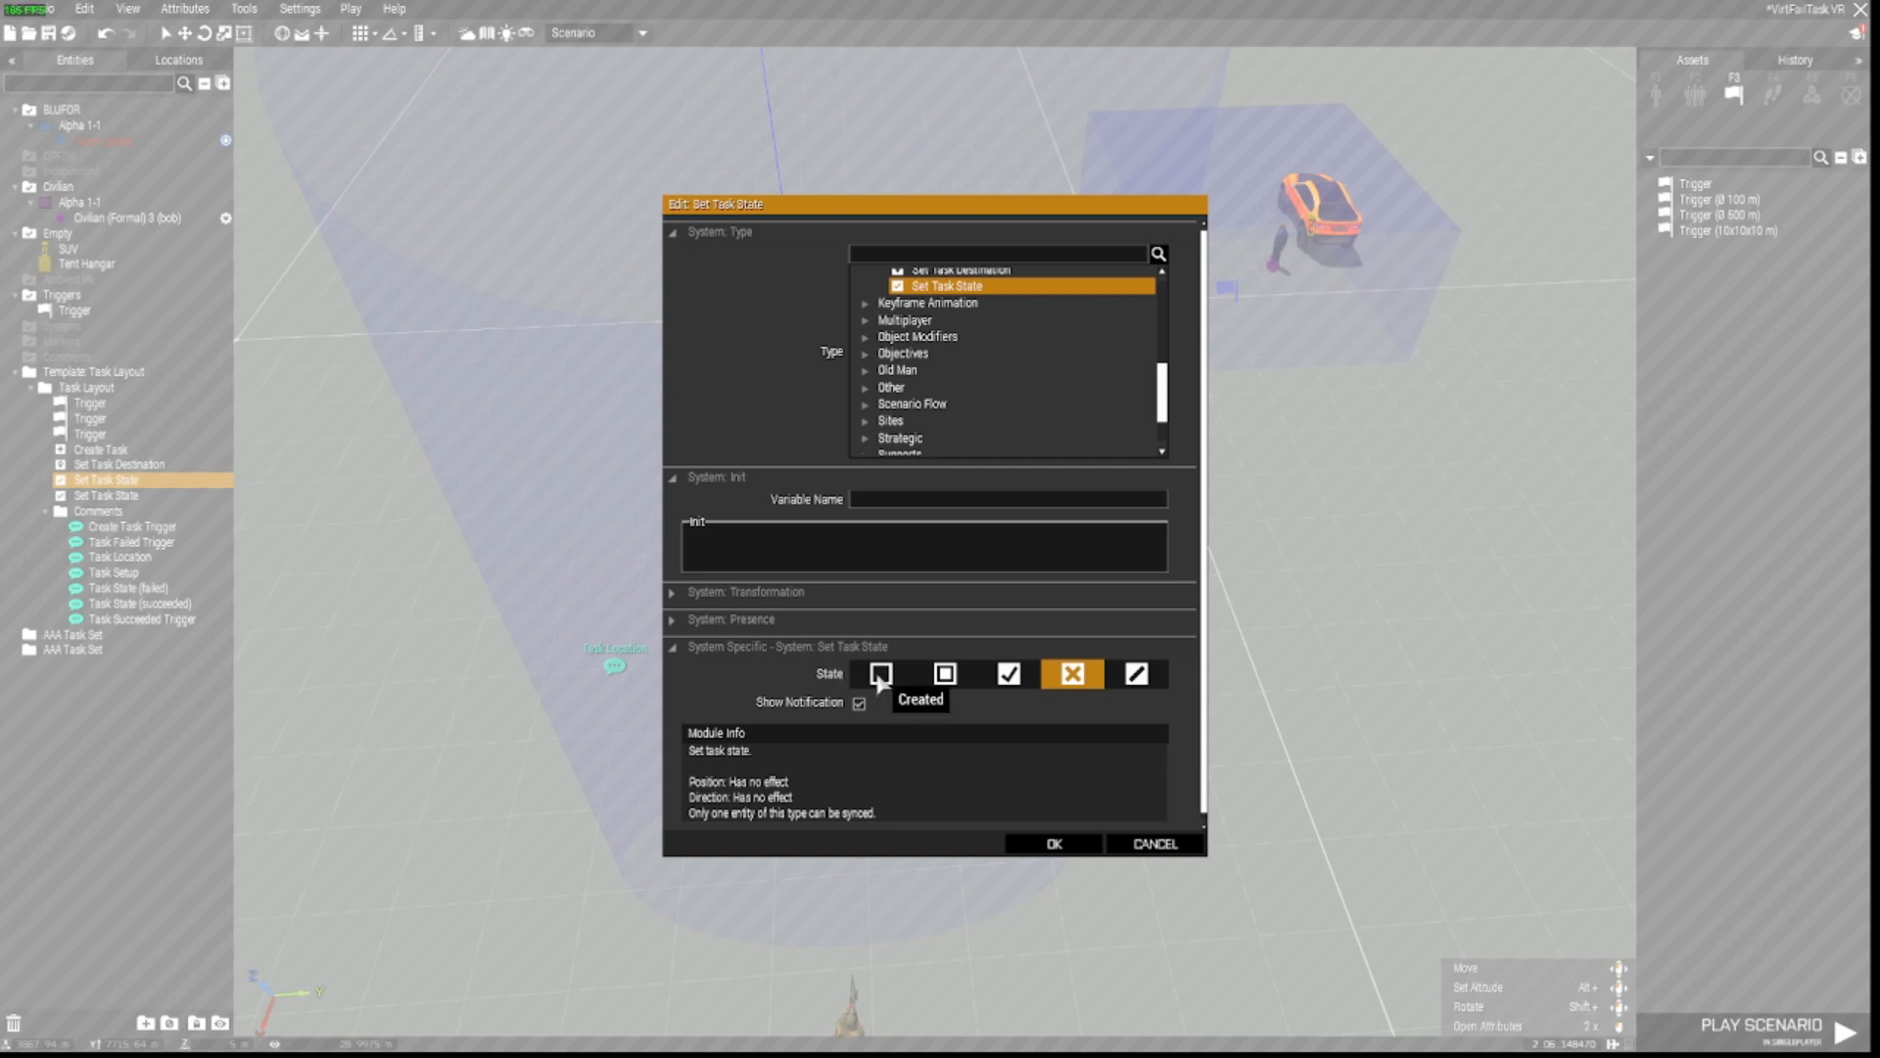
mouse_move(1009, 672)
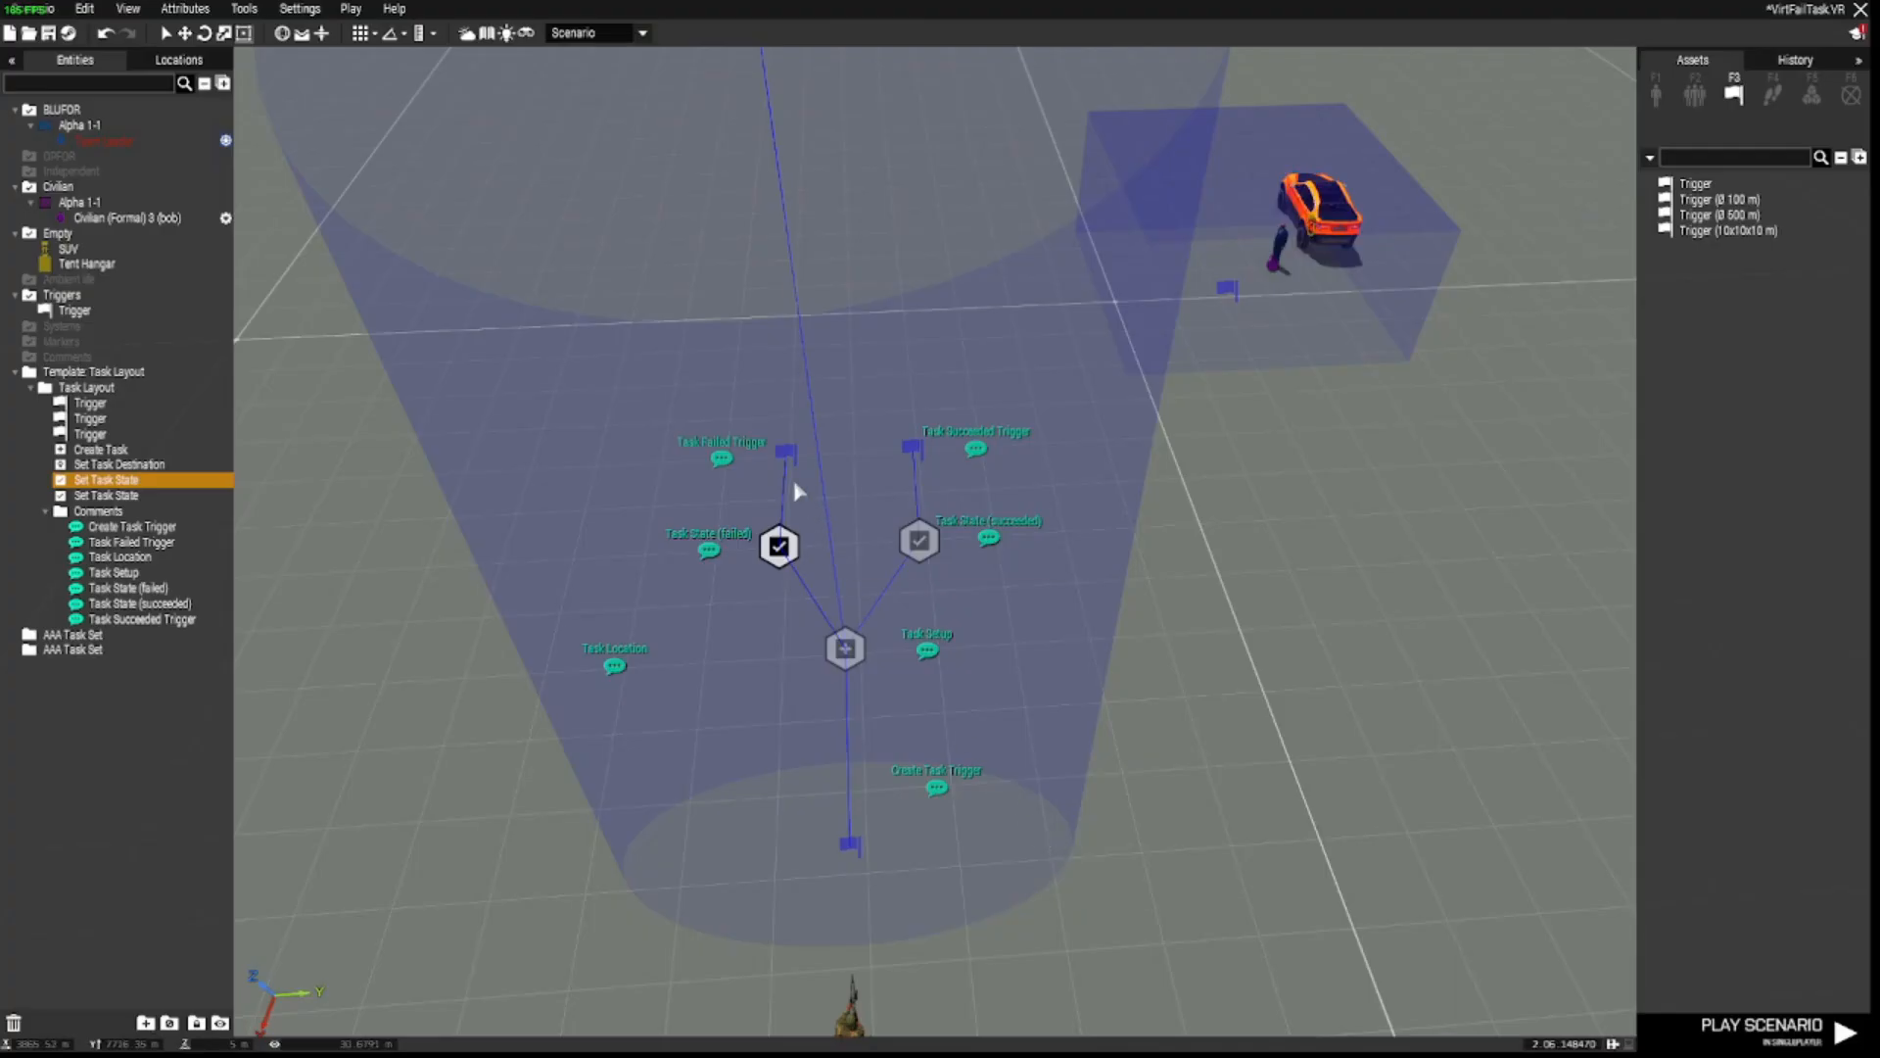
left_click(780, 449)
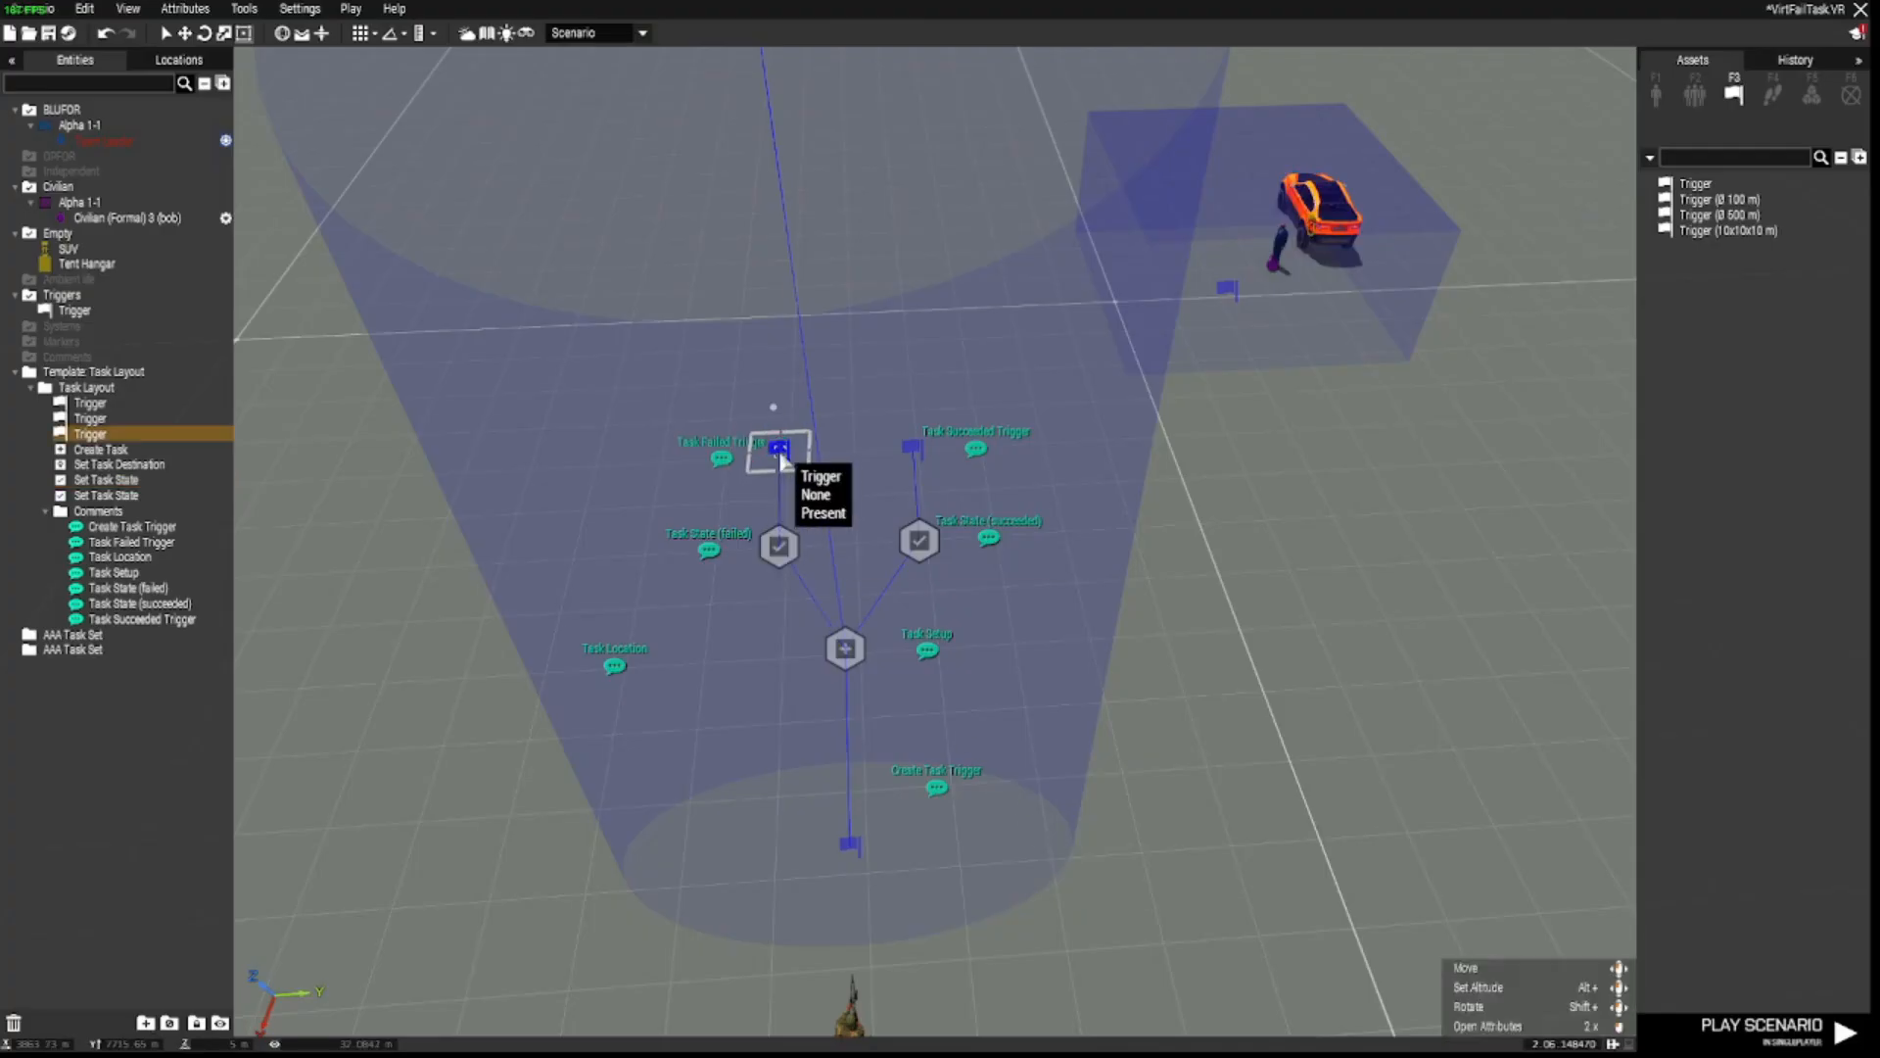
mouse_move(779, 542)
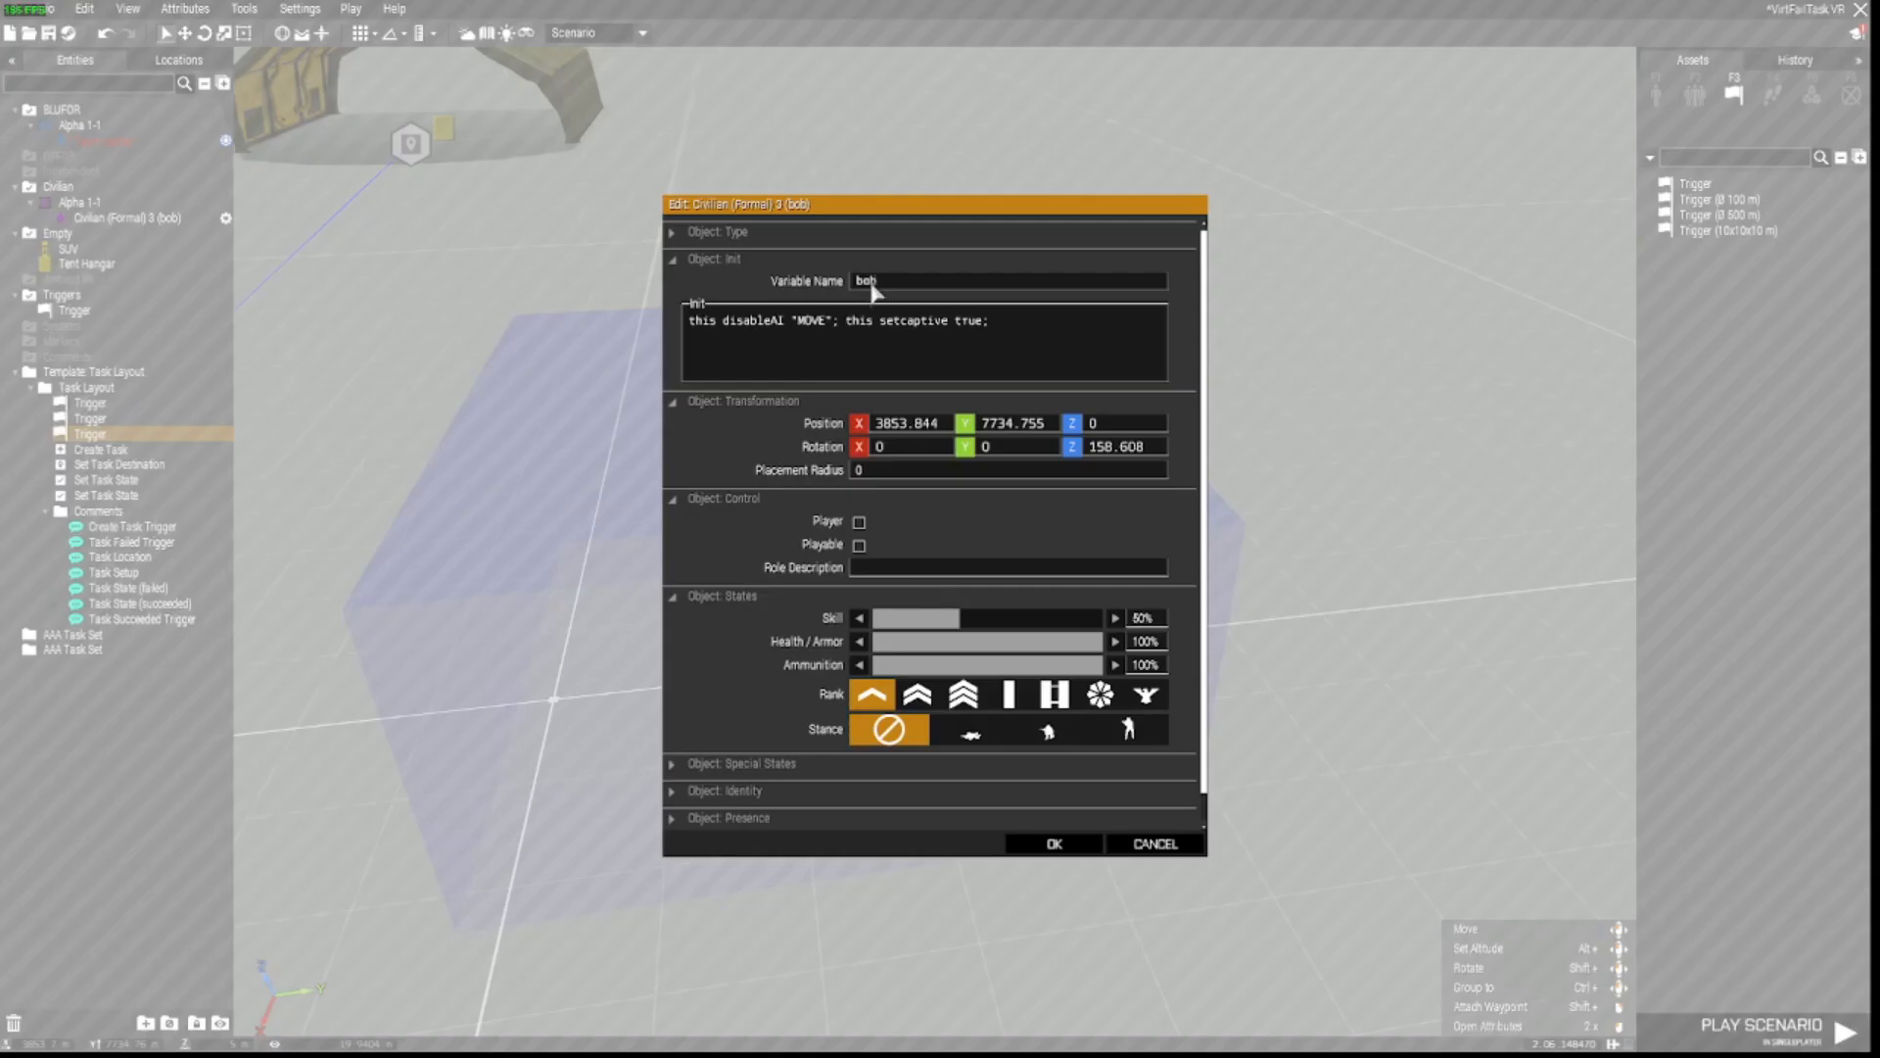
left_click(1052, 842)
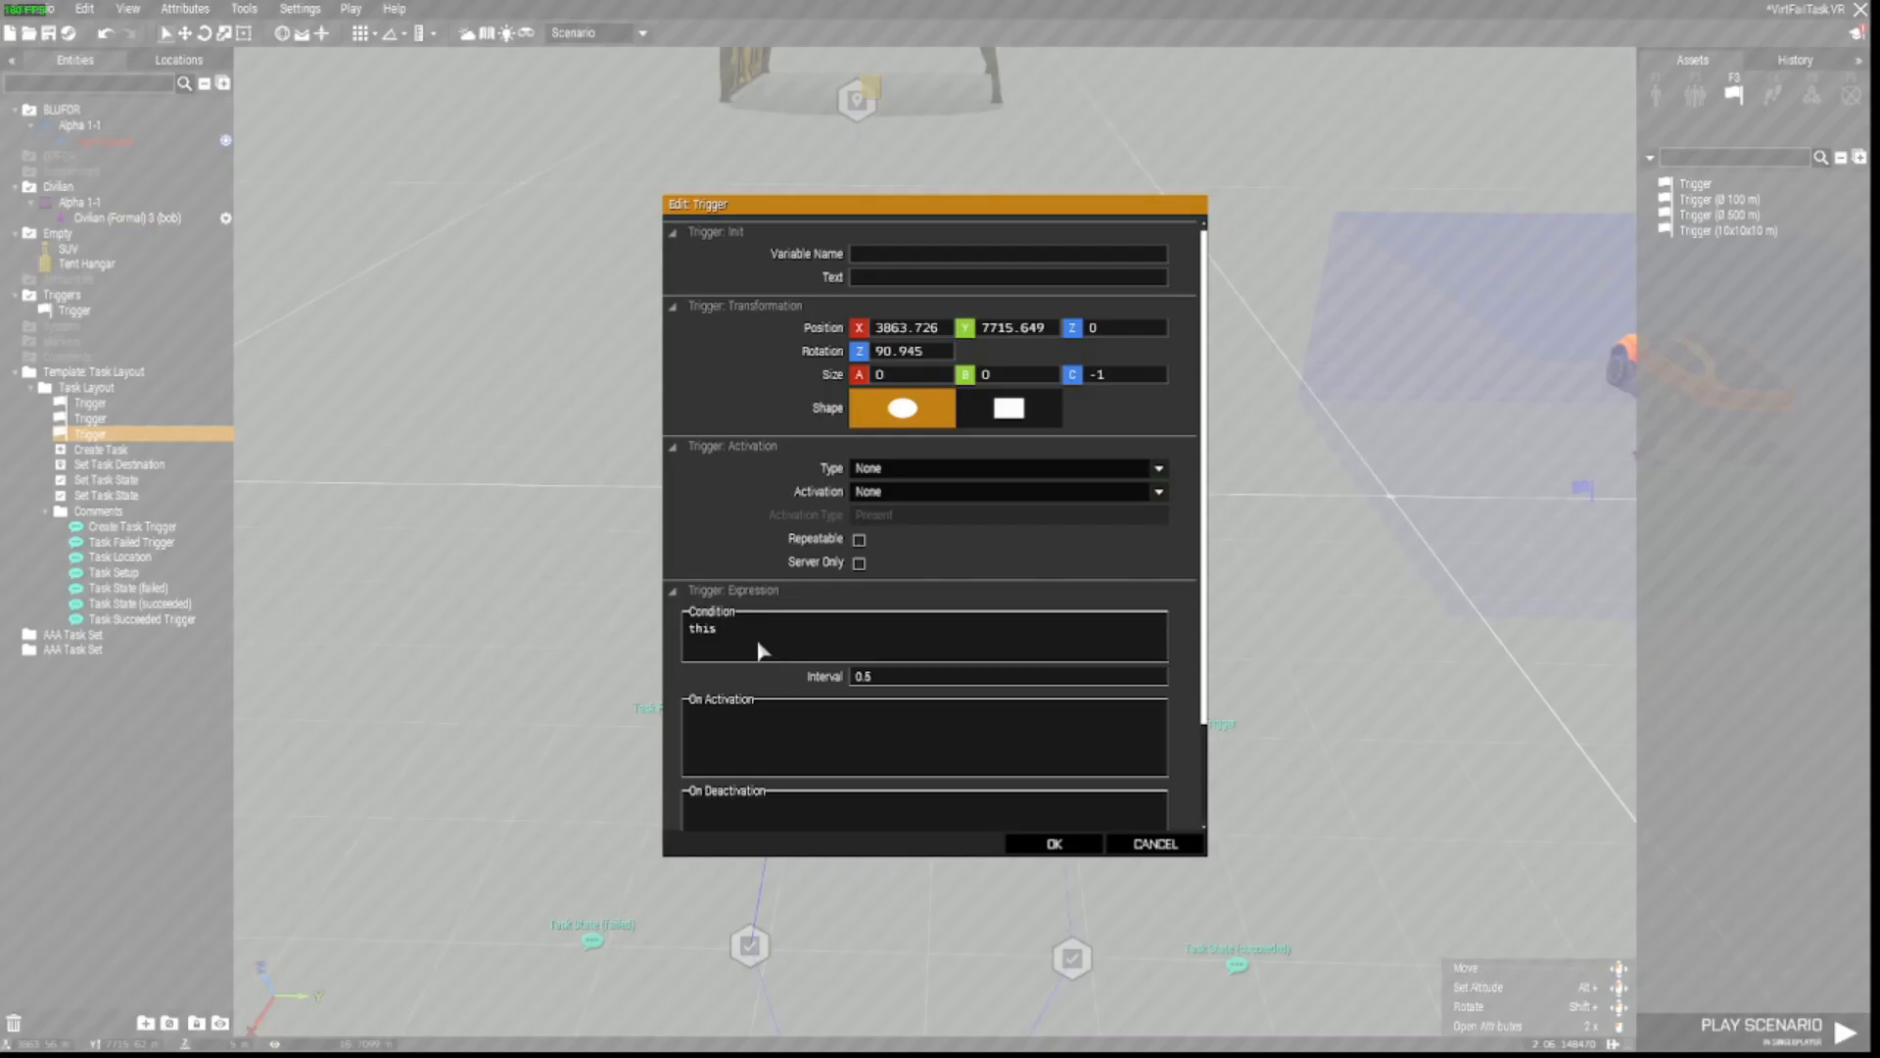
Step: Replace the Task Failed trigger condition with '!alive bob;' and confirm
double_click(702, 629)
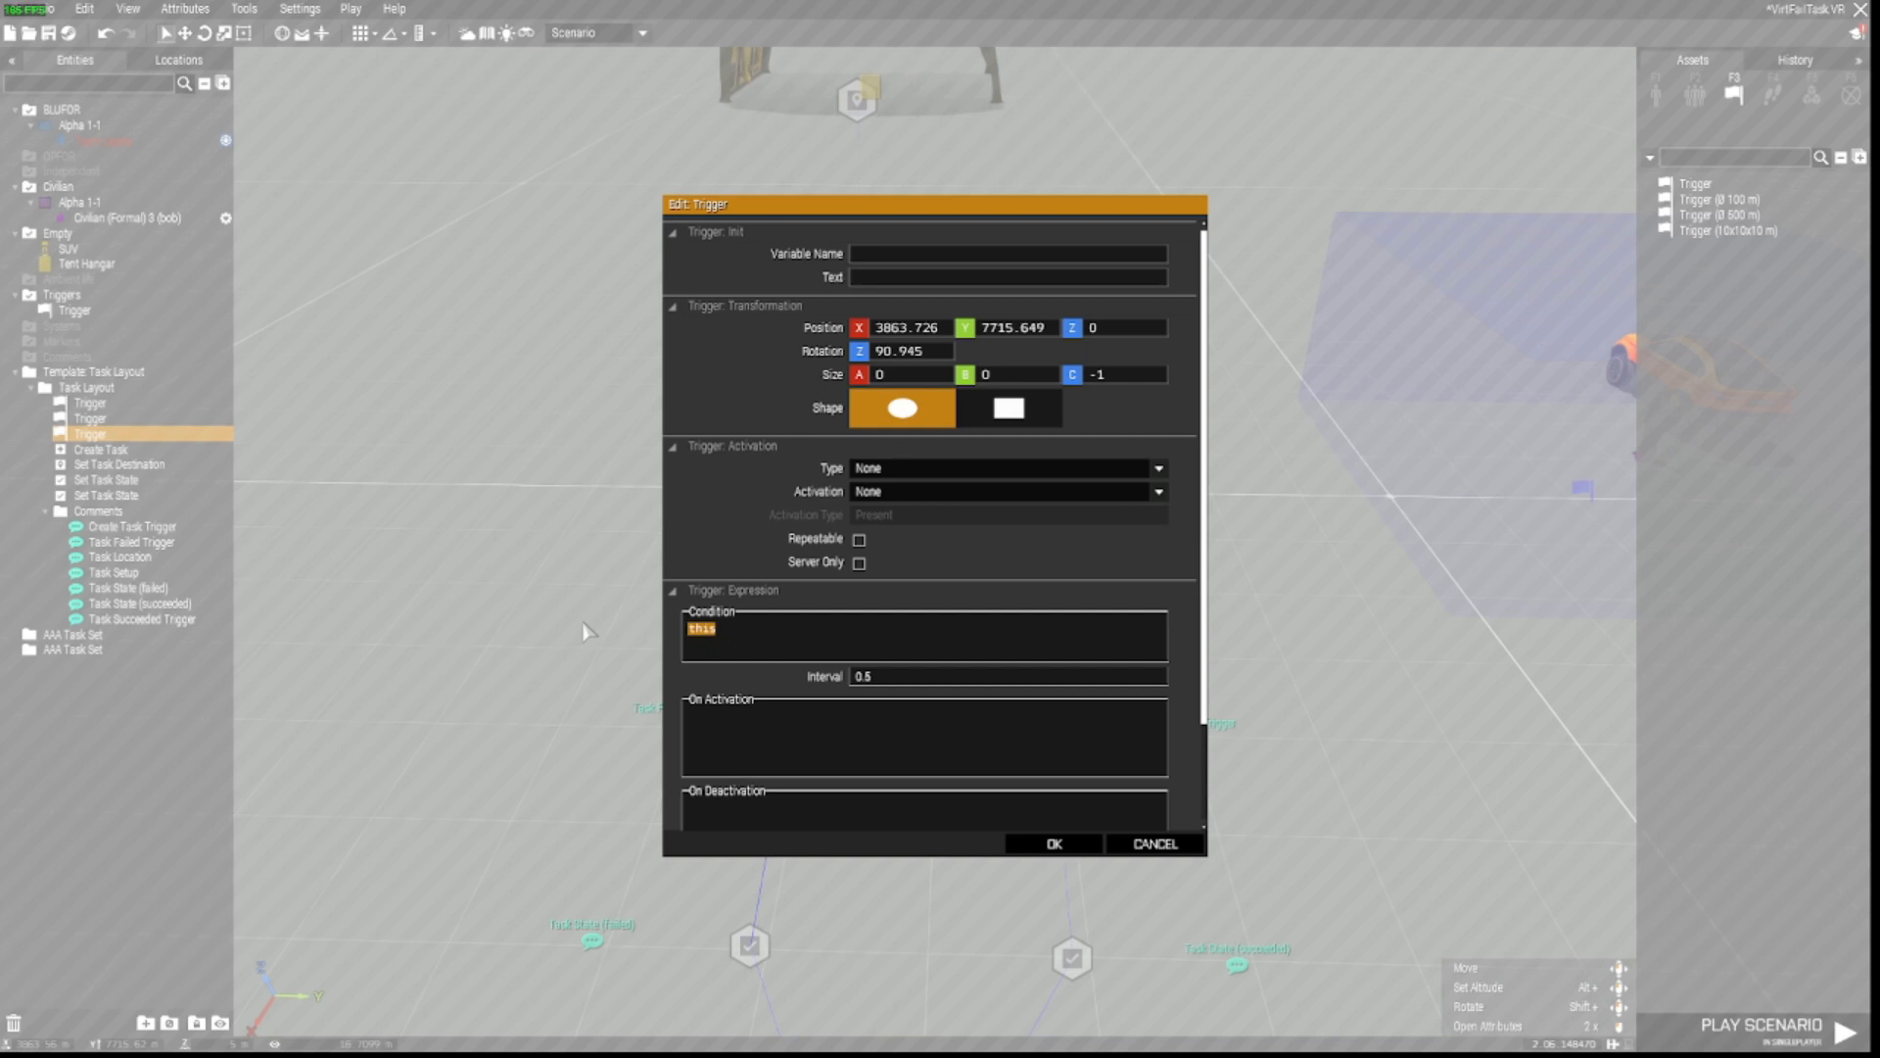
type("!alive bob")
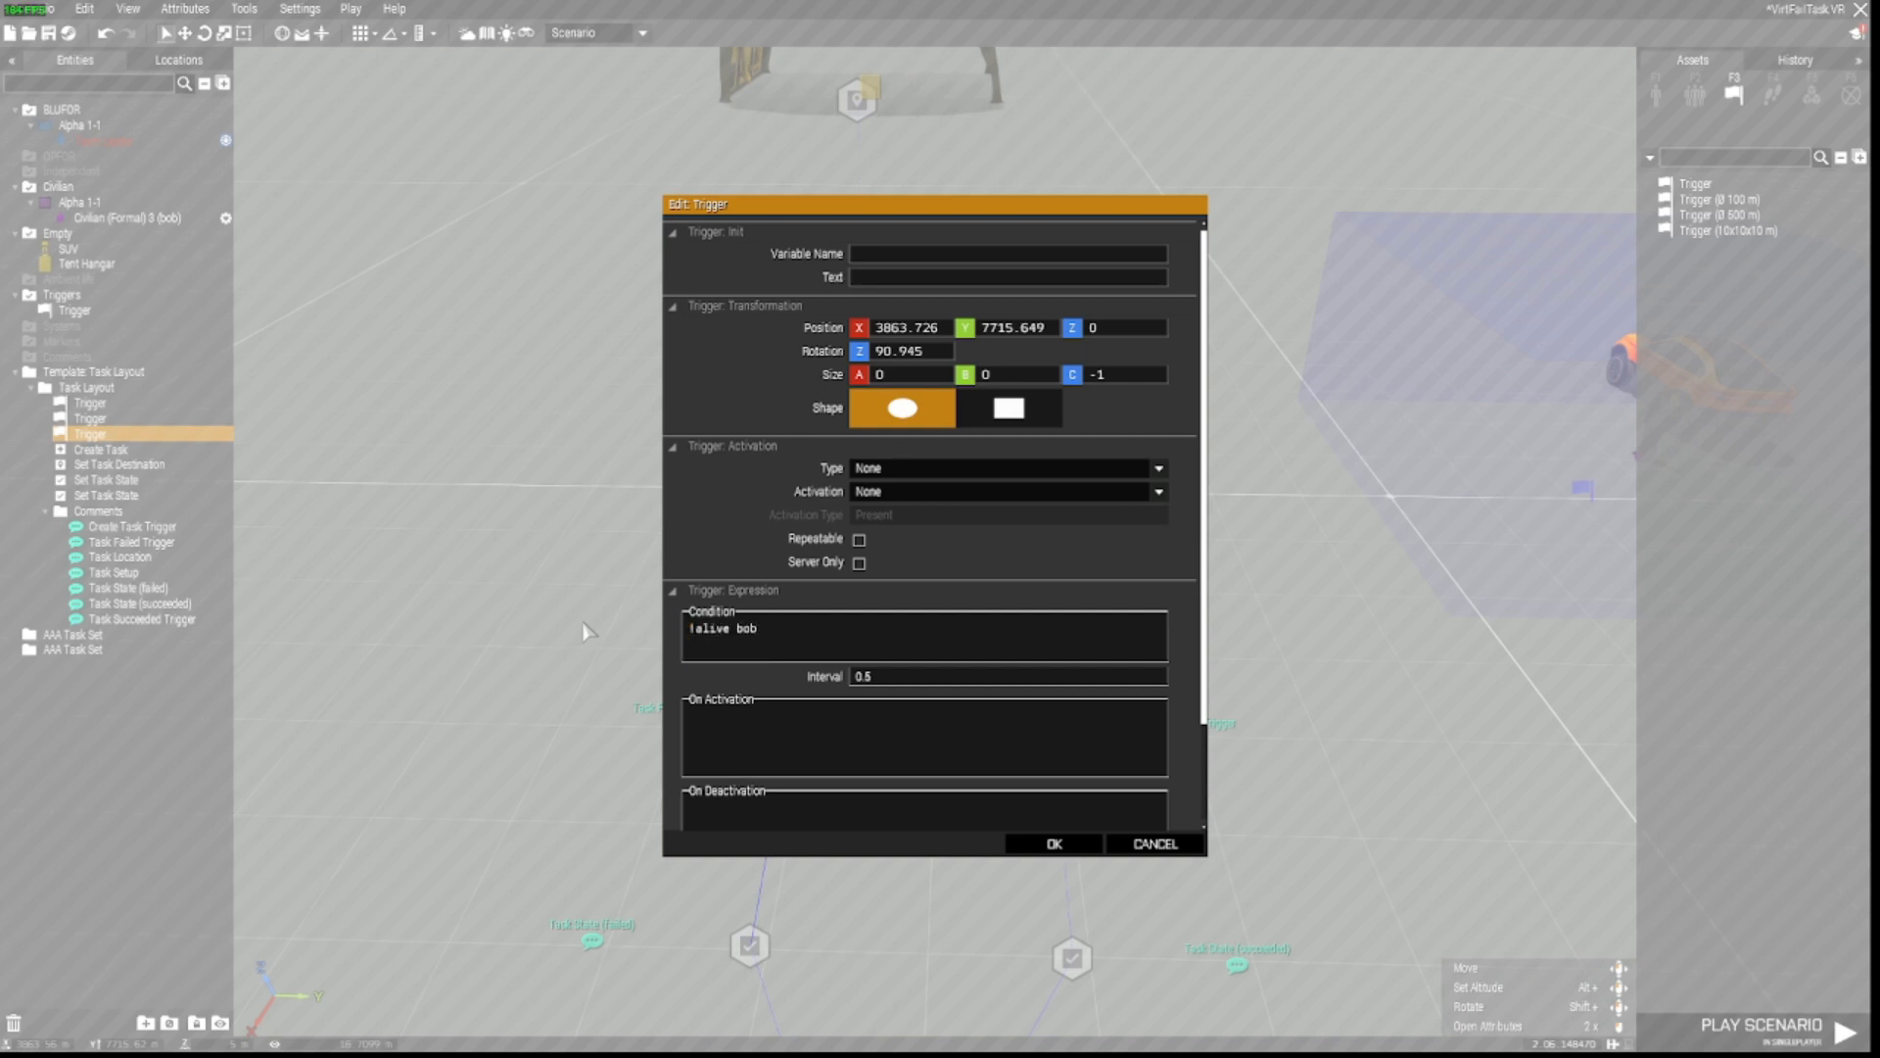
type(";")
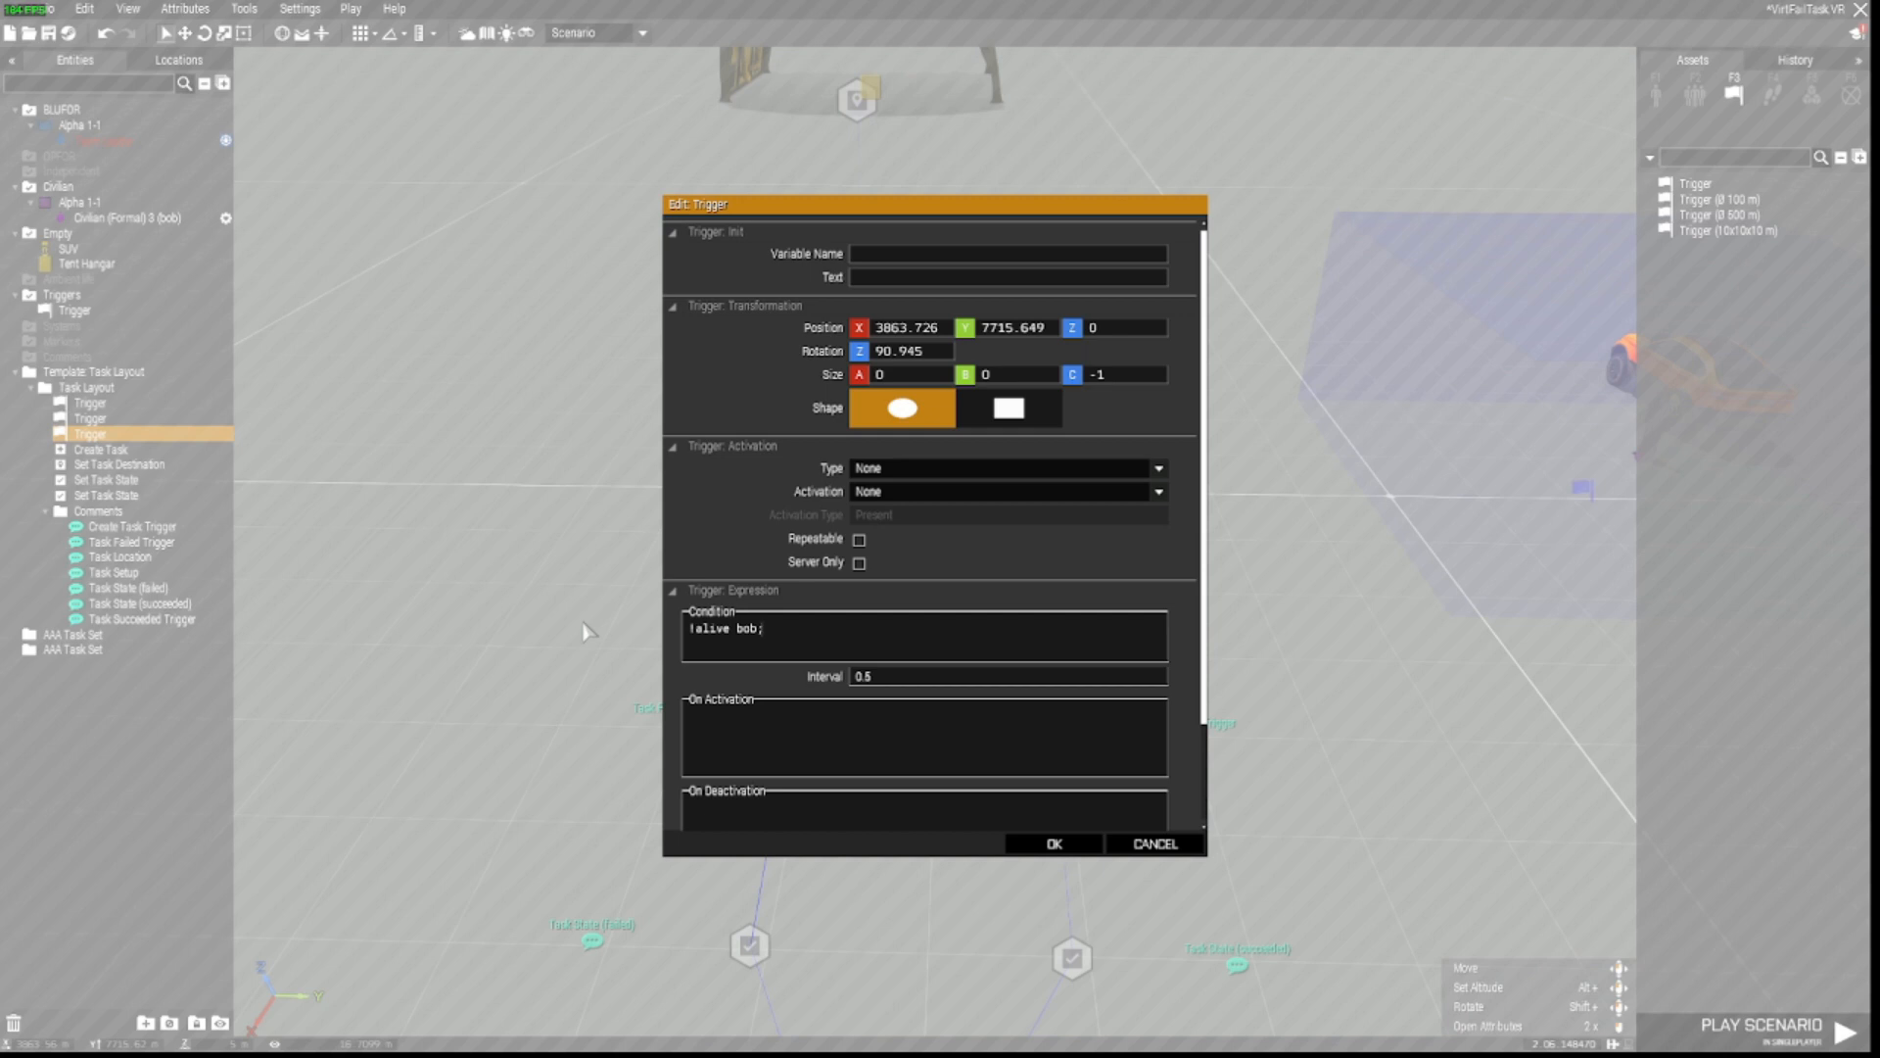
left_click(1052, 842)
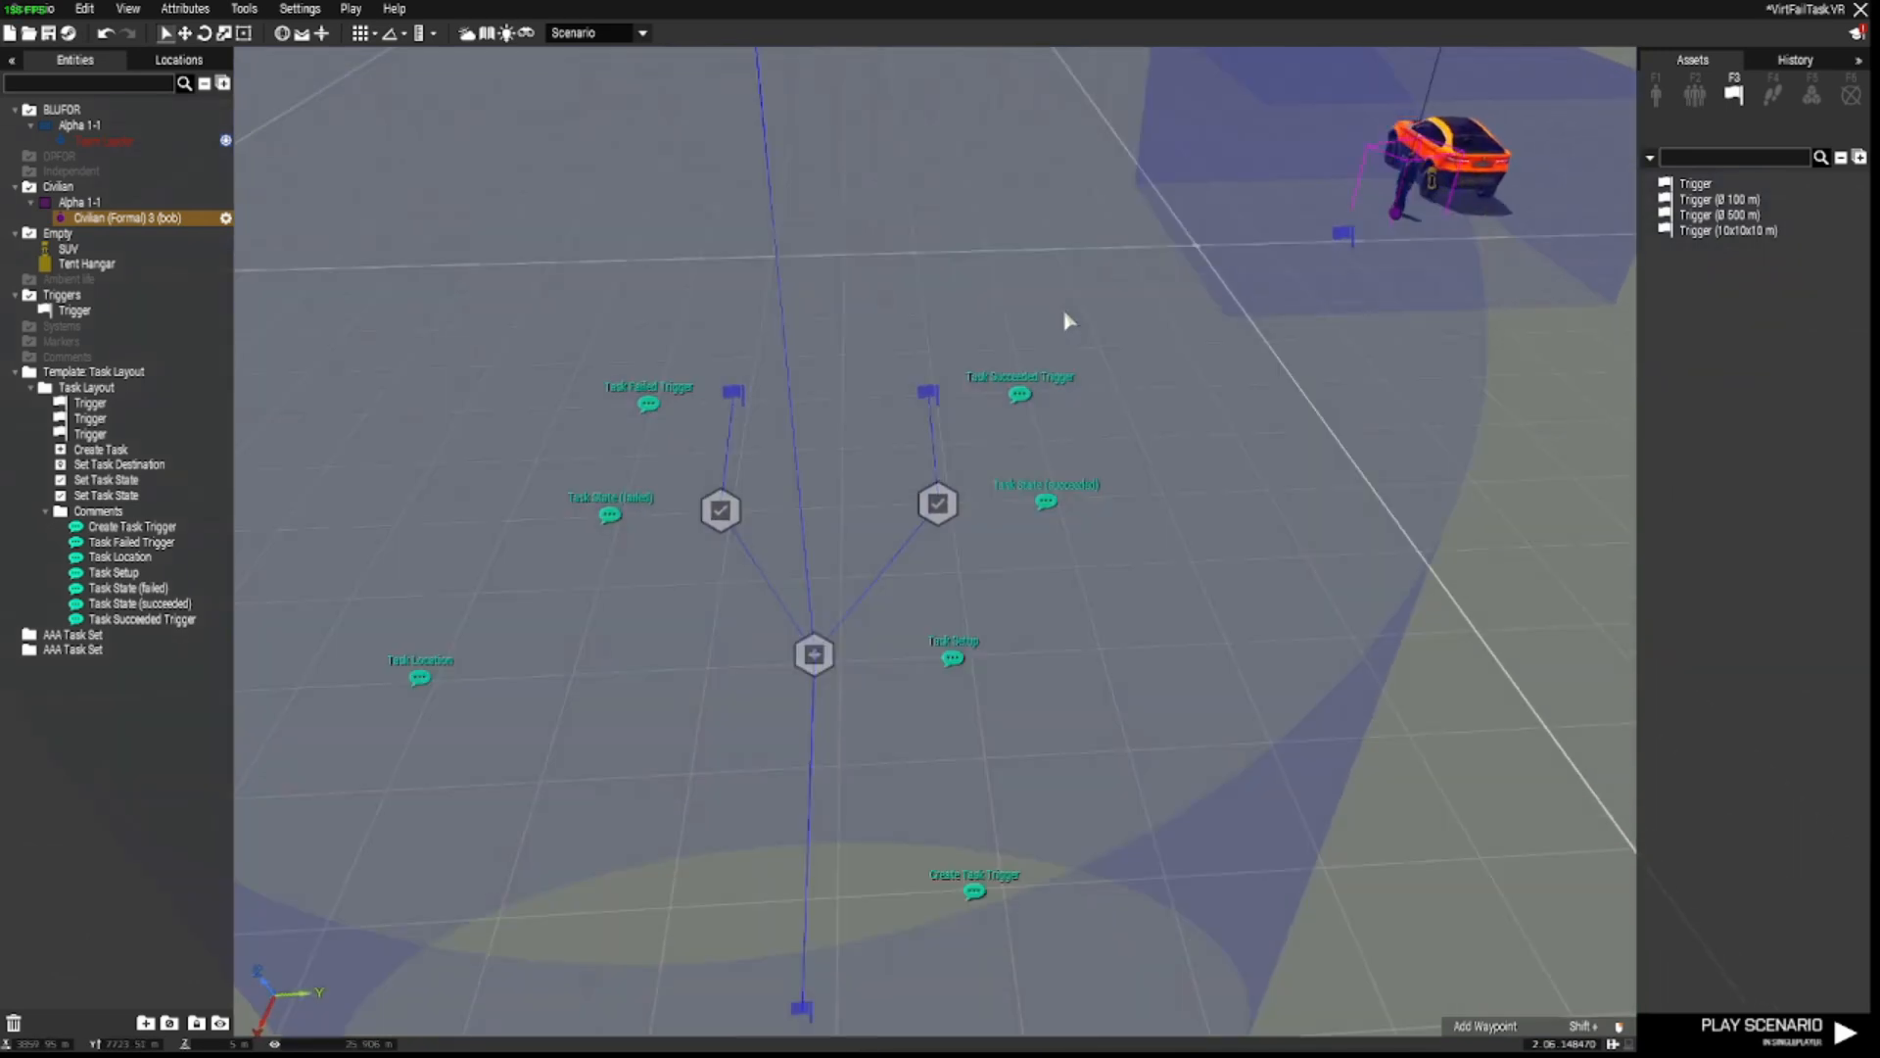
mouse_move(1028, 496)
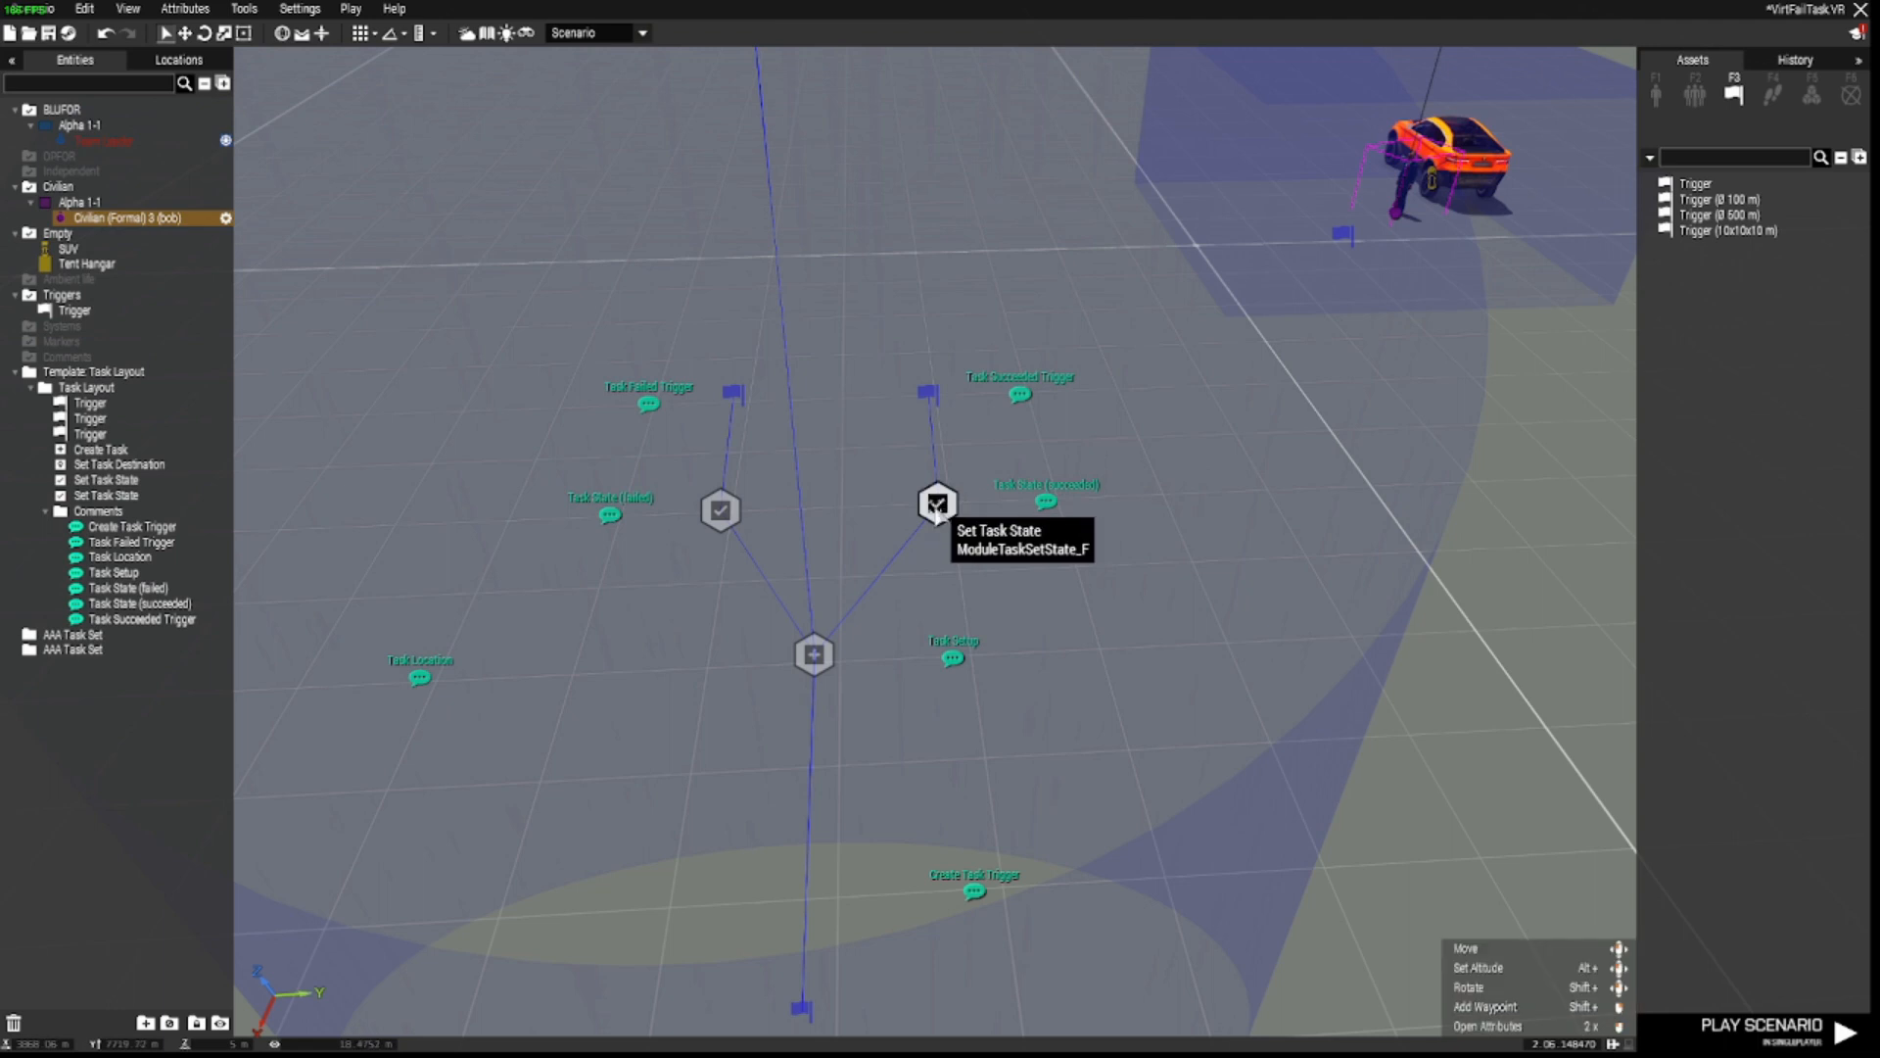
Step: Confirm the success Set Task State module with the Succeeded state
double_click(938, 503)
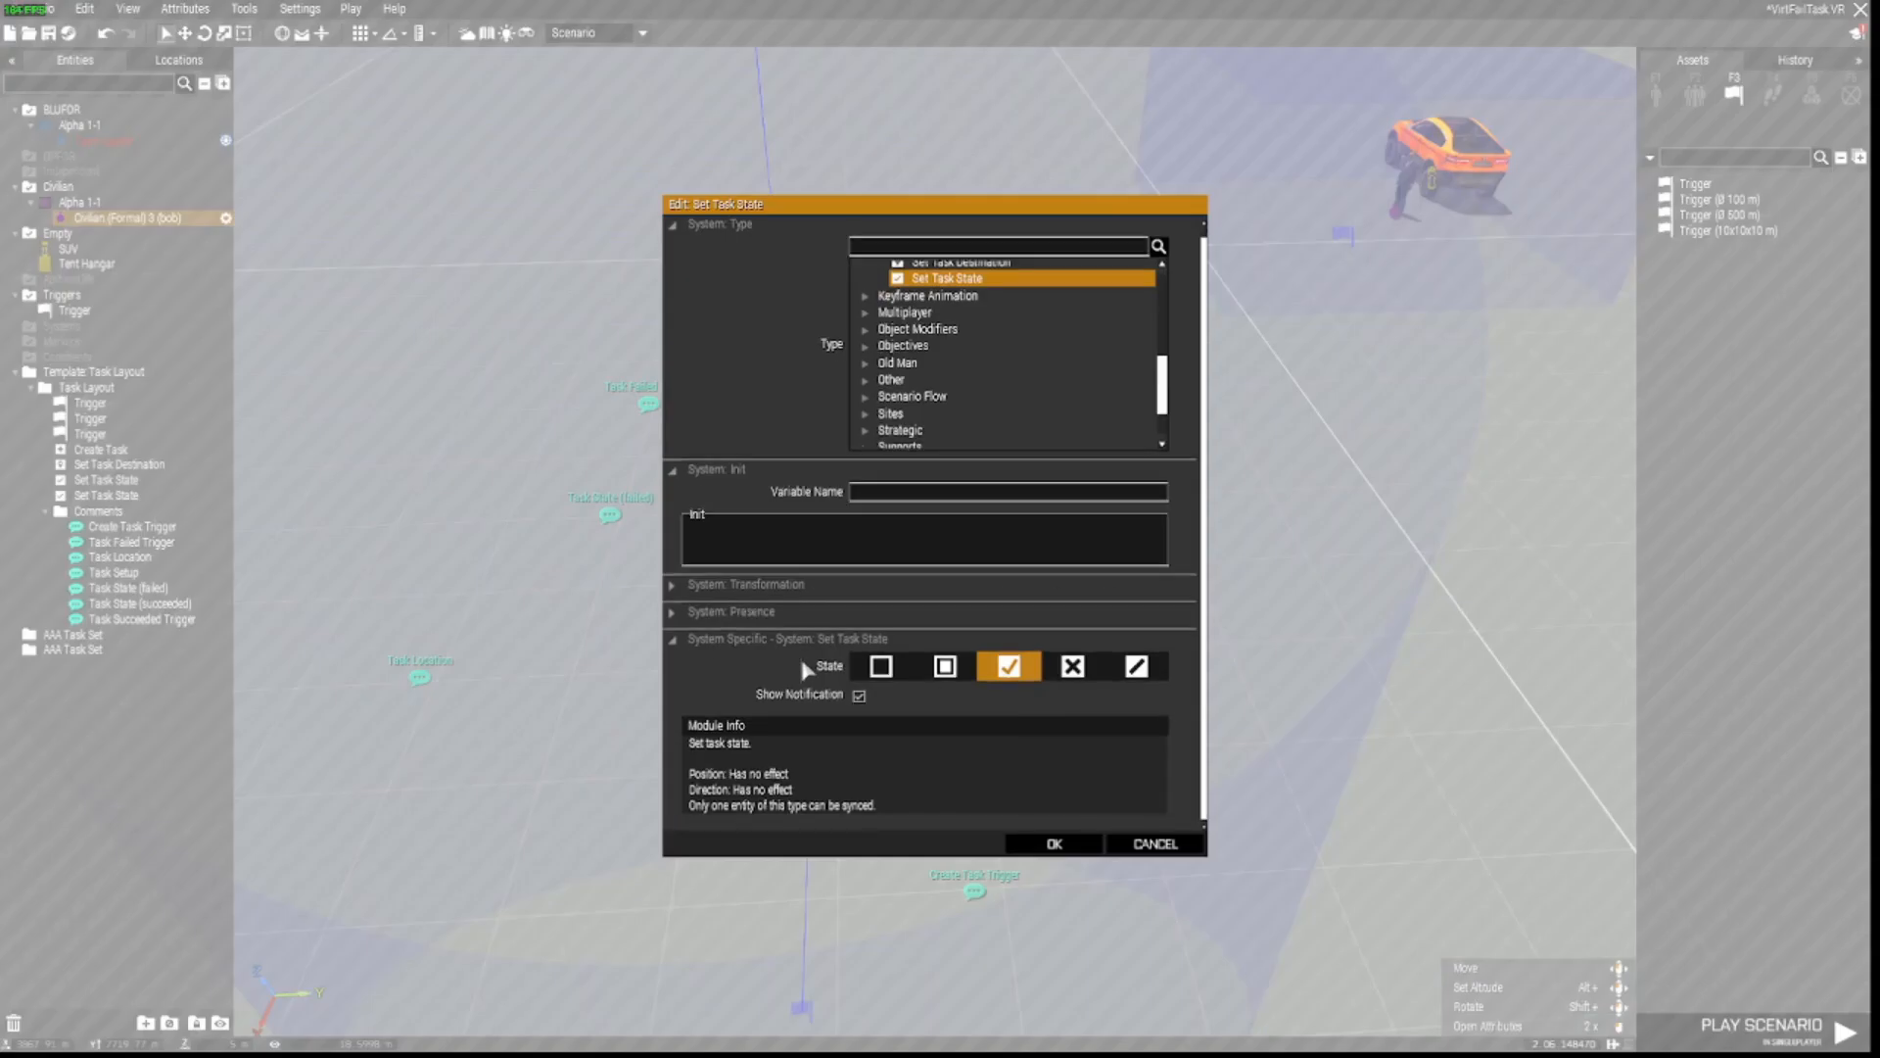
mouse_move(1009, 666)
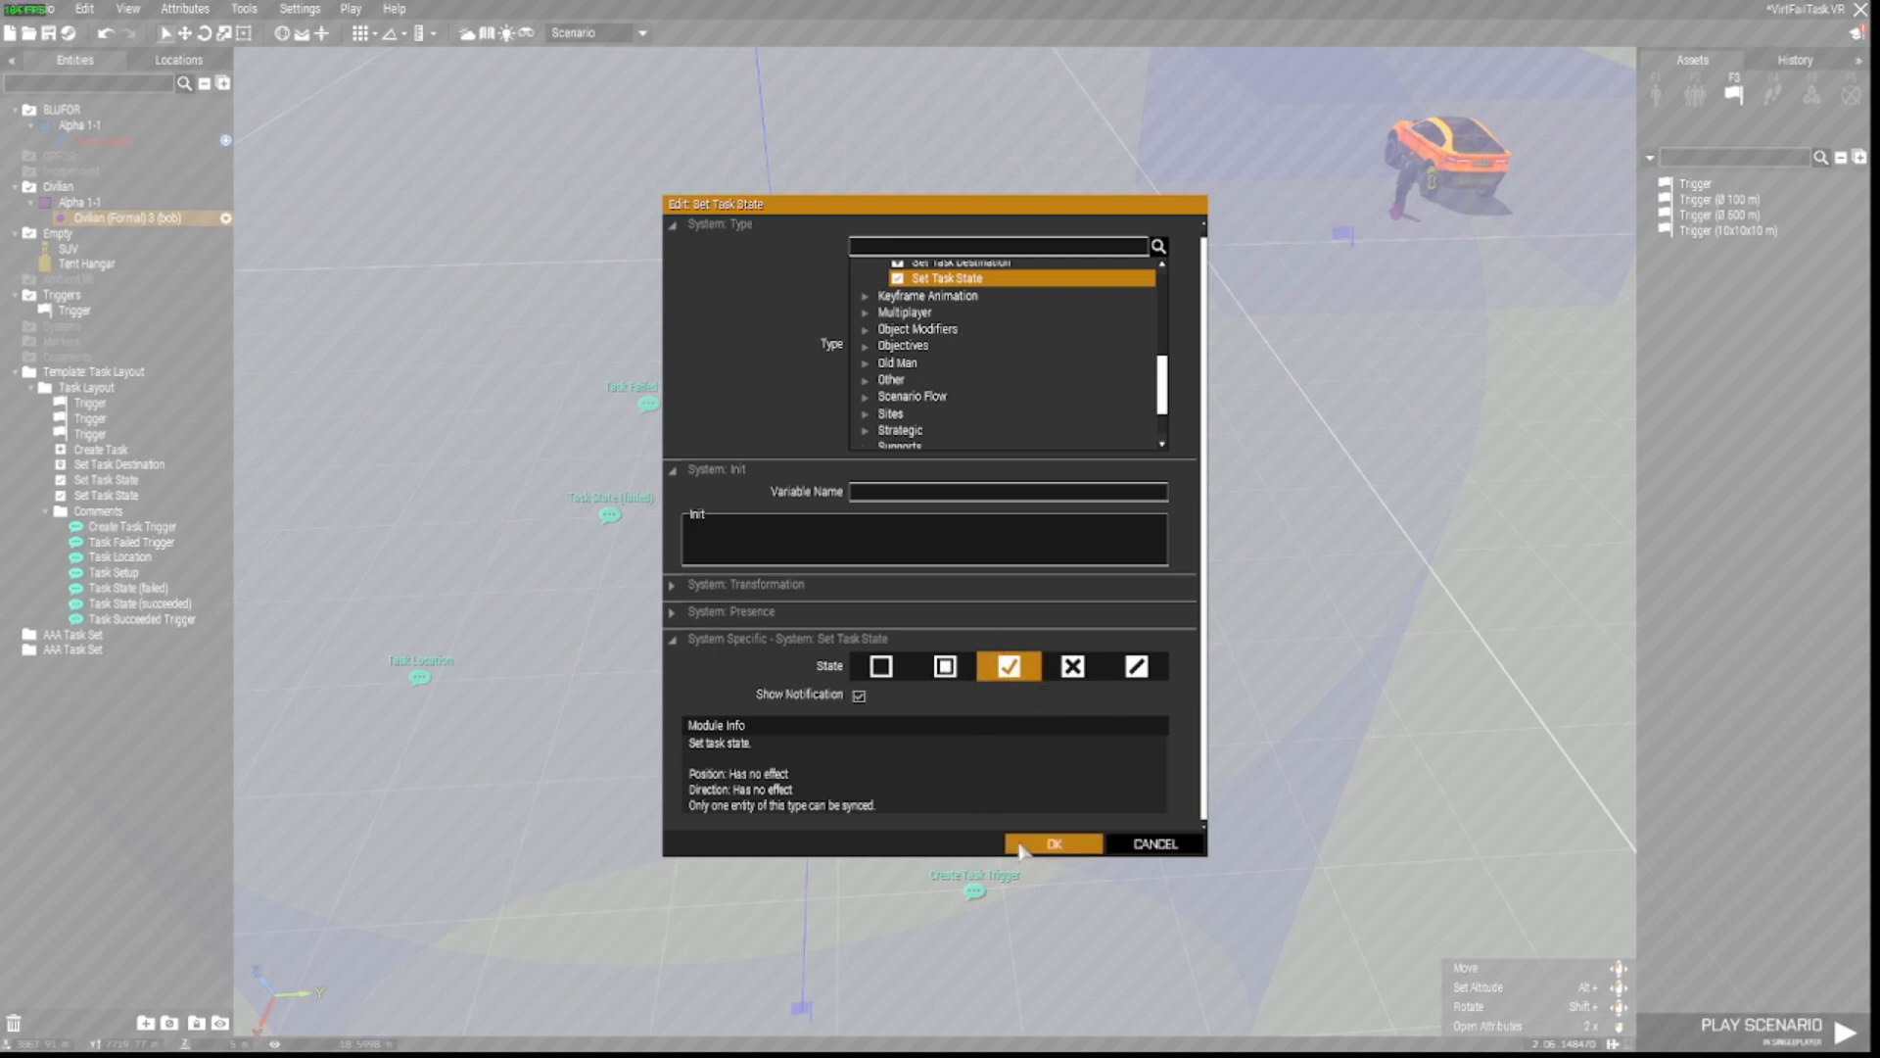
left_click(1054, 842)
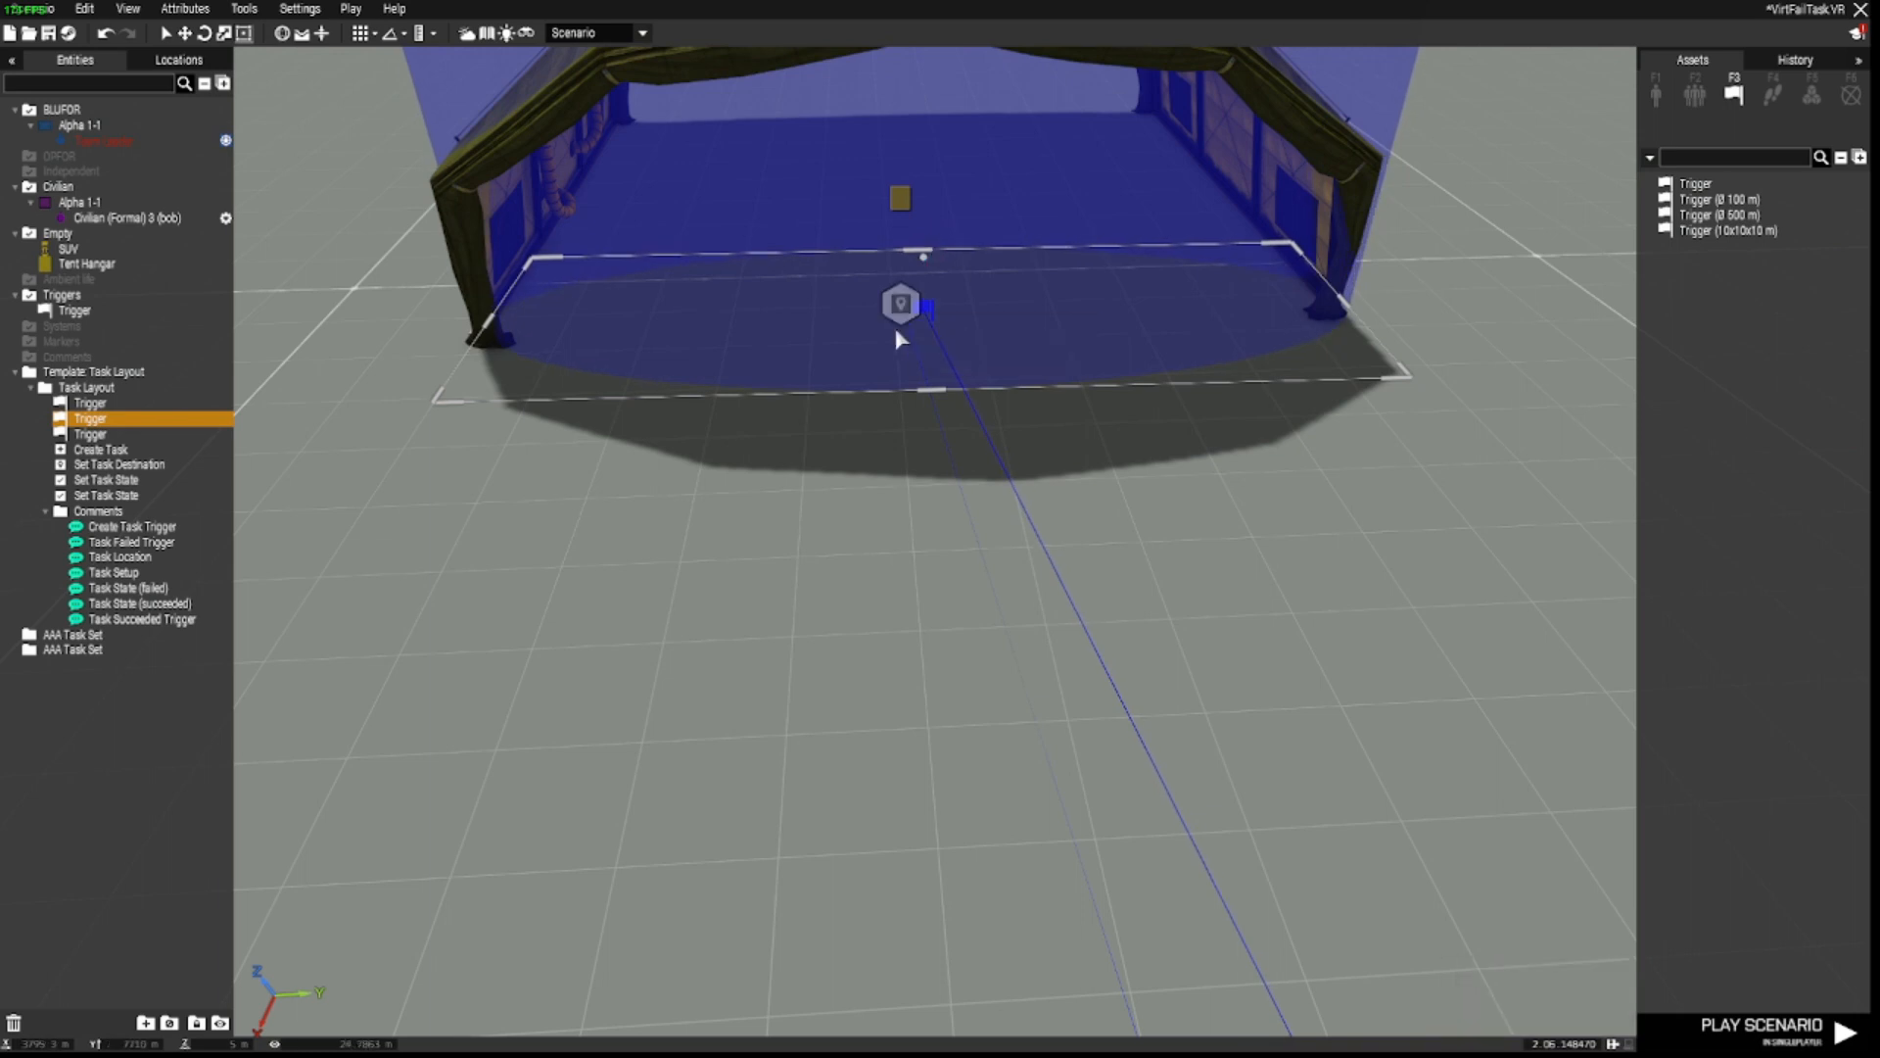
left_click(118, 464)
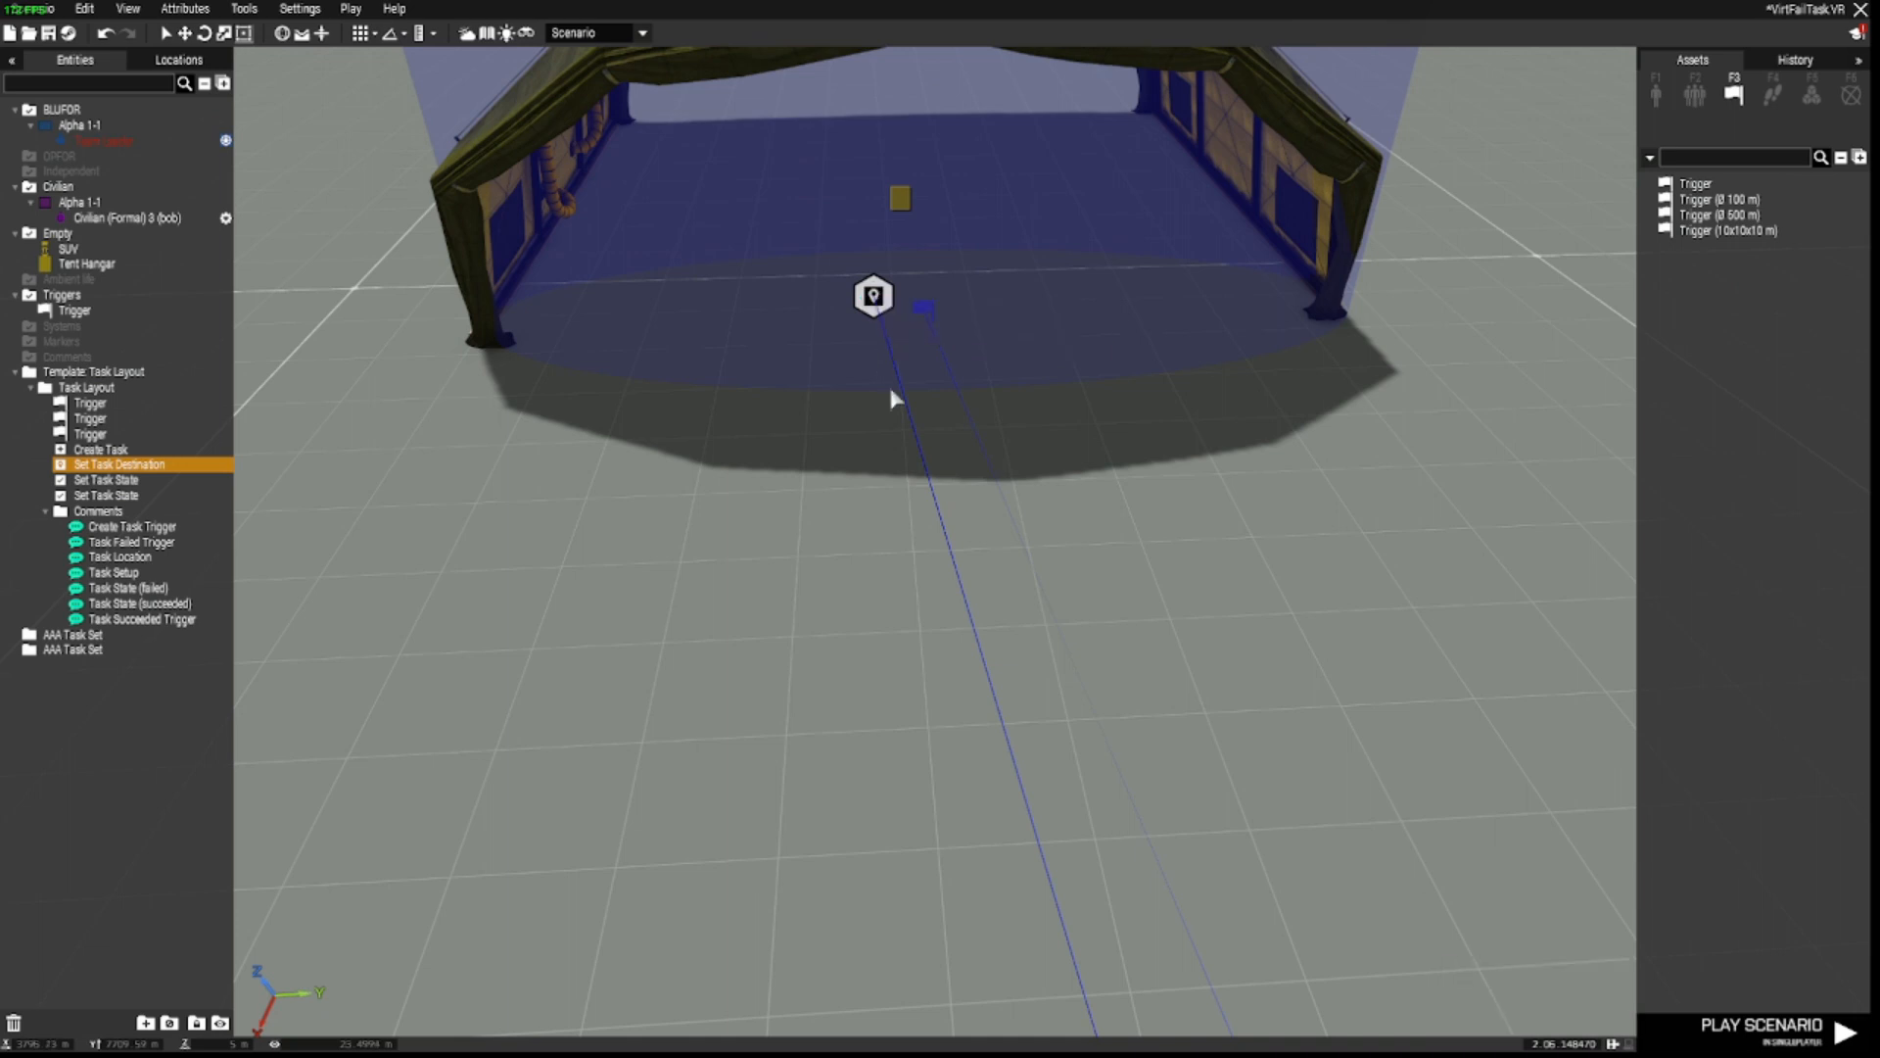
left_click(90, 419)
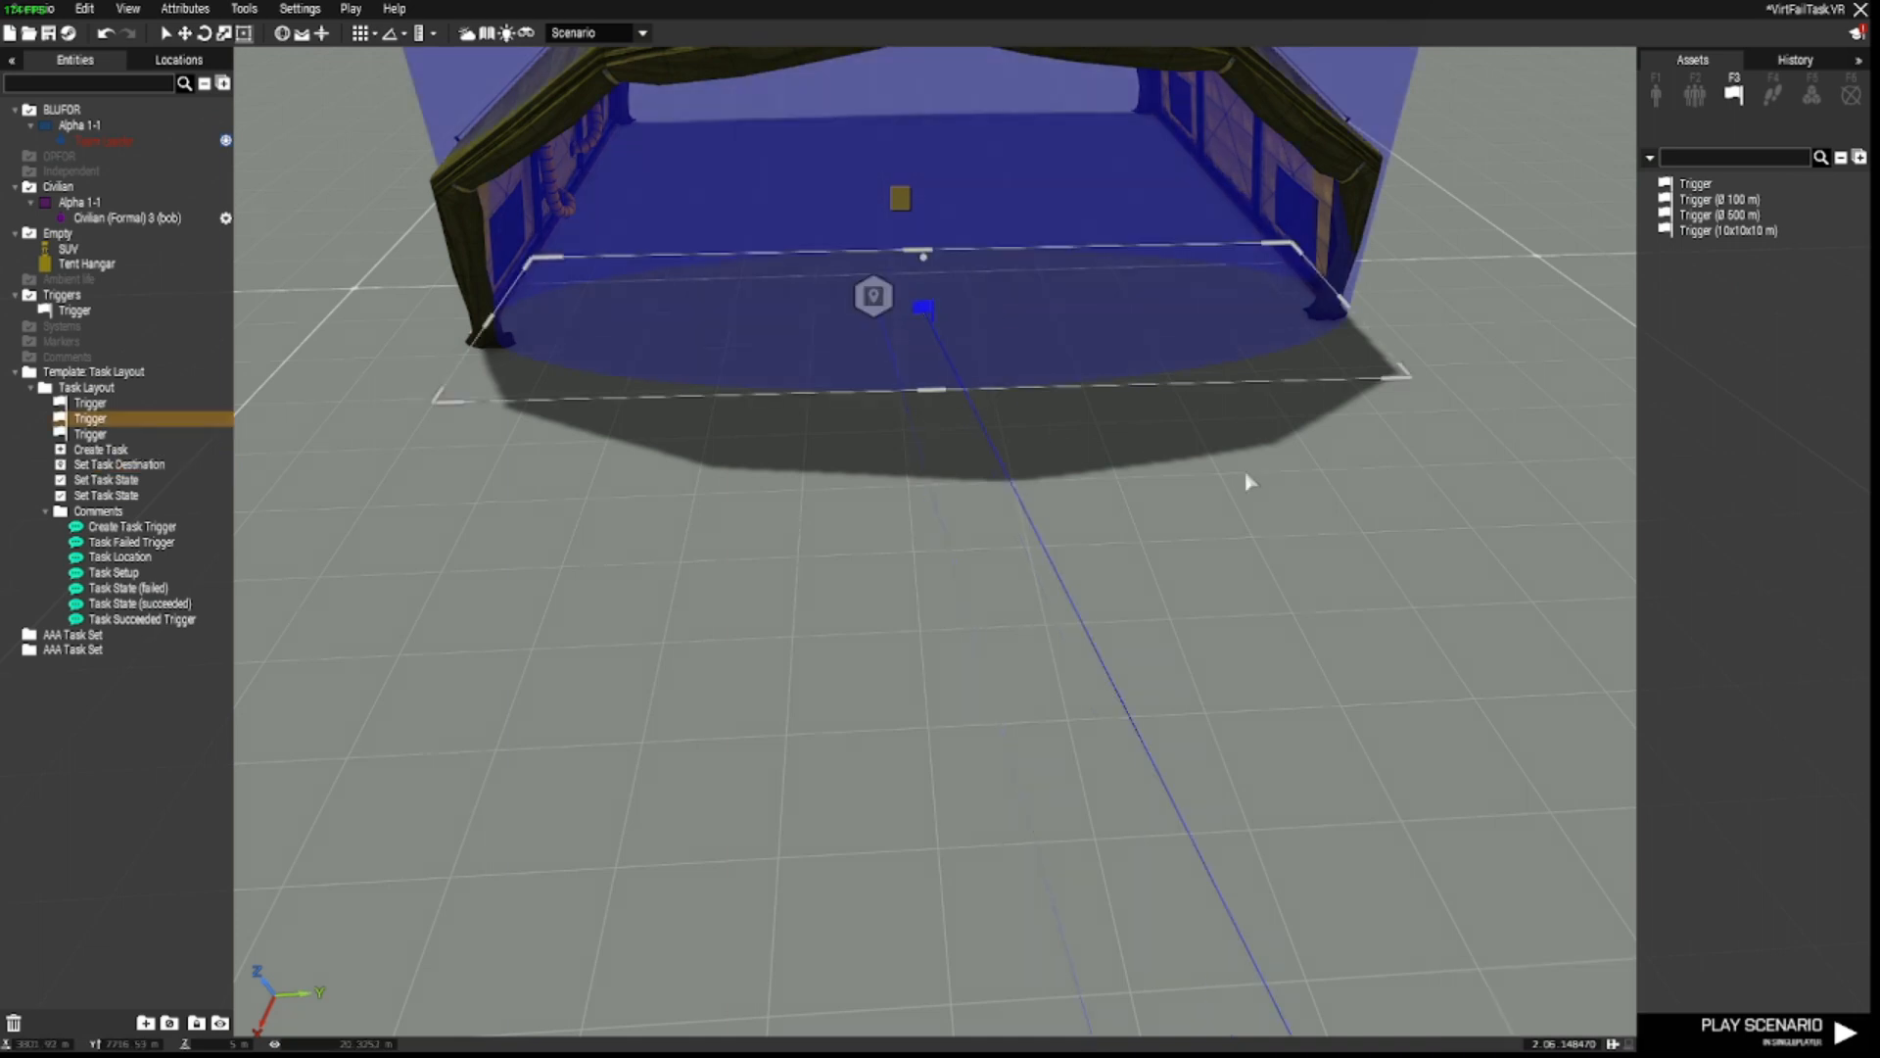
mouse_move(1259, 466)
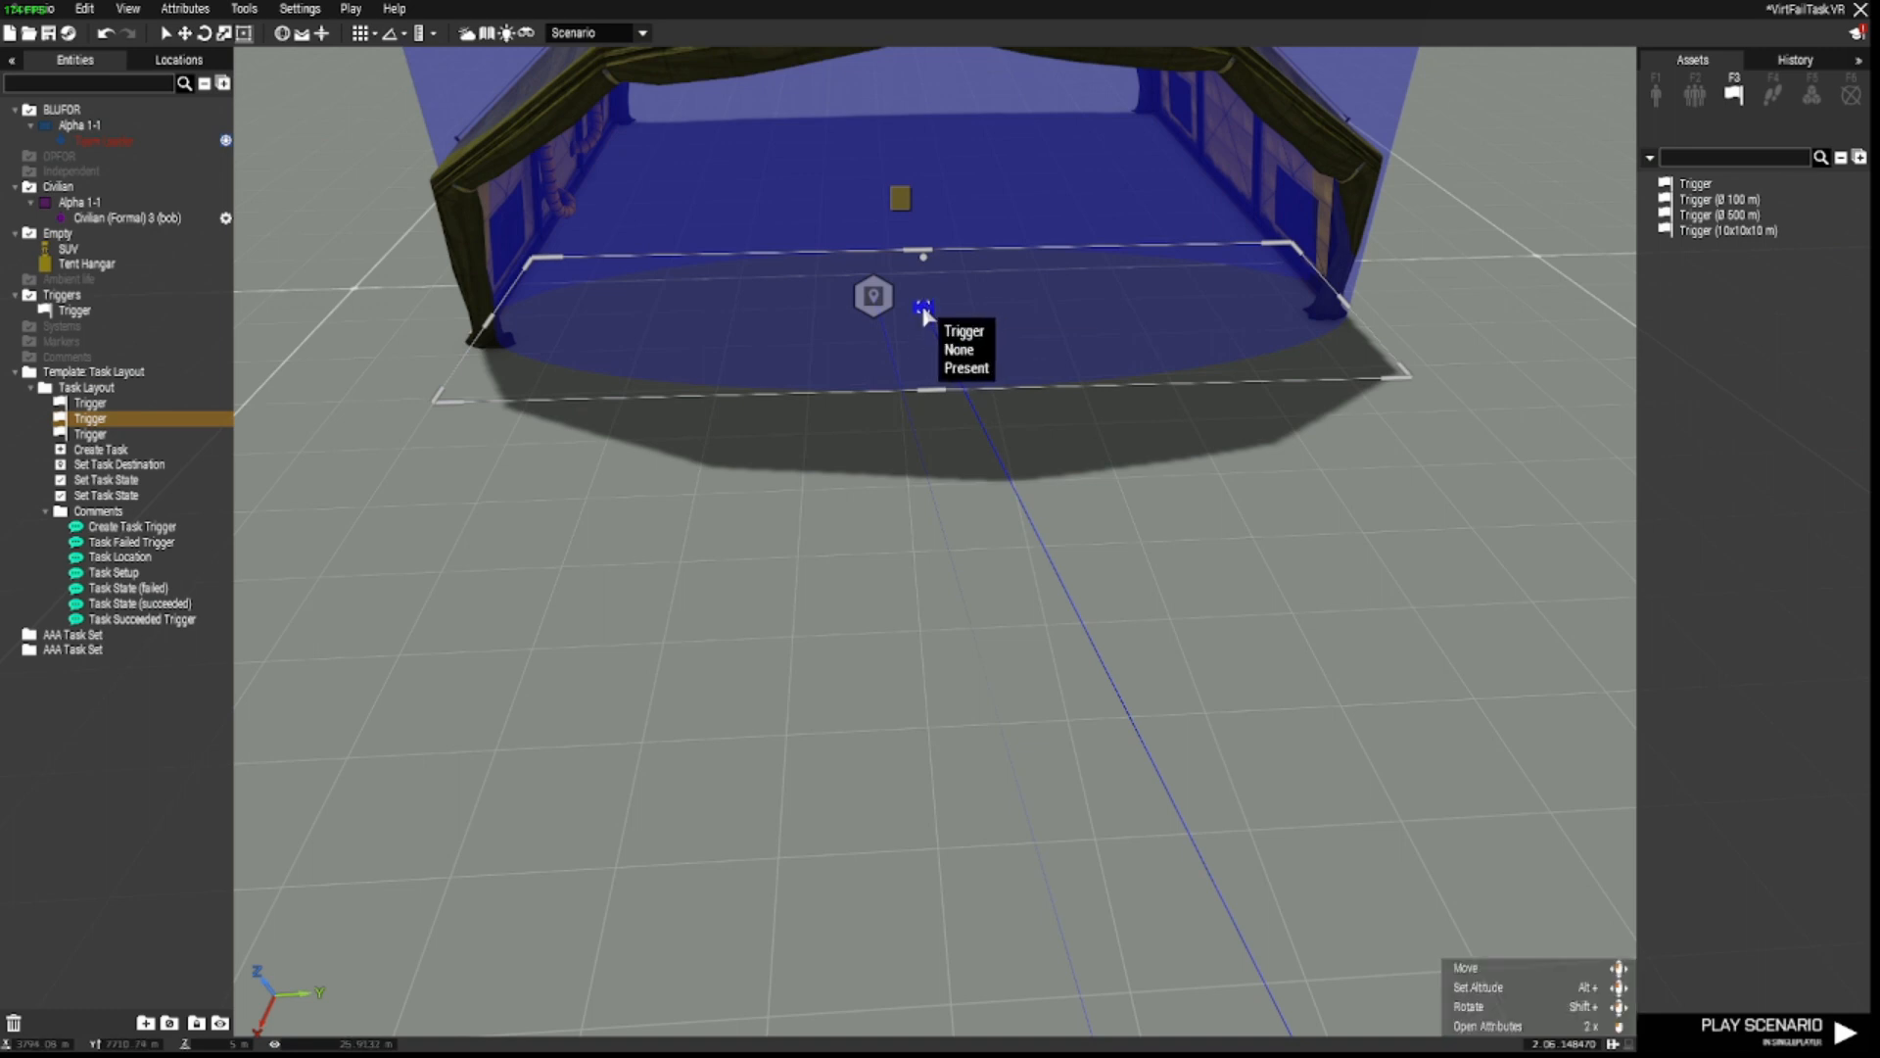
Step: Set the hangar trigger's activation to Any Player
double_click(923, 312)
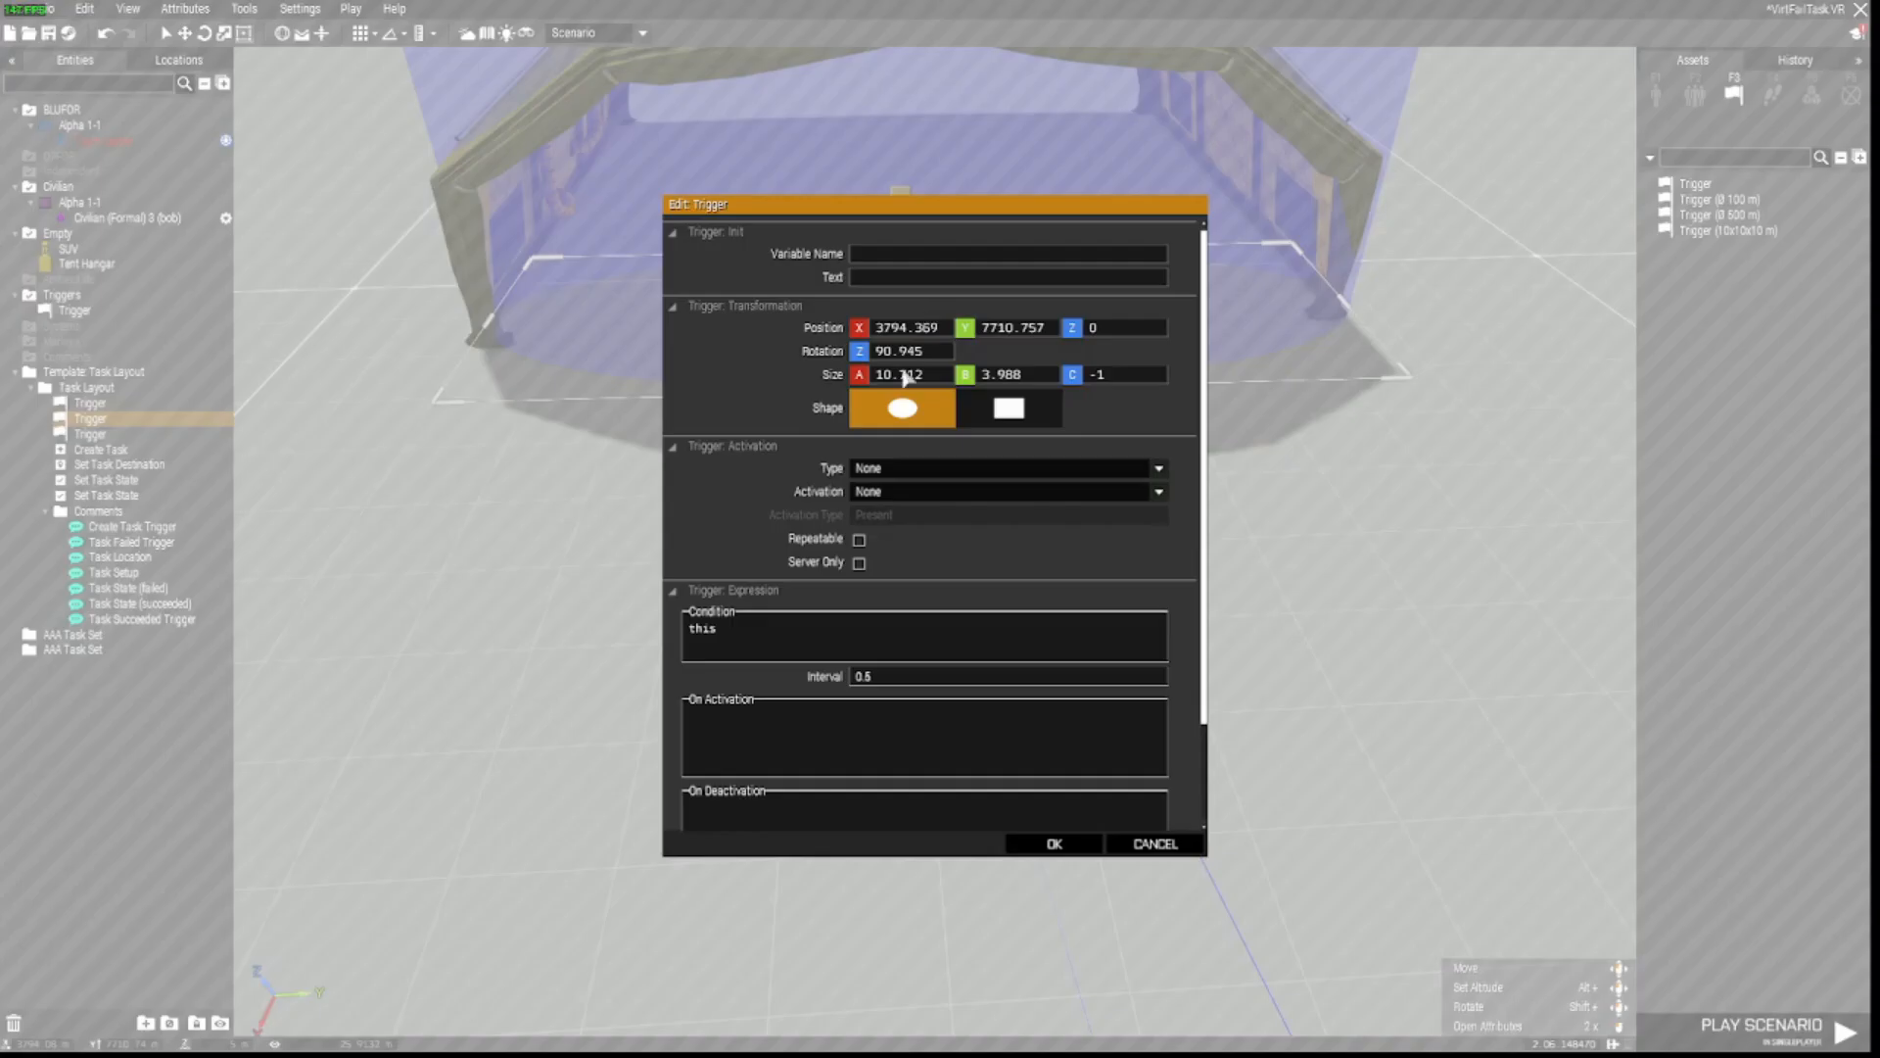
mouse_move(821, 552)
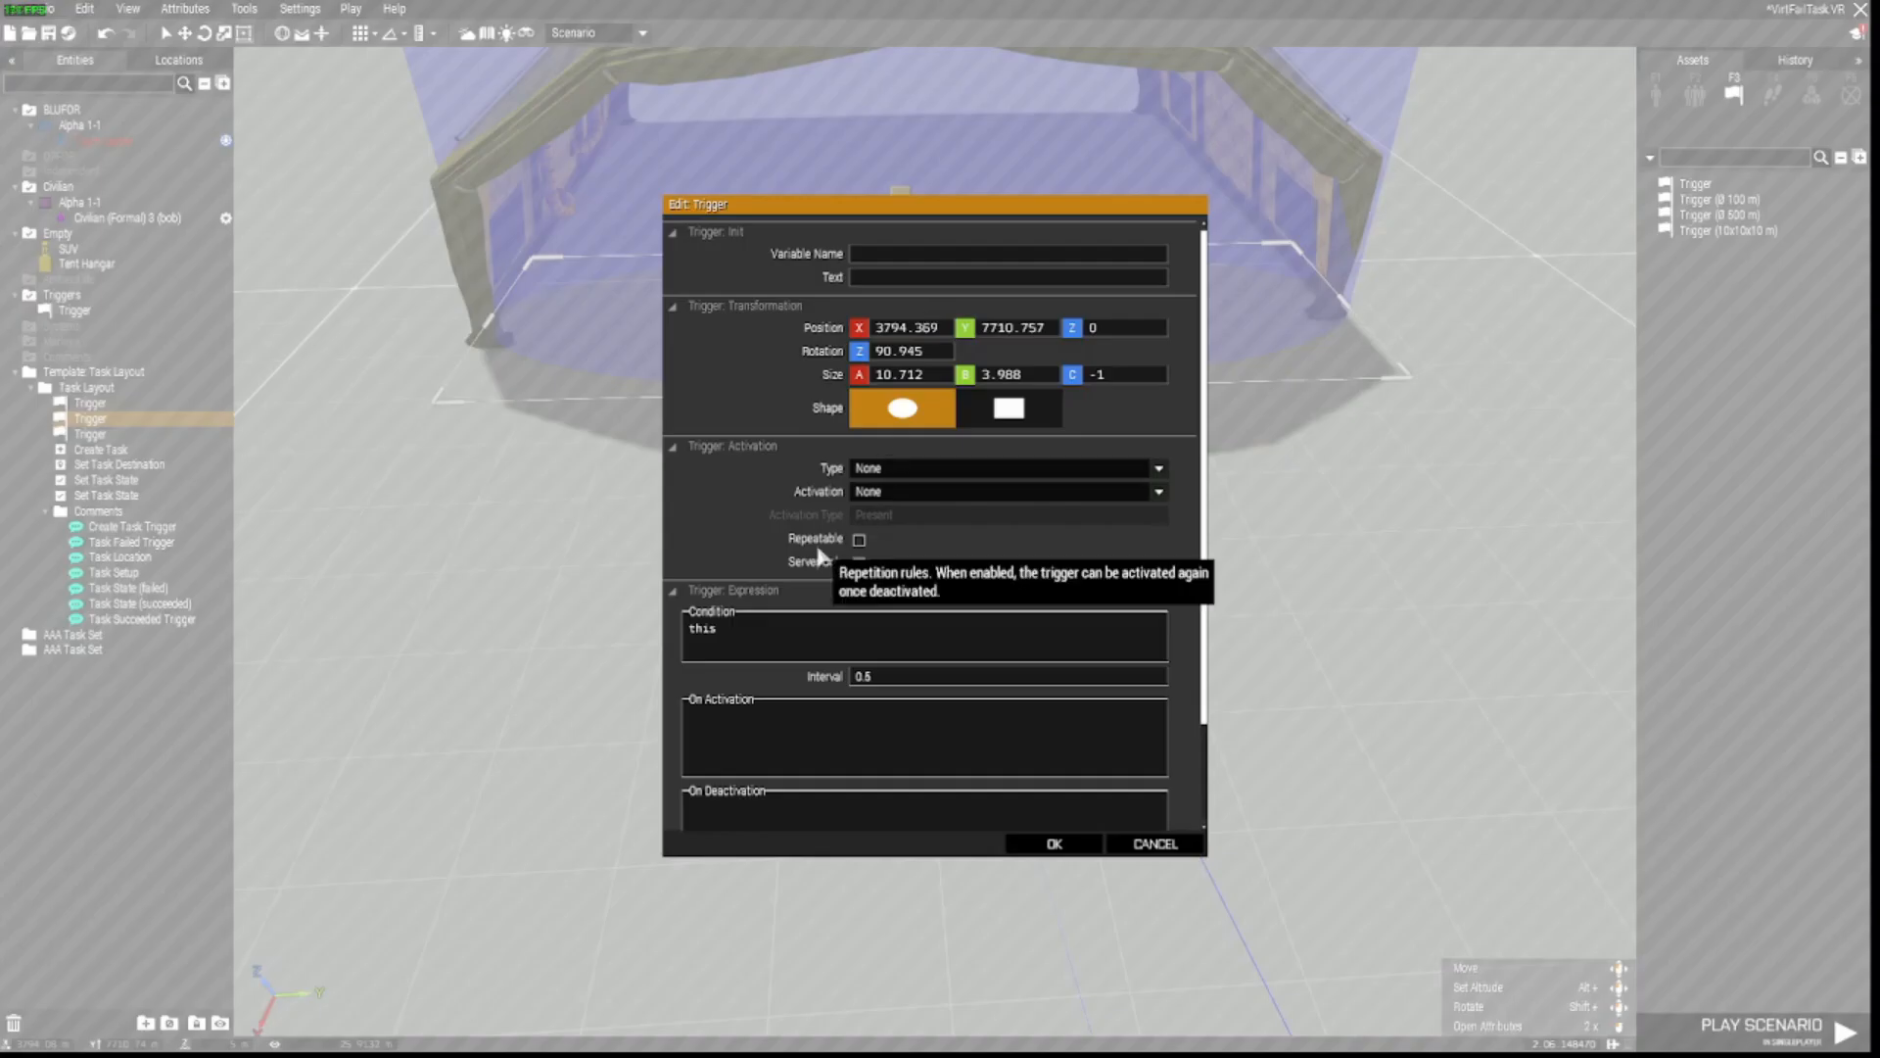
mouse_move(693, 456)
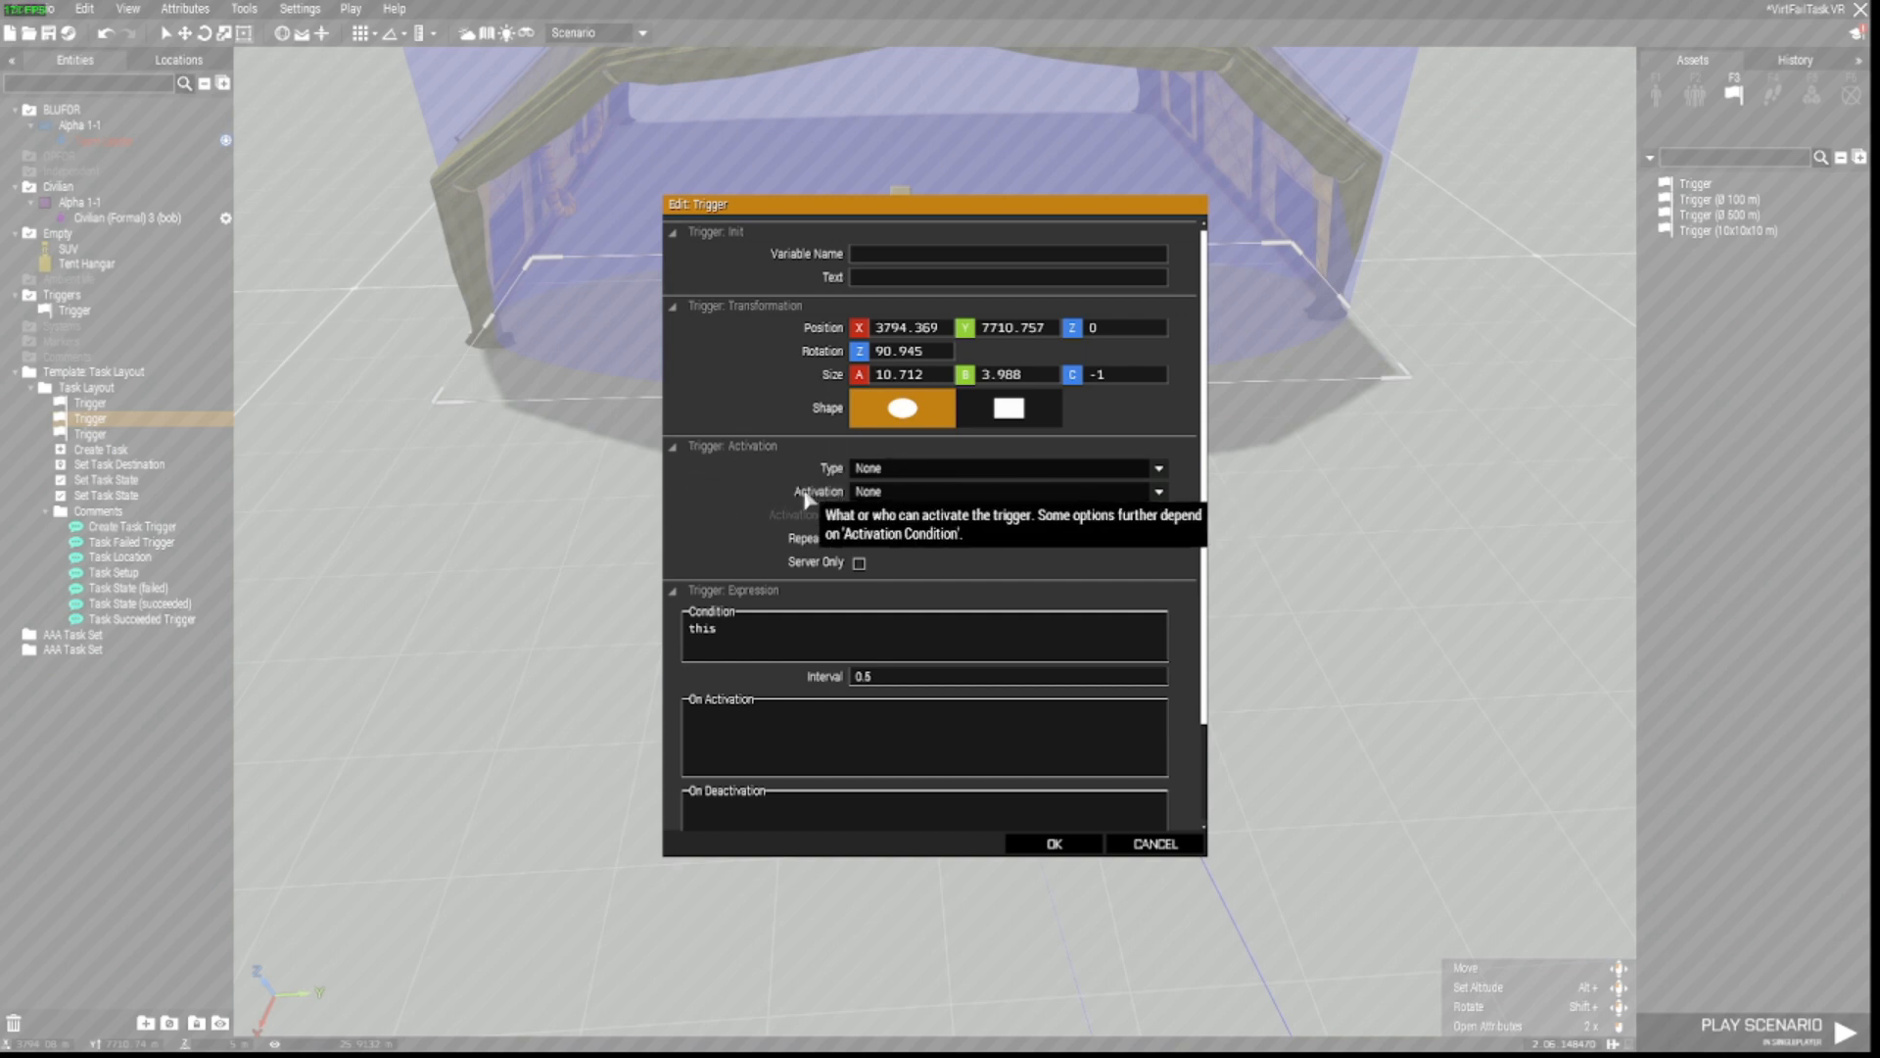
left_click(1156, 492)
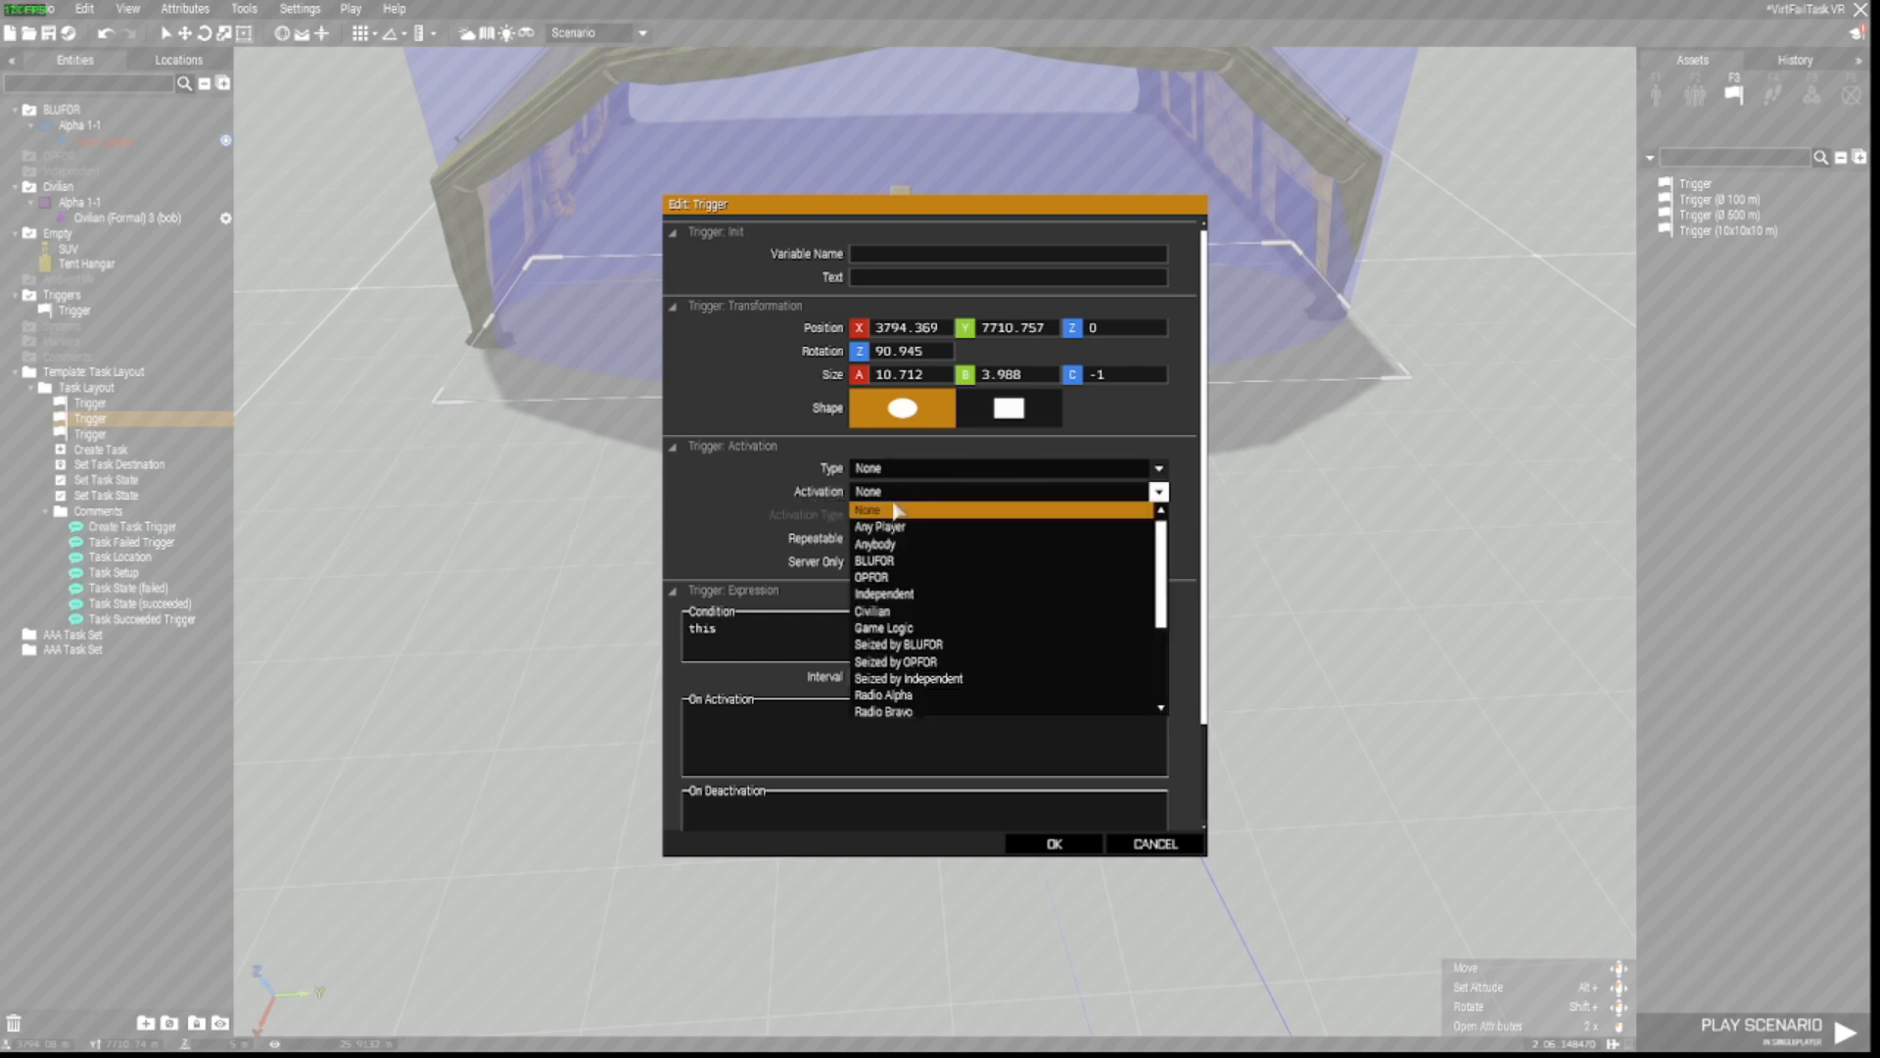
left_click(879, 525)
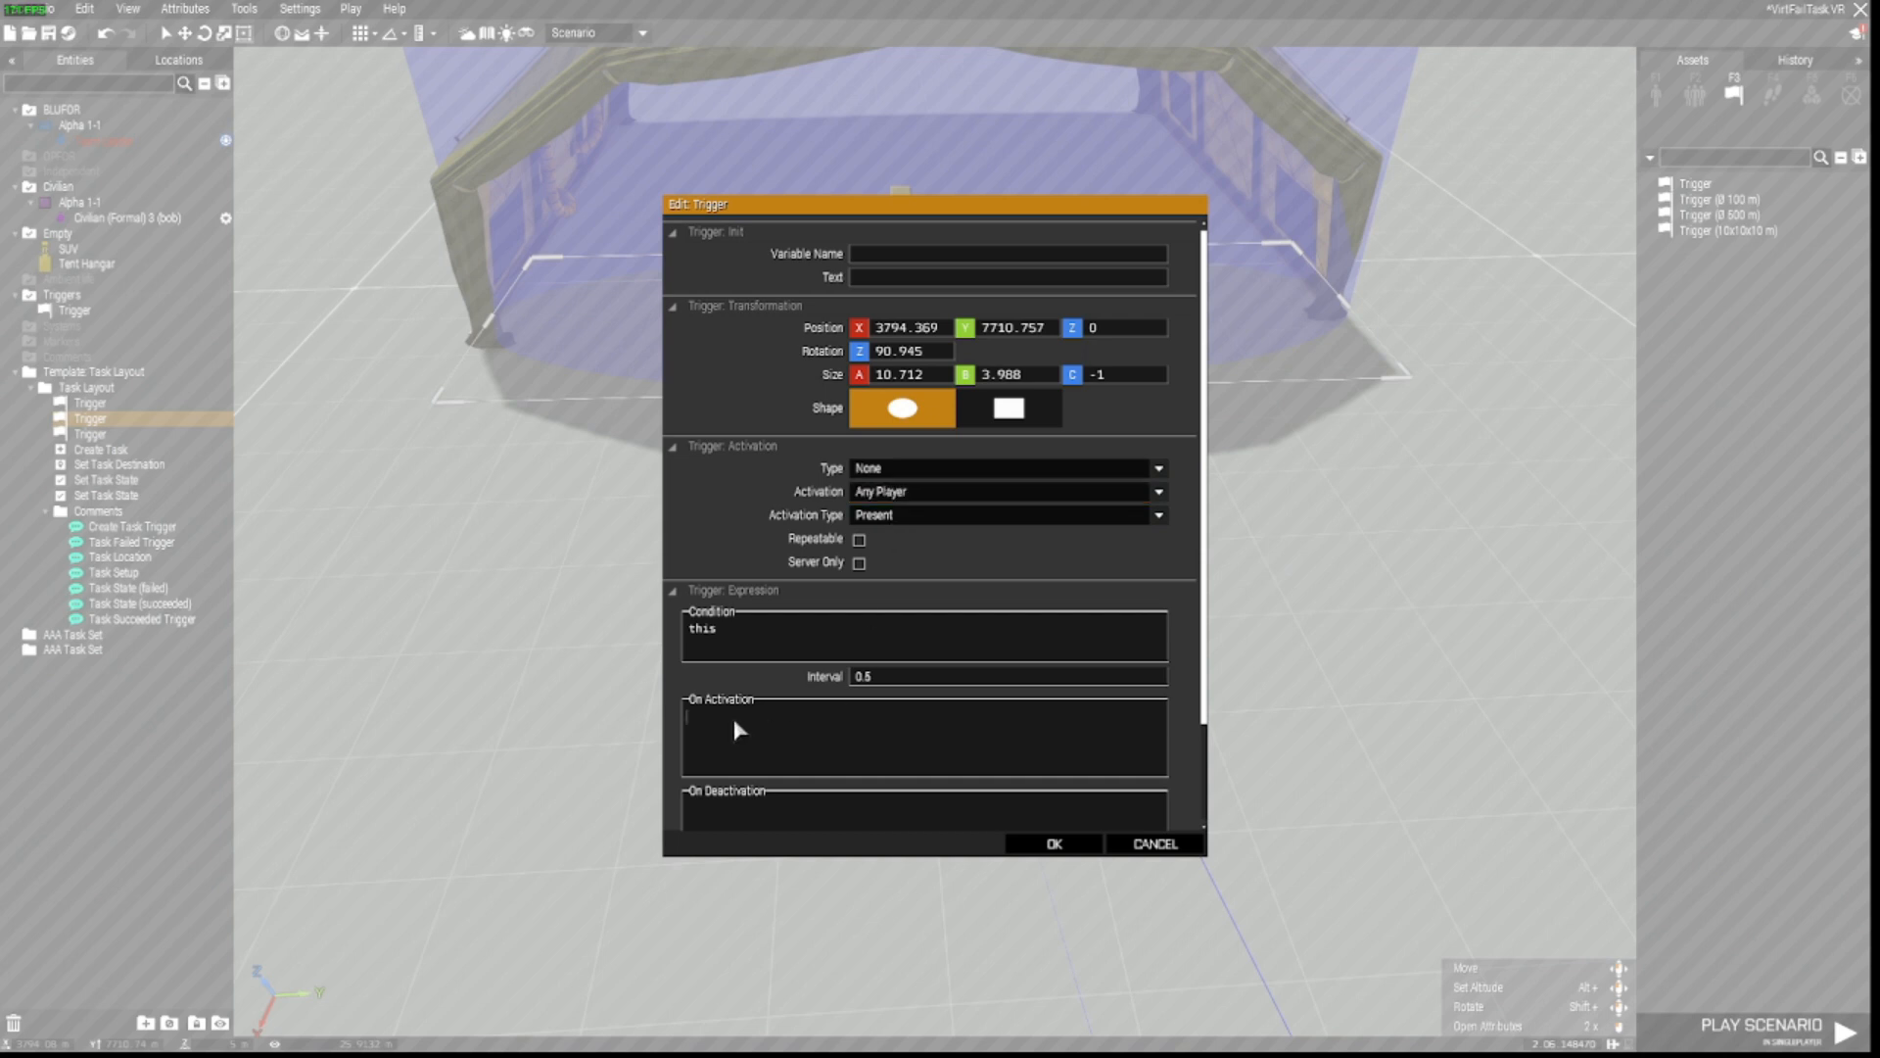
mouse_move(746, 634)
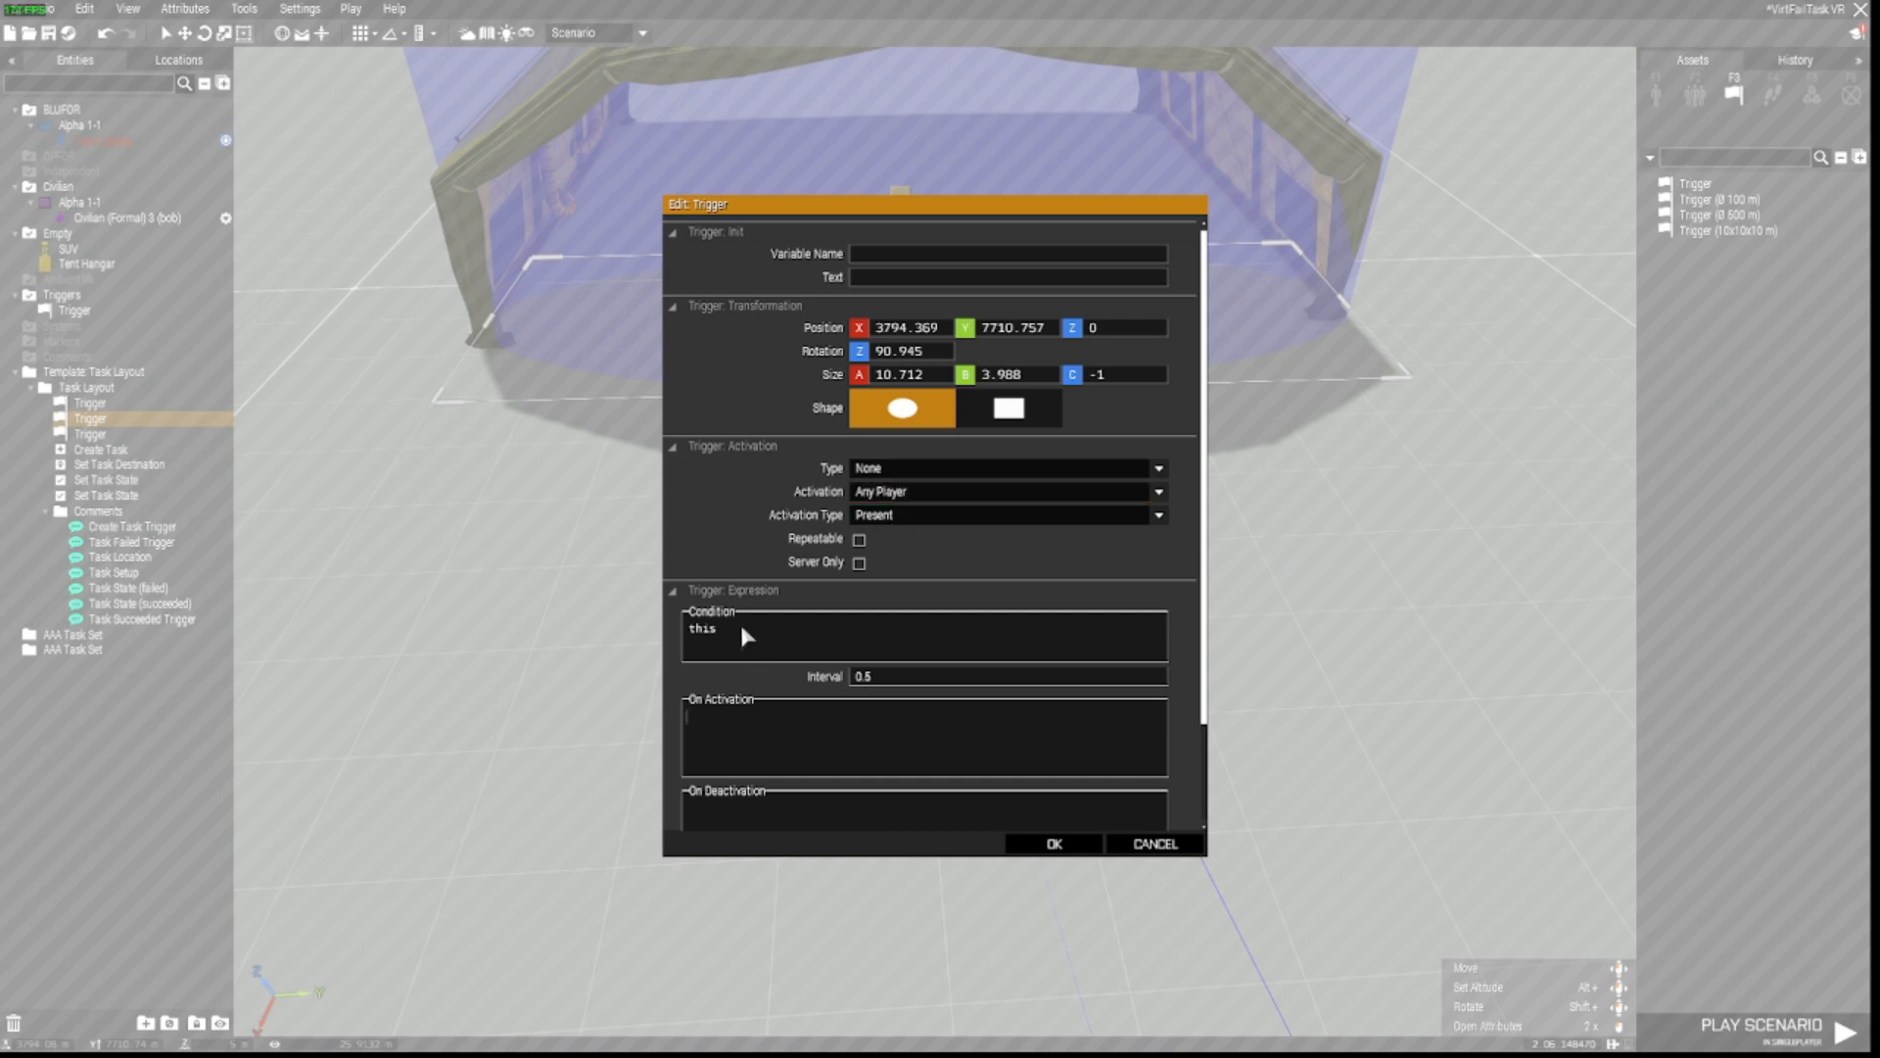
Step: Replace the hangar trigger's condition with 'bob inArea this'
double_click(703, 629)
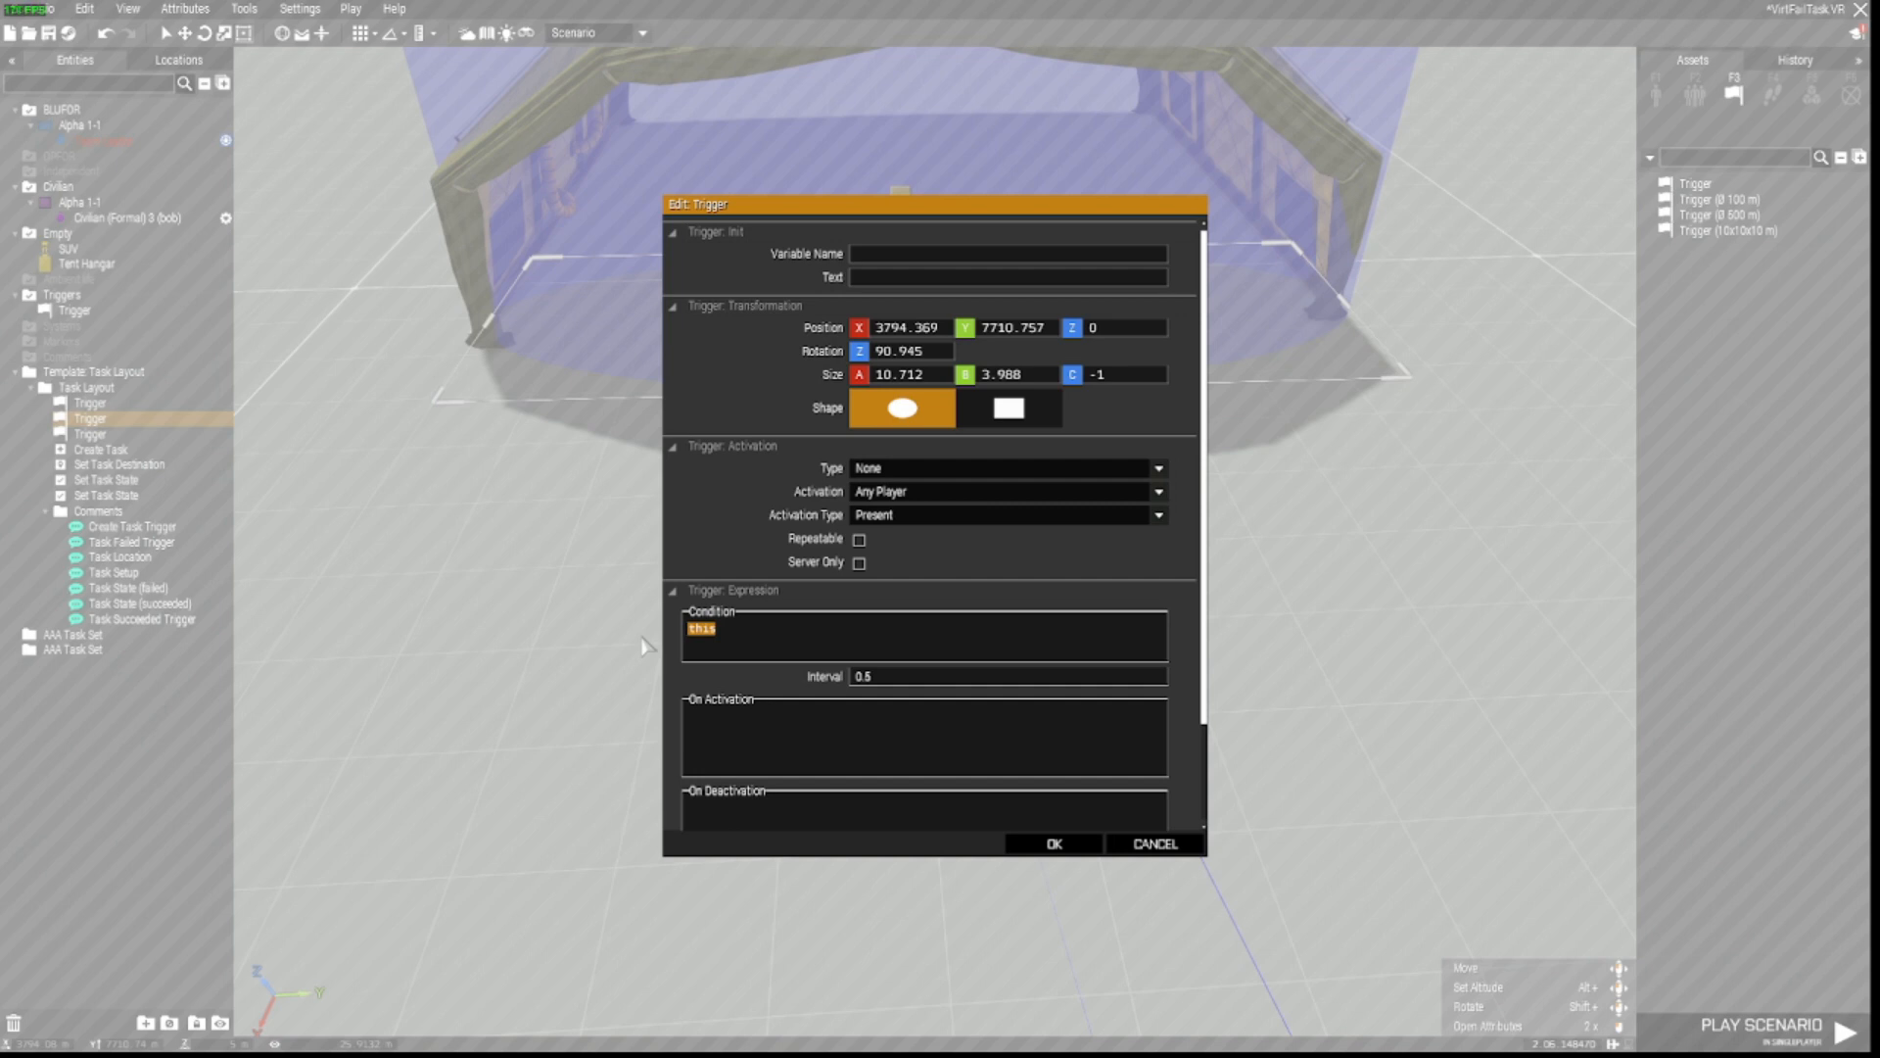
type("bob")
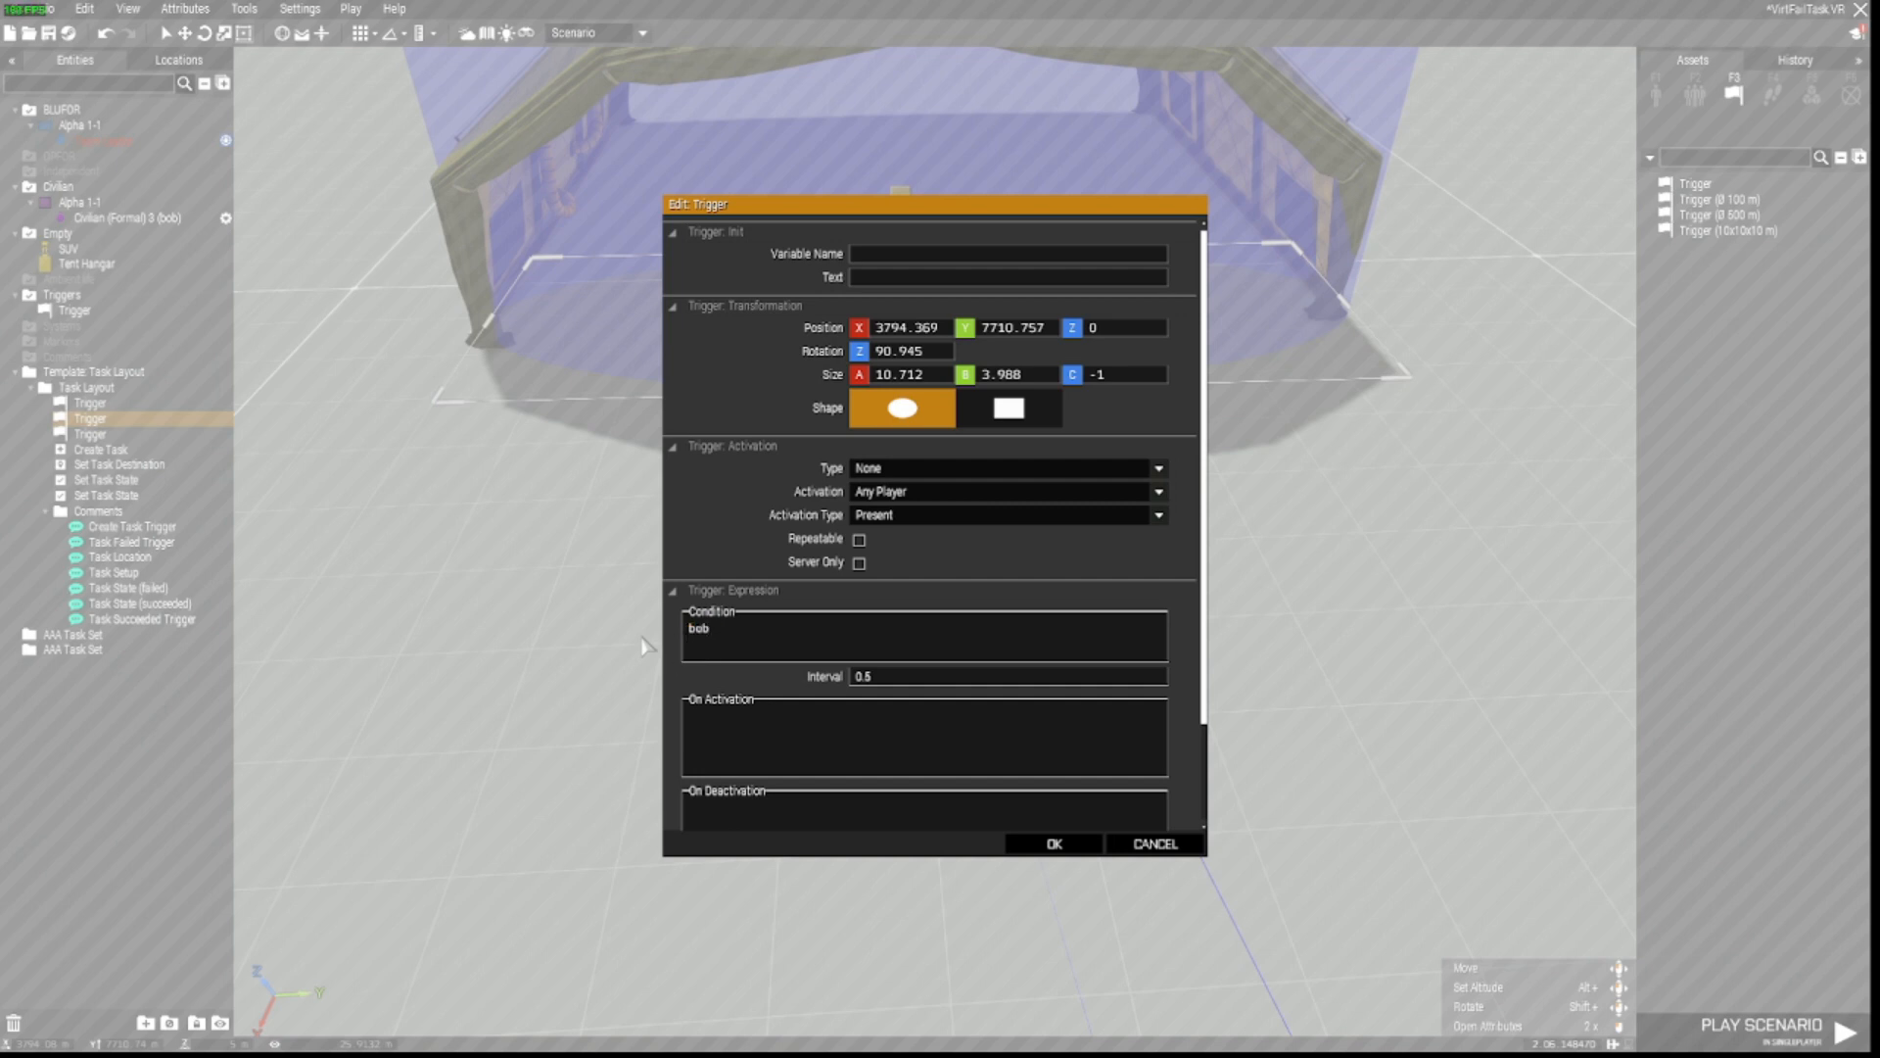
type("inAre")
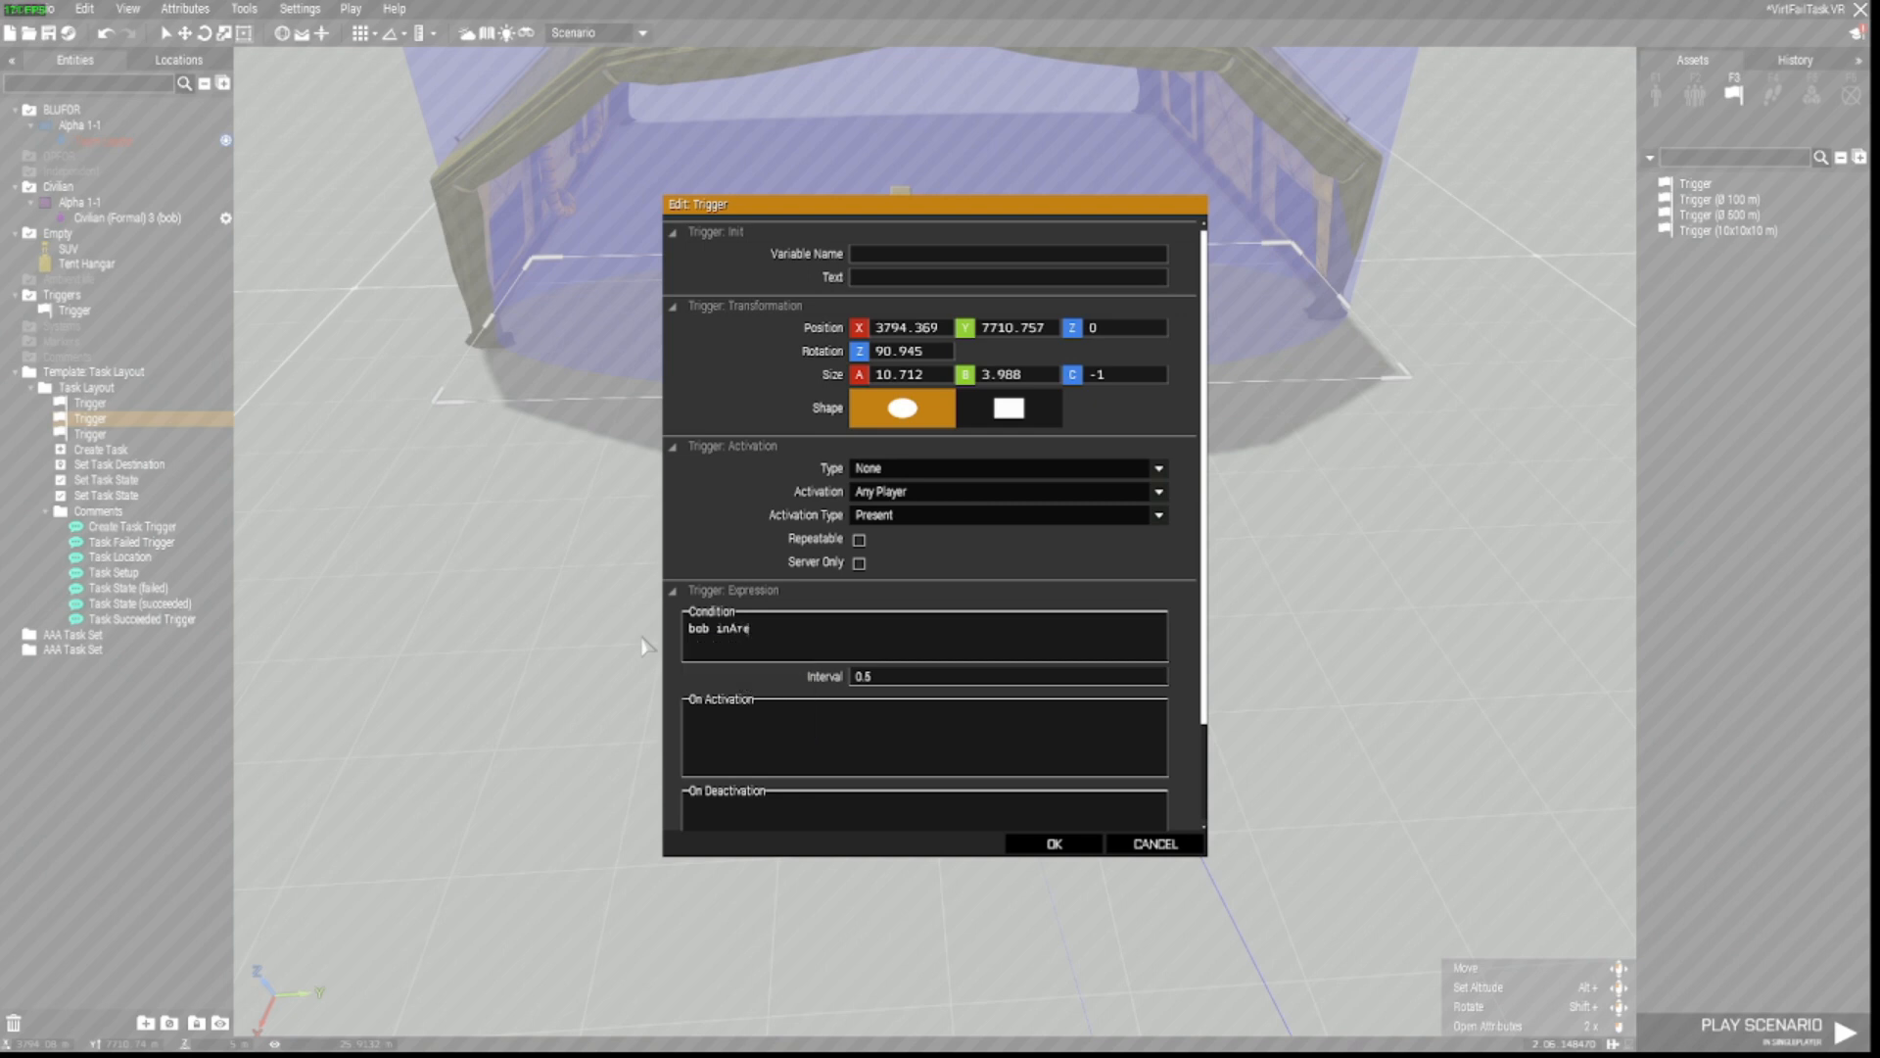
type("ea")
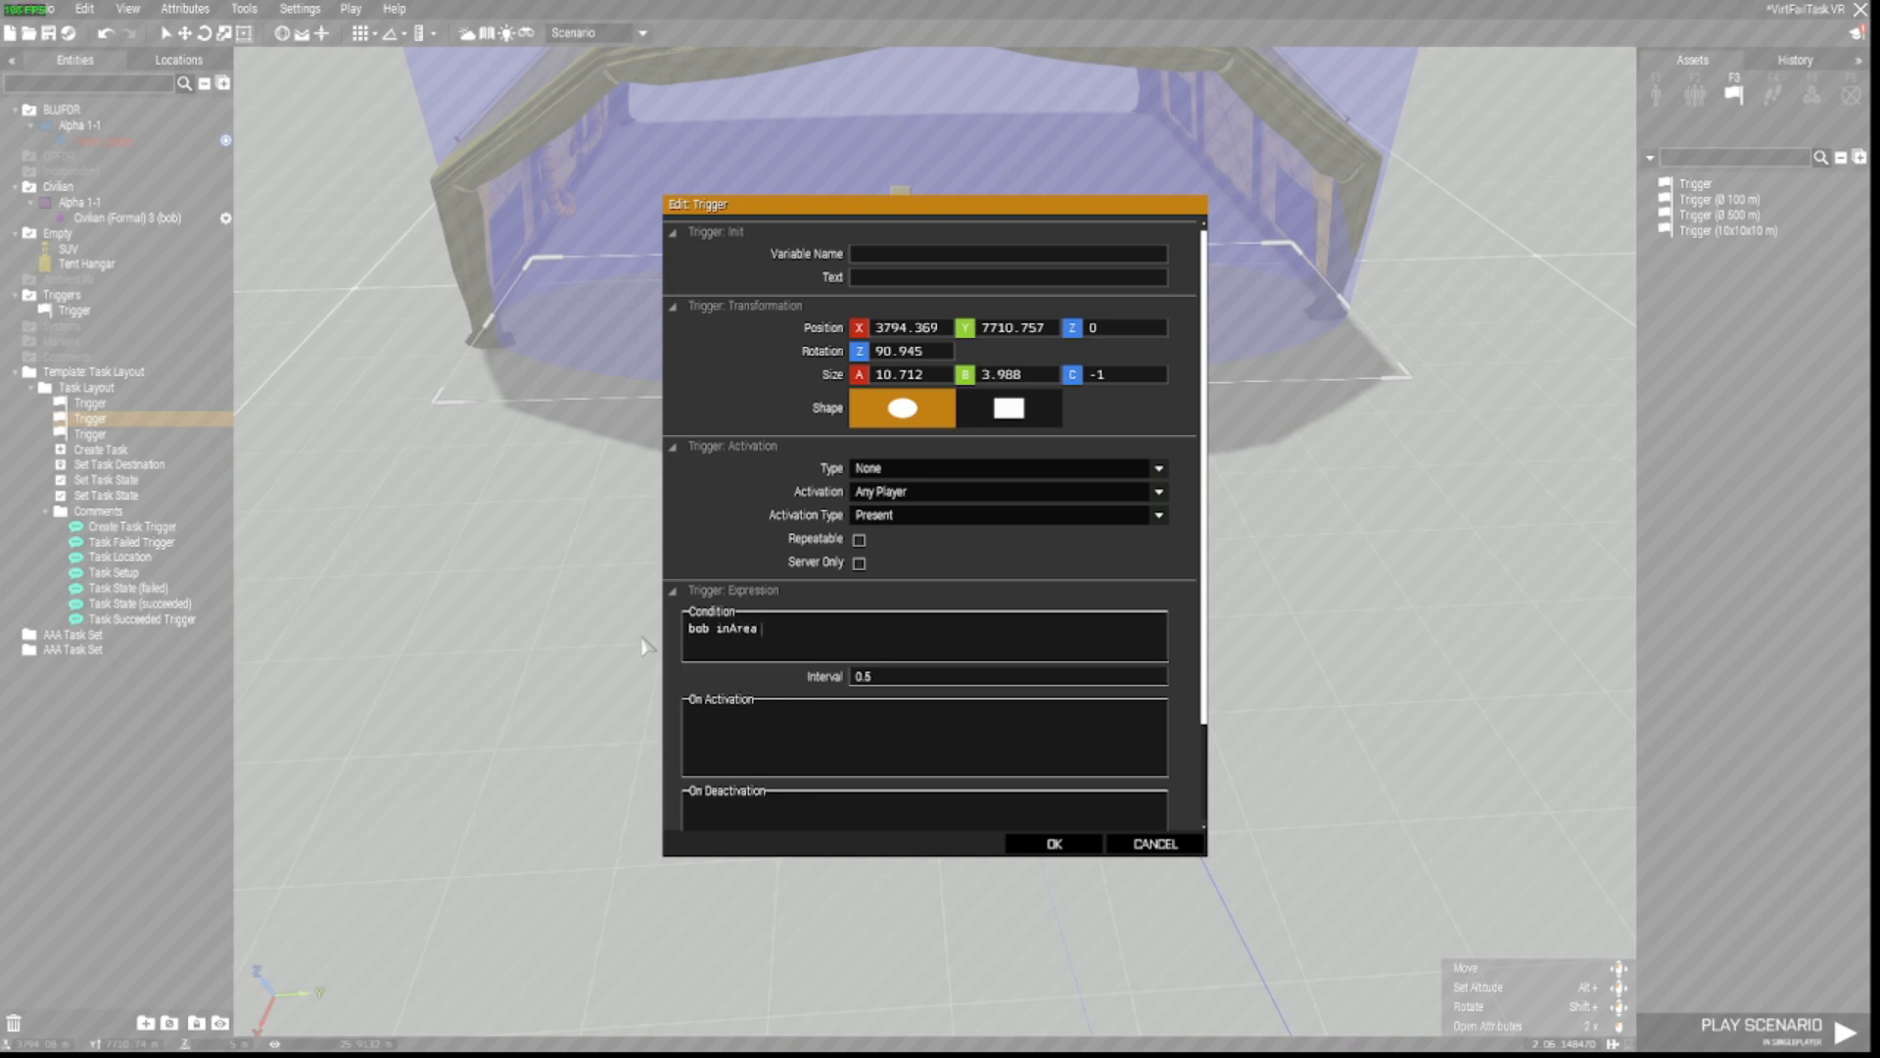
type("this")
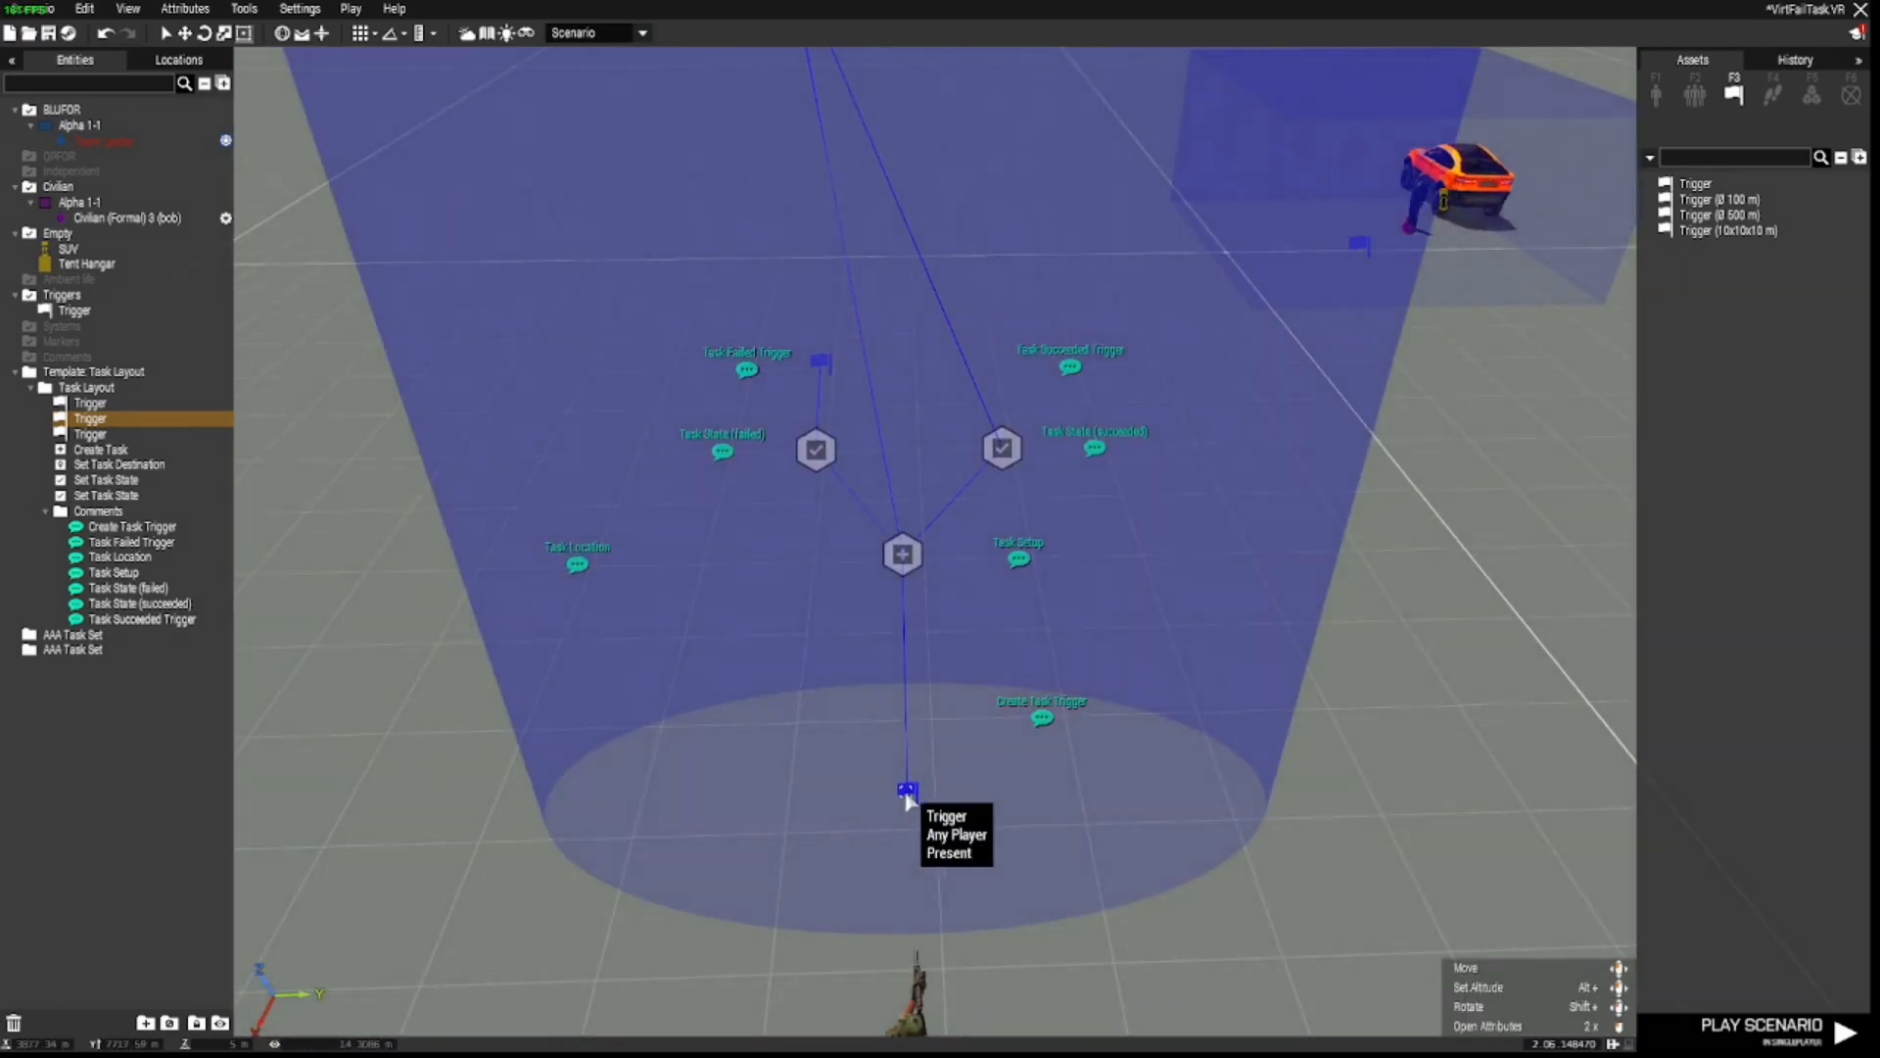
double_click(907, 791)
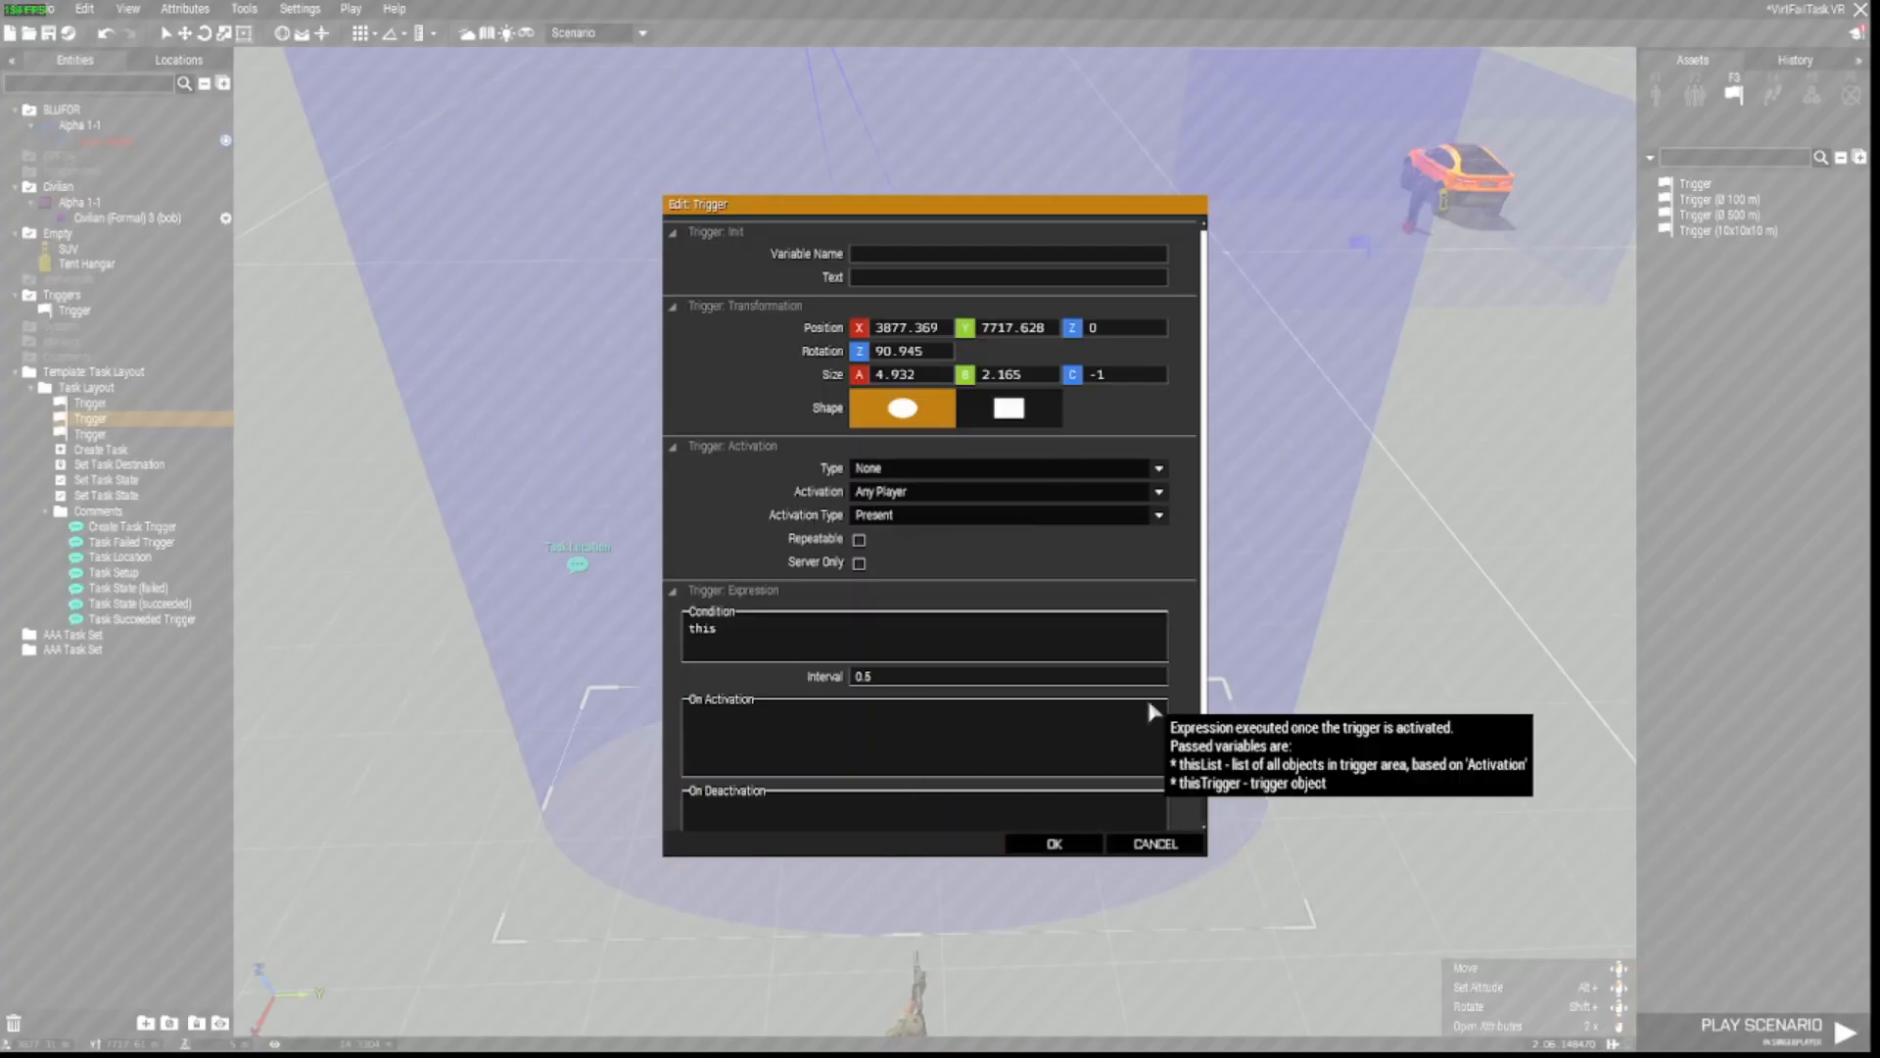
scroll("down", 3)
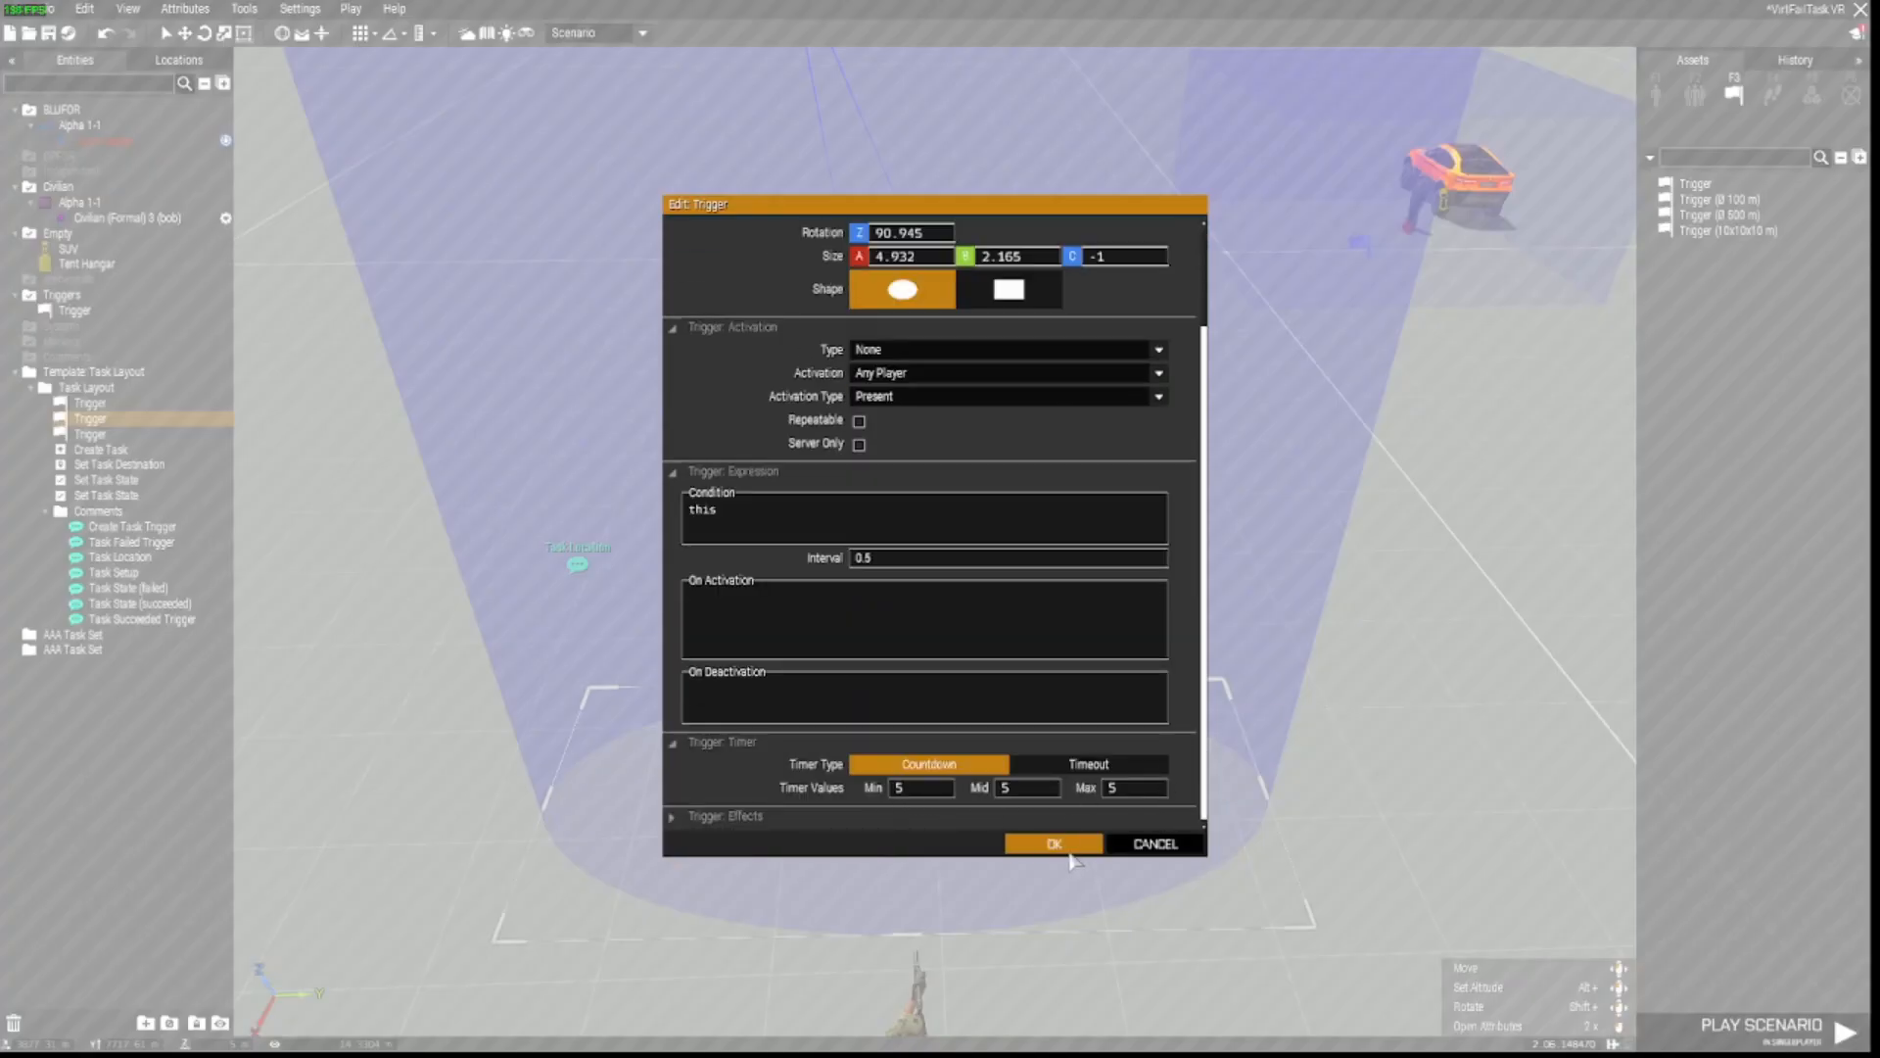
left_click(1052, 842)
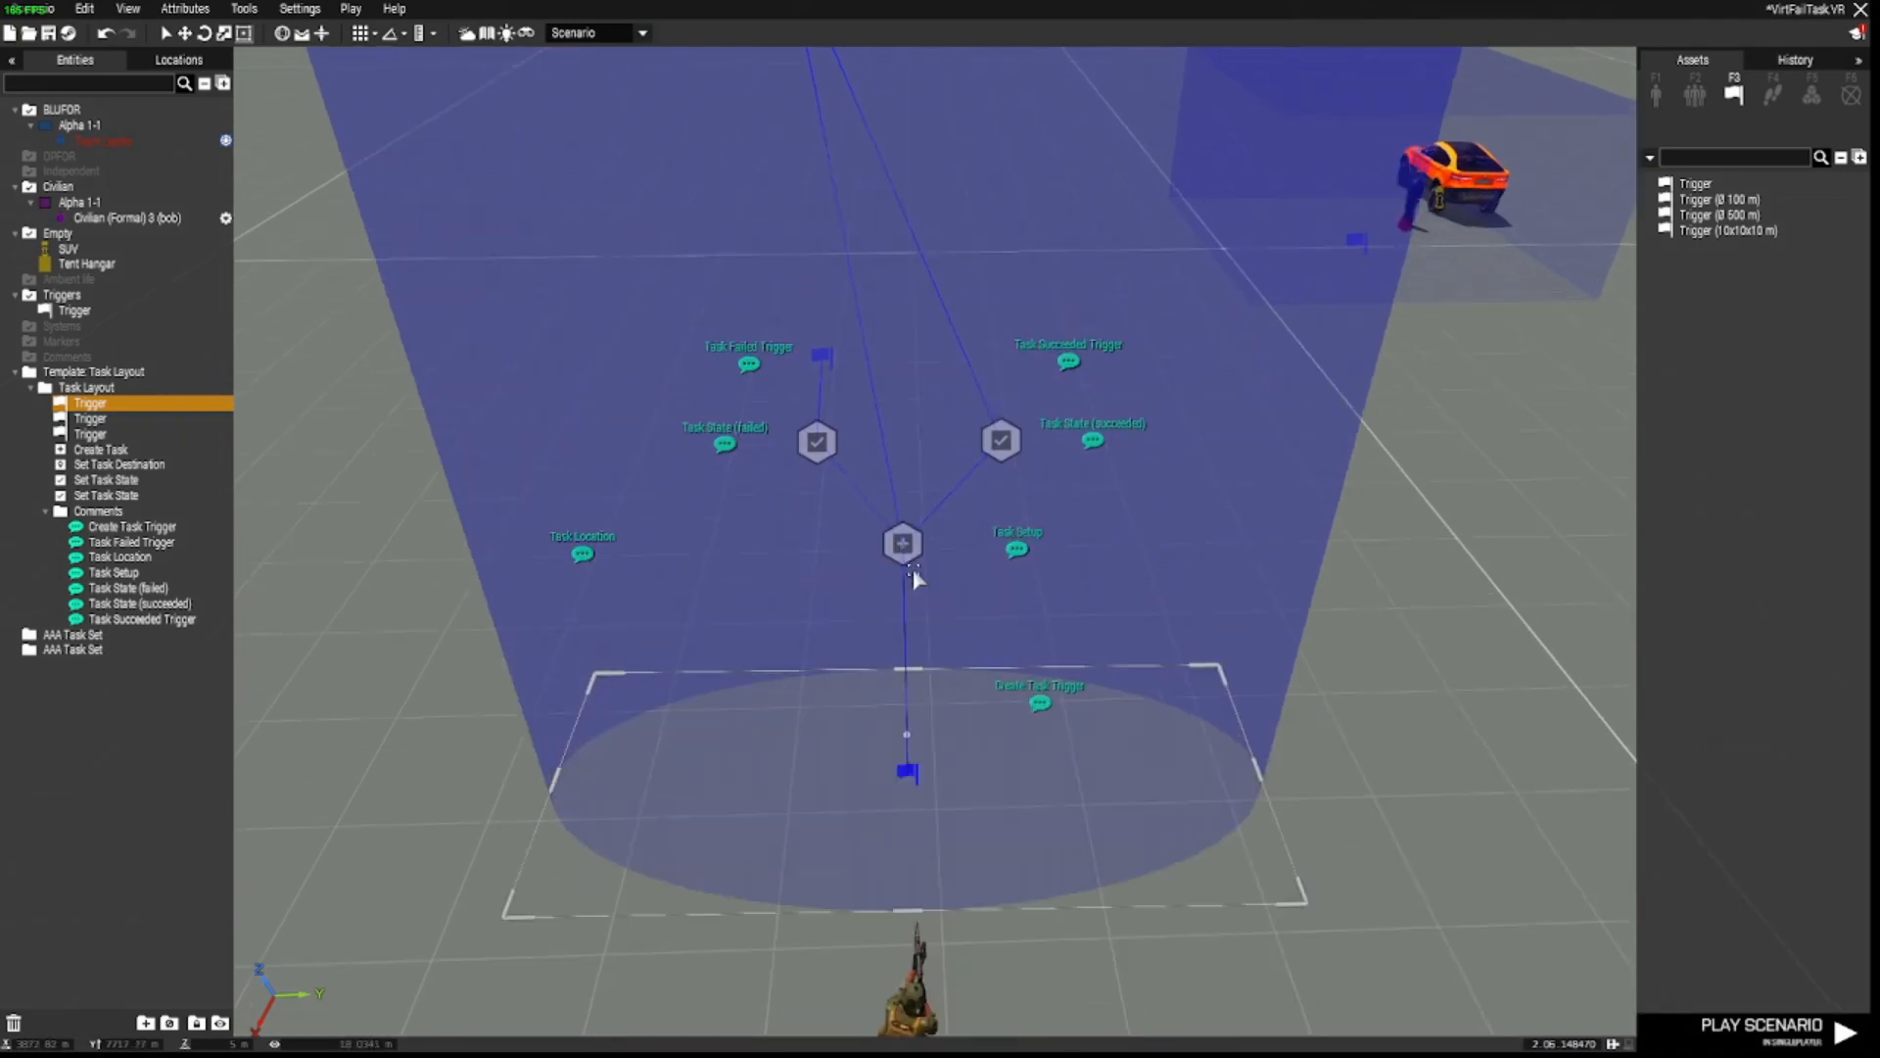
left_click(903, 548)
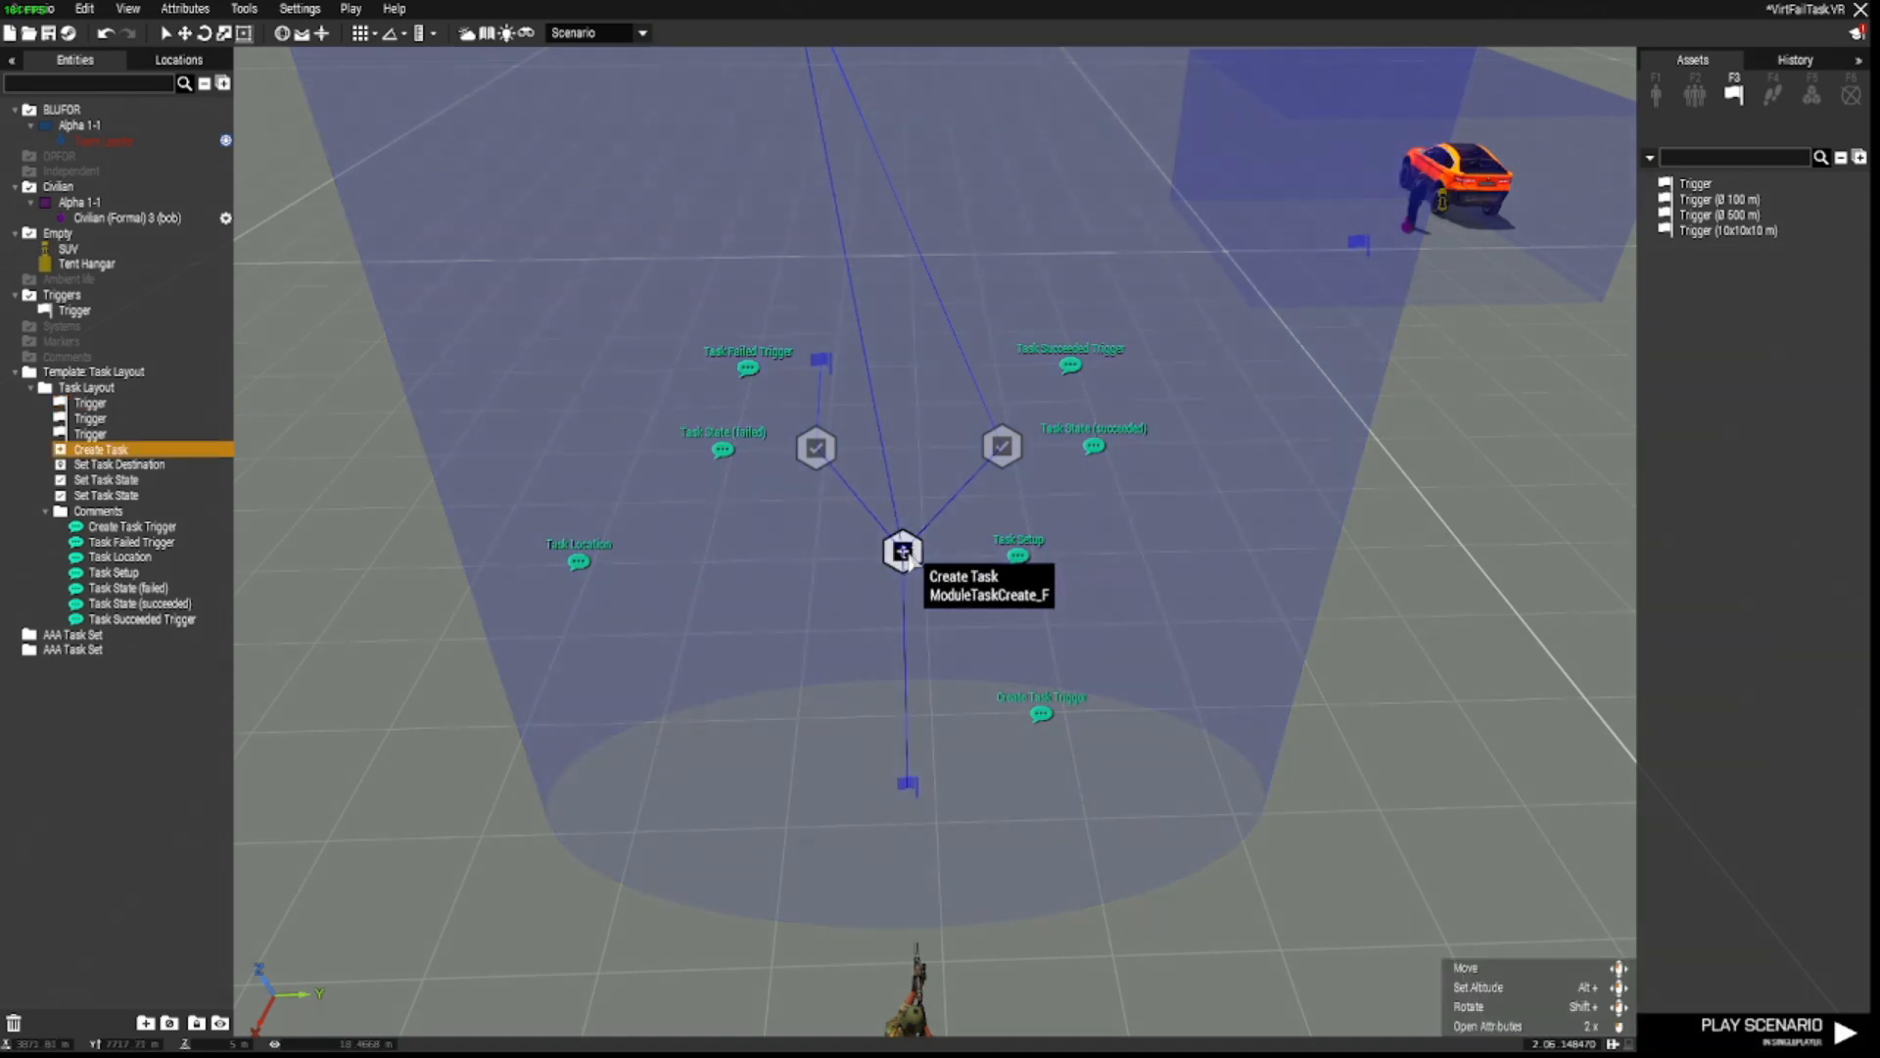
double_click(903, 552)
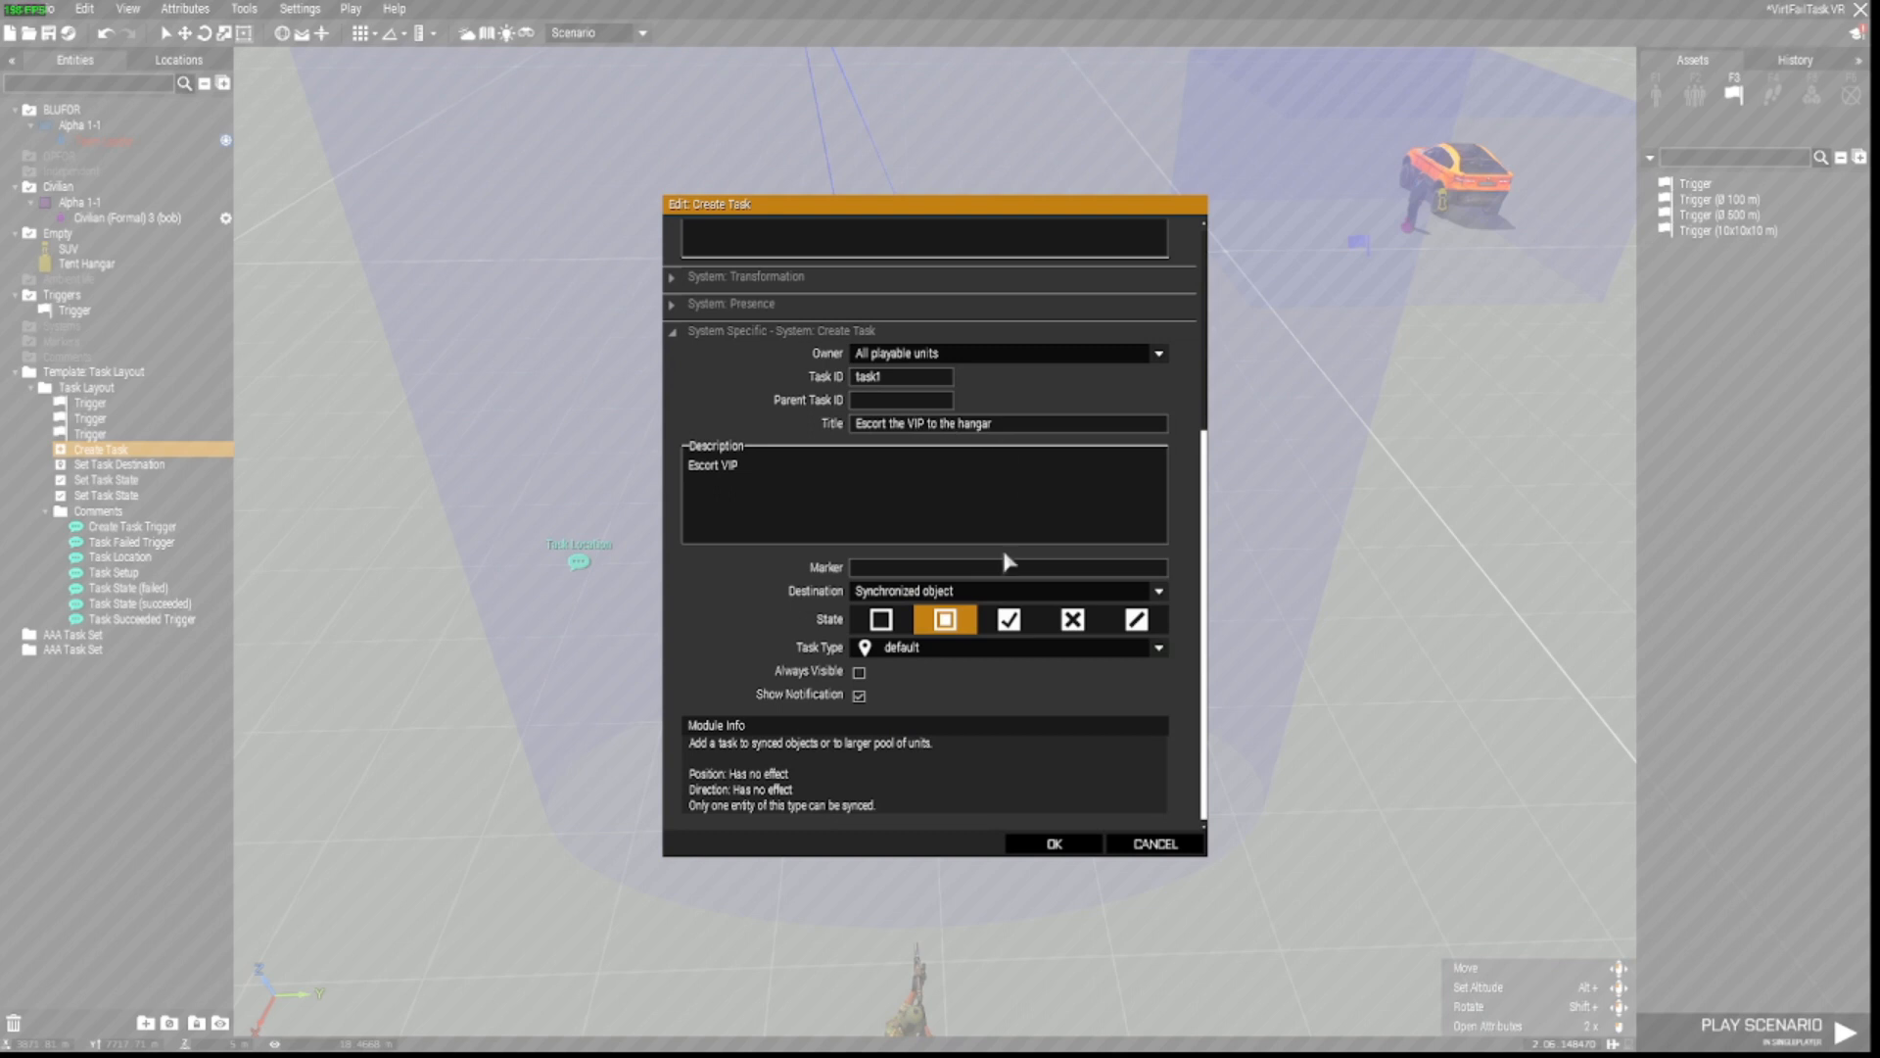
mouse_move(795, 605)
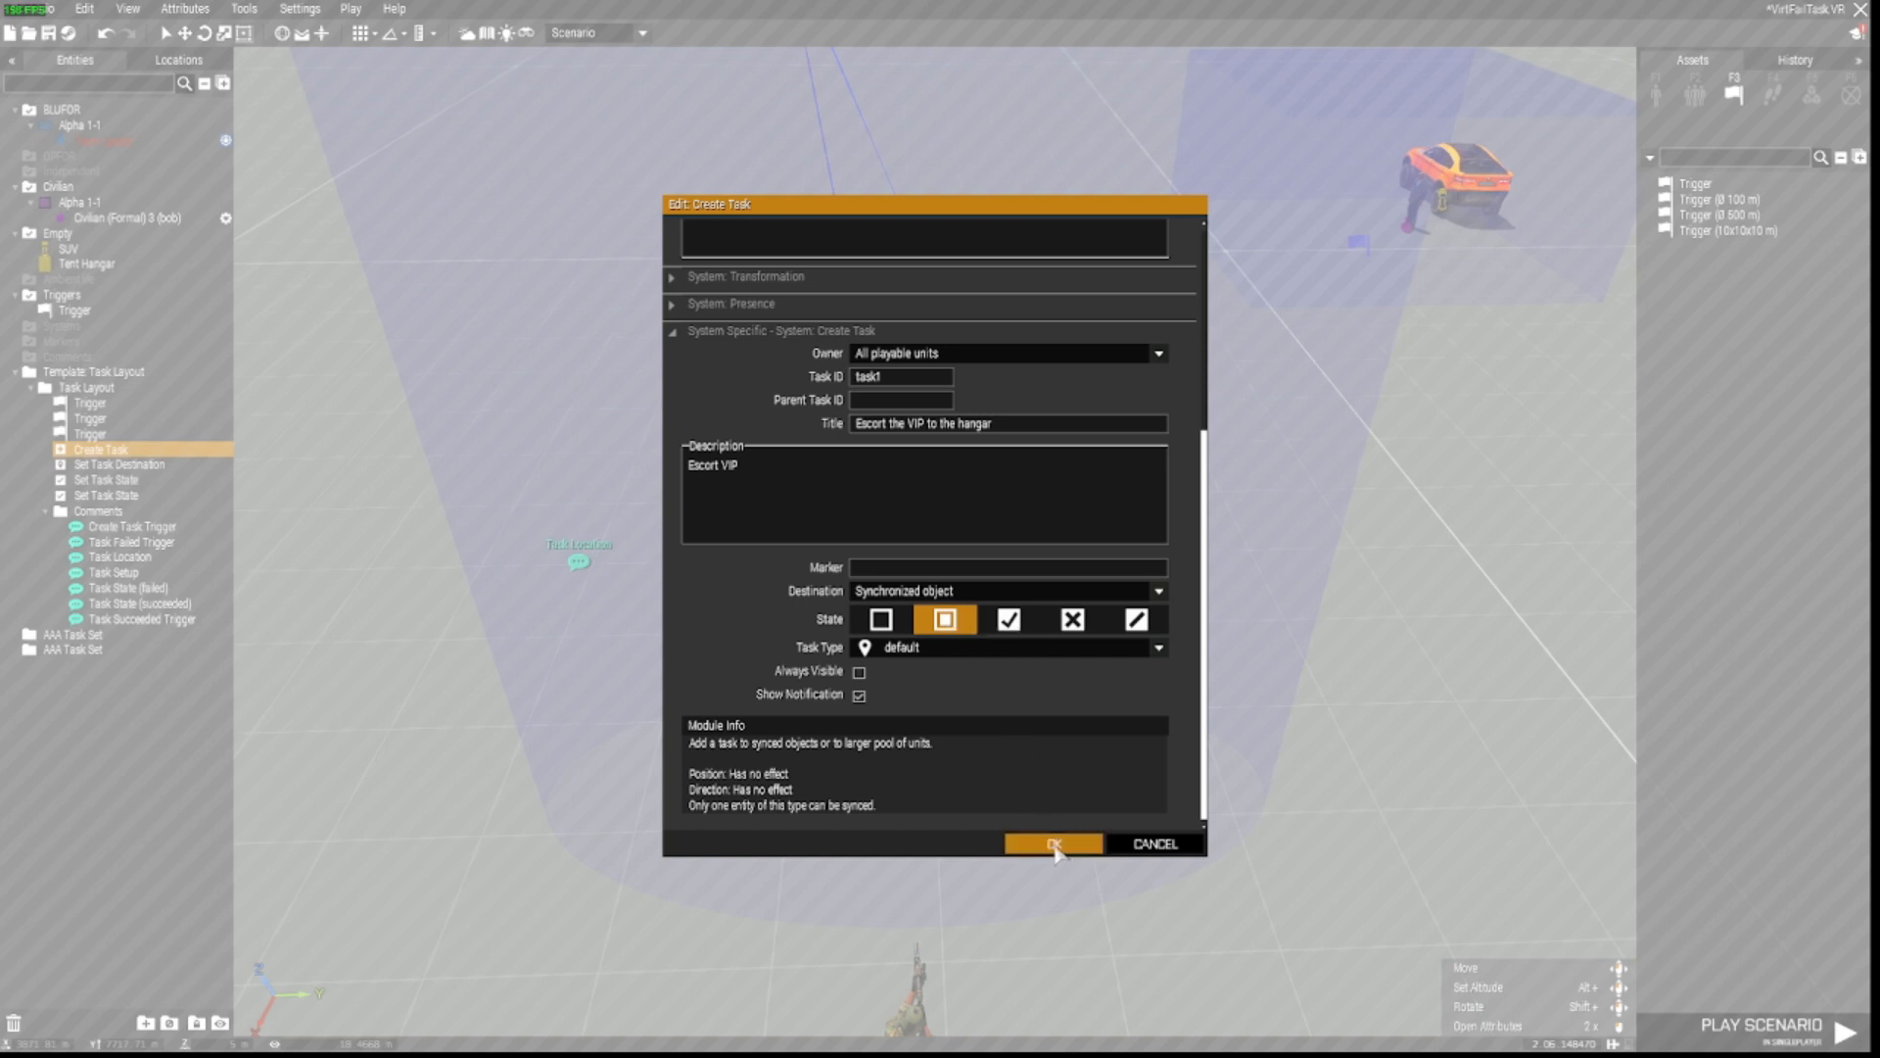
left_click(1052, 843)
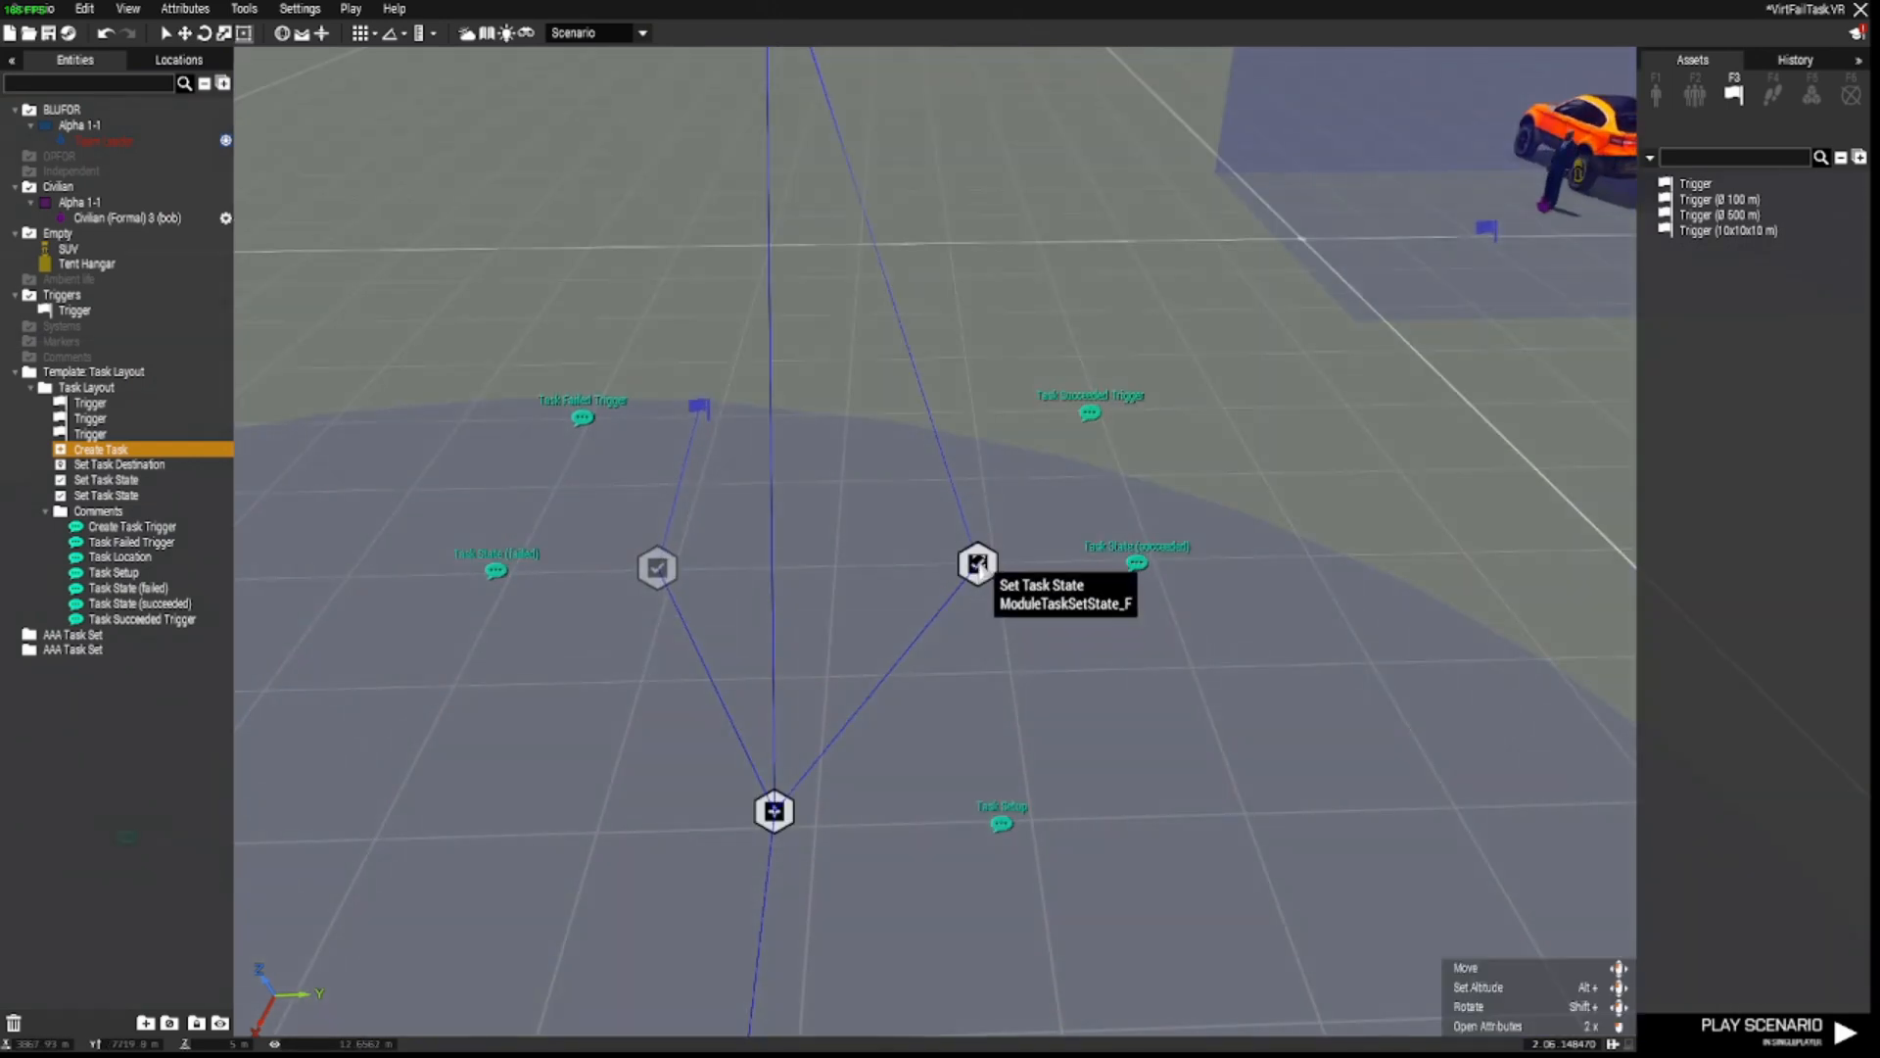
Step: Confirm the Succeeded task-state module and sync the hangar trigger to it
double_click(976, 565)
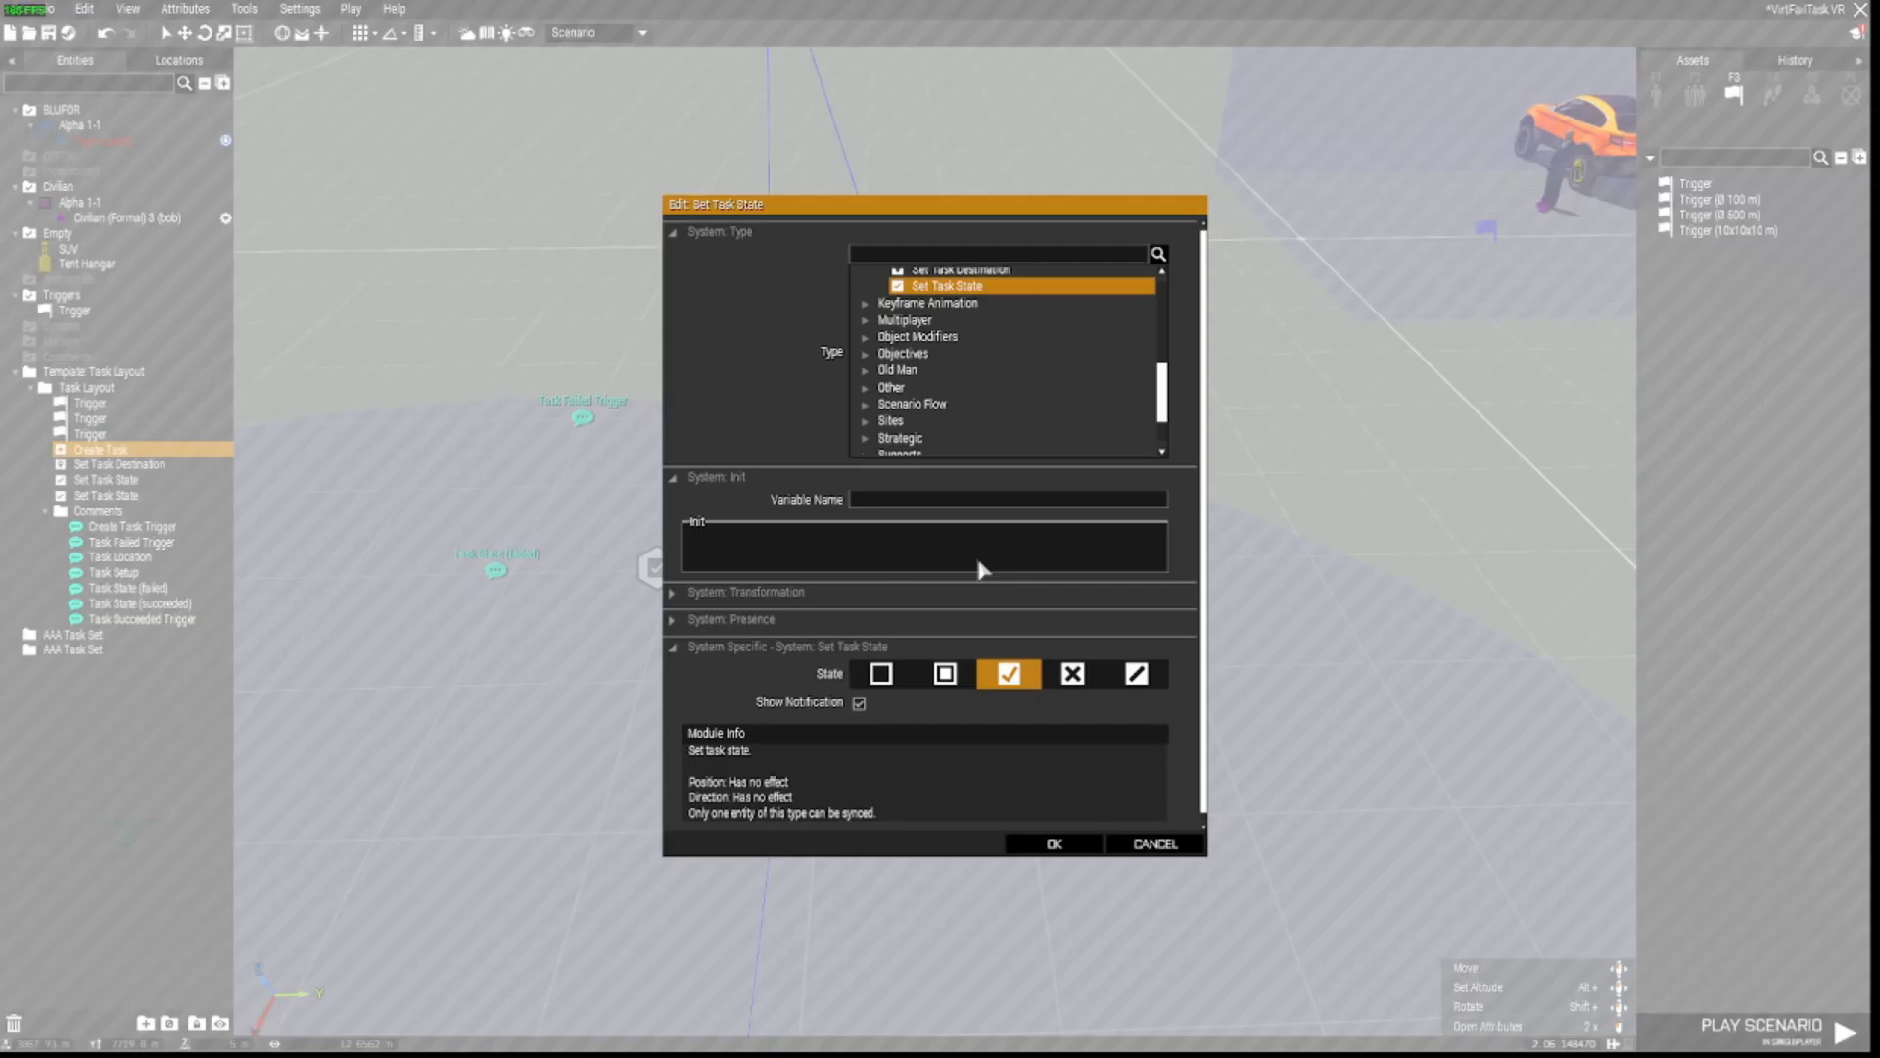
mouse_move(1007, 672)
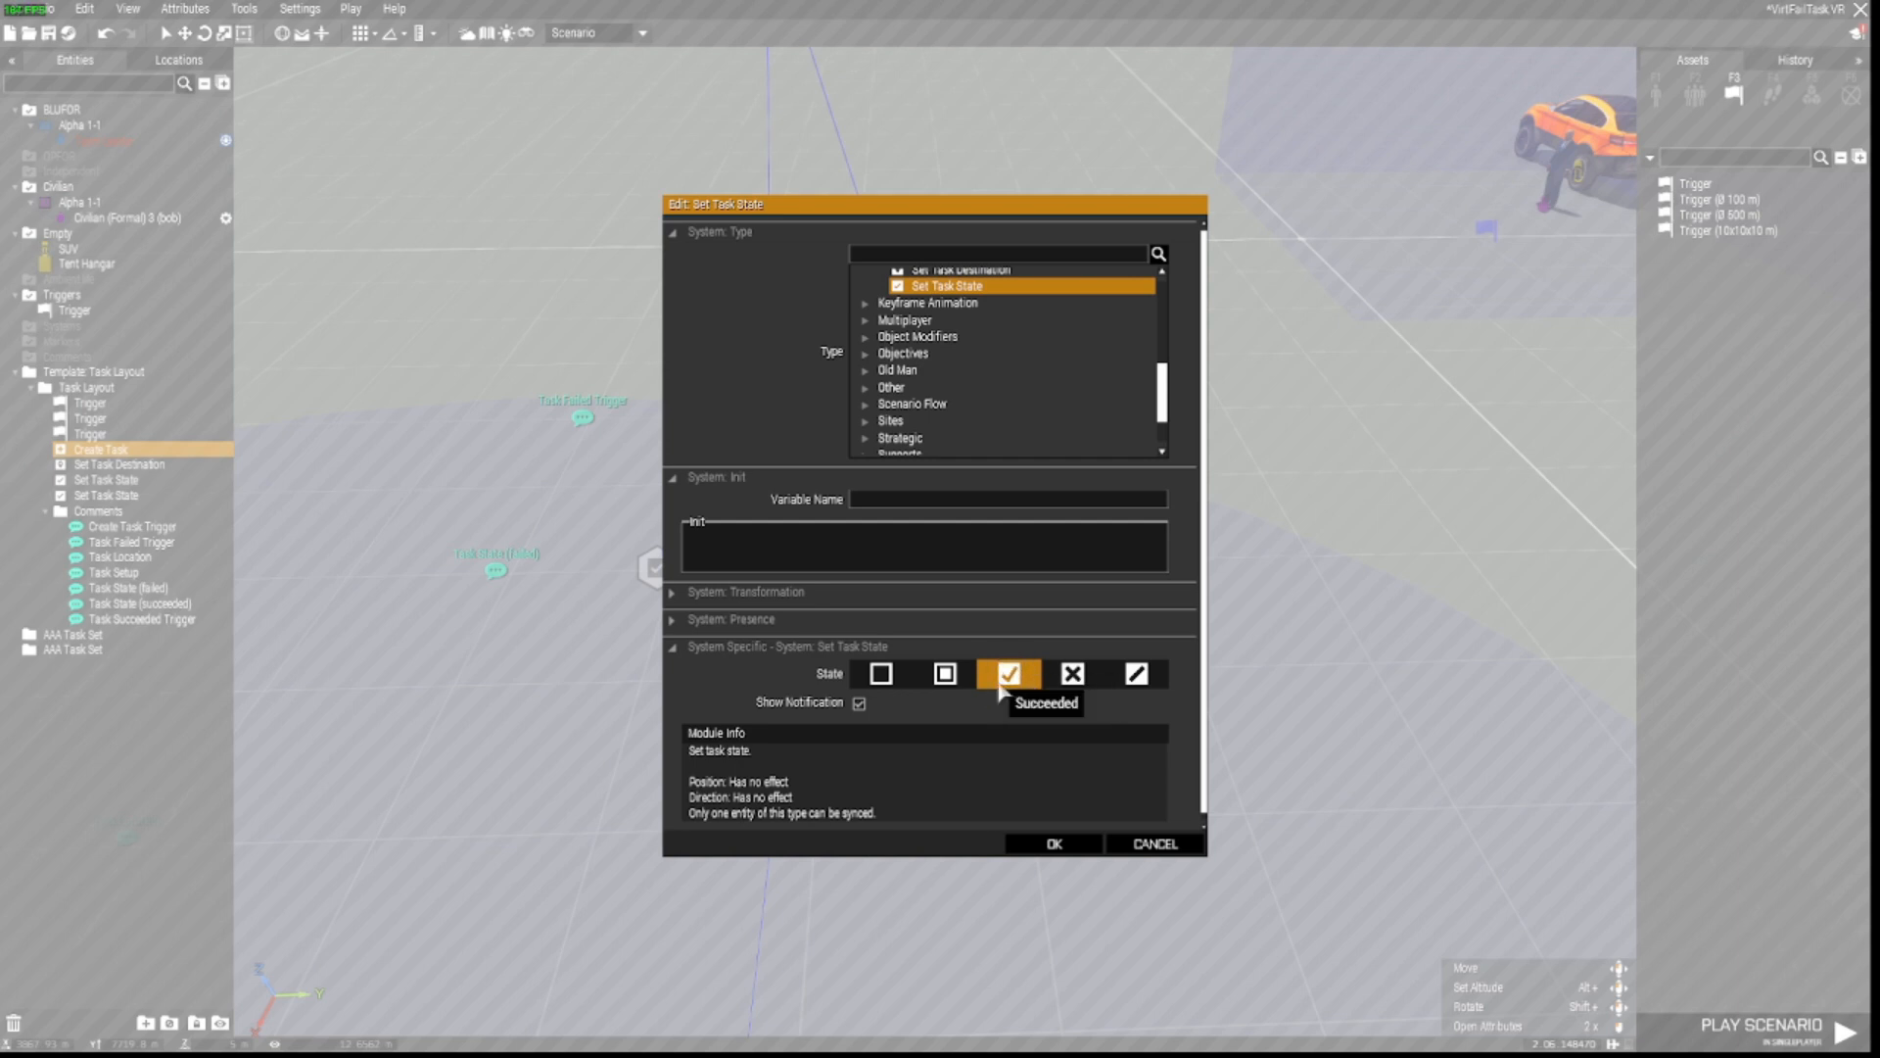
left_click(1052, 843)
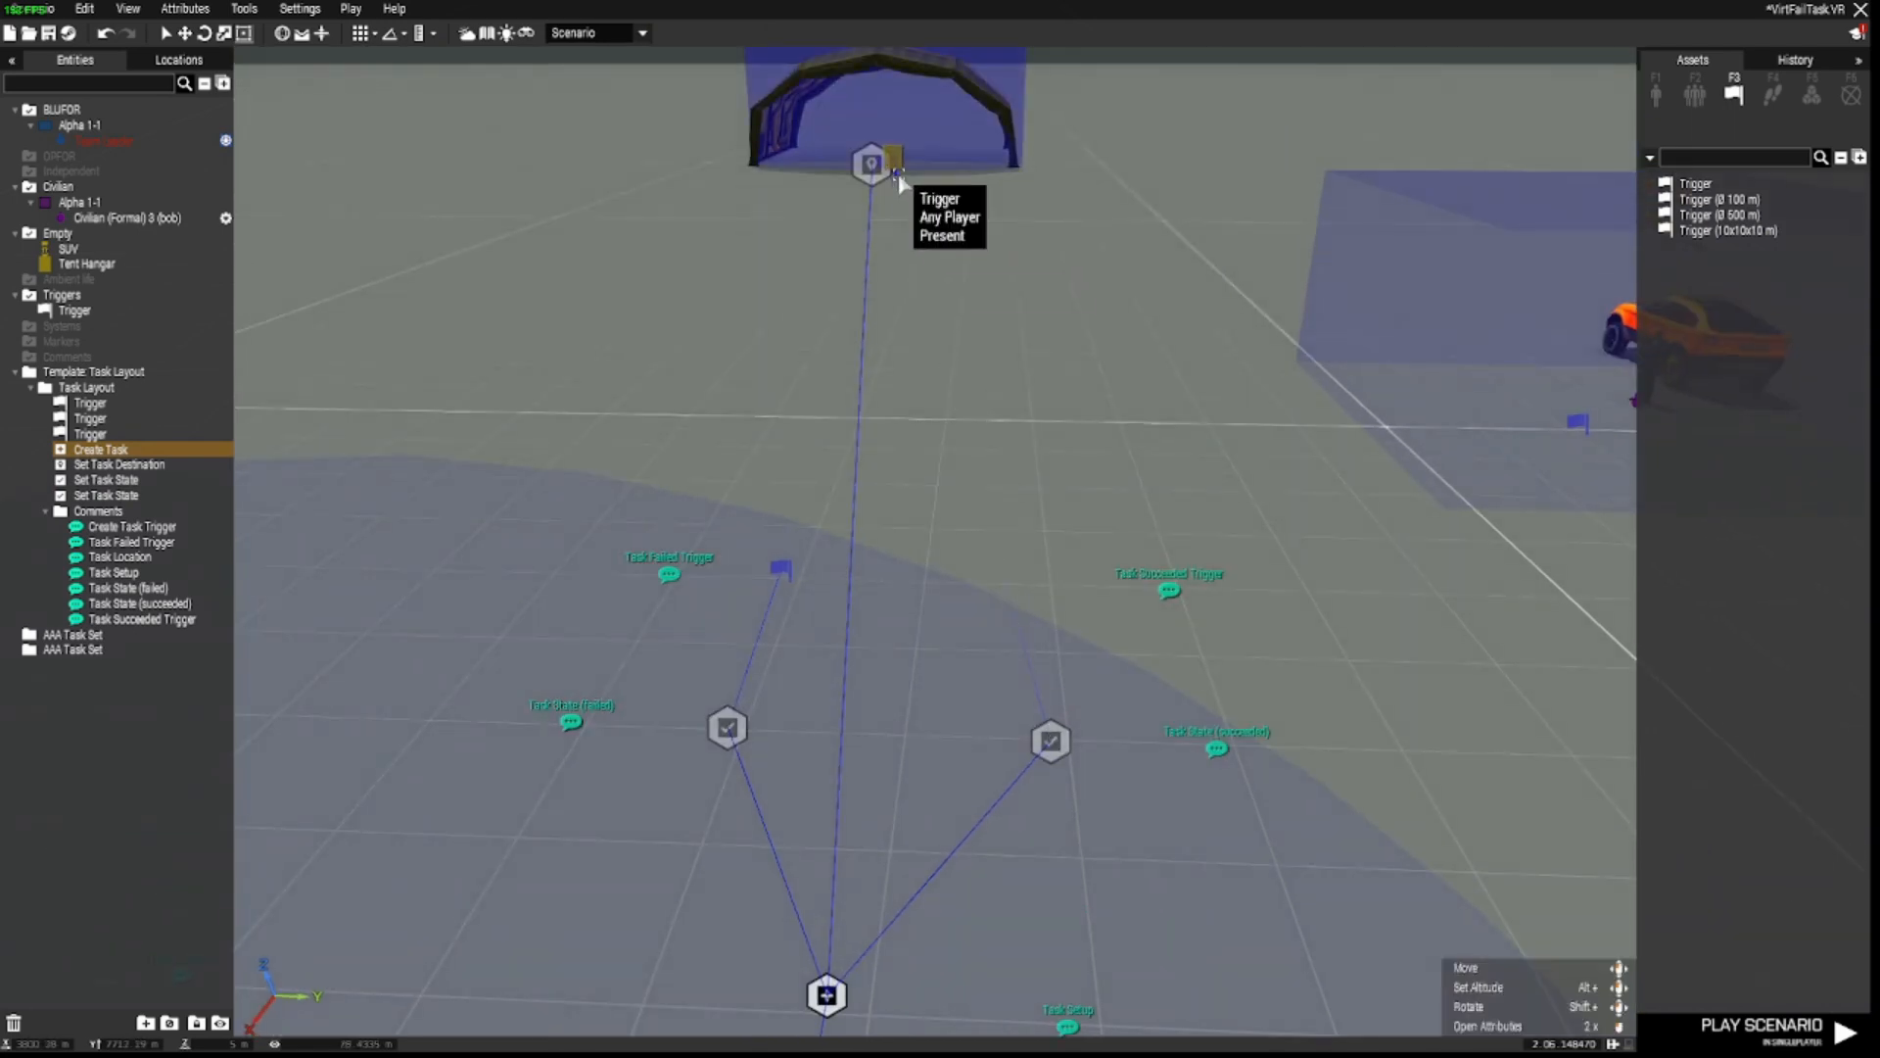
left_click(90, 419)
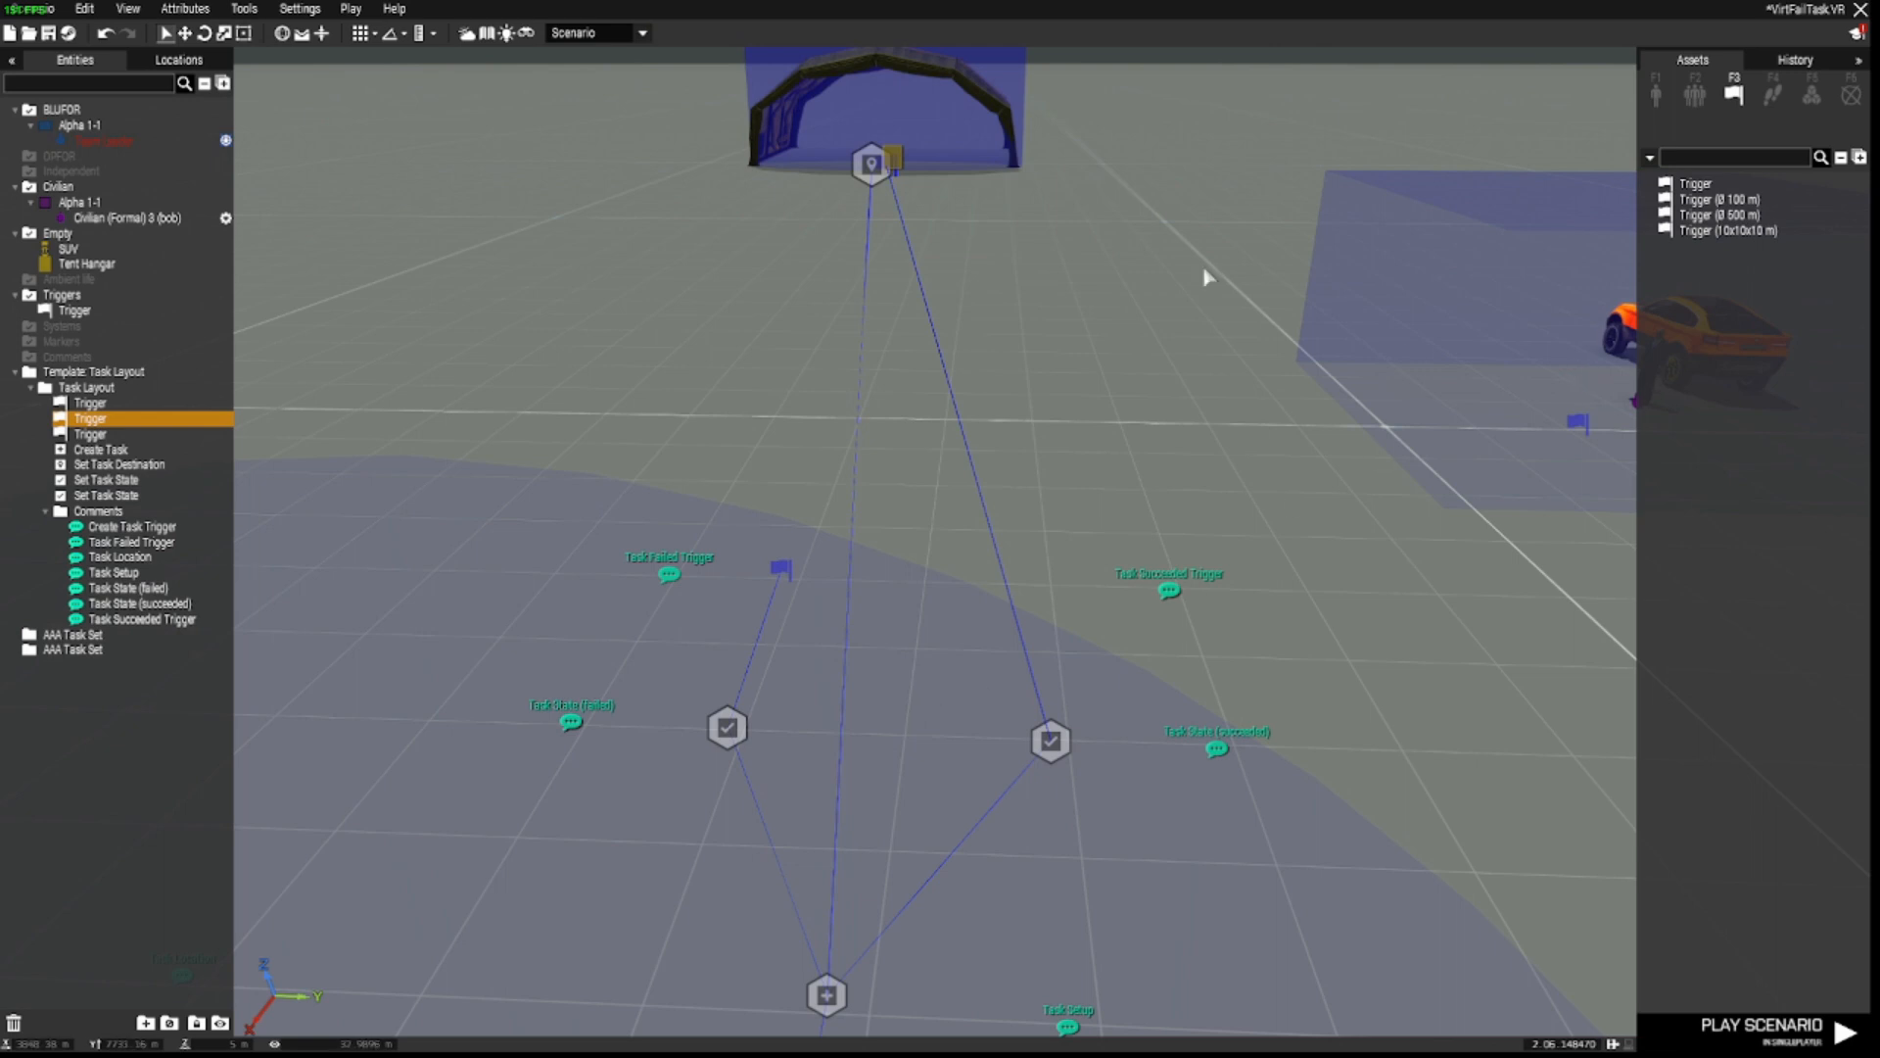
left_click_drag(1206, 276, 849, 625)
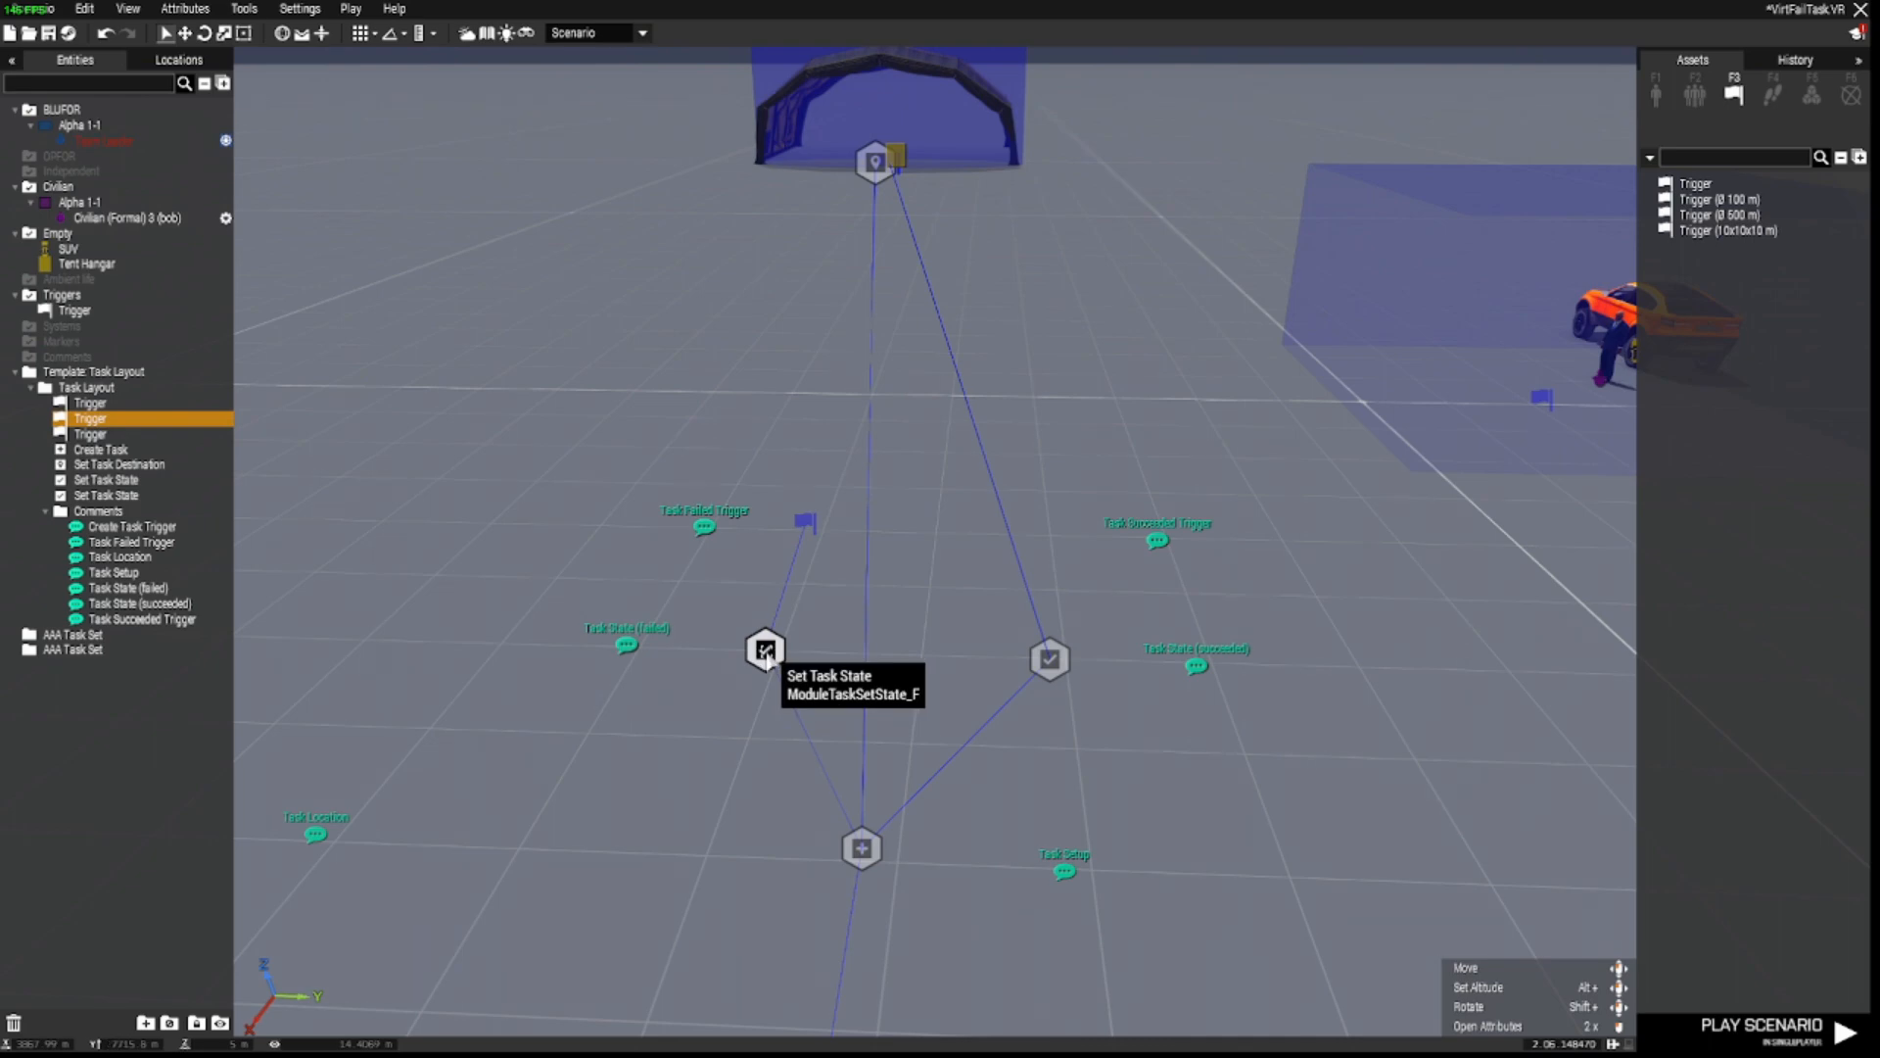
Step: Recheck the failed task-state module and the failure trigger's '!alive bob;' condition, leaving them unchanged
double_click(766, 651)
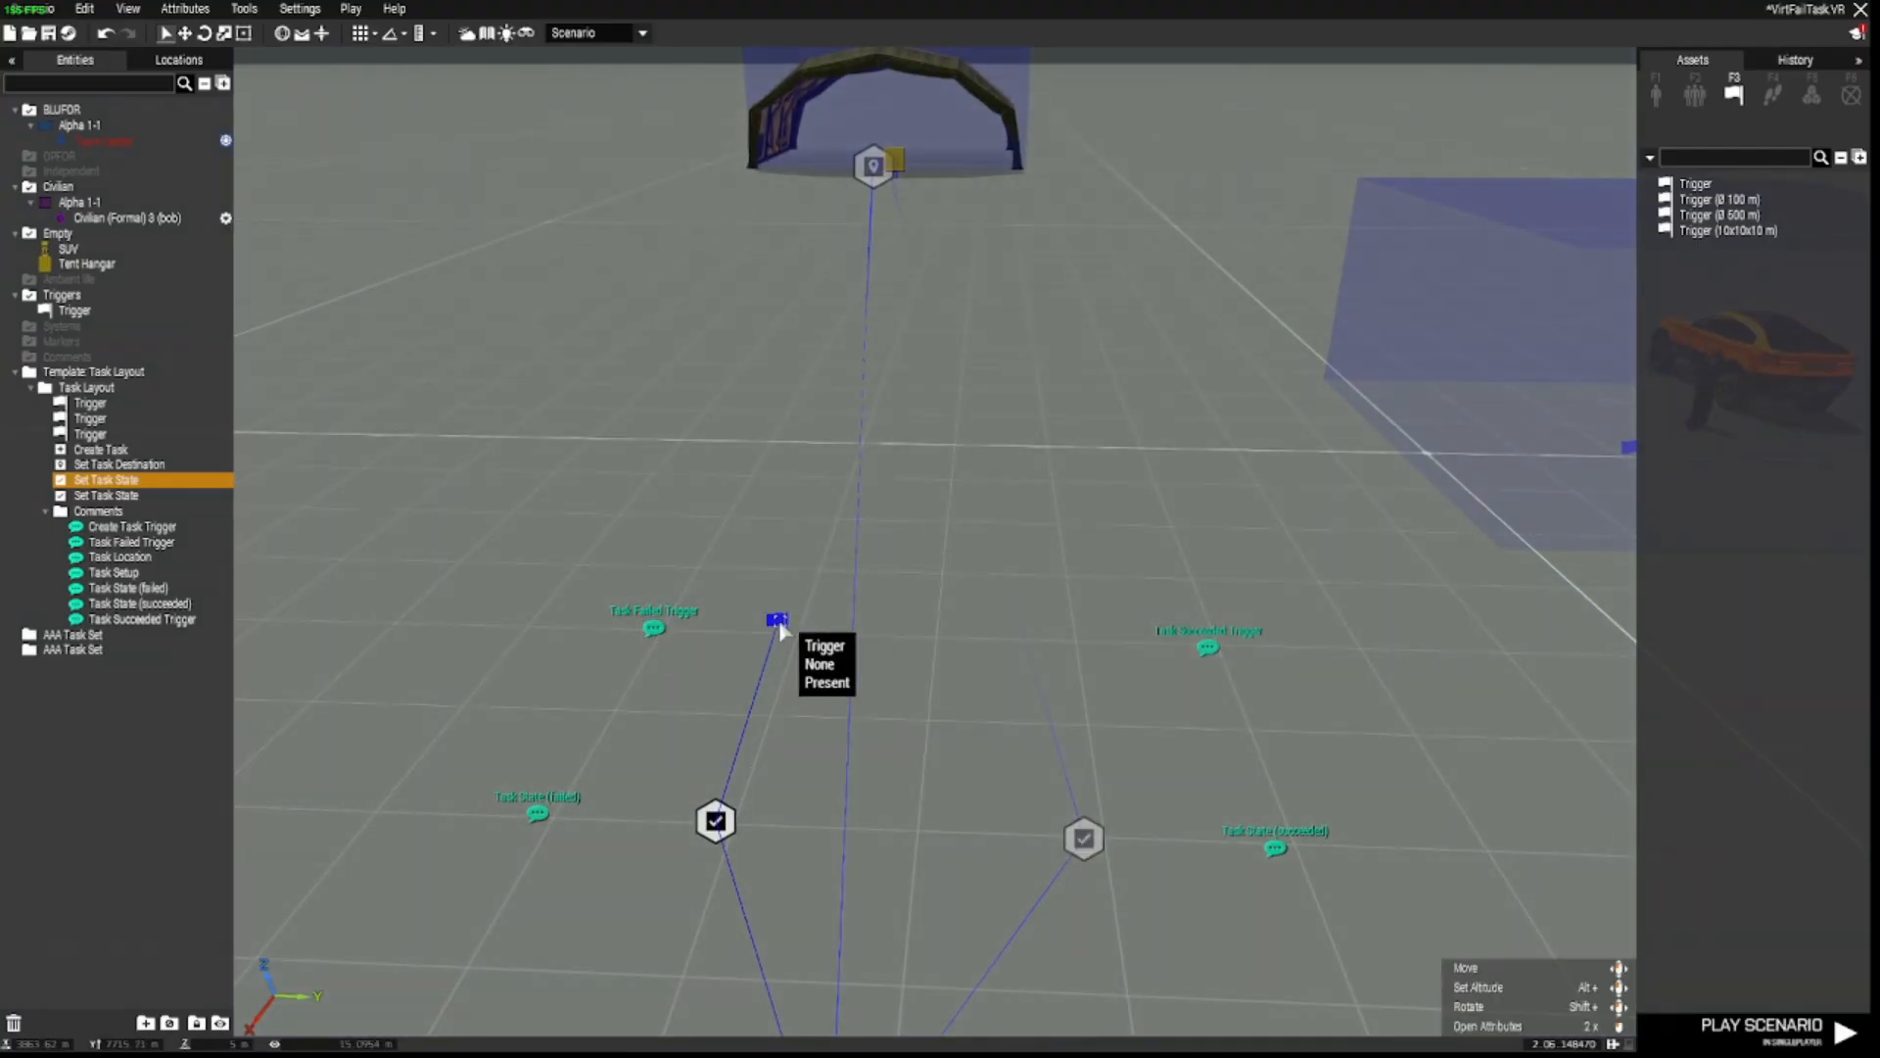
double_click(778, 621)
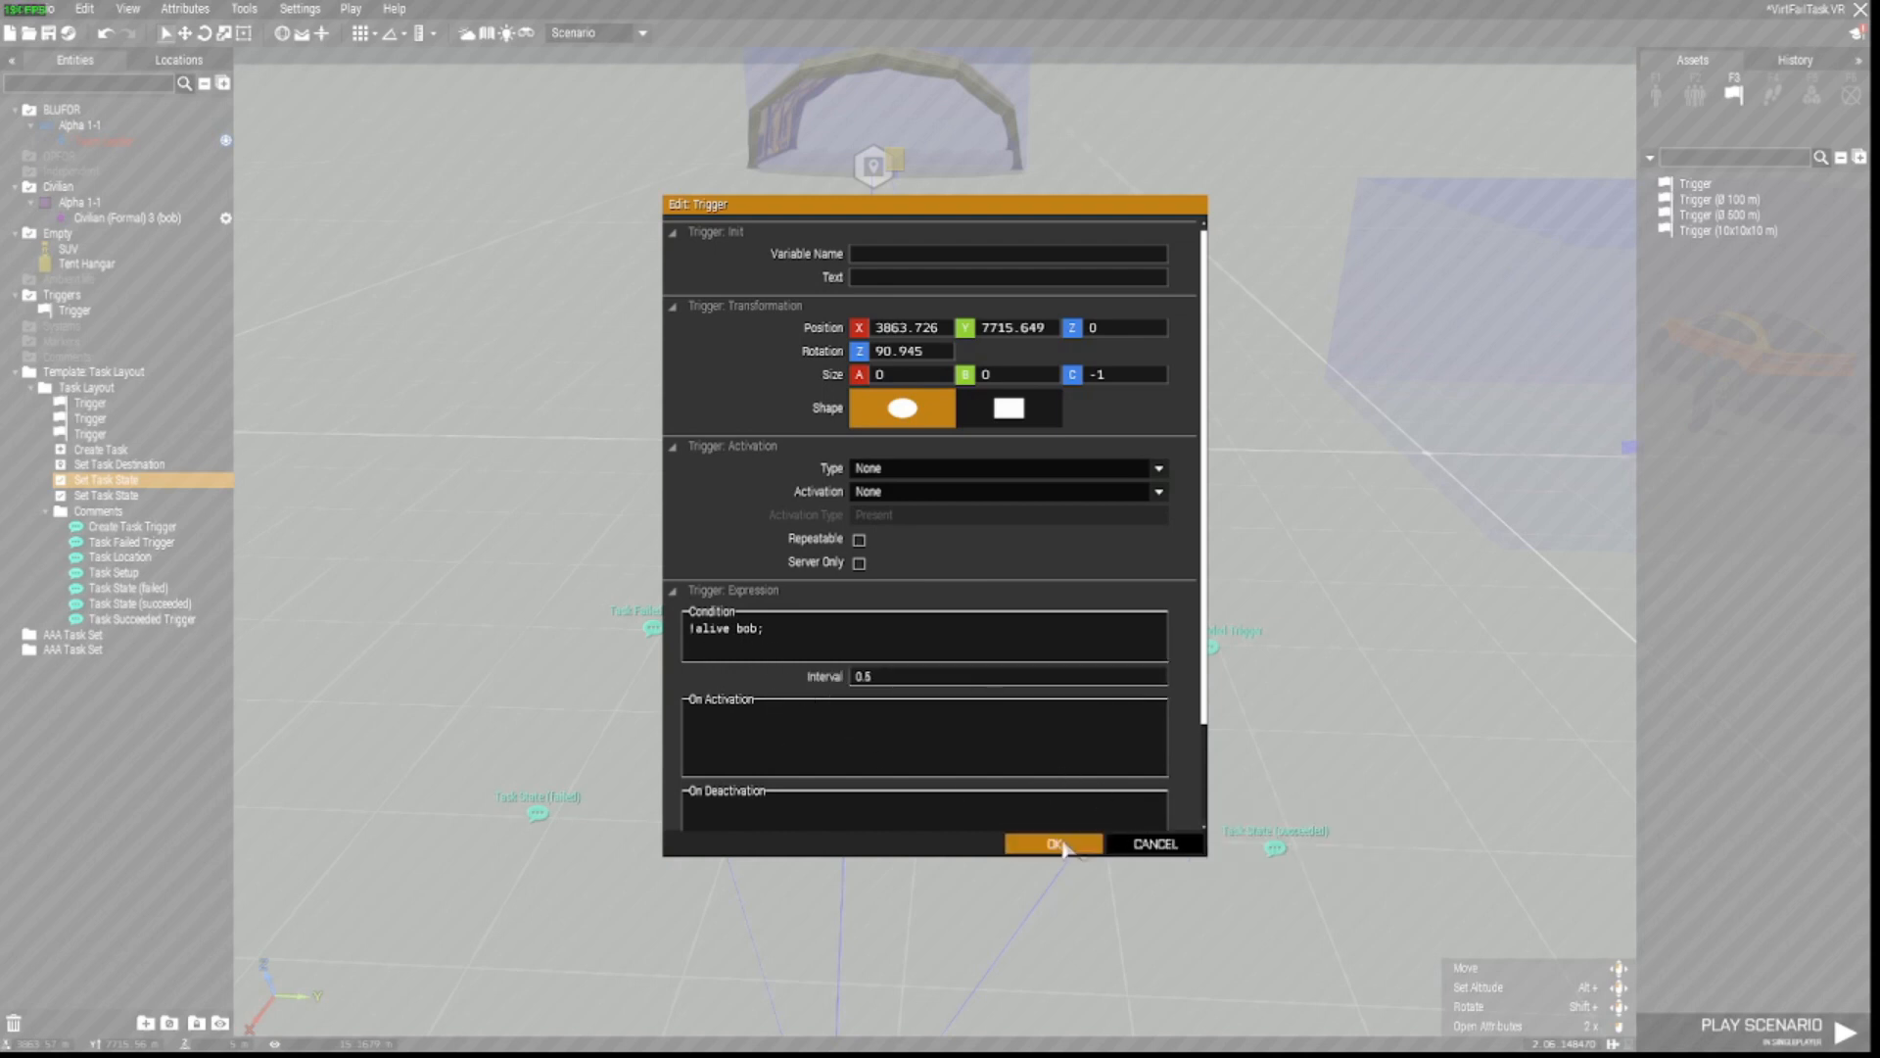
left_click(1052, 842)
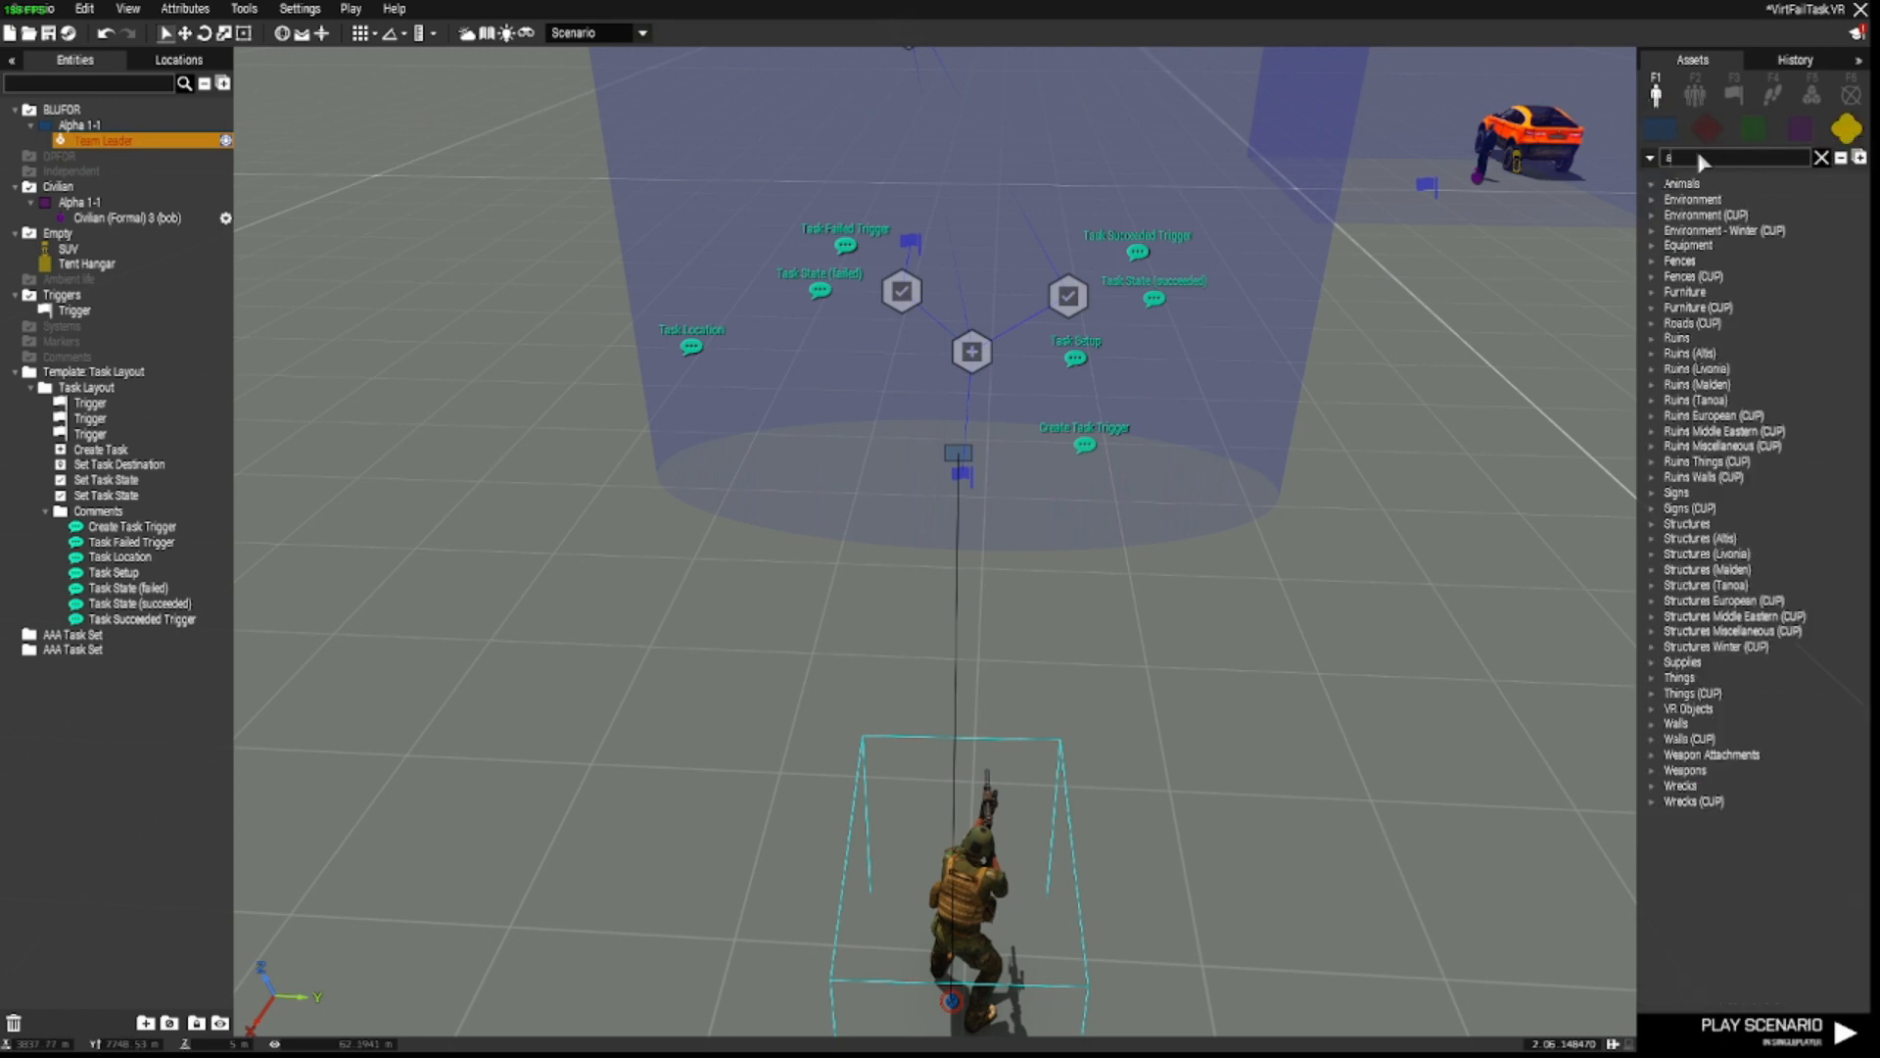
Step: Find the ammo assets for a Basic Weapons [NATO] crate and start the scenario preview
type("ammo")
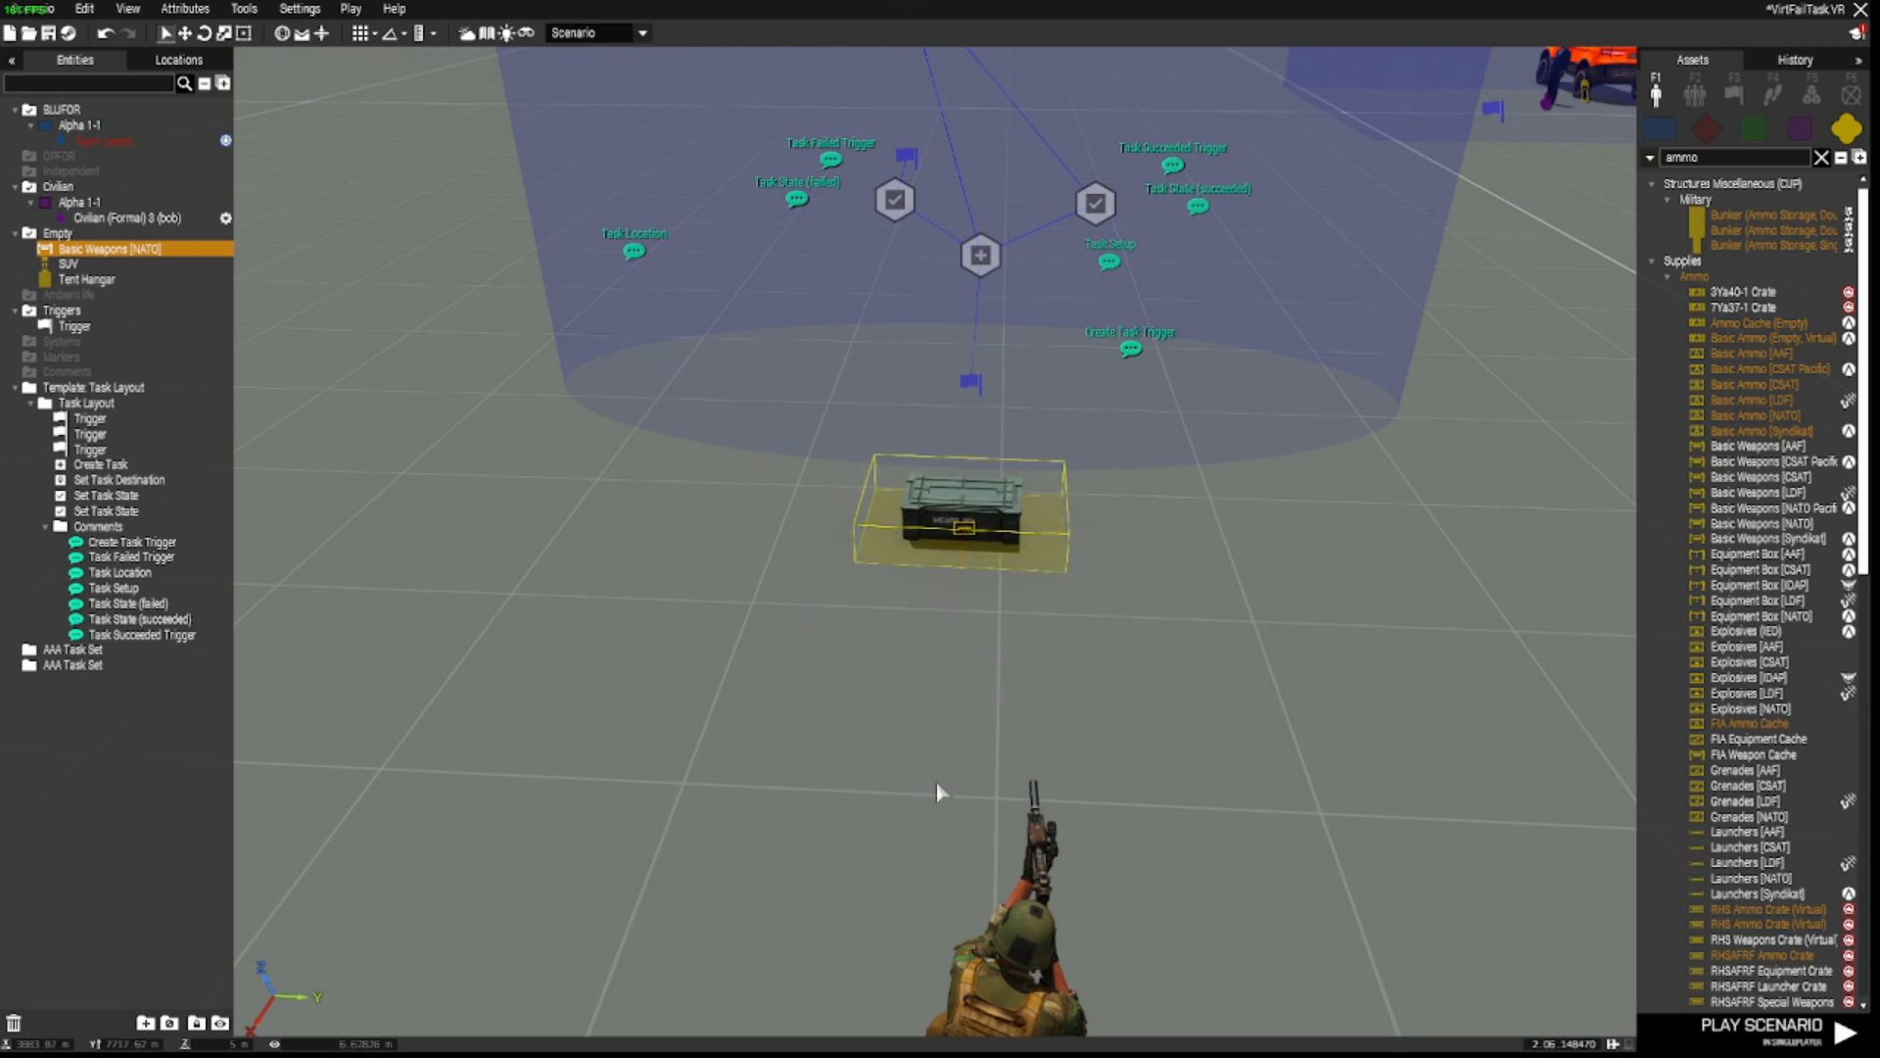
mouse_move(1040, 705)
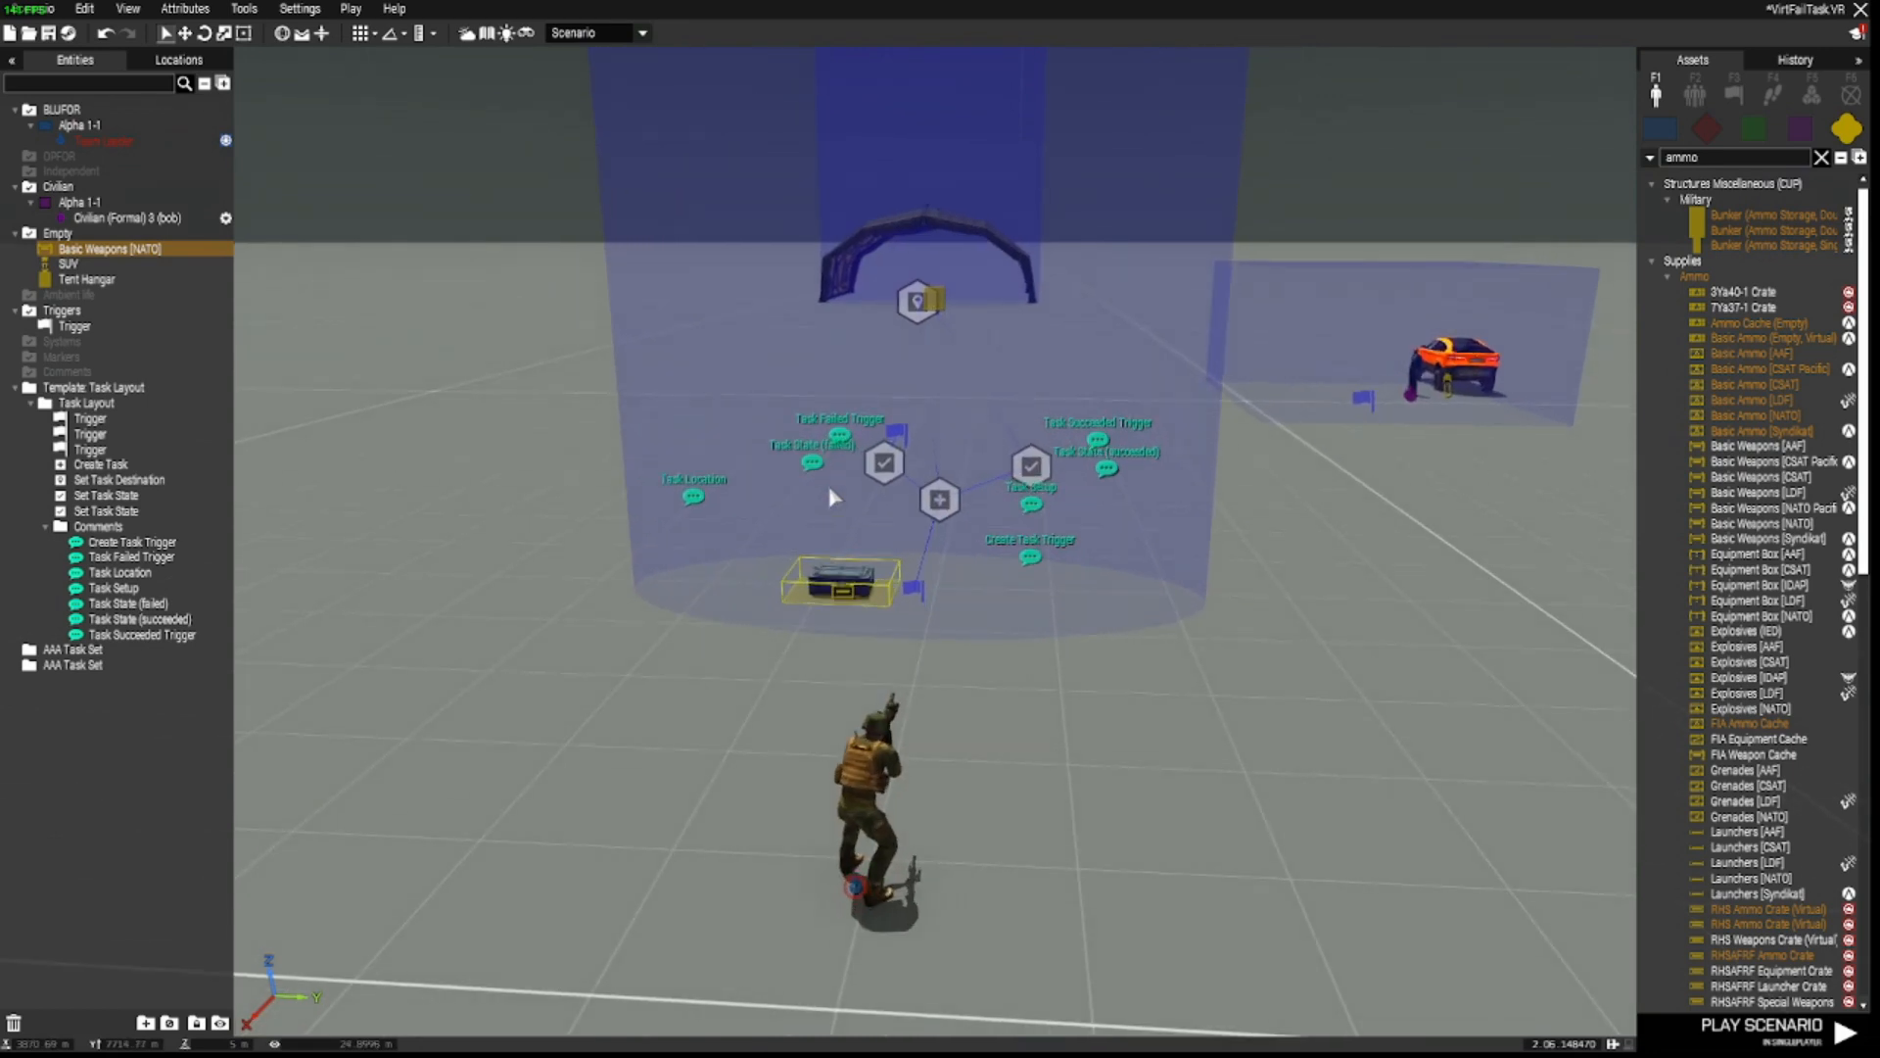
left_click(1804, 1028)
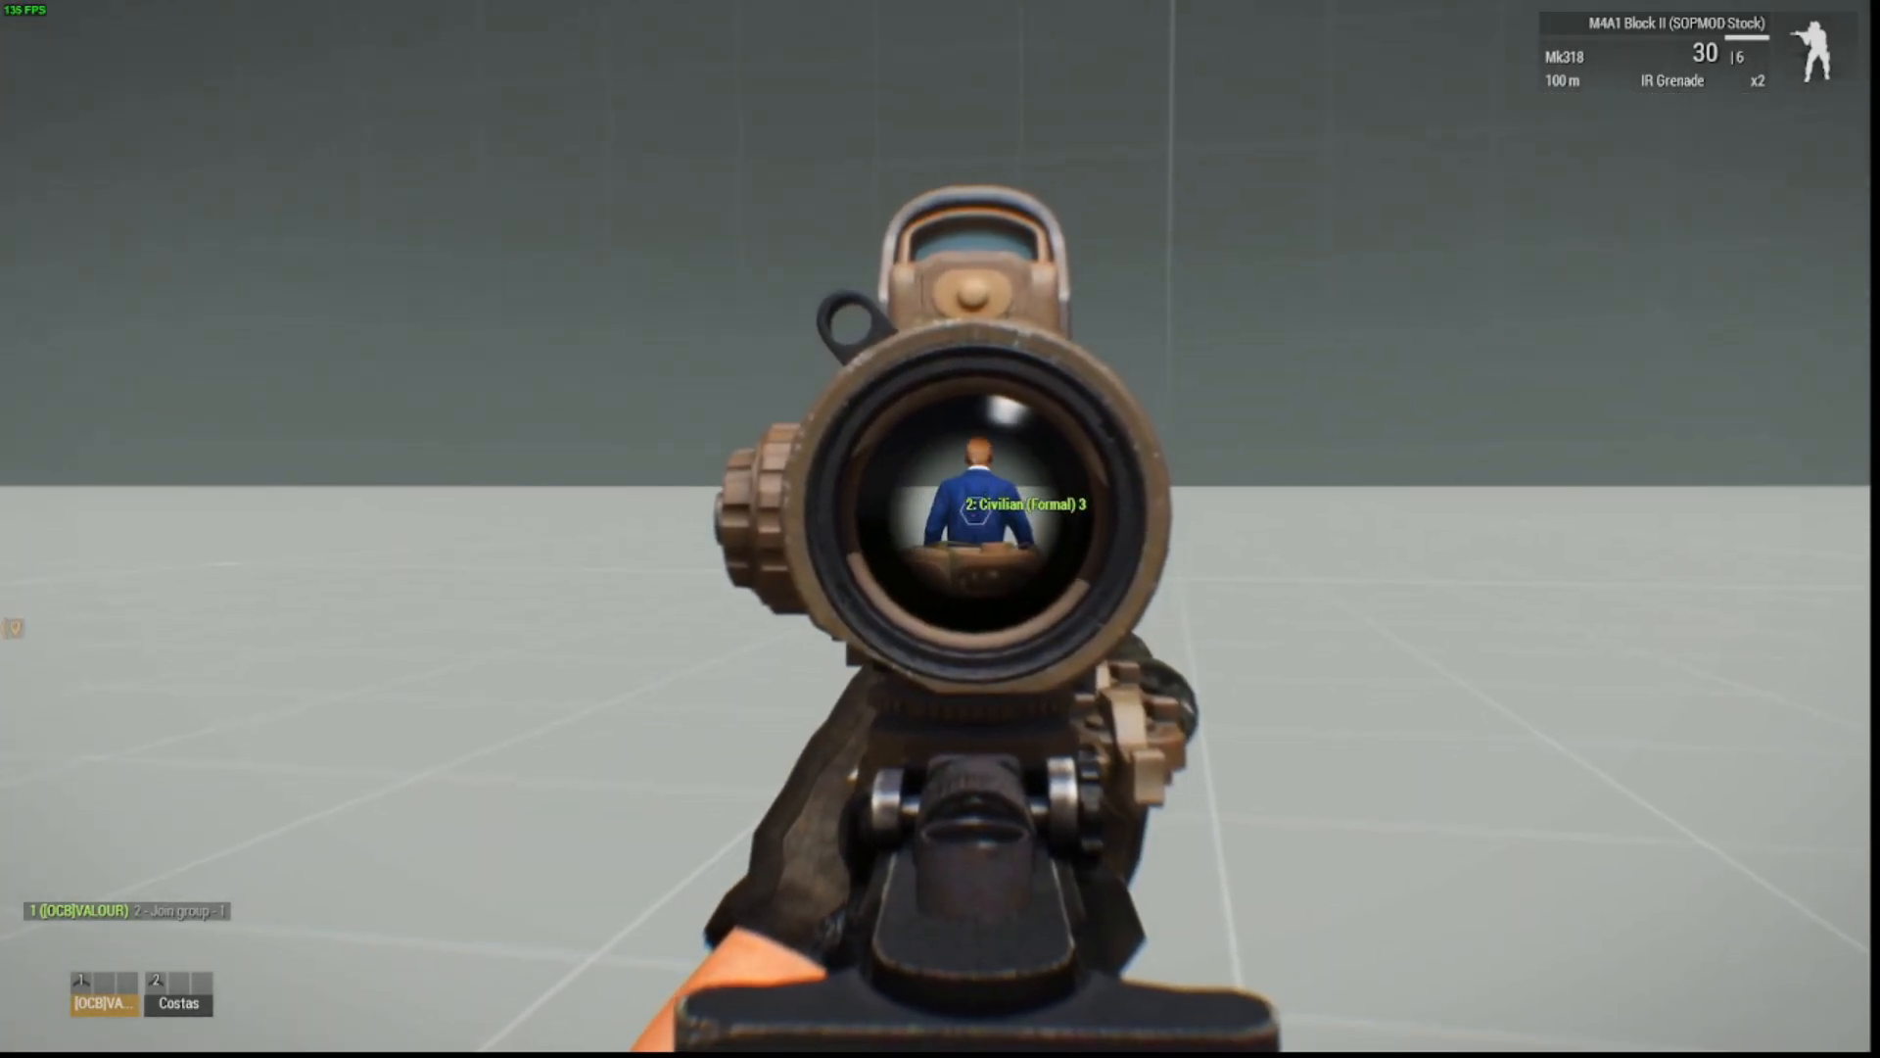
Step: Shoot the civilian VIP so the escort task fails
left_click(941, 529)
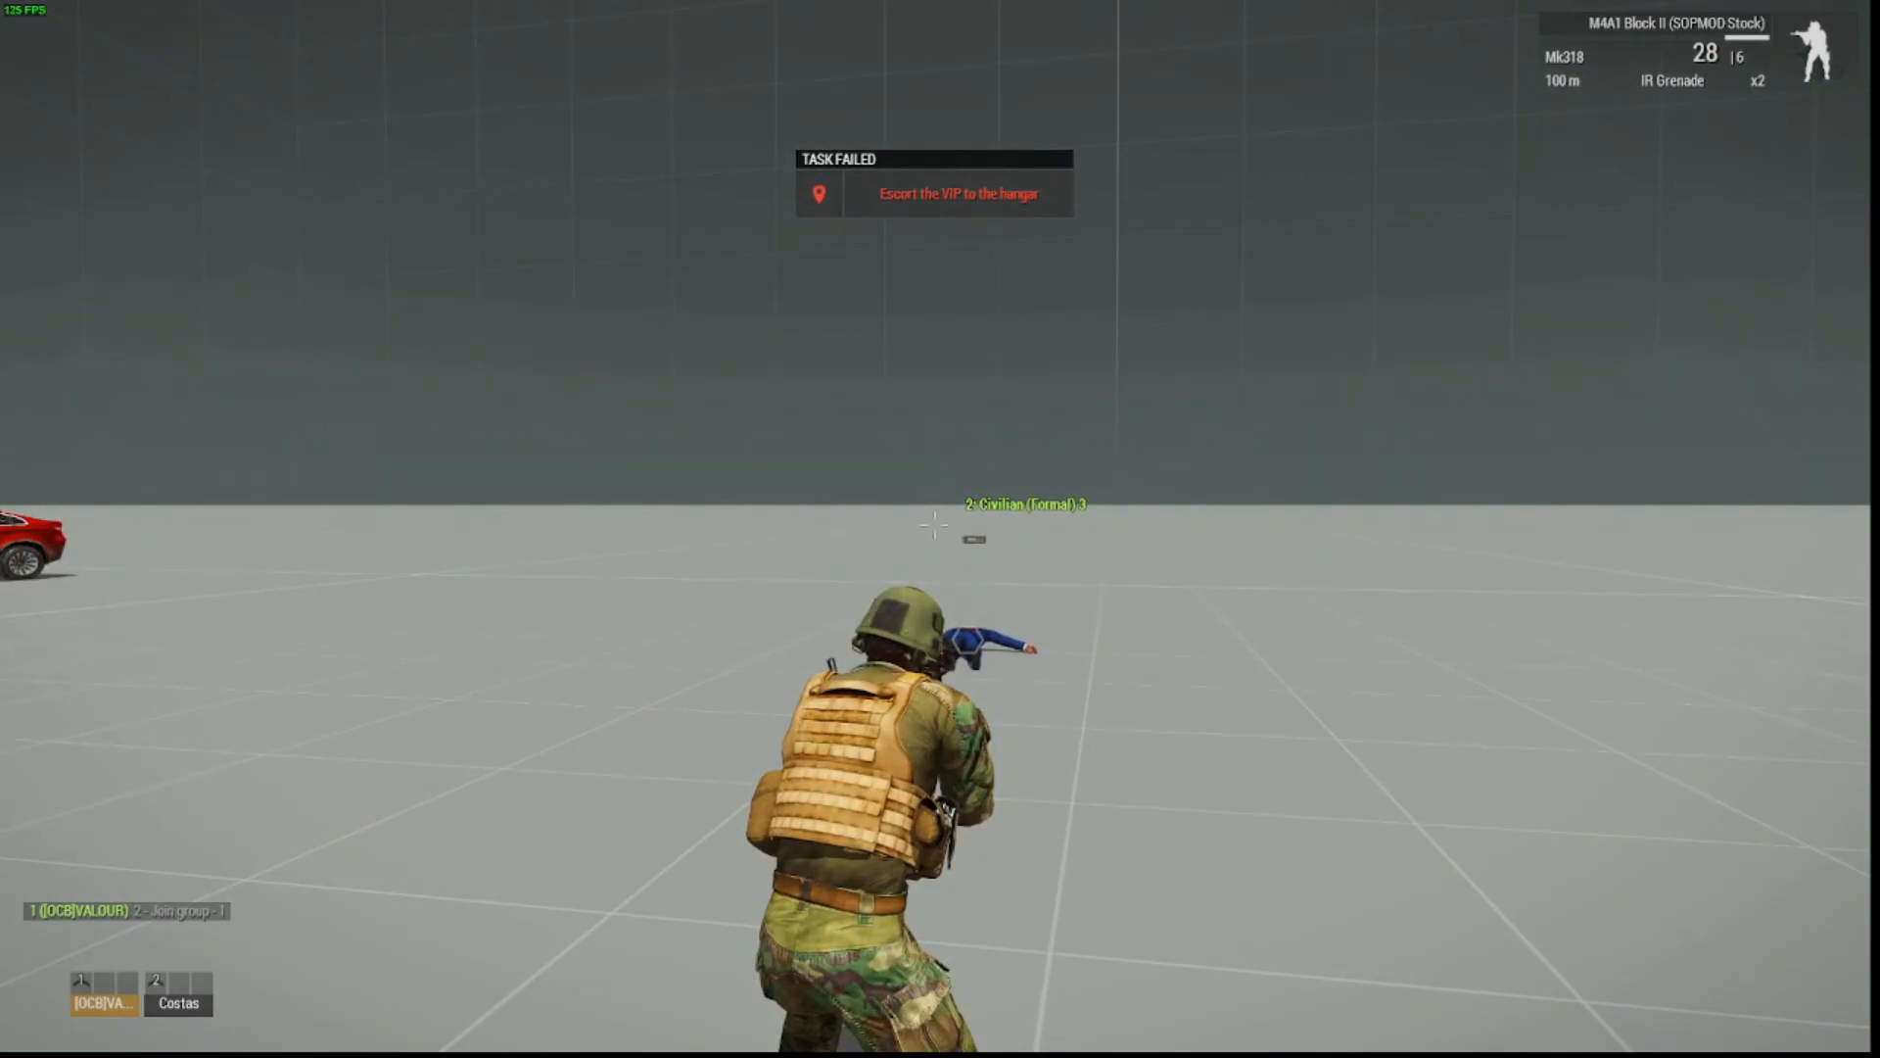